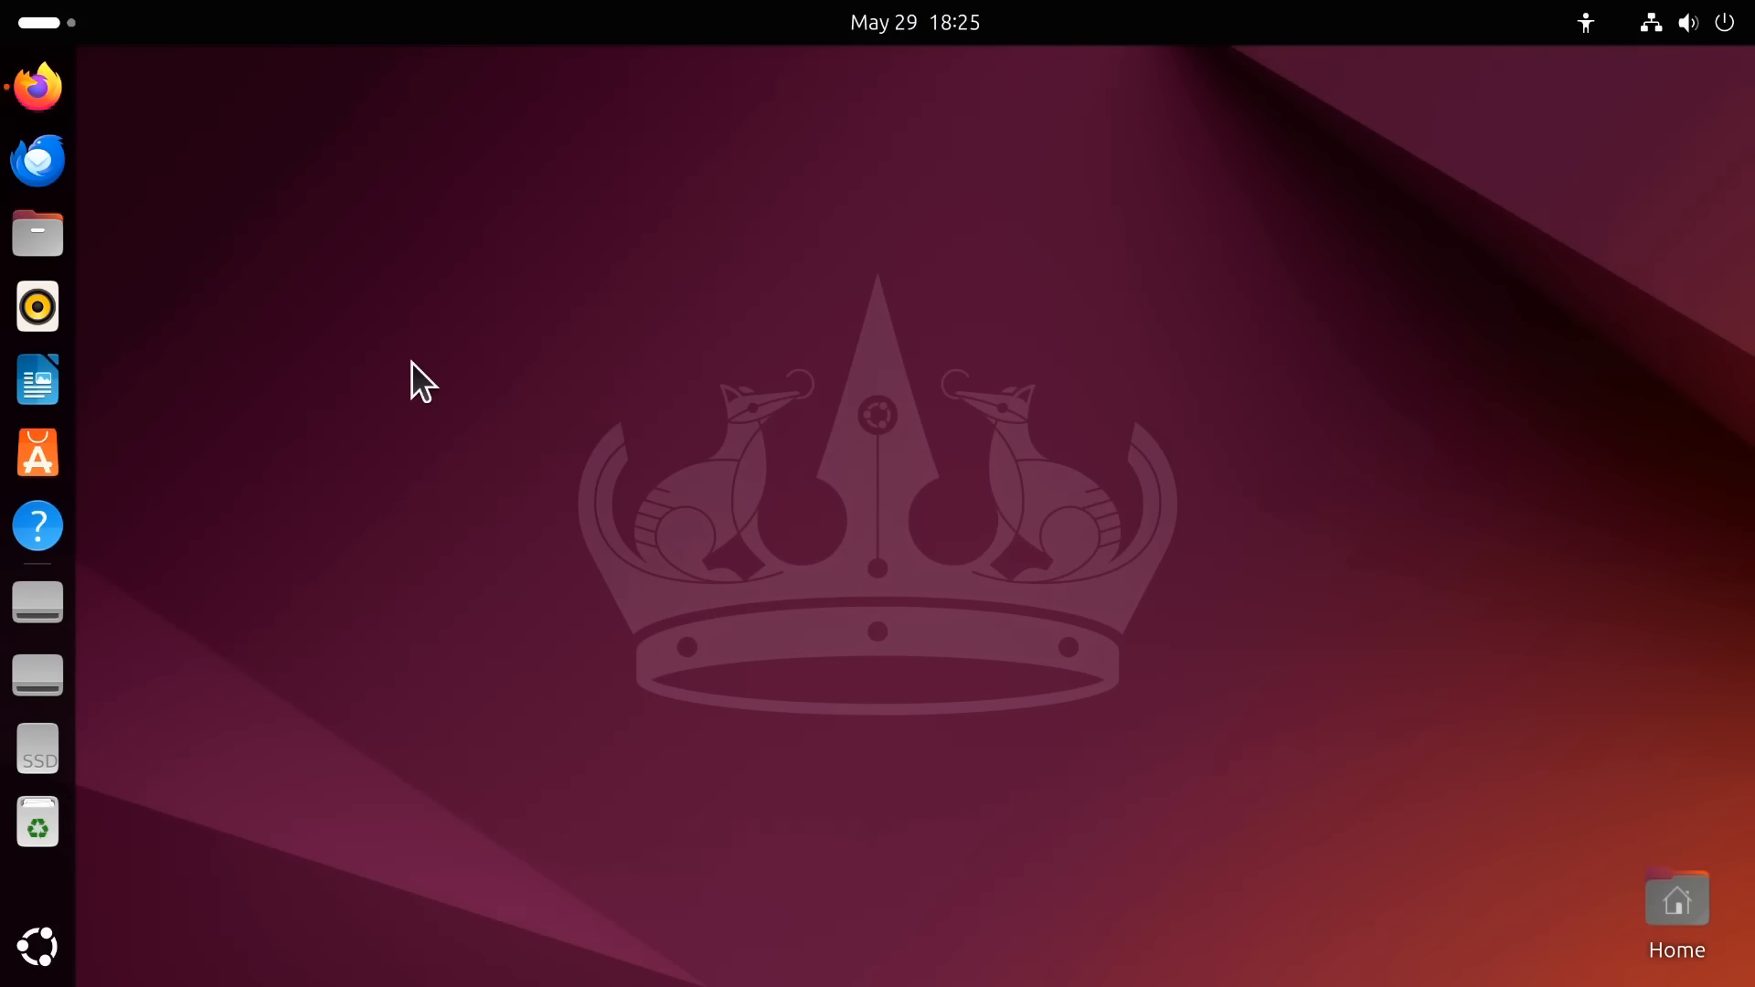
Launch Firefox from the dock to show the Ubuntu flavours page
{"action": "left_click", "coordinate": [37, 86]}
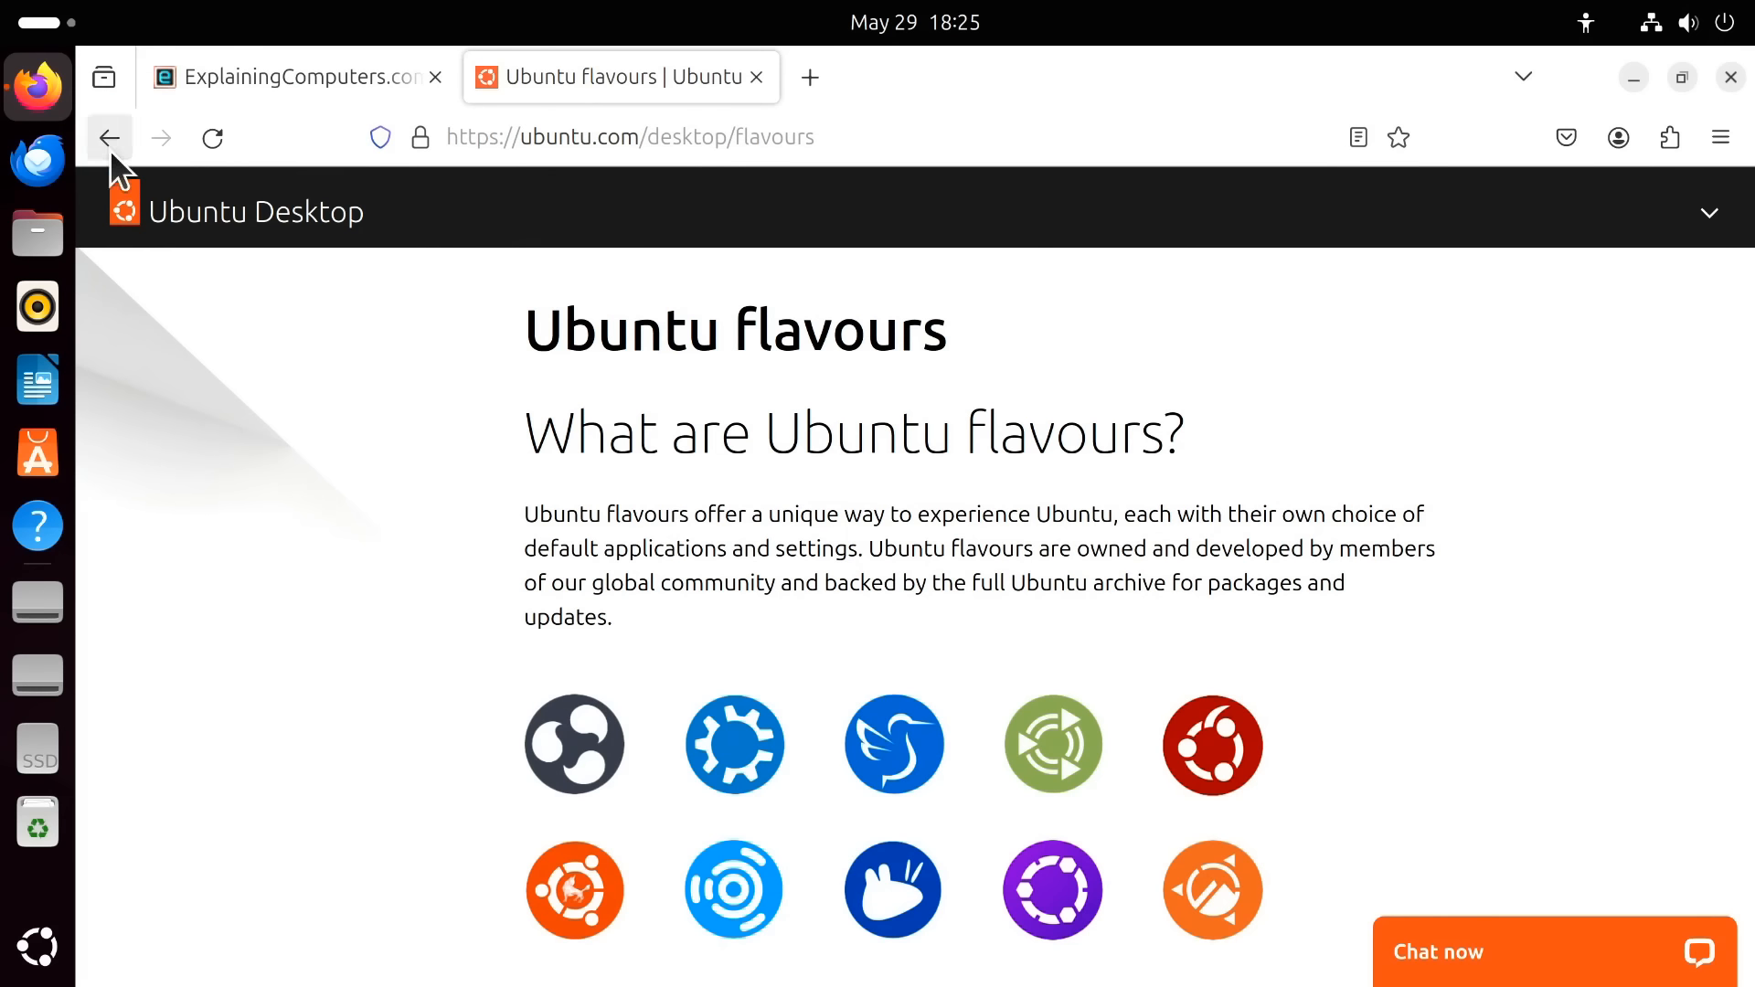
{"action": "mouse_move", "coordinate": [245, 414]}
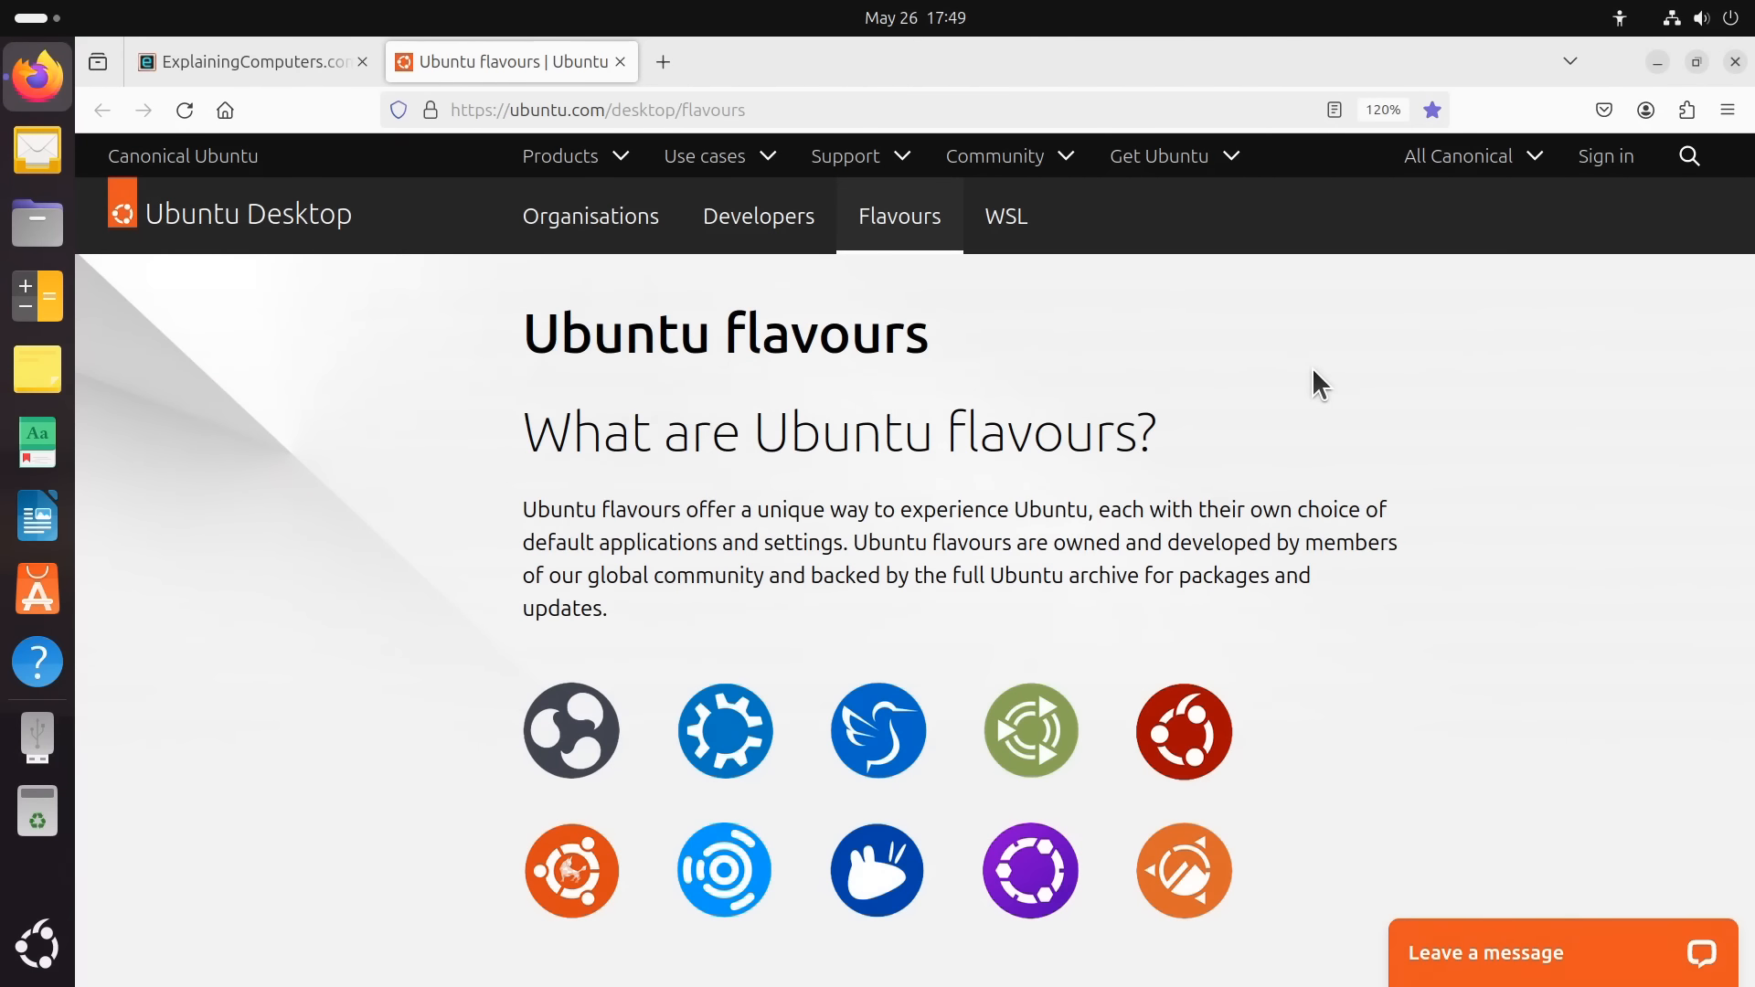
{"action": "mouse_move", "coordinate": [1340, 483]}
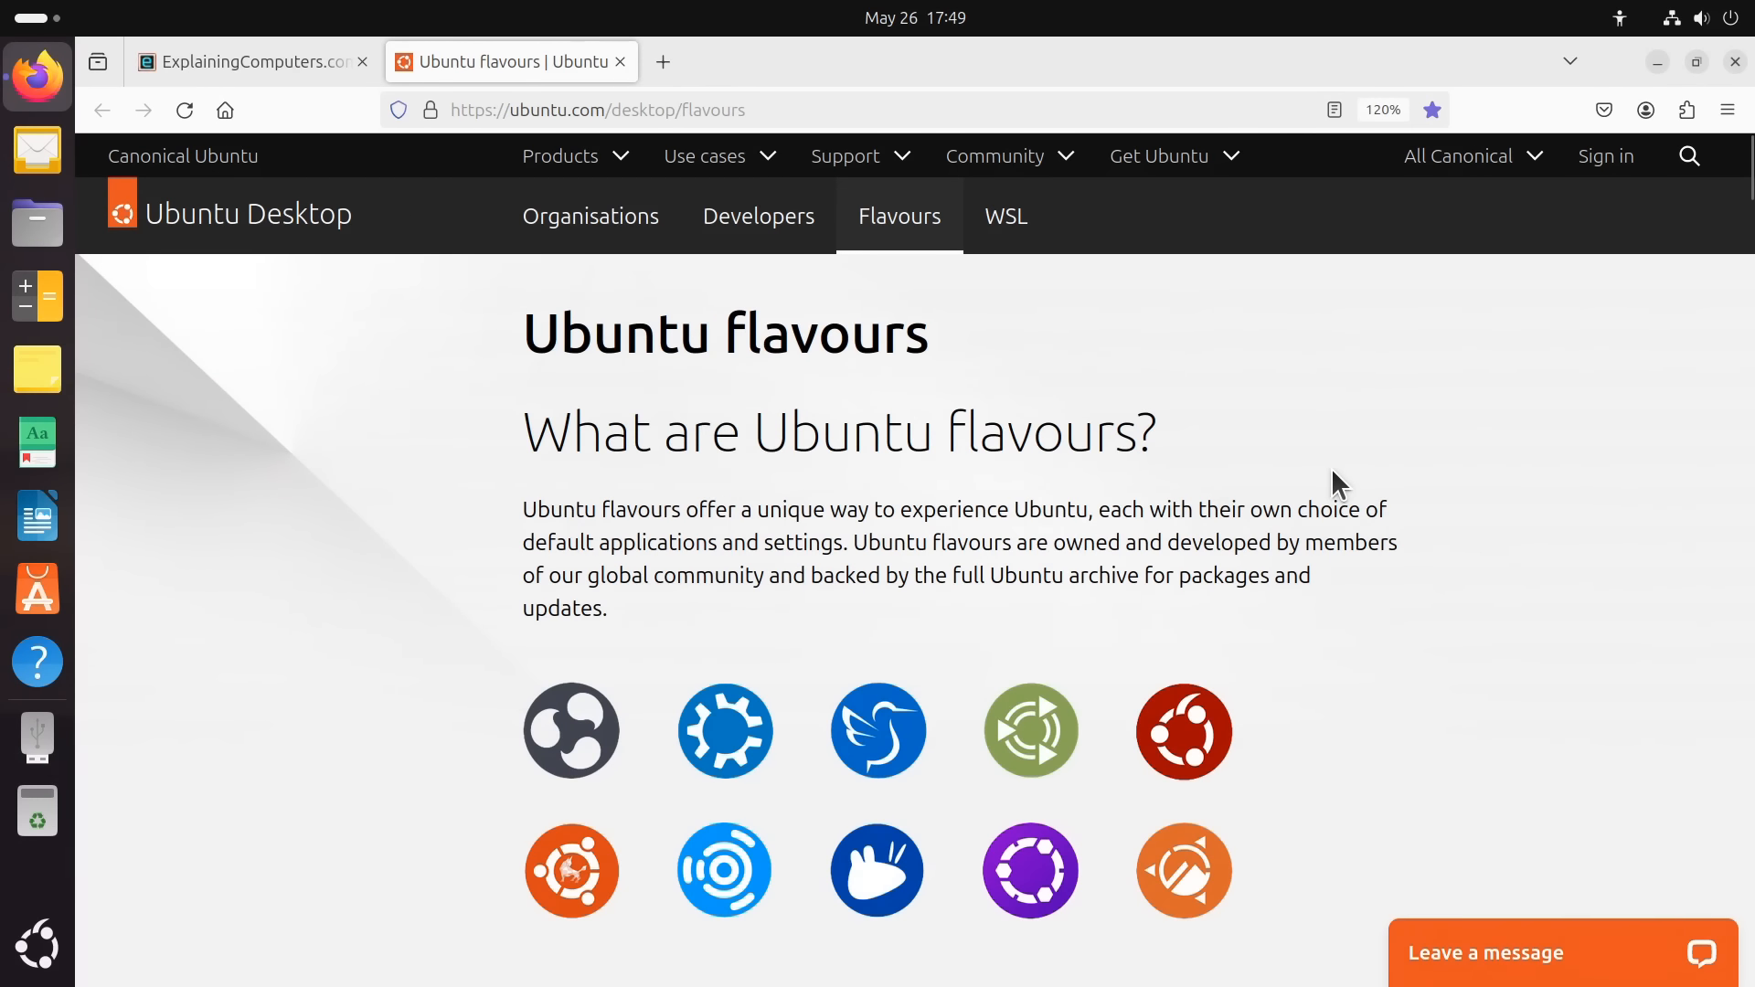
{"action": "mouse_move", "coordinate": [1223, 444]}
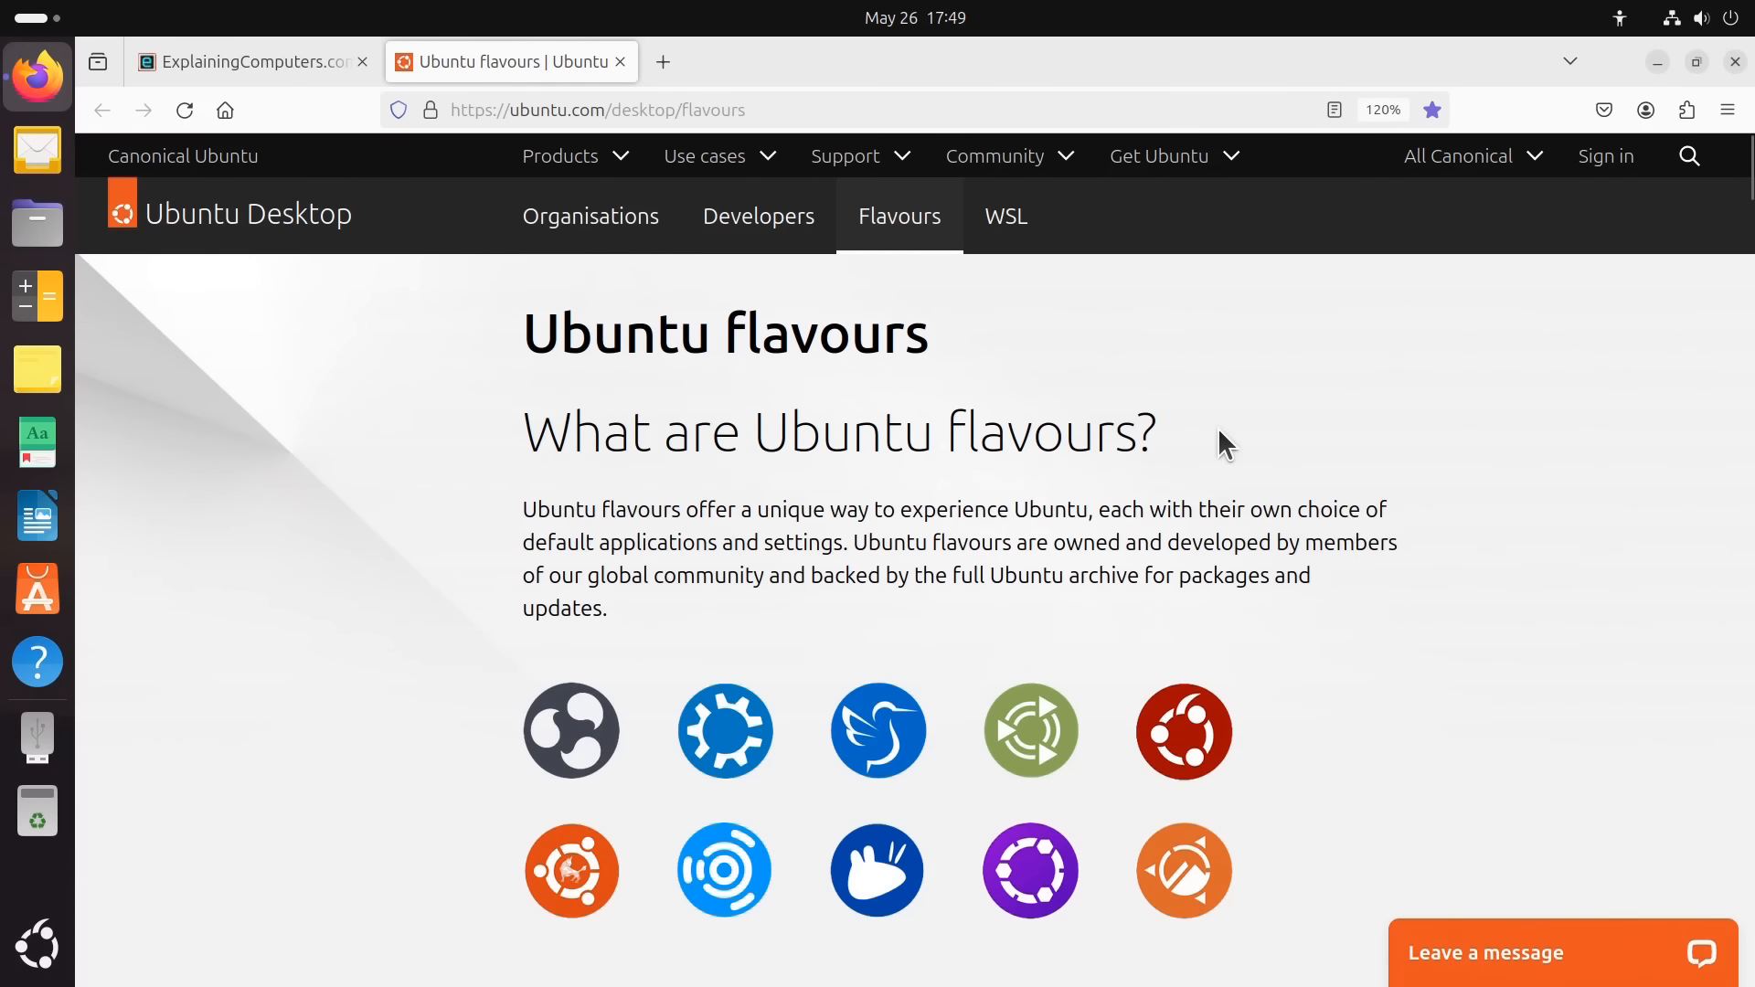
Scroll the Ubuntu flavours page down to the Edubuntu entry
{"action": "scroll", "scroll_direction": "down", "scroll_amount": 3}
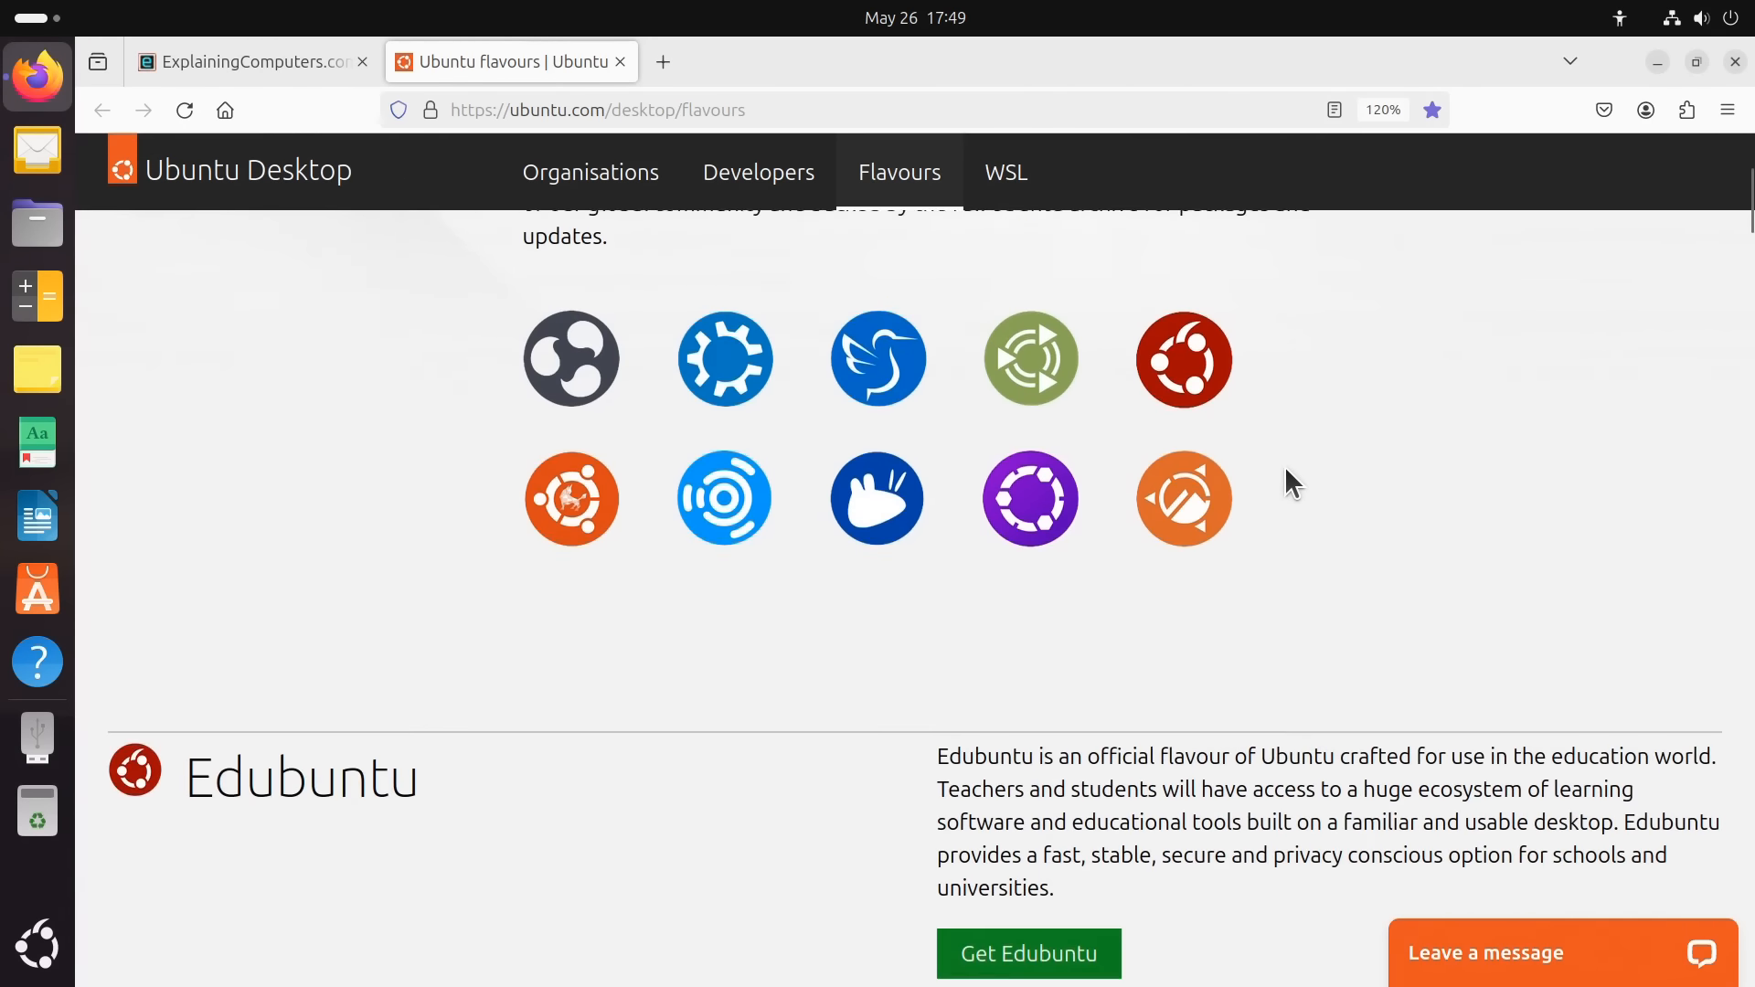
{"action": "scroll", "scroll_direction": "down", "scroll_amount": 3}
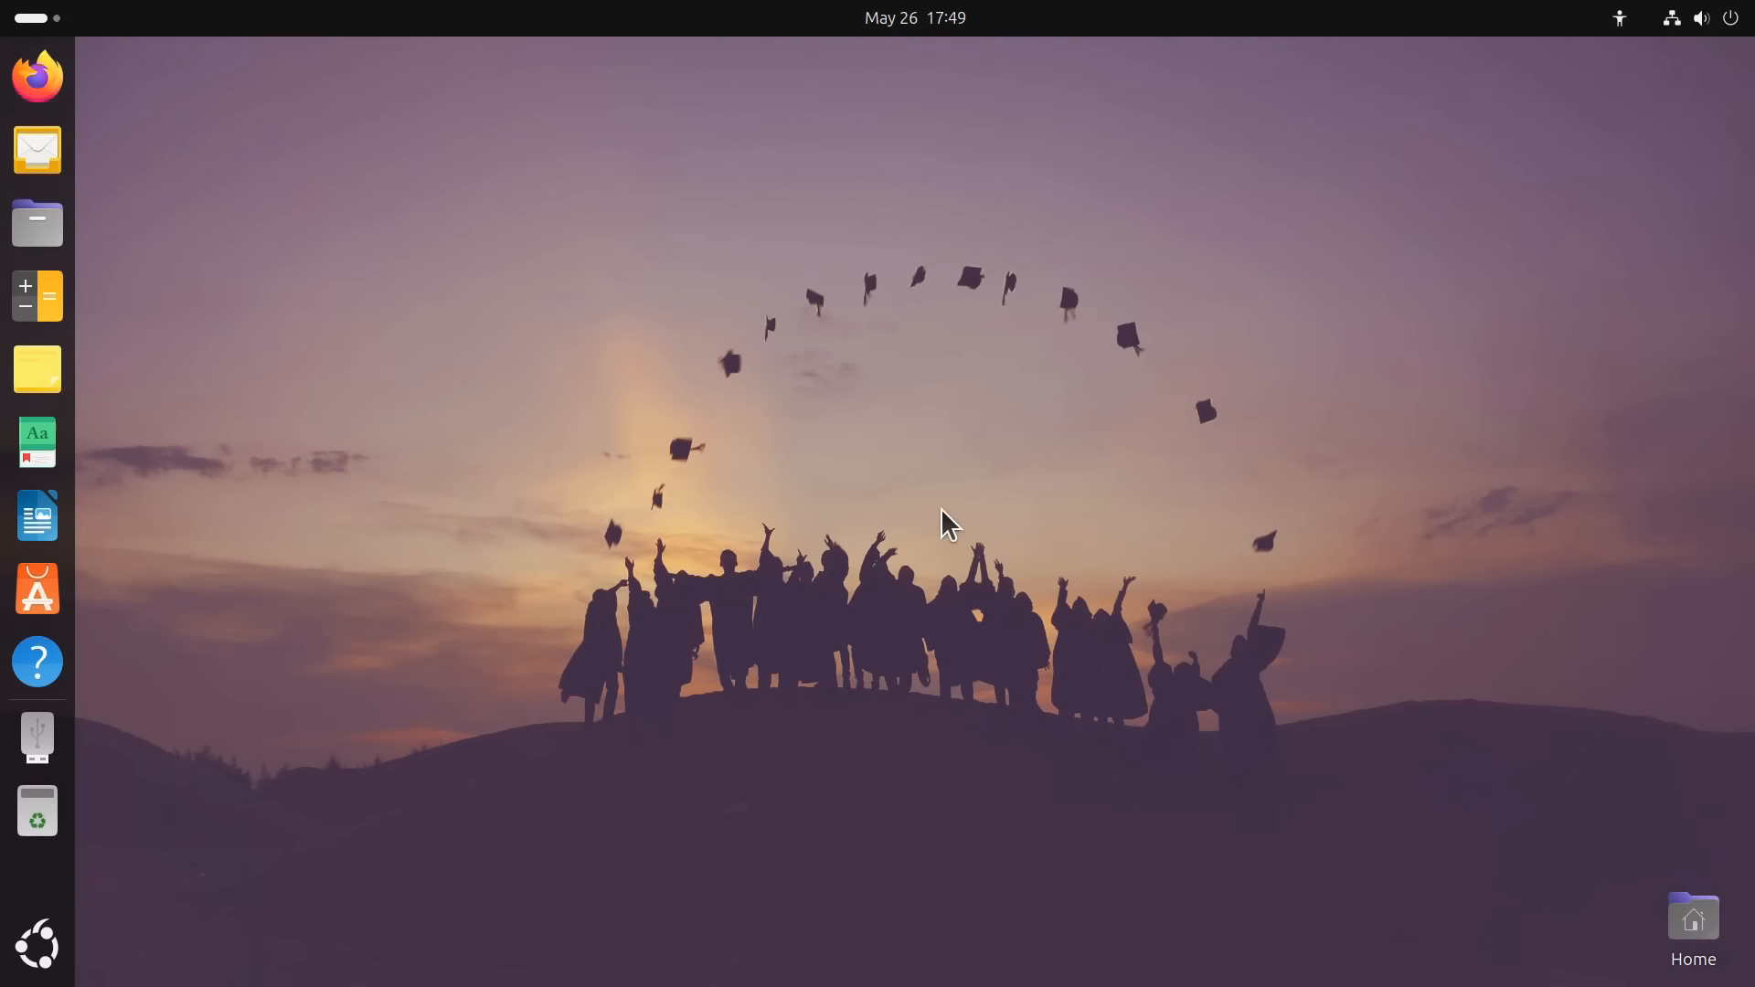
{"action": "mouse_move", "coordinate": [779, 457]}
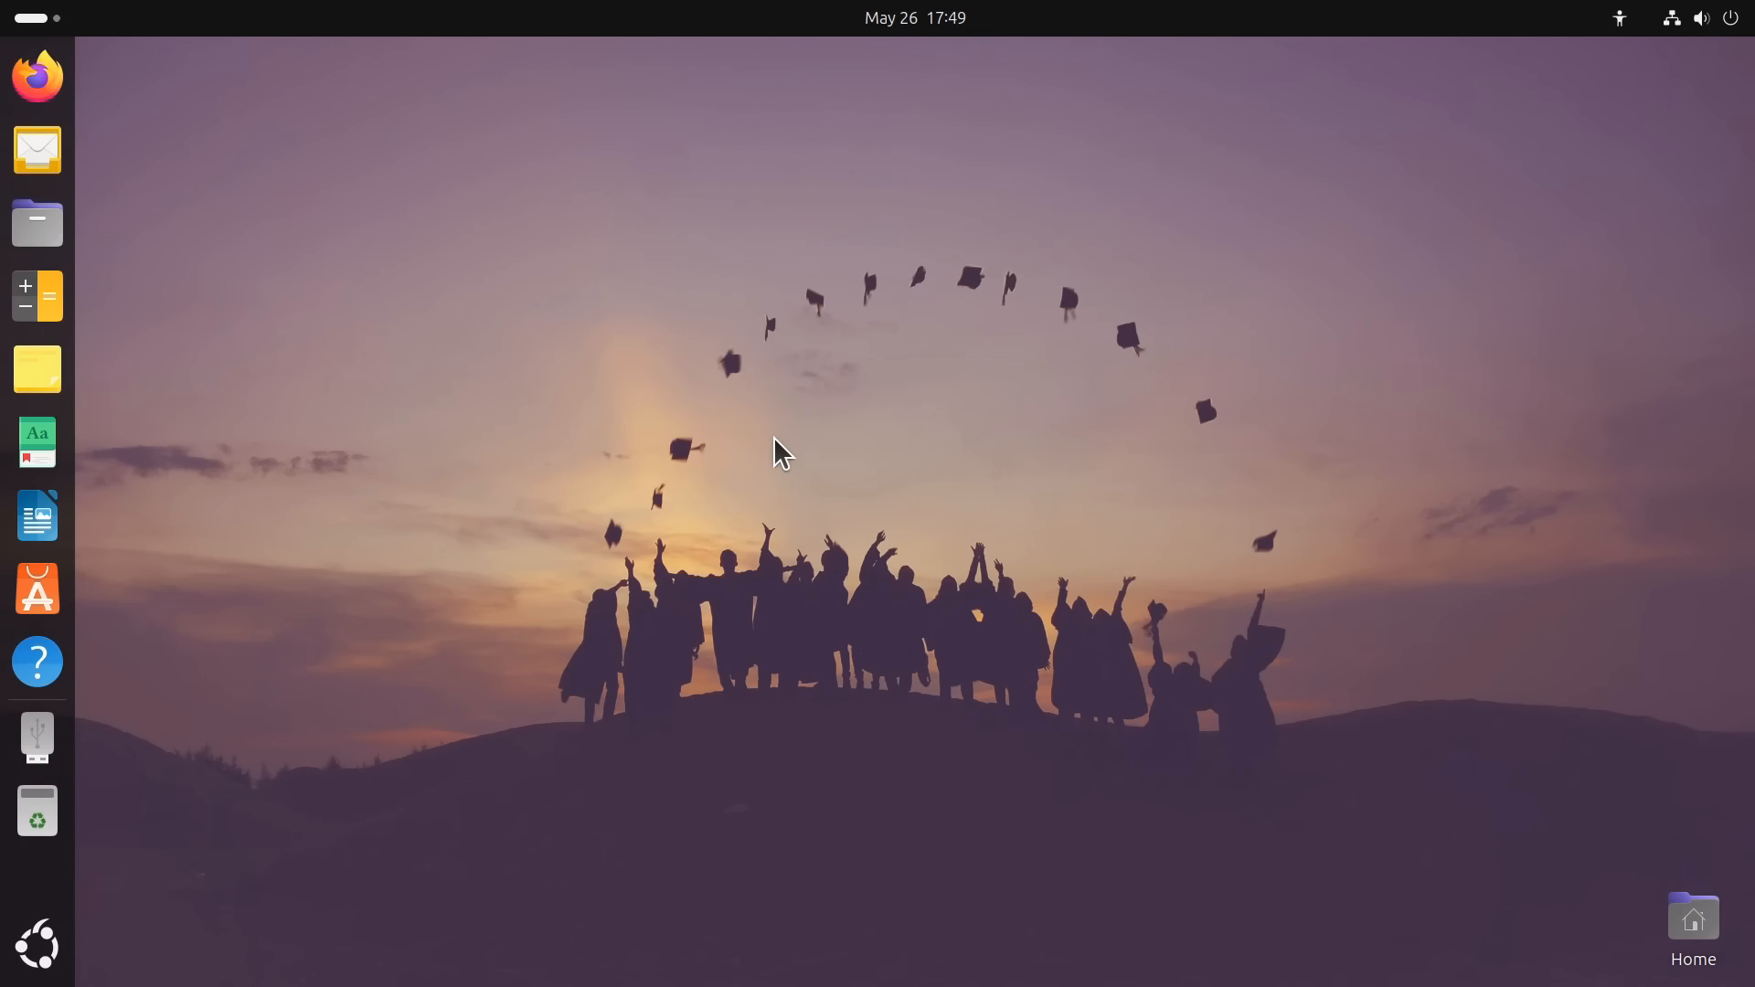
{"action": "mouse_move", "coordinate": [643, 429]}
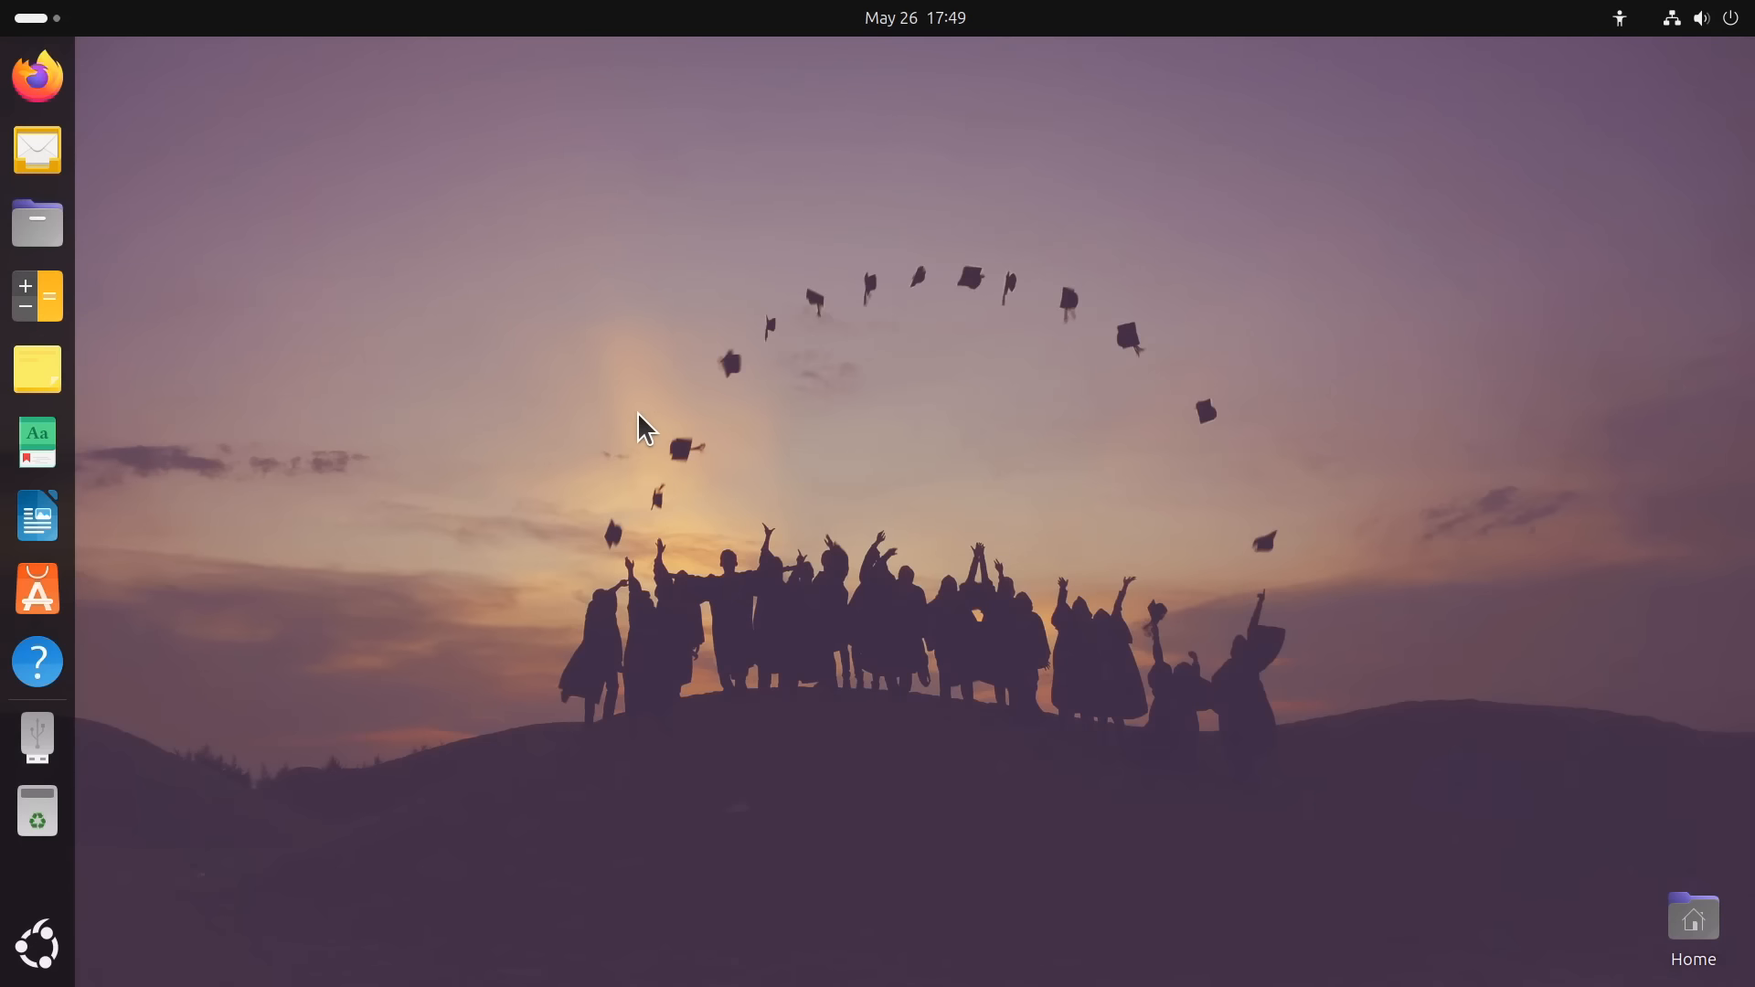
{"action": "mouse_move", "coordinate": [840, 504]}
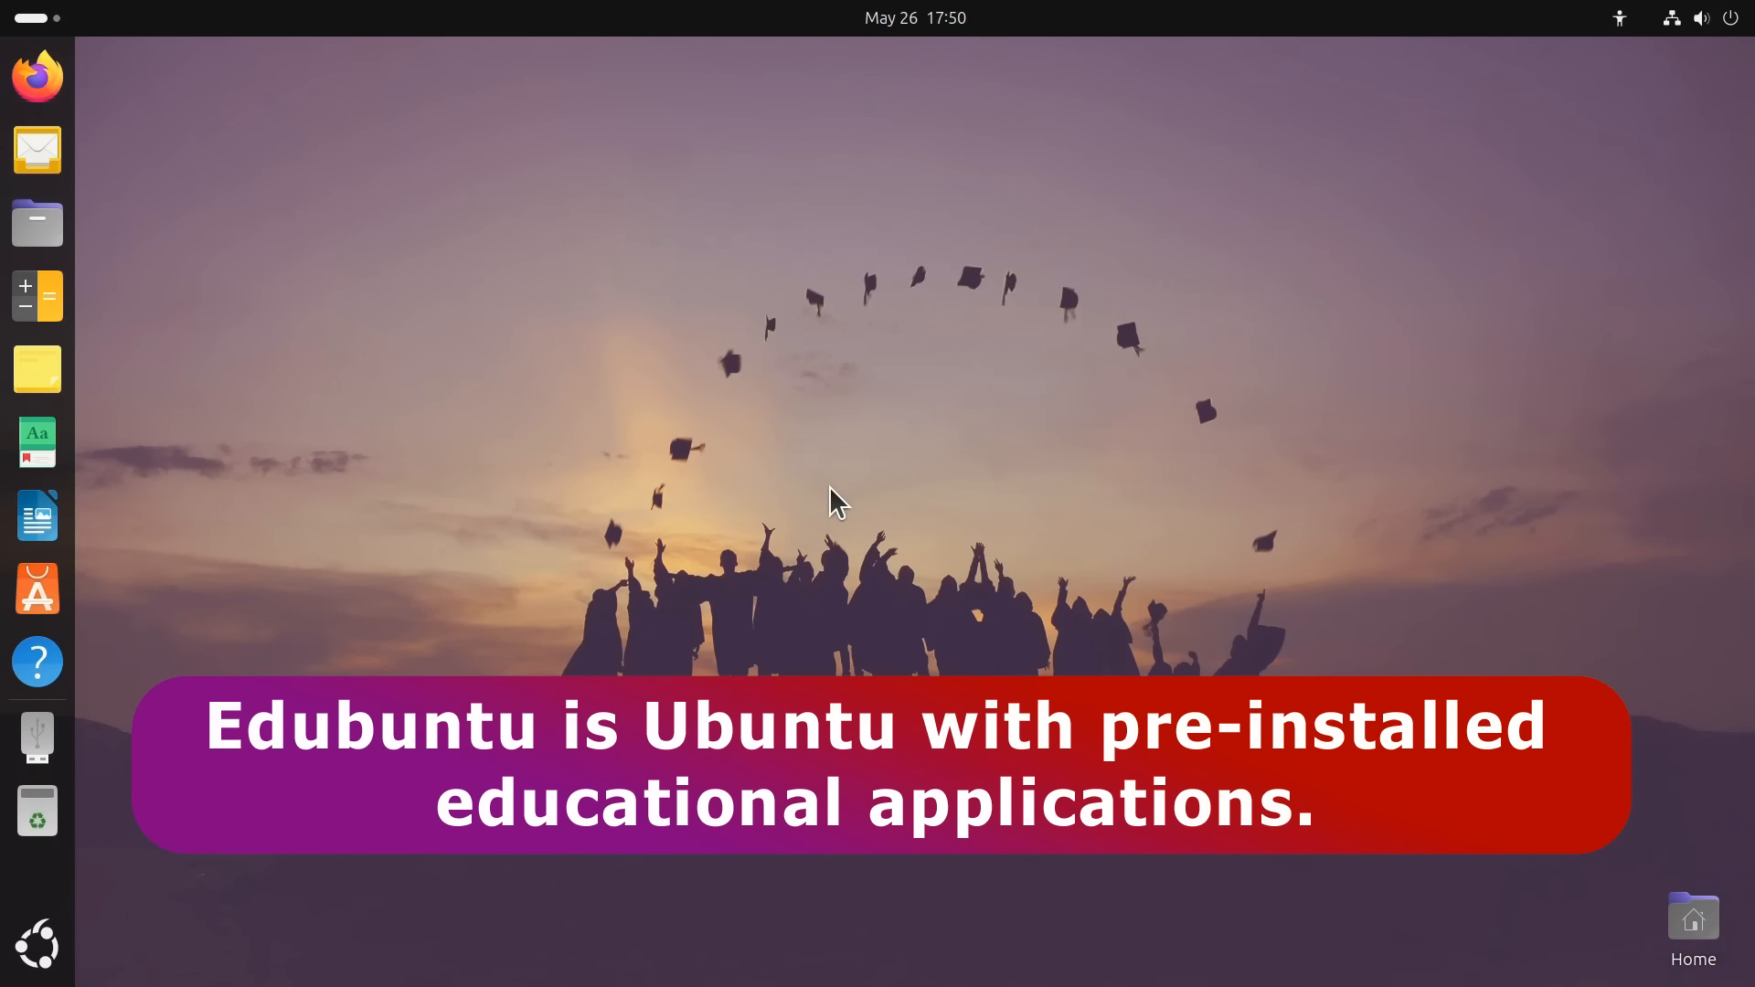
{"action": "mouse_move", "coordinate": [36, 942]}
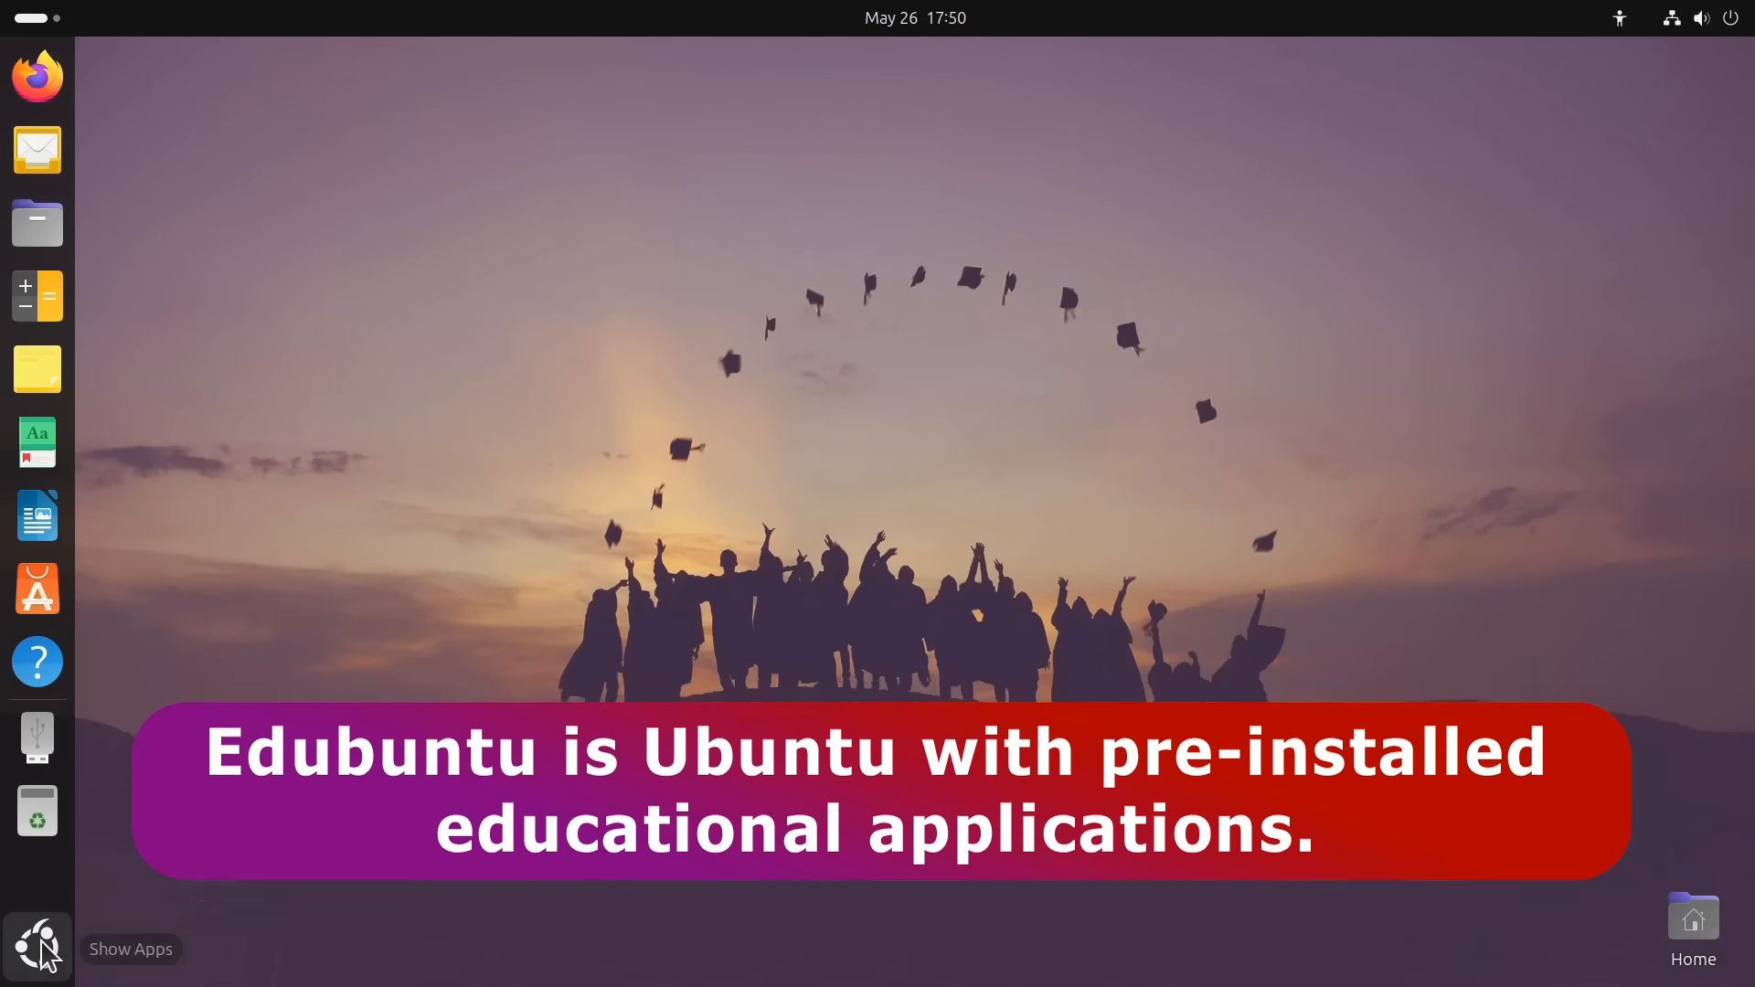
Open the app grid, look inside the Art folder, then close it
{"action": "left_click", "coordinate": [36, 946]}
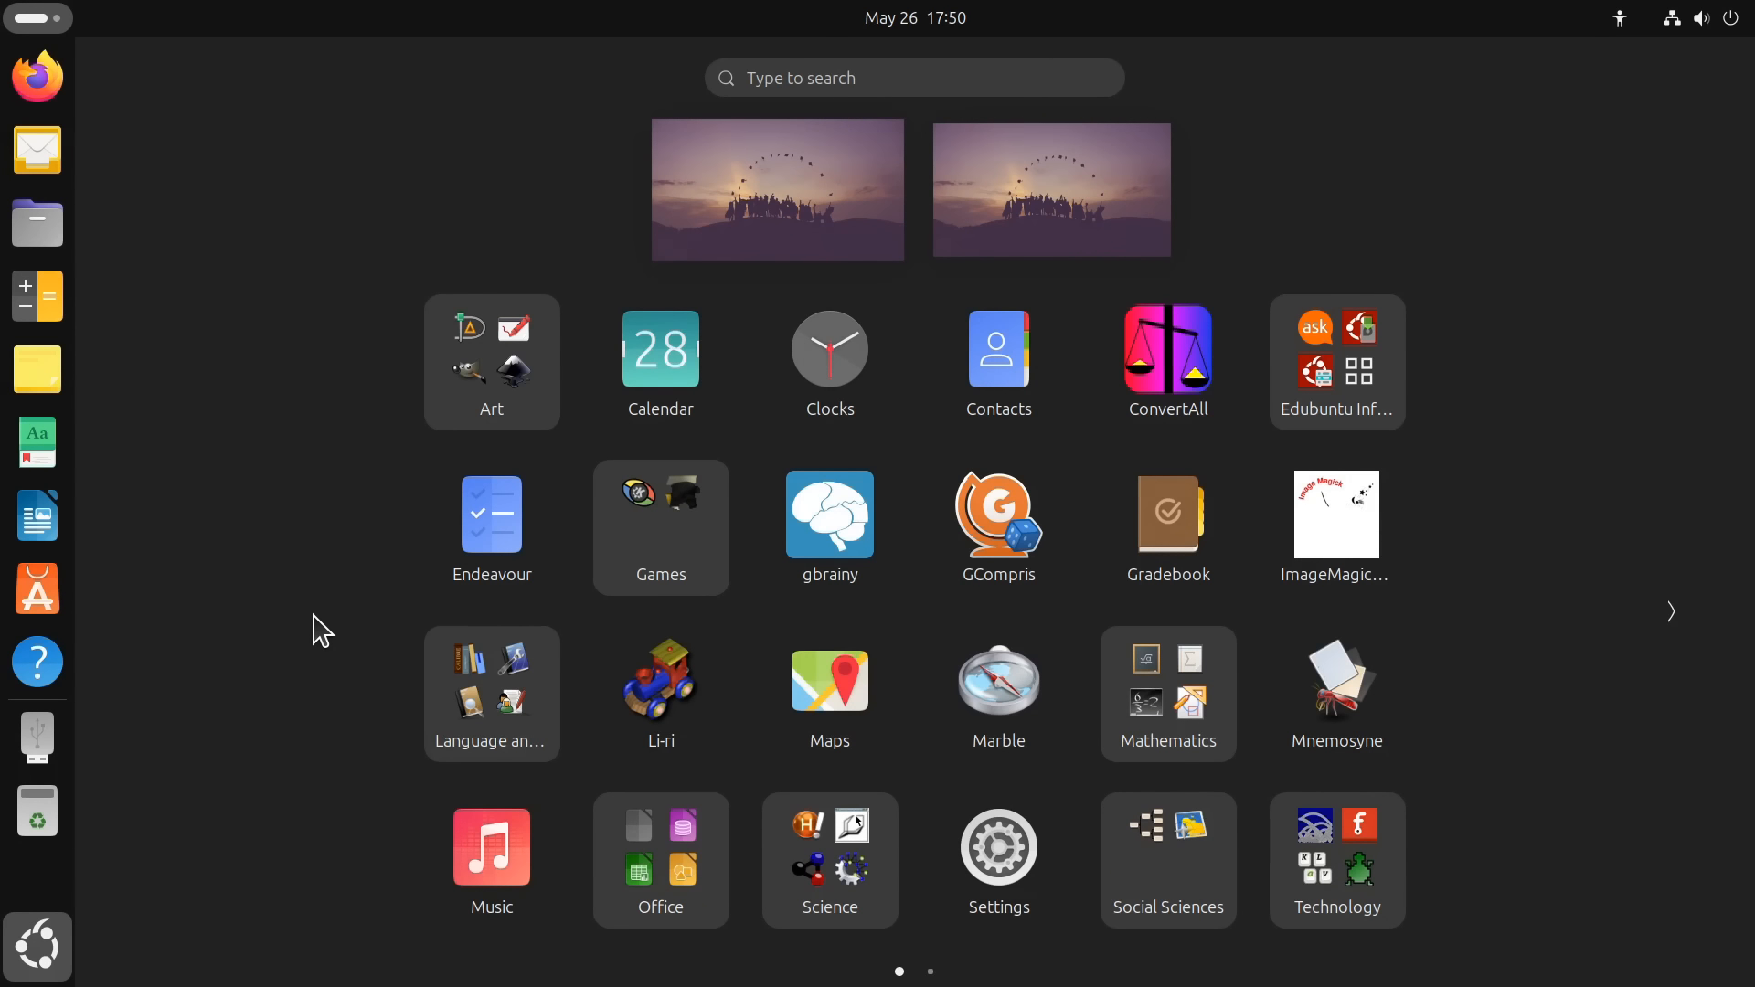
{"action": "mouse_move", "coordinate": [401, 535]}
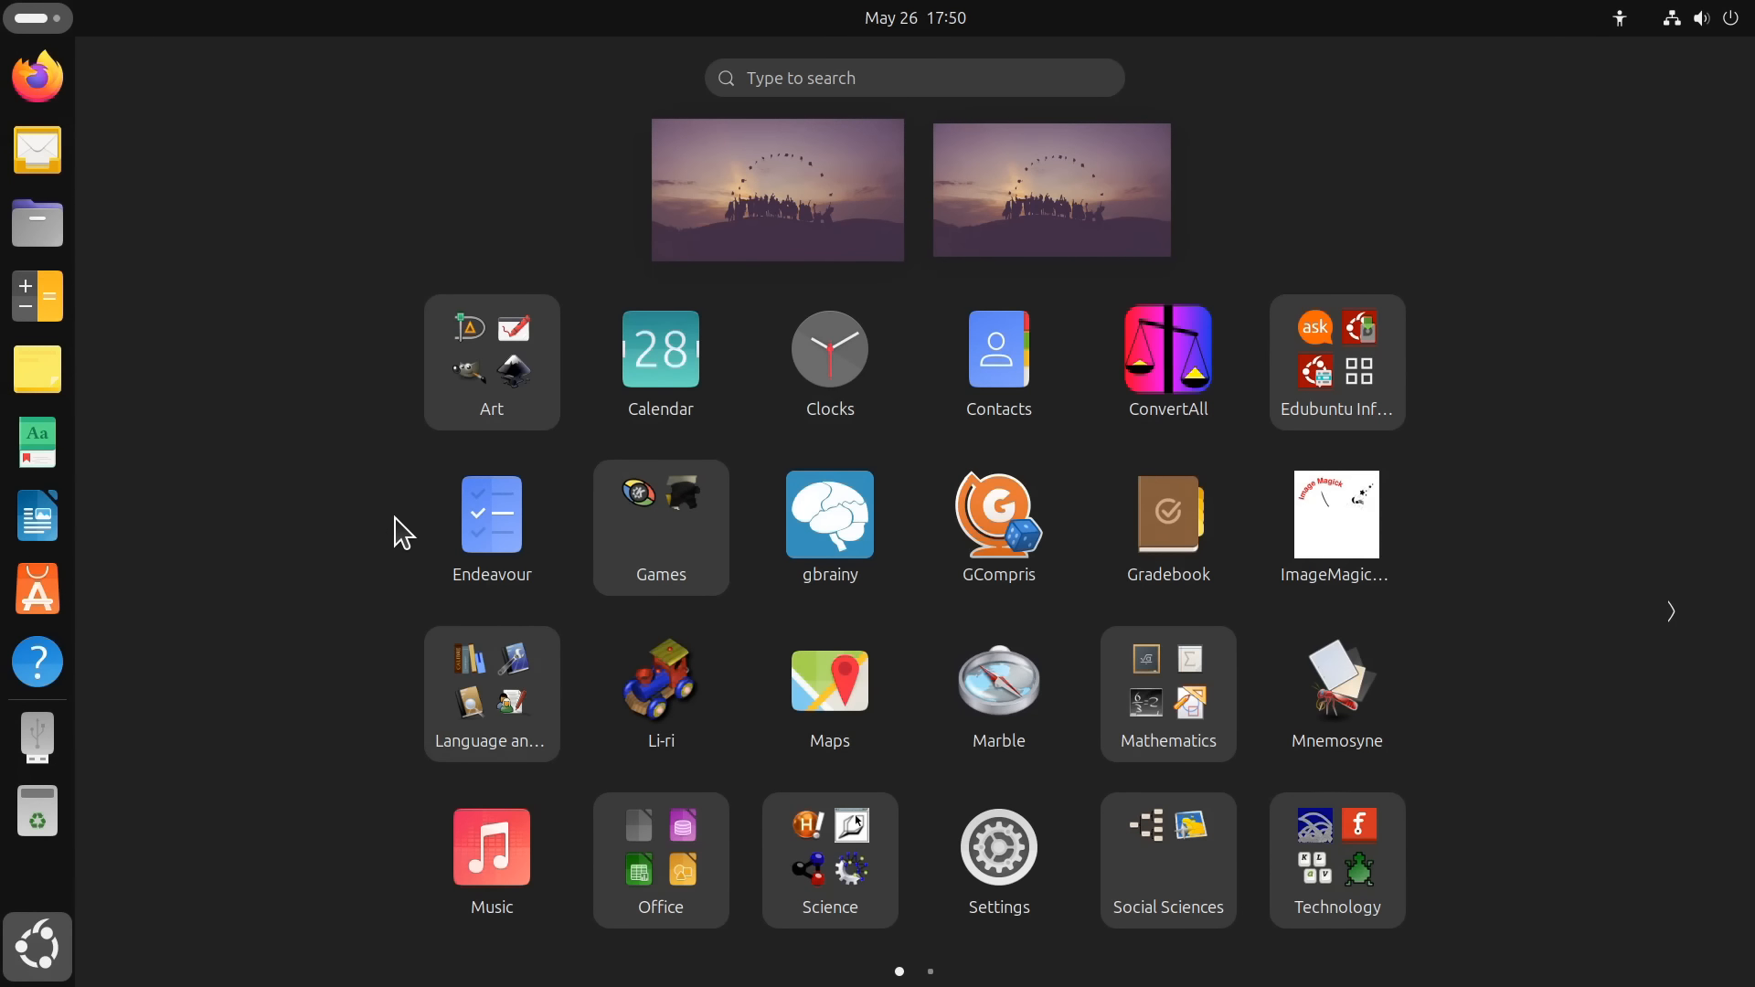
{"action": "left_click", "coordinate": [490, 362]}
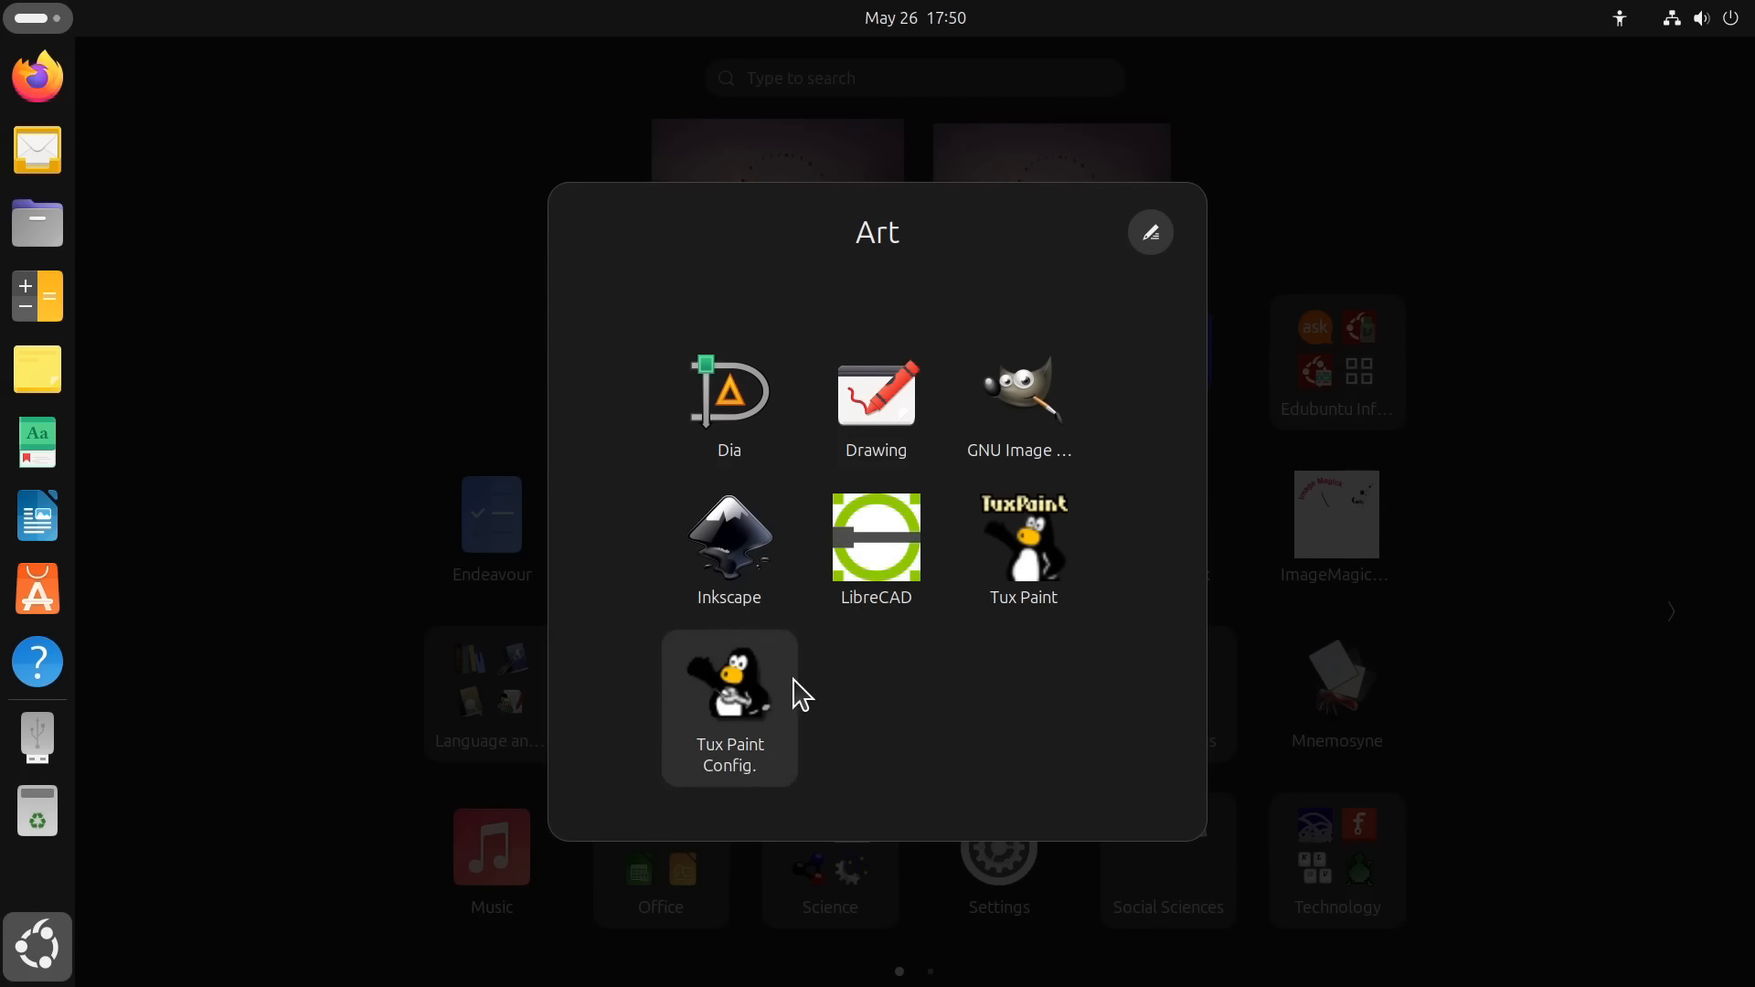
{"action": "mouse_move", "coordinate": [876, 543]}
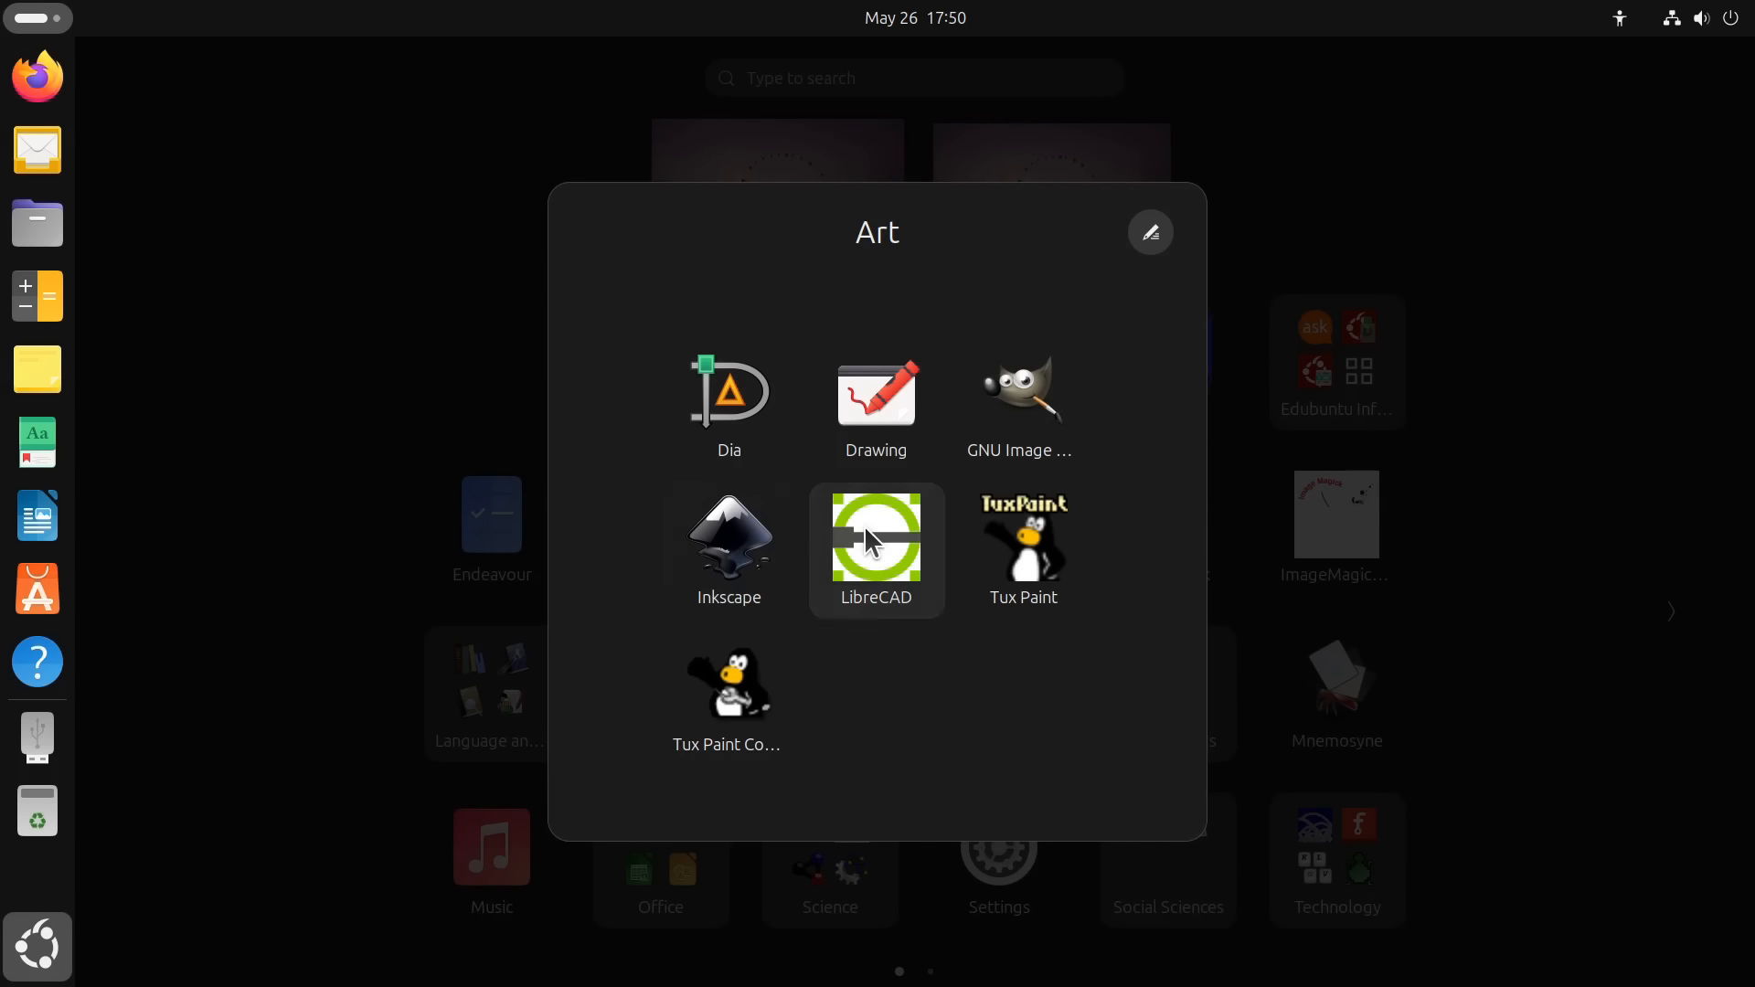
{"action": "mouse_move", "coordinate": [344, 408]}
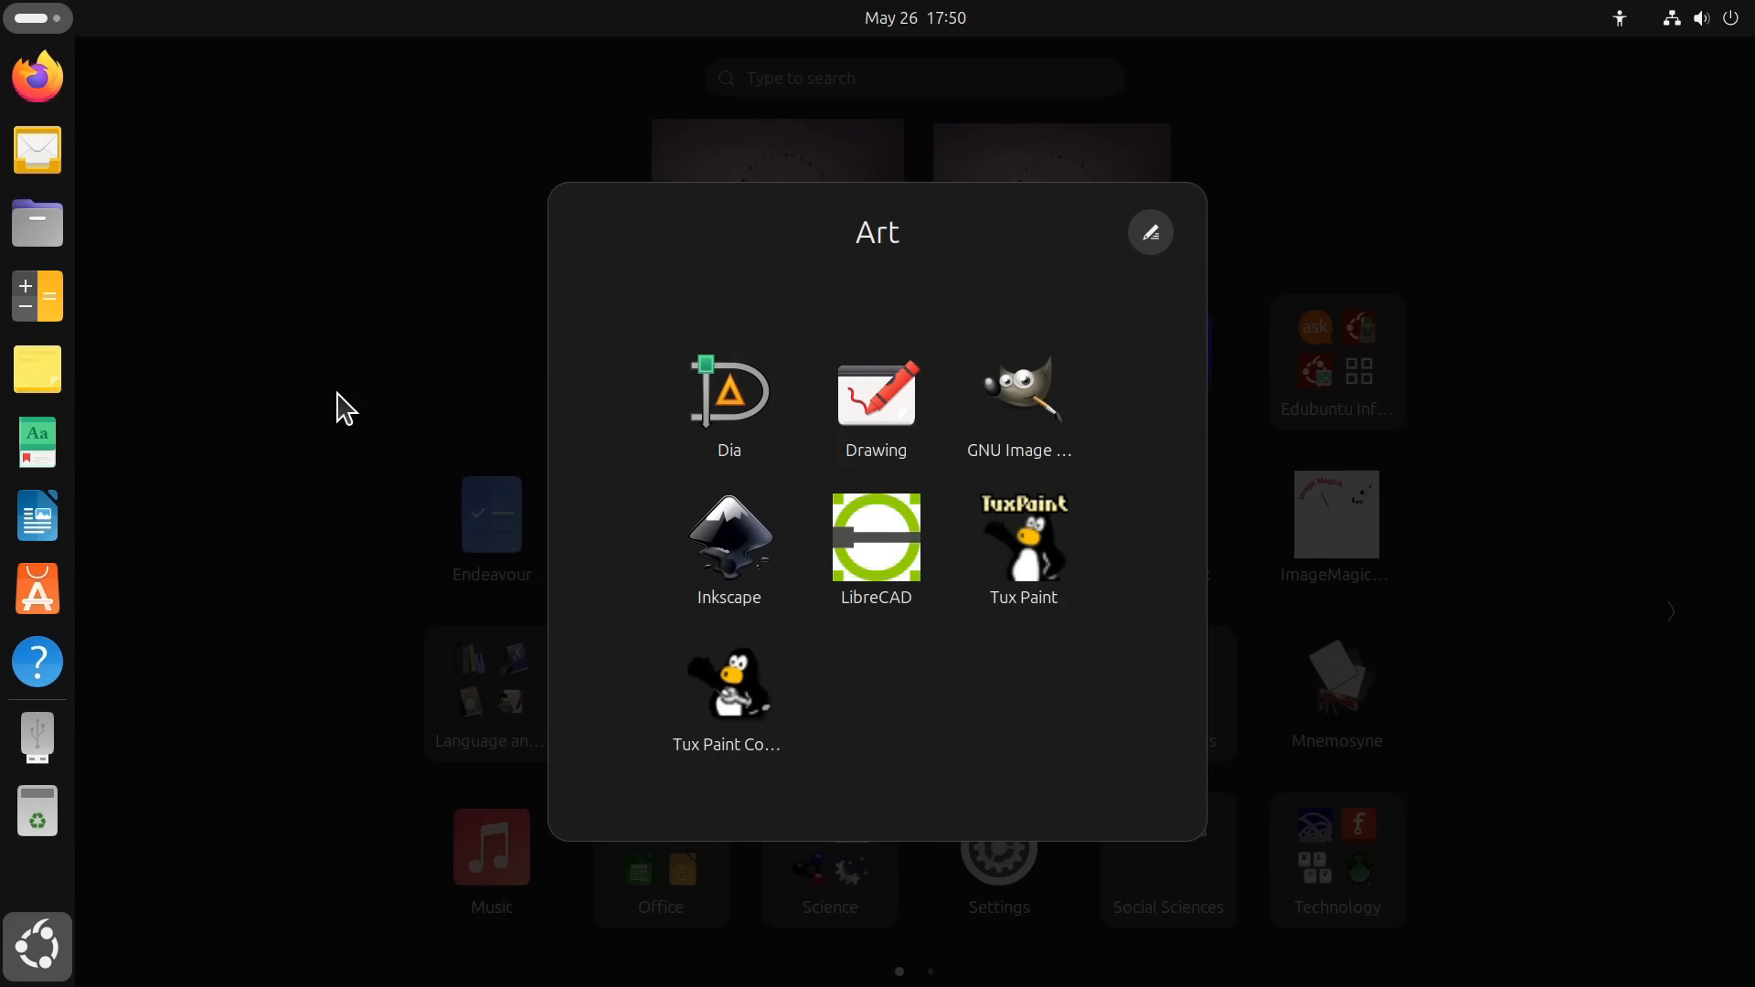
{"action": "left_click", "coordinate": [229, 515]}
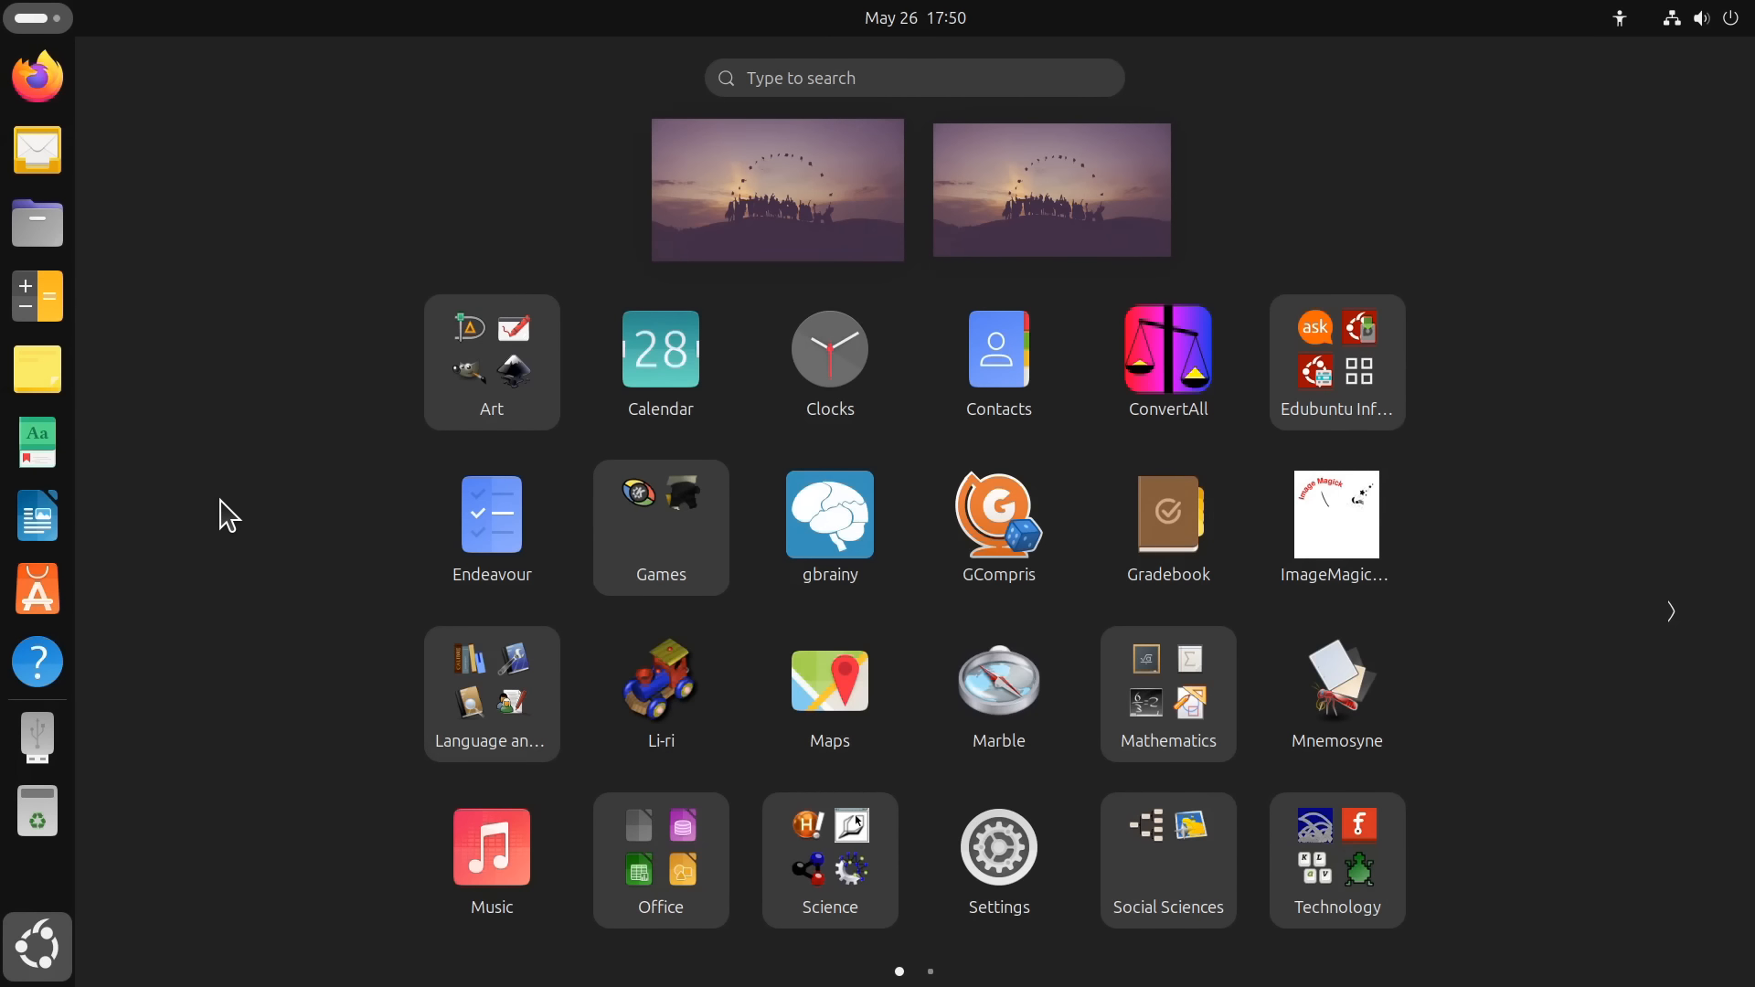
{"action": "mouse_move", "coordinate": [997, 693]}
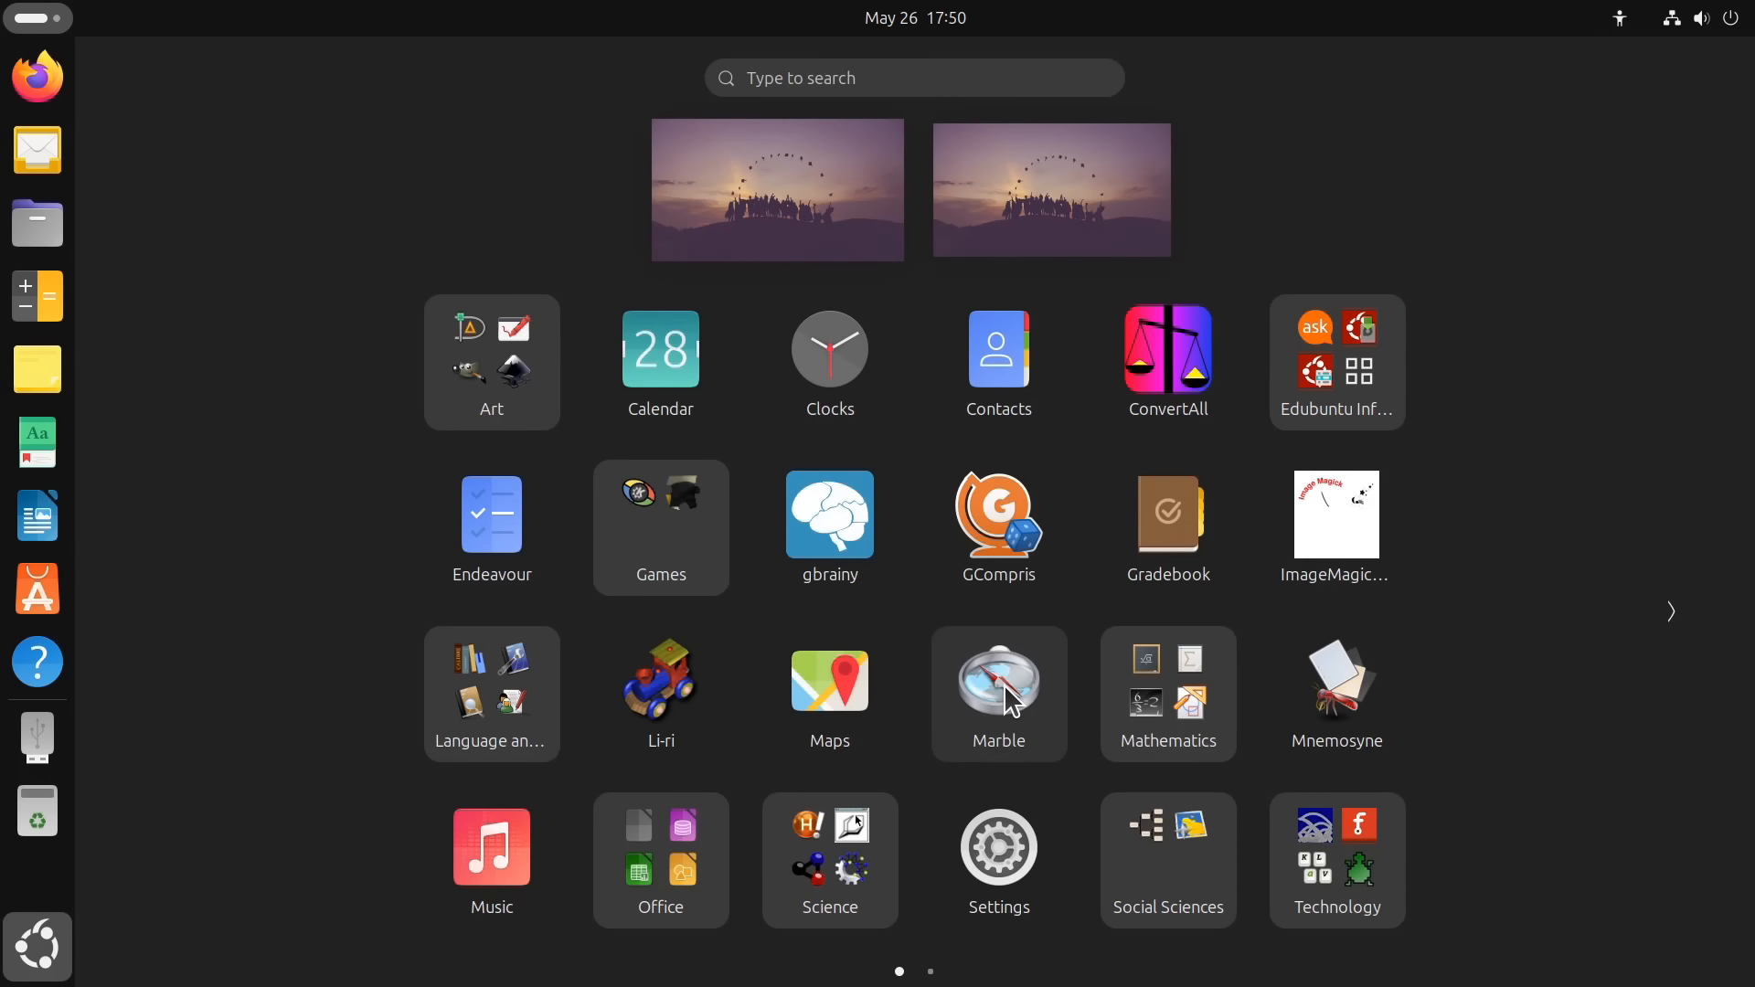
Launch Kalzium and view Iron's atom model and extra information, then close the details
{"action": "left_click", "coordinate": [829, 862]}
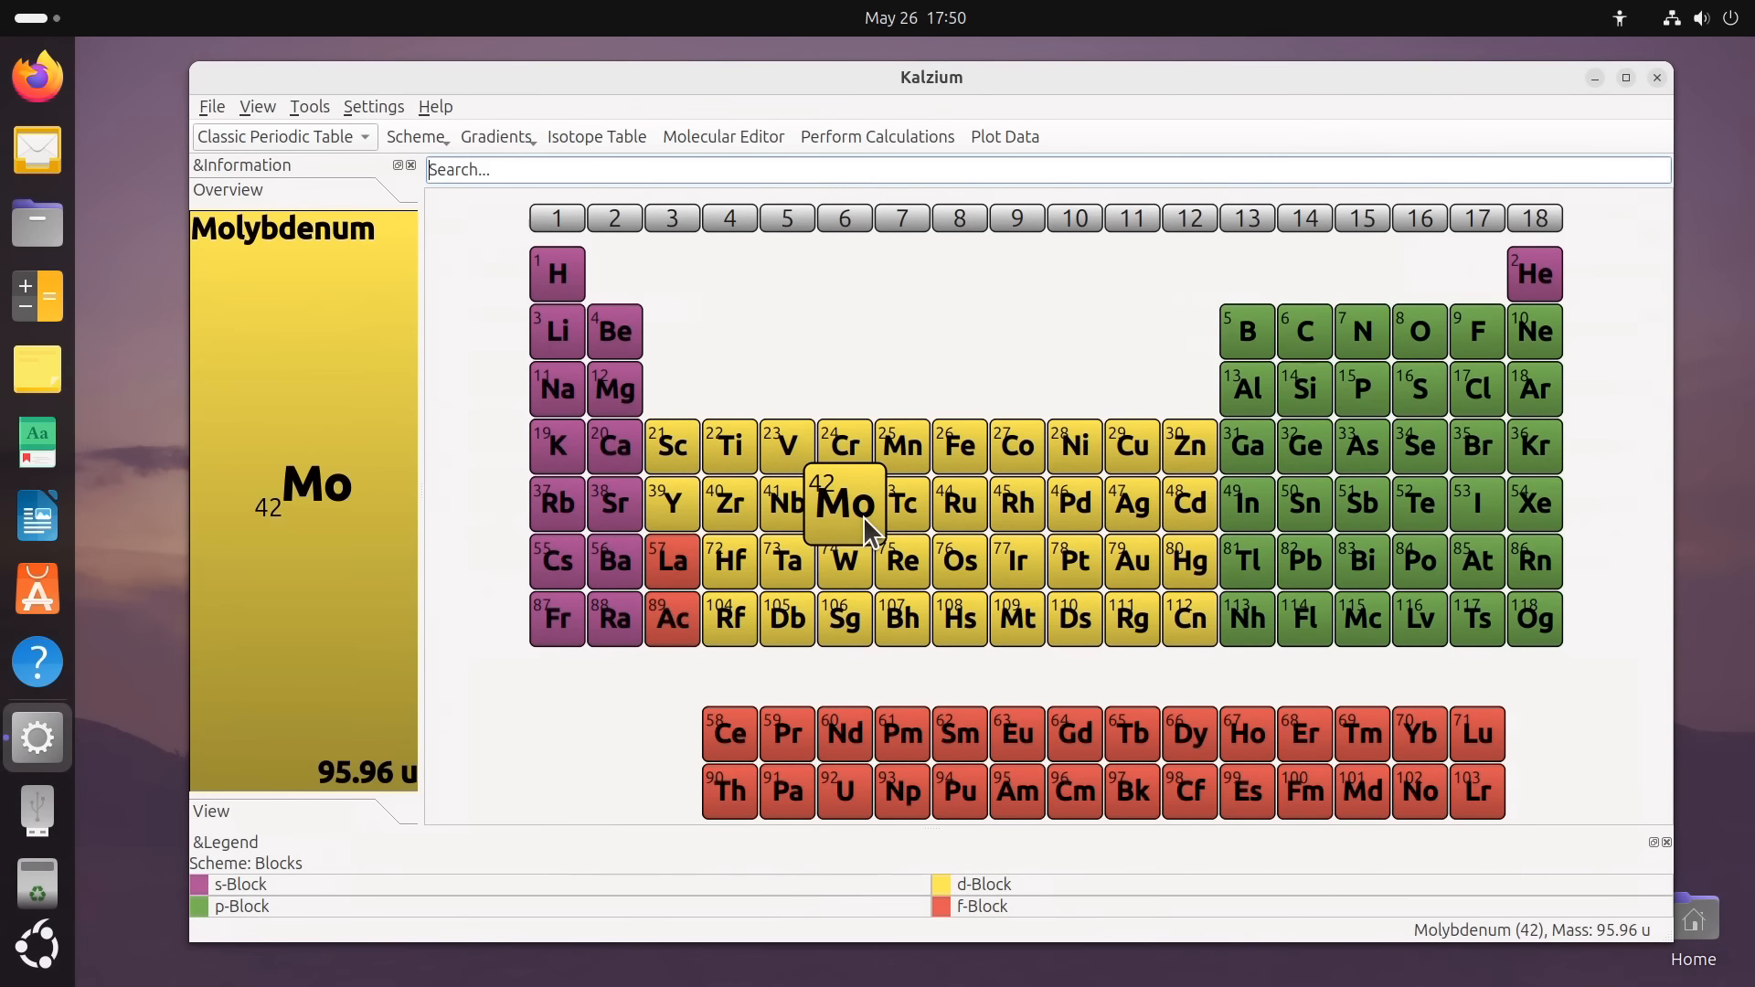
{"action": "mouse_move", "coordinate": [958, 445]}
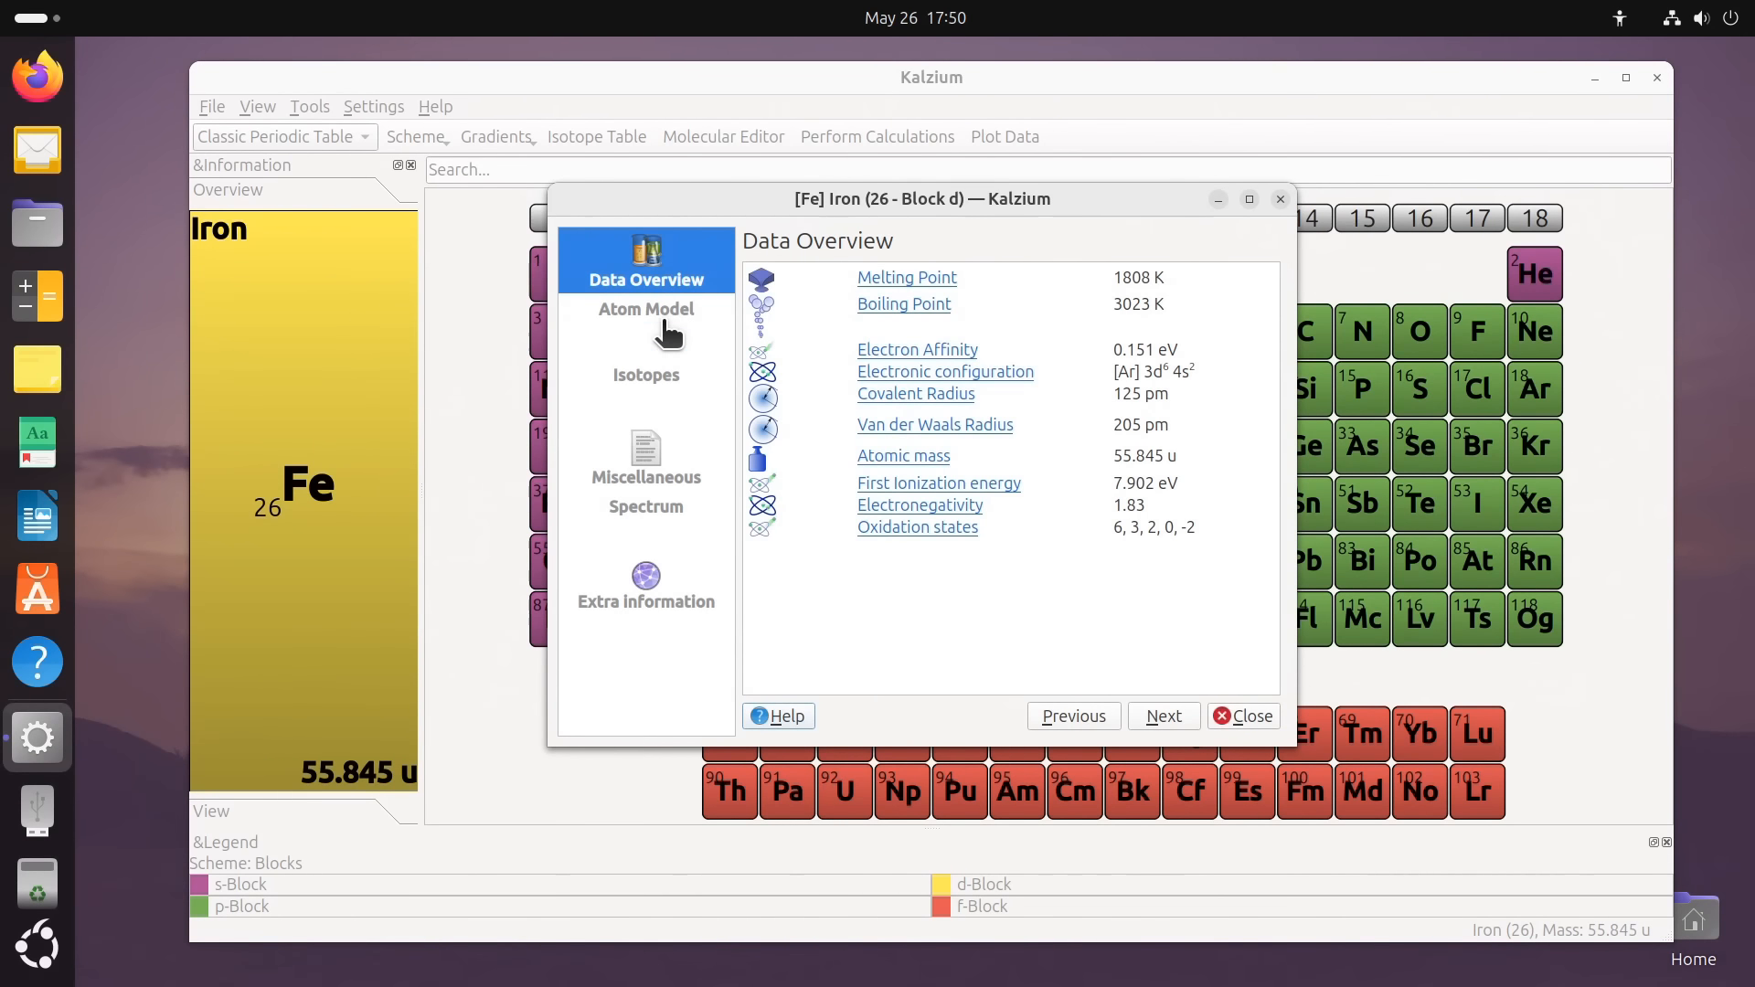
{"action": "left_click", "coordinate": [646, 319]}
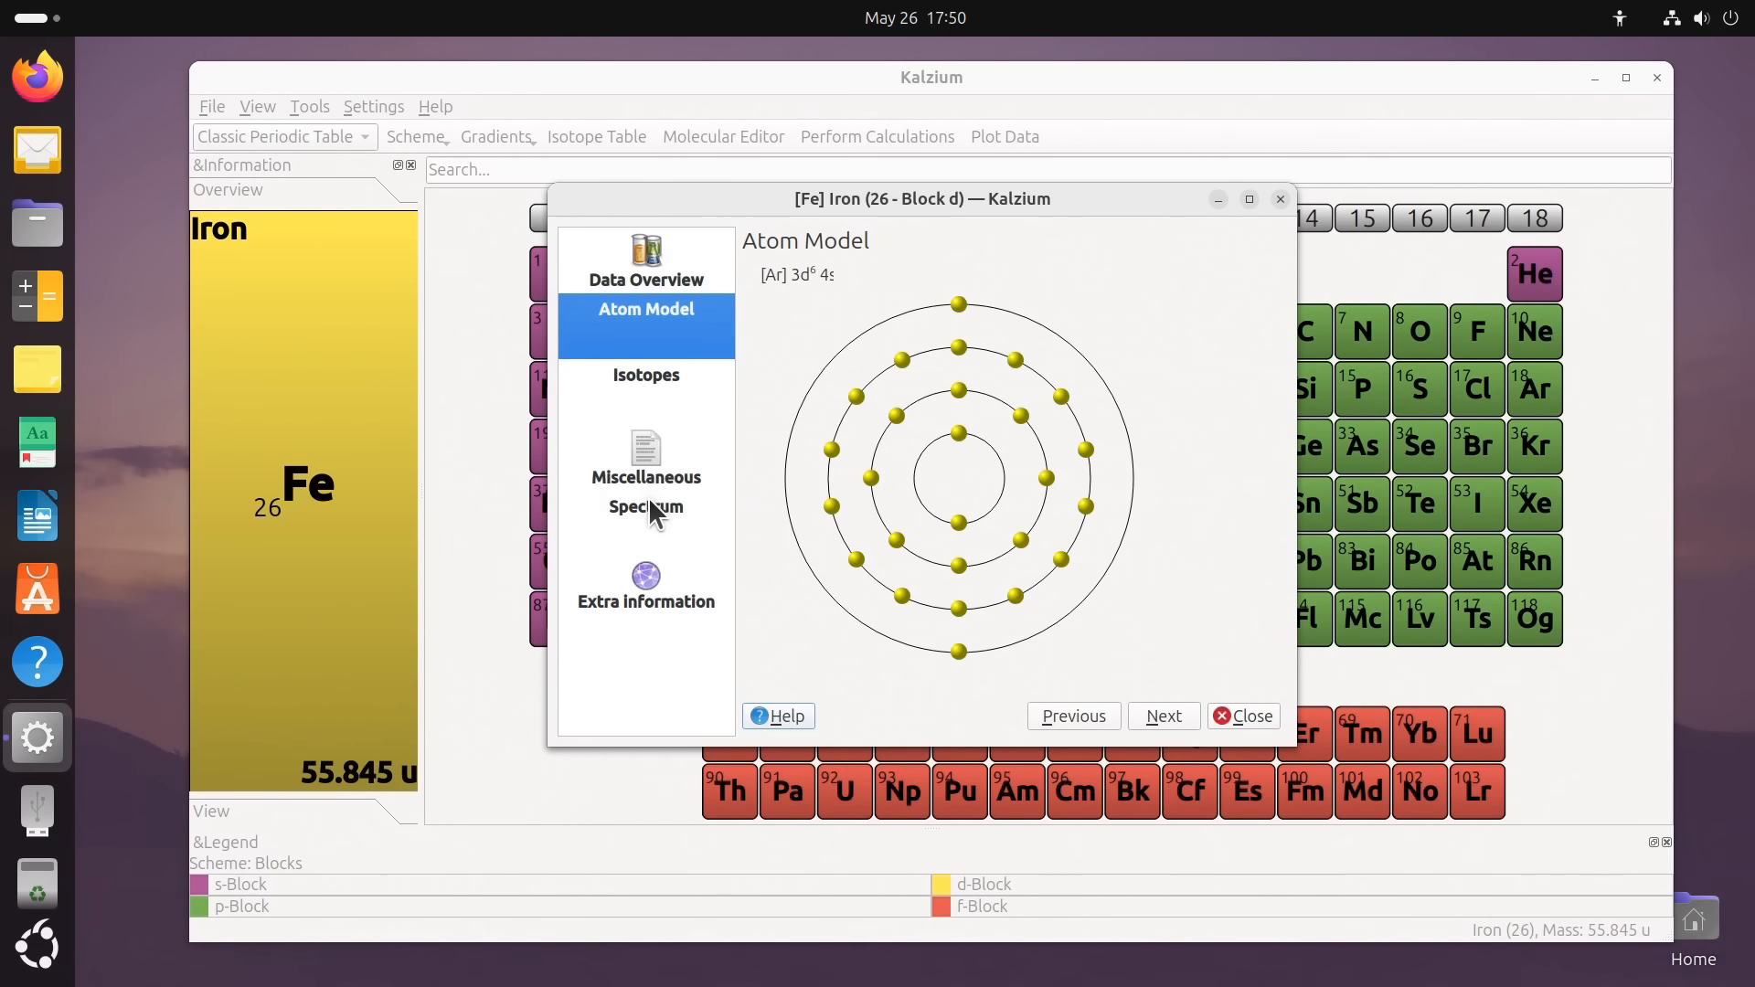
{"action": "left_click", "coordinate": [646, 584]}
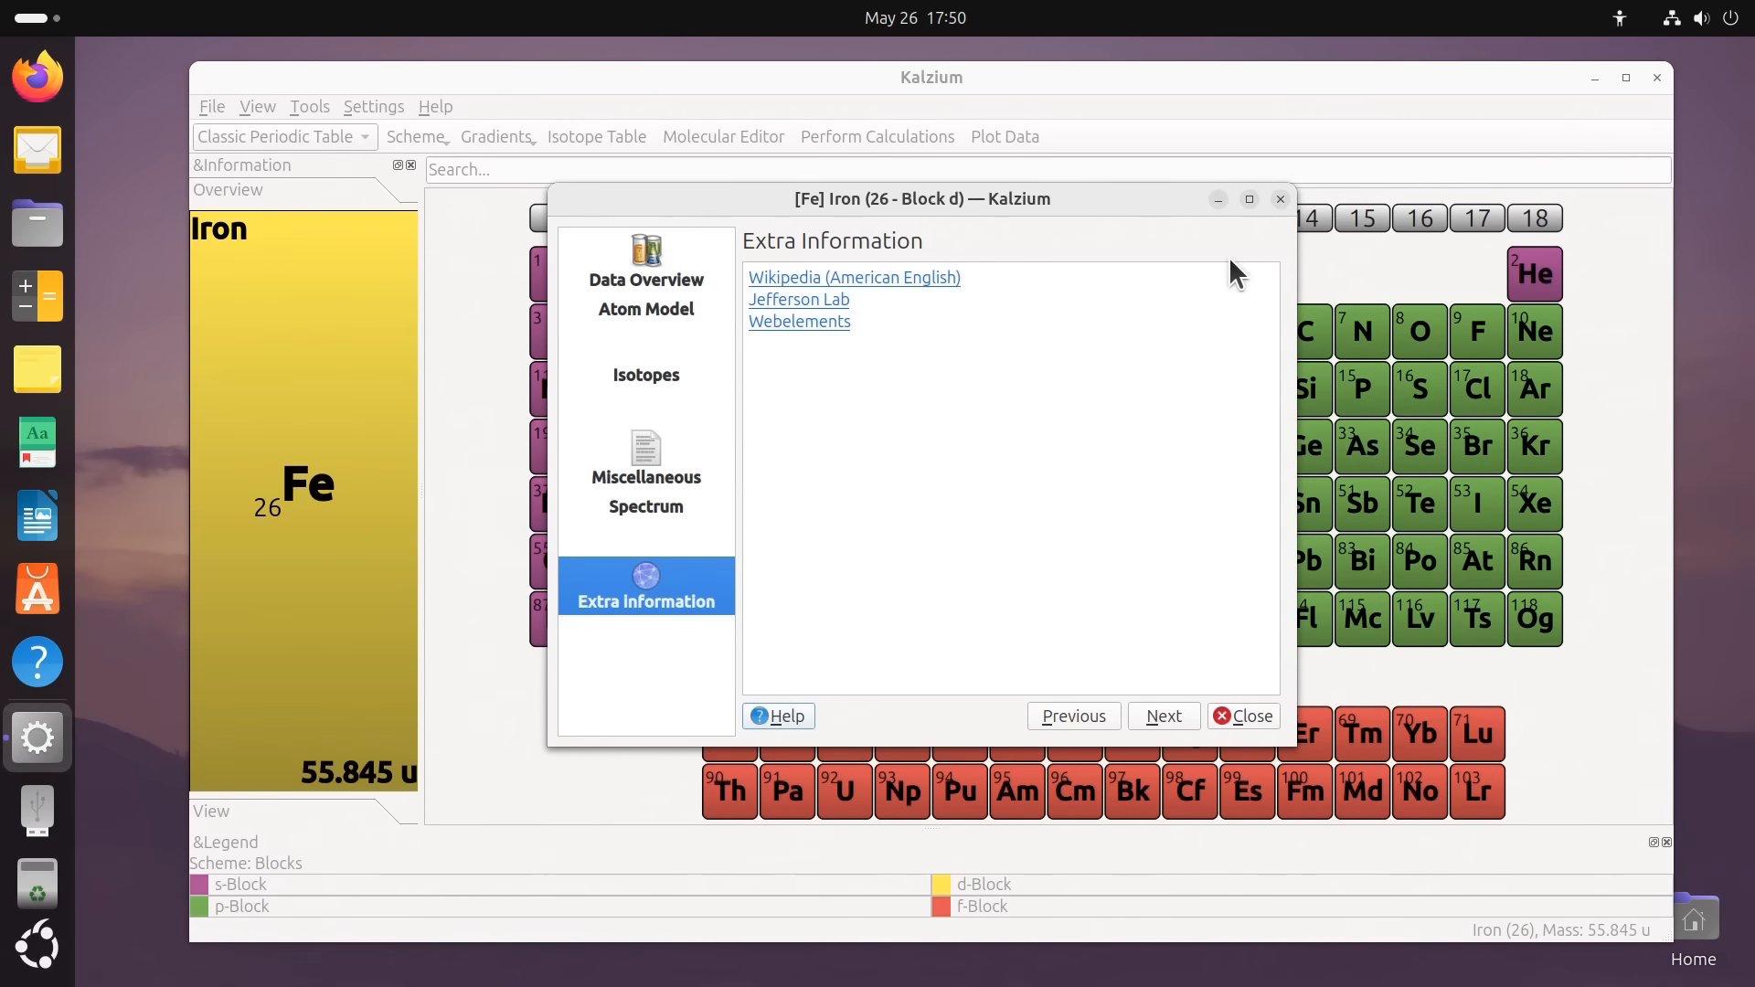
{"action": "left_click", "coordinate": [1241, 715]}
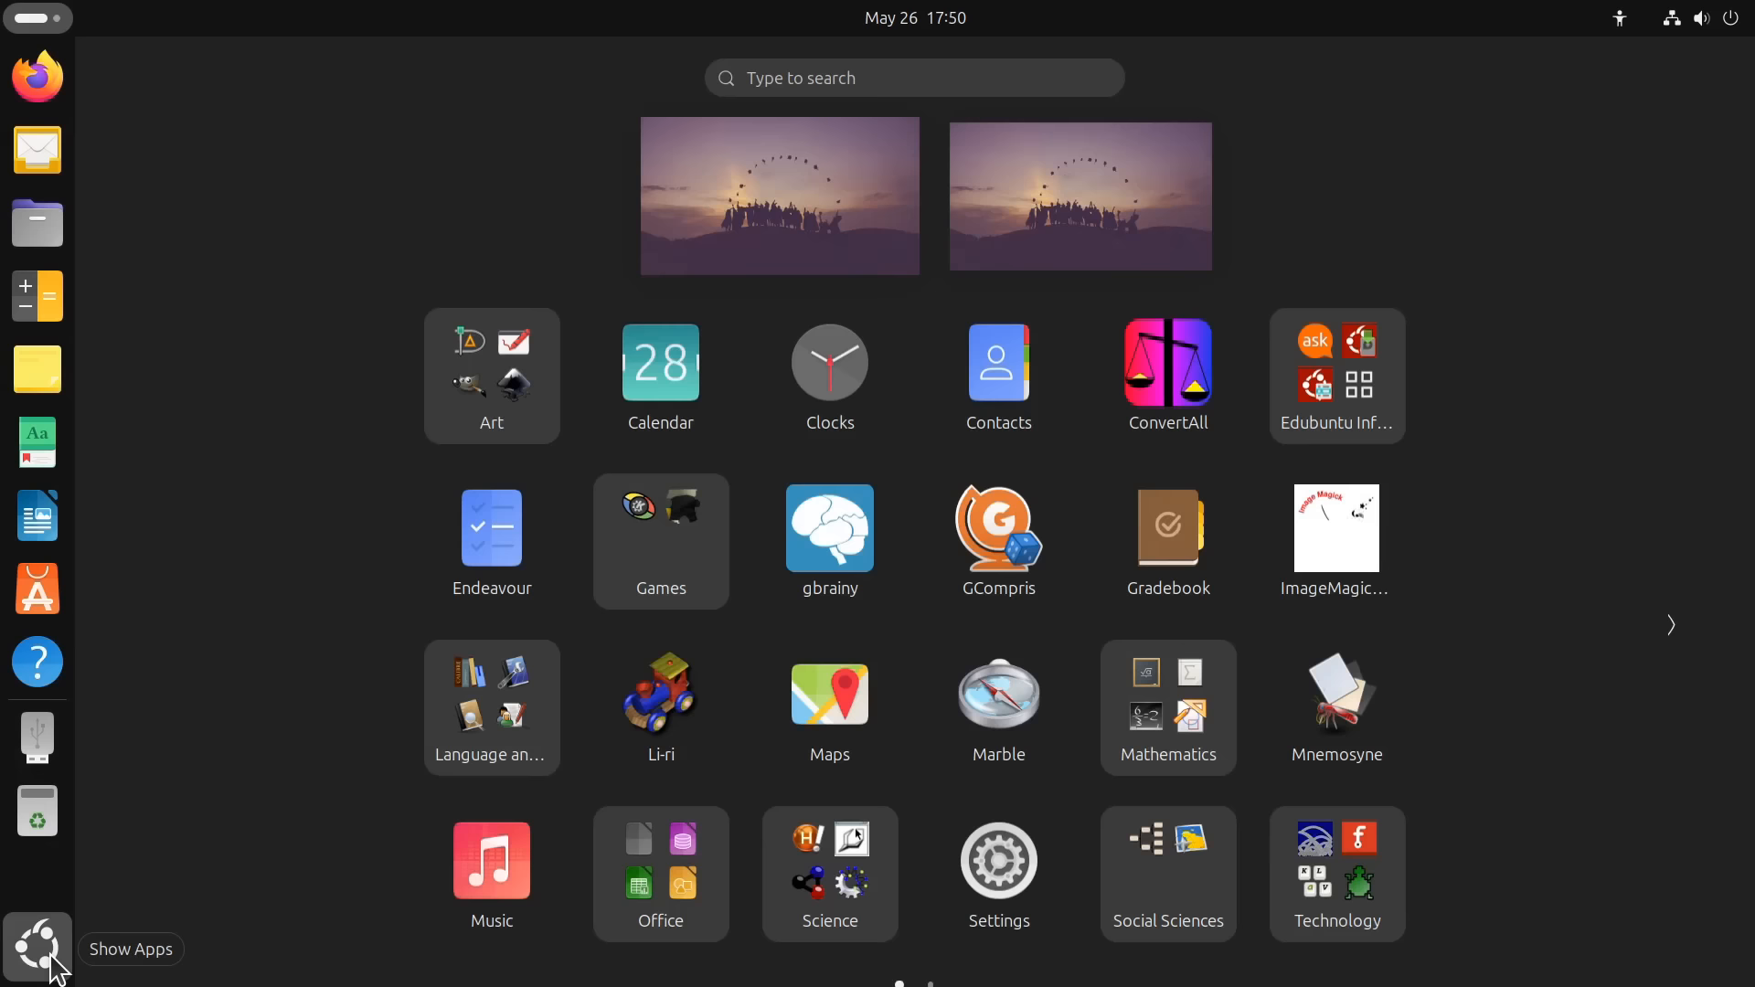
Launch BASIC-256 from the Technology folder and reopen Test_BASIC_Program.kbs from recent files
{"action": "left_click", "coordinate": [1334, 873]}
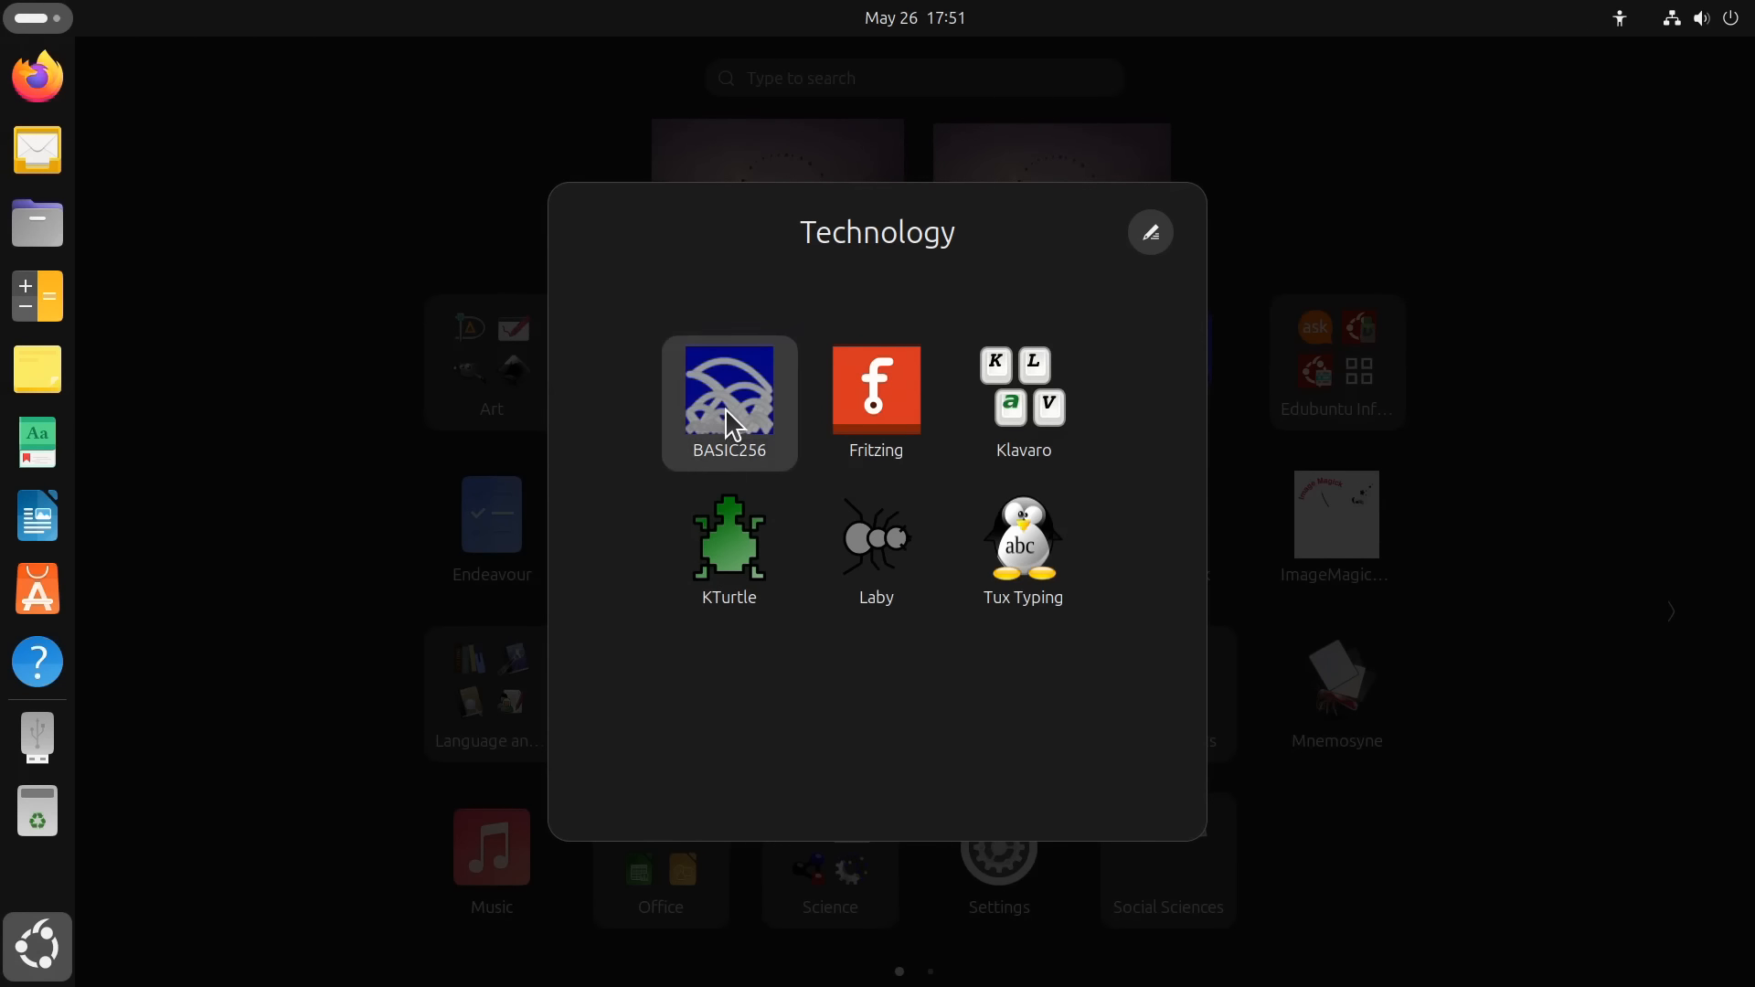
{"action": "left_click", "coordinate": [728, 401]}
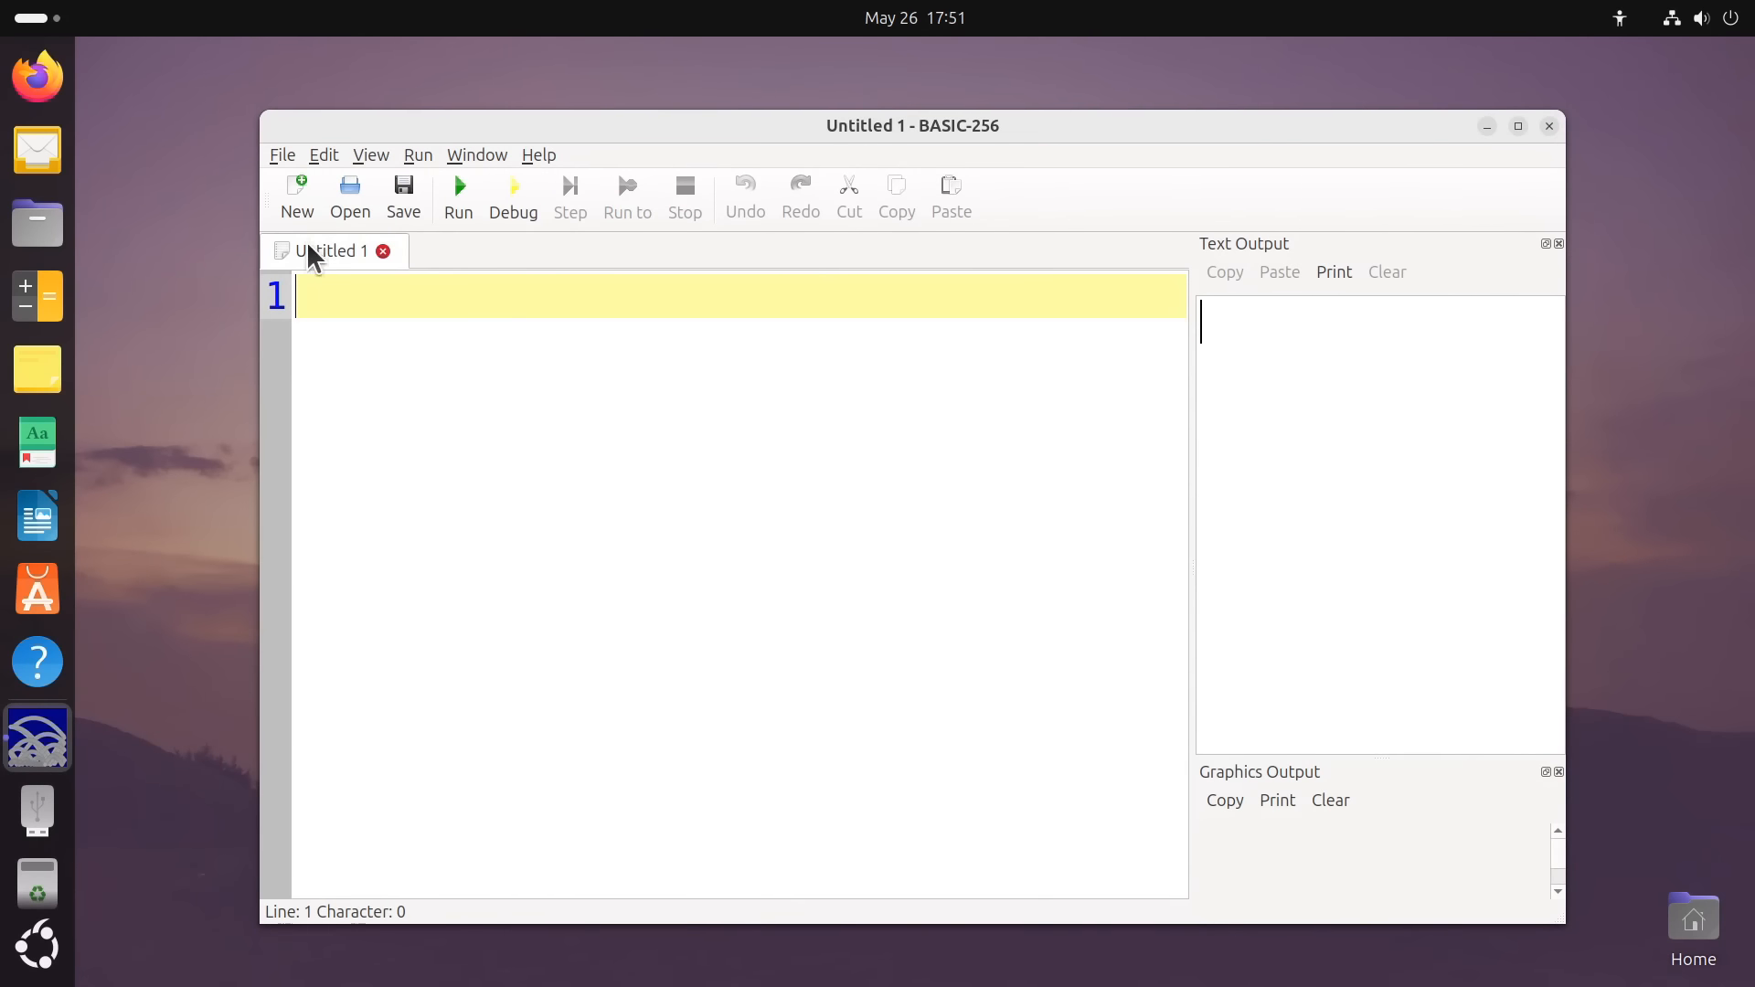
{"action": "left_click", "coordinate": [283, 154]}
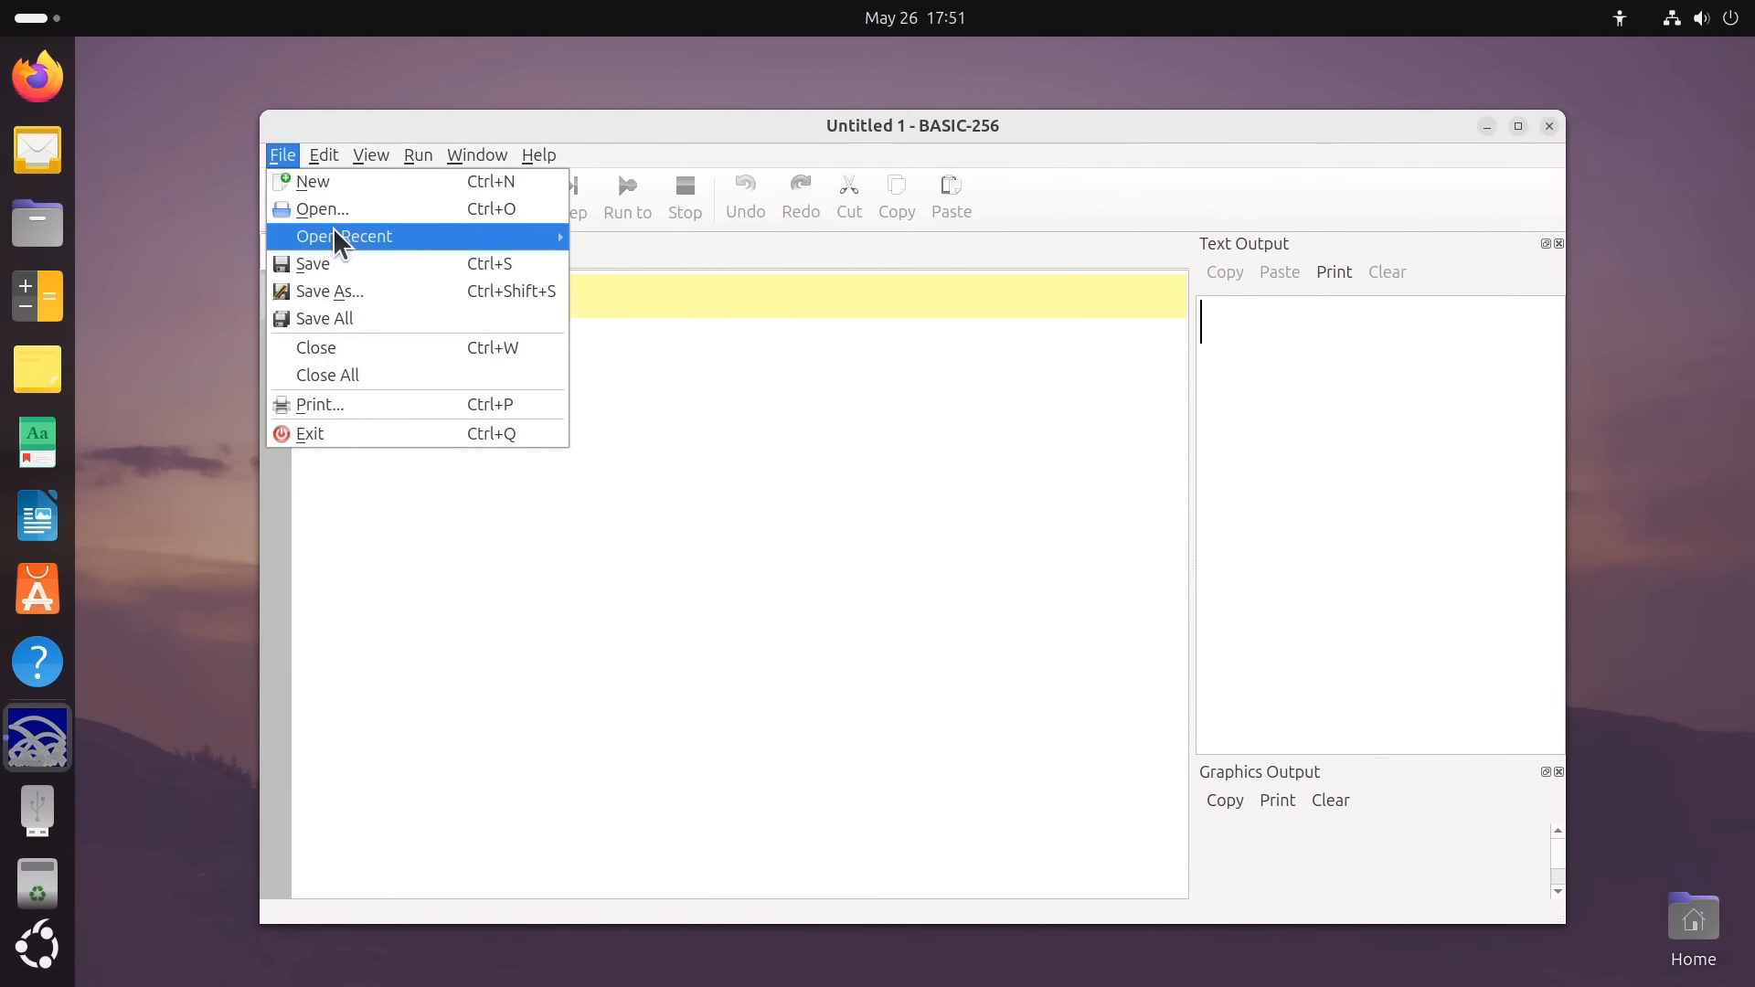
{"action": "left_click", "coordinate": [344, 236]}
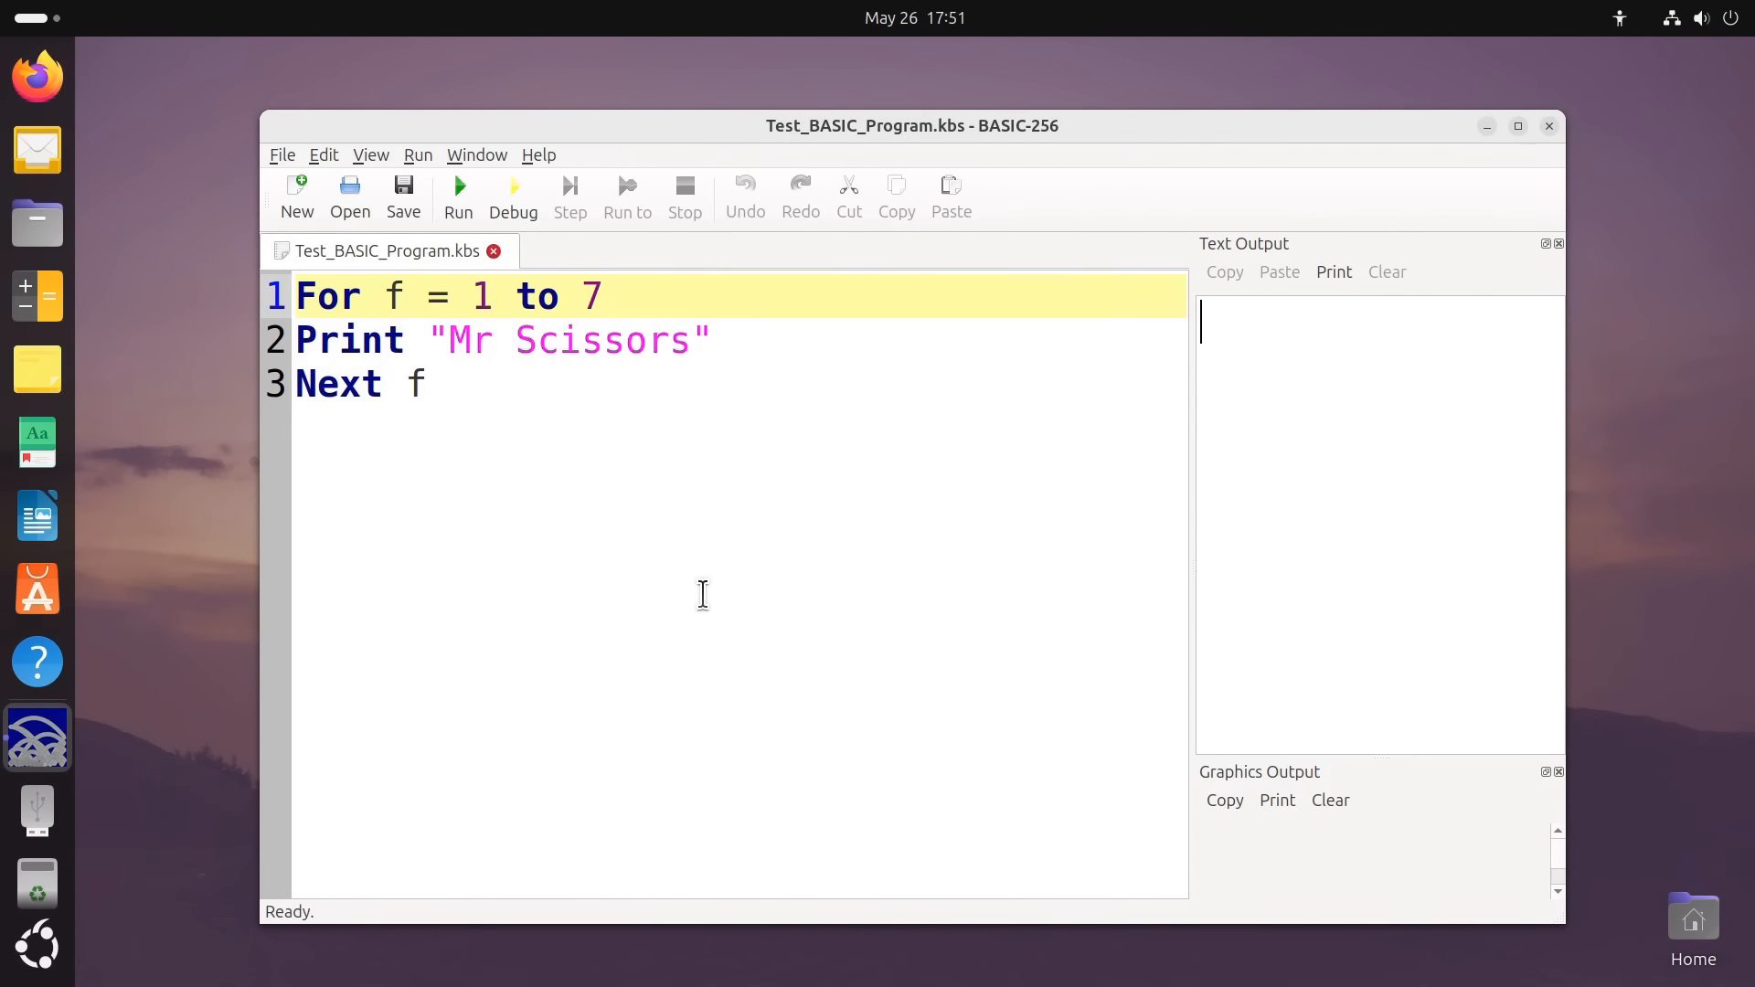
{"action": "mouse_move", "coordinate": [458, 190]}
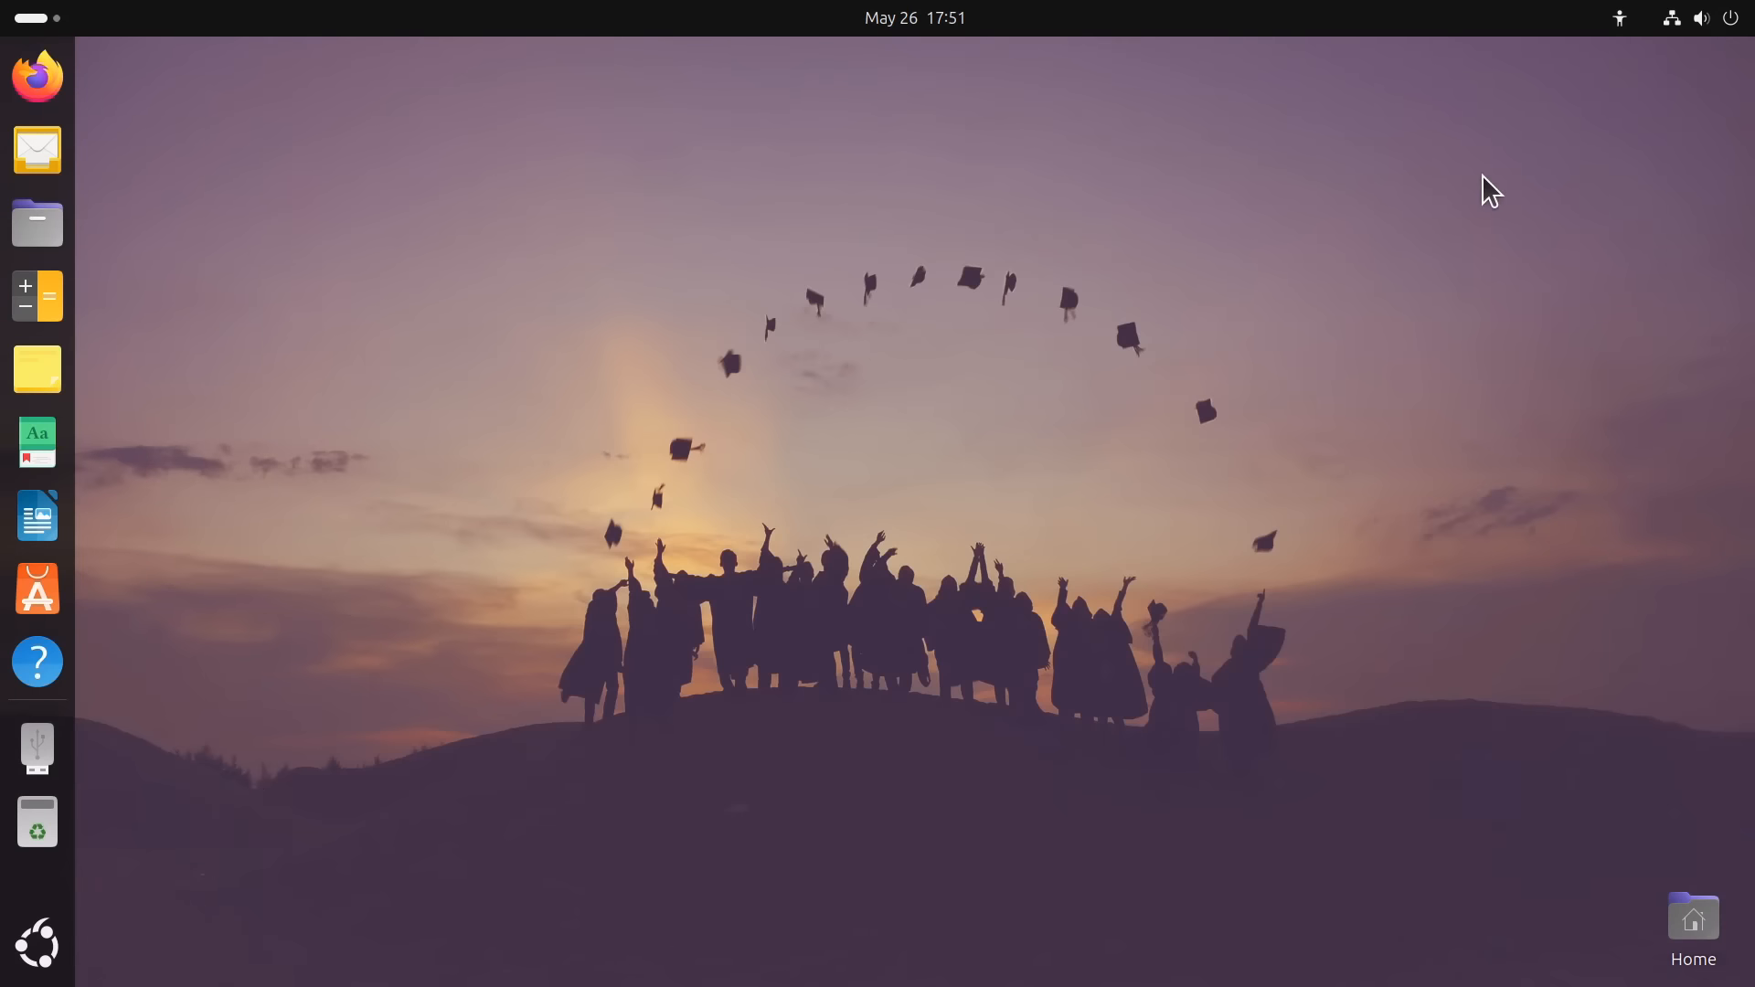
Launch GCompris and browse its science, games and puzzle activity categories
{"action": "left_click", "coordinate": [36, 943]}
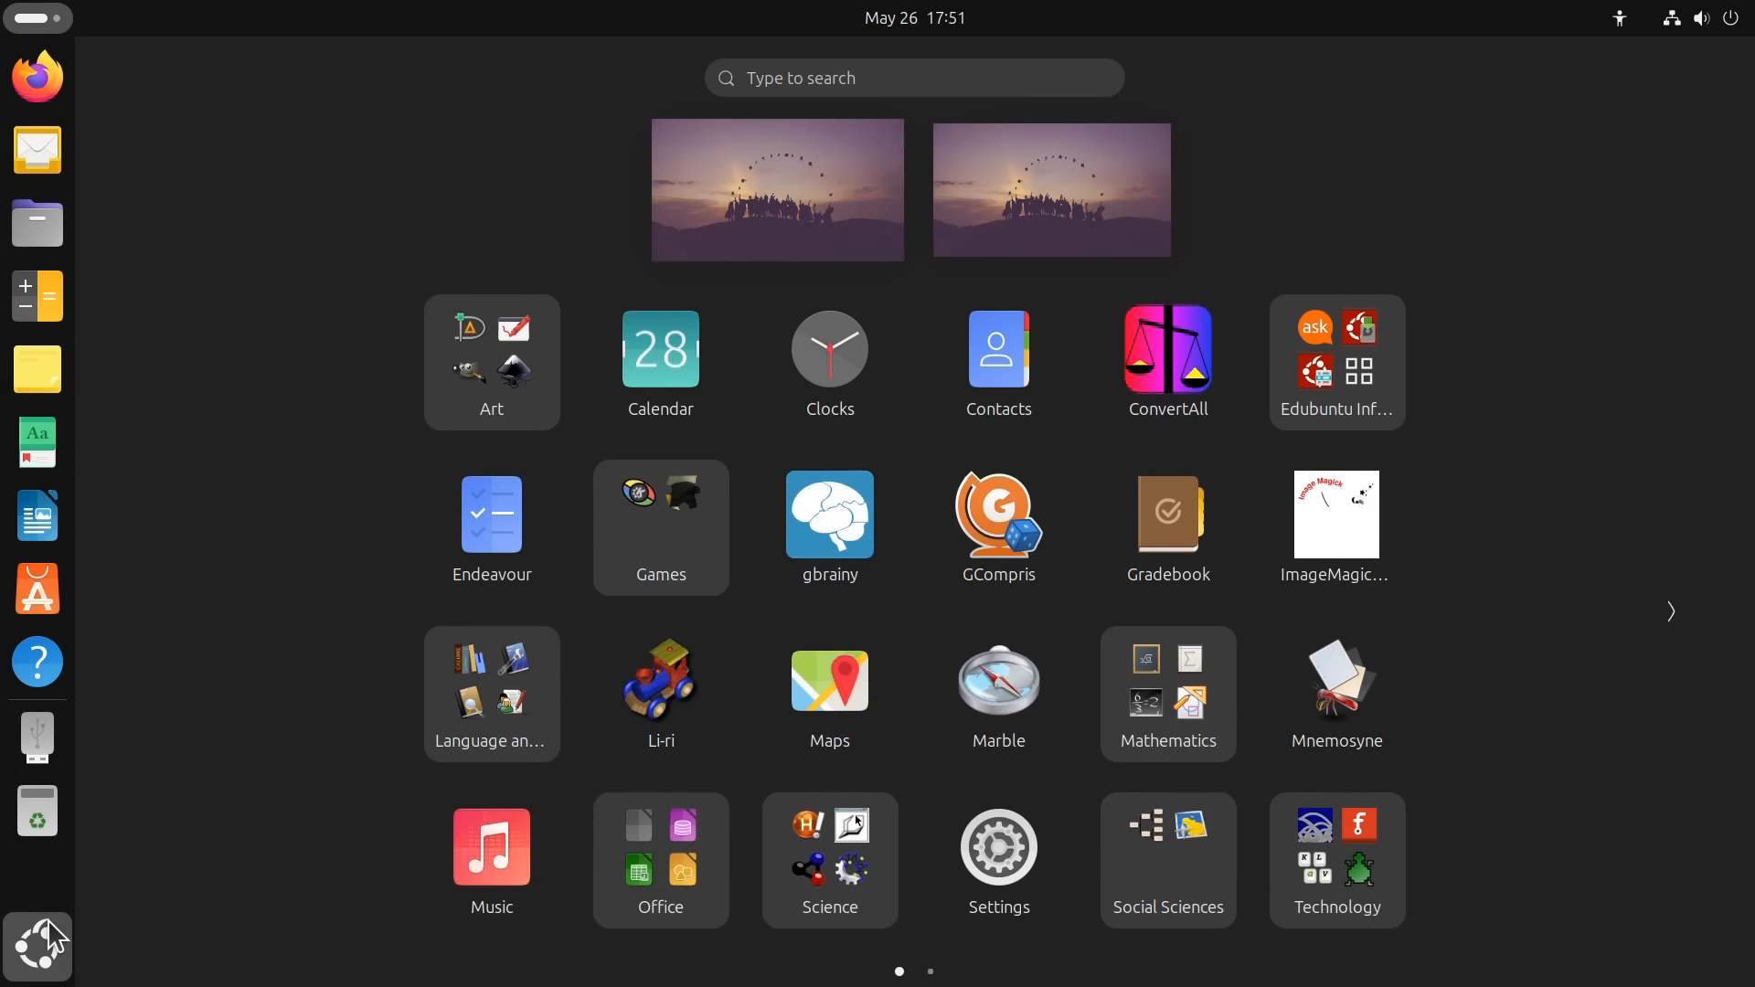
{"action": "mouse_move", "coordinate": [991, 632]}
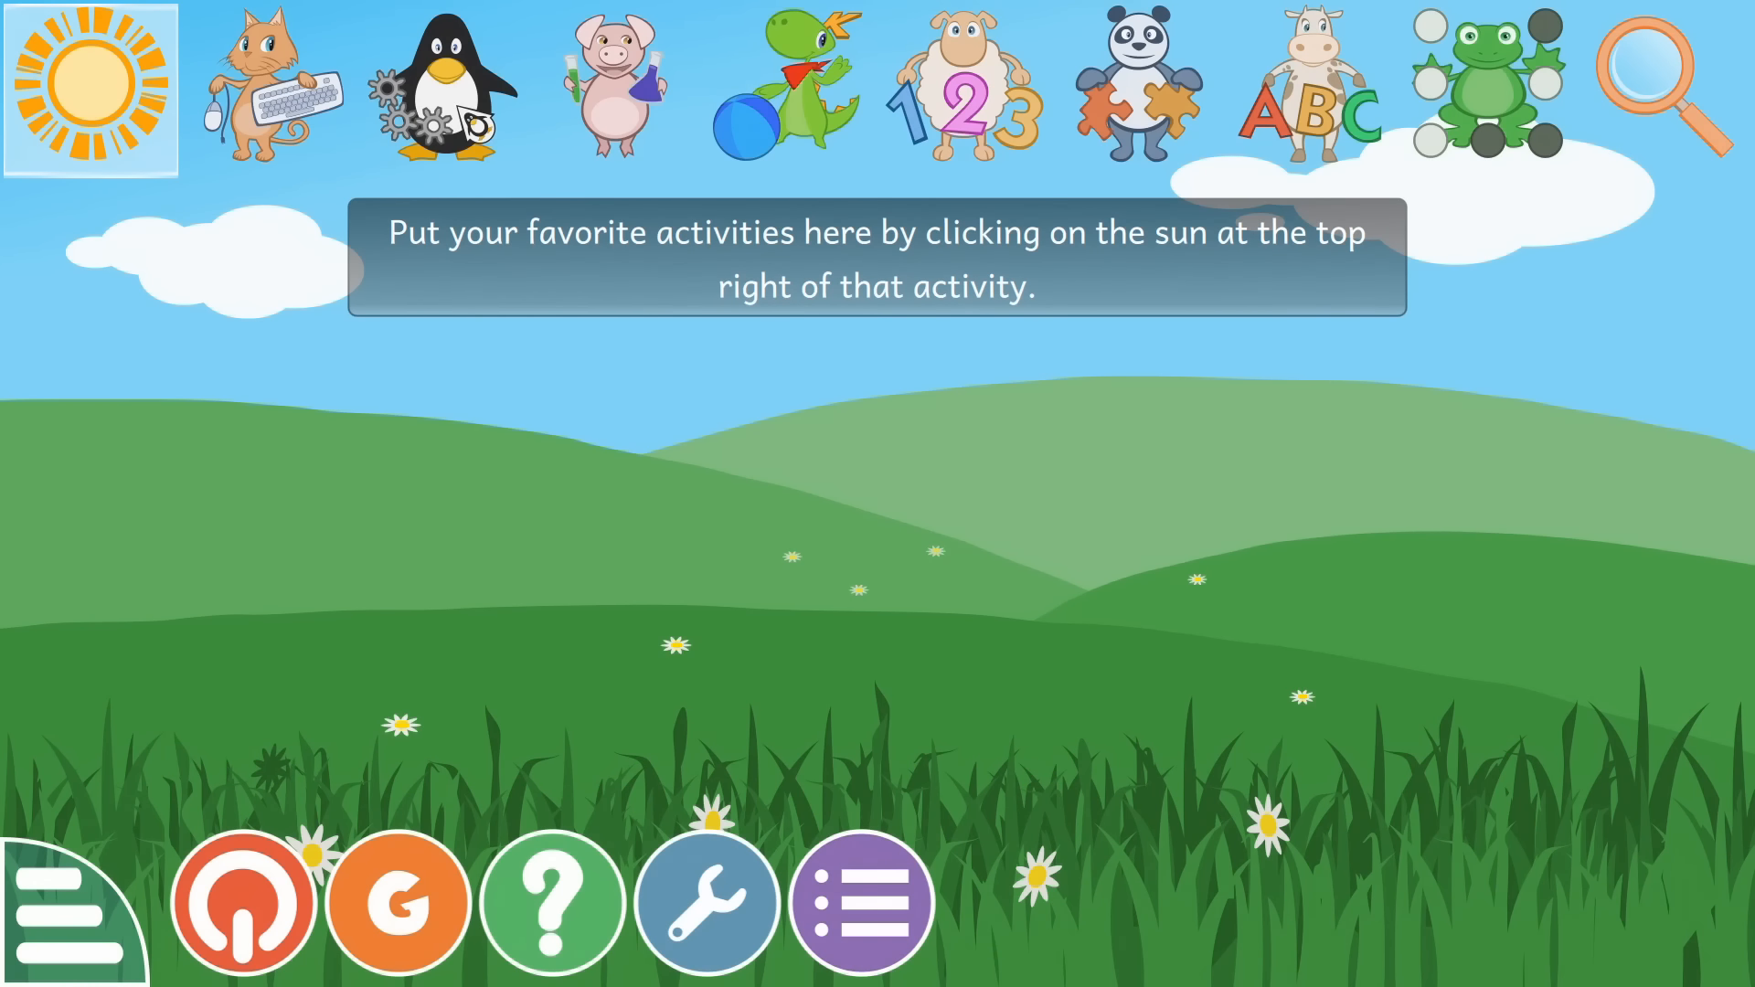
{"action": "left_click", "coordinate": [609, 90]}
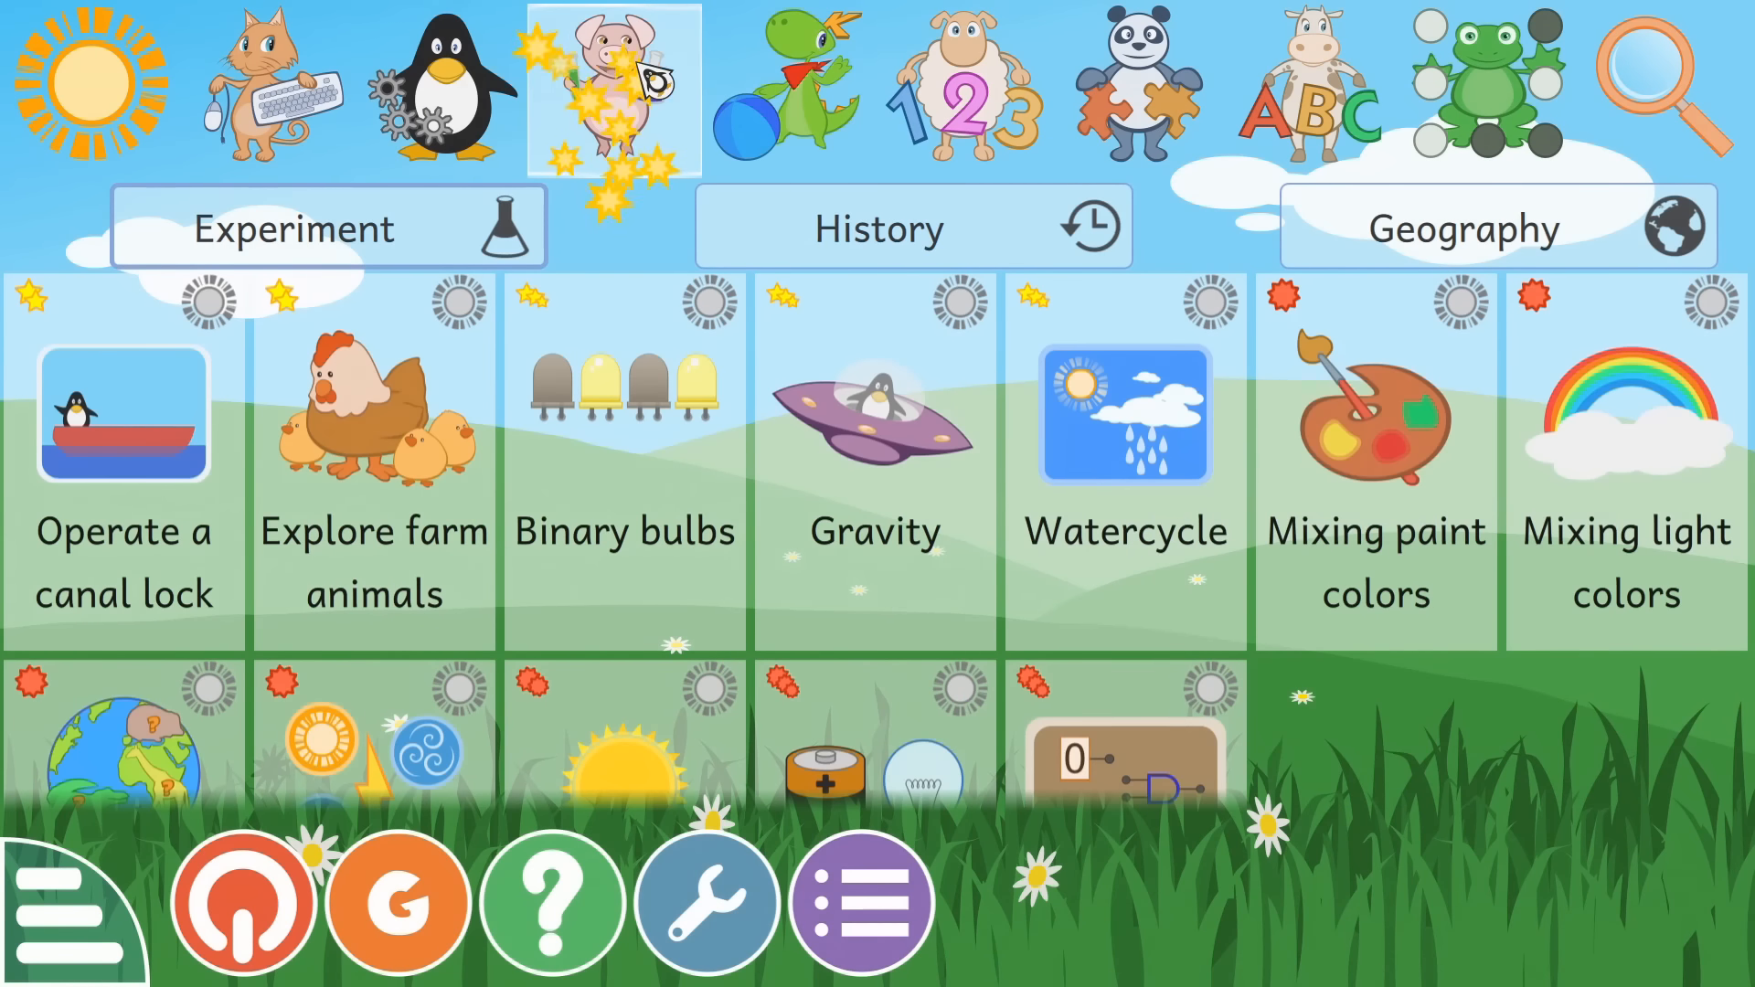
{"action": "left_click", "coordinate": [782, 86]}
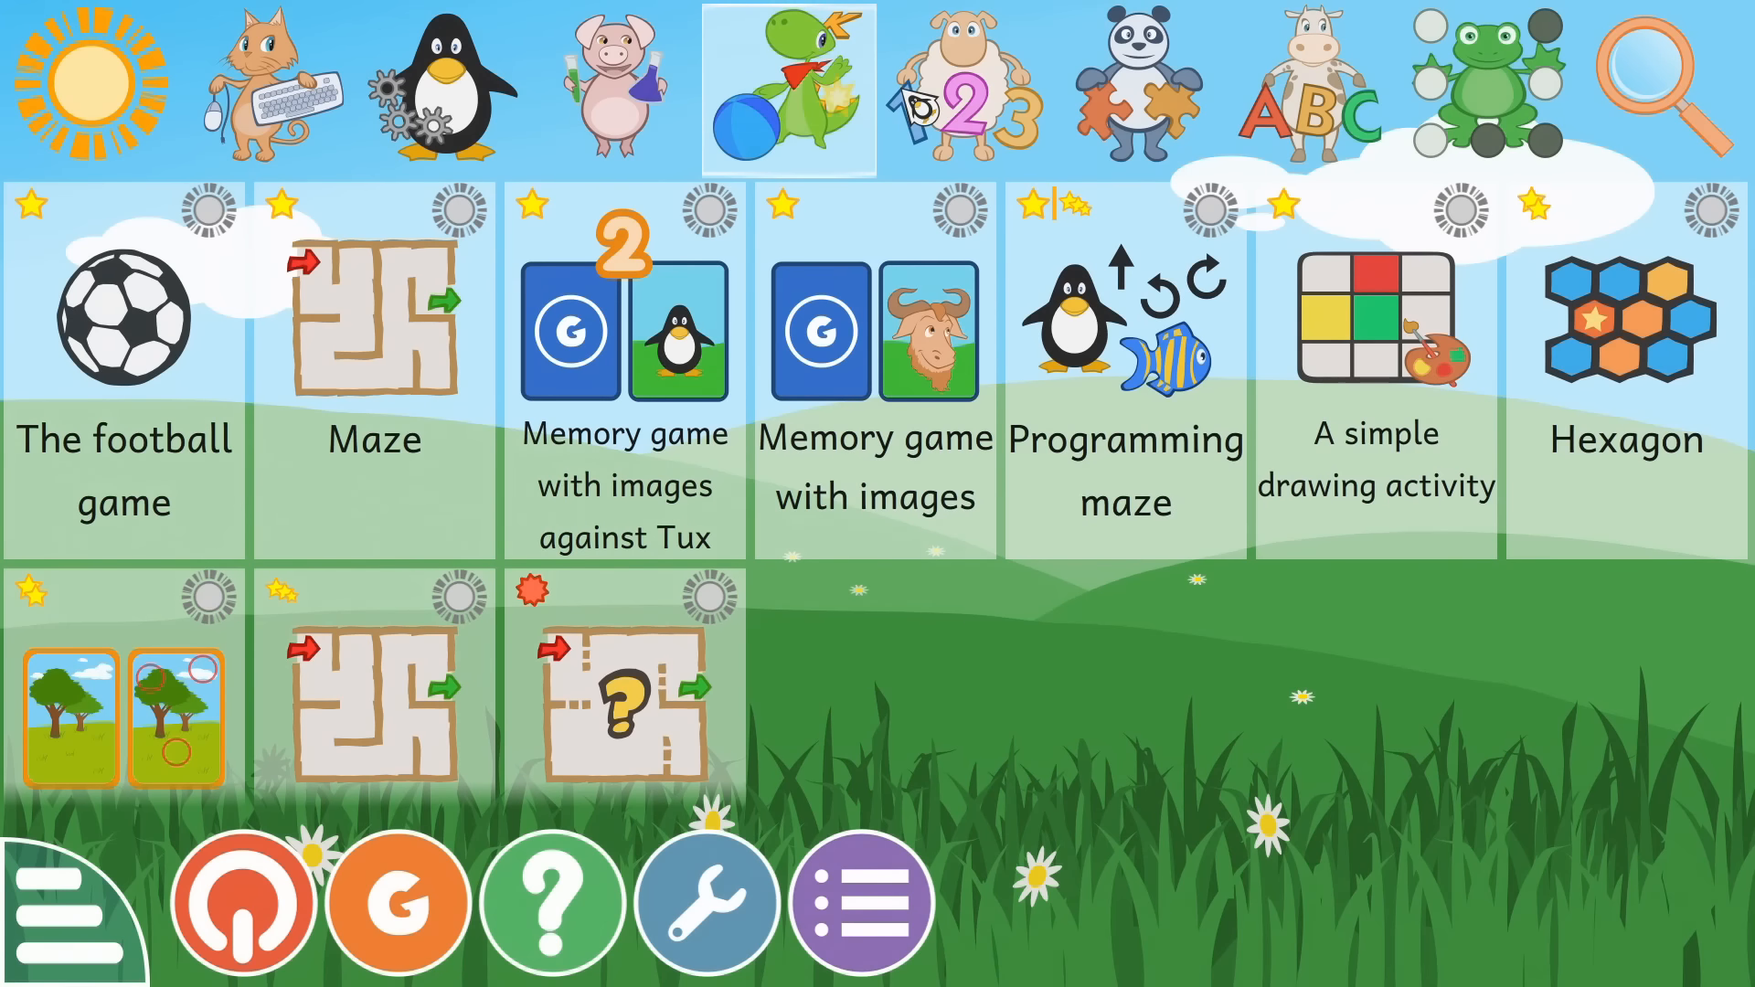
{"action": "left_click", "coordinate": [1131, 84]}
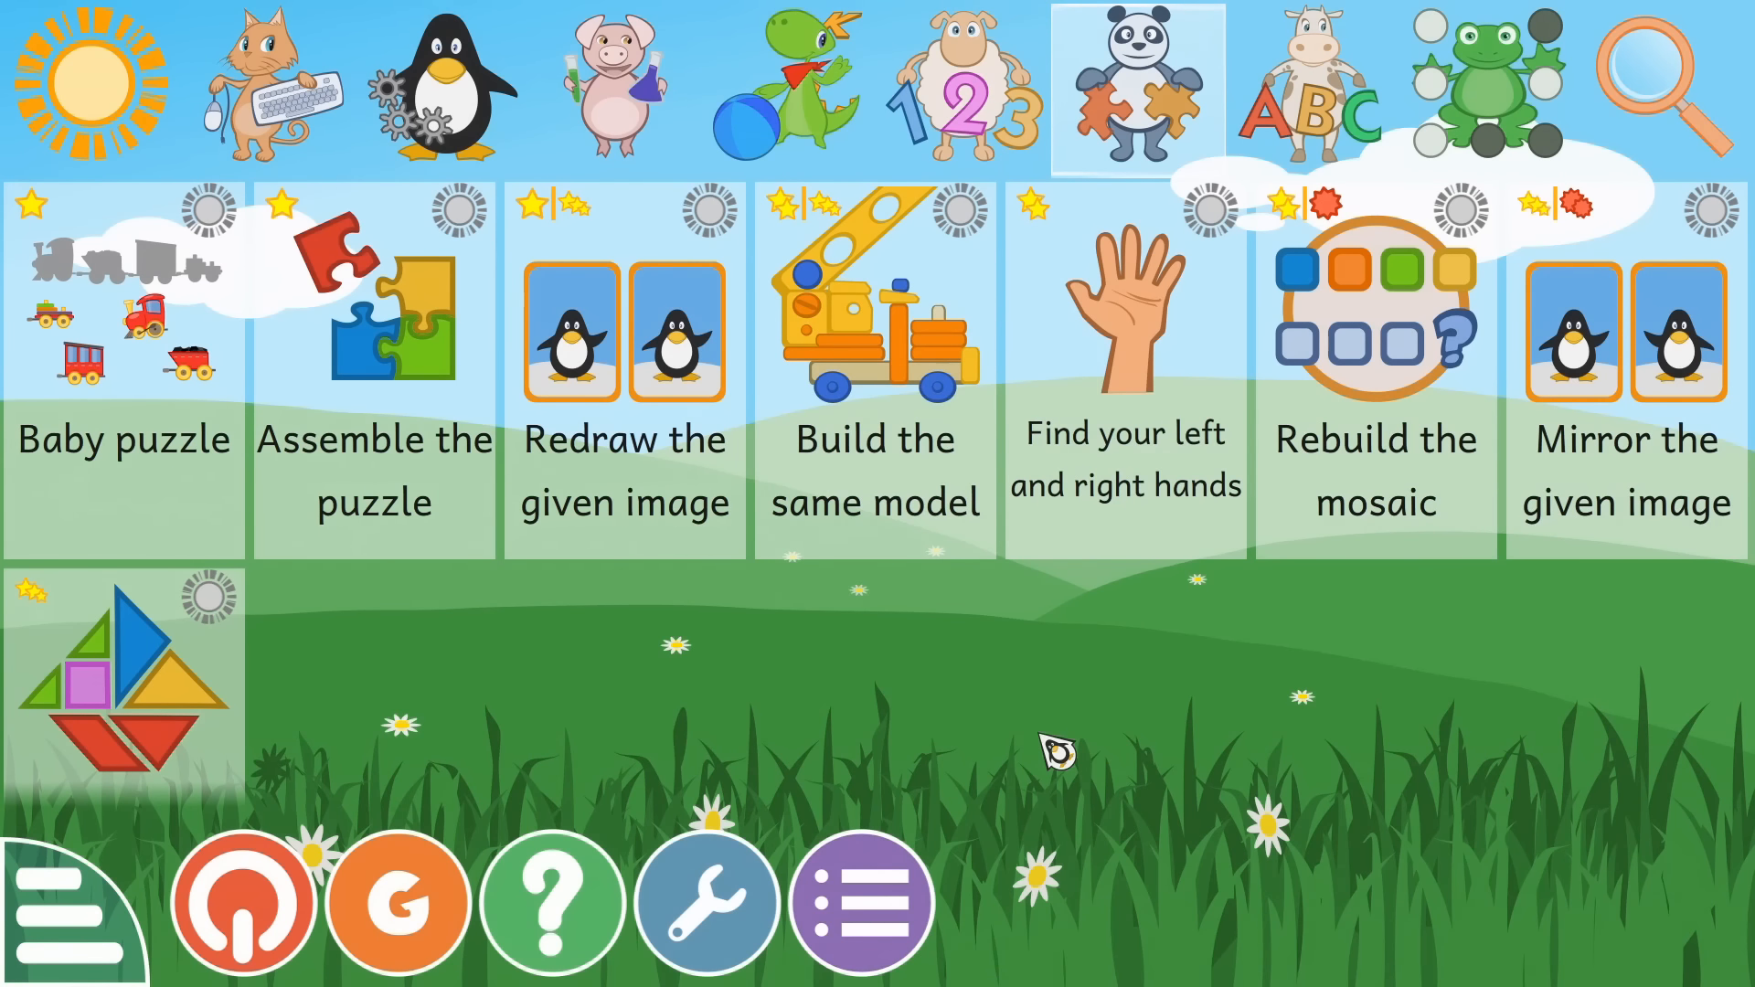
{"action": "mouse_move", "coordinate": [797, 730]}
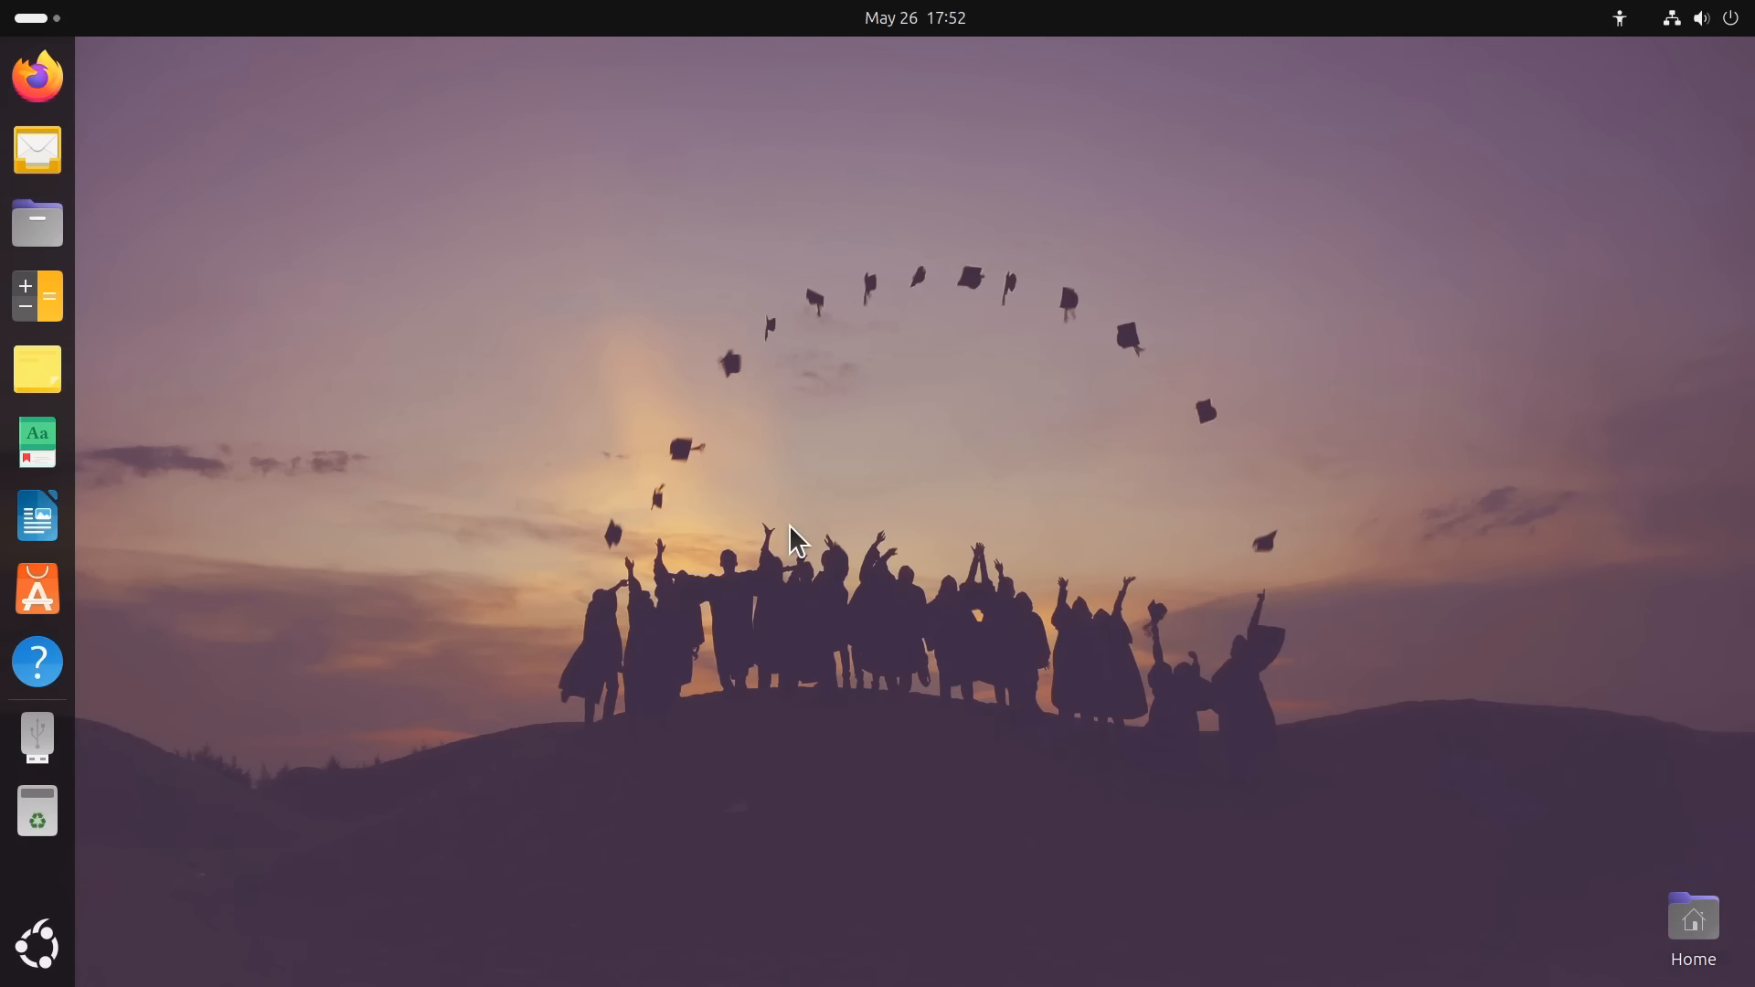
{"action": "mouse_move", "coordinate": [851, 597]}
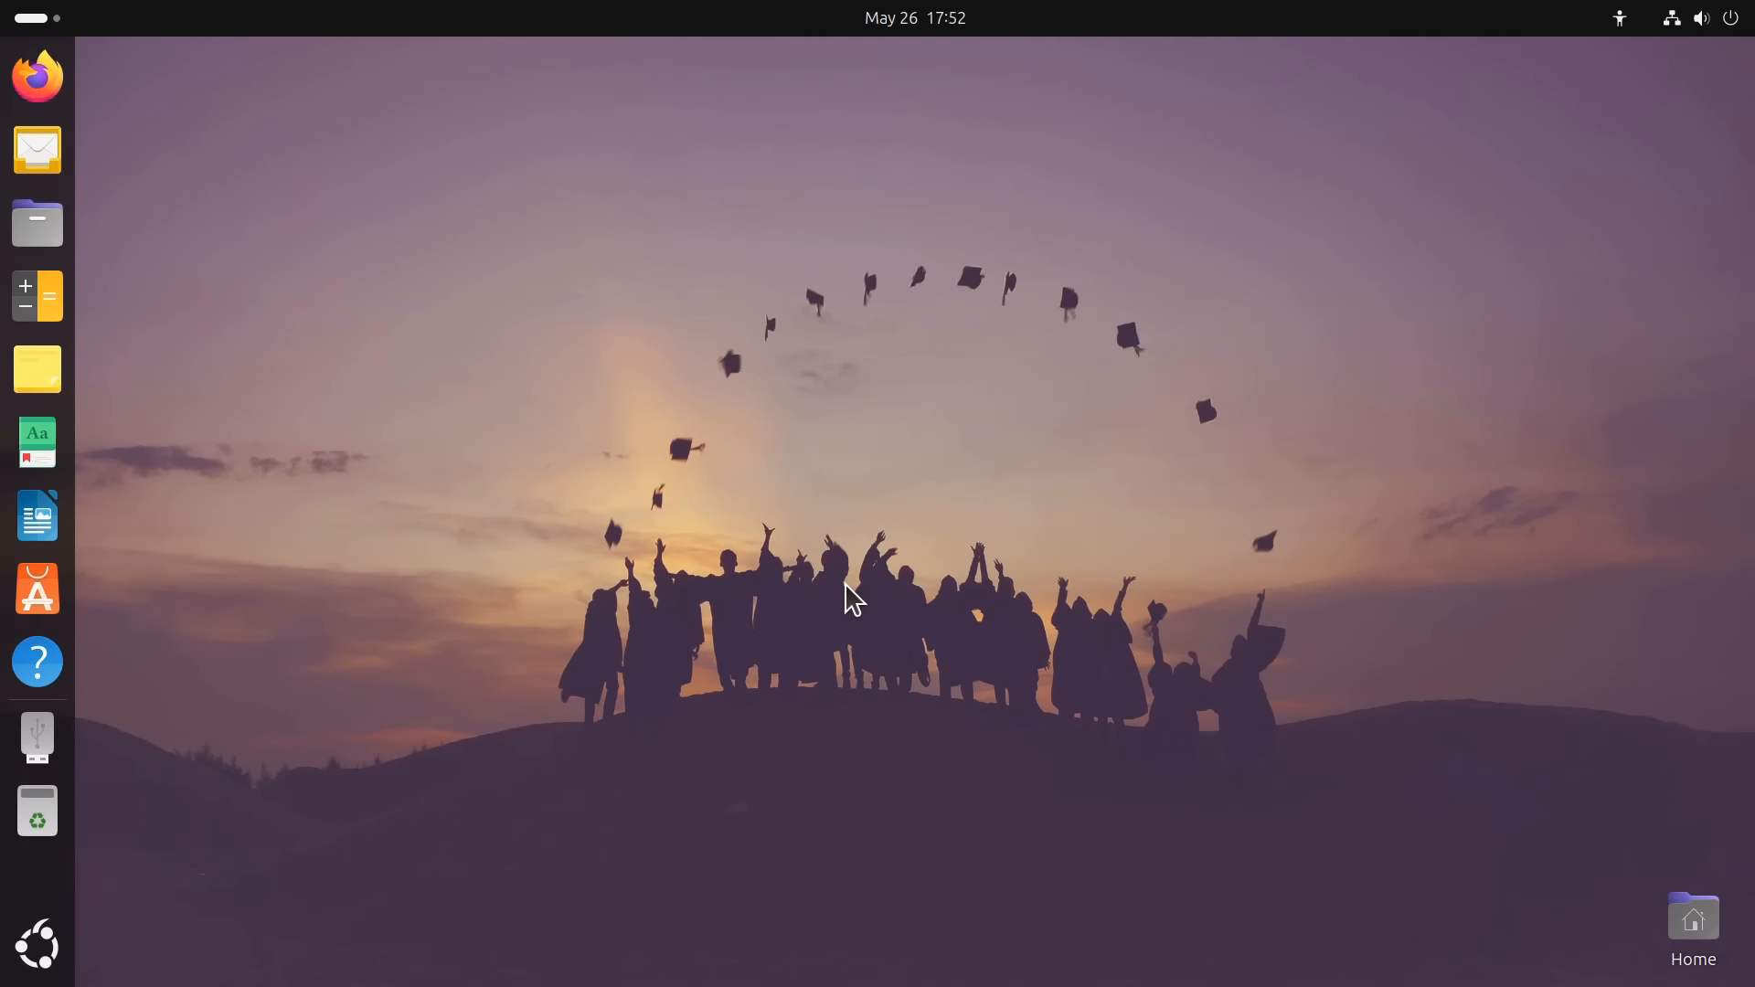
{"action": "mouse_move", "coordinate": [915, 538]}
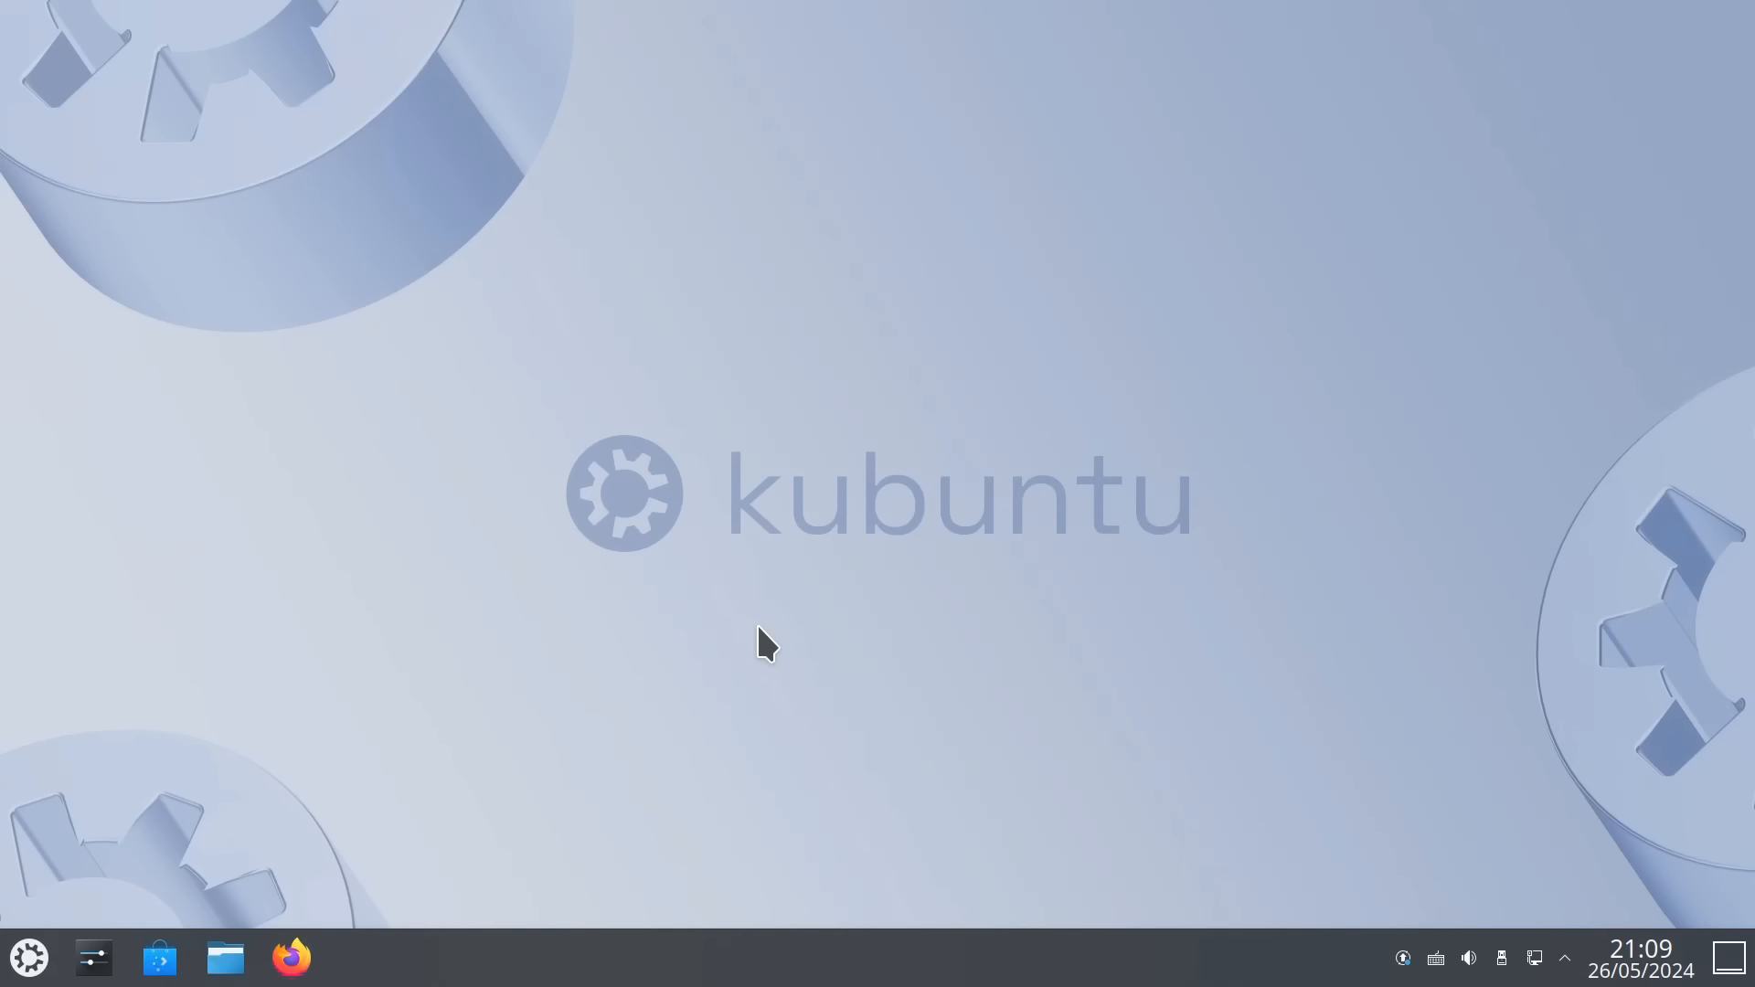
{"action": "mouse_move", "coordinate": [1039, 595]}
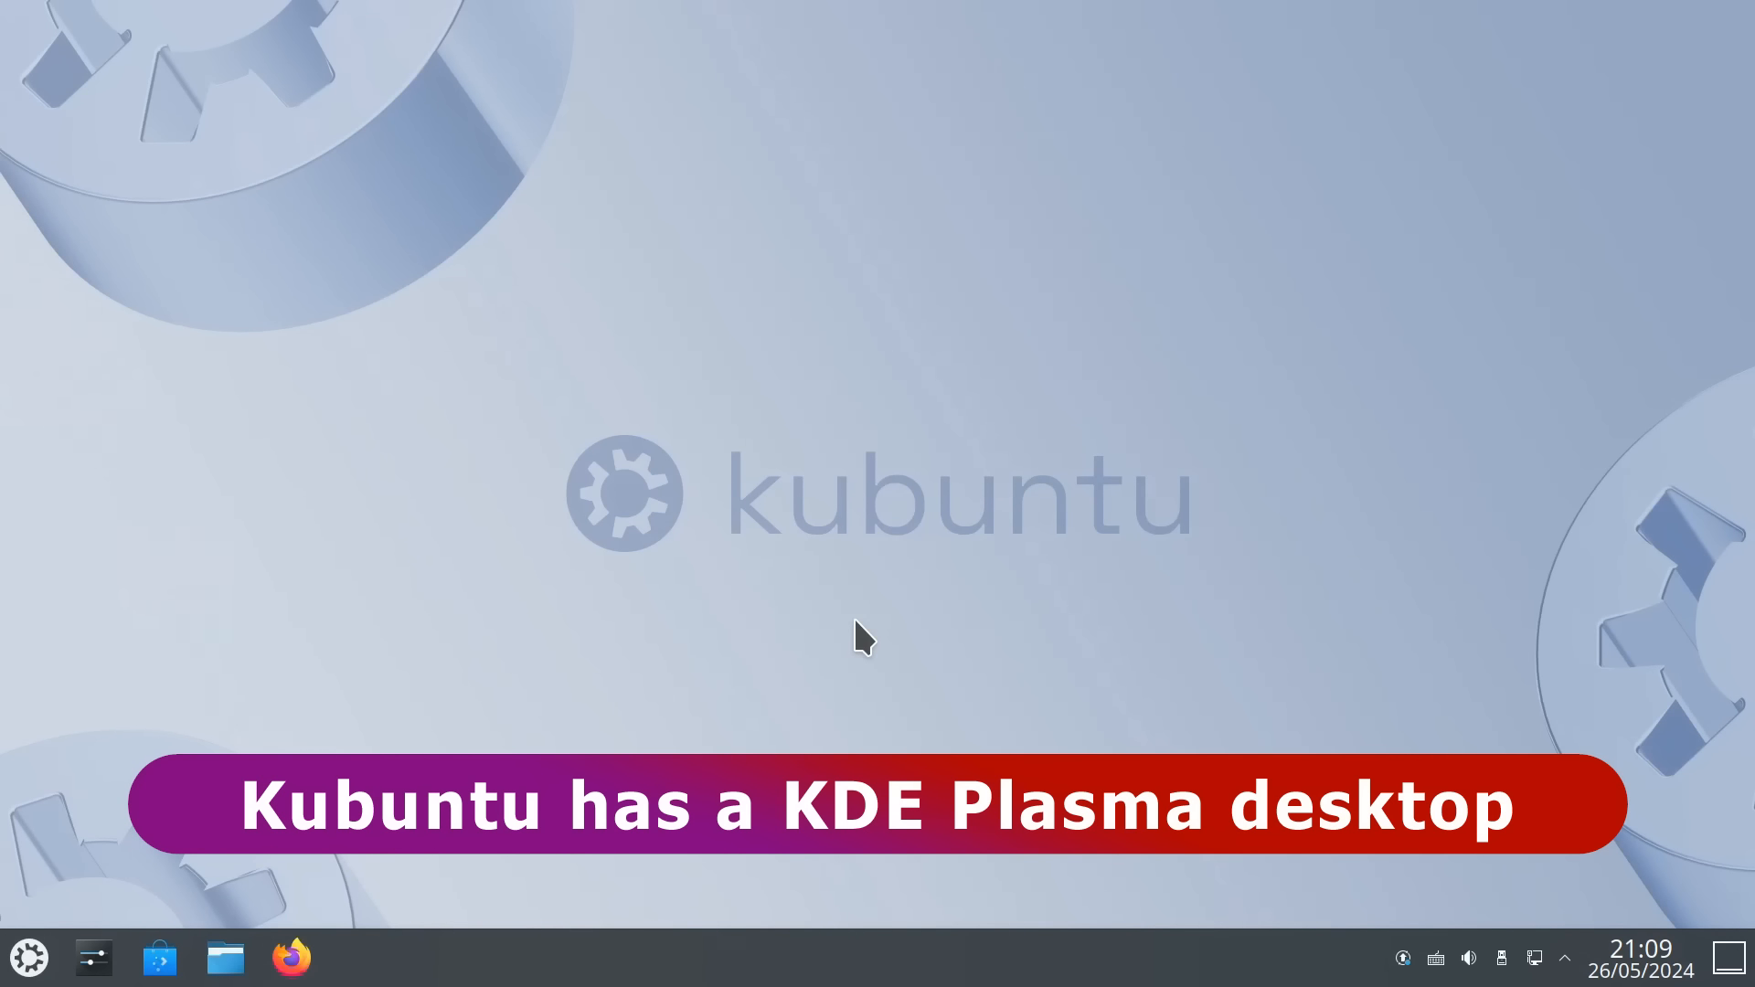
{"action": "mouse_move", "coordinate": [134, 862]}
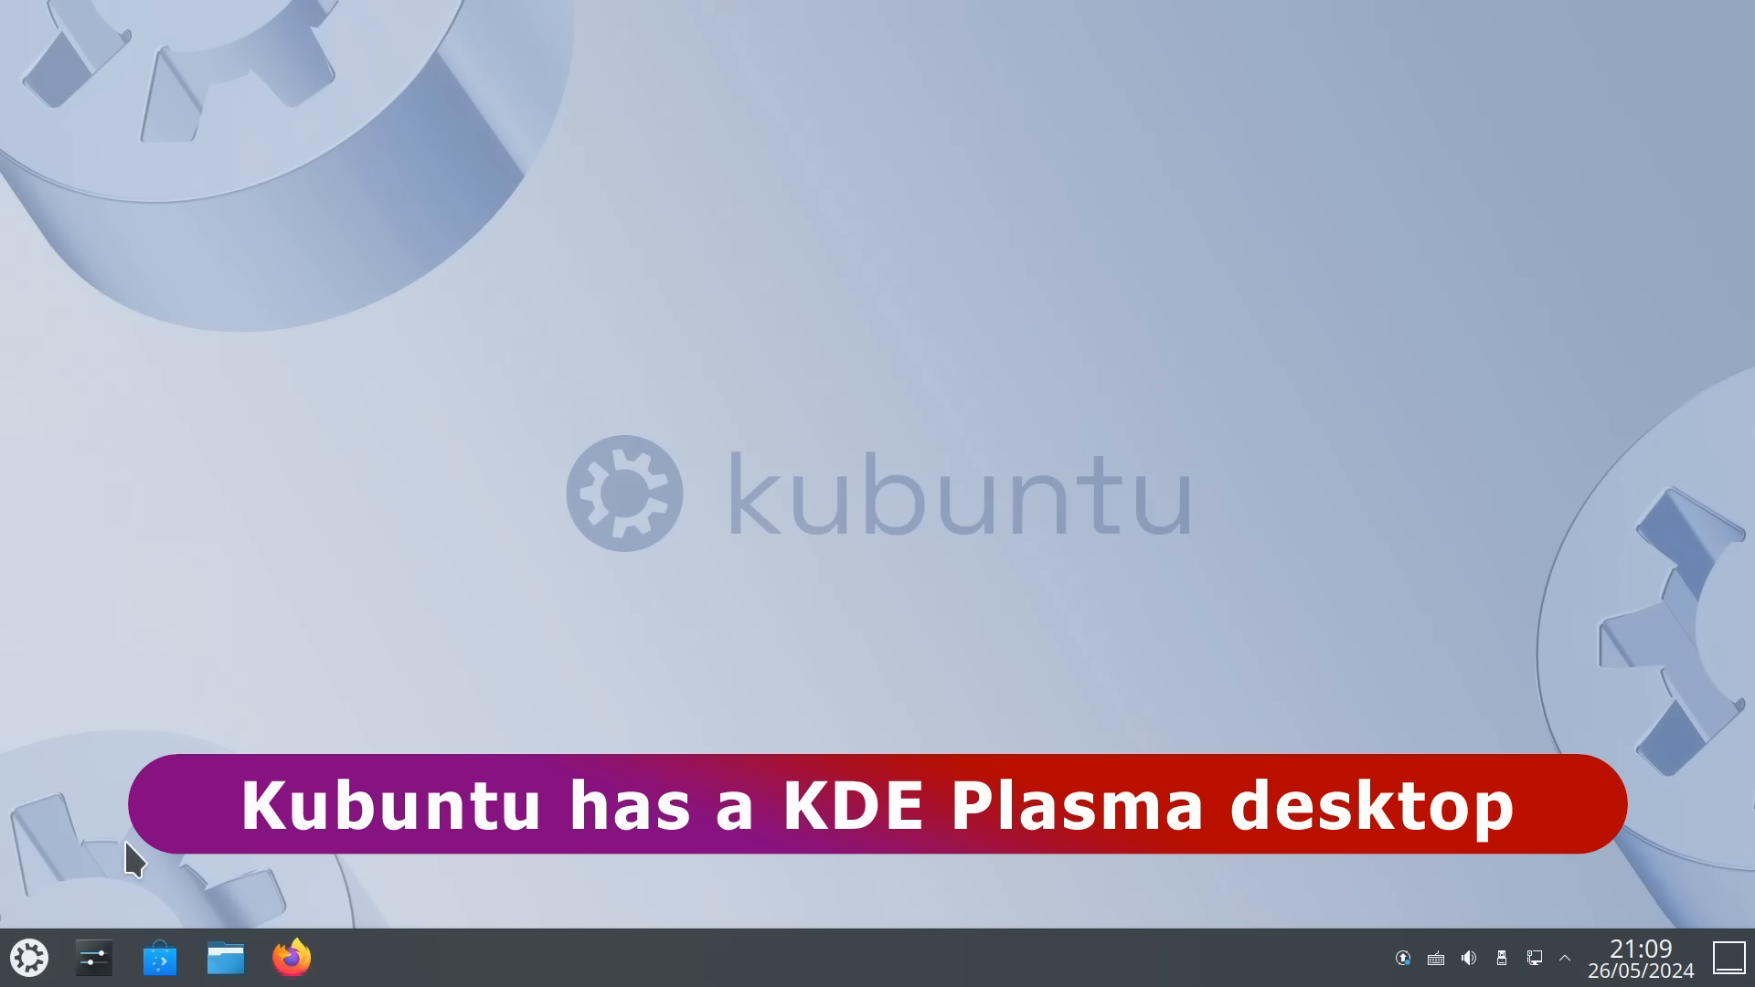
{"action": "left_click", "coordinate": [28, 957]}
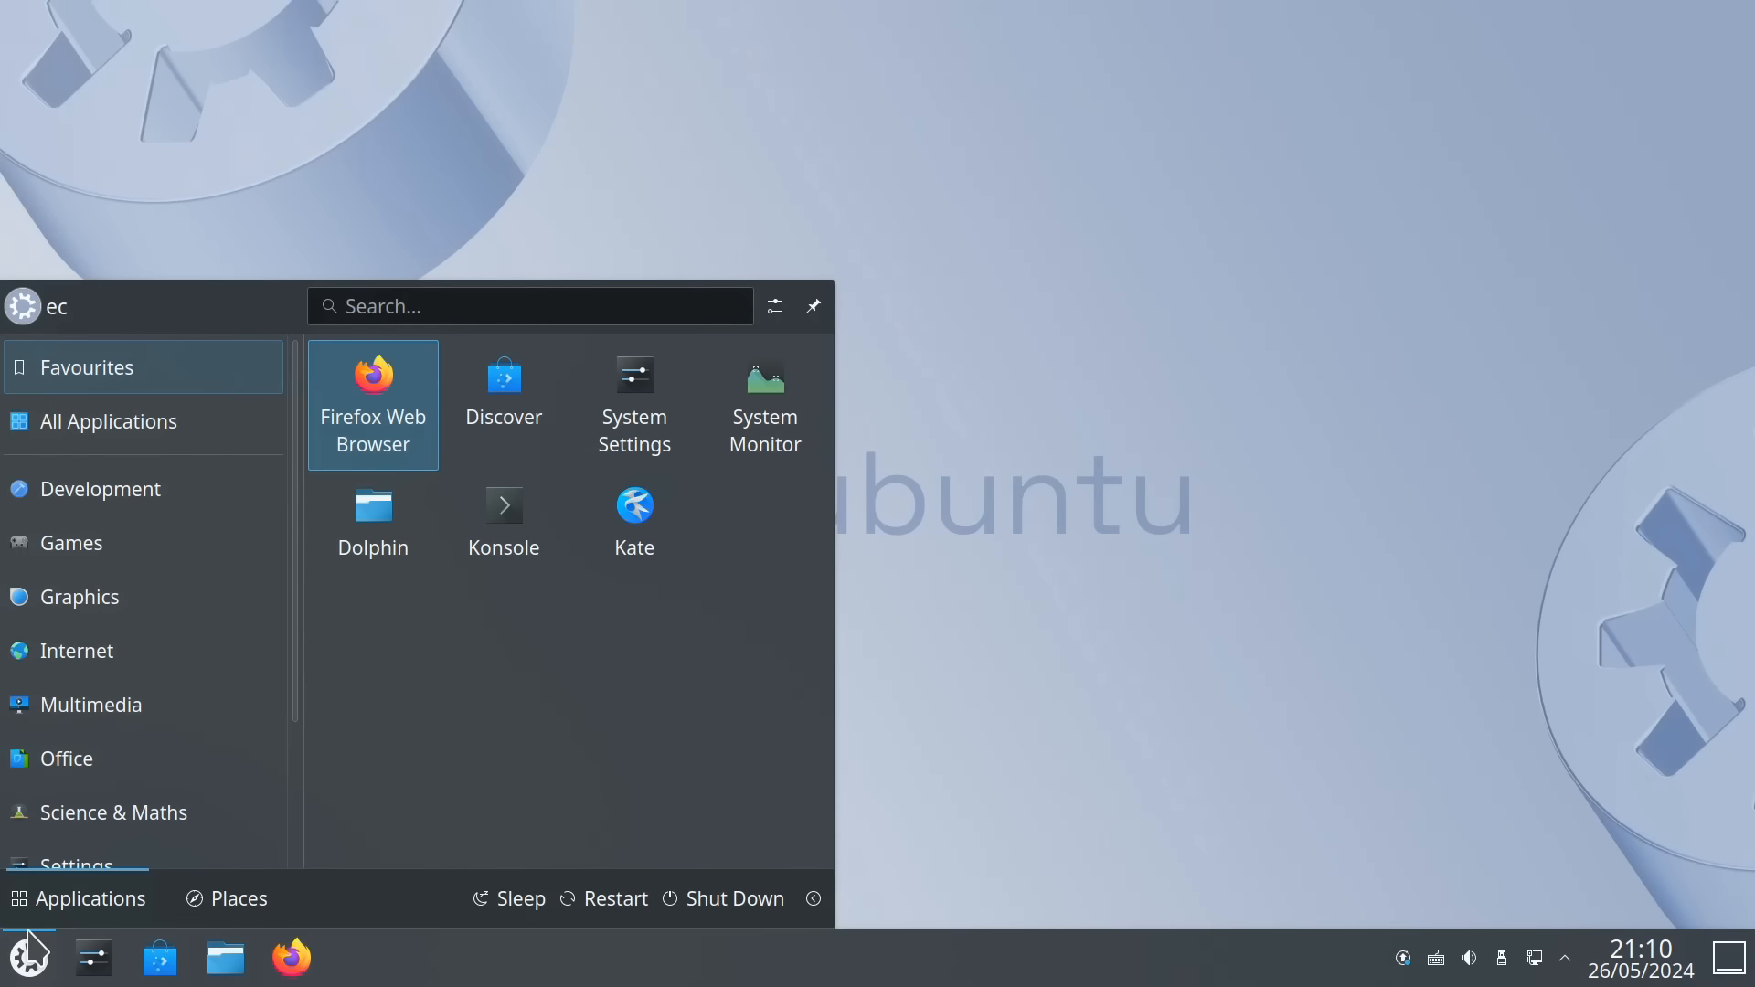
{"action": "left_click", "coordinate": [90, 674]}
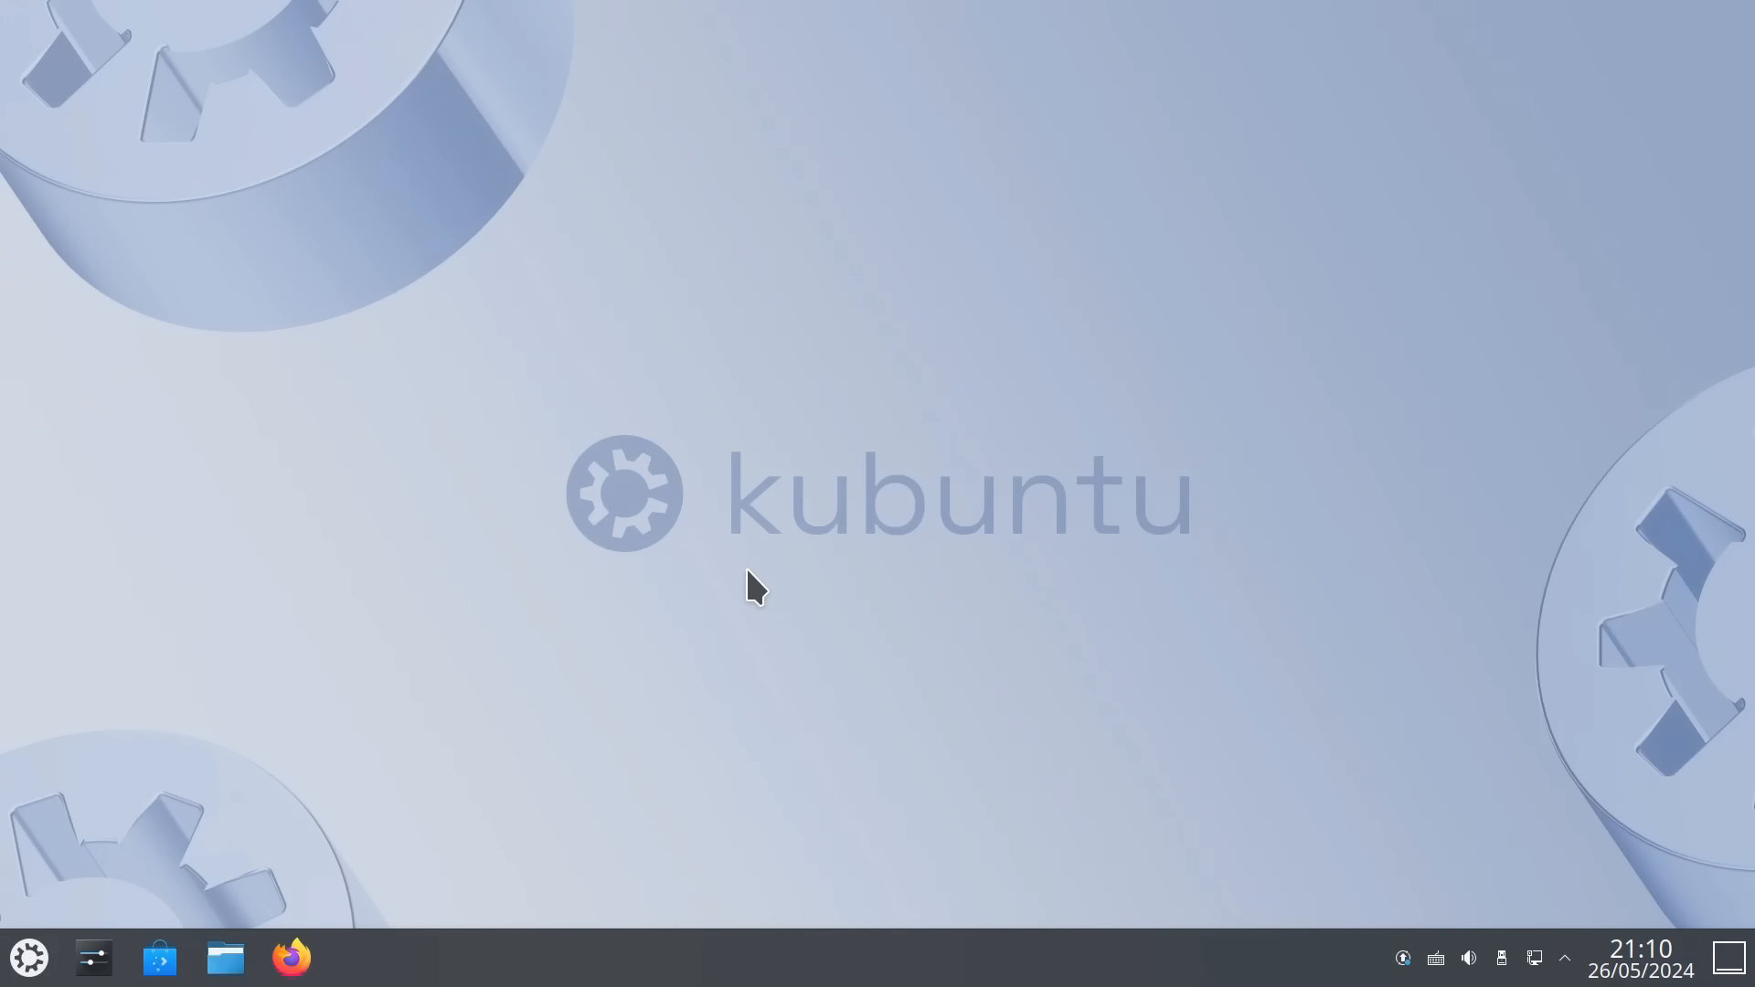
{"action": "mouse_move", "coordinate": [588, 672]}
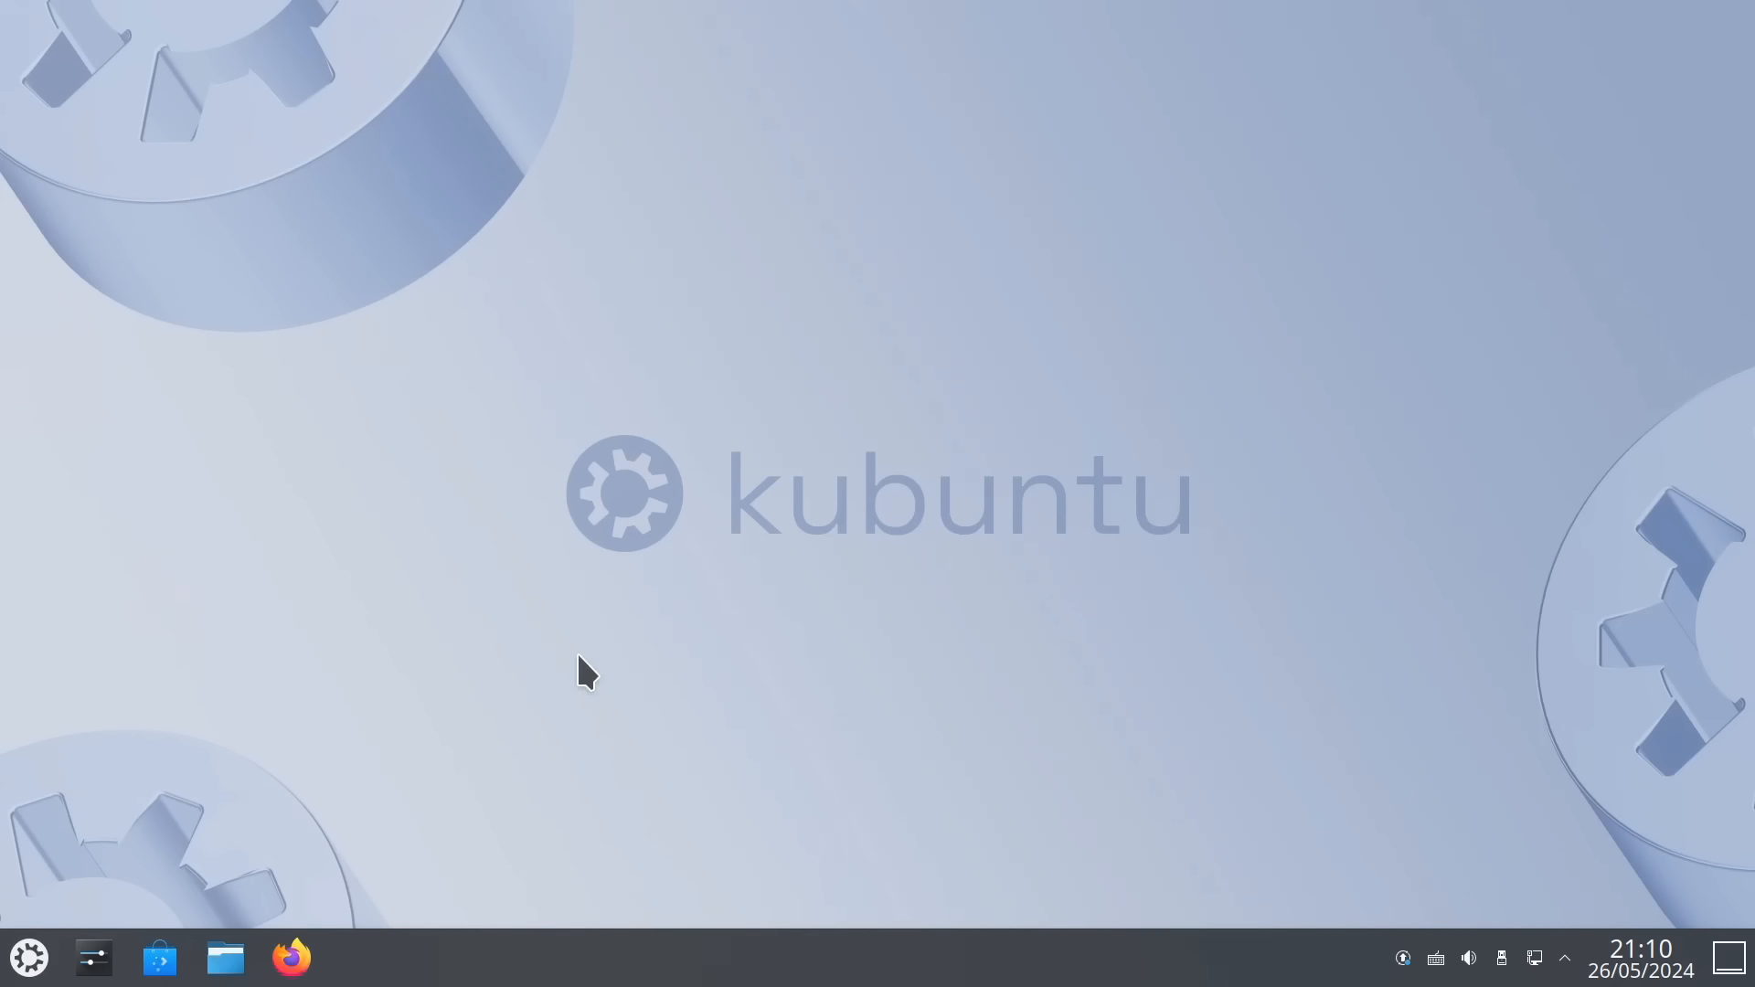
{"action": "left_click", "coordinate": [28, 957]}
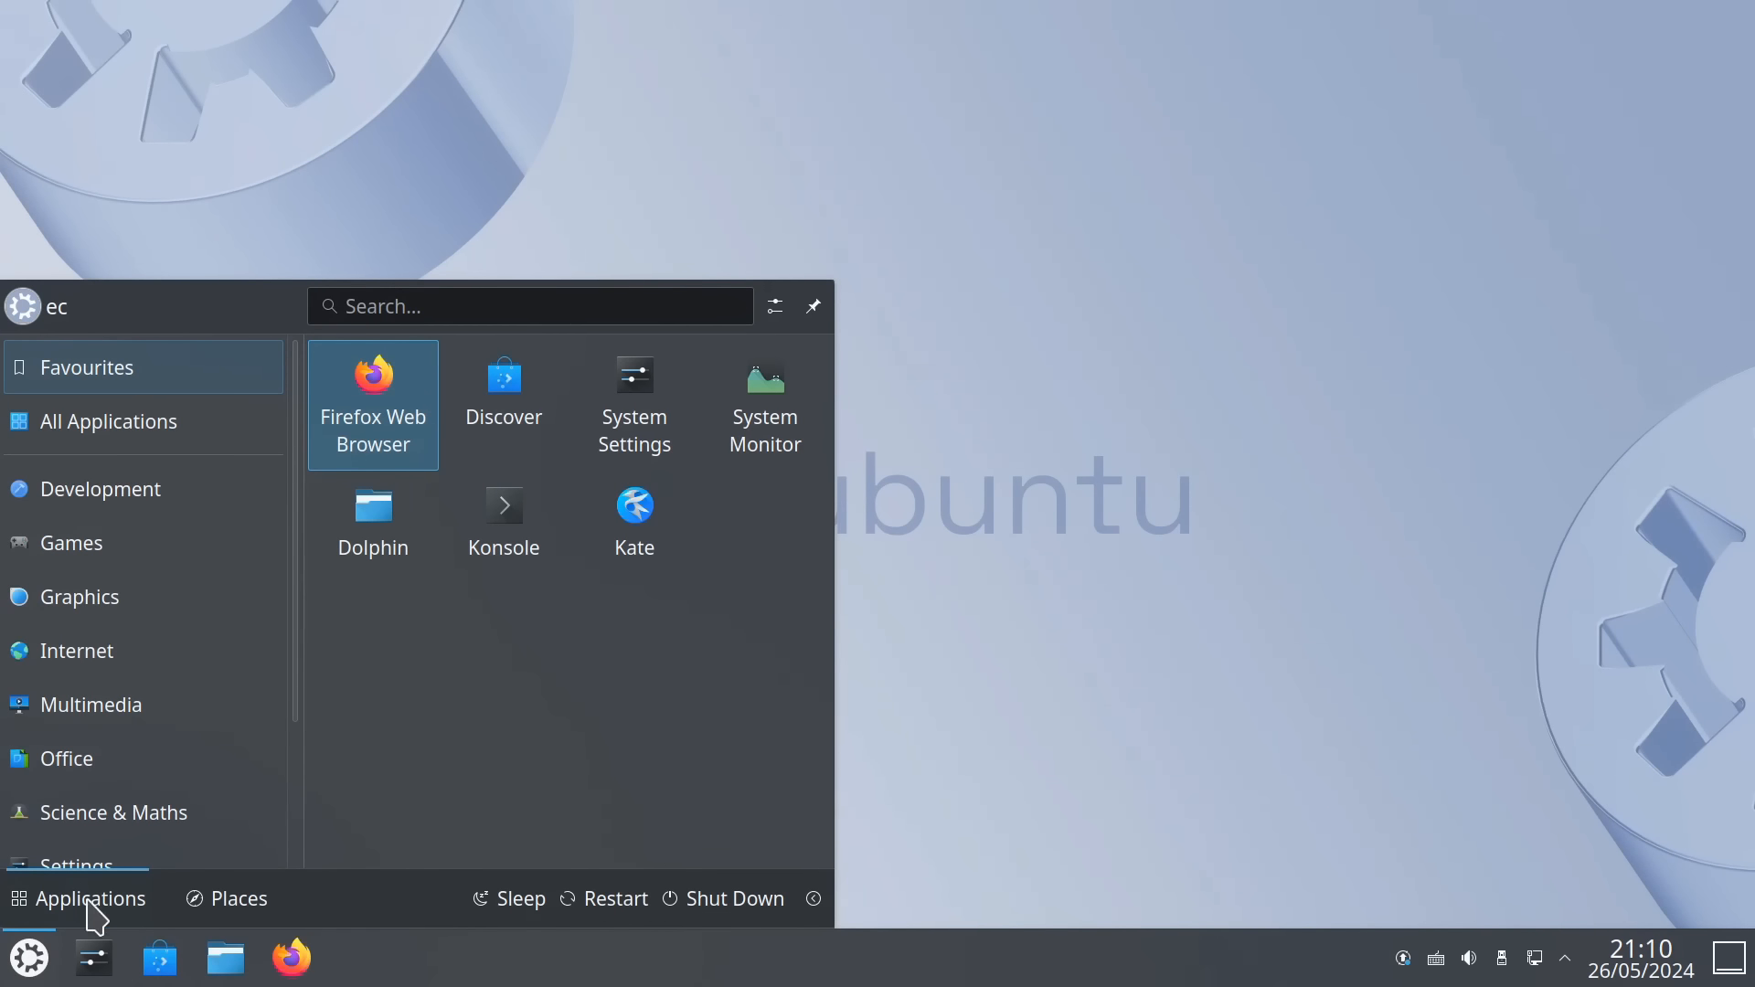
{"action": "left_click", "coordinate": [66, 757]}
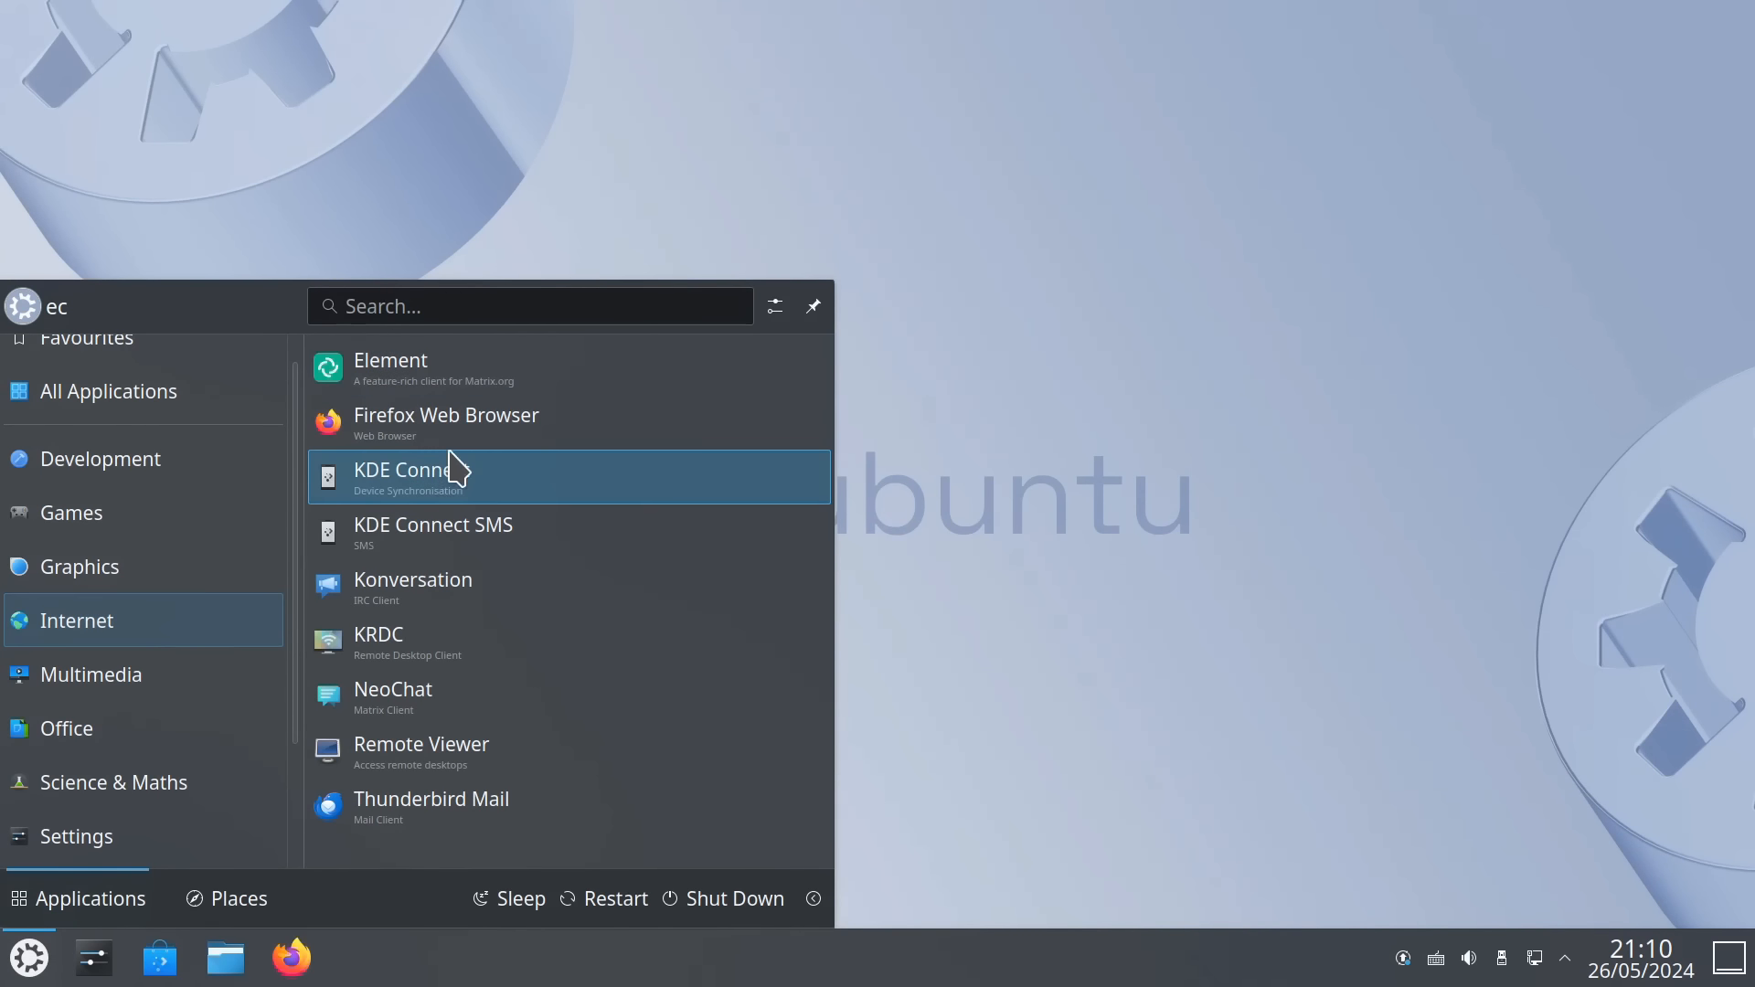
{"action": "mouse_move", "coordinate": [483, 806]}
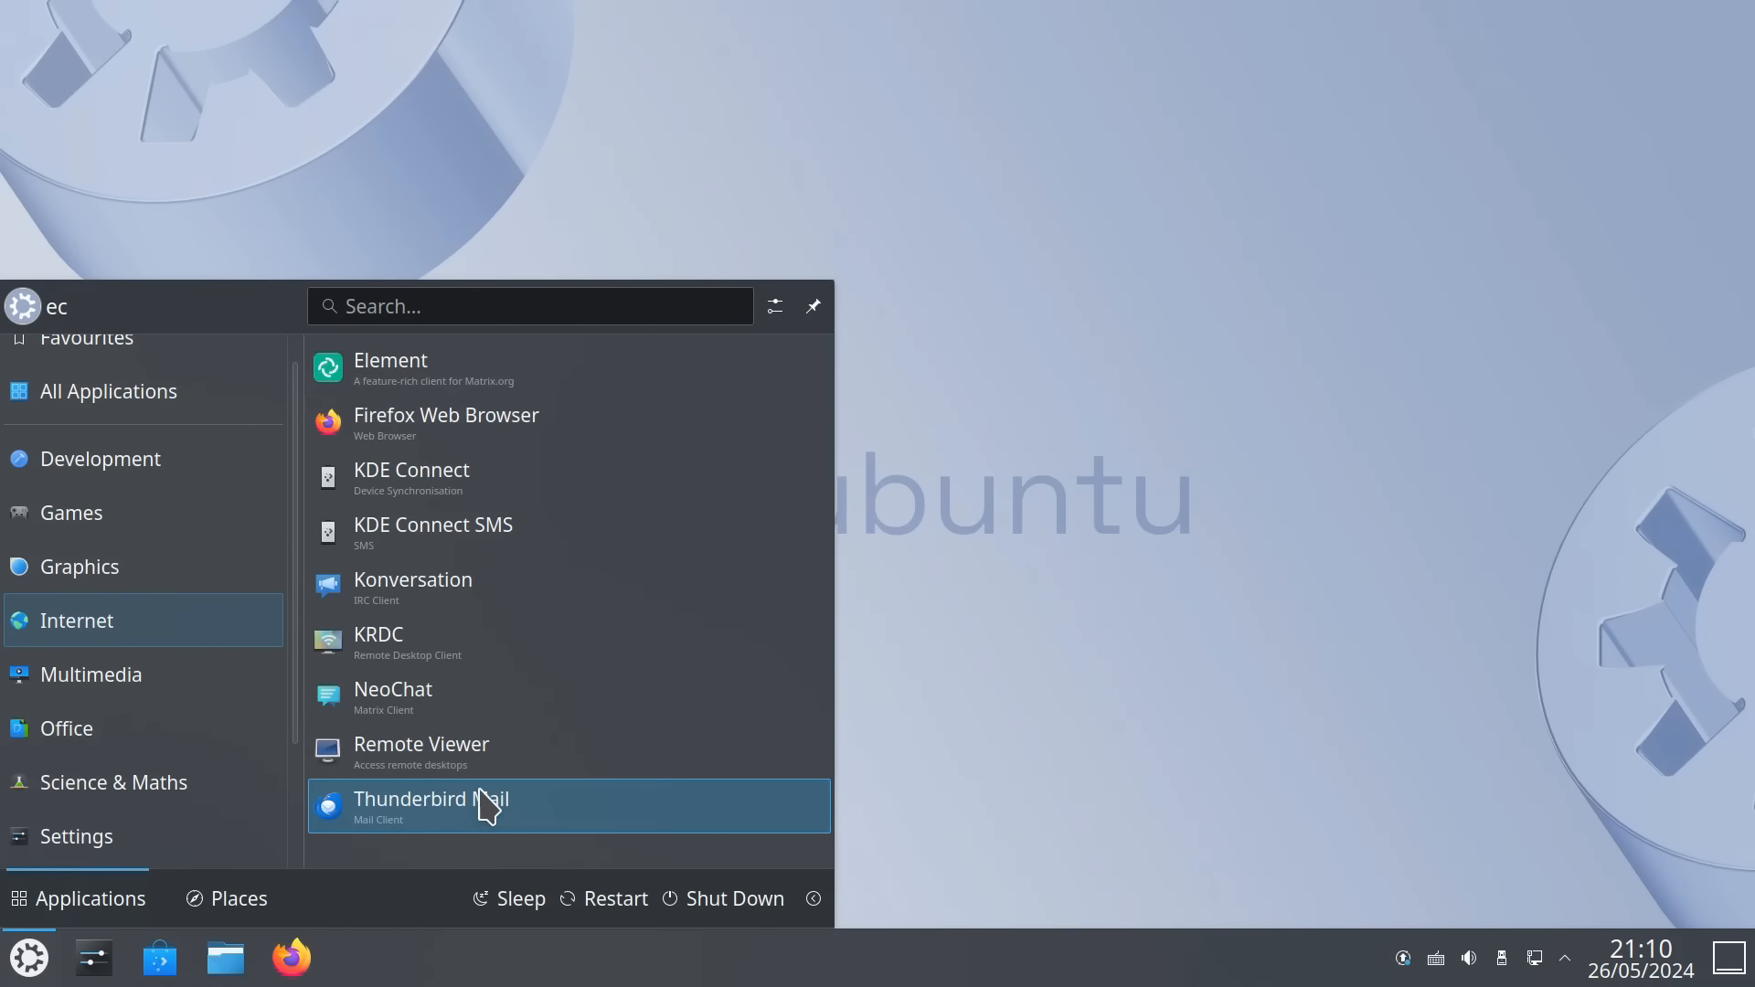
{"action": "mouse_move", "coordinate": [487, 708]}
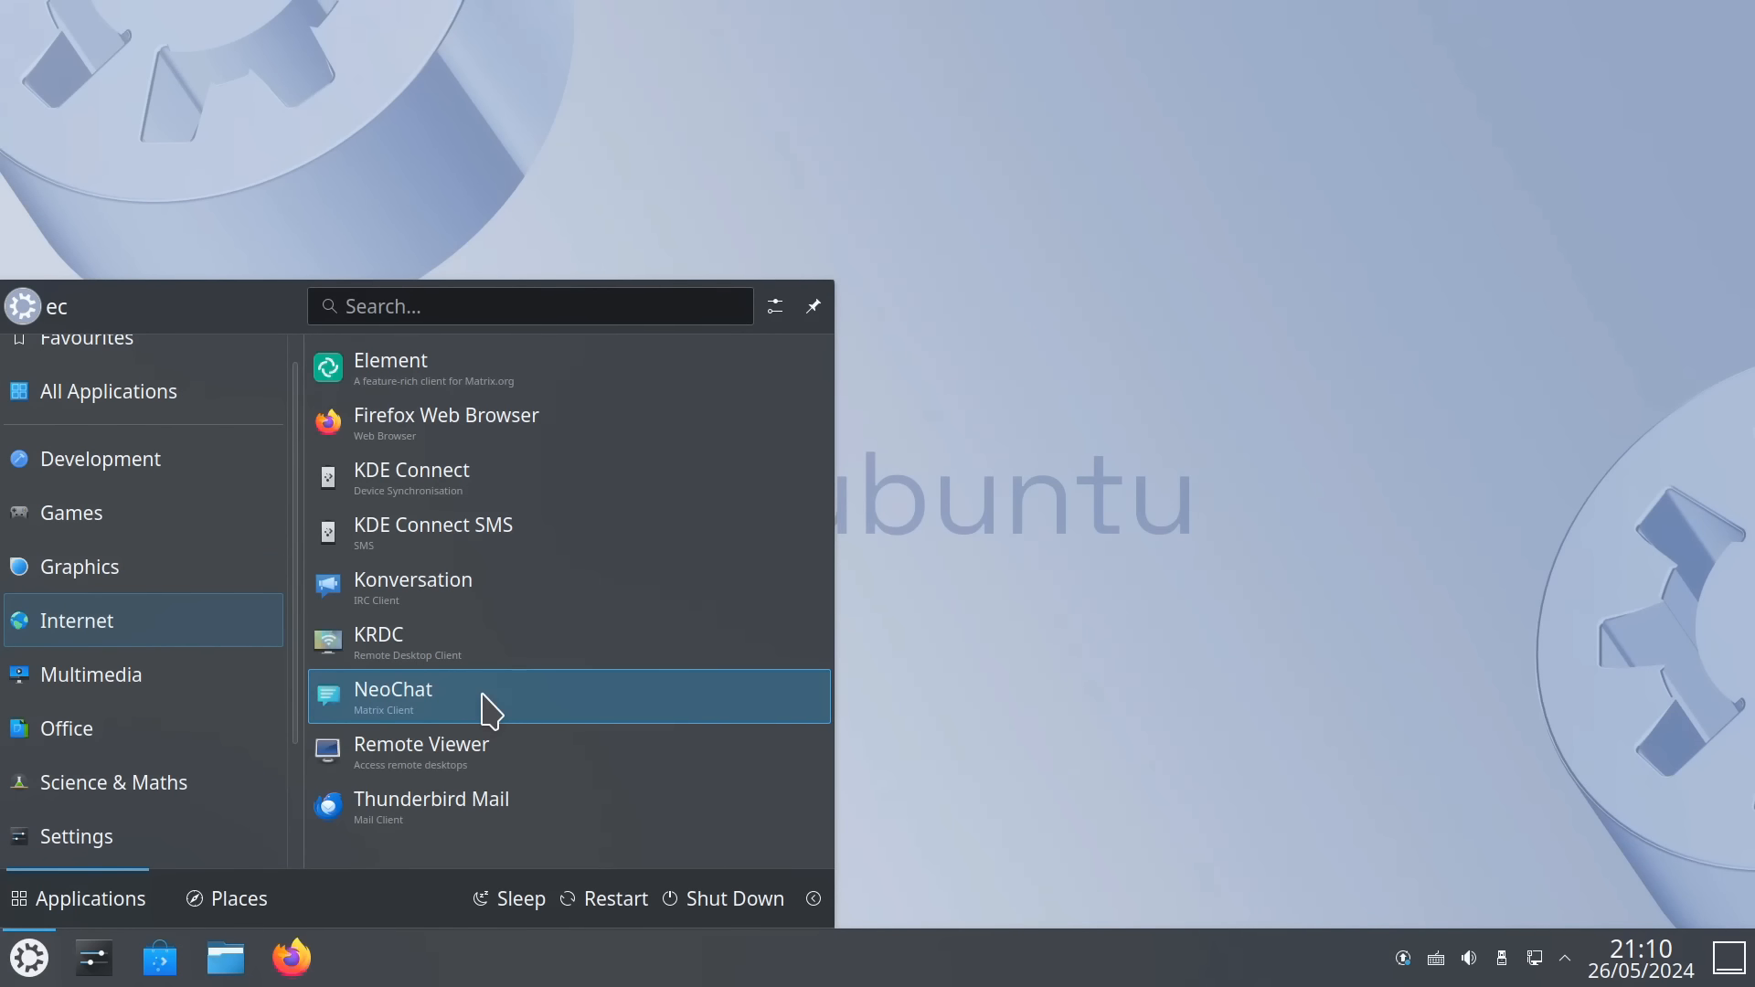
{"action": "left_click", "coordinate": [79, 567]}
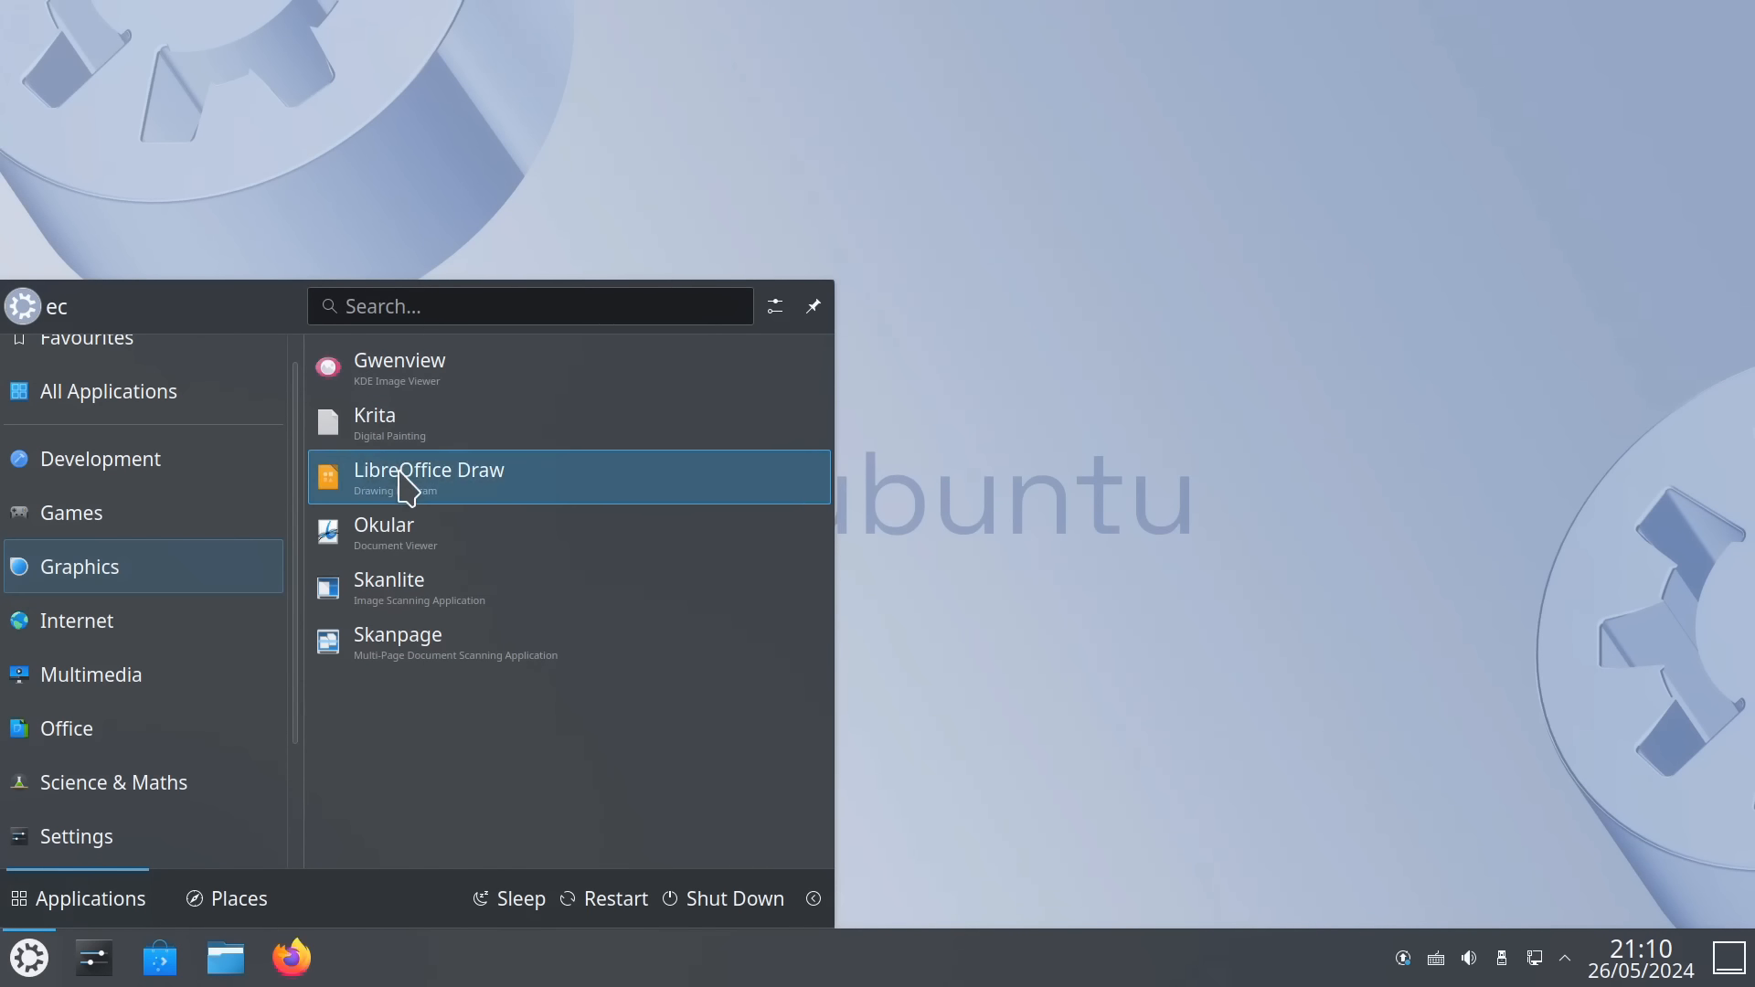
{"action": "mouse_move", "coordinate": [320, 493]}
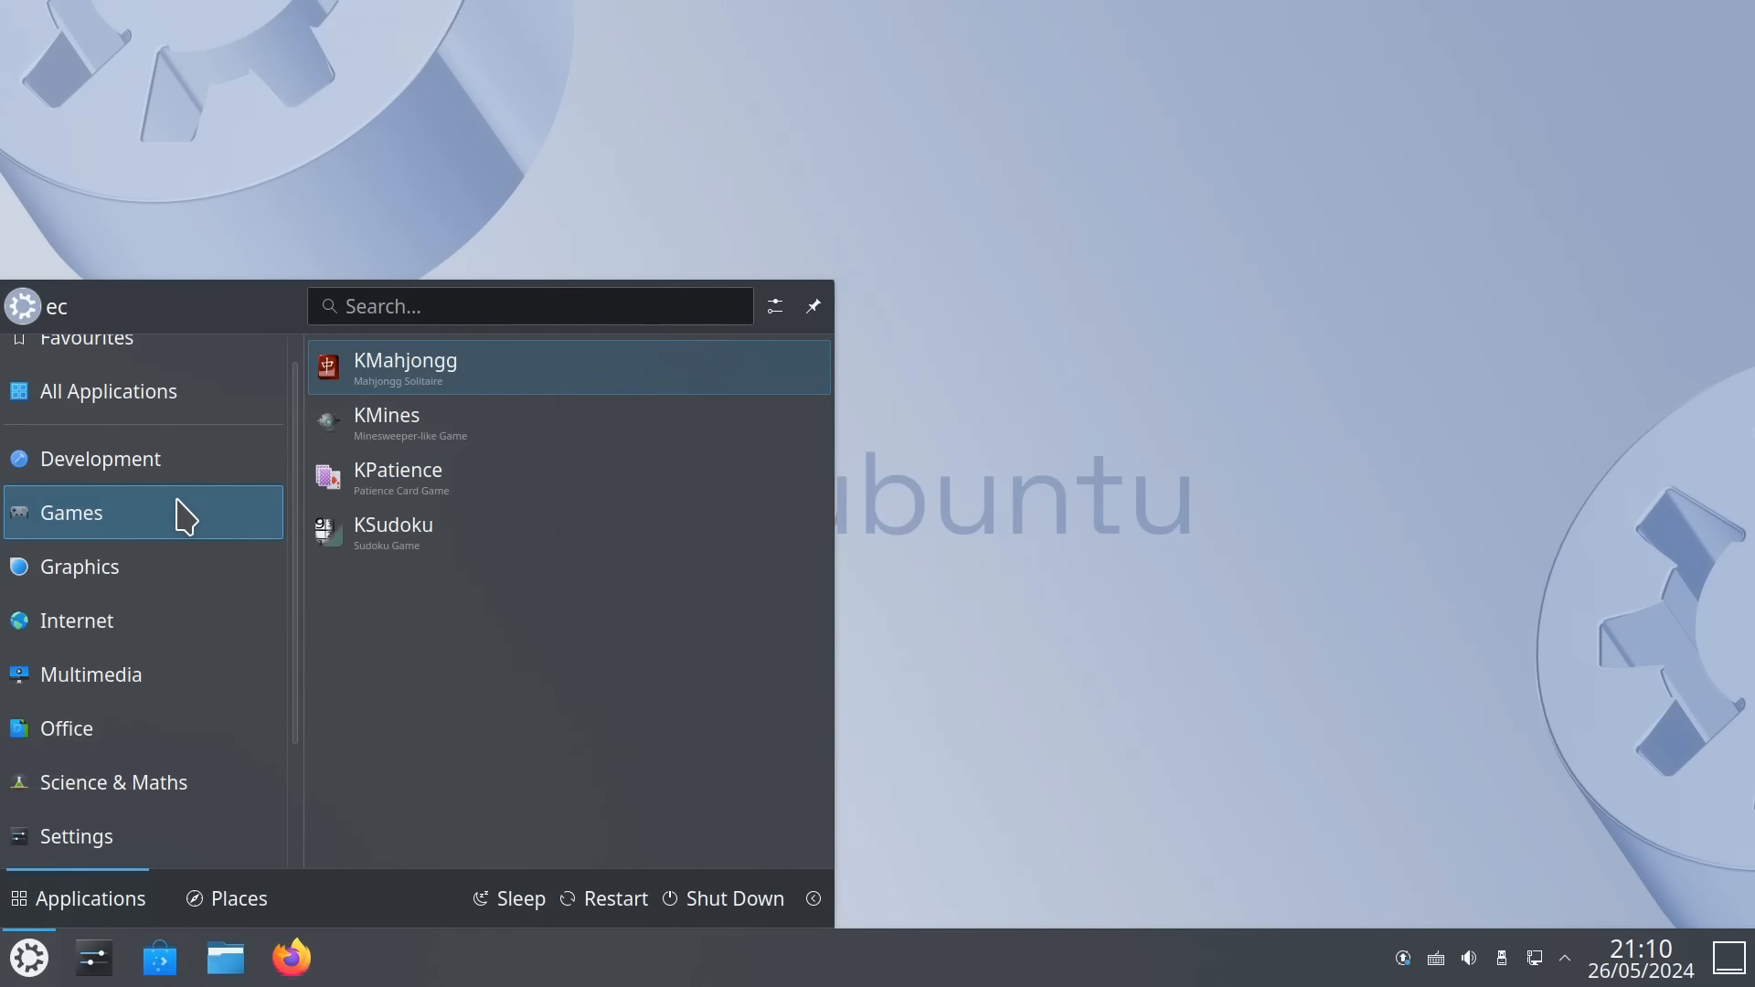
{"action": "mouse_move", "coordinate": [817, 612]}
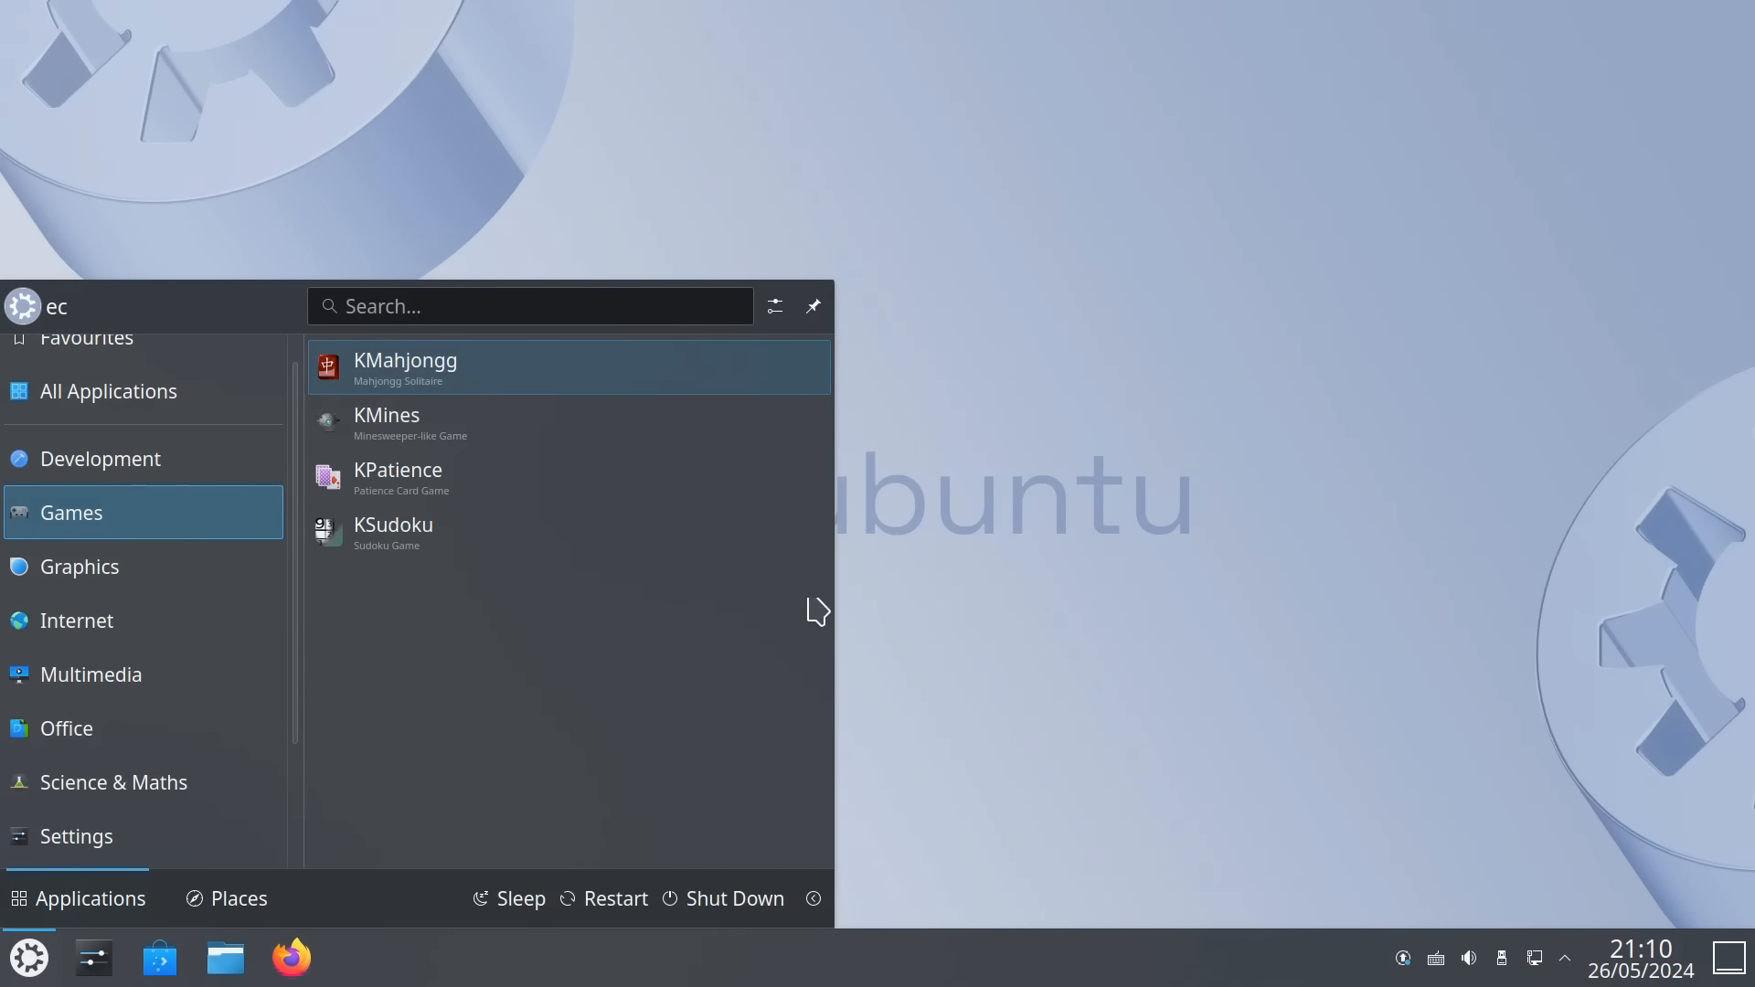
{"action": "left_click", "coordinate": [689, 647]}
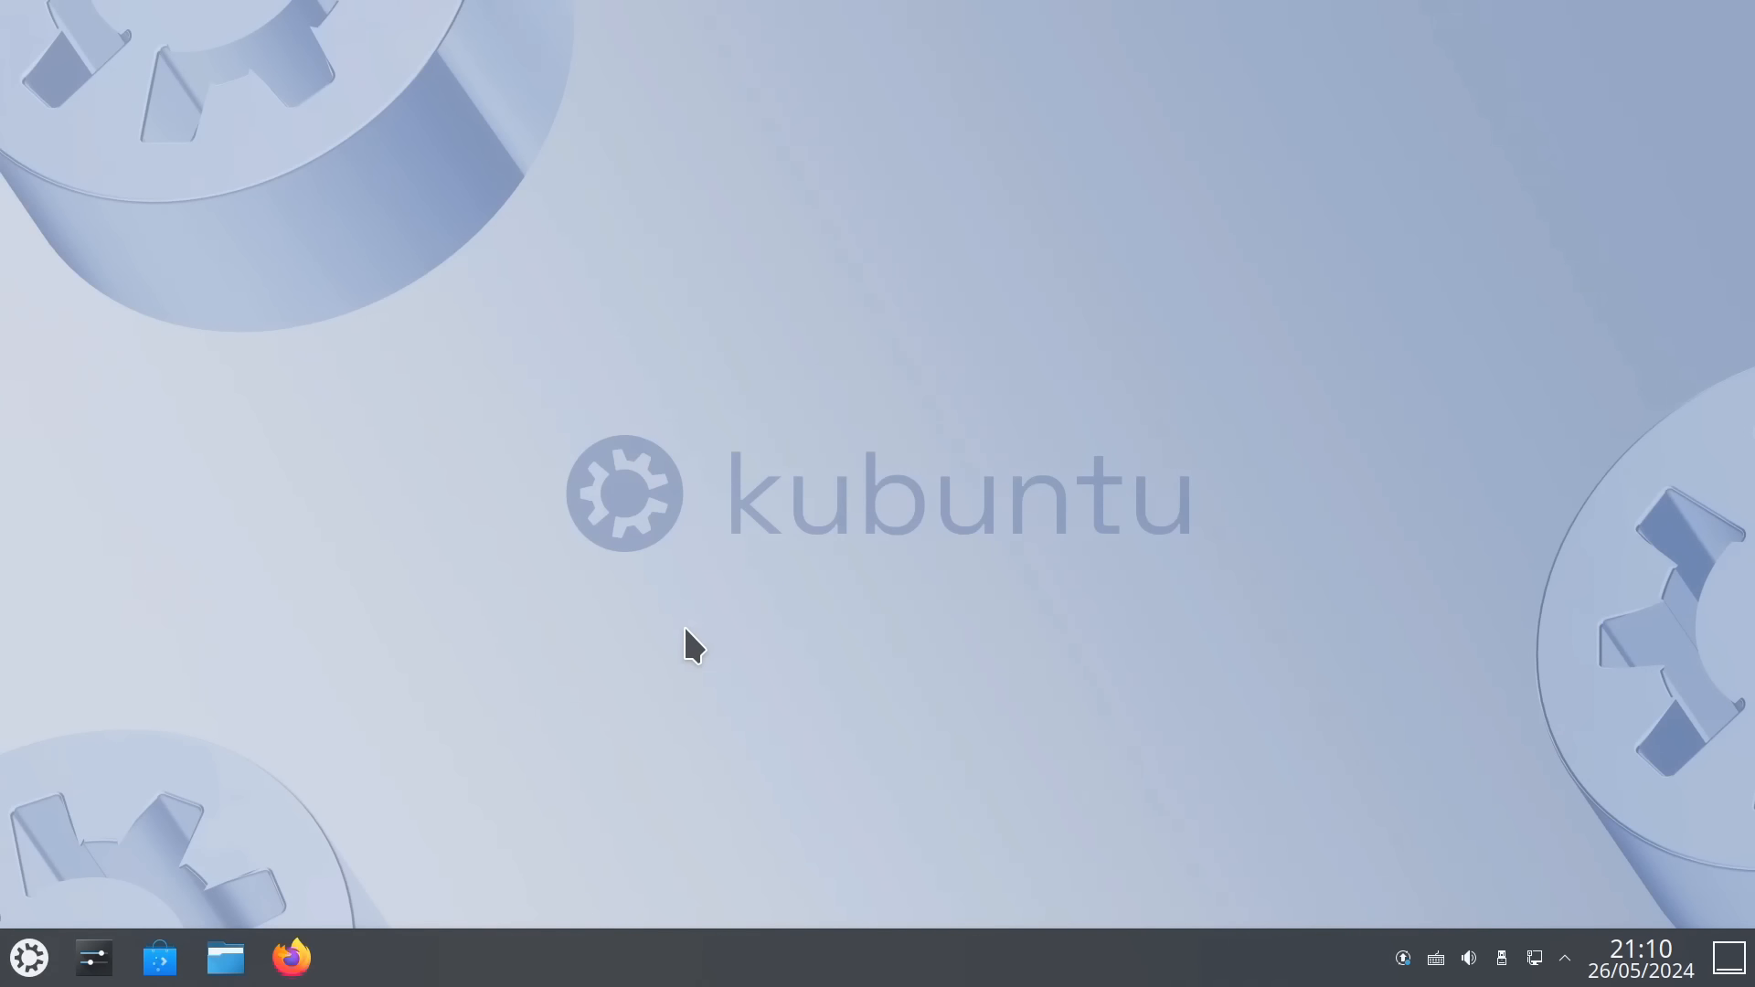
{"action": "mouse_move", "coordinate": [95, 959]}
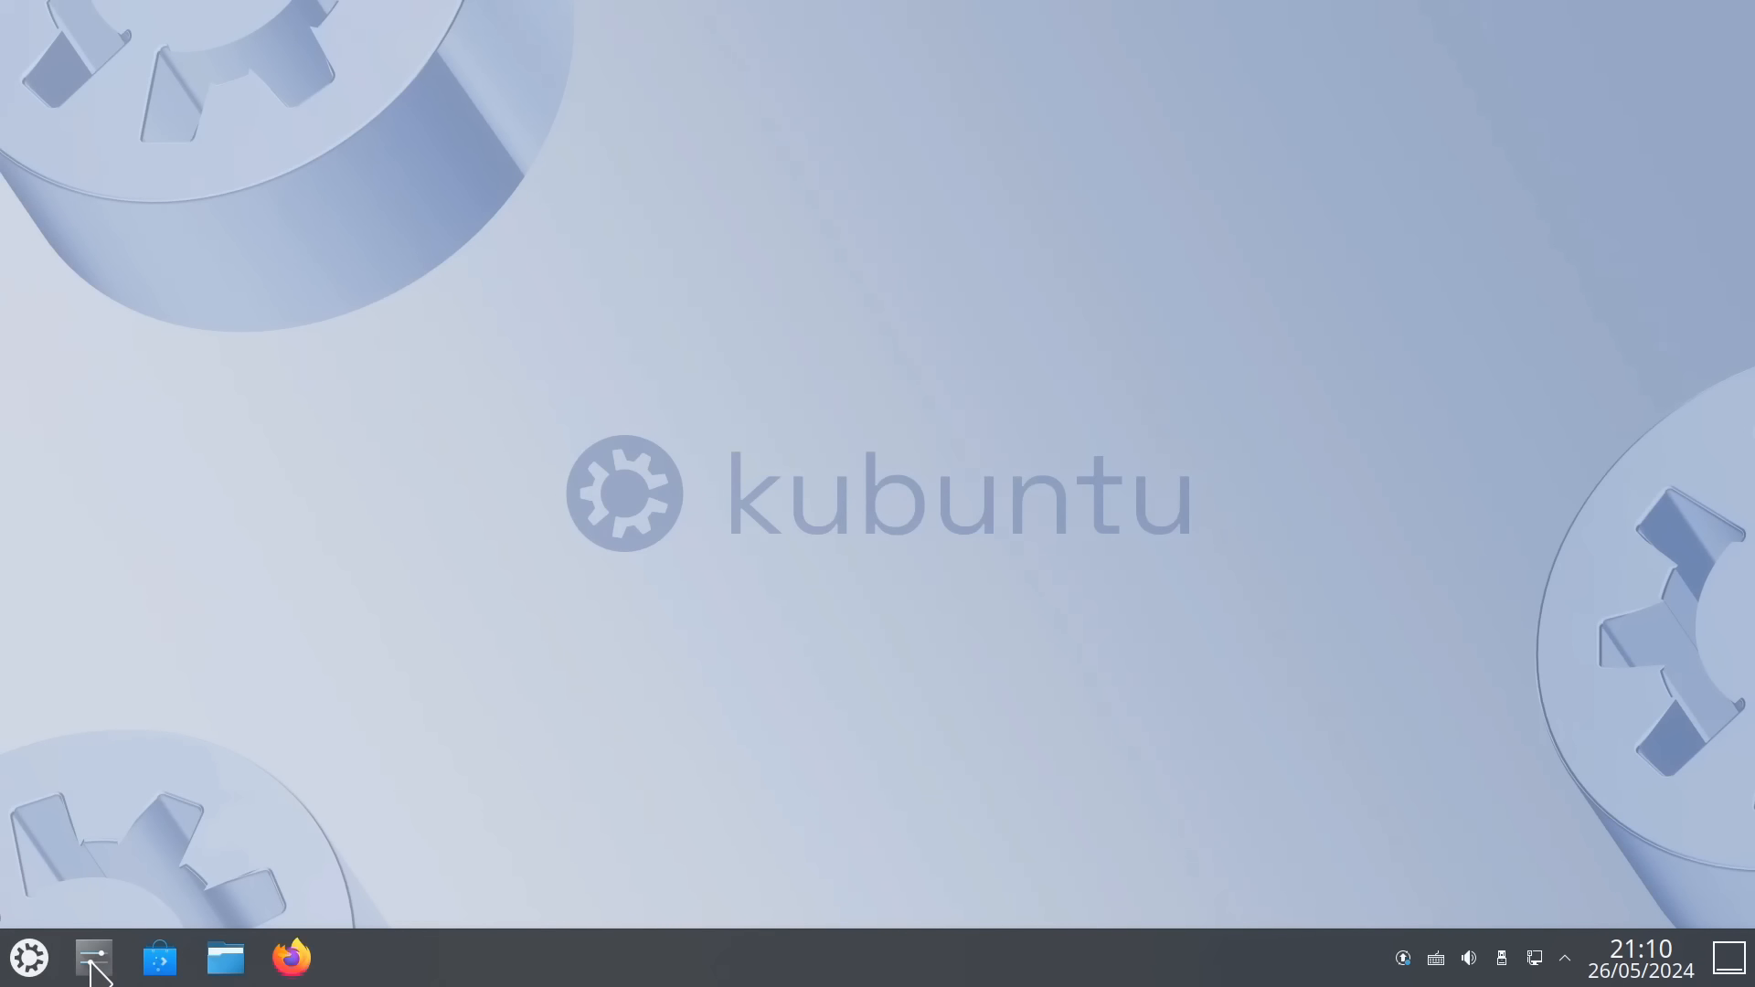
Open System Settings and view the Global Theme, Plasma Style and Colours pages
{"action": "left_click", "coordinate": [94, 957]}
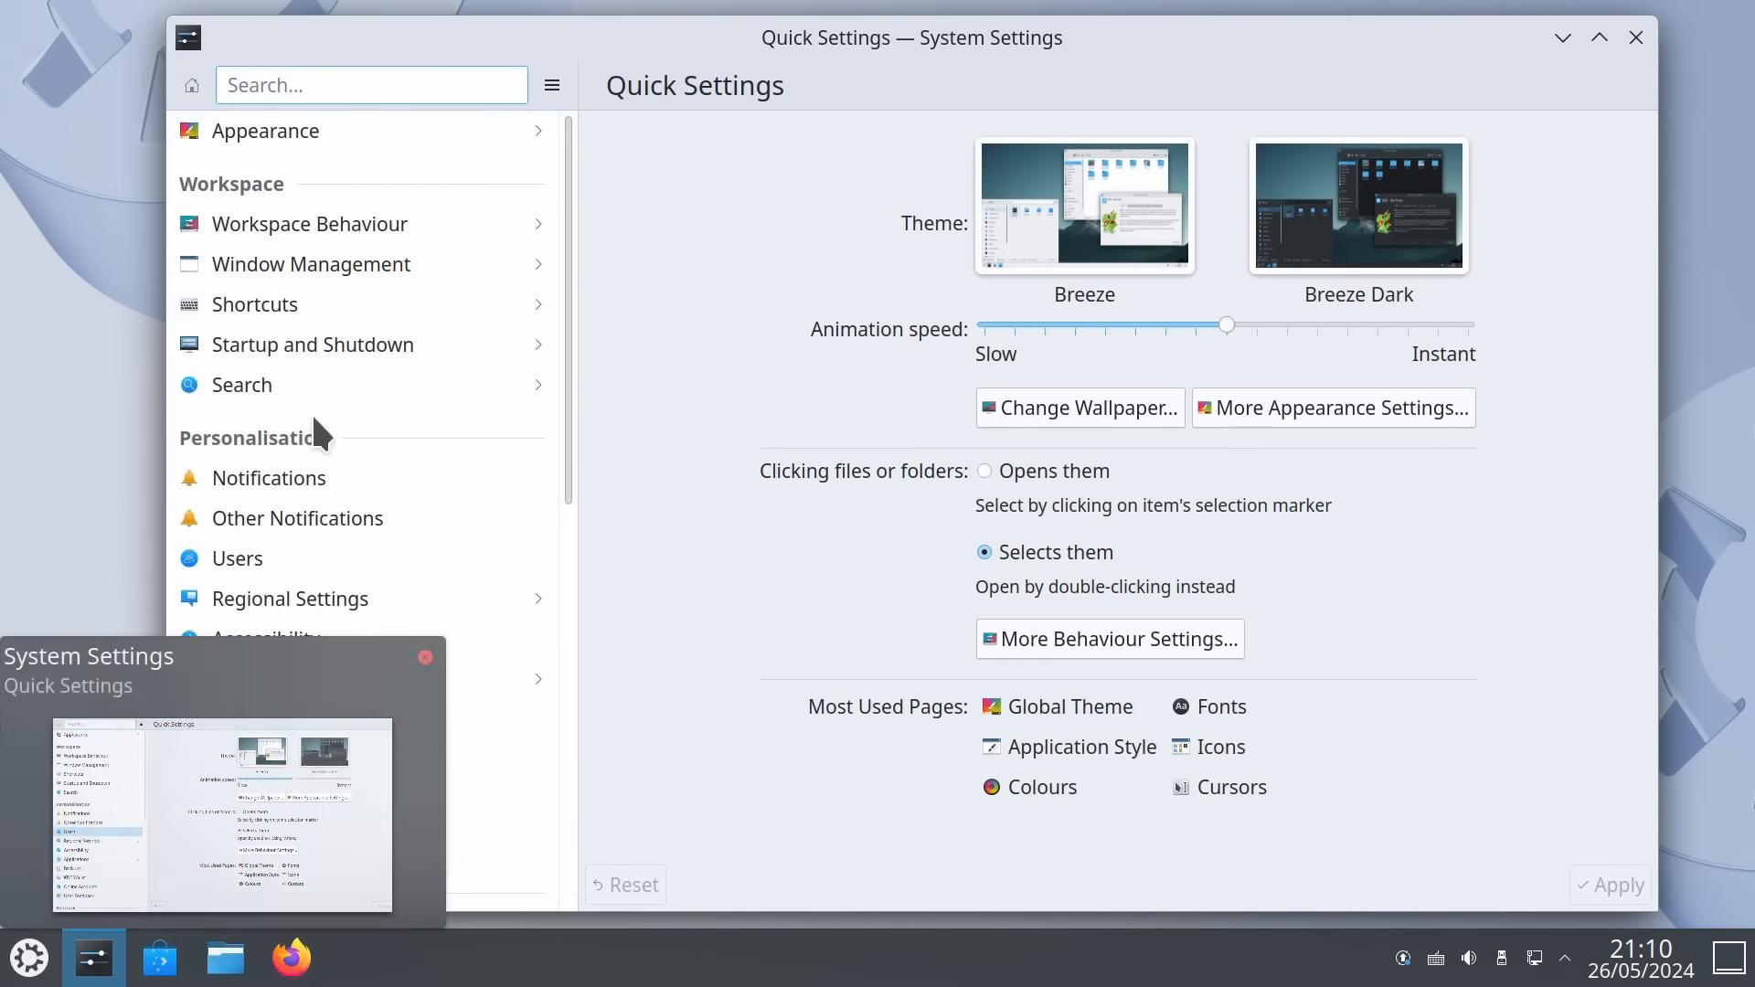
{"action": "left_click", "coordinate": [1056, 707]}
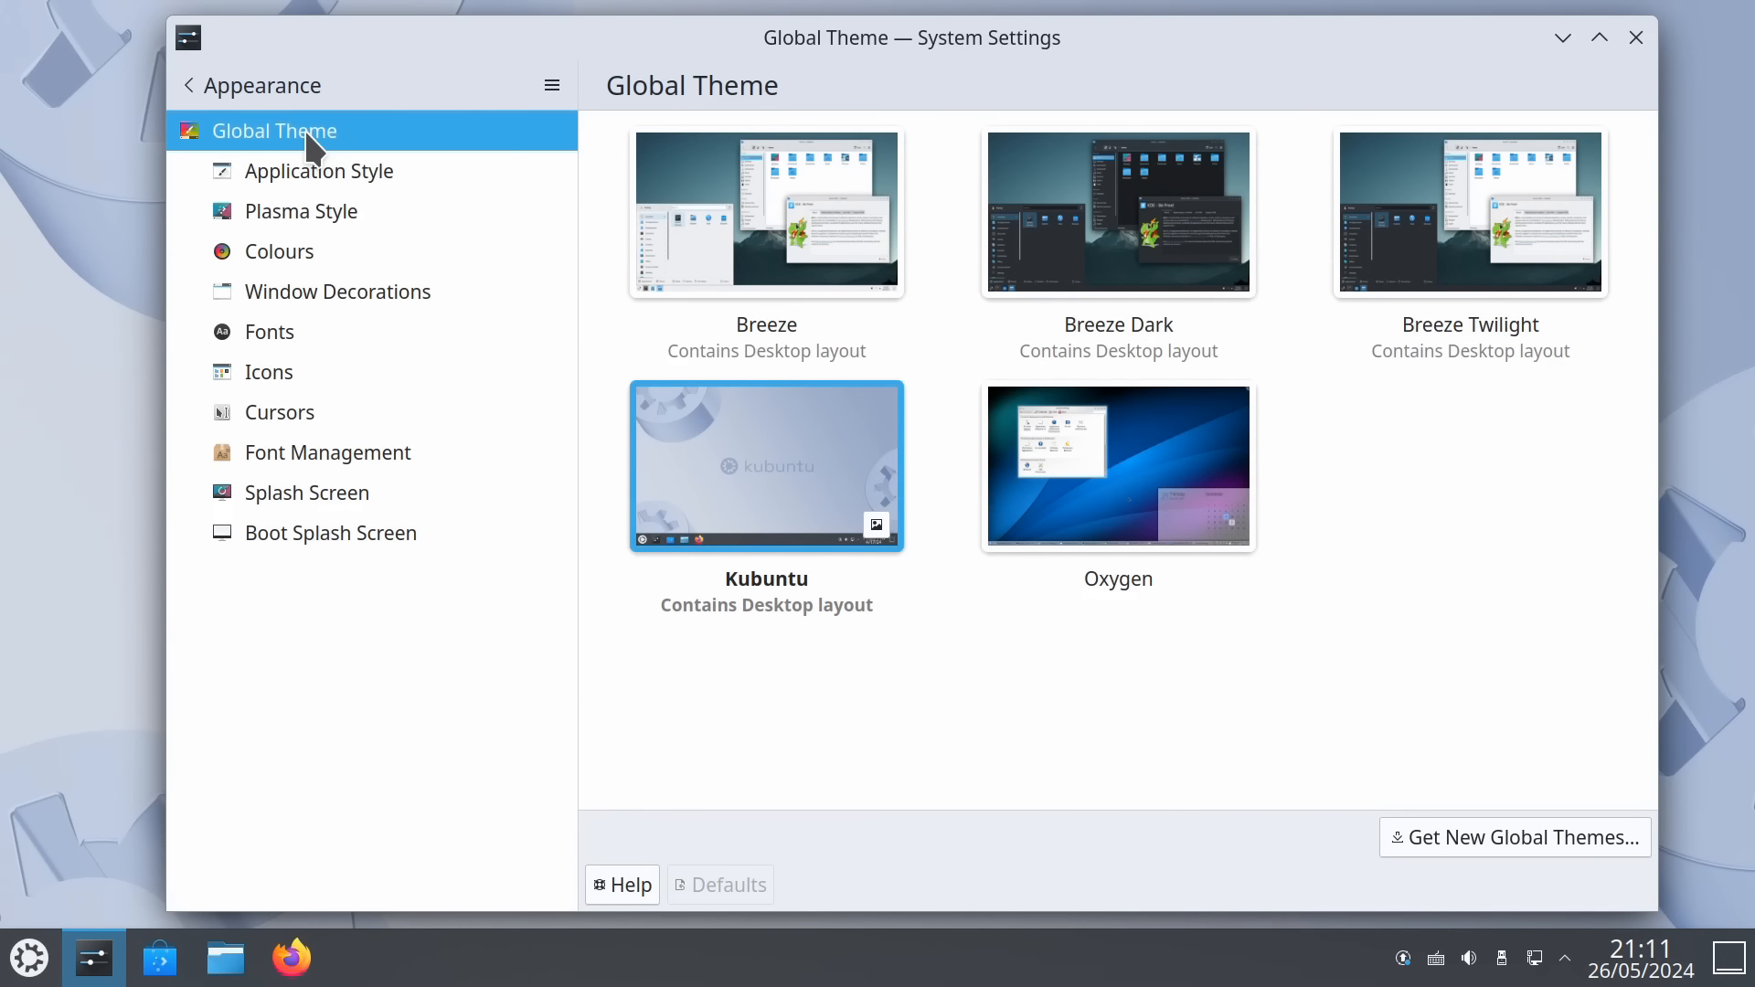
{"action": "mouse_move", "coordinate": [319, 171]}
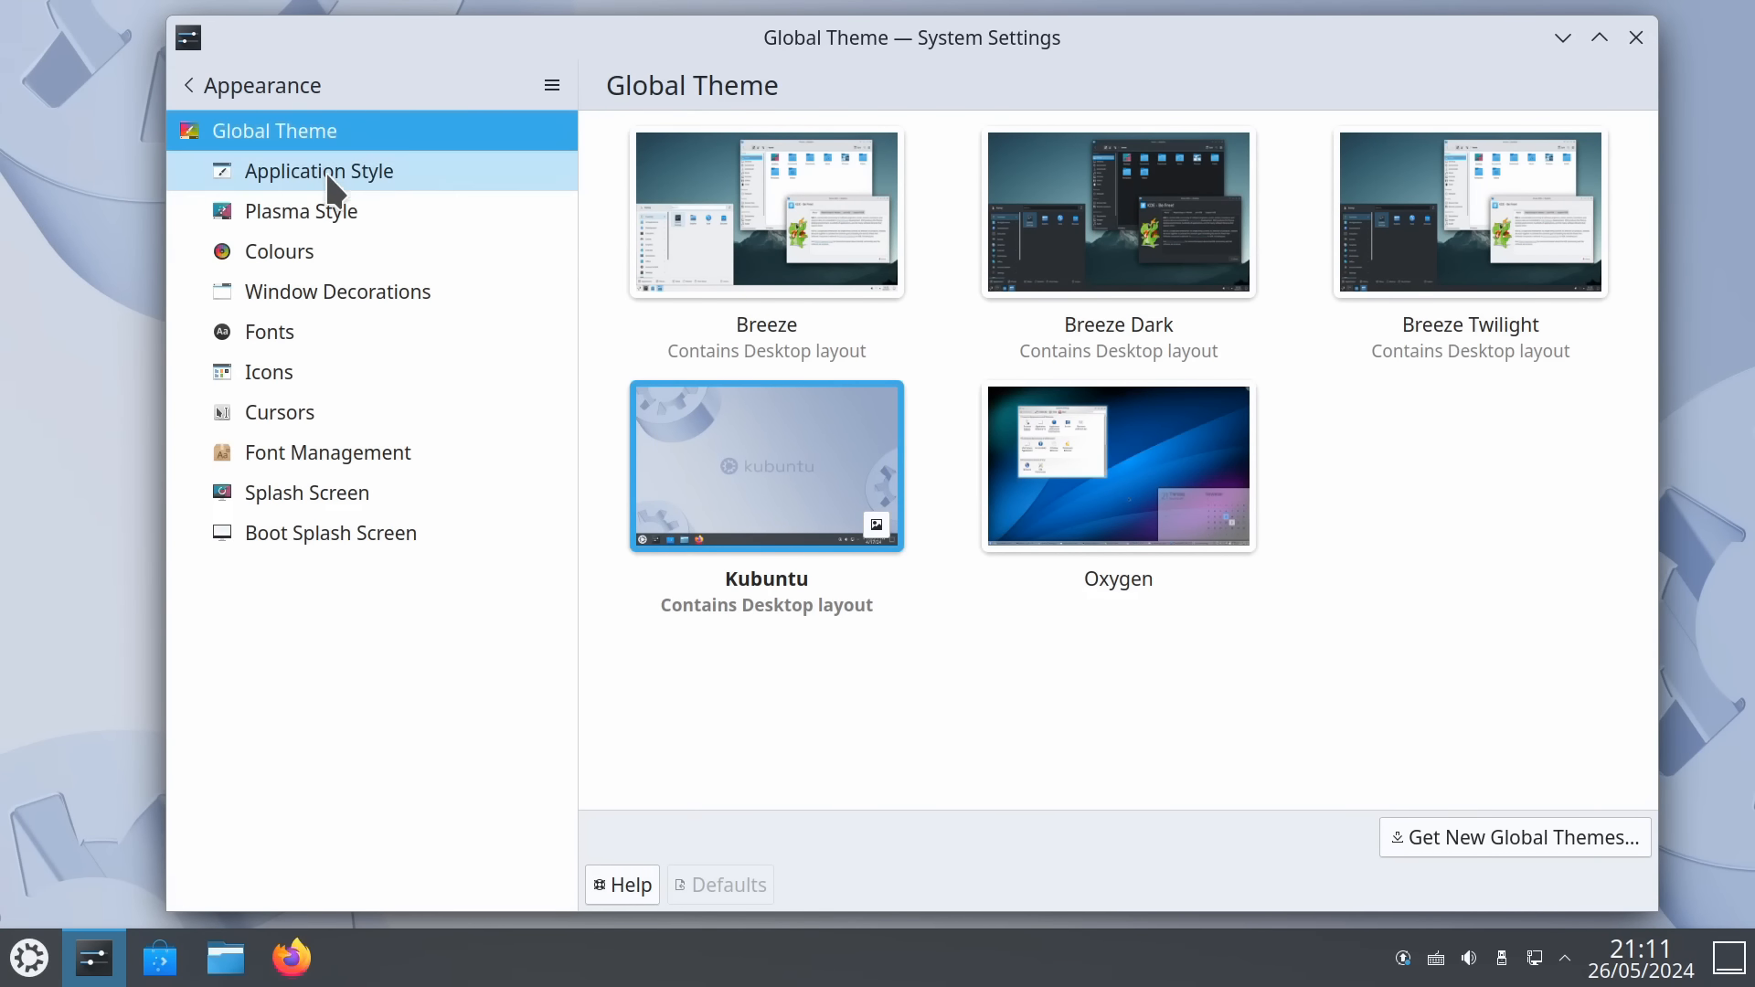
{"action": "left_click", "coordinate": [318, 170]}
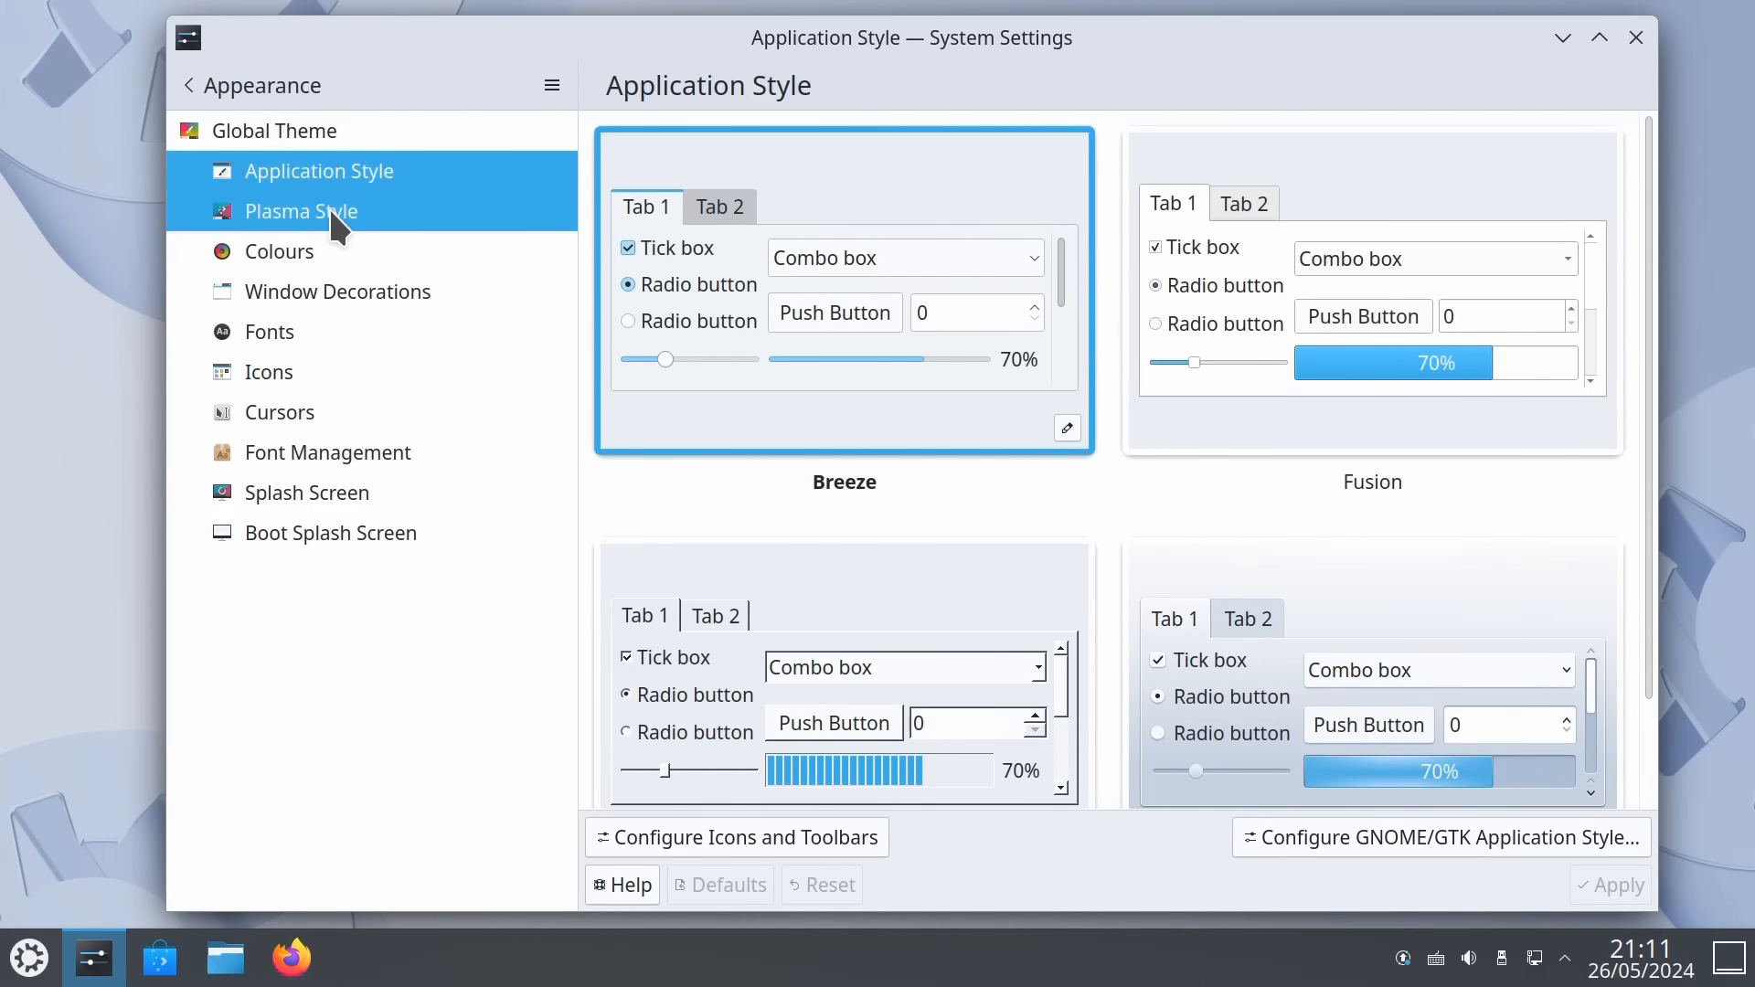
{"action": "left_click", "coordinate": [299, 210]}
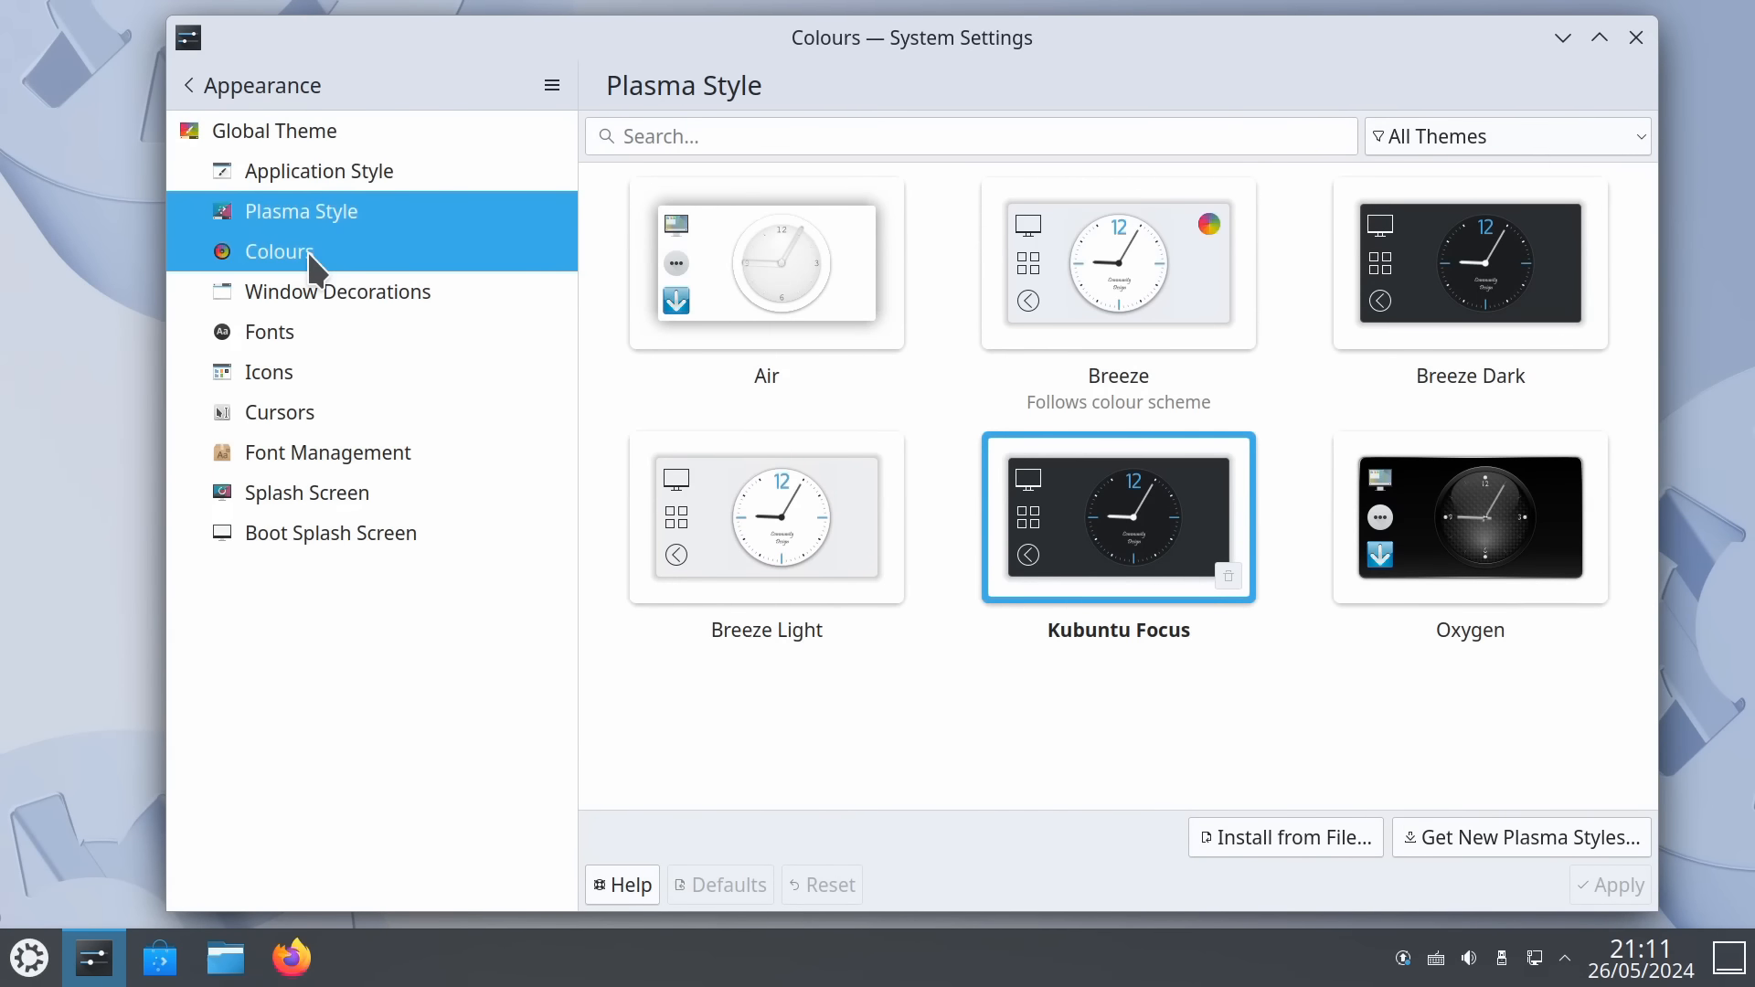
Browse the Window Decorations, Fonts, Icons and Cursors appearance pages
{"action": "left_click", "coordinate": [340, 291]}
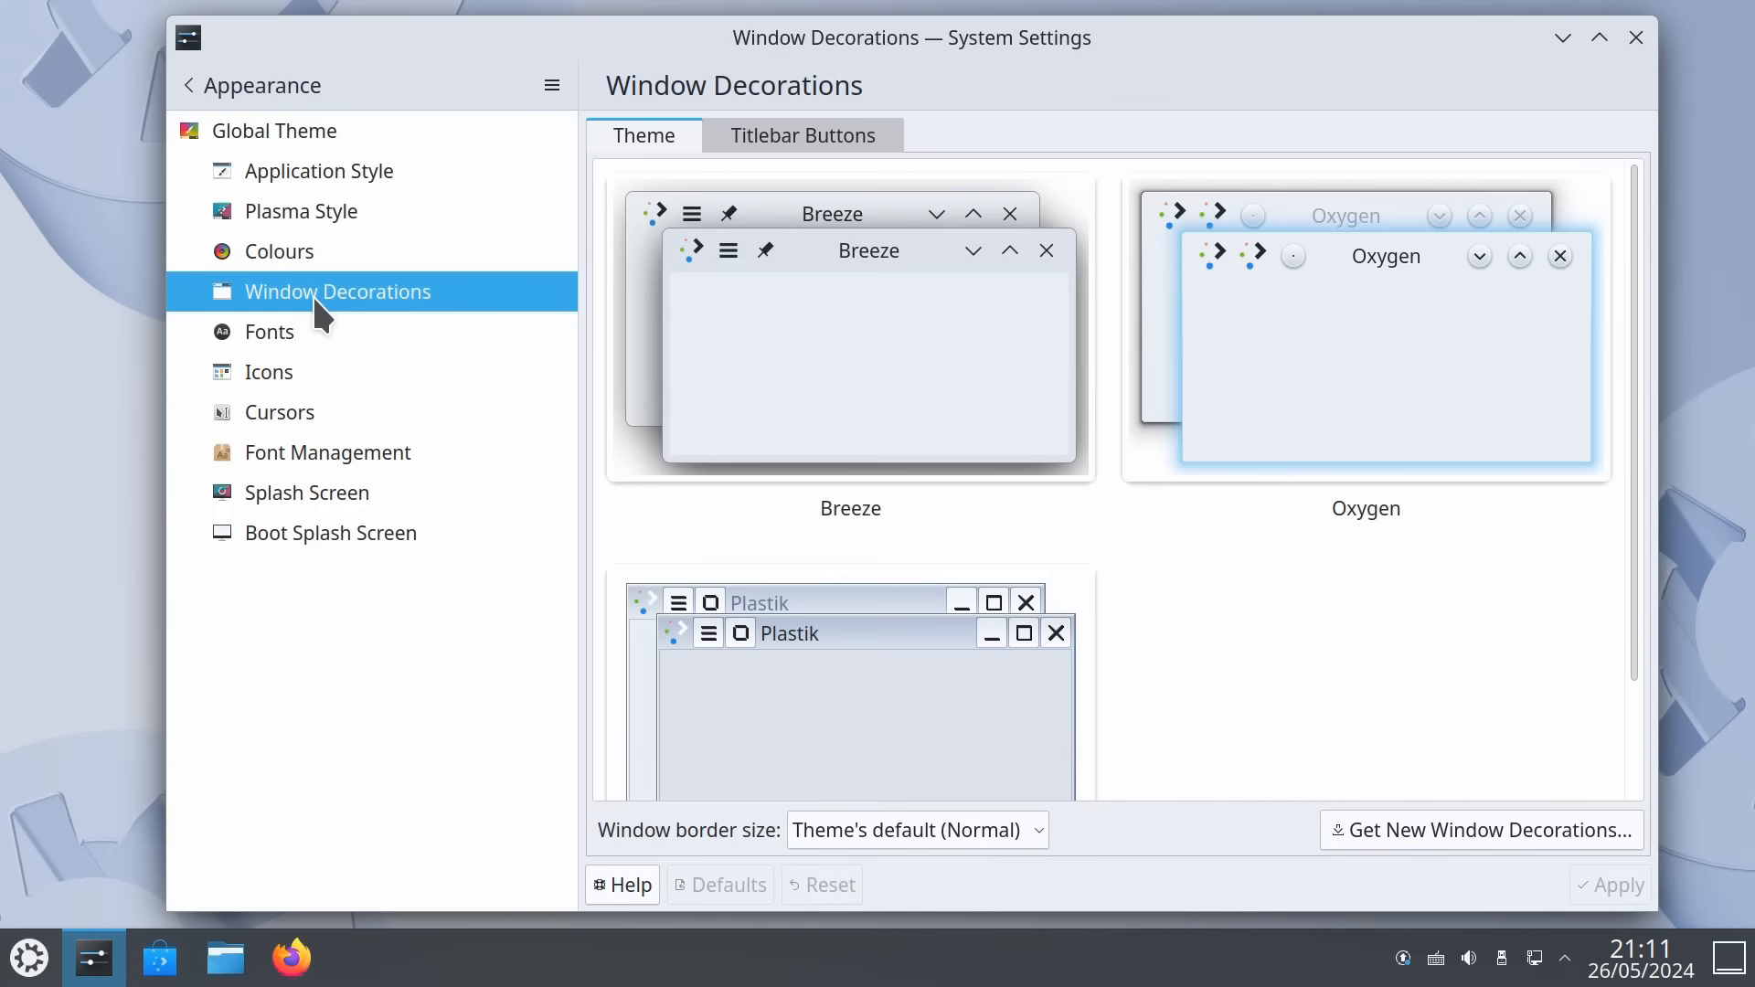
{"action": "left_click", "coordinate": [268, 331]}
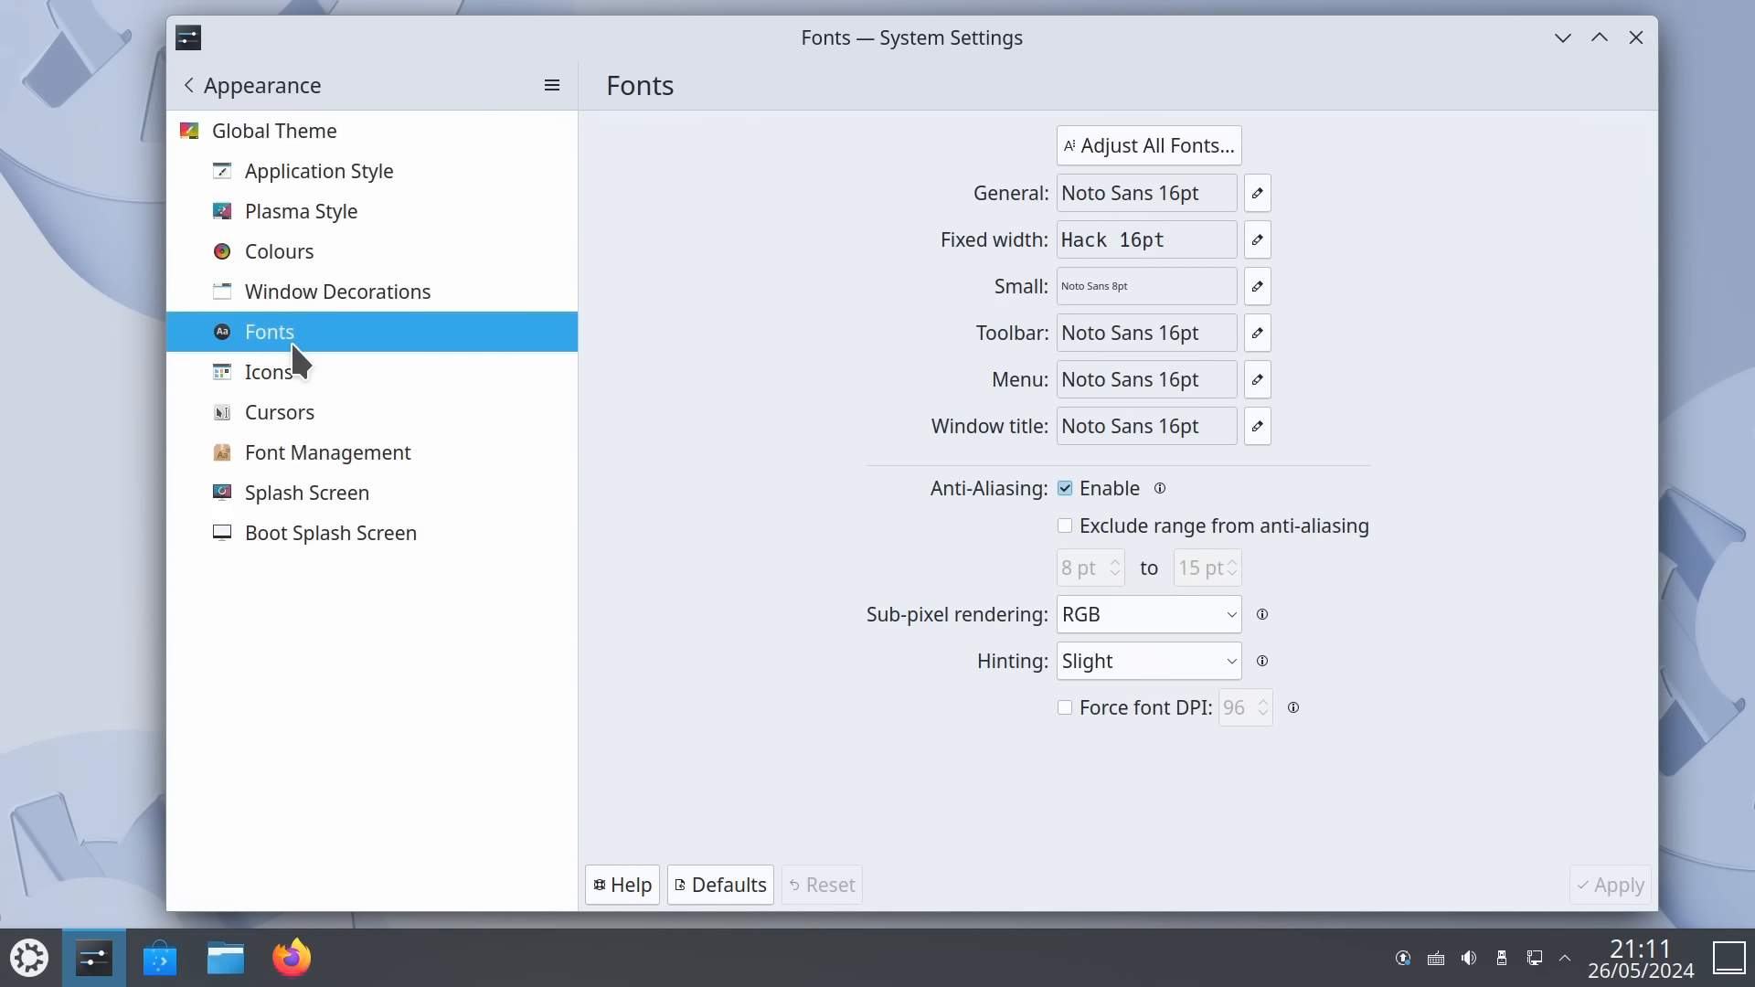
{"action": "left_click", "coordinate": [268, 372]}
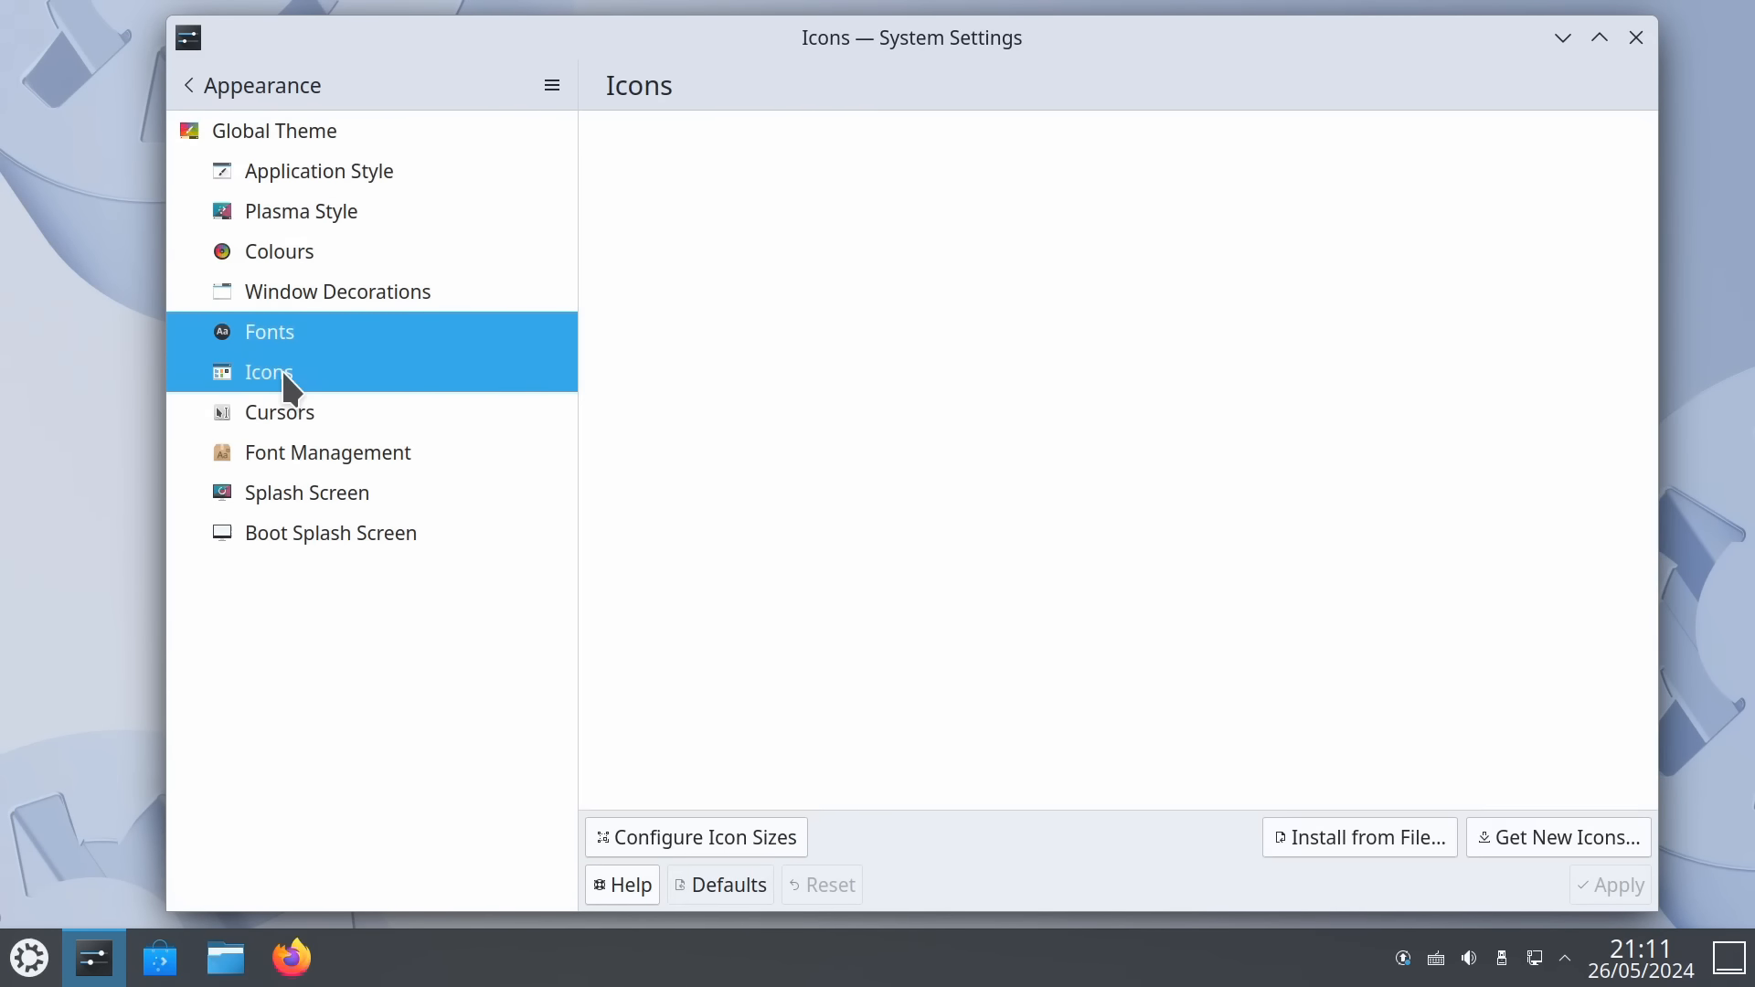
{"action": "left_click", "coordinate": [279, 412]}
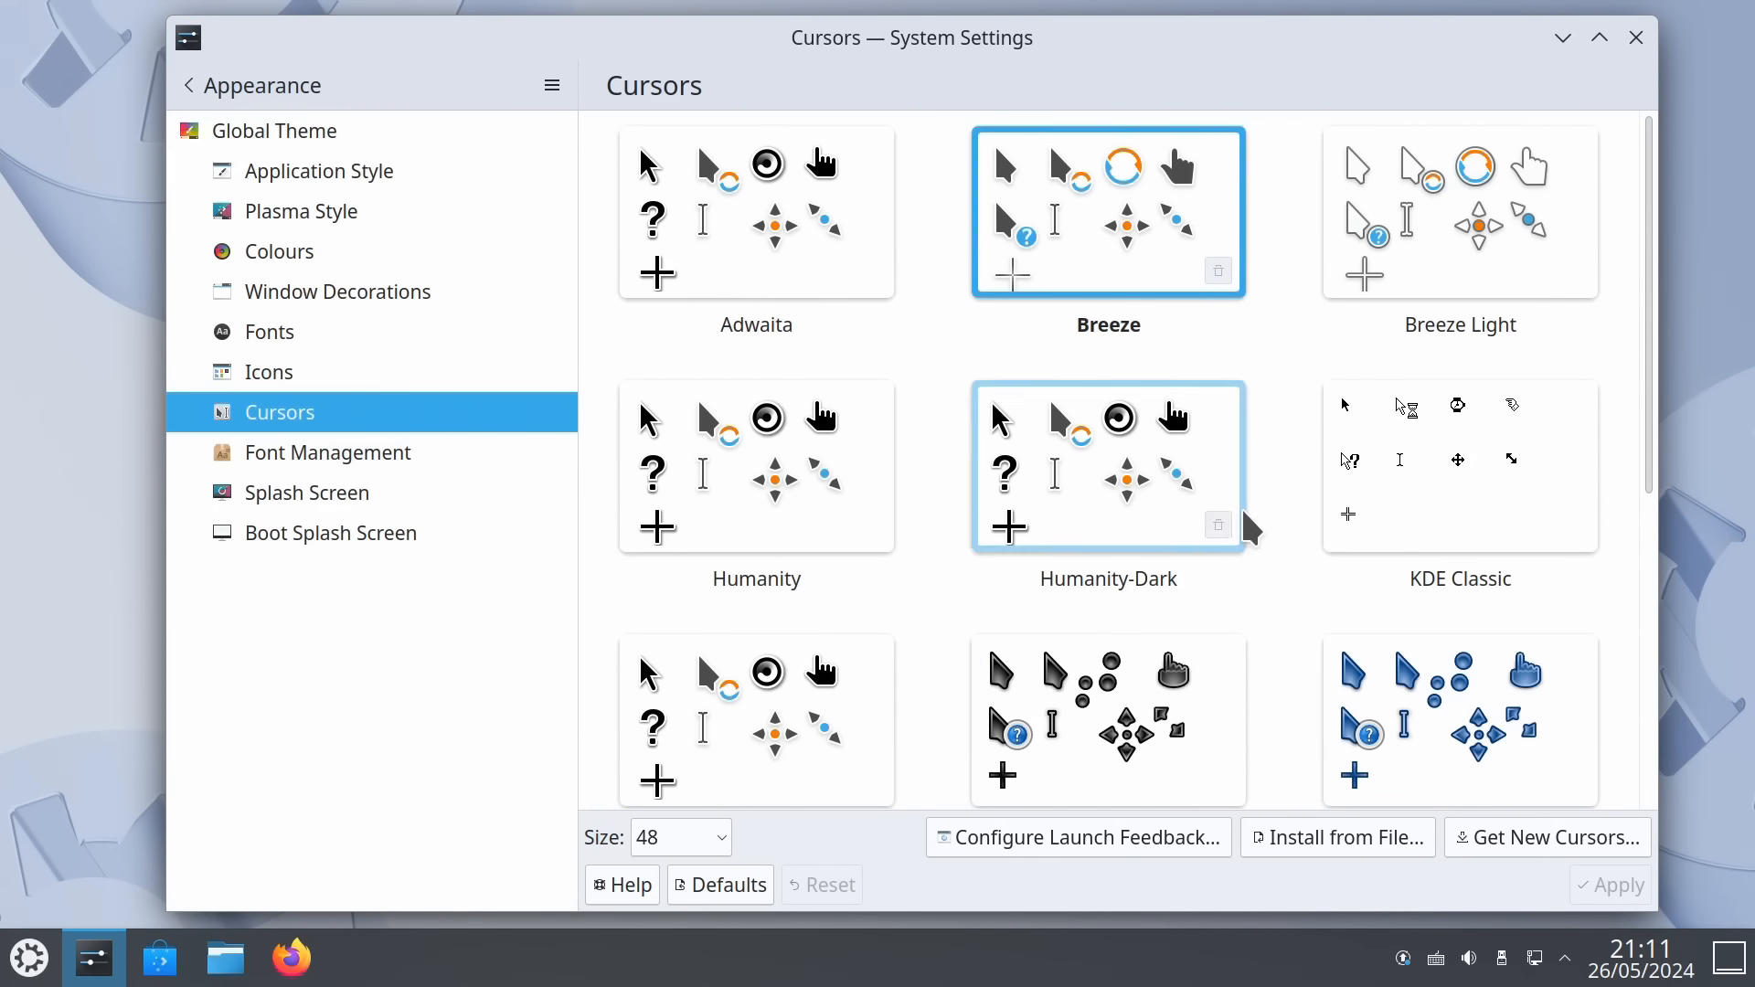
Close System Settings and launch System Monitor from the Kubuntu application launcher
{"action": "left_click", "coordinate": [1635, 36]}
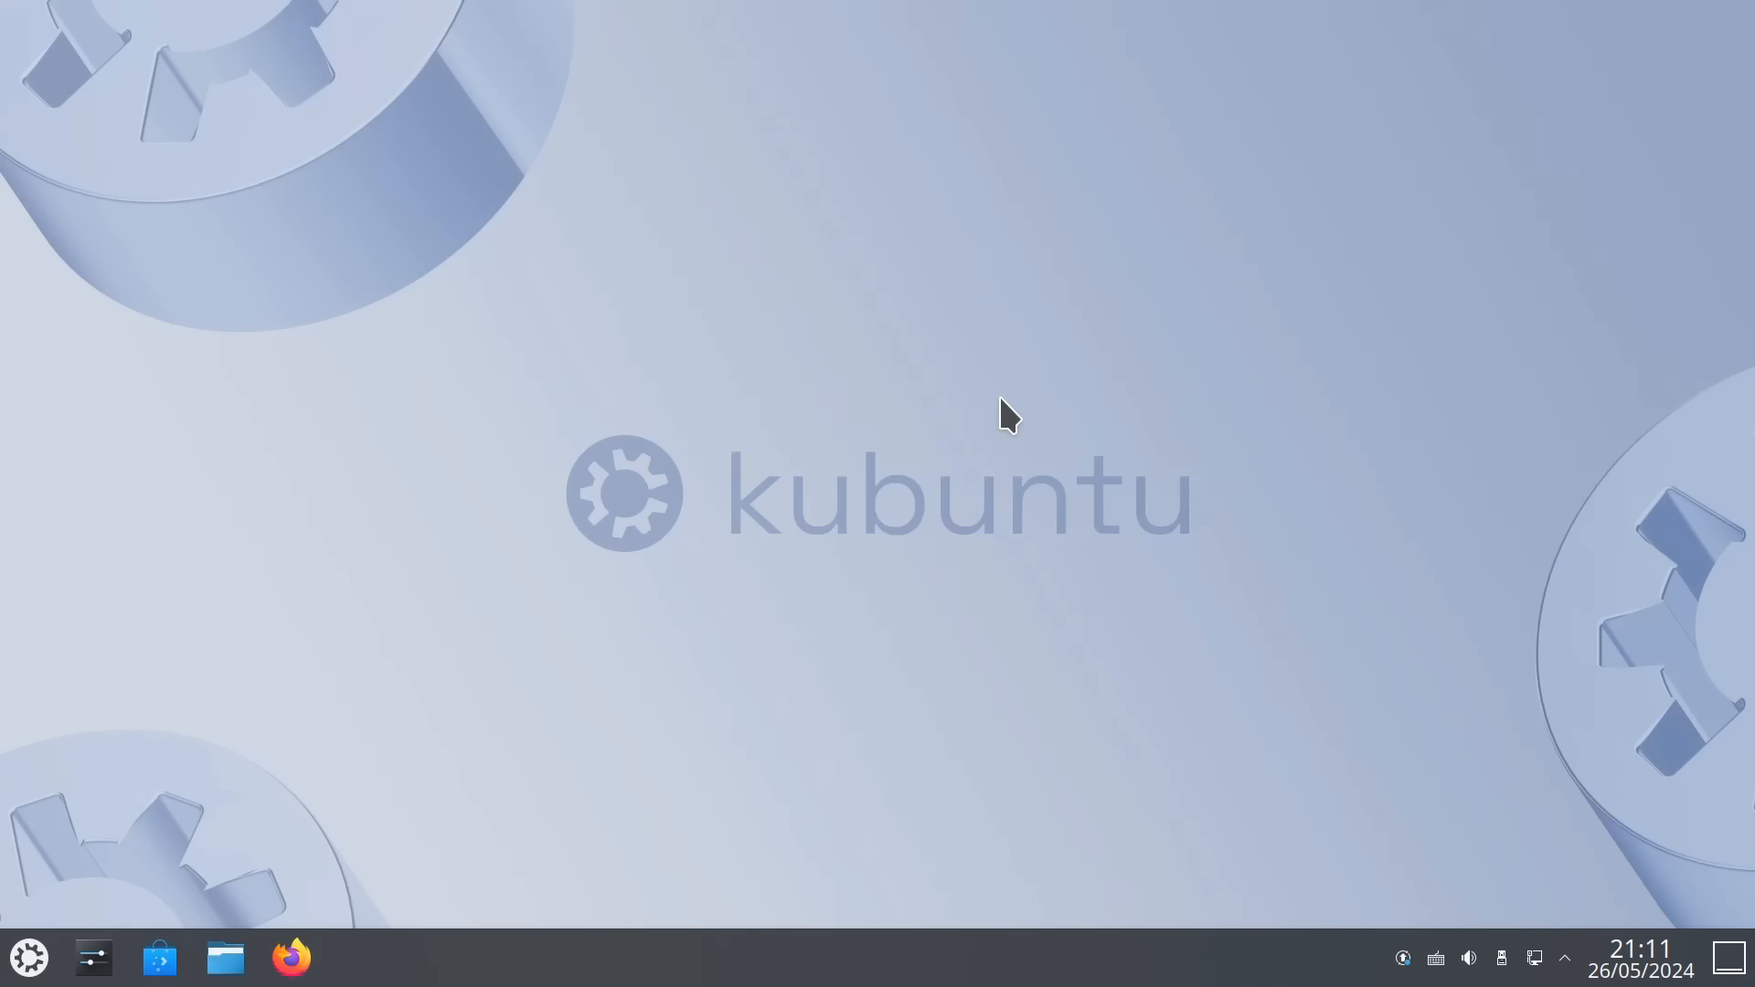
{"action": "mouse_move", "coordinate": [842, 437]}
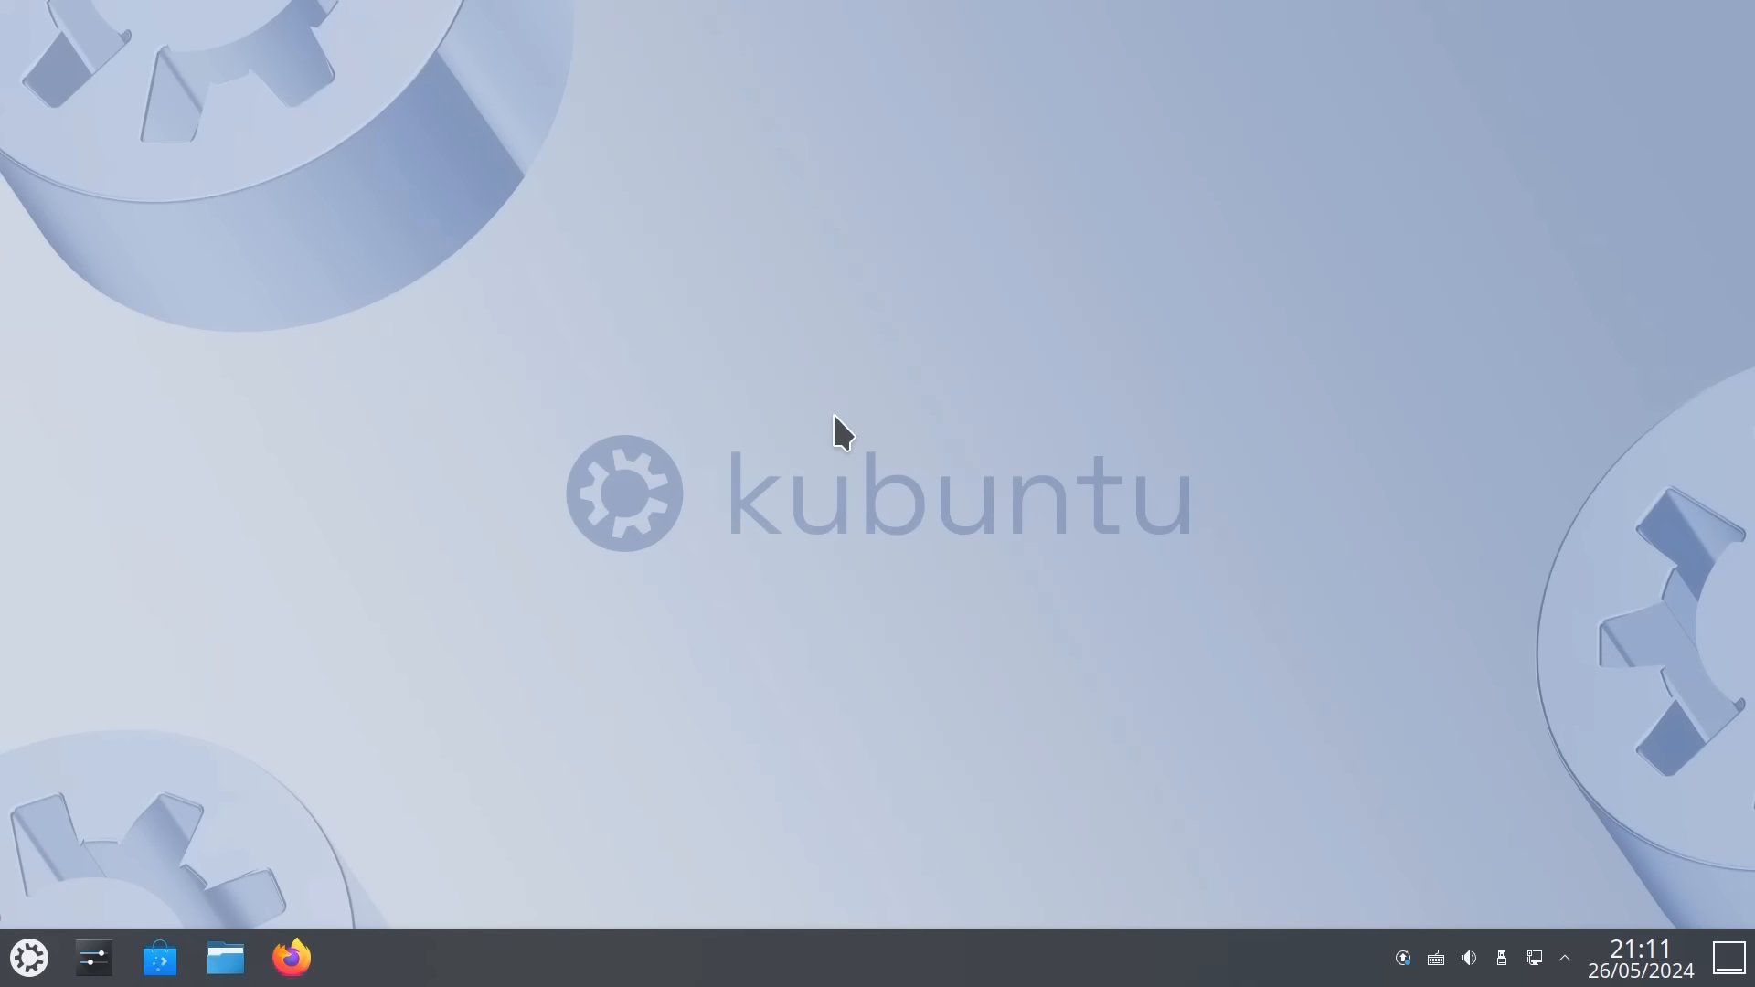
{"action": "mouse_move", "coordinate": [862, 603]}
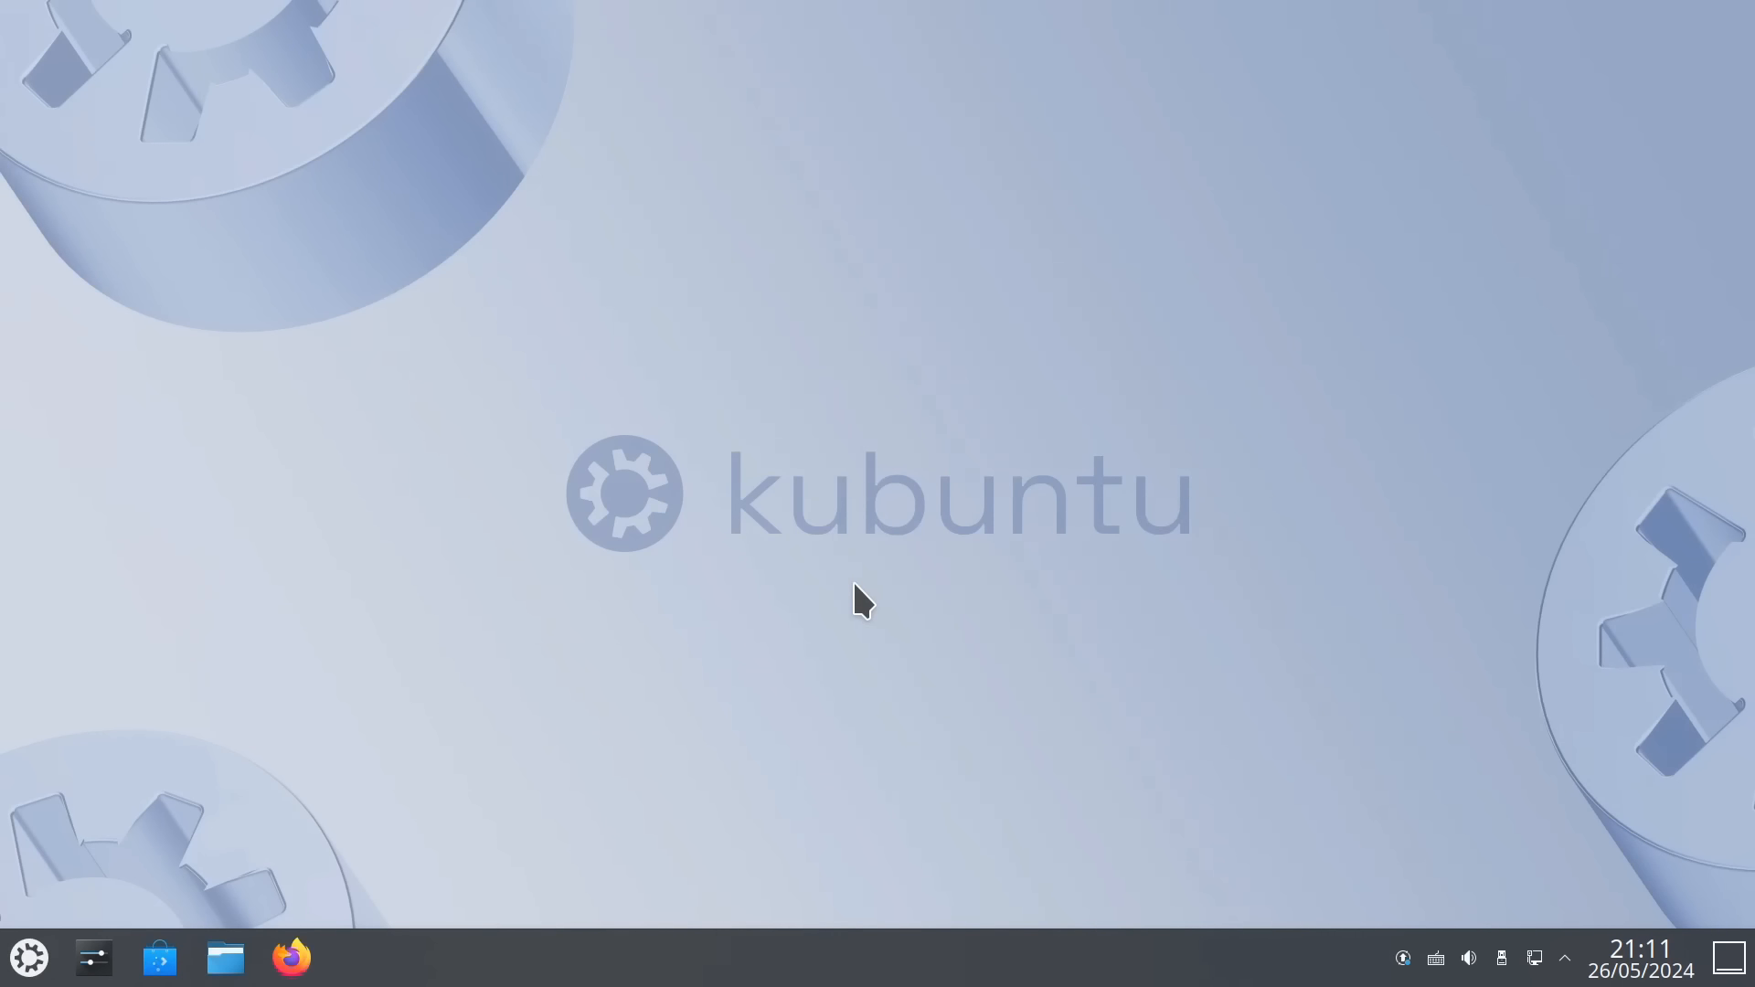
{"action": "left_click", "coordinate": [28, 957]}
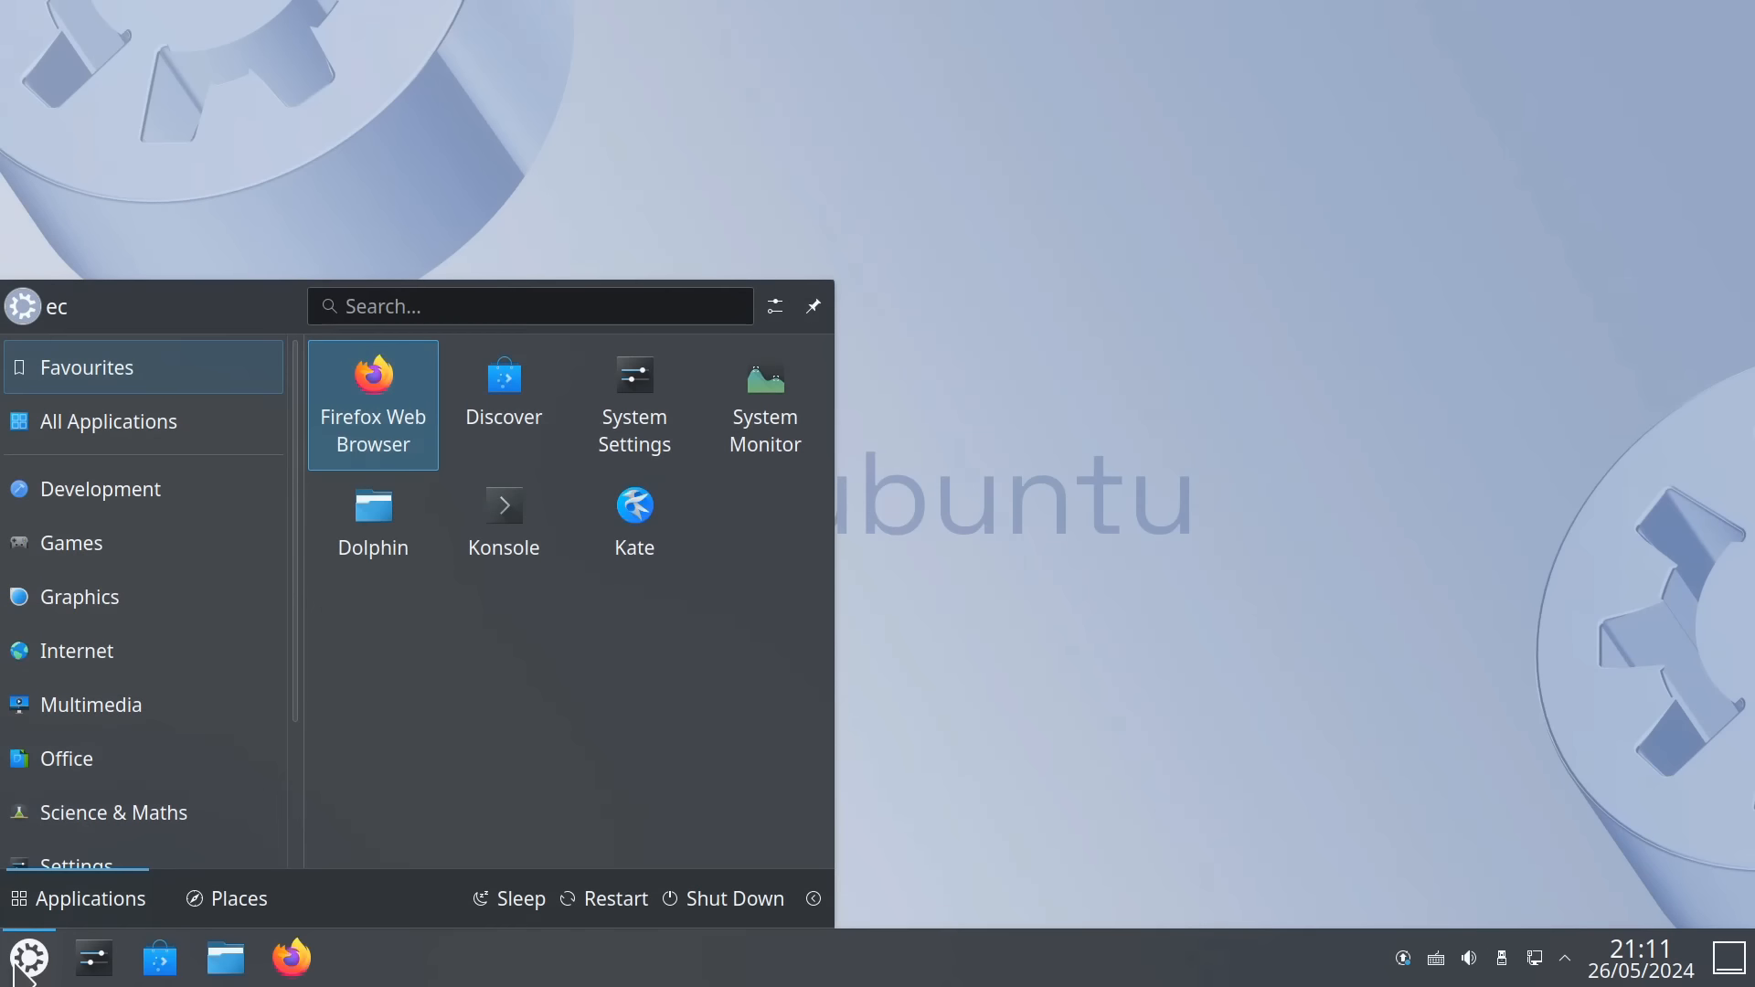
{"action": "mouse_move", "coordinate": [111, 385]}
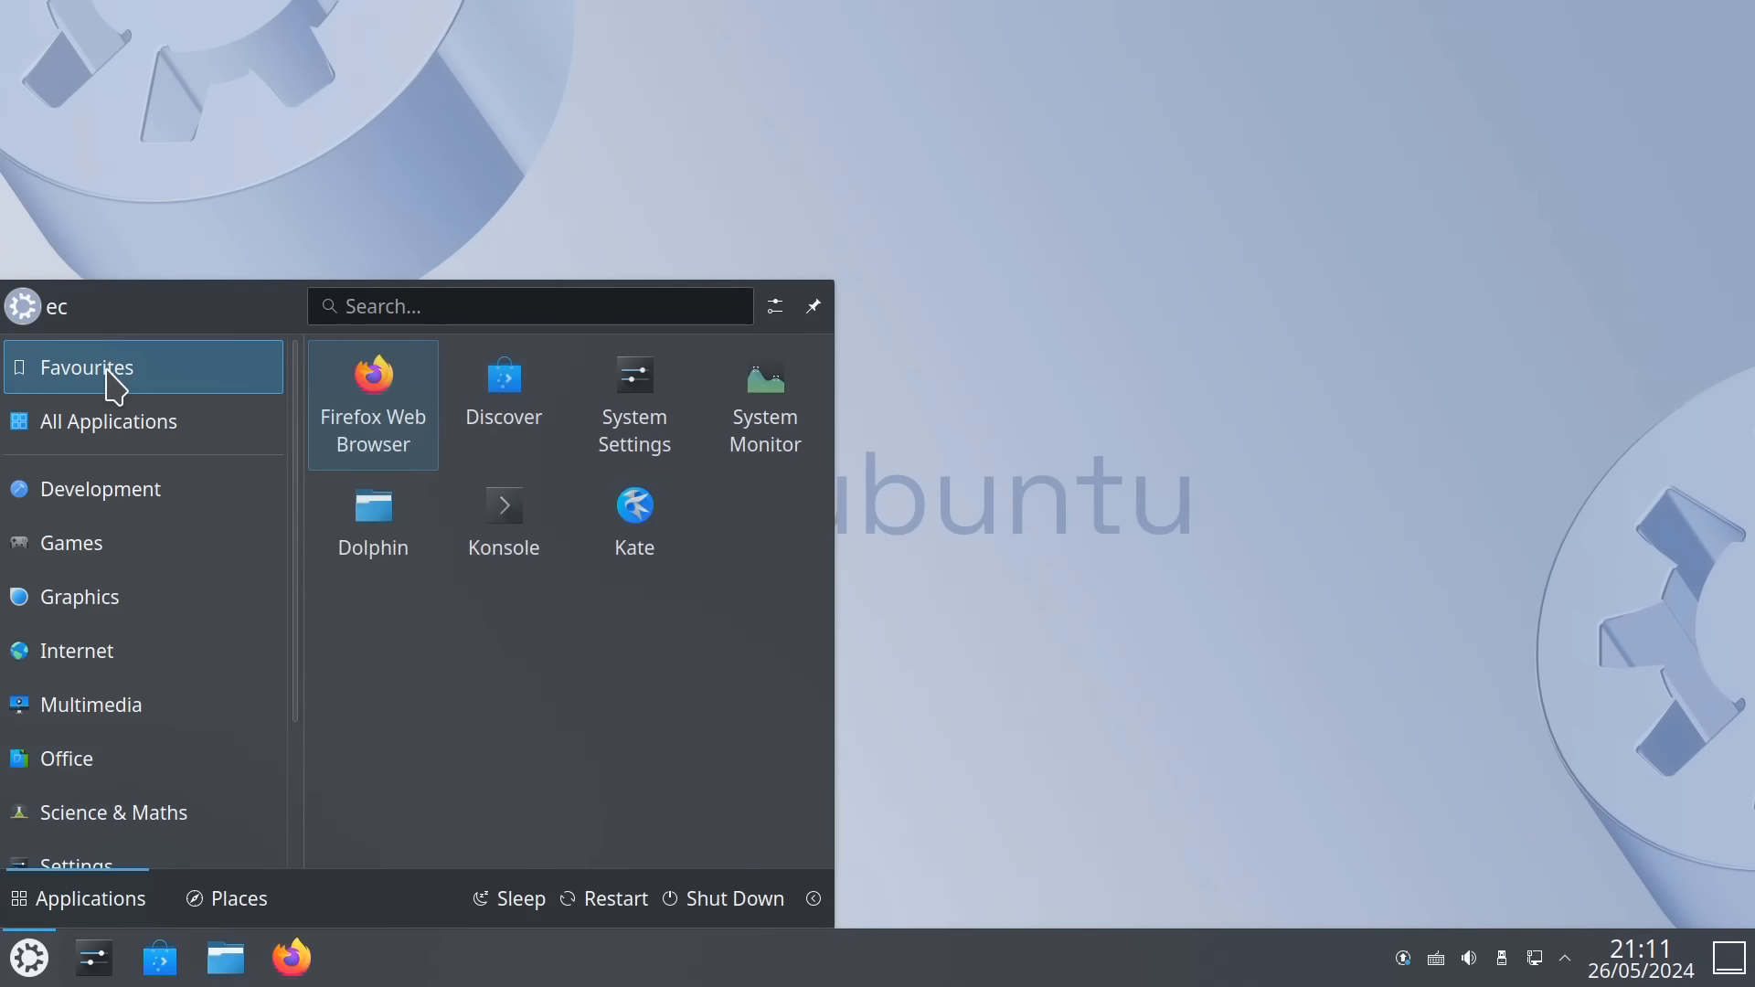
{"action": "left_click", "coordinate": [765, 398]}
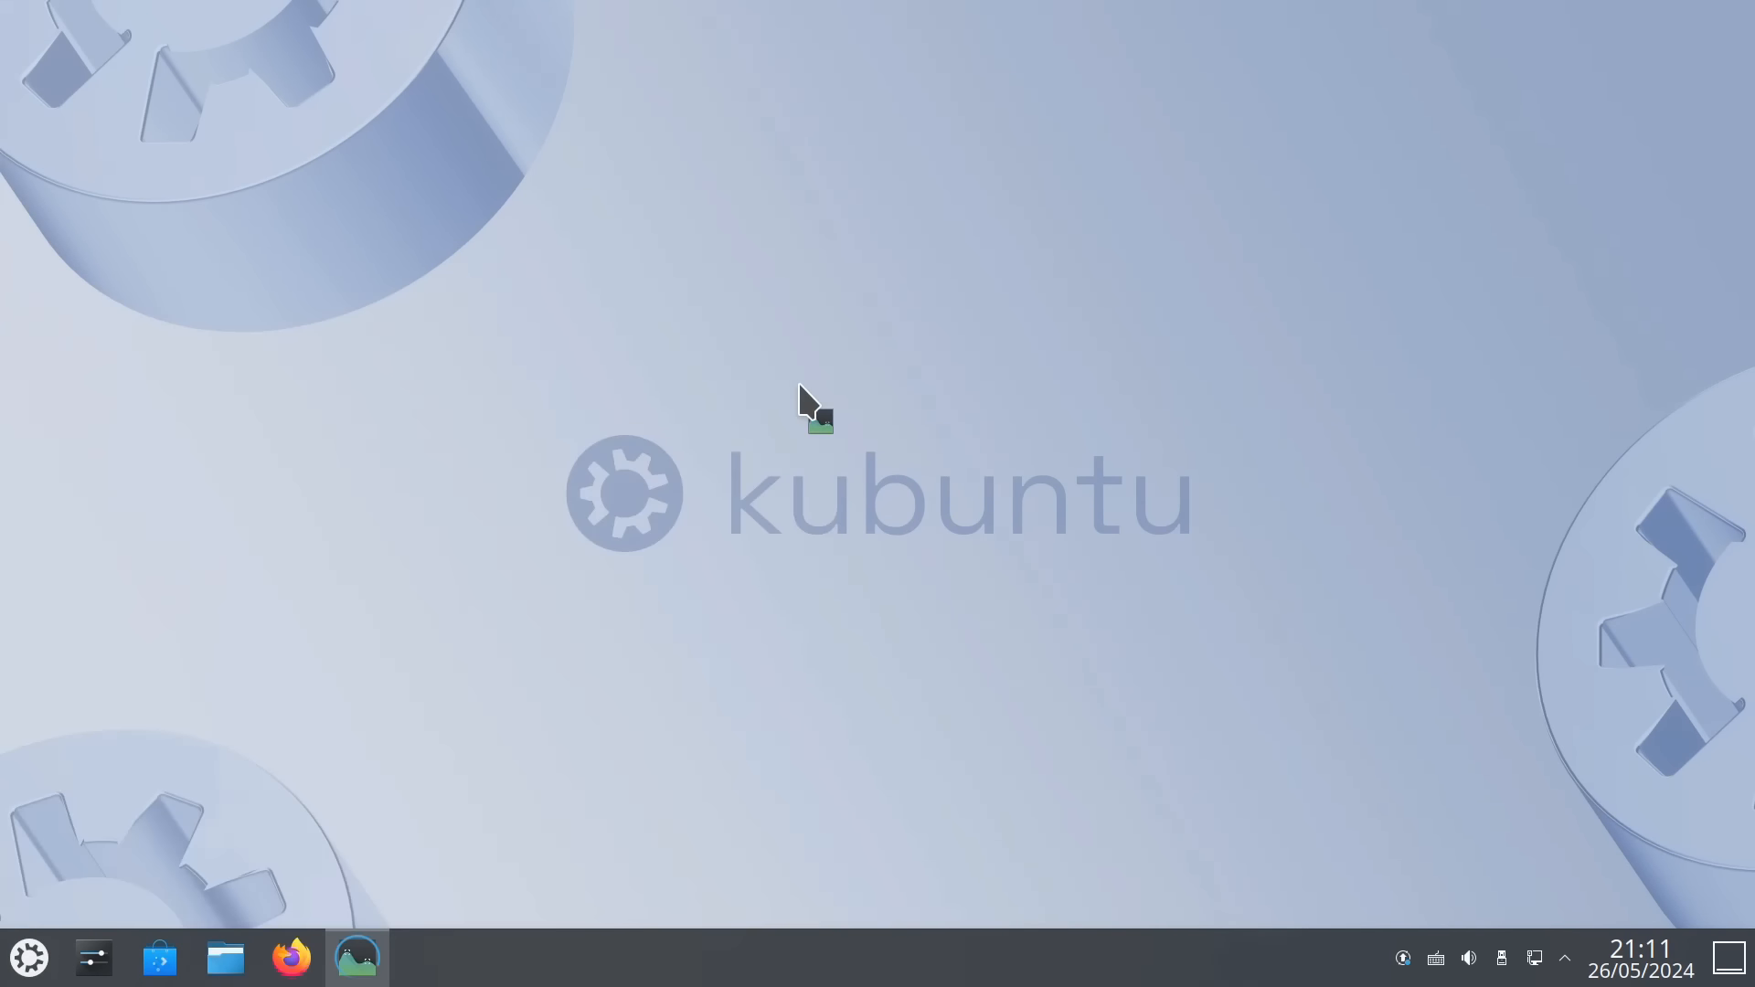
{"action": "left_click", "coordinate": [356, 958]}
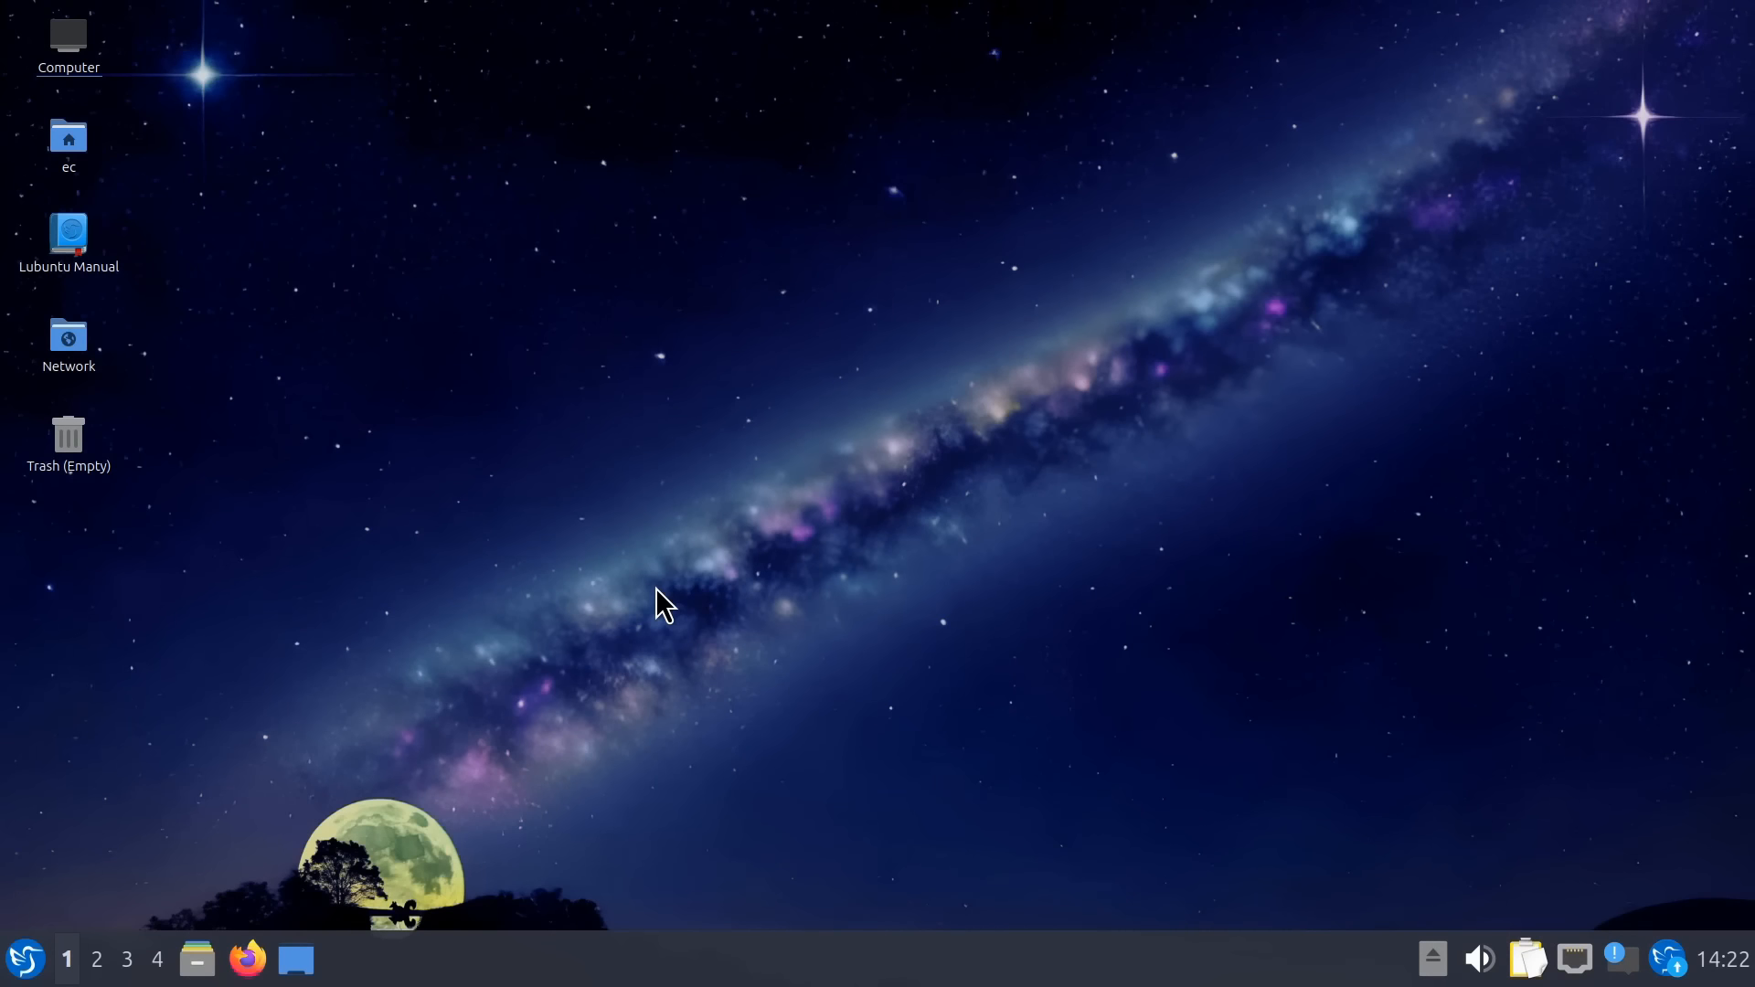
{"action": "mouse_move", "coordinate": [750, 437]}
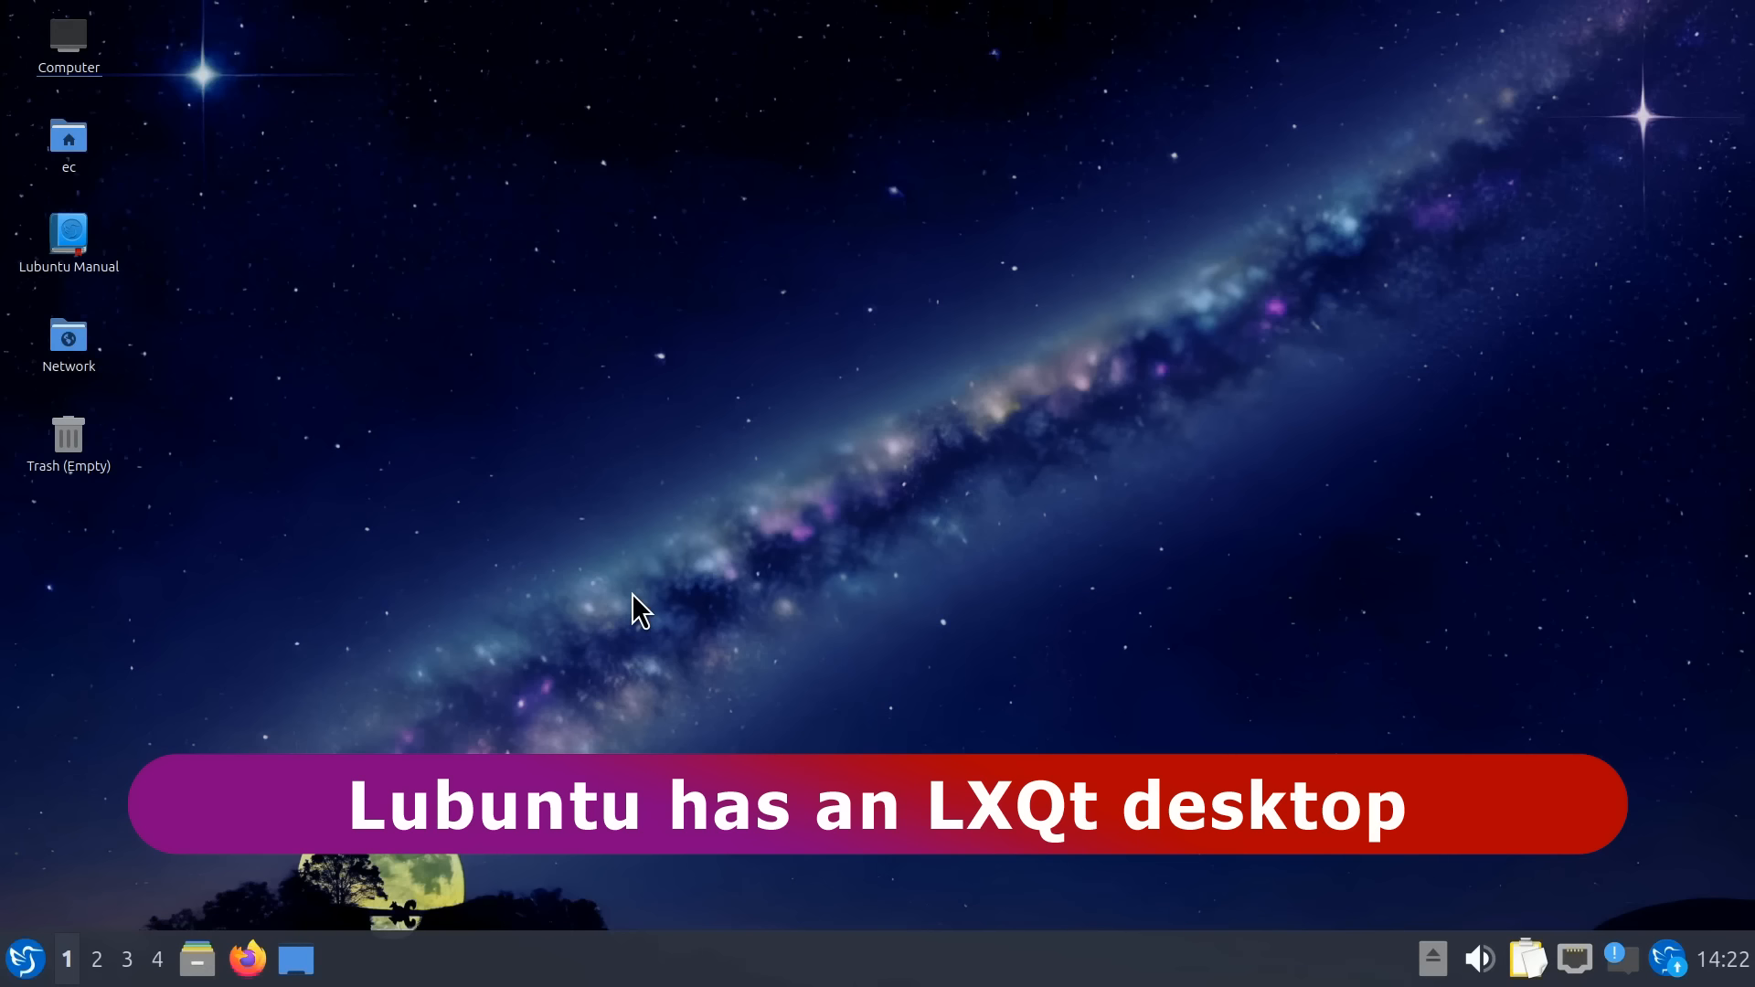
{"action": "mouse_move", "coordinate": [657, 589]}
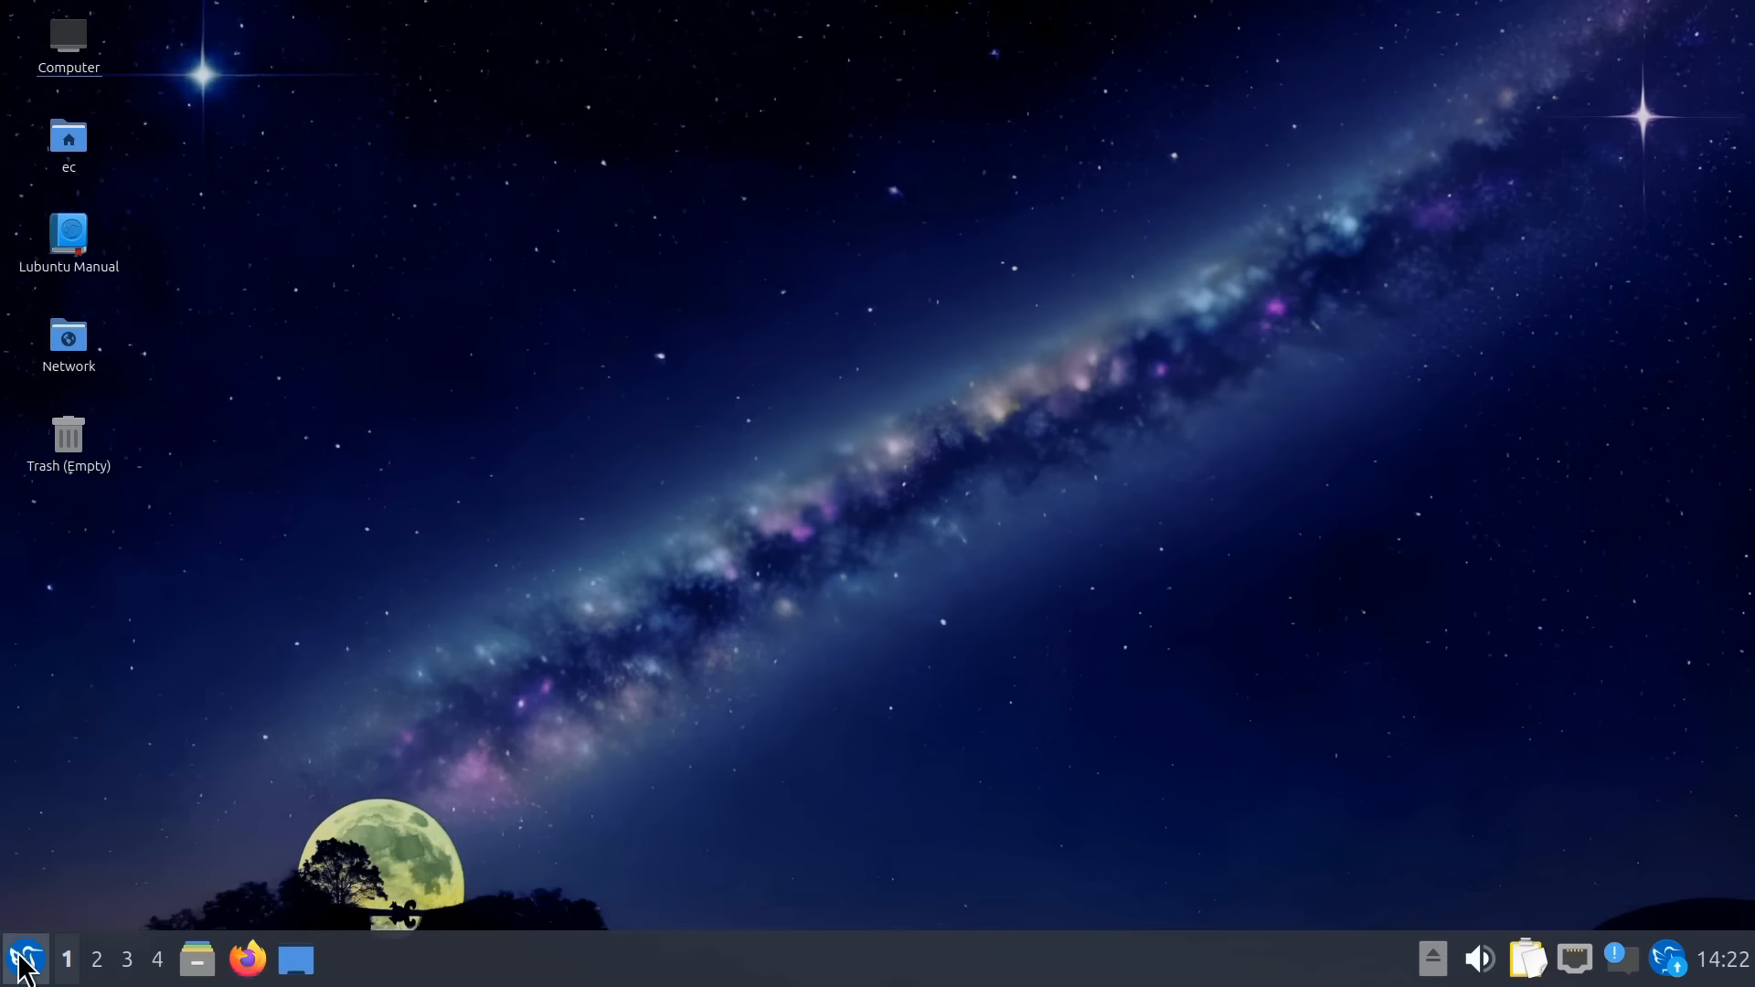
{"action": "left_click", "coordinate": [22, 958]}
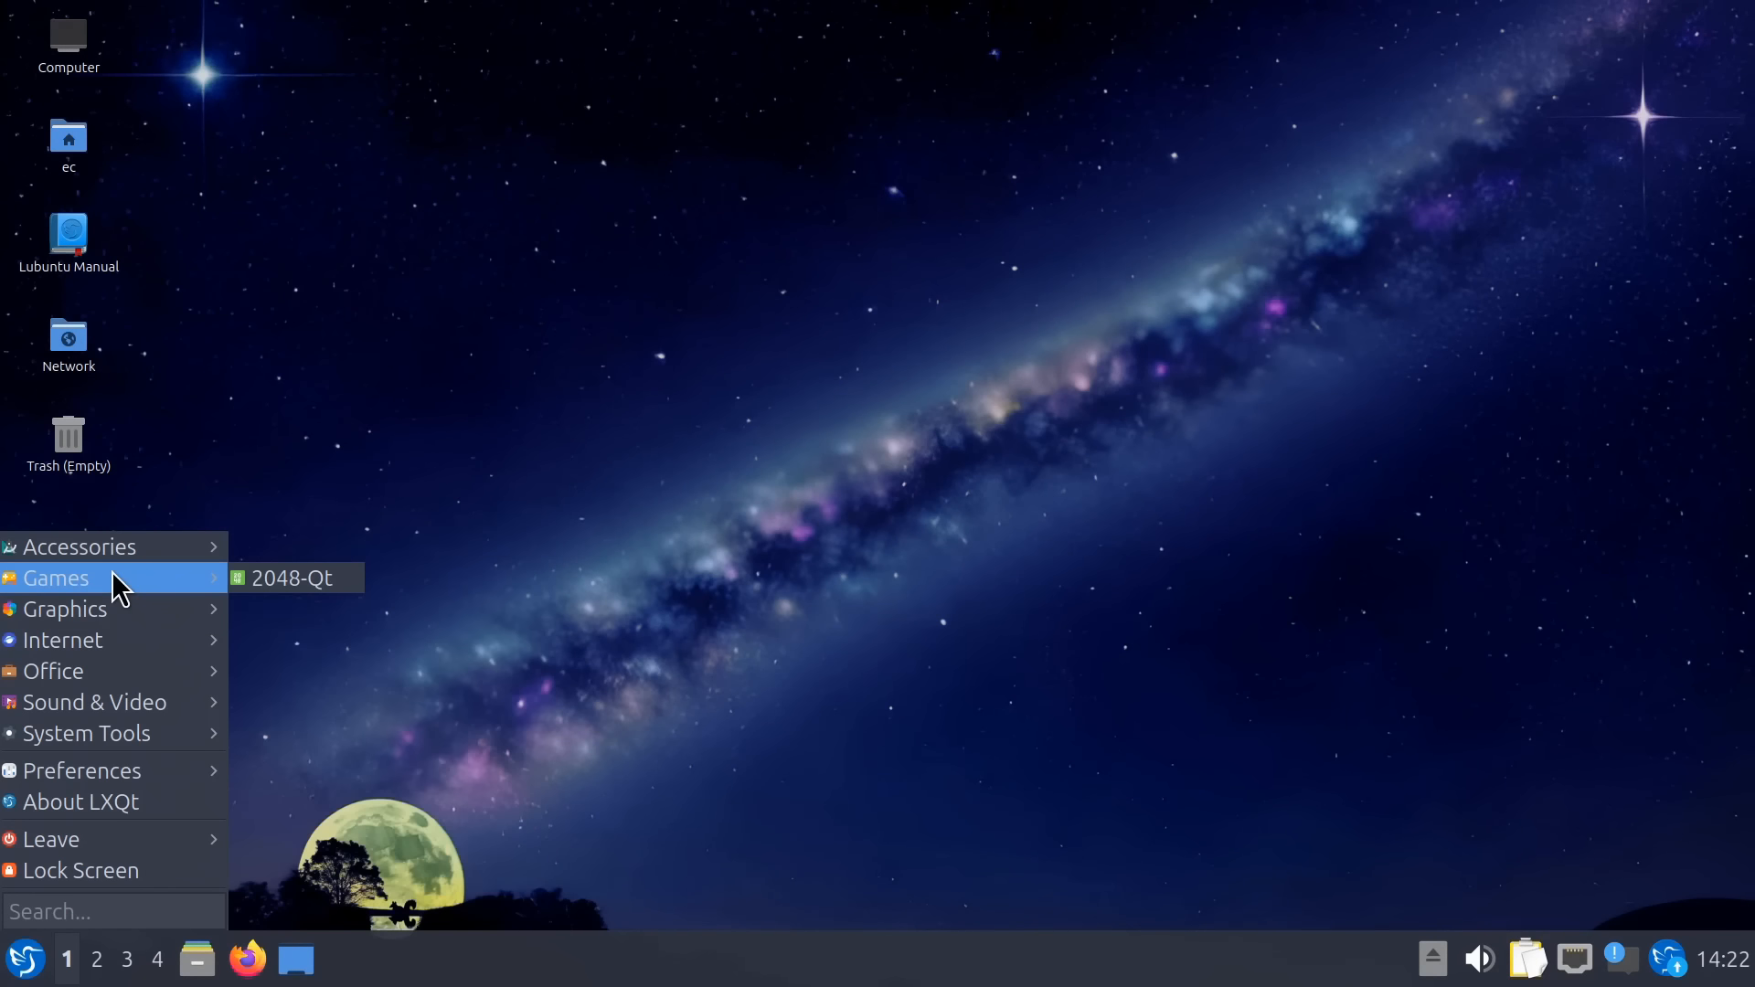
{"action": "mouse_move", "coordinate": [65, 608]}
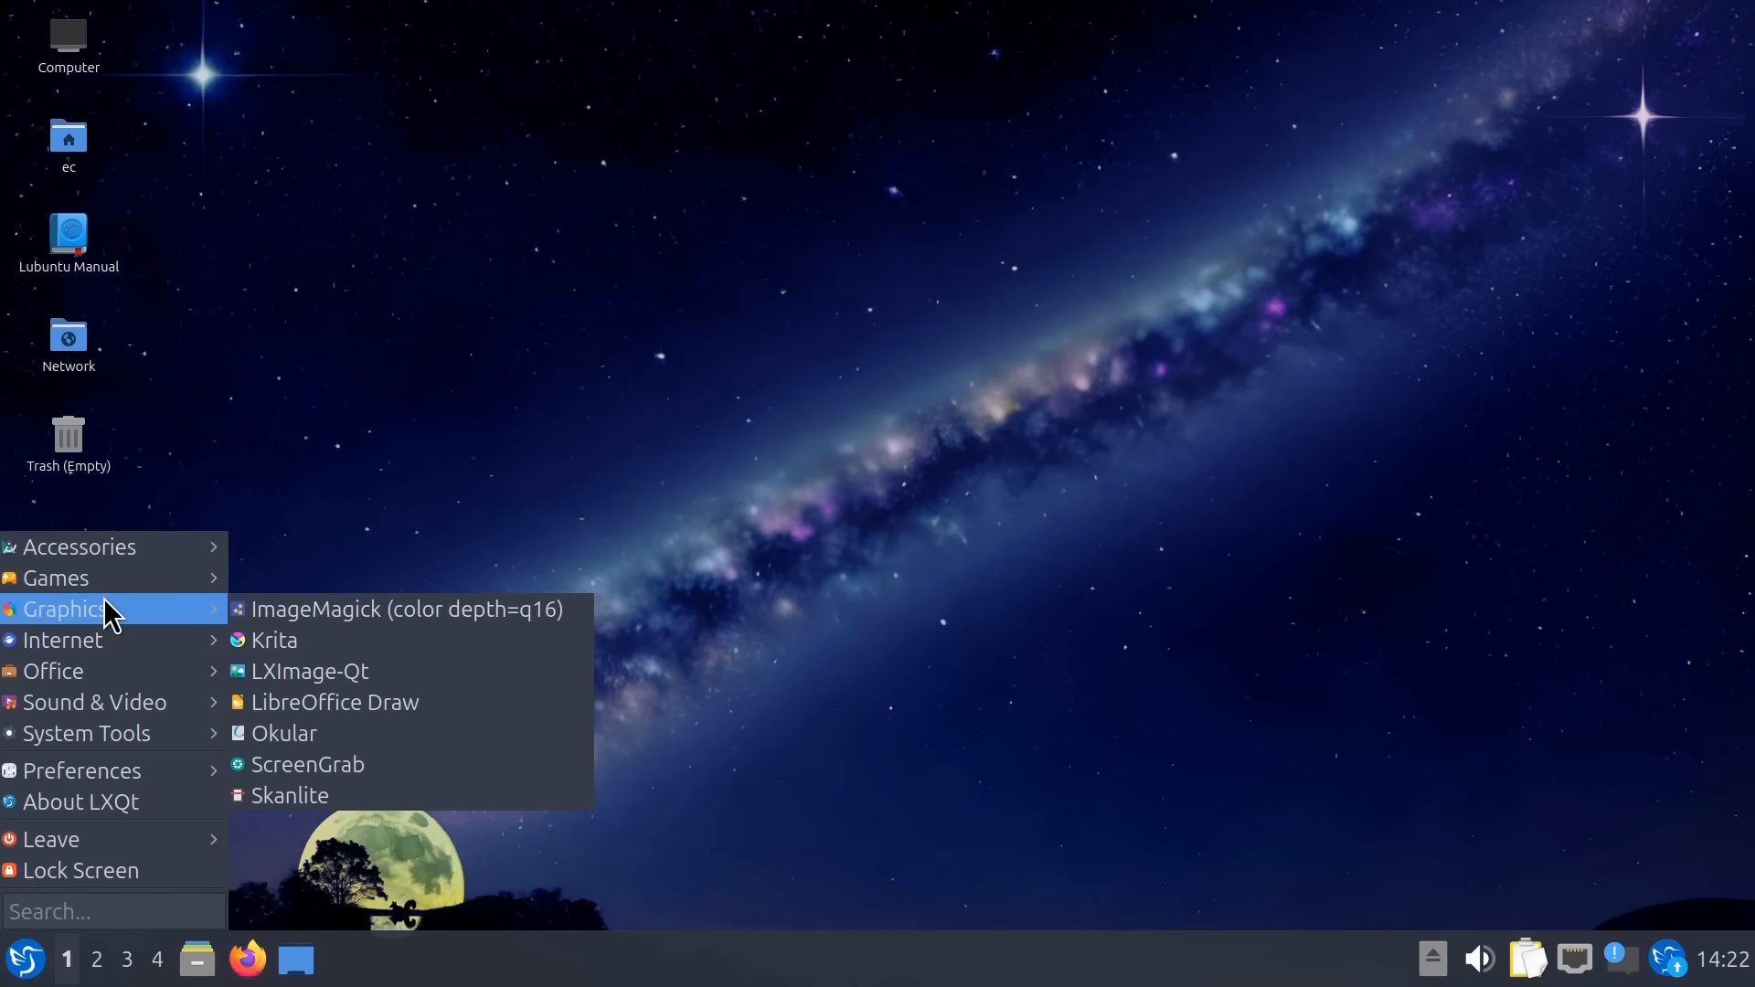
{"action": "mouse_move", "coordinate": [273, 639]}
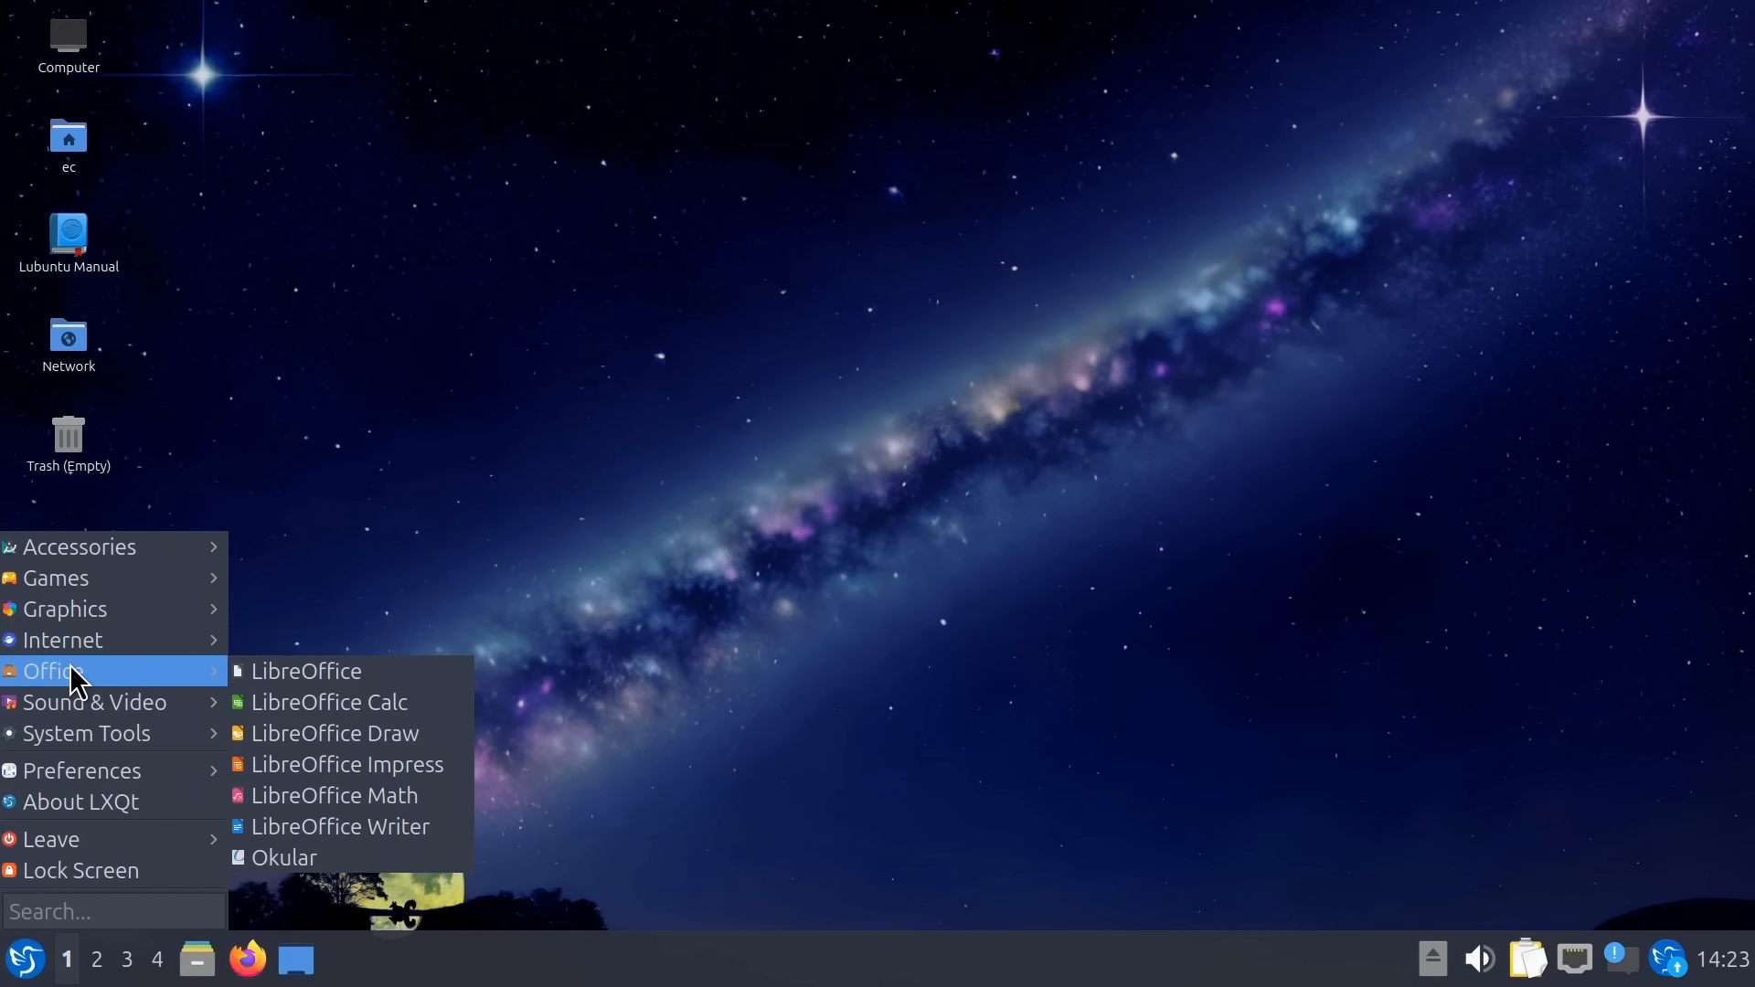
{"action": "left_click", "coordinate": [784, 658]}
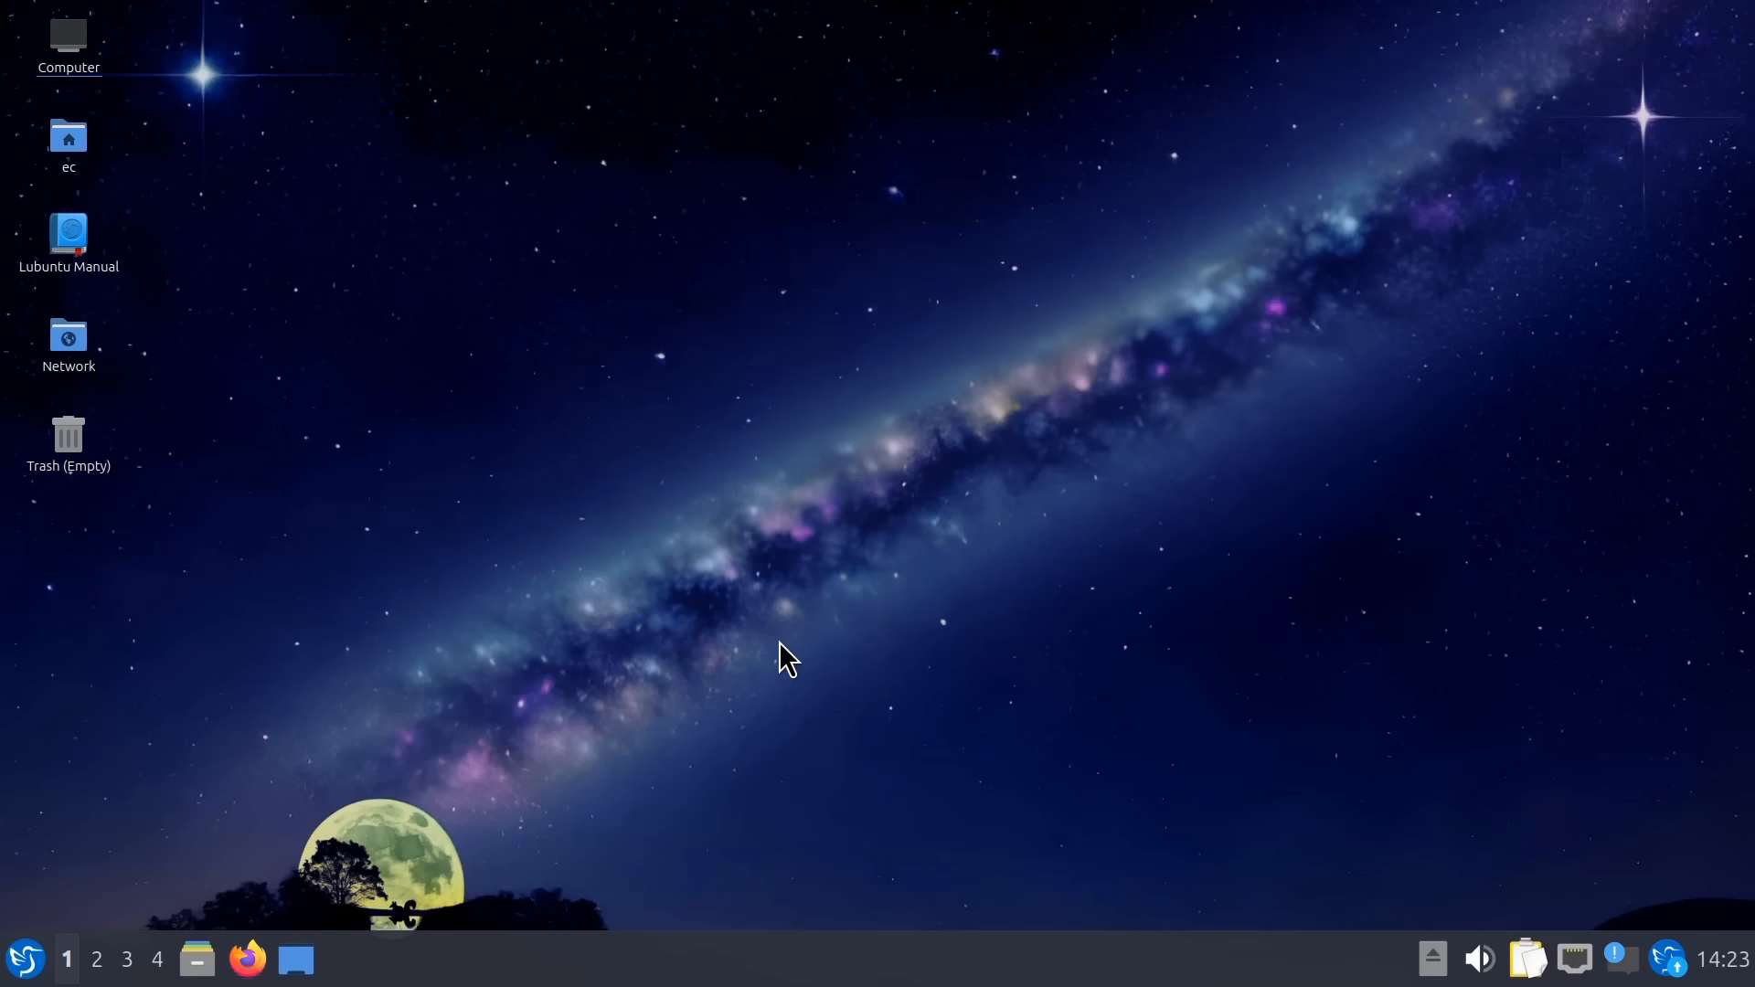
{"action": "mouse_move", "coordinate": [751, 638]}
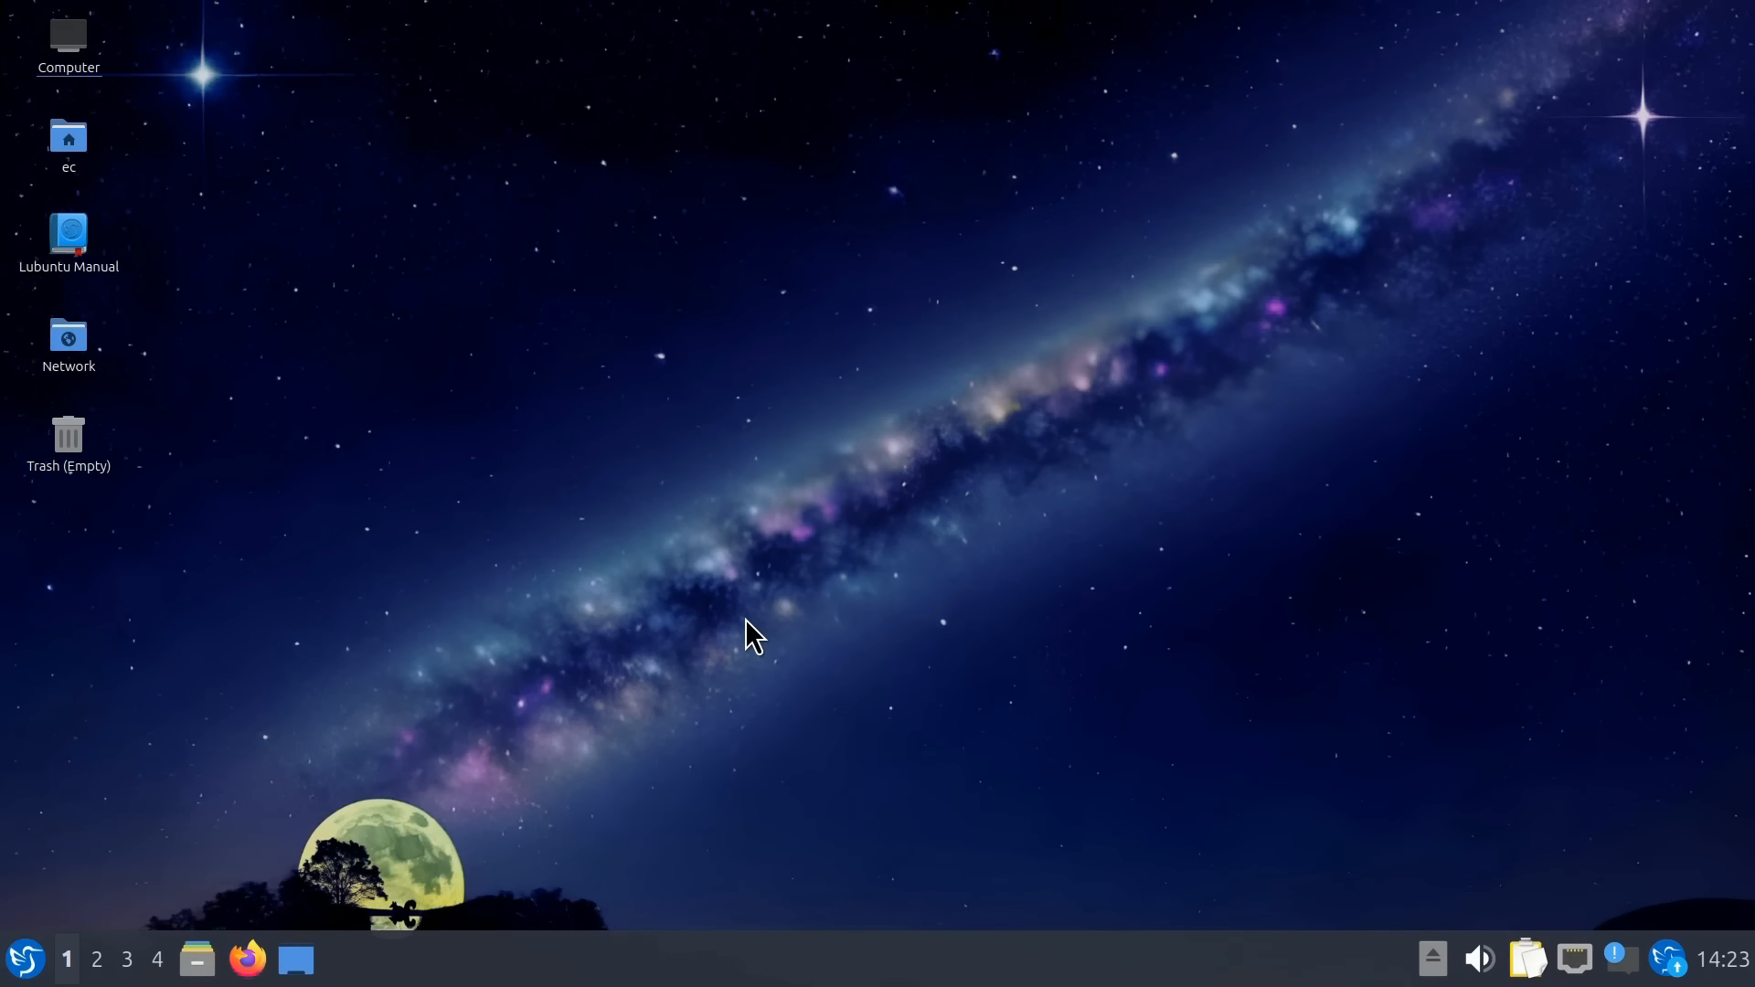
{"action": "mouse_move", "coordinate": [588, 722]}
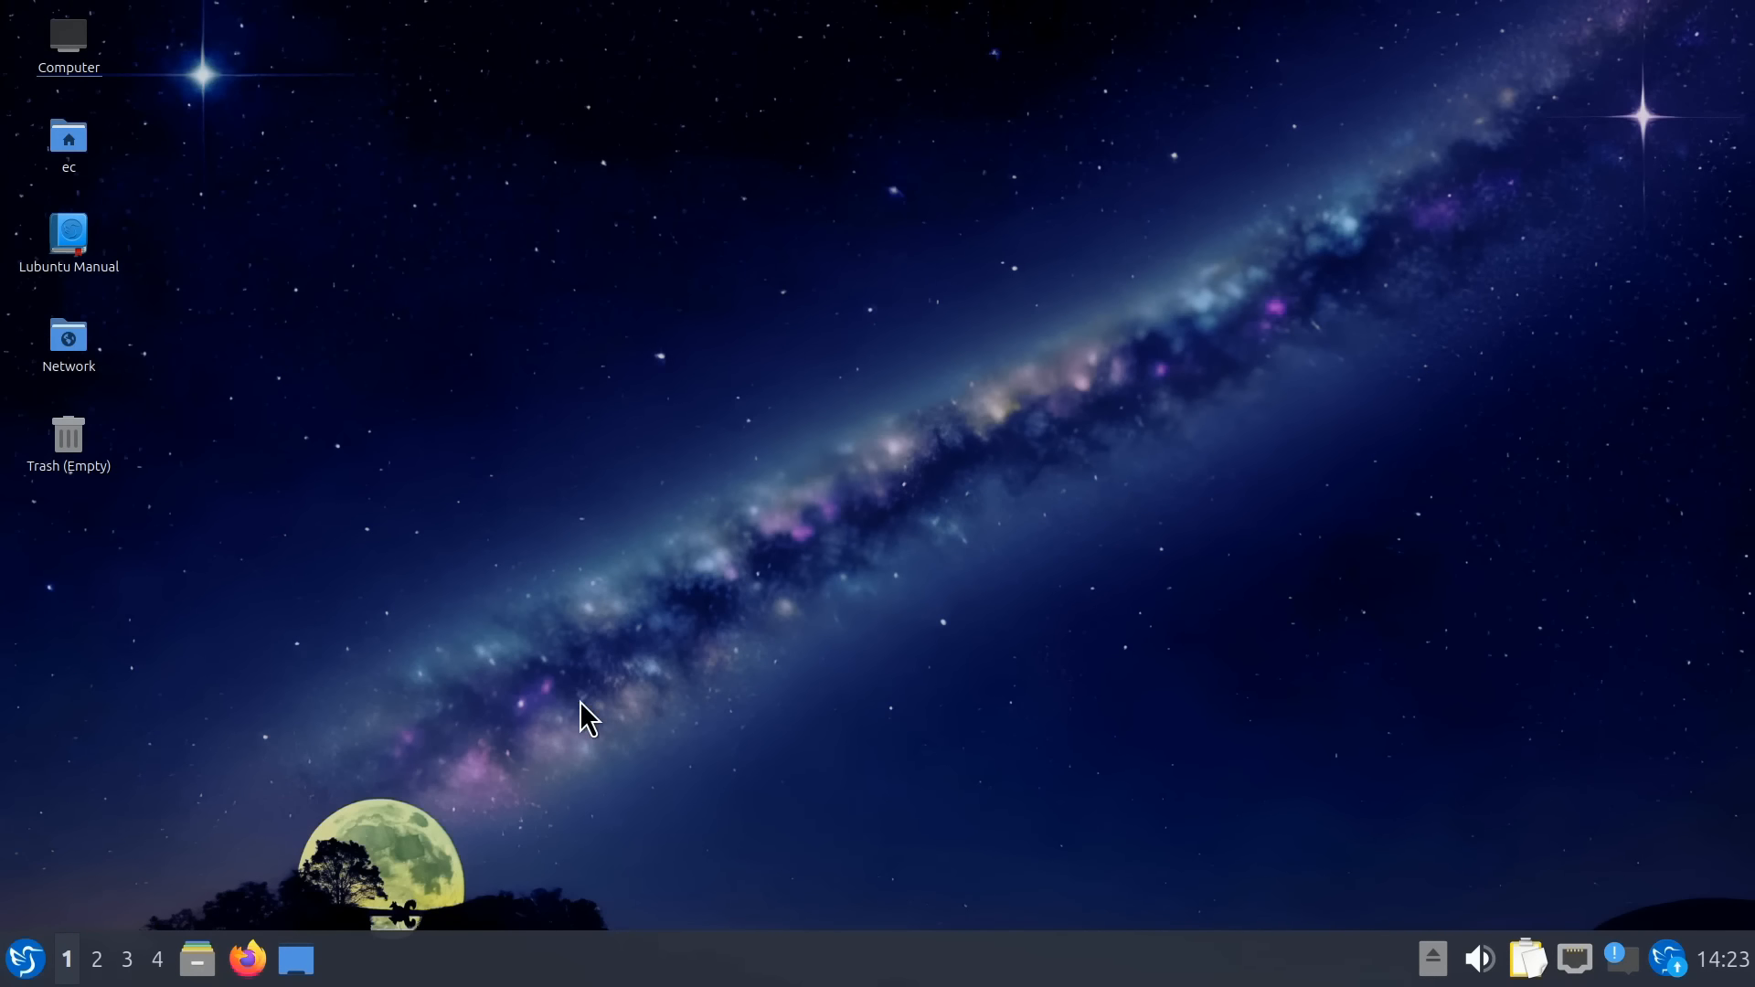
{"action": "mouse_move", "coordinate": [682, 722]}
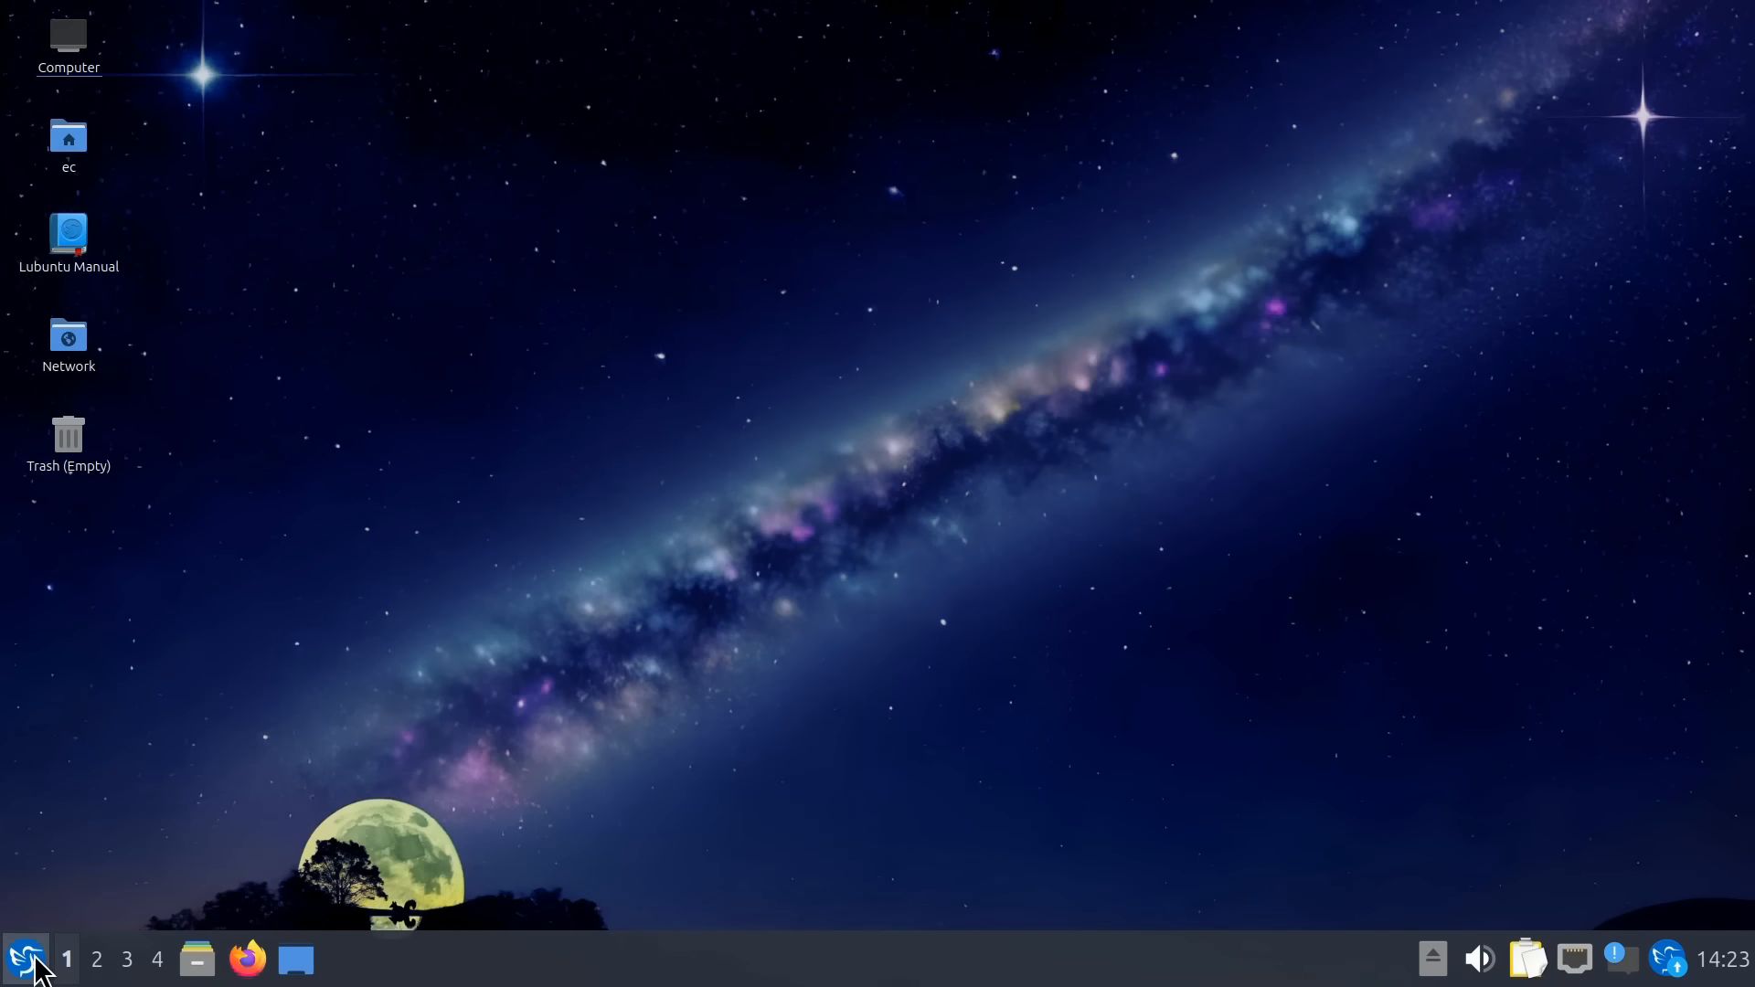
{"action": "left_click", "coordinate": [24, 959]}
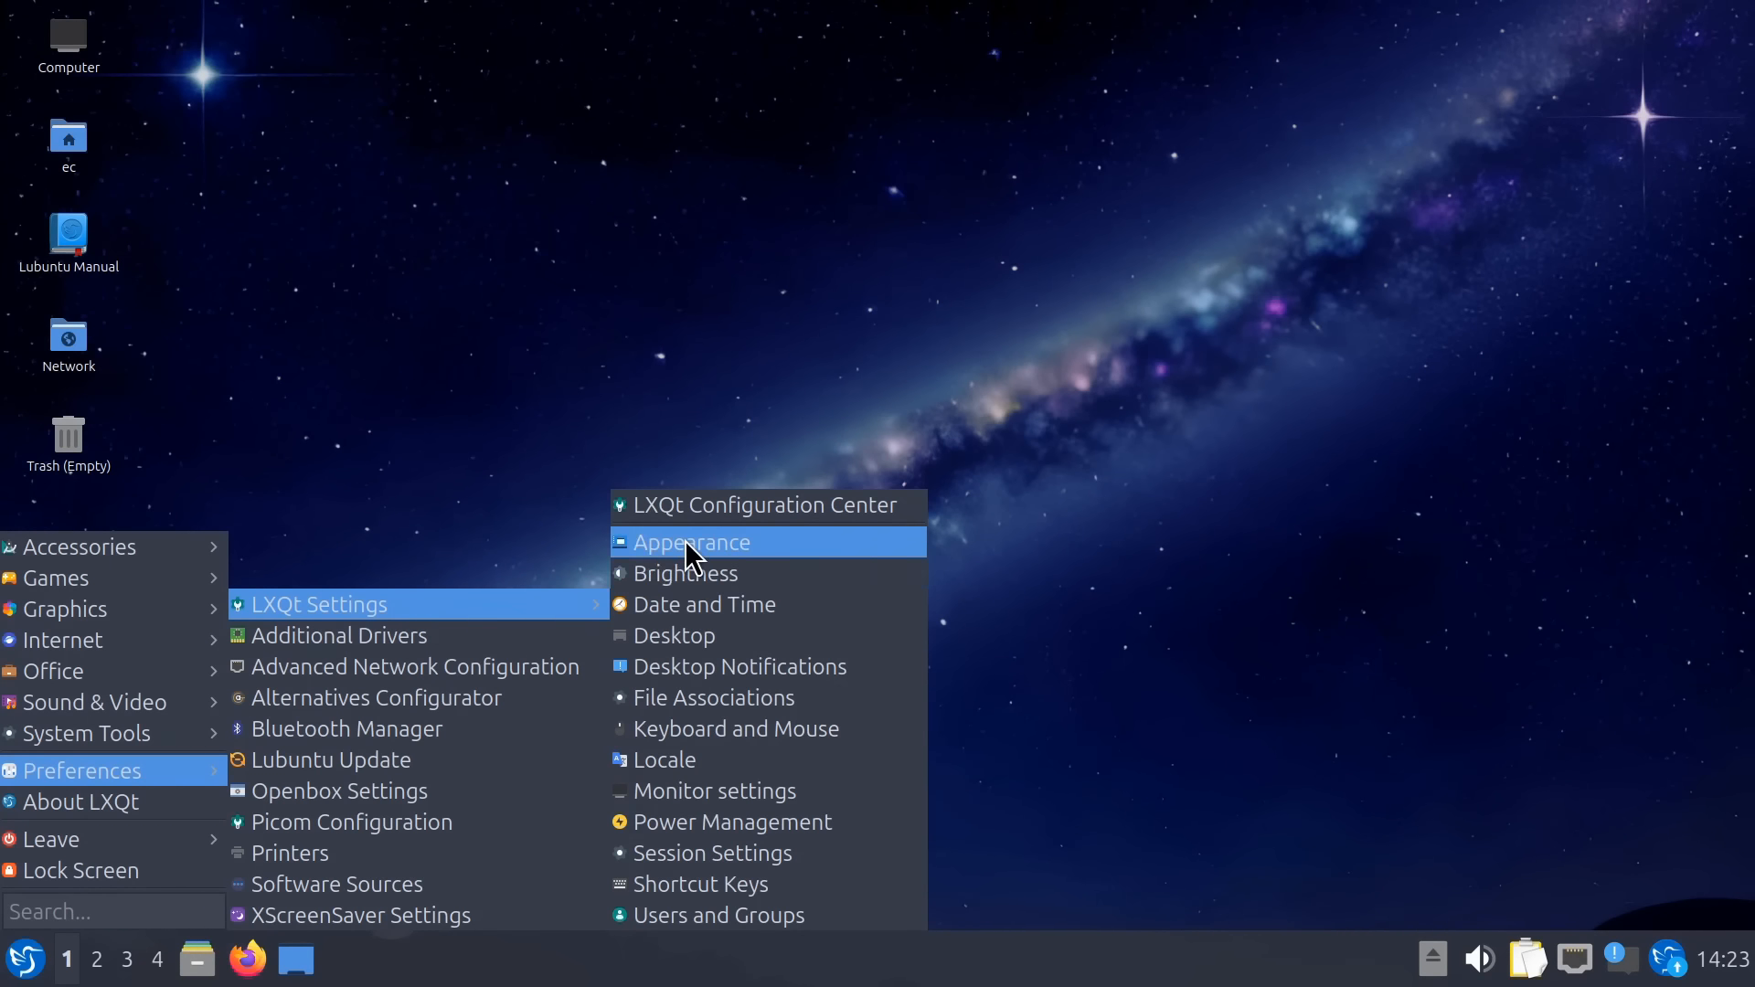
{"action": "left_click", "coordinate": [691, 542]}
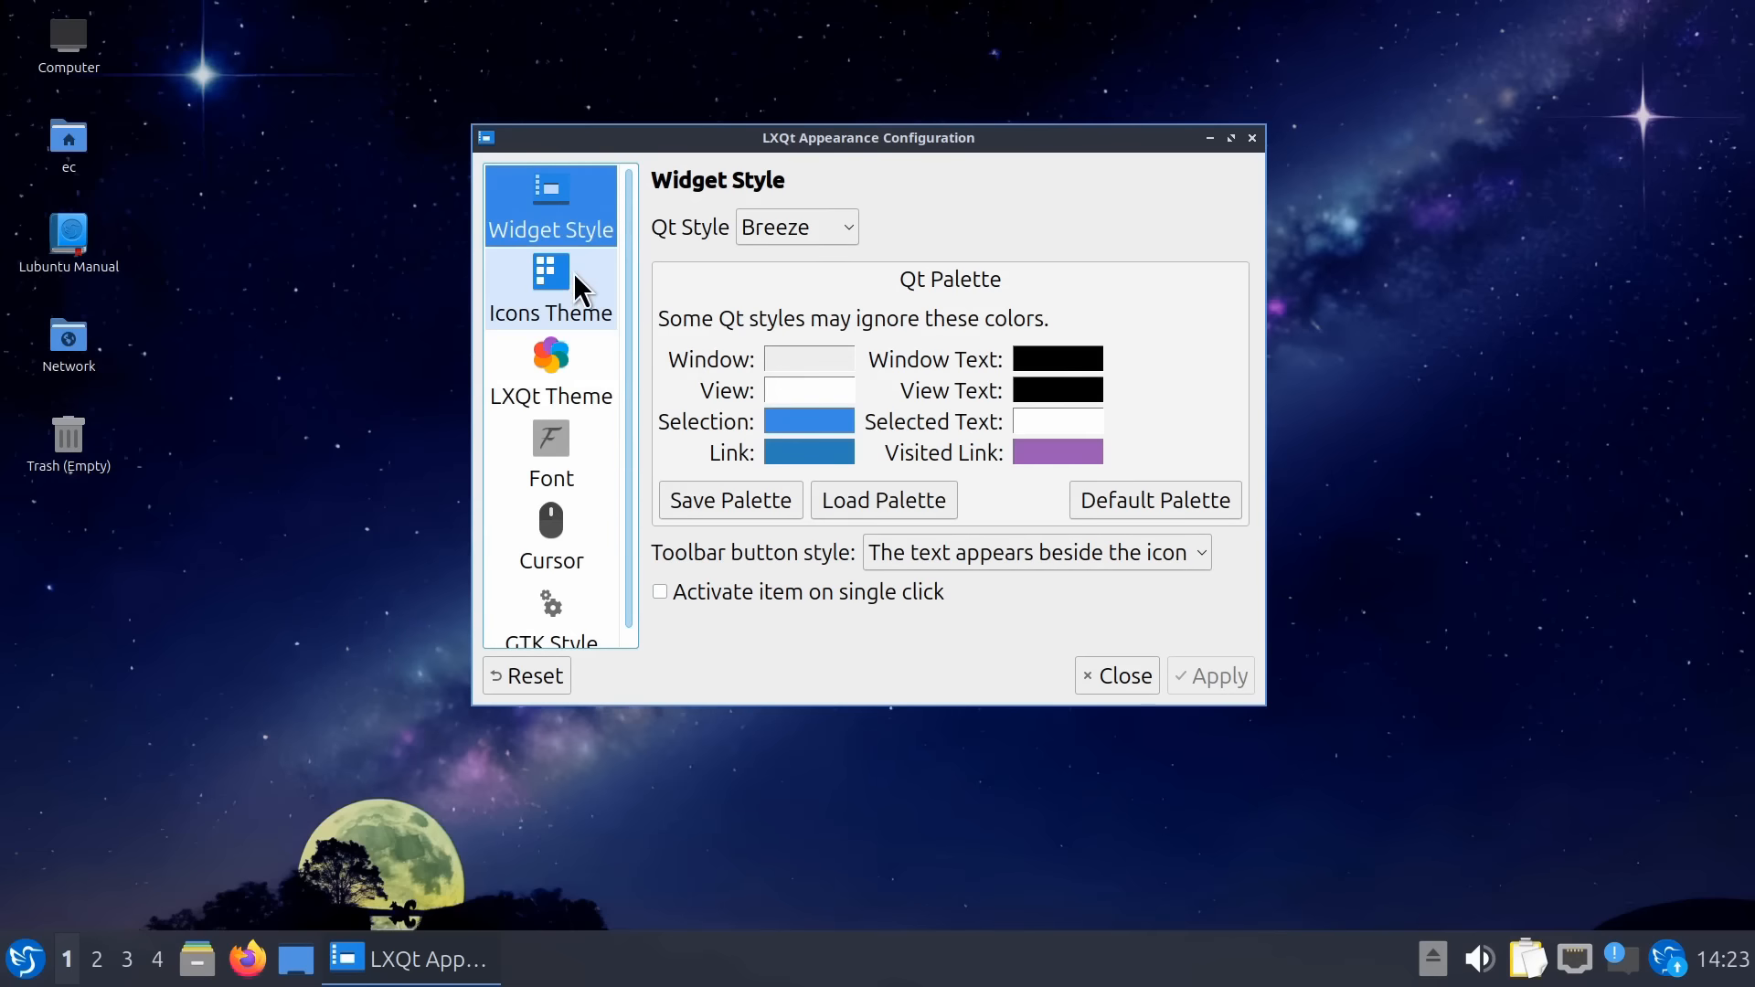
{"action": "left_click", "coordinate": [549, 373]}
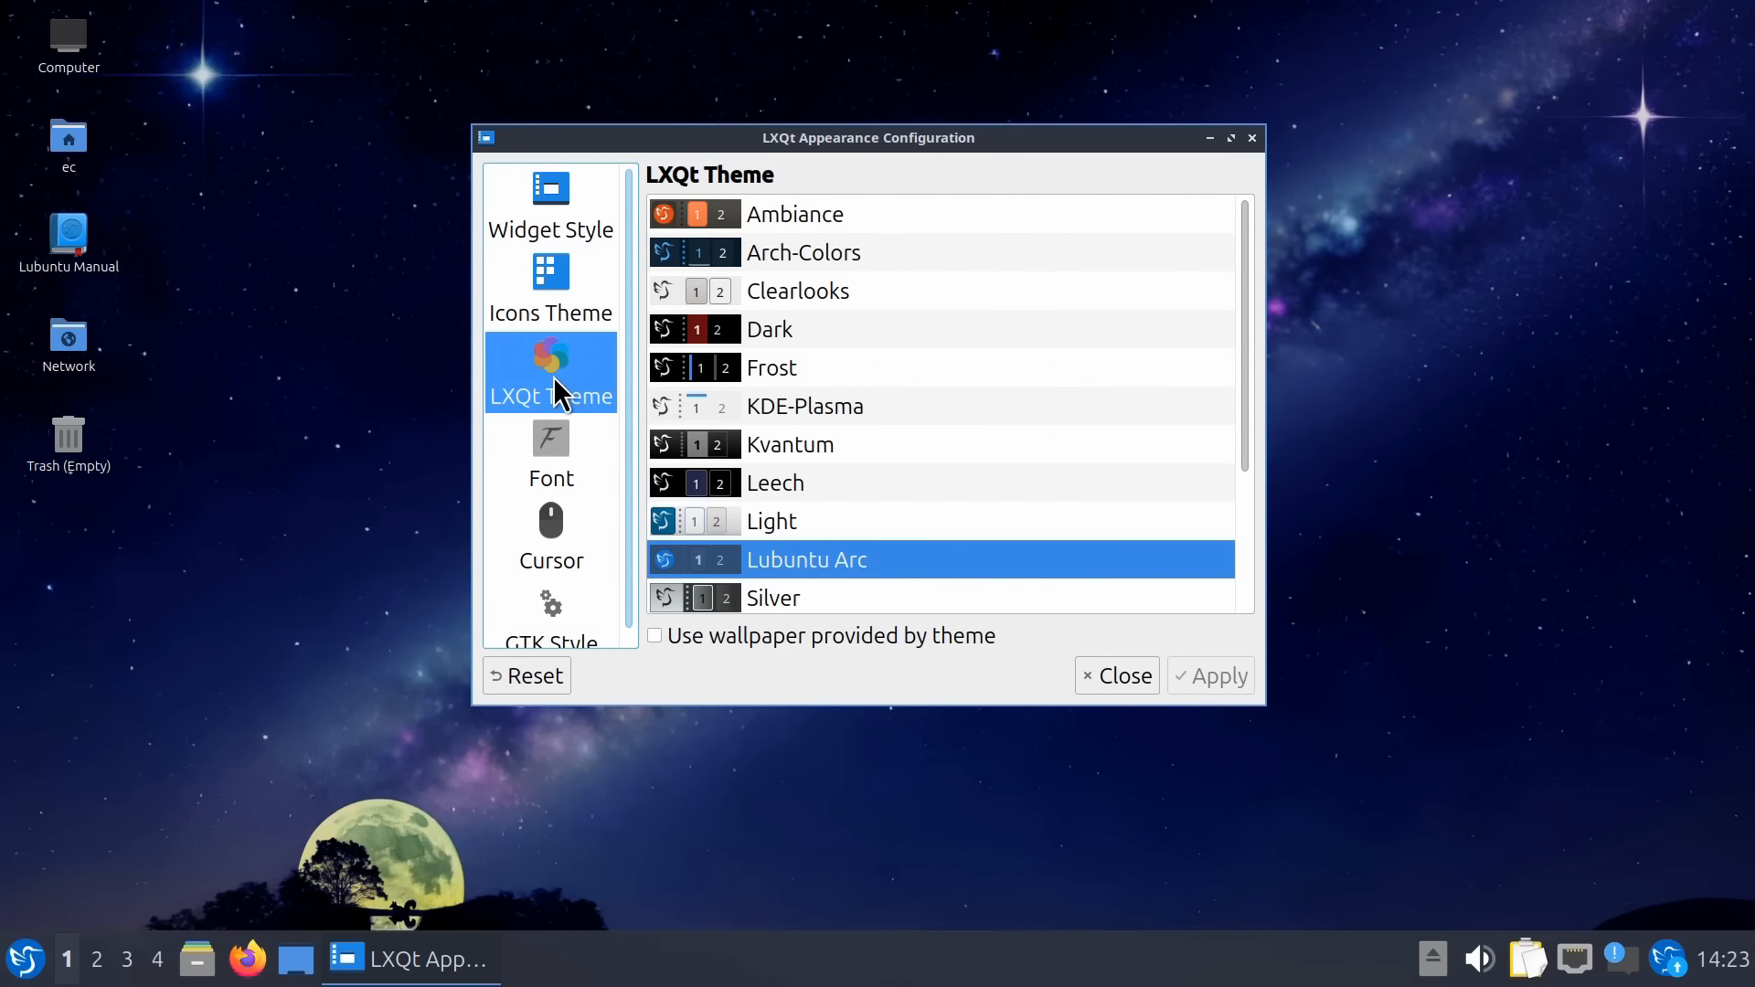
{"action": "left_click", "coordinate": [549, 454]}
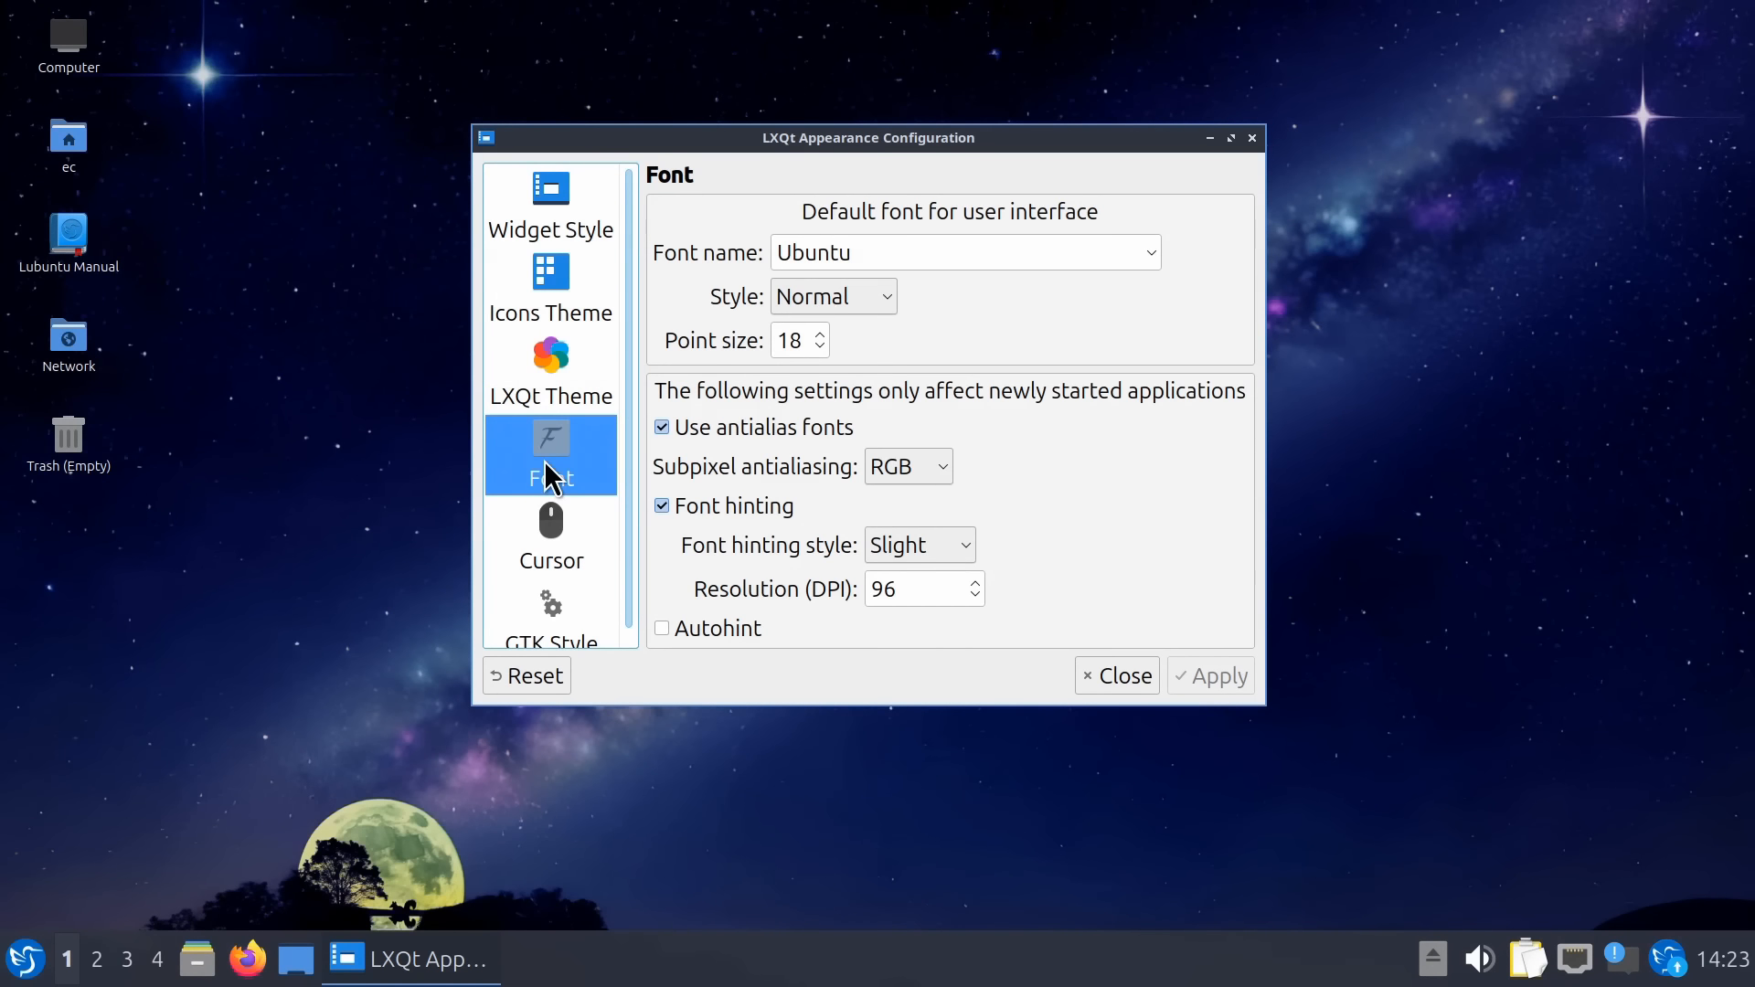
{"action": "mouse_move", "coordinate": [1253, 144]}
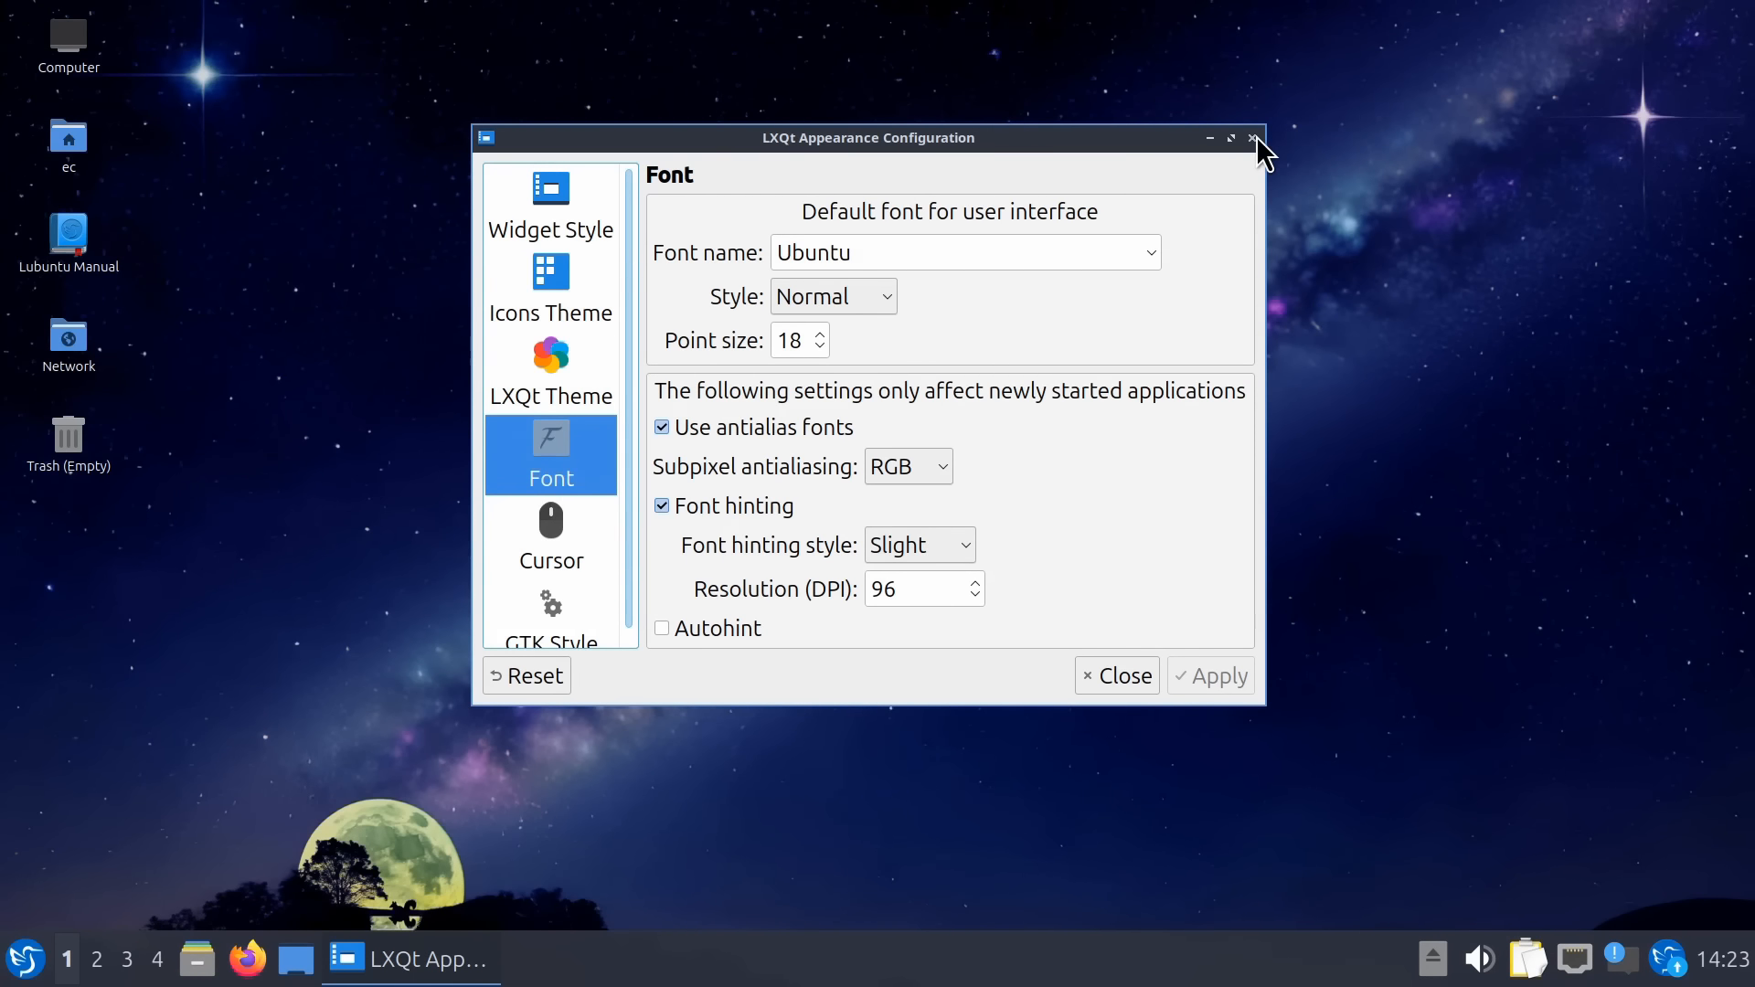
{"action": "left_click", "coordinate": [1251, 138]}
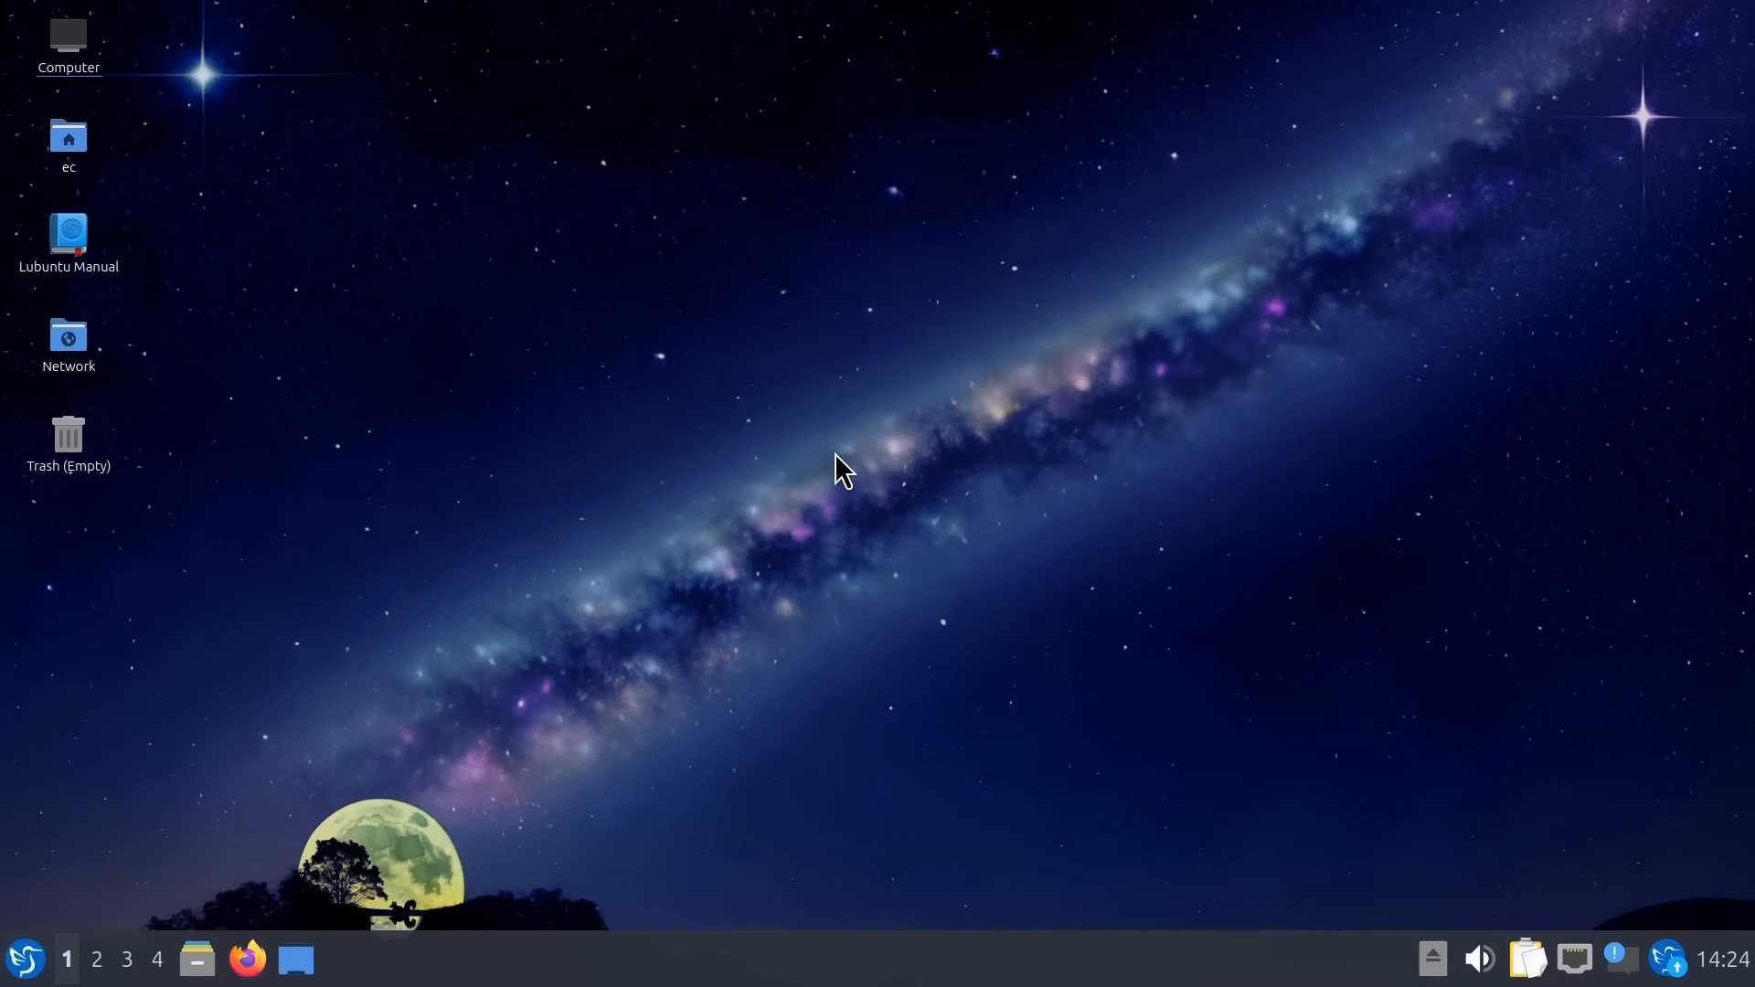
{"action": "mouse_move", "coordinate": [794, 578]}
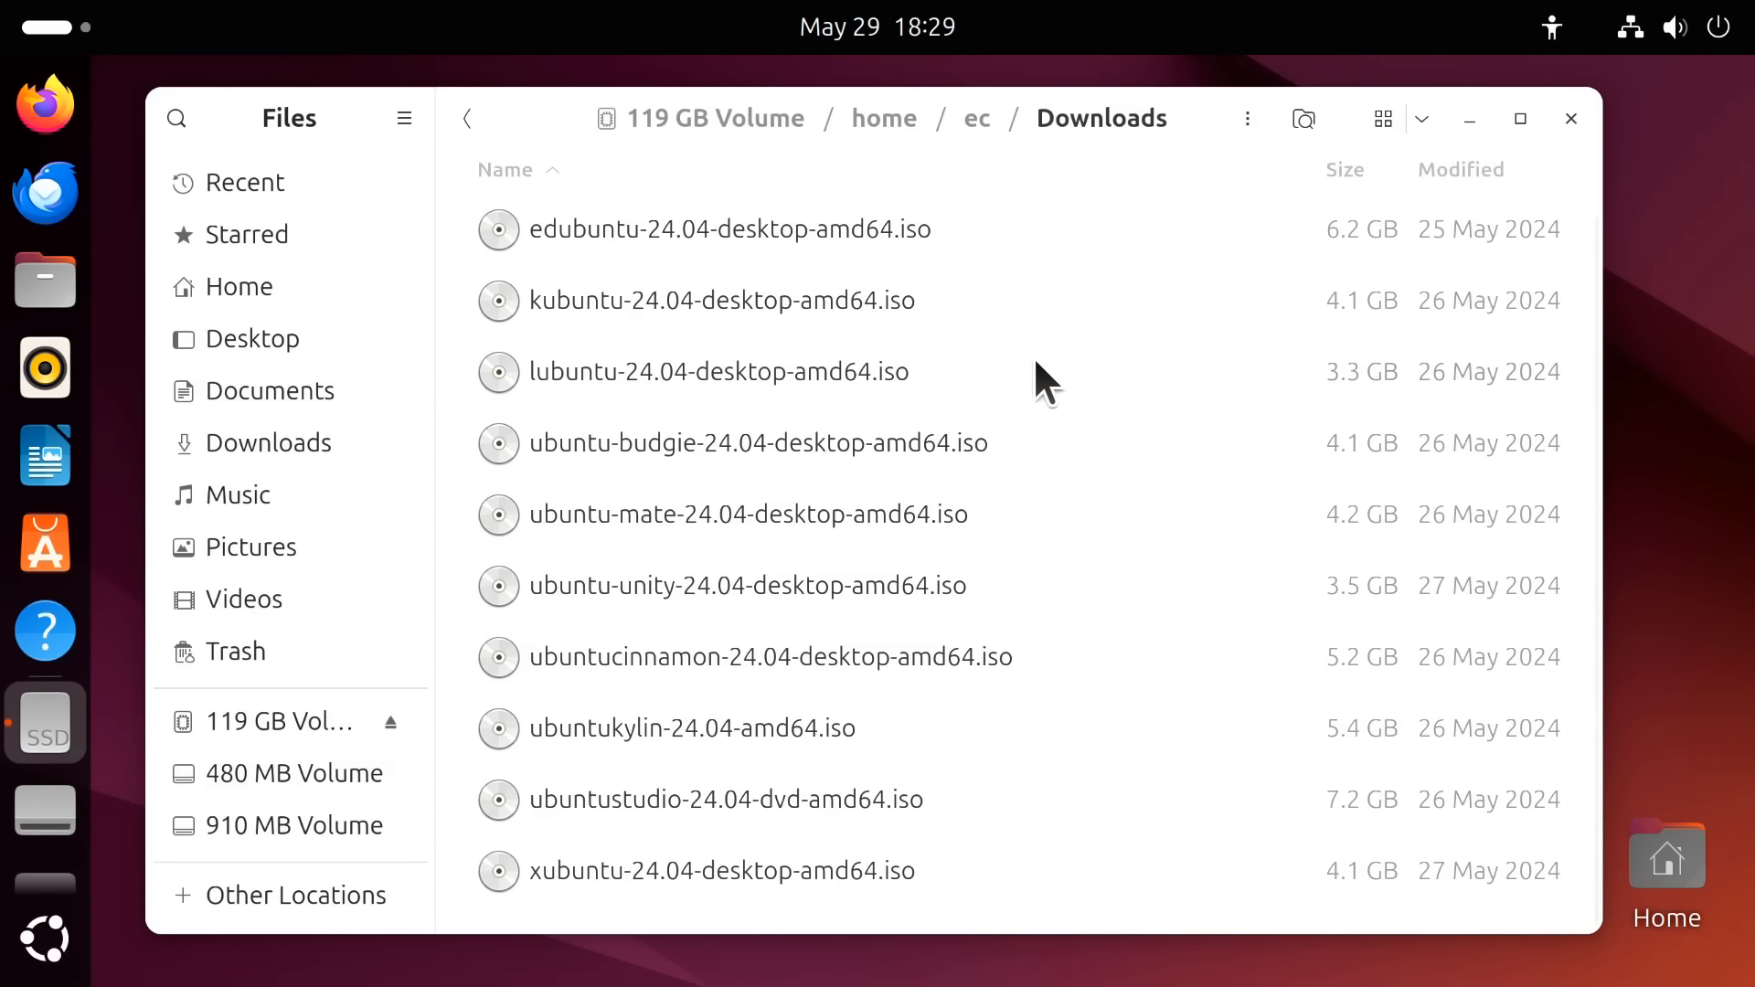
Open the Downloads folder in Files to show the flavour ISO images
{"action": "left_click", "coordinate": [719, 372]}
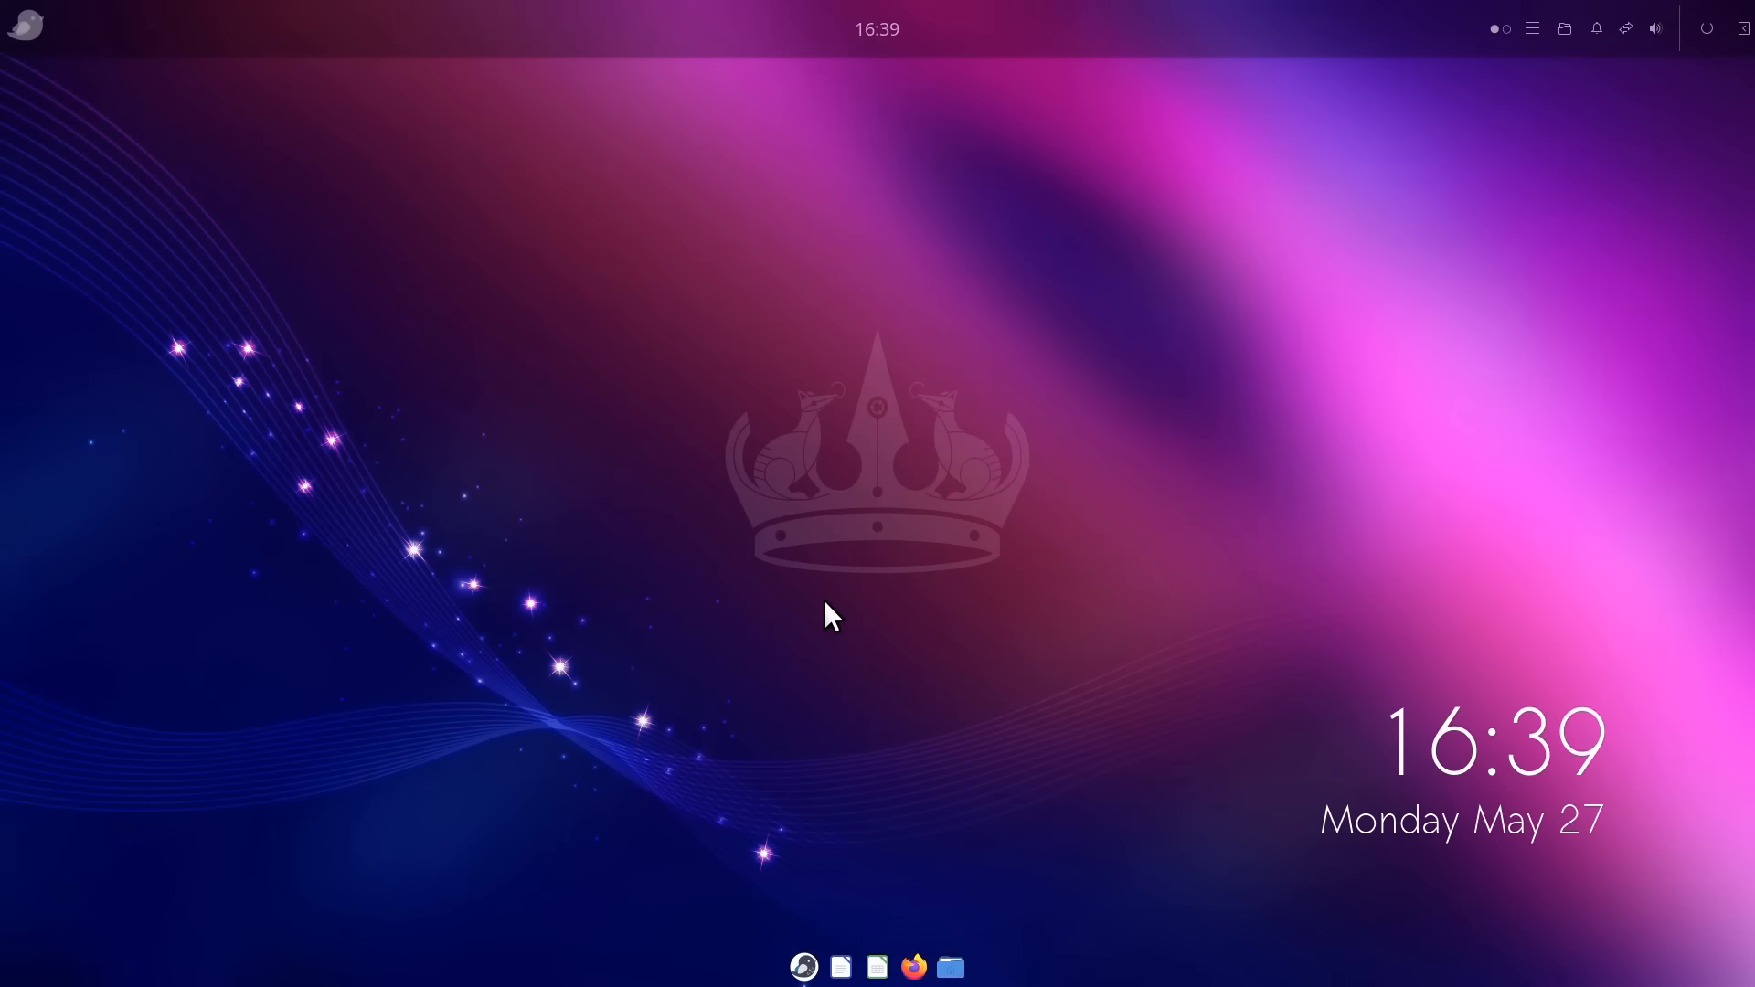
{"action": "mouse_move", "coordinate": [644, 394]}
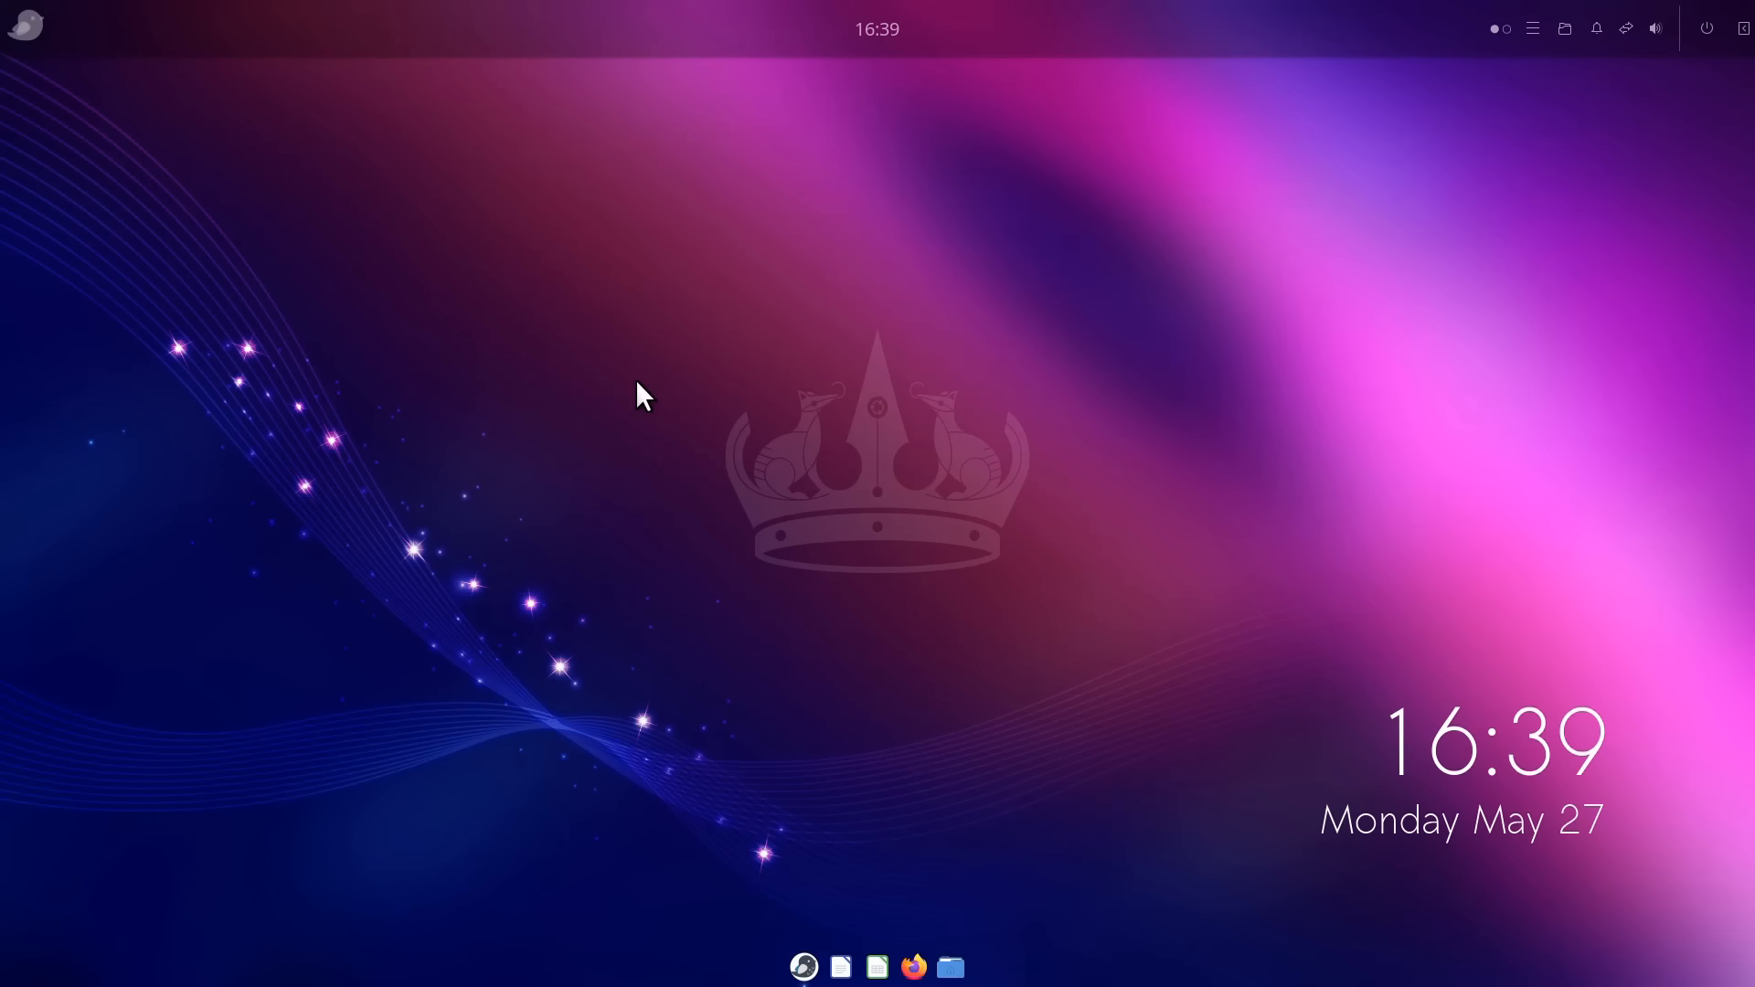
{"action": "mouse_move", "coordinate": [756, 621]}
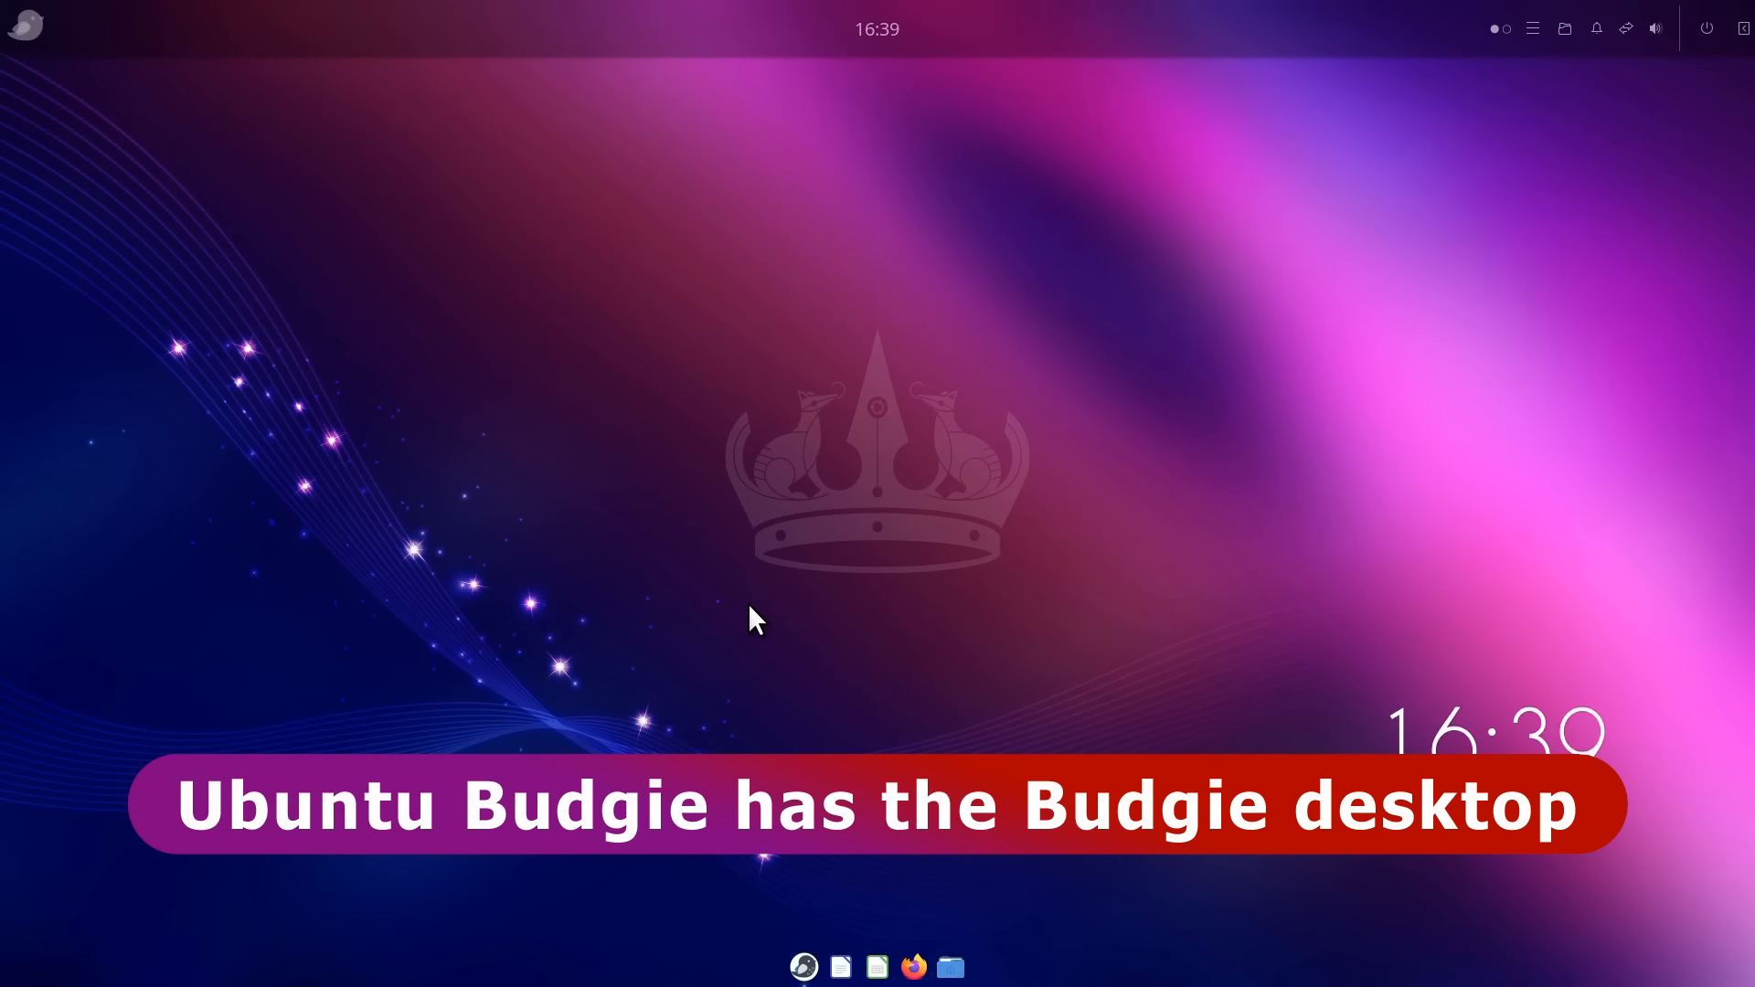
{"action": "mouse_move", "coordinate": [638, 565]}
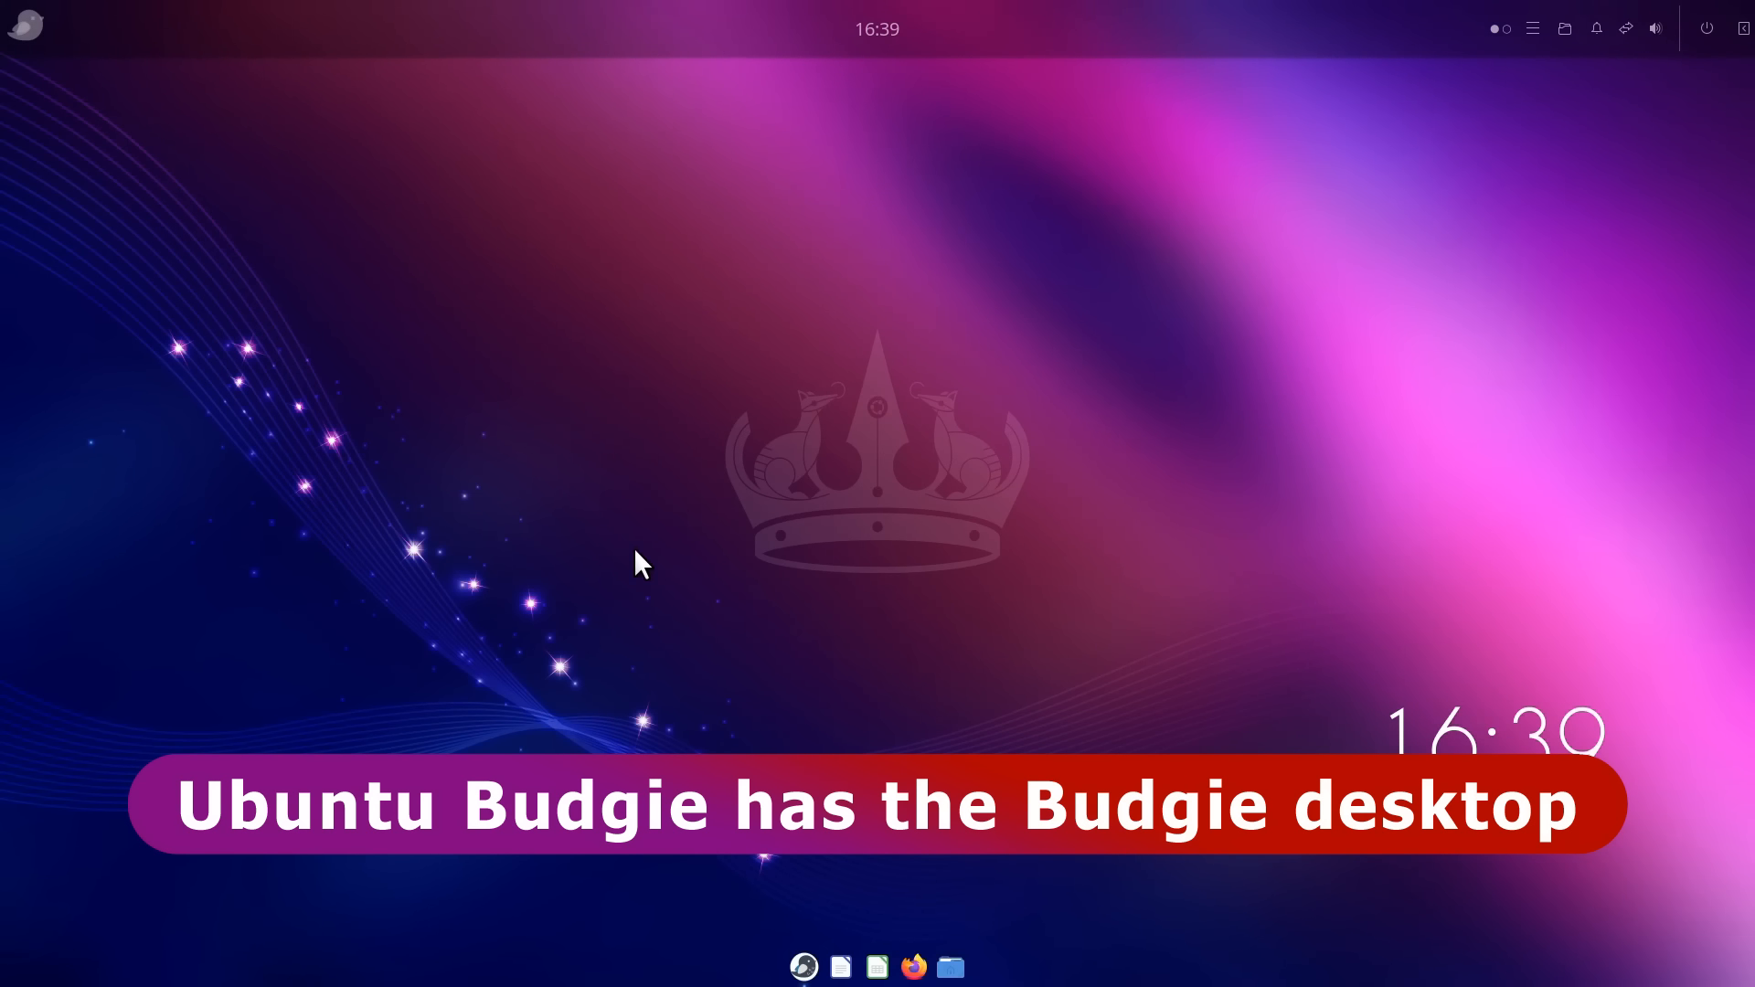
{"action": "mouse_move", "coordinate": [808, 680]}
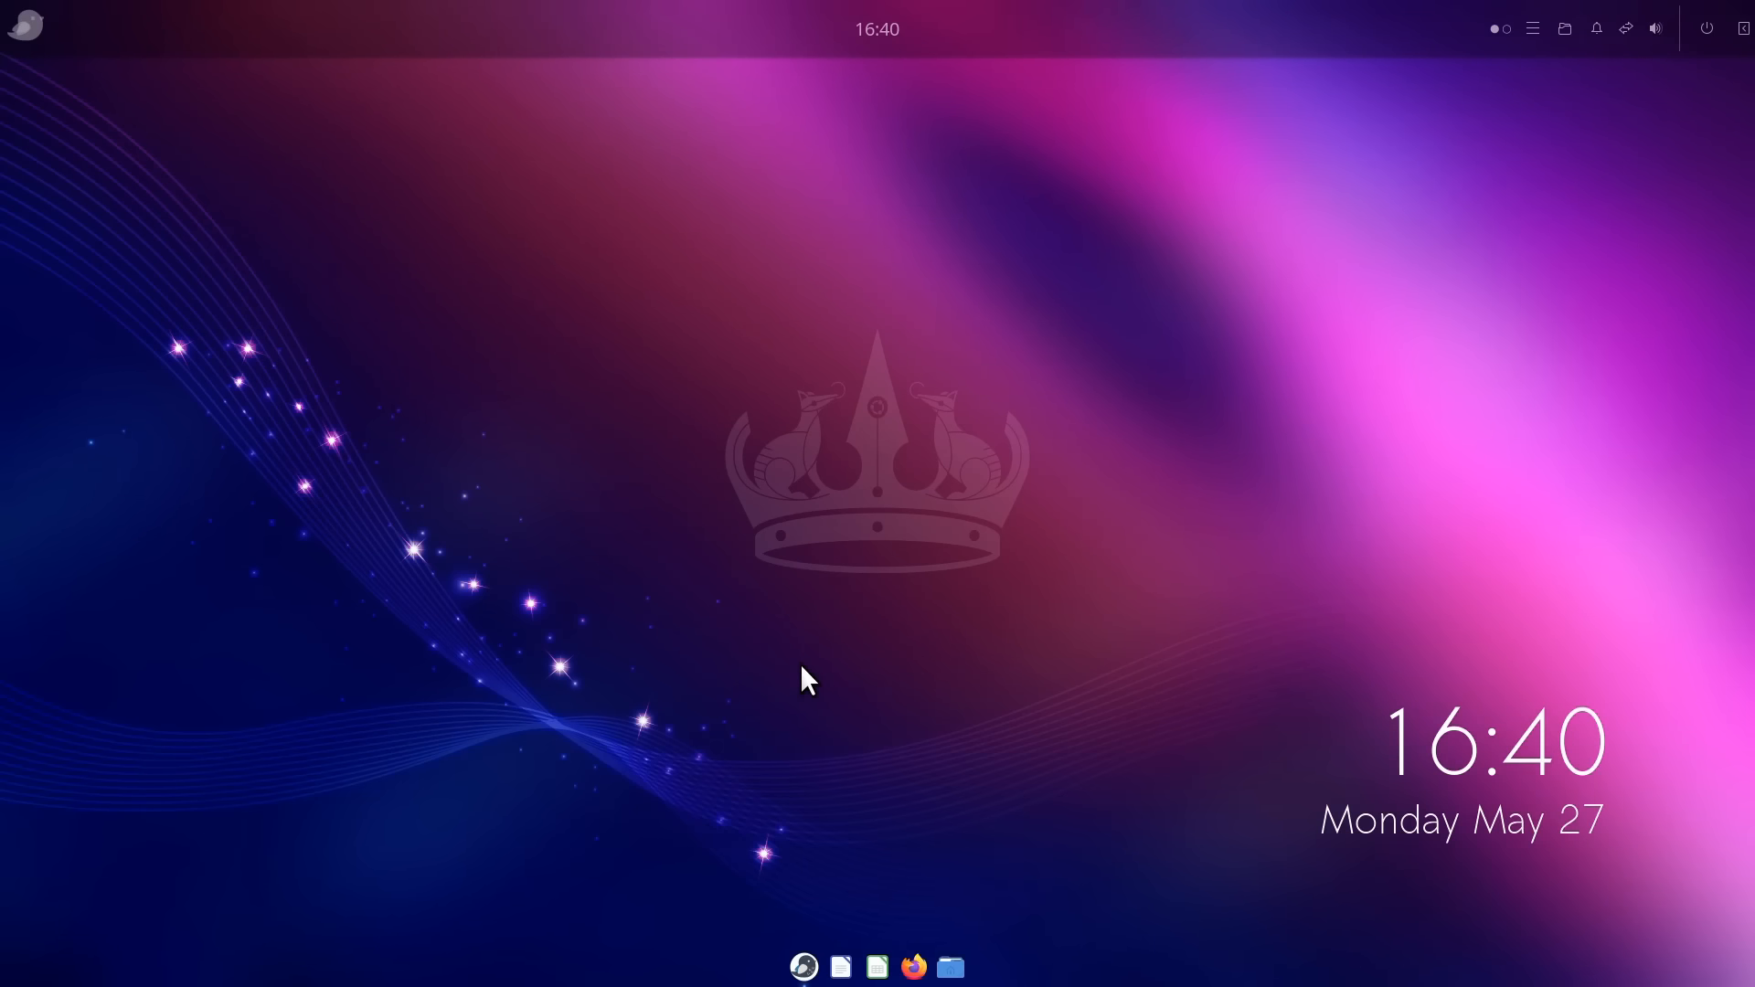
{"action": "mouse_move", "coordinate": [615, 400]}
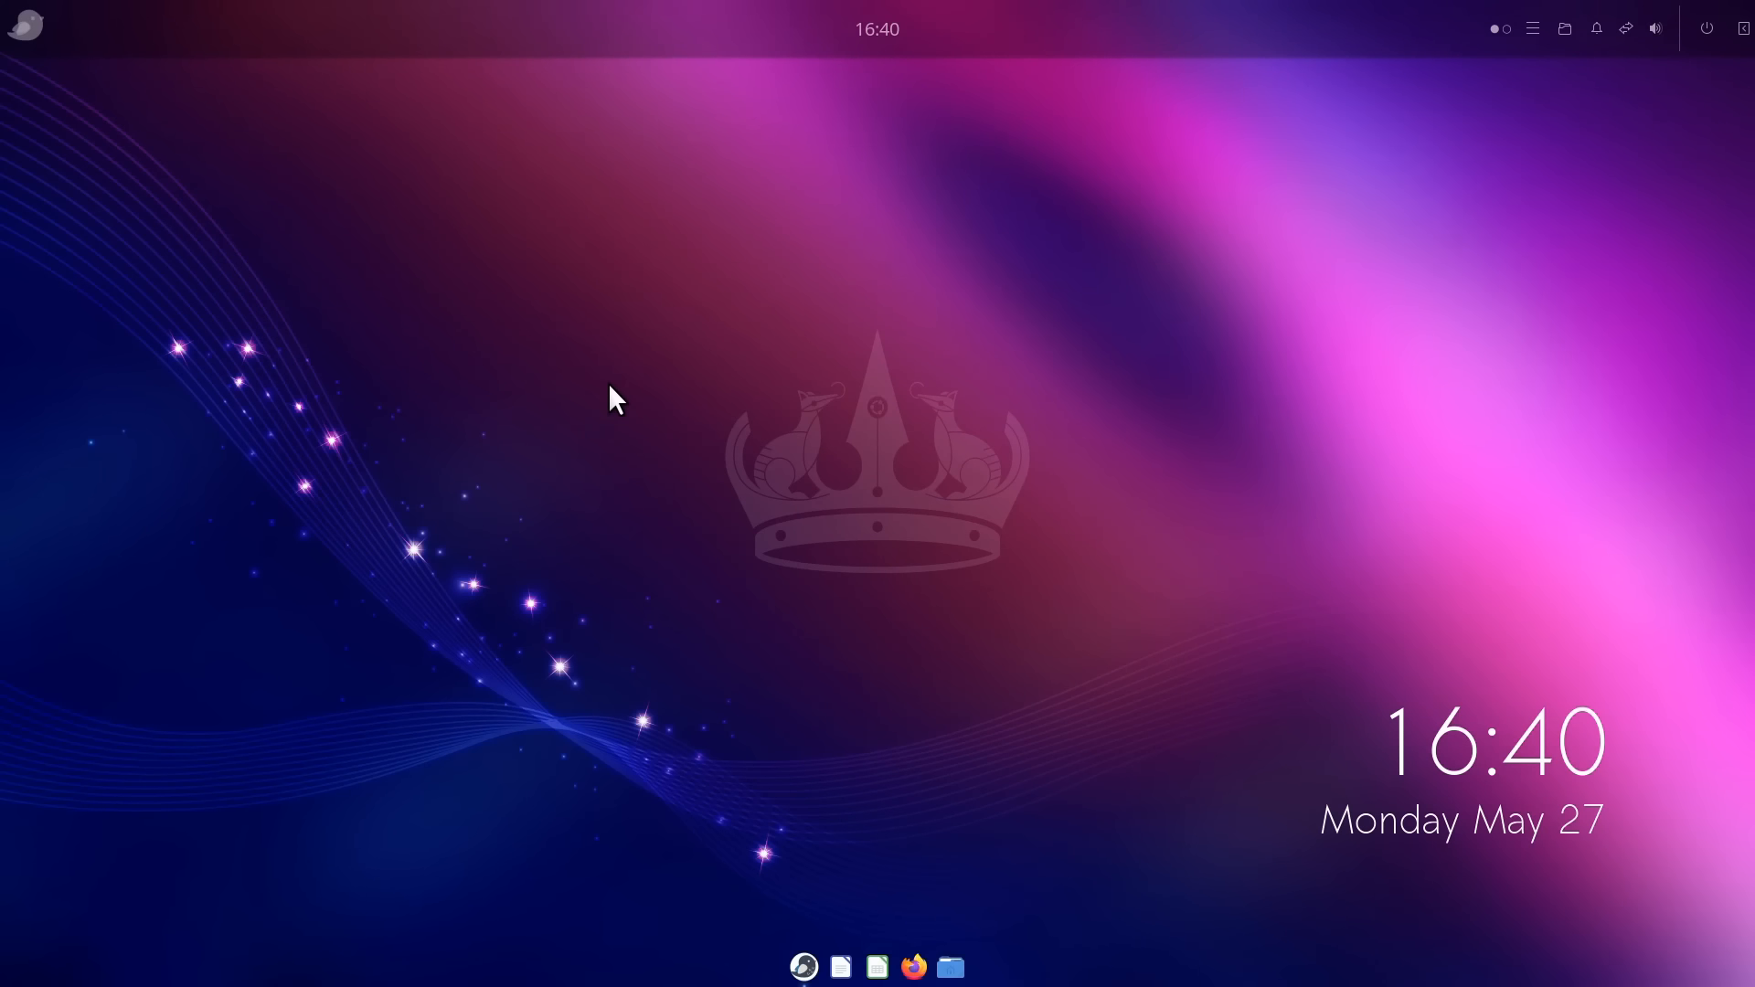
{"action": "mouse_move", "coordinate": [652, 369]}
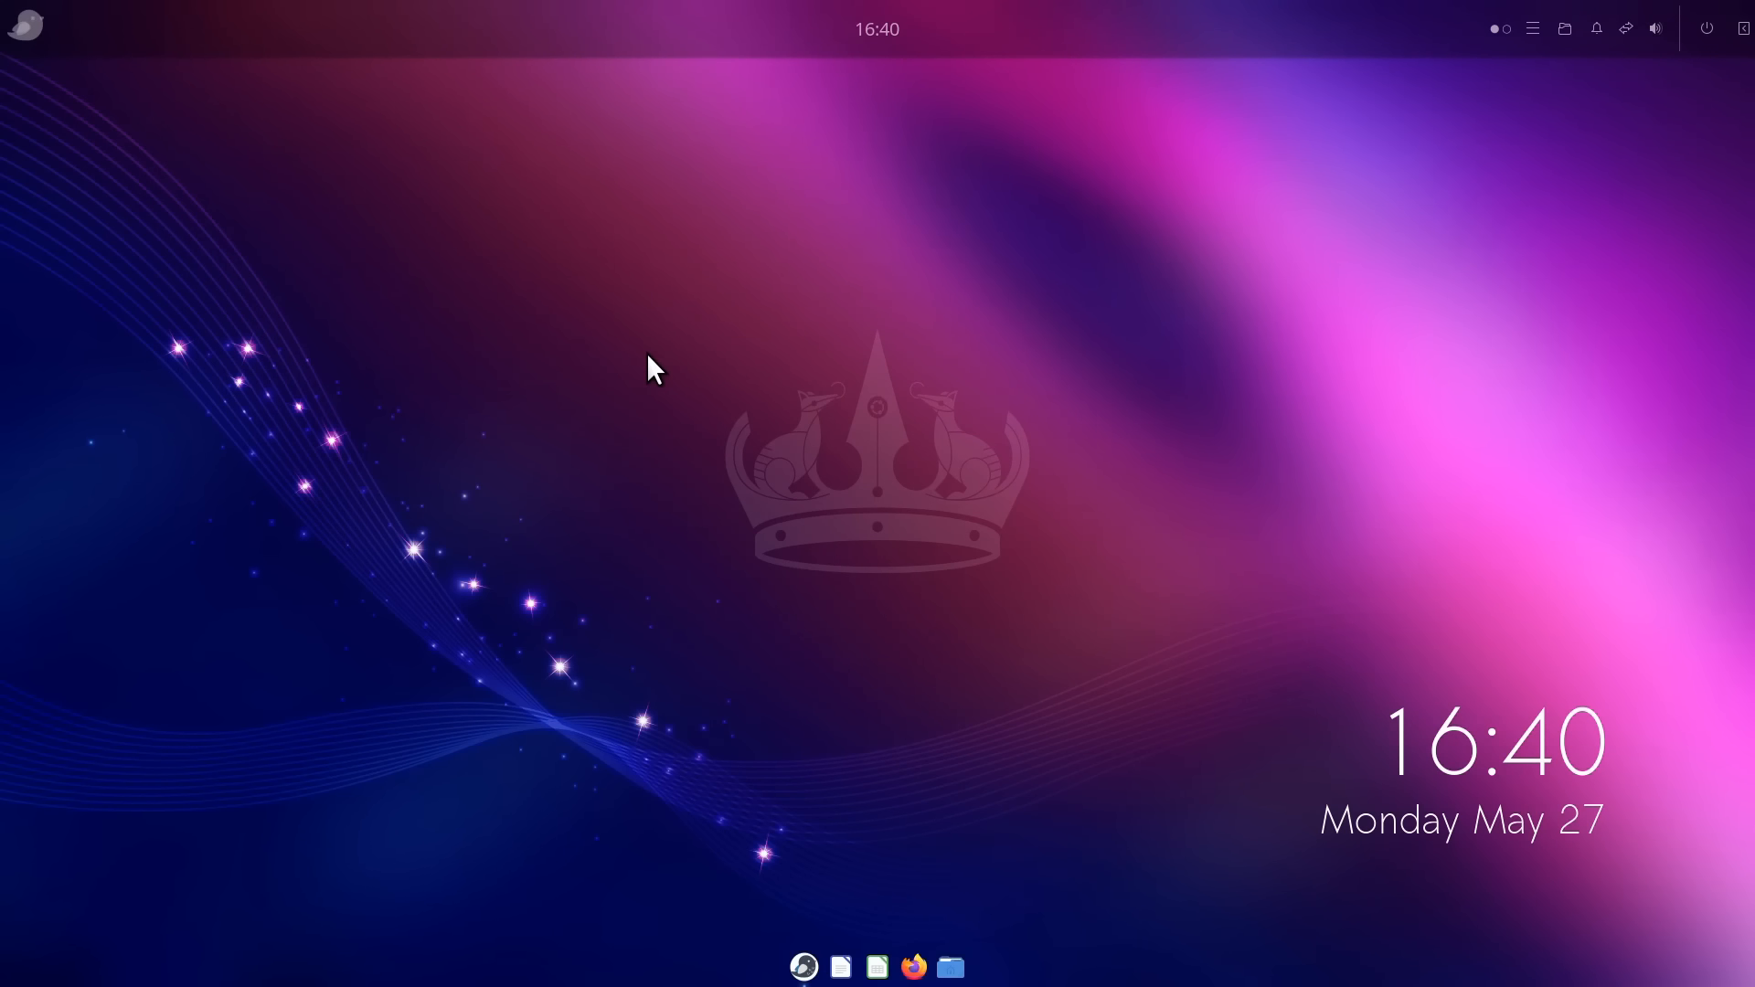
{"action": "mouse_move", "coordinate": [1013, 15]}
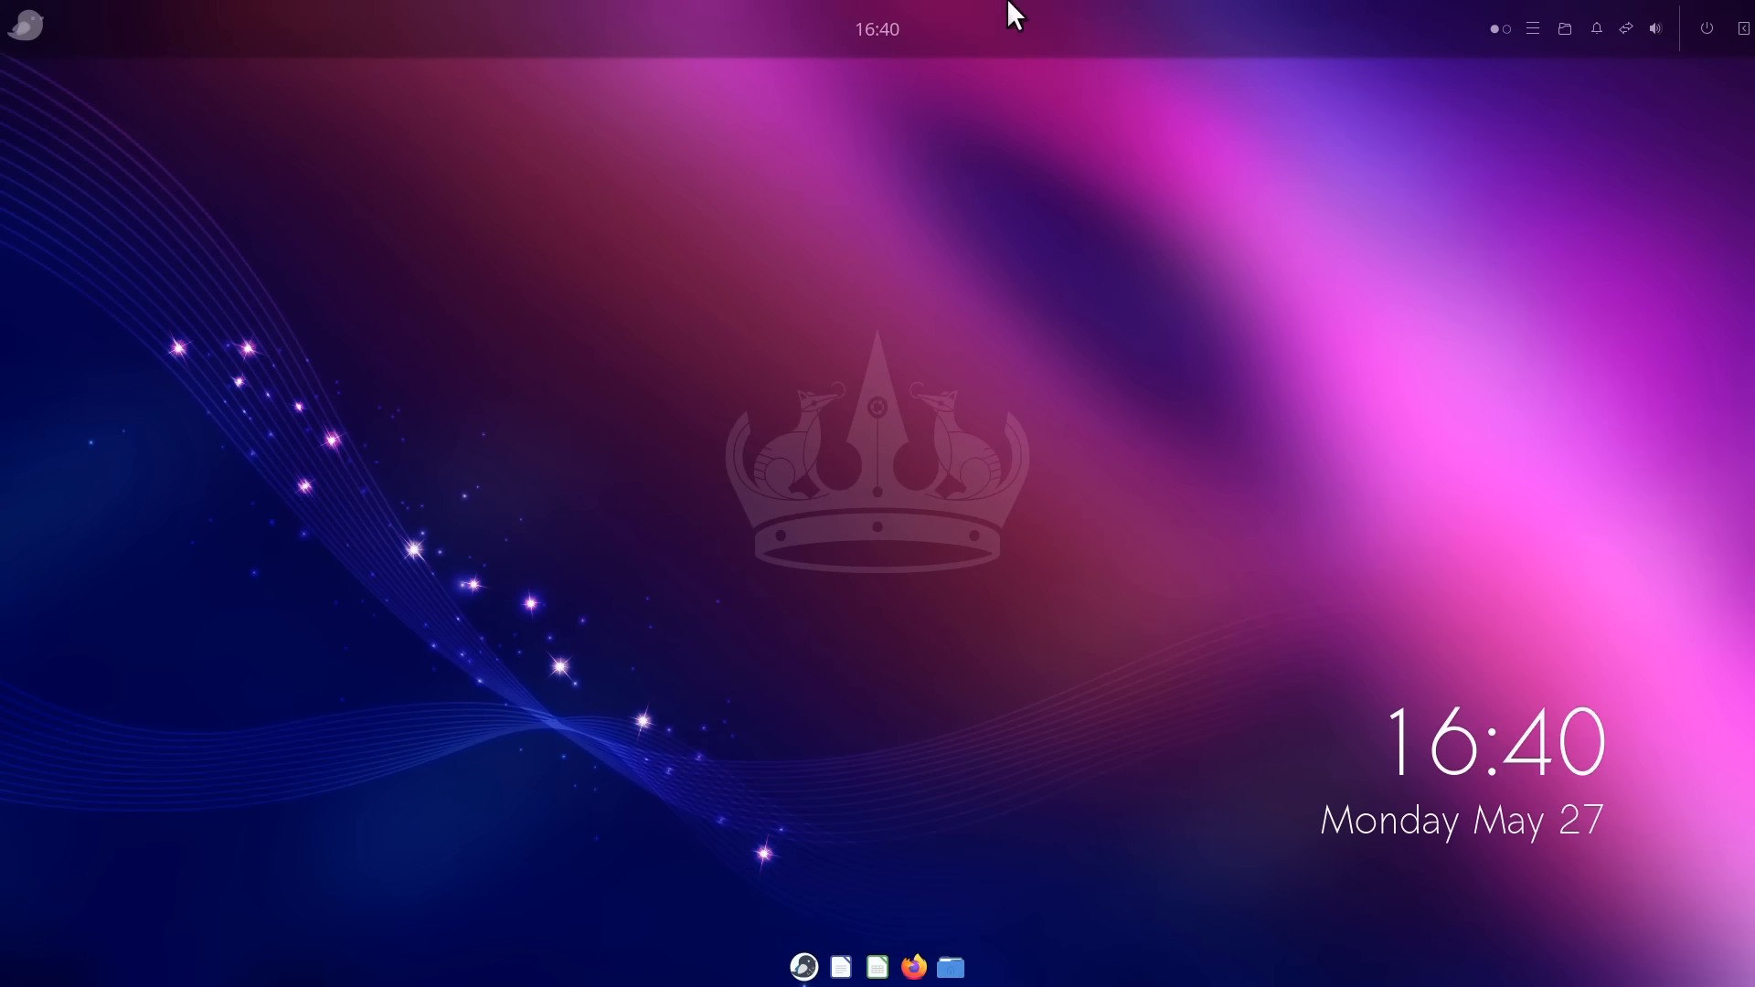
{"action": "mouse_move", "coordinate": [976, 199]}
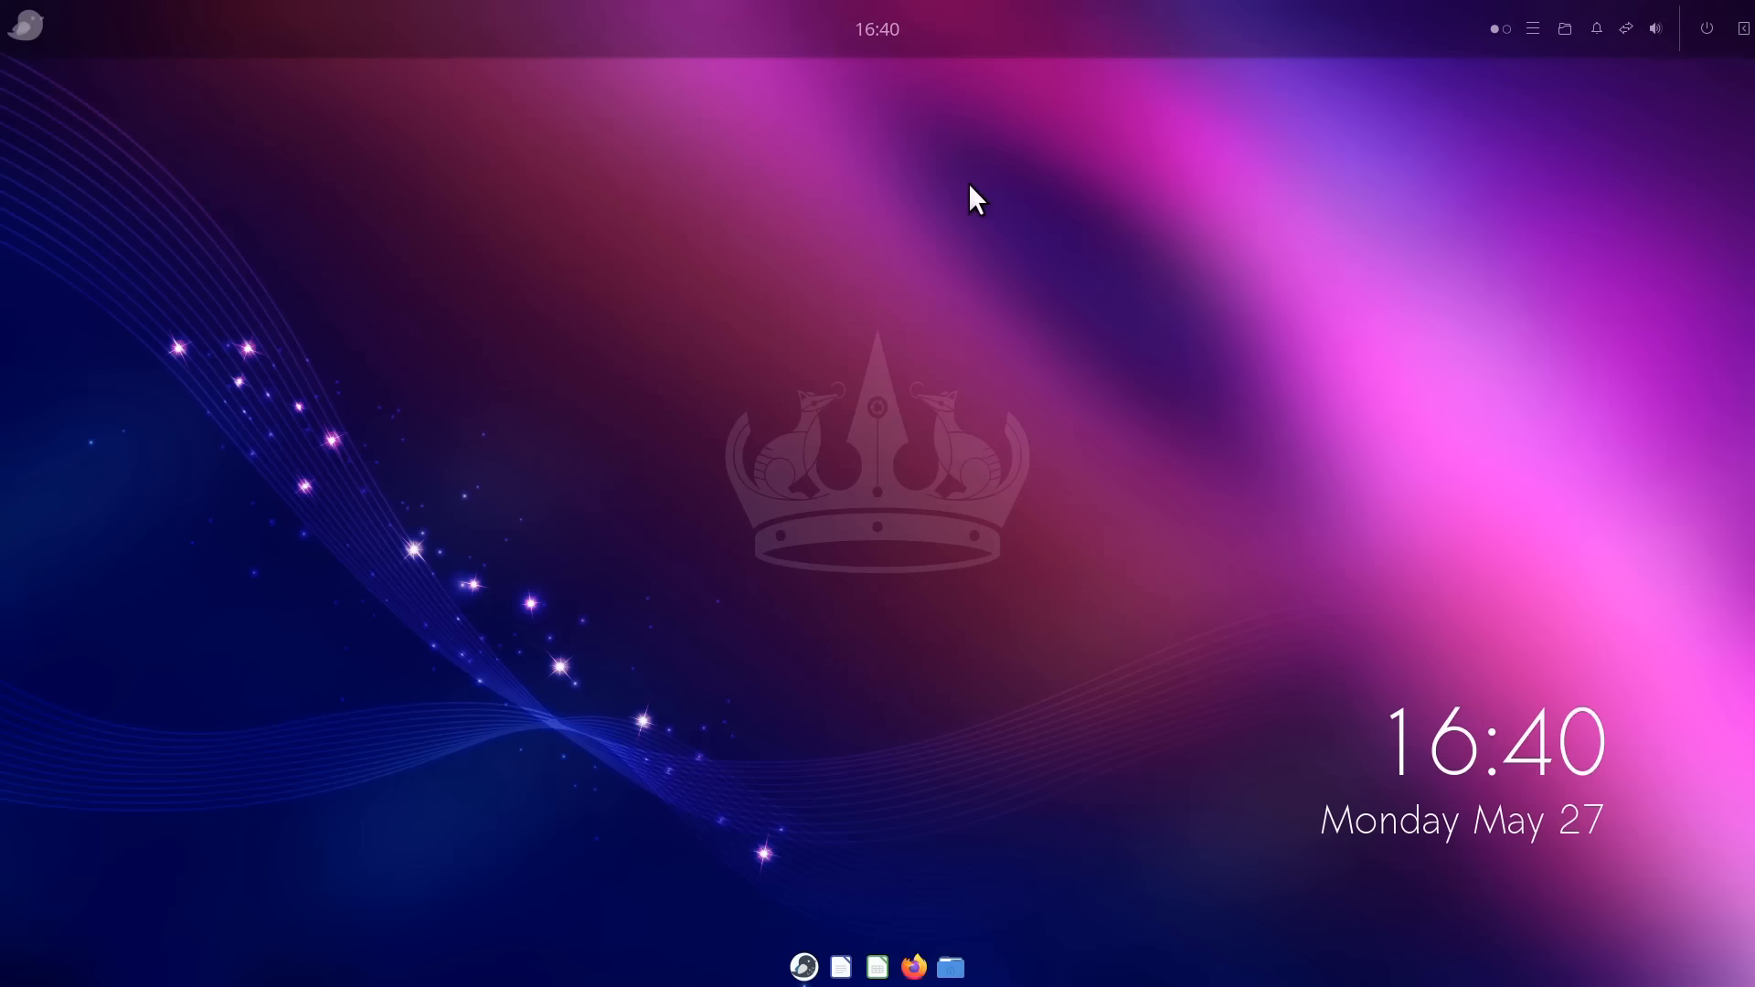
{"action": "mouse_move", "coordinate": [948, 965]}
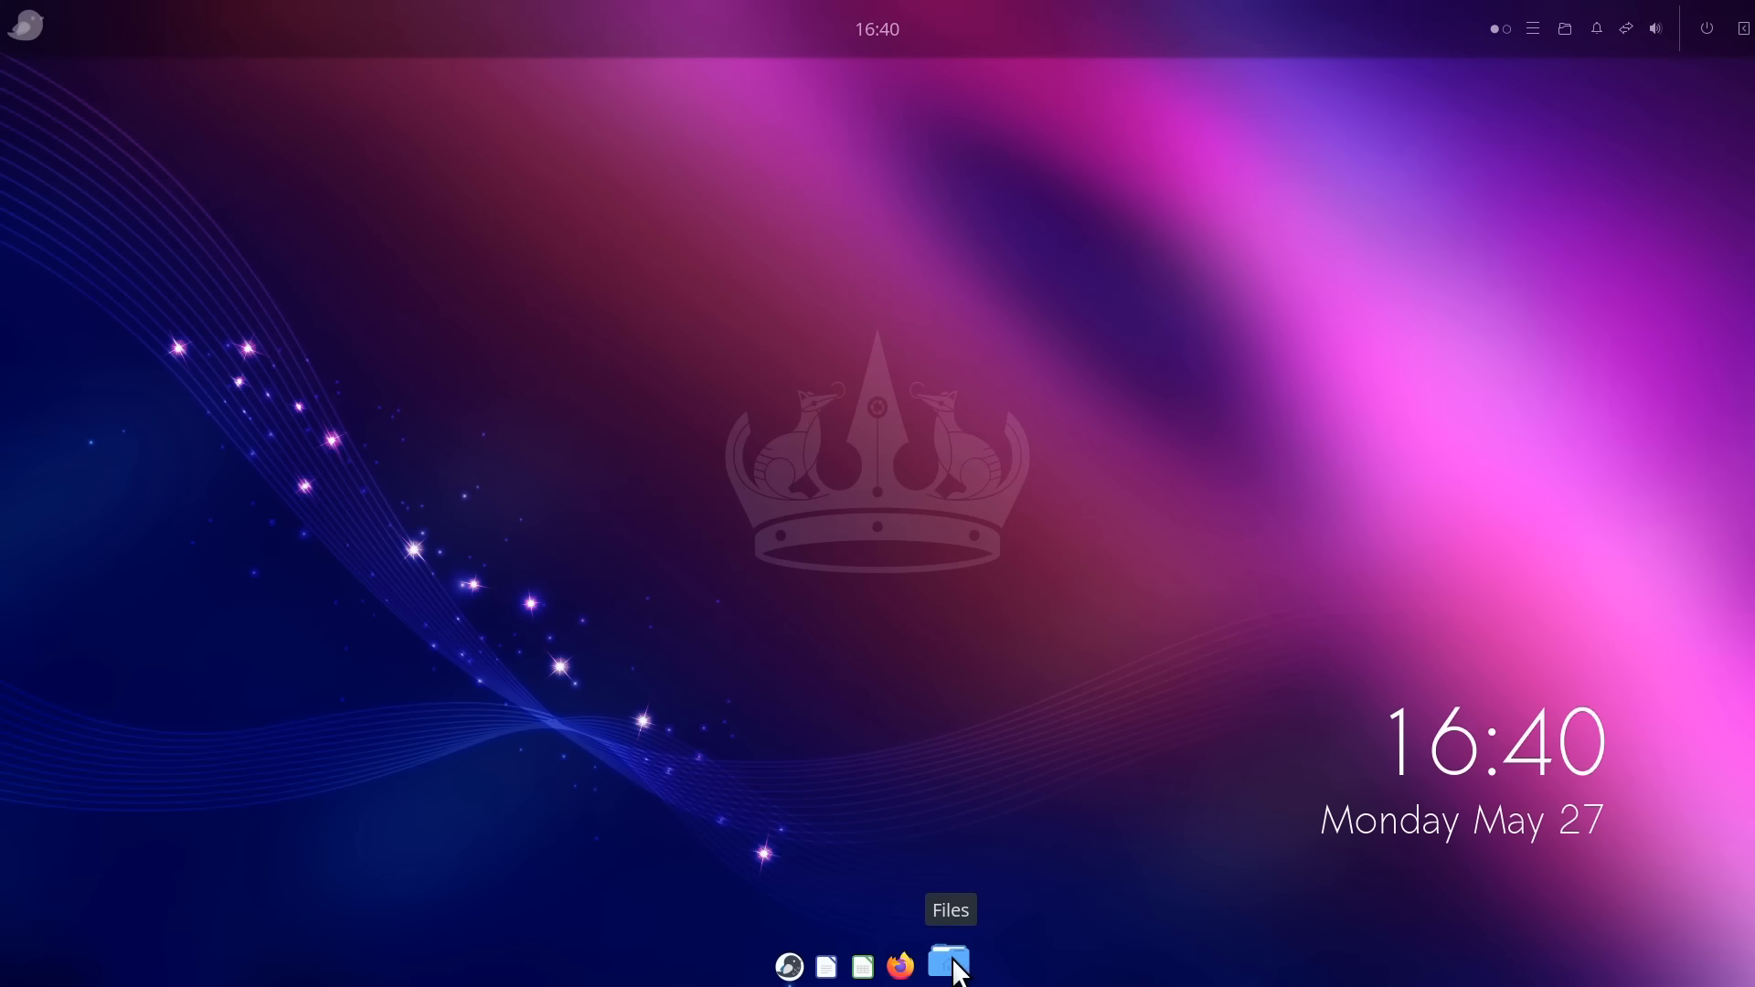
{"action": "left_click", "coordinate": [950, 966]}
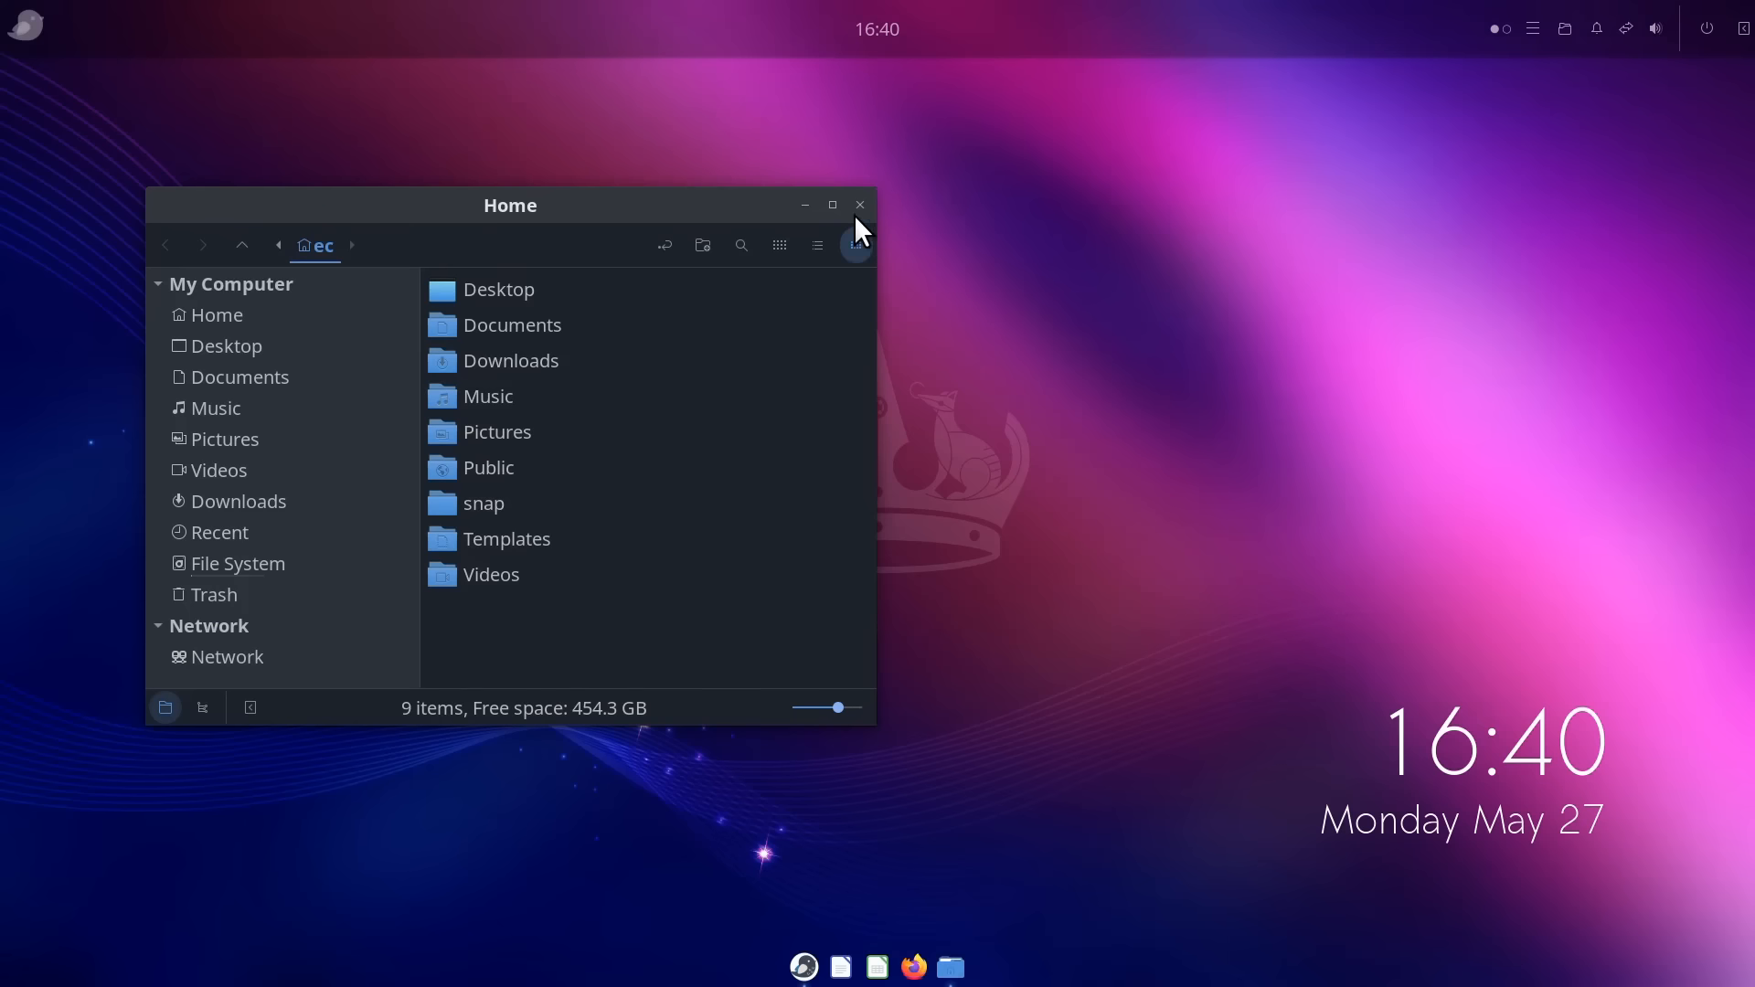
{"action": "left_click", "coordinate": [858, 205]}
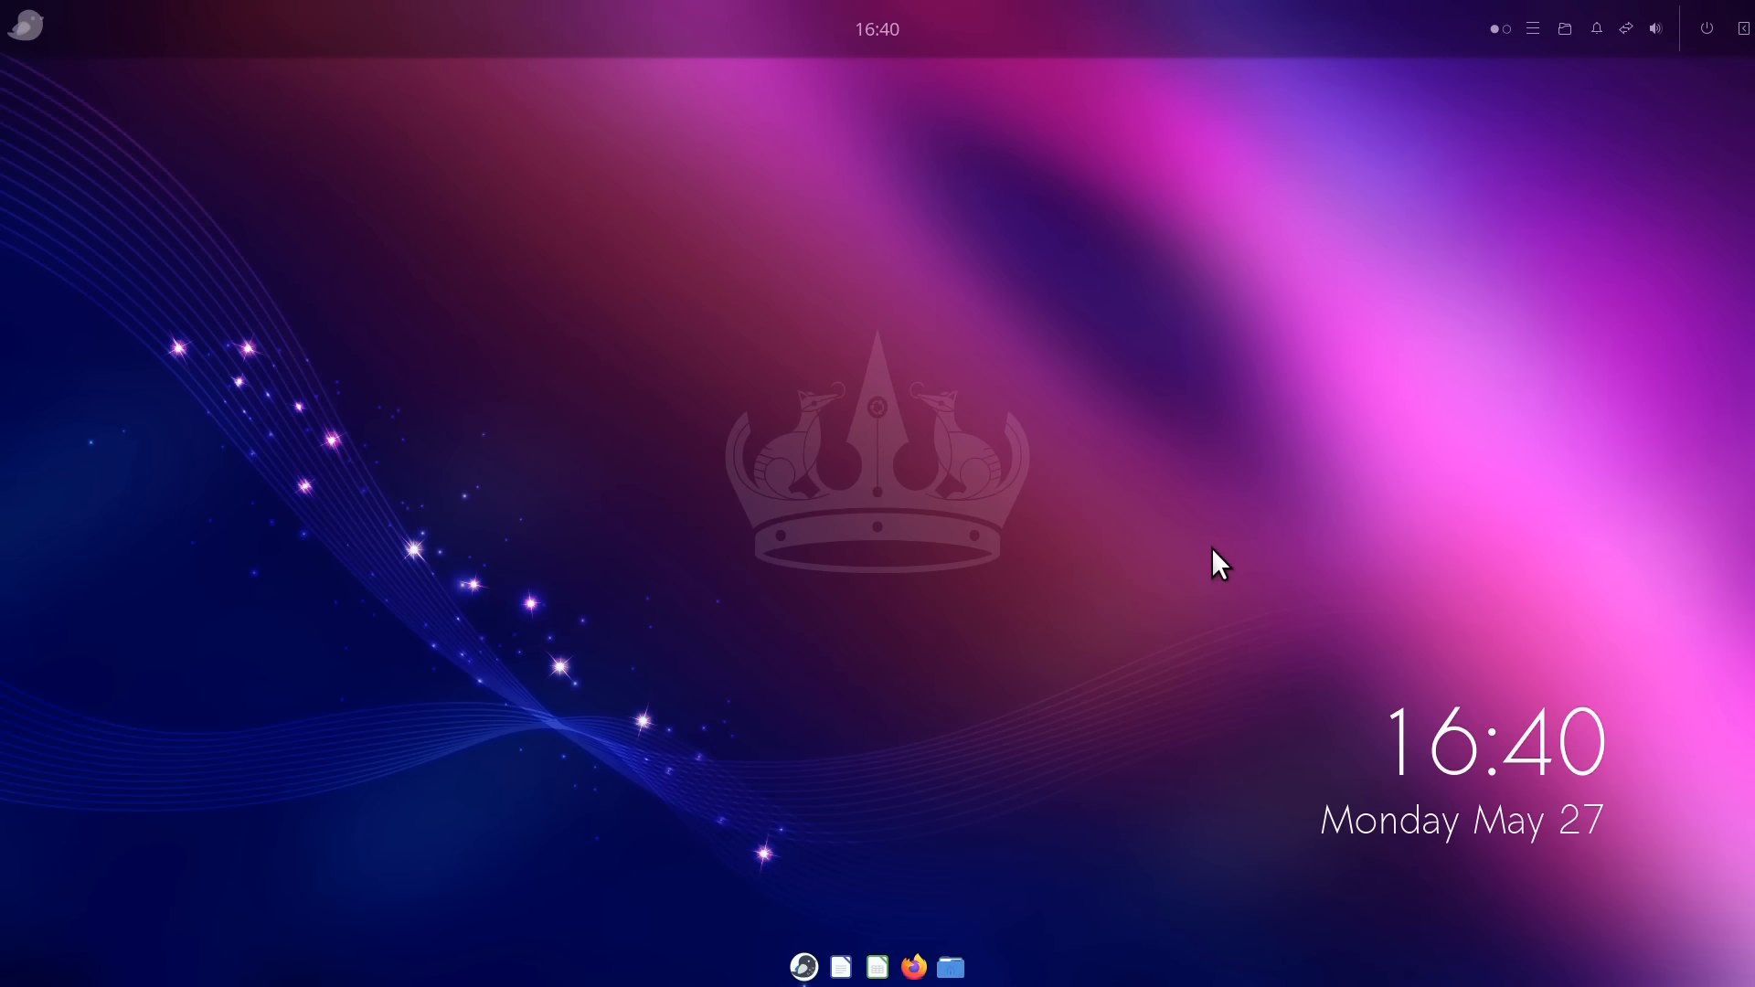
{"action": "mouse_move", "coordinate": [1706, 61]}
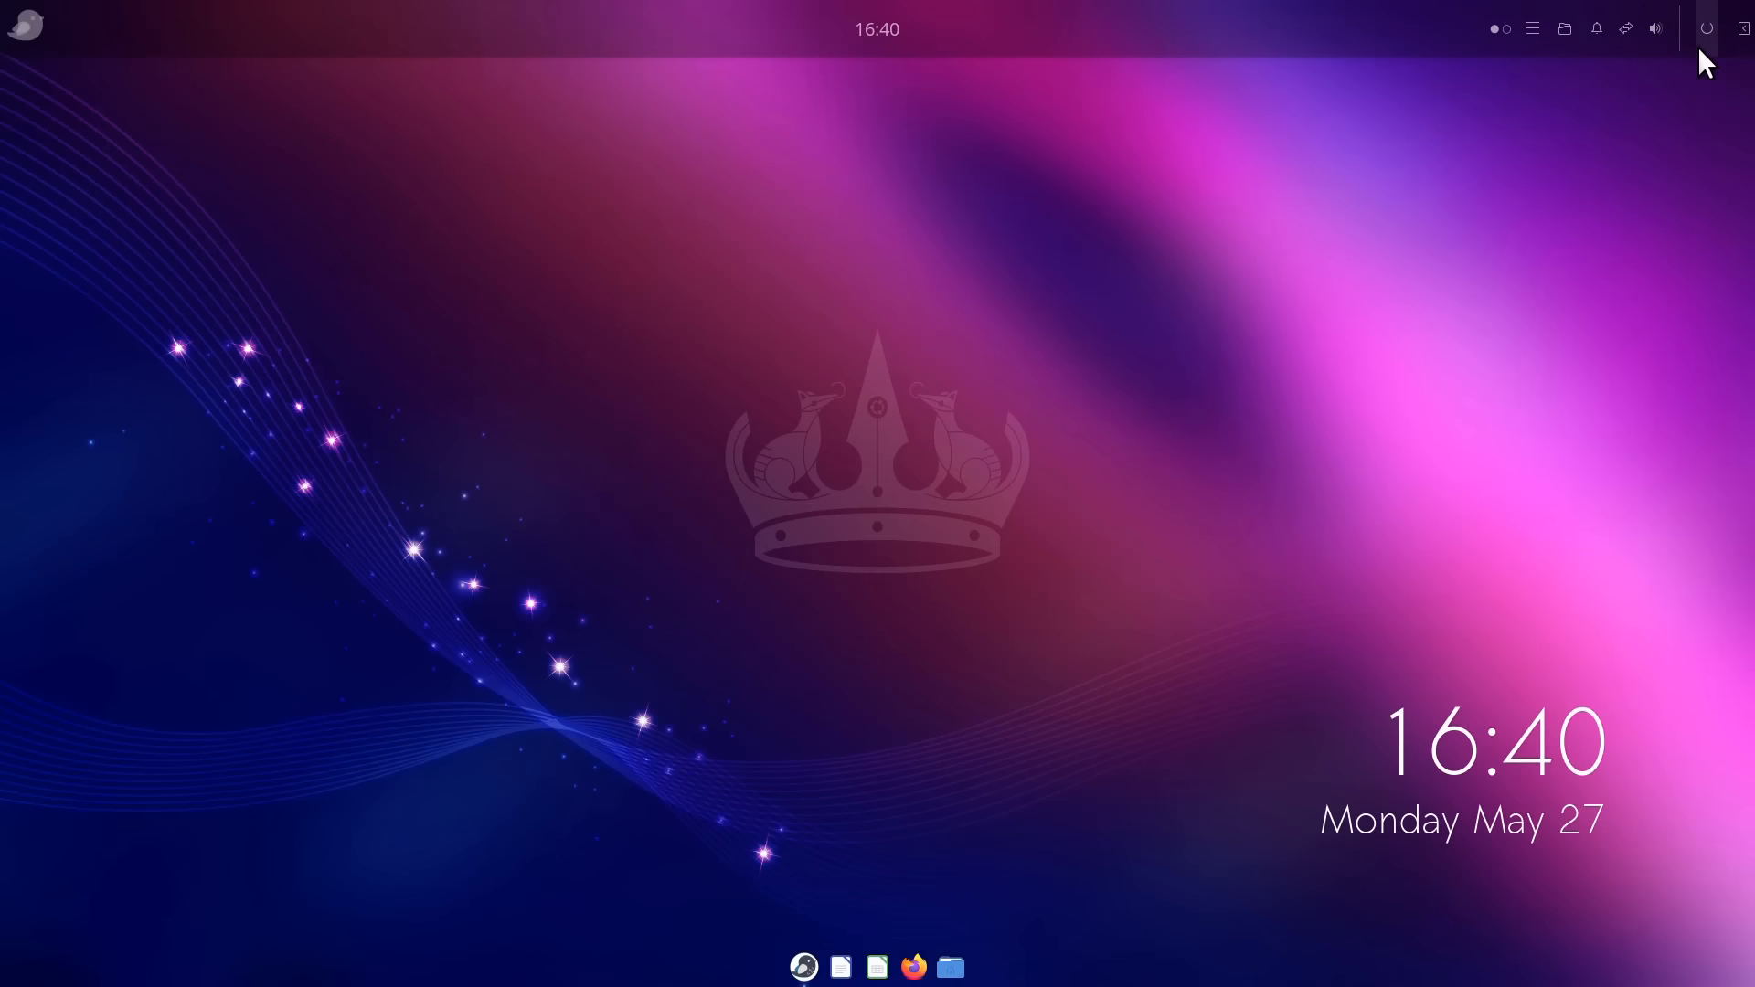
{"action": "mouse_move", "coordinate": [1451, 299]}
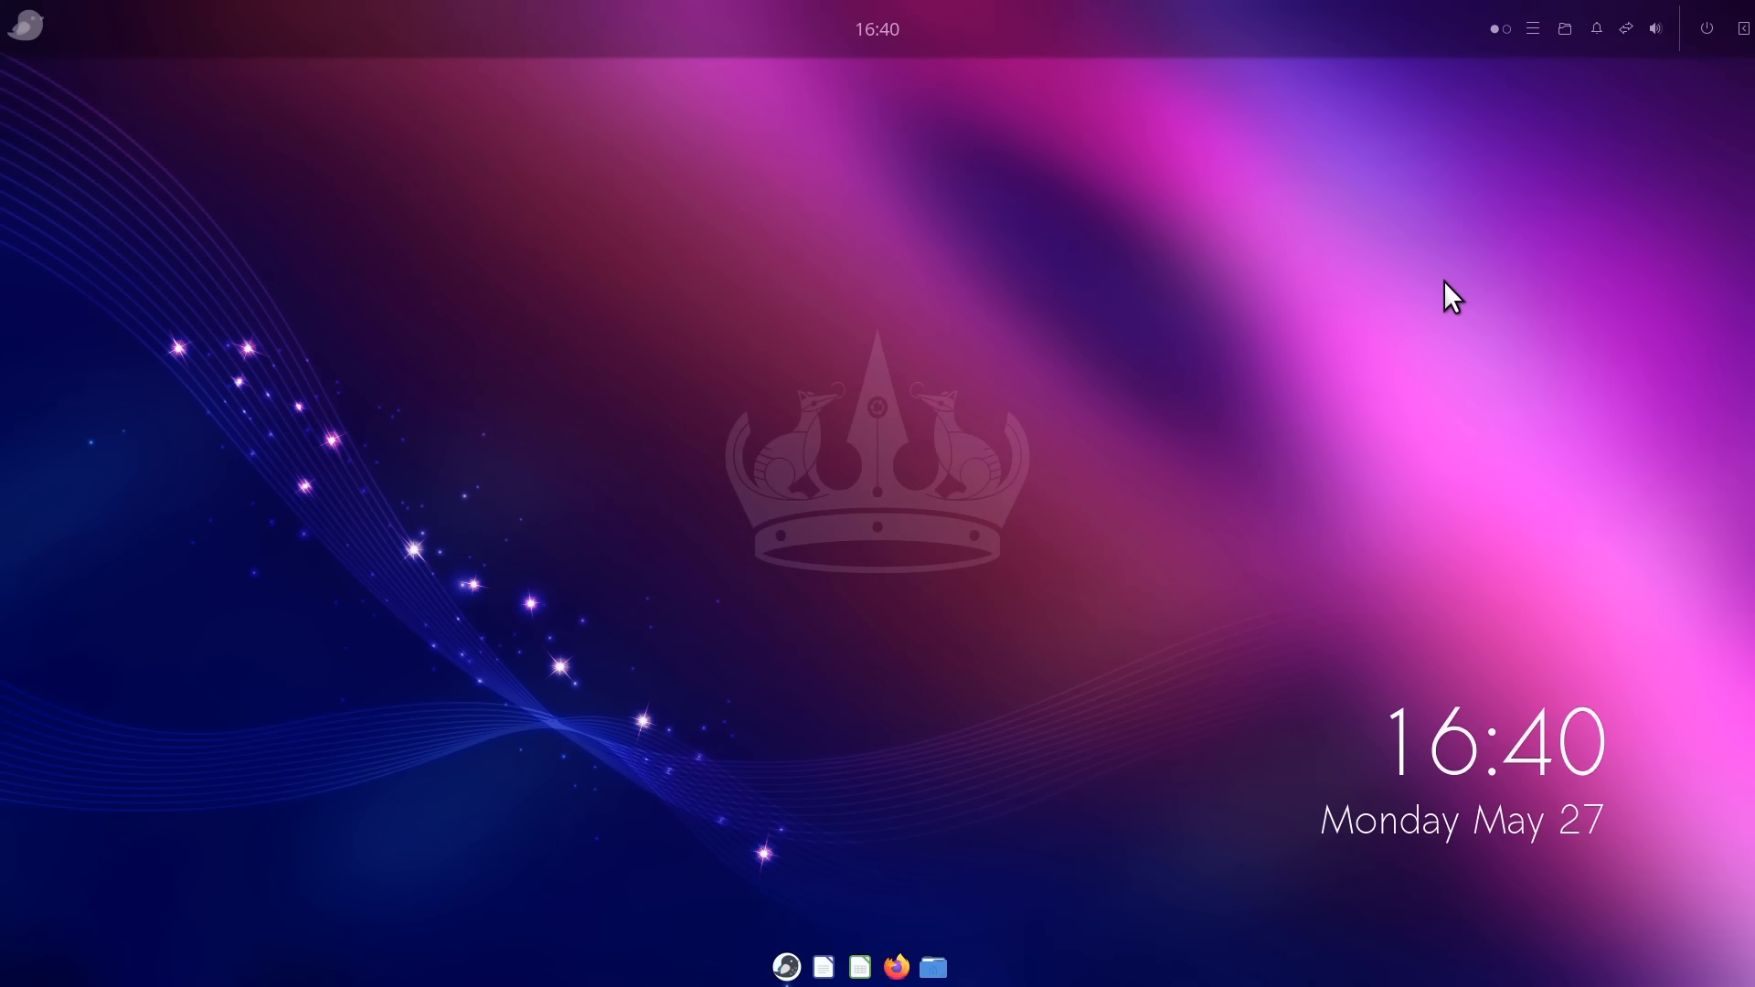
{"action": "left_click", "coordinate": [1596, 28]}
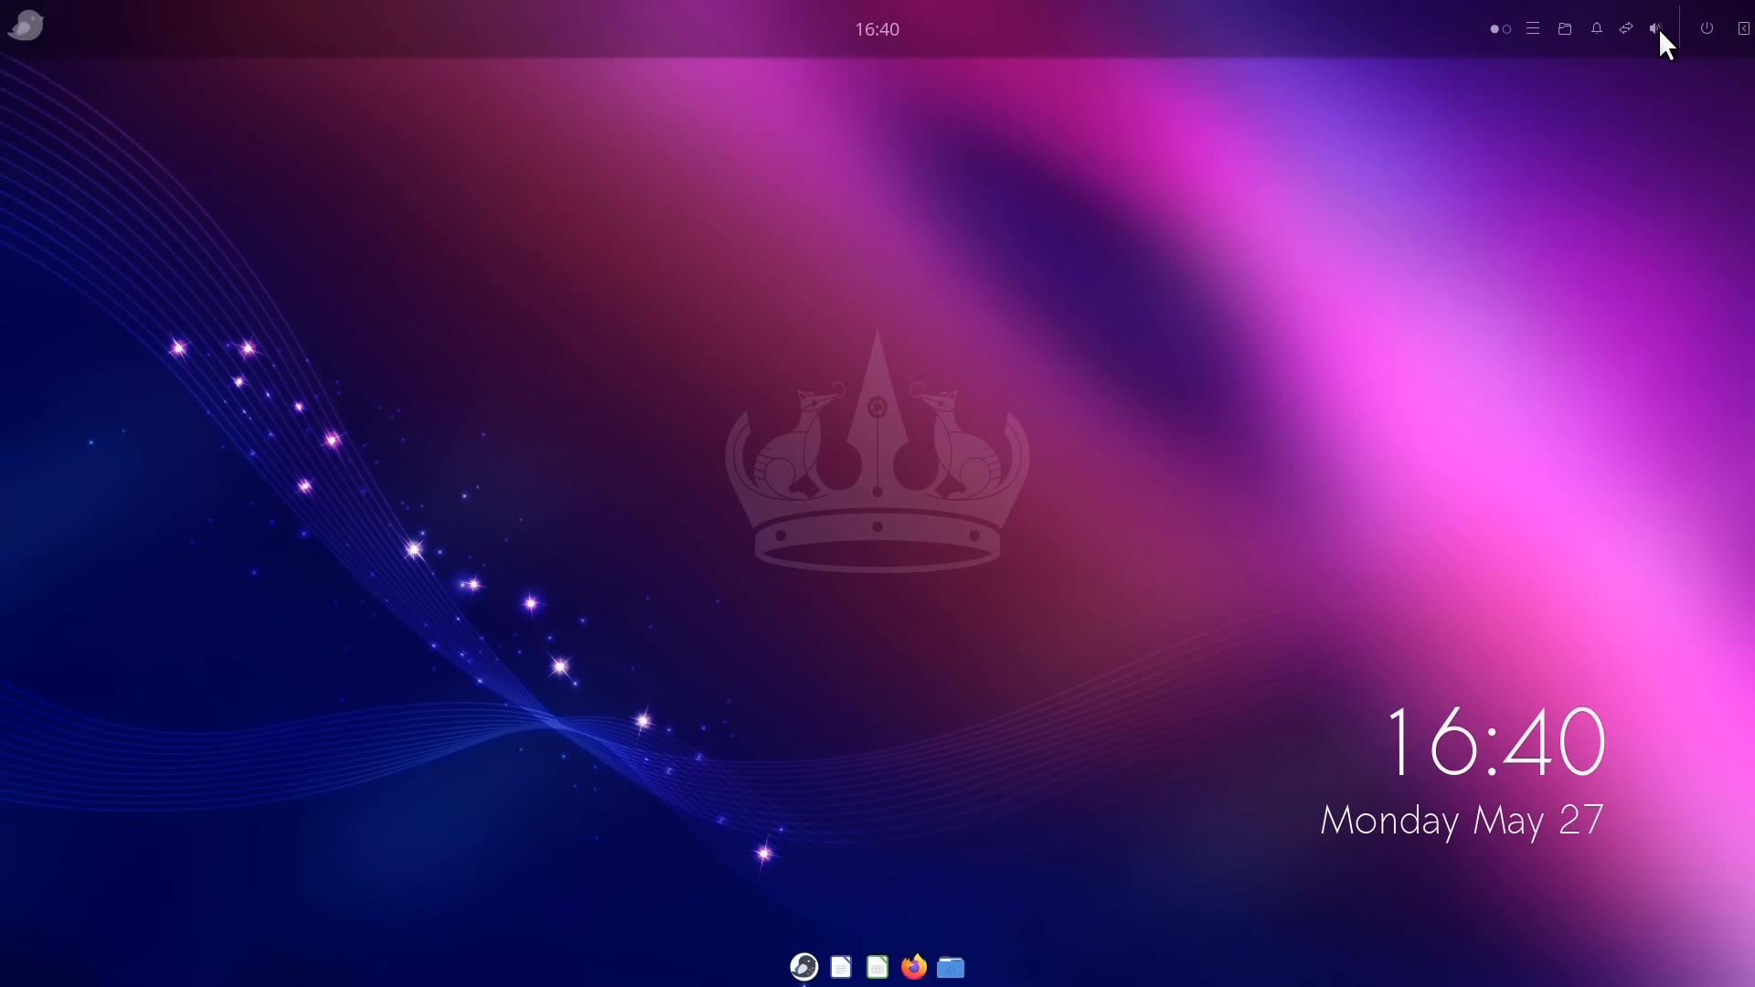
{"action": "mouse_move", "coordinate": [1362, 183]}
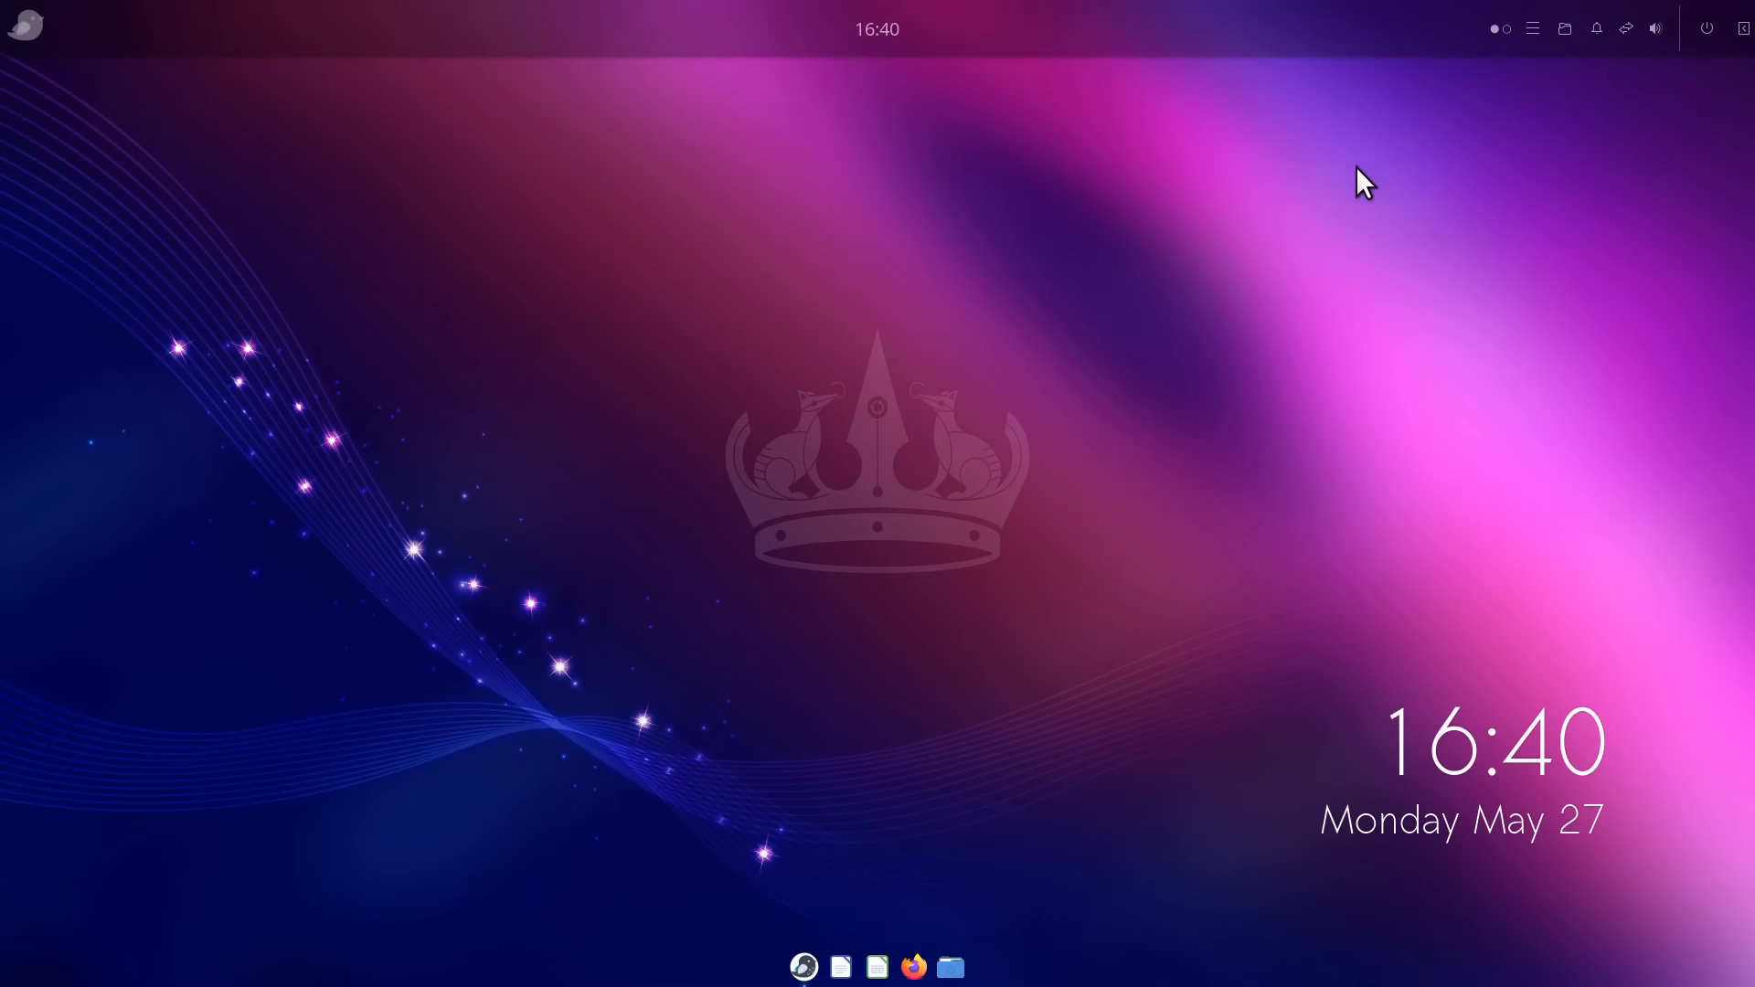
{"action": "left_click", "coordinate": [1532, 28]}
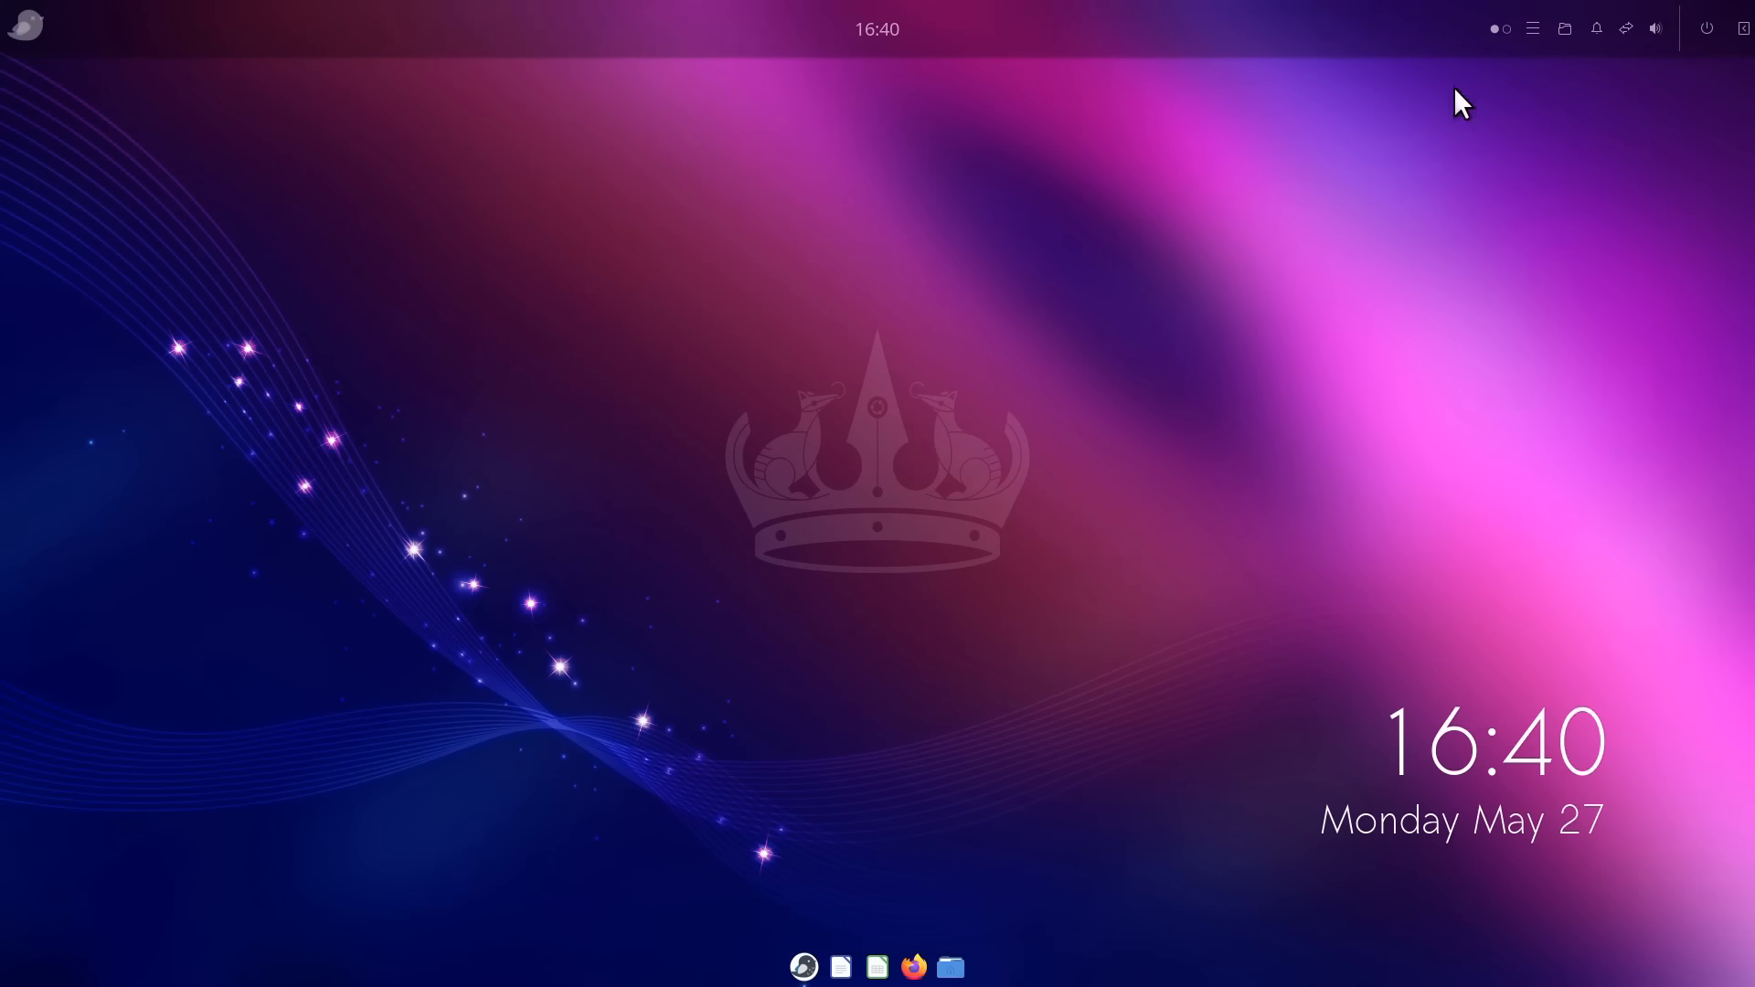
{"action": "left_click", "coordinate": [1564, 29]}
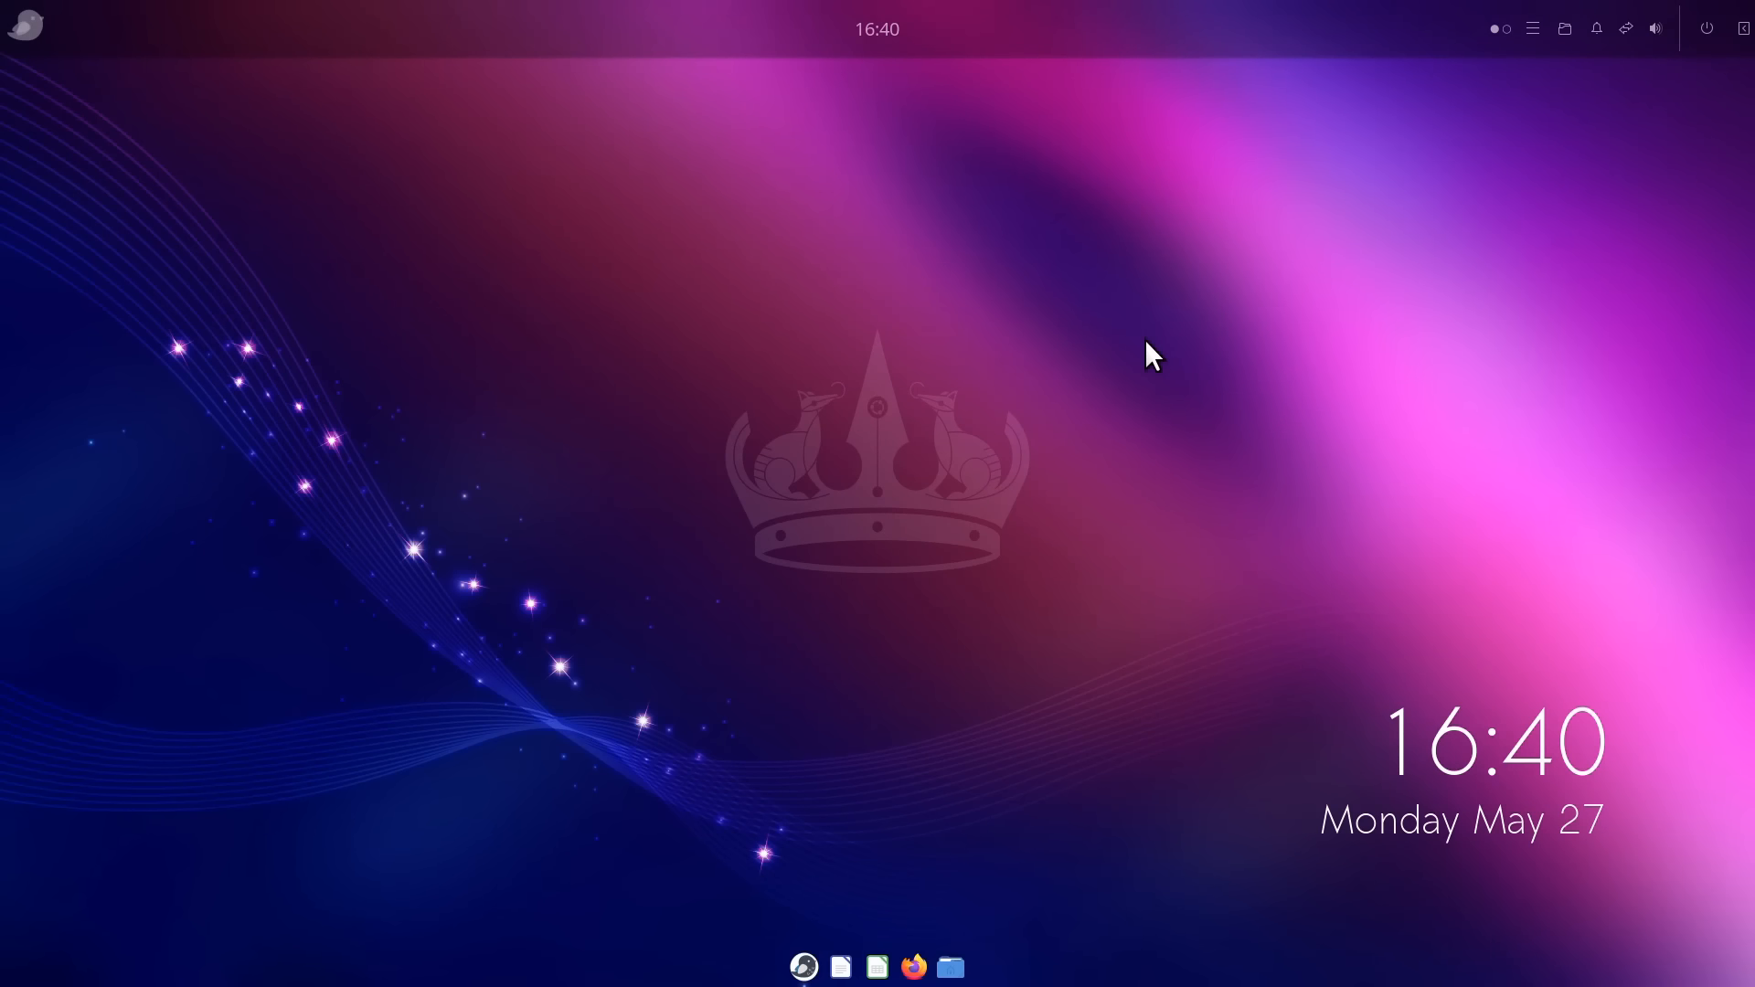
{"action": "mouse_move", "coordinate": [39, 56]}
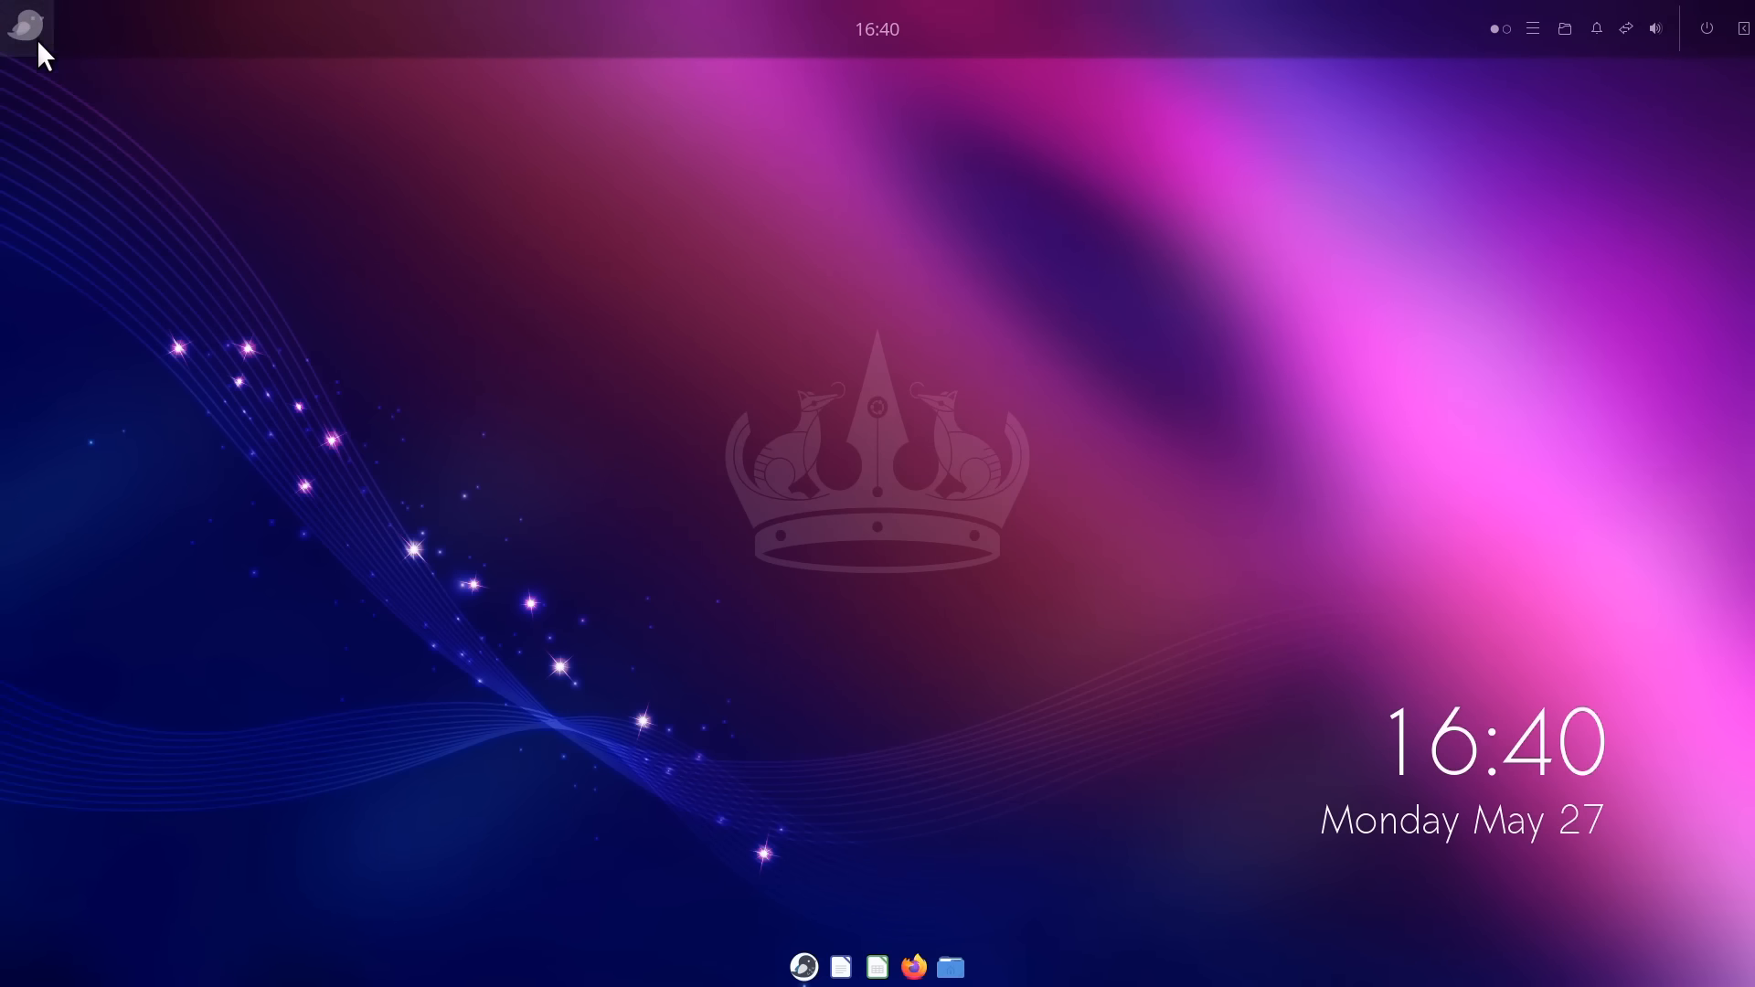
{"action": "left_click", "coordinate": [25, 27]}
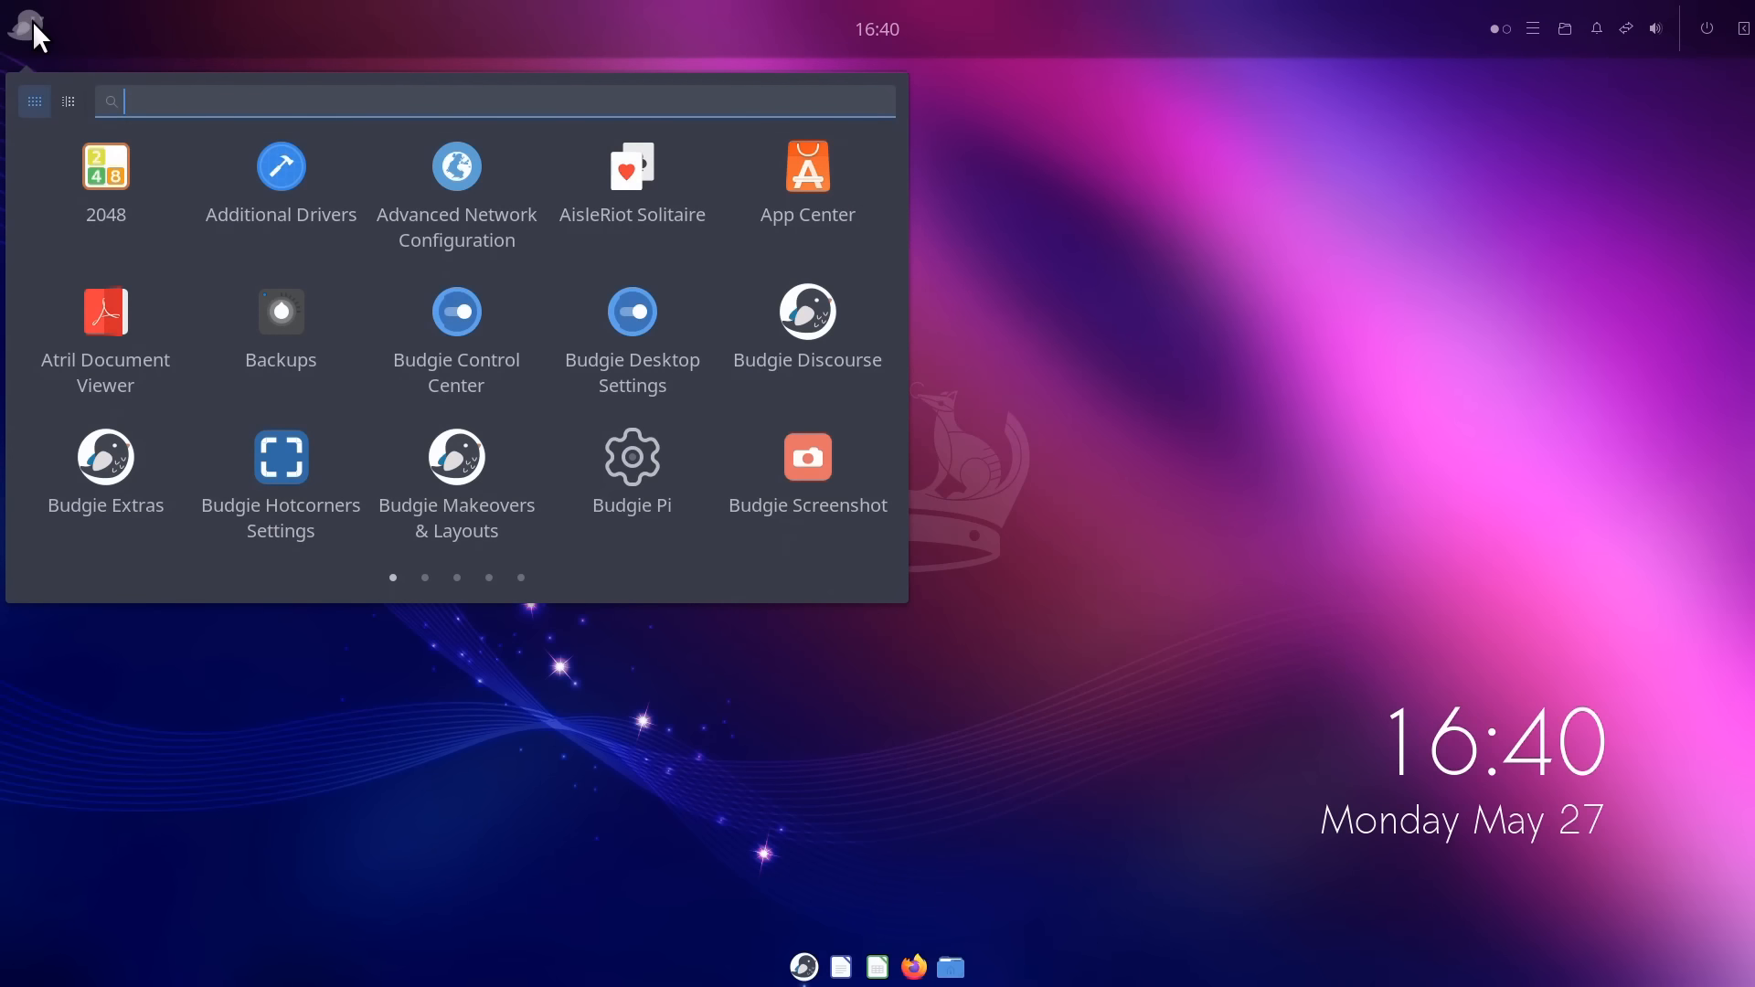
{"action": "mouse_move", "coordinate": [405, 575]}
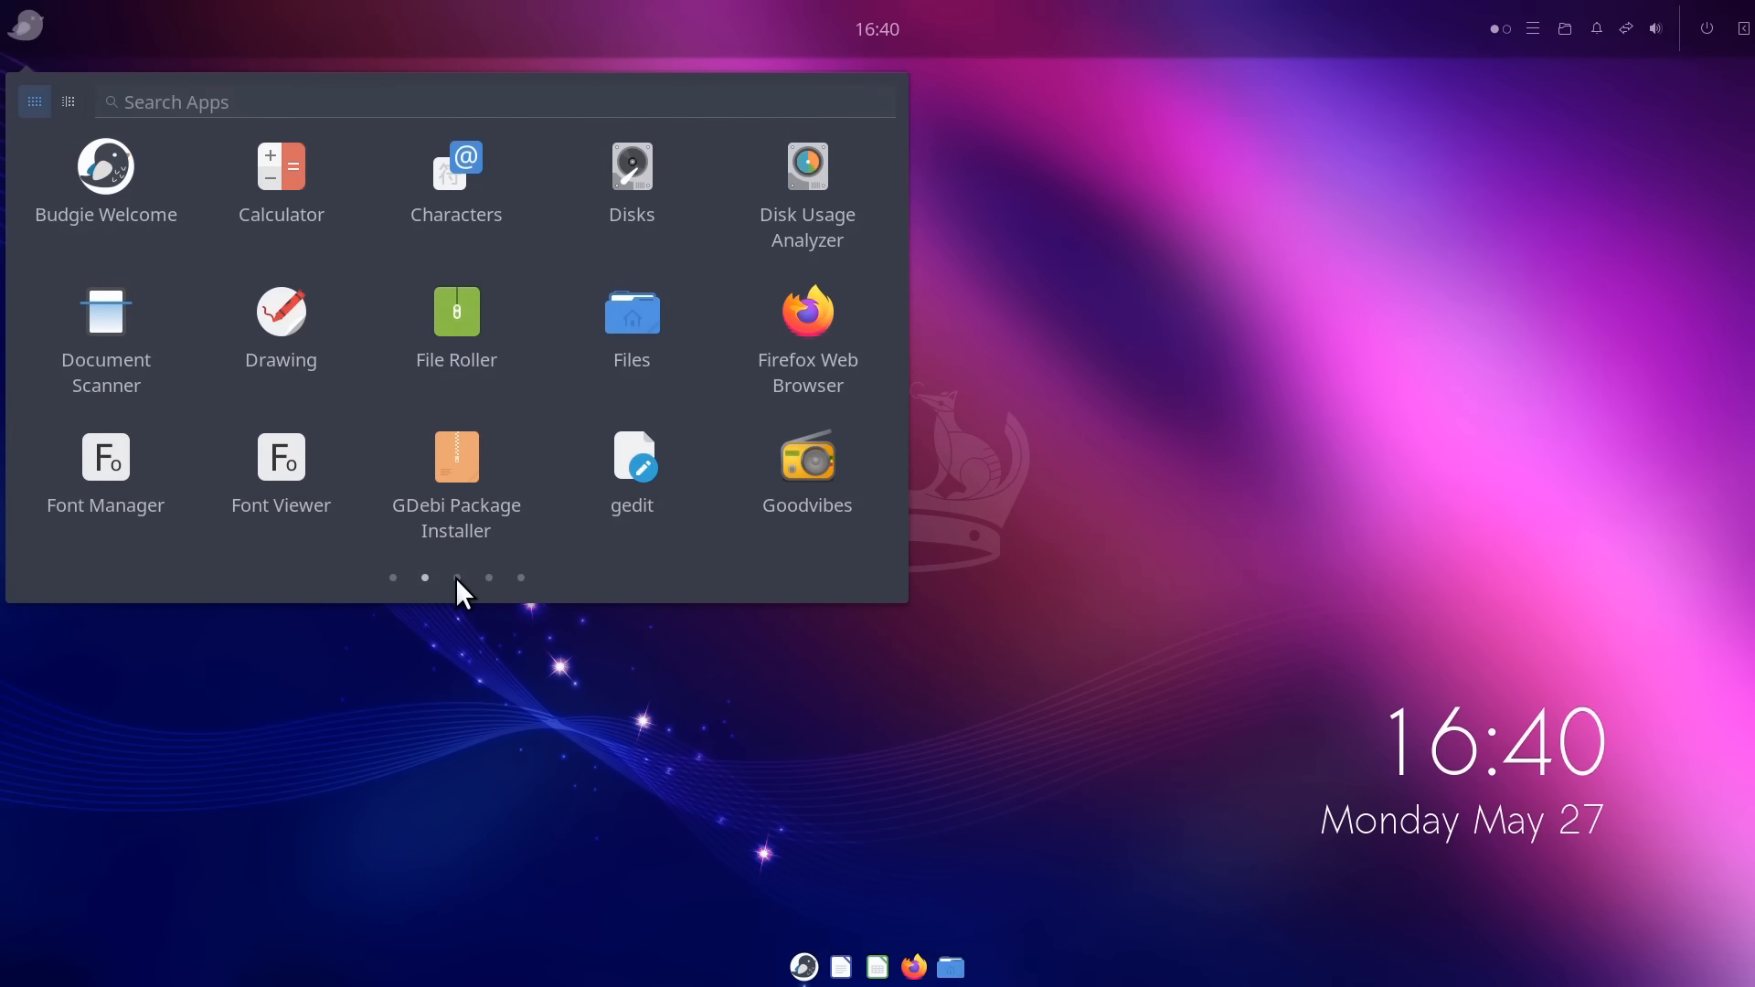
{"action": "left_click", "coordinate": [521, 578]}
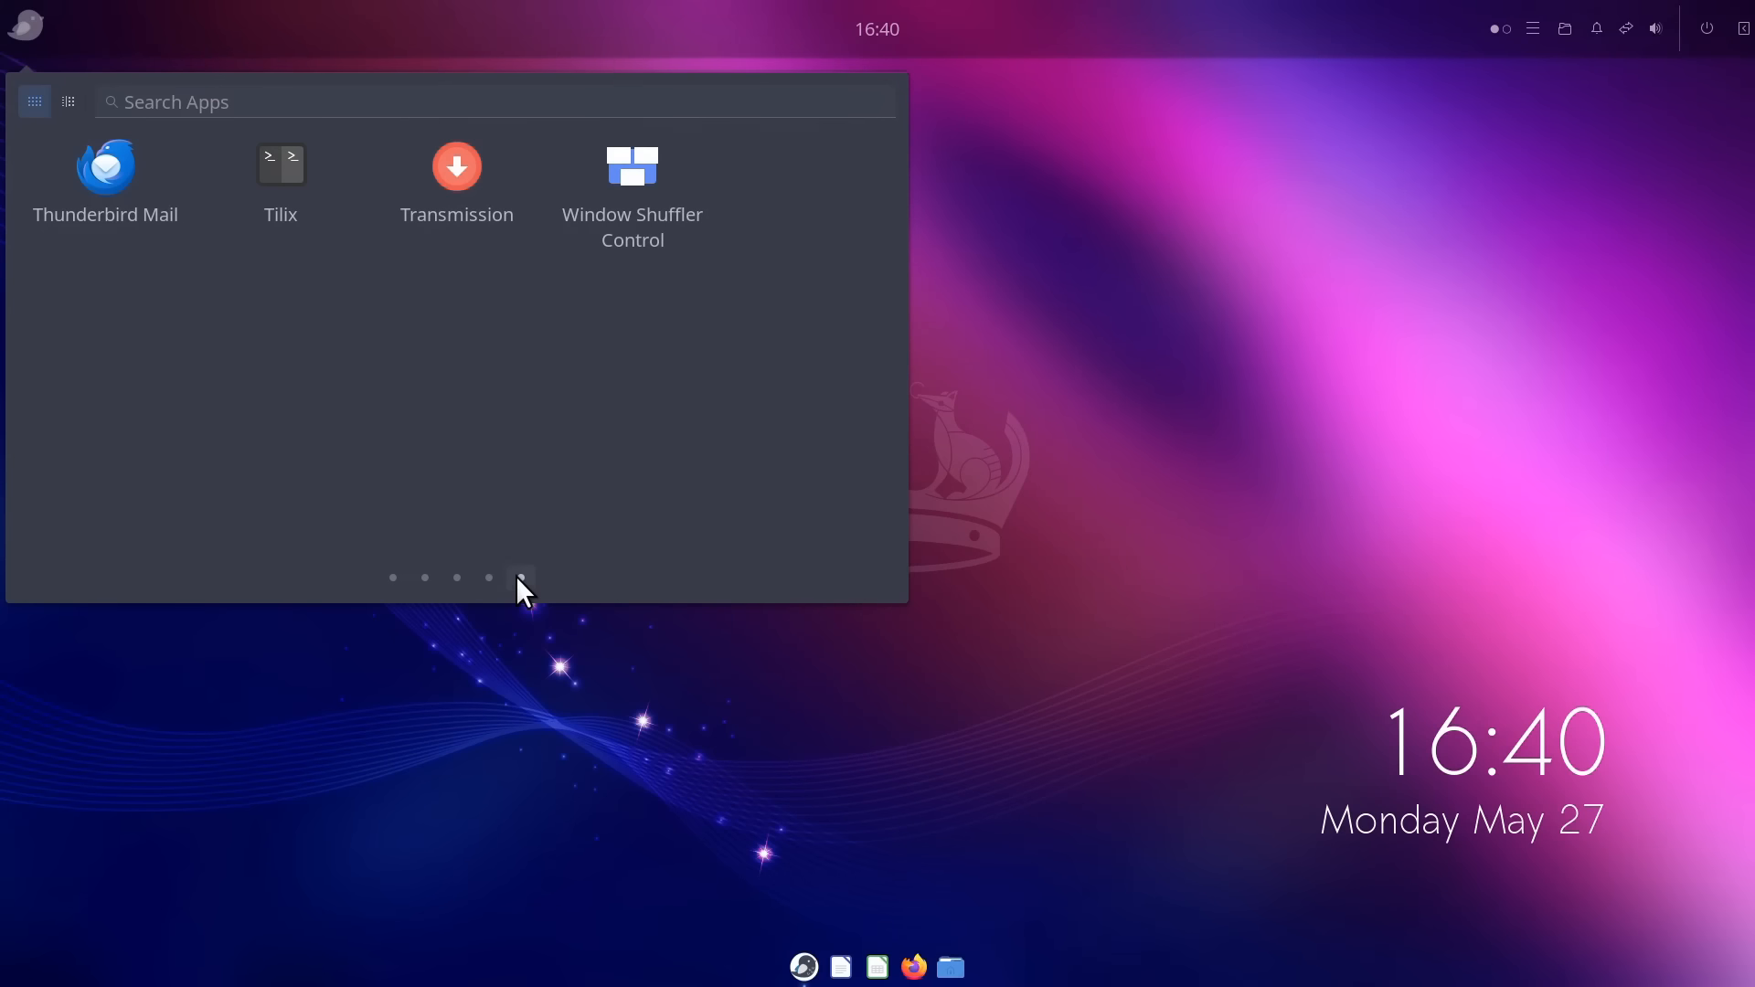
{"action": "mouse_move", "coordinate": [106, 173]}
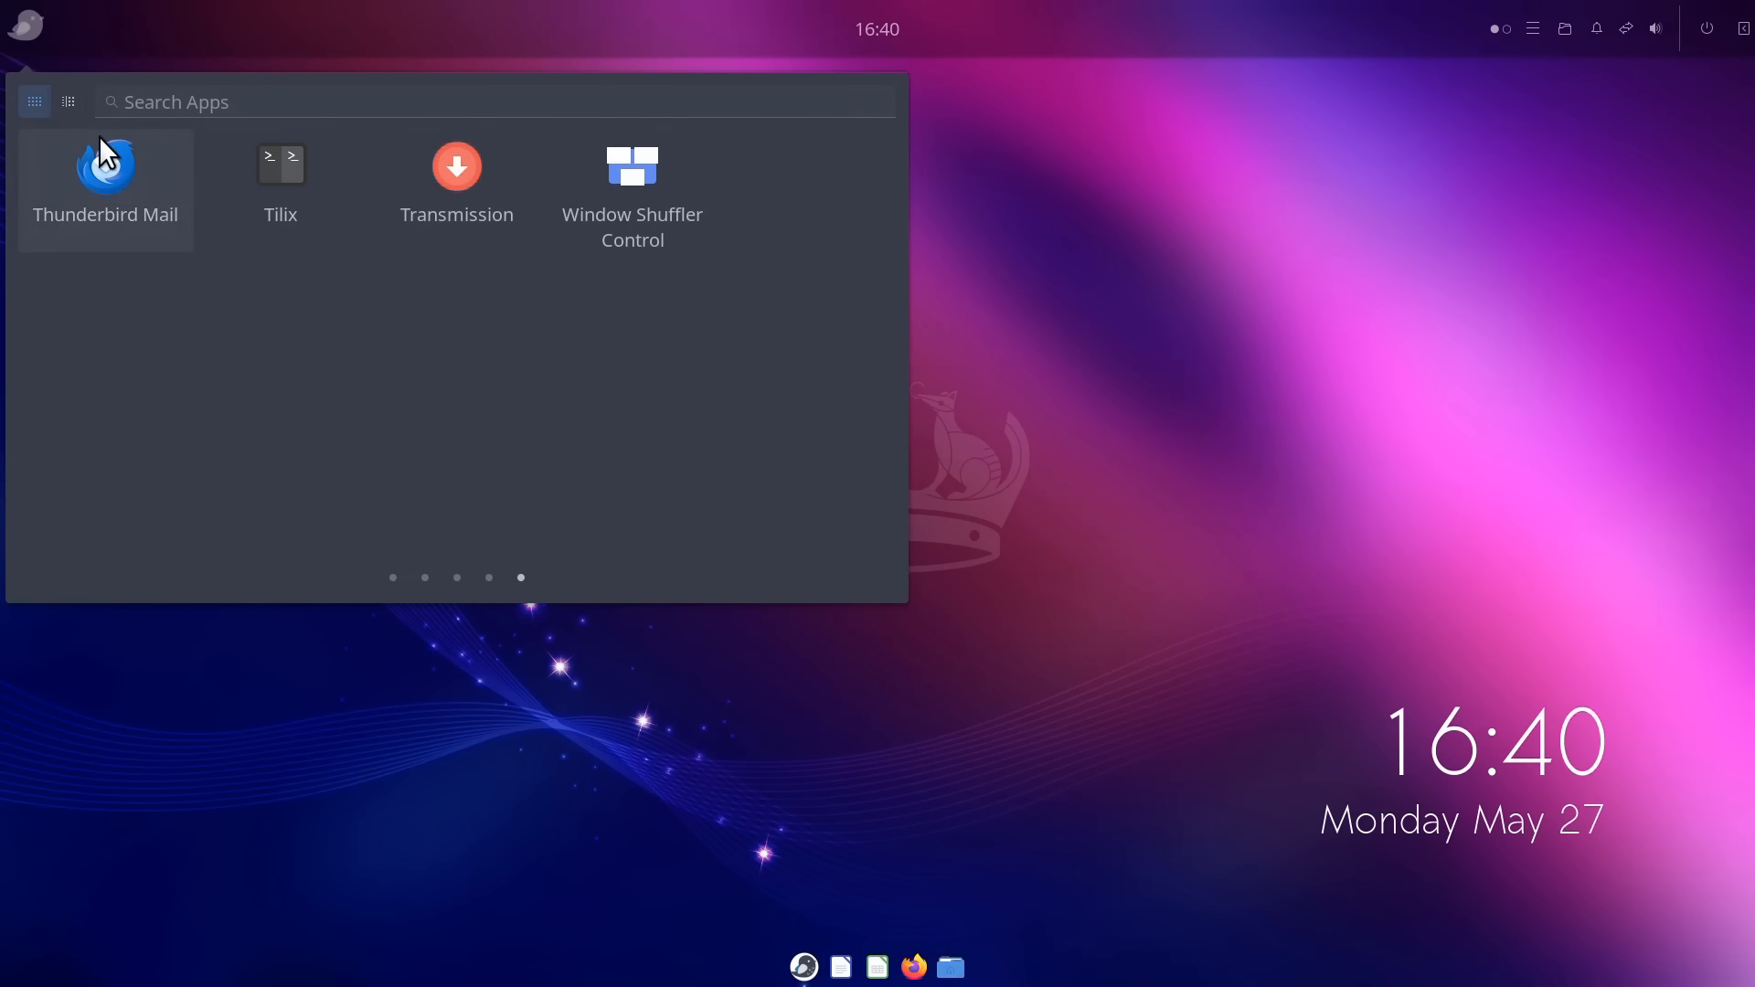
{"action": "left_click", "coordinate": [66, 102]}
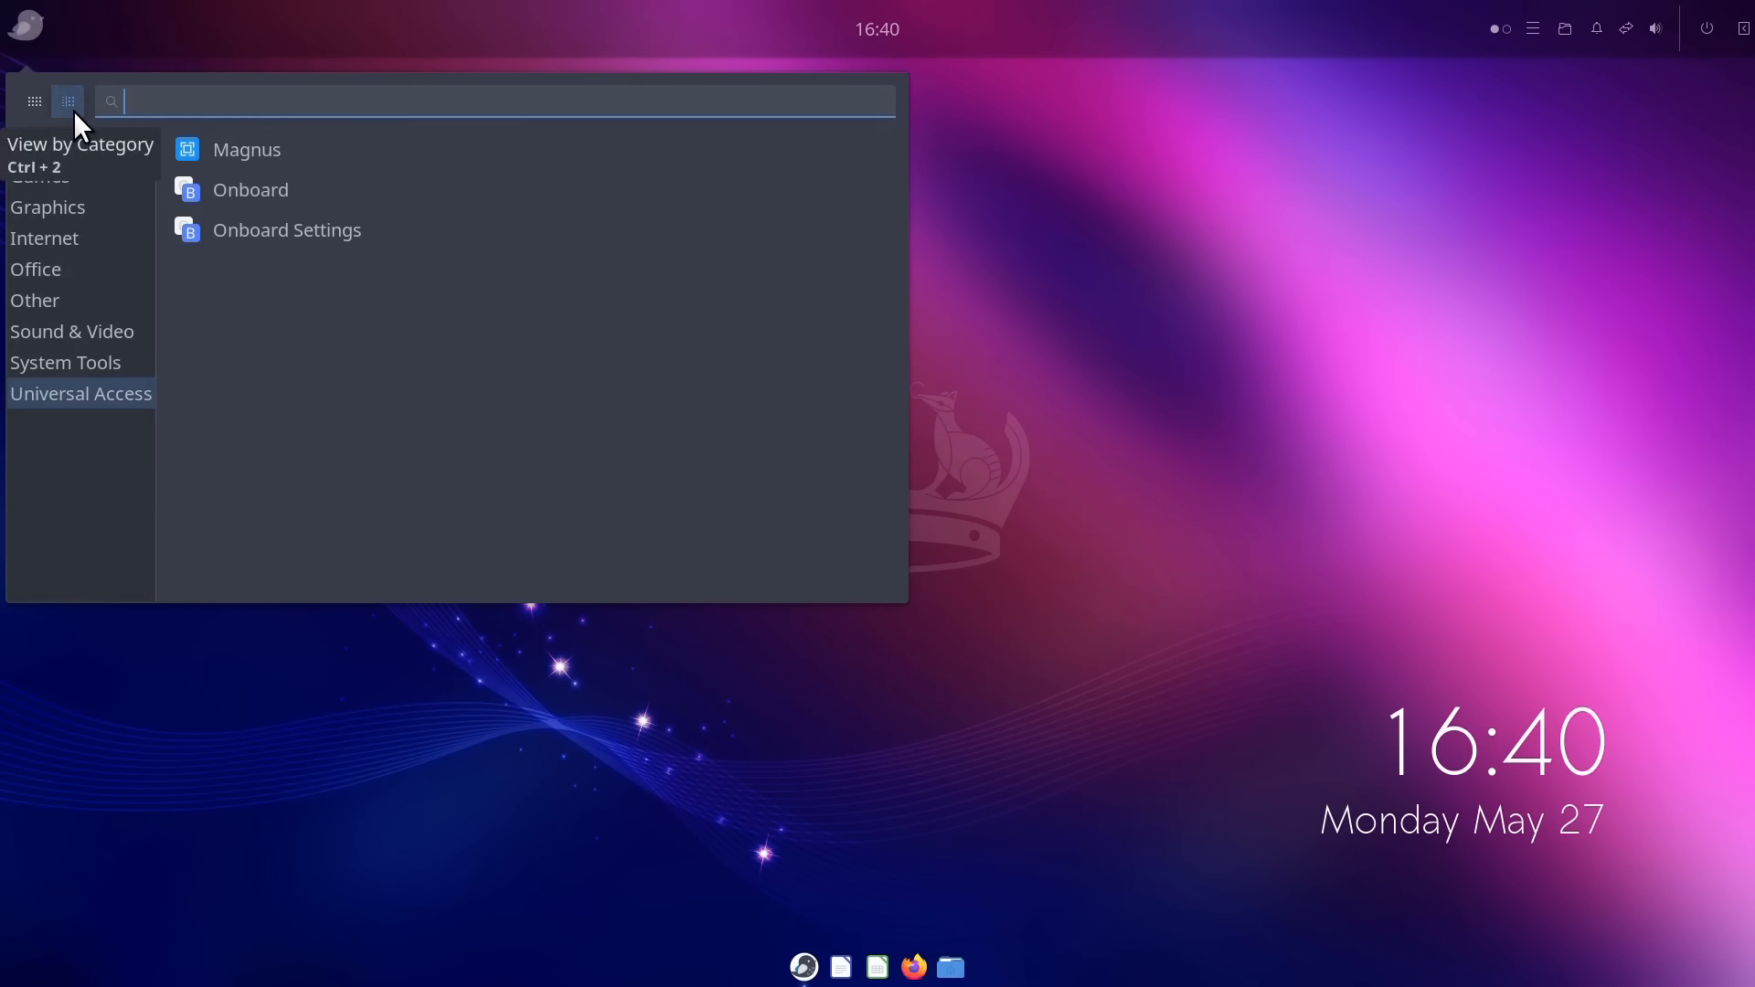
{"action": "left_click", "coordinate": [67, 102]}
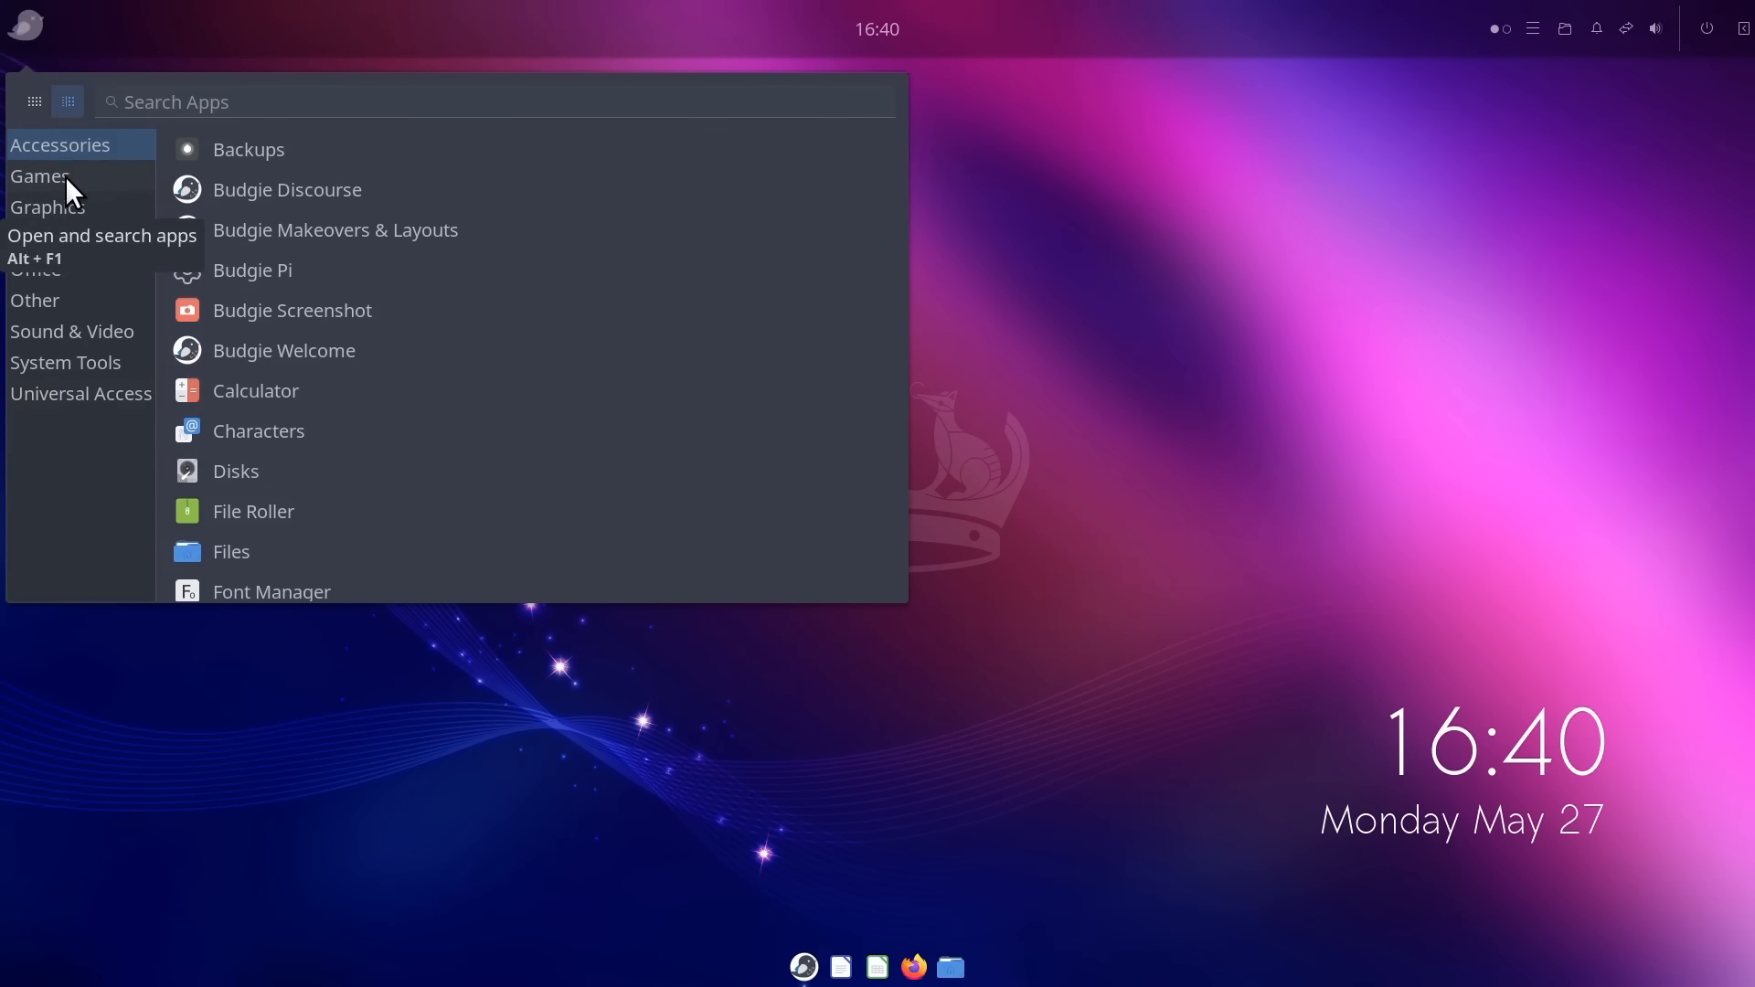
{"action": "left_click", "coordinate": [48, 207]}
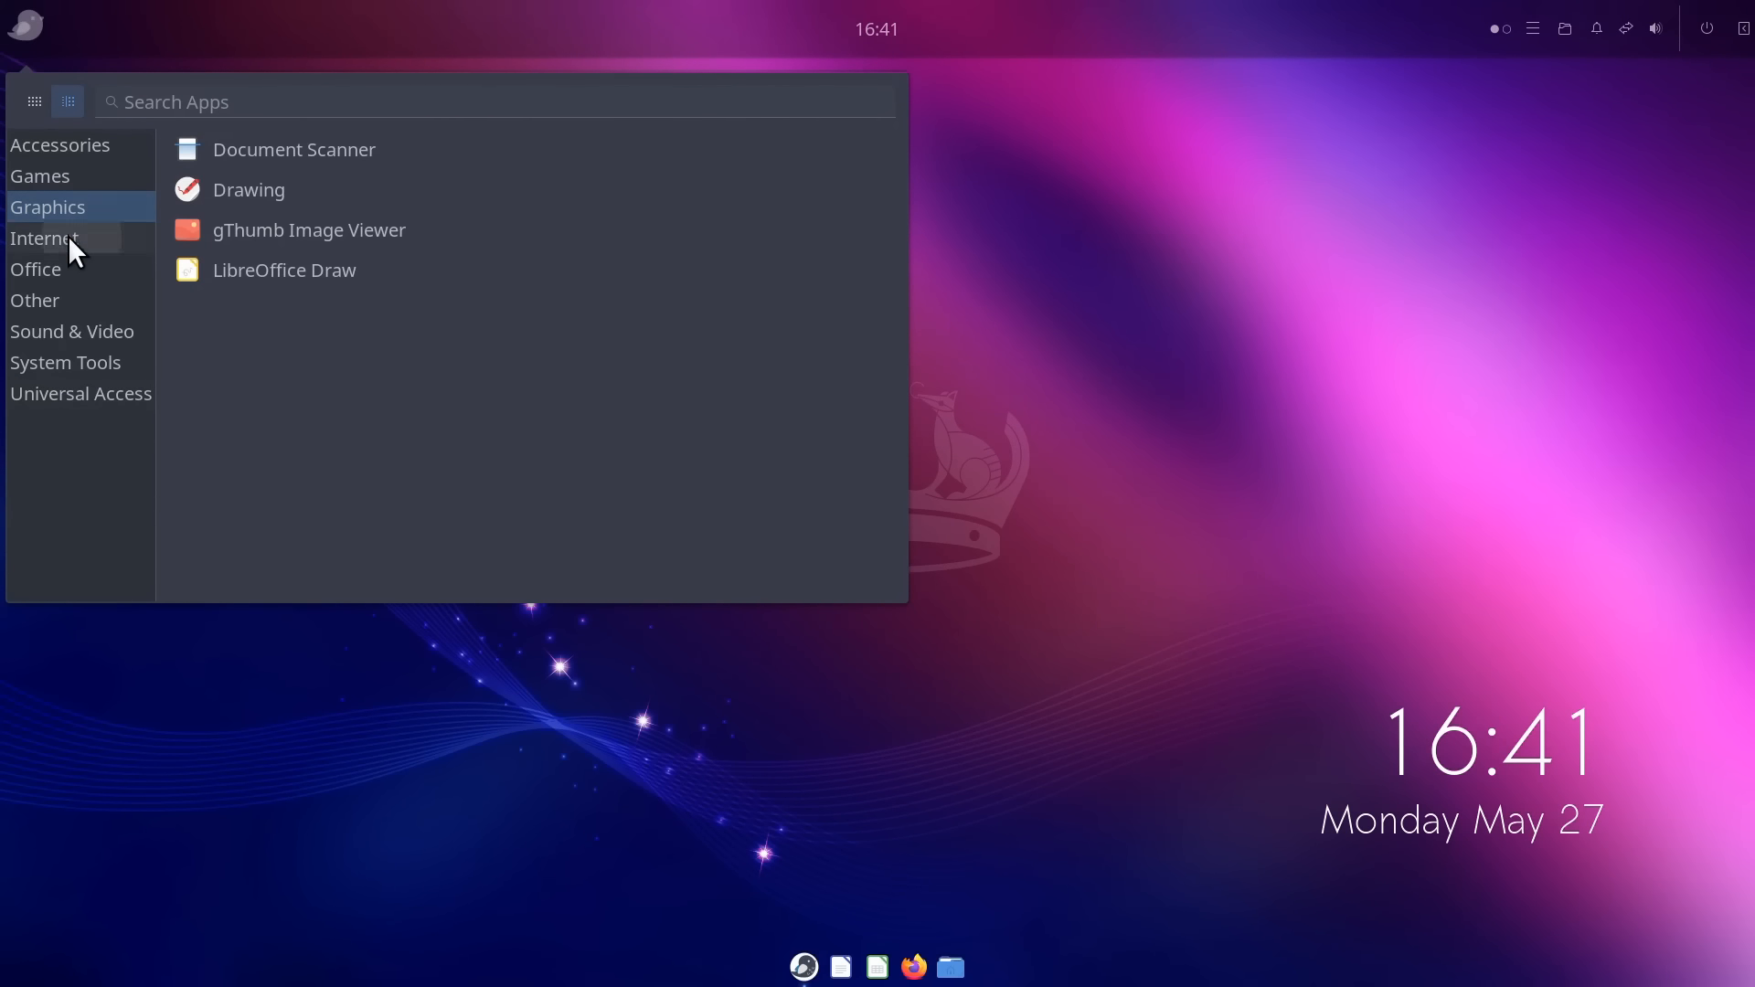
{"action": "left_click", "coordinate": [34, 268]}
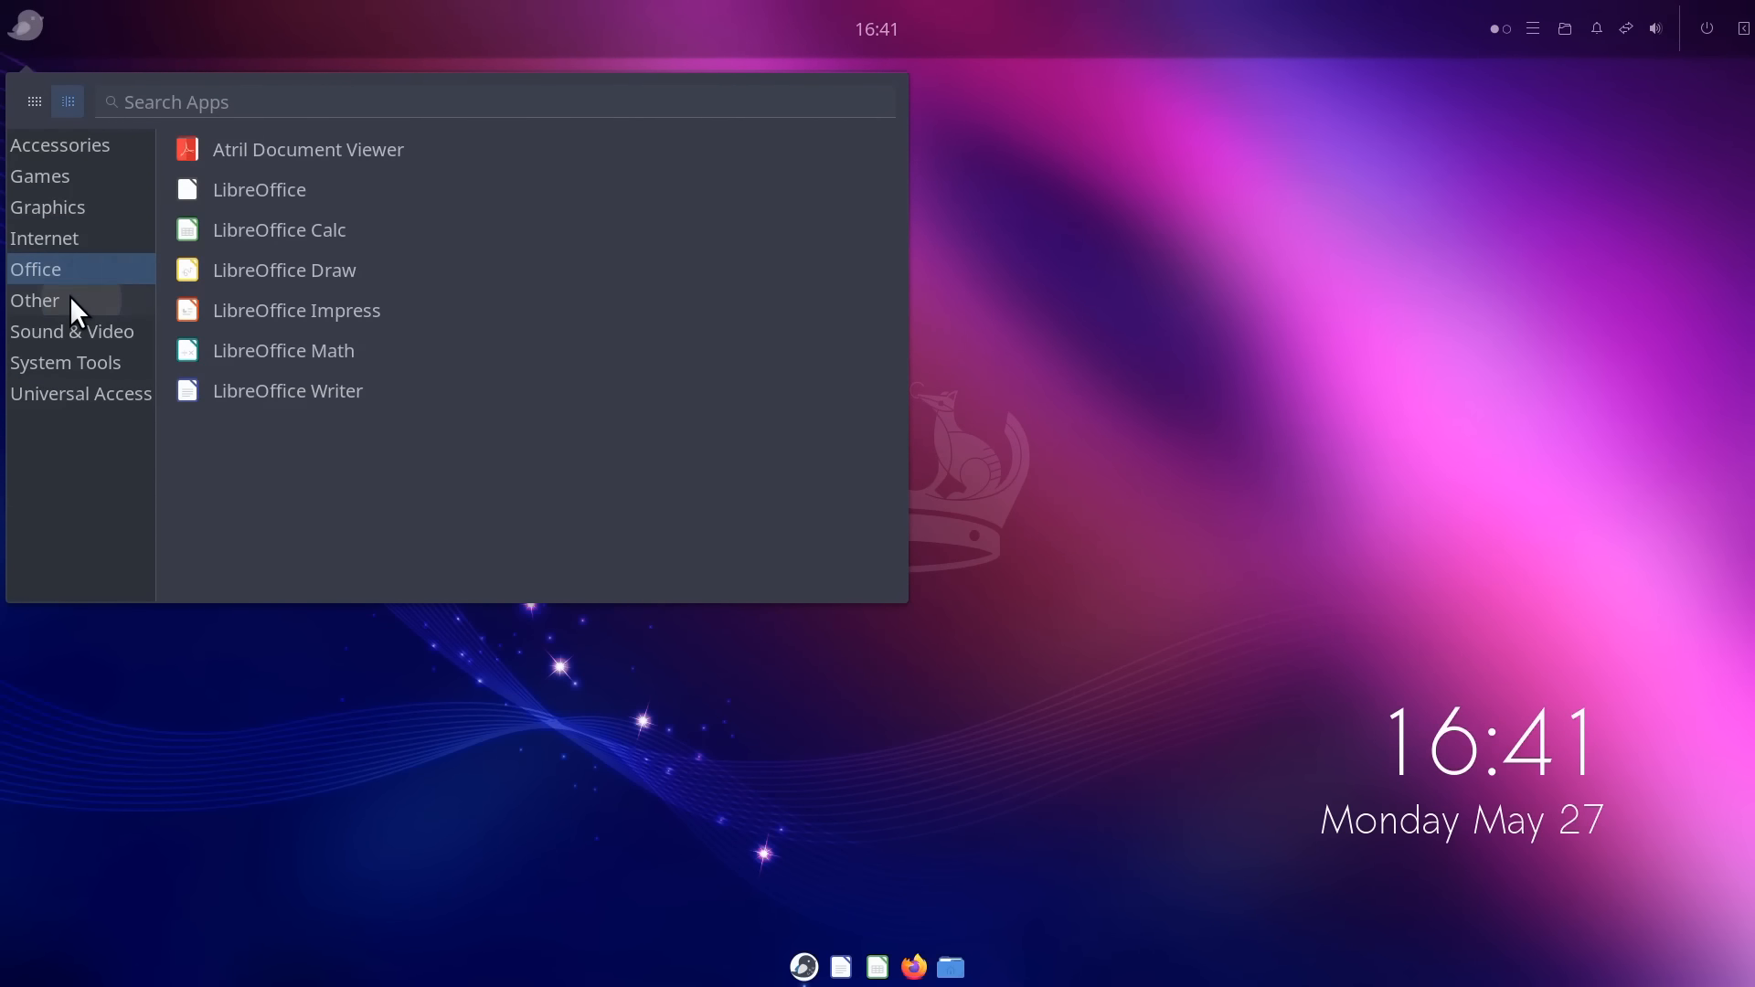
{"action": "left_click", "coordinate": [65, 362]}
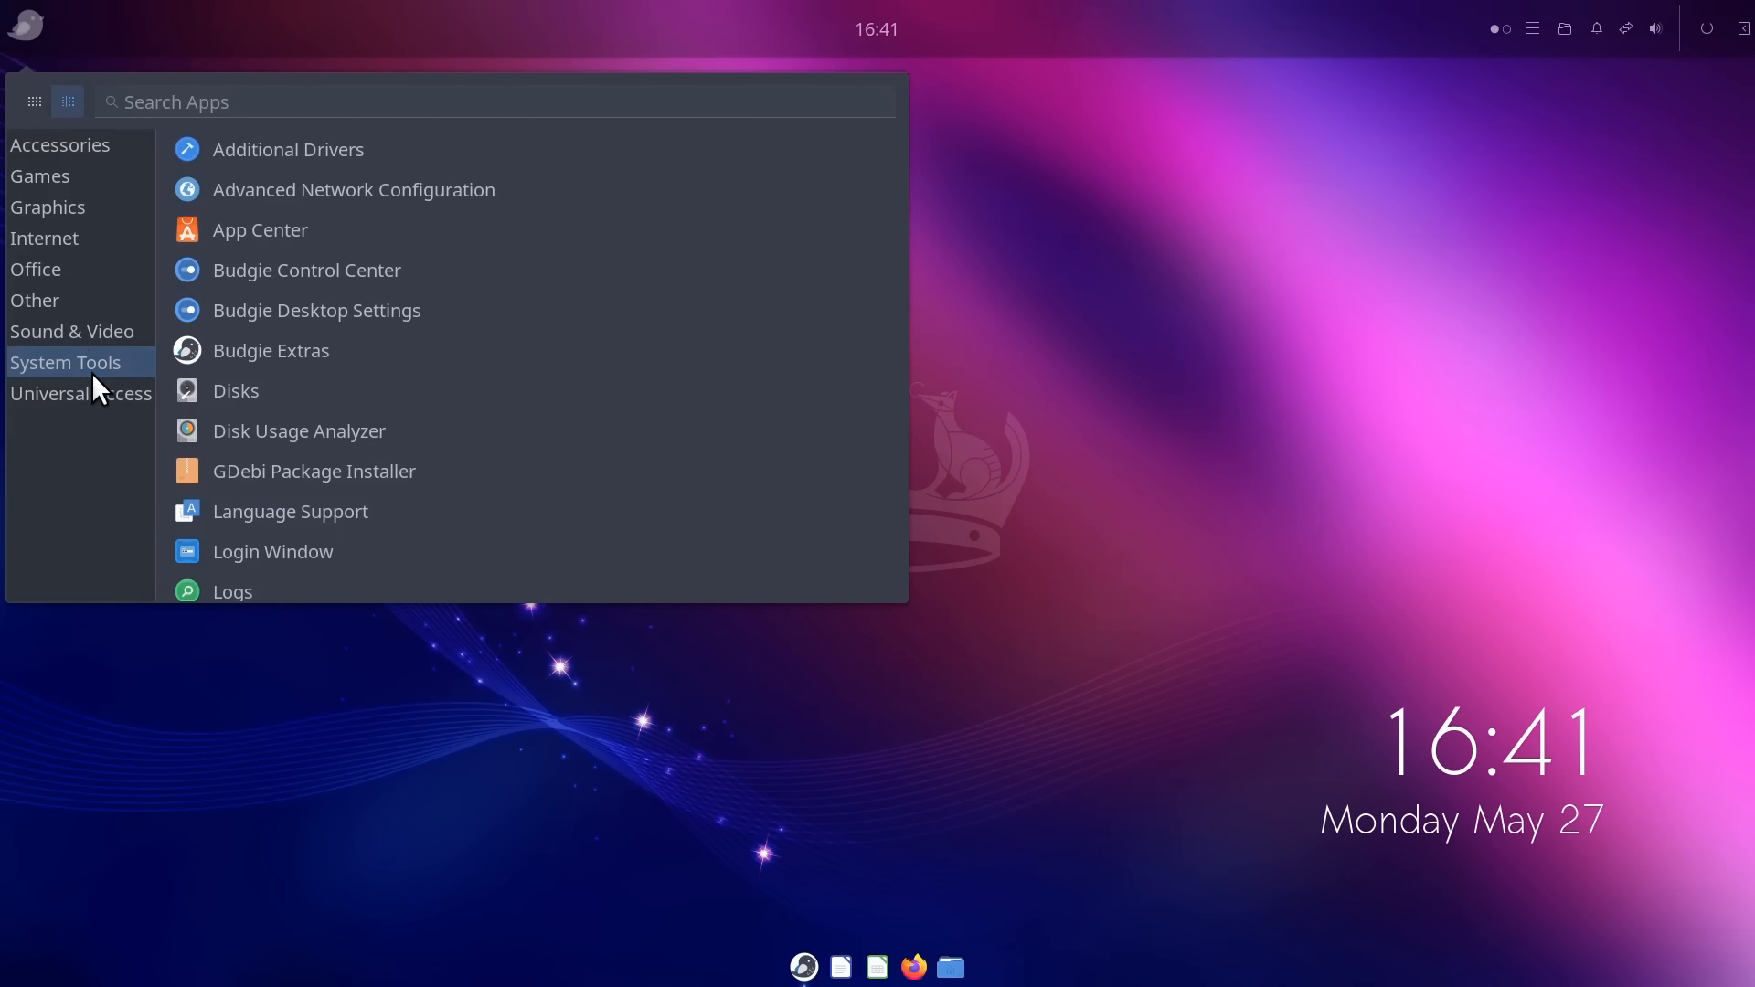
{"action": "left_click", "coordinate": [80, 393]}
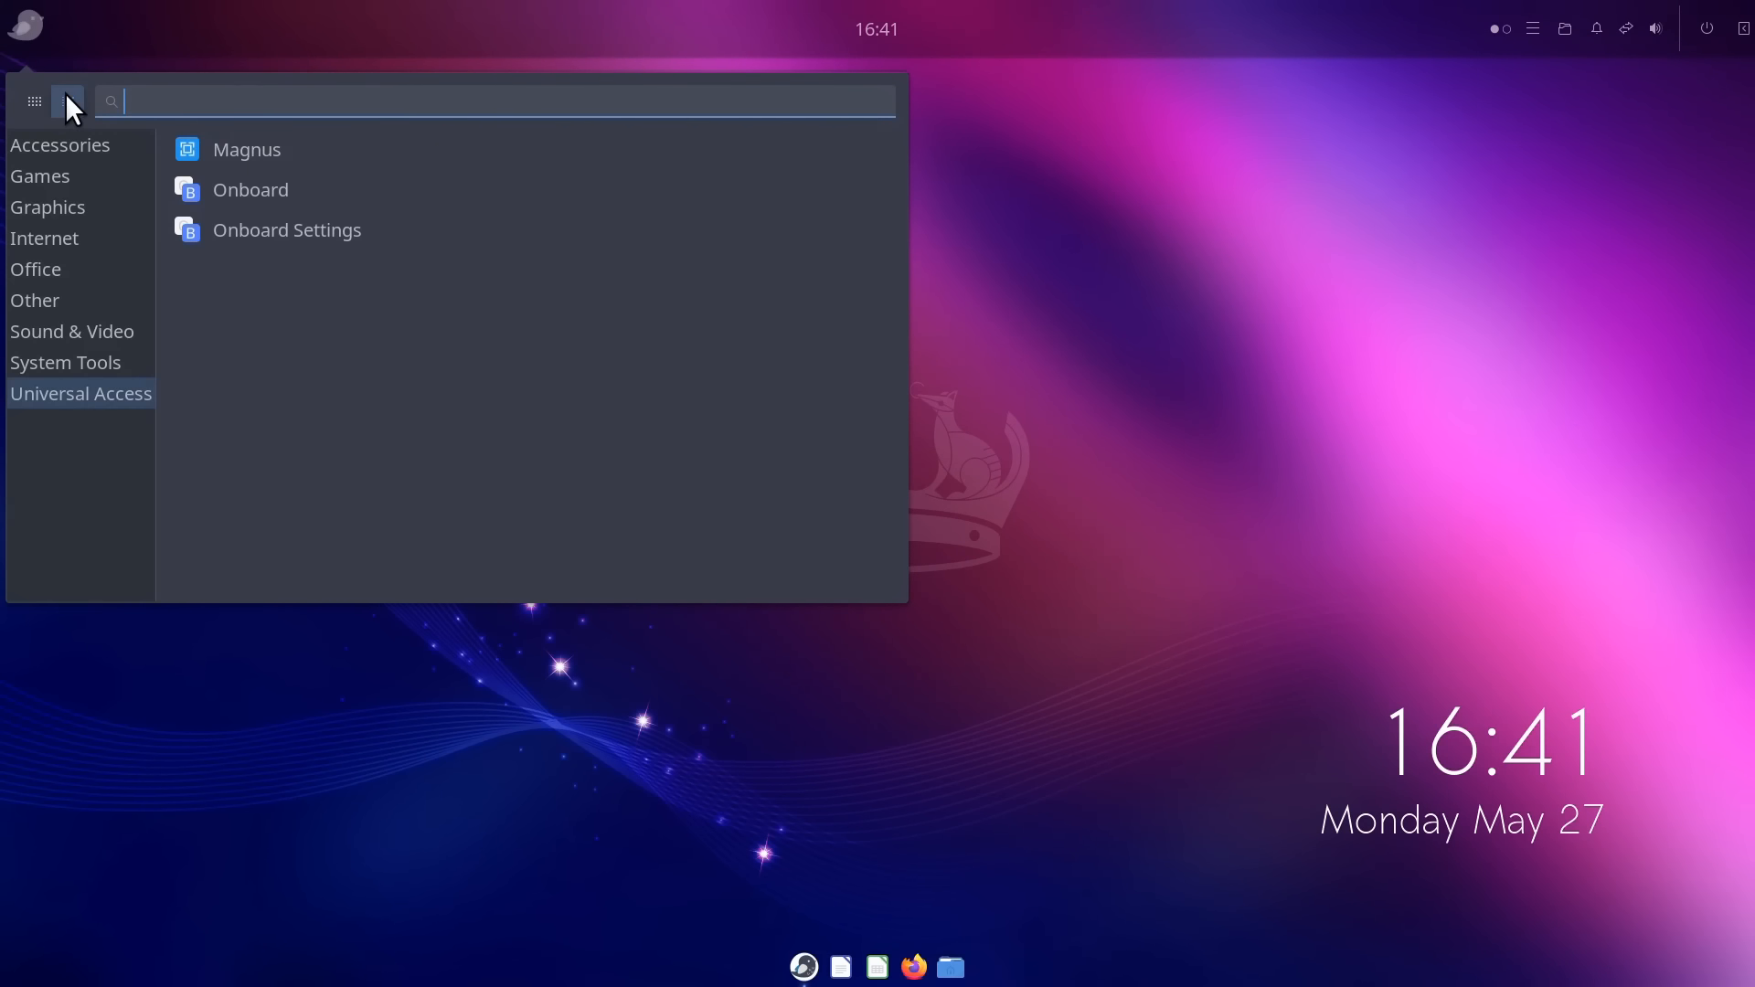
{"action": "left_click", "coordinate": [34, 101]}
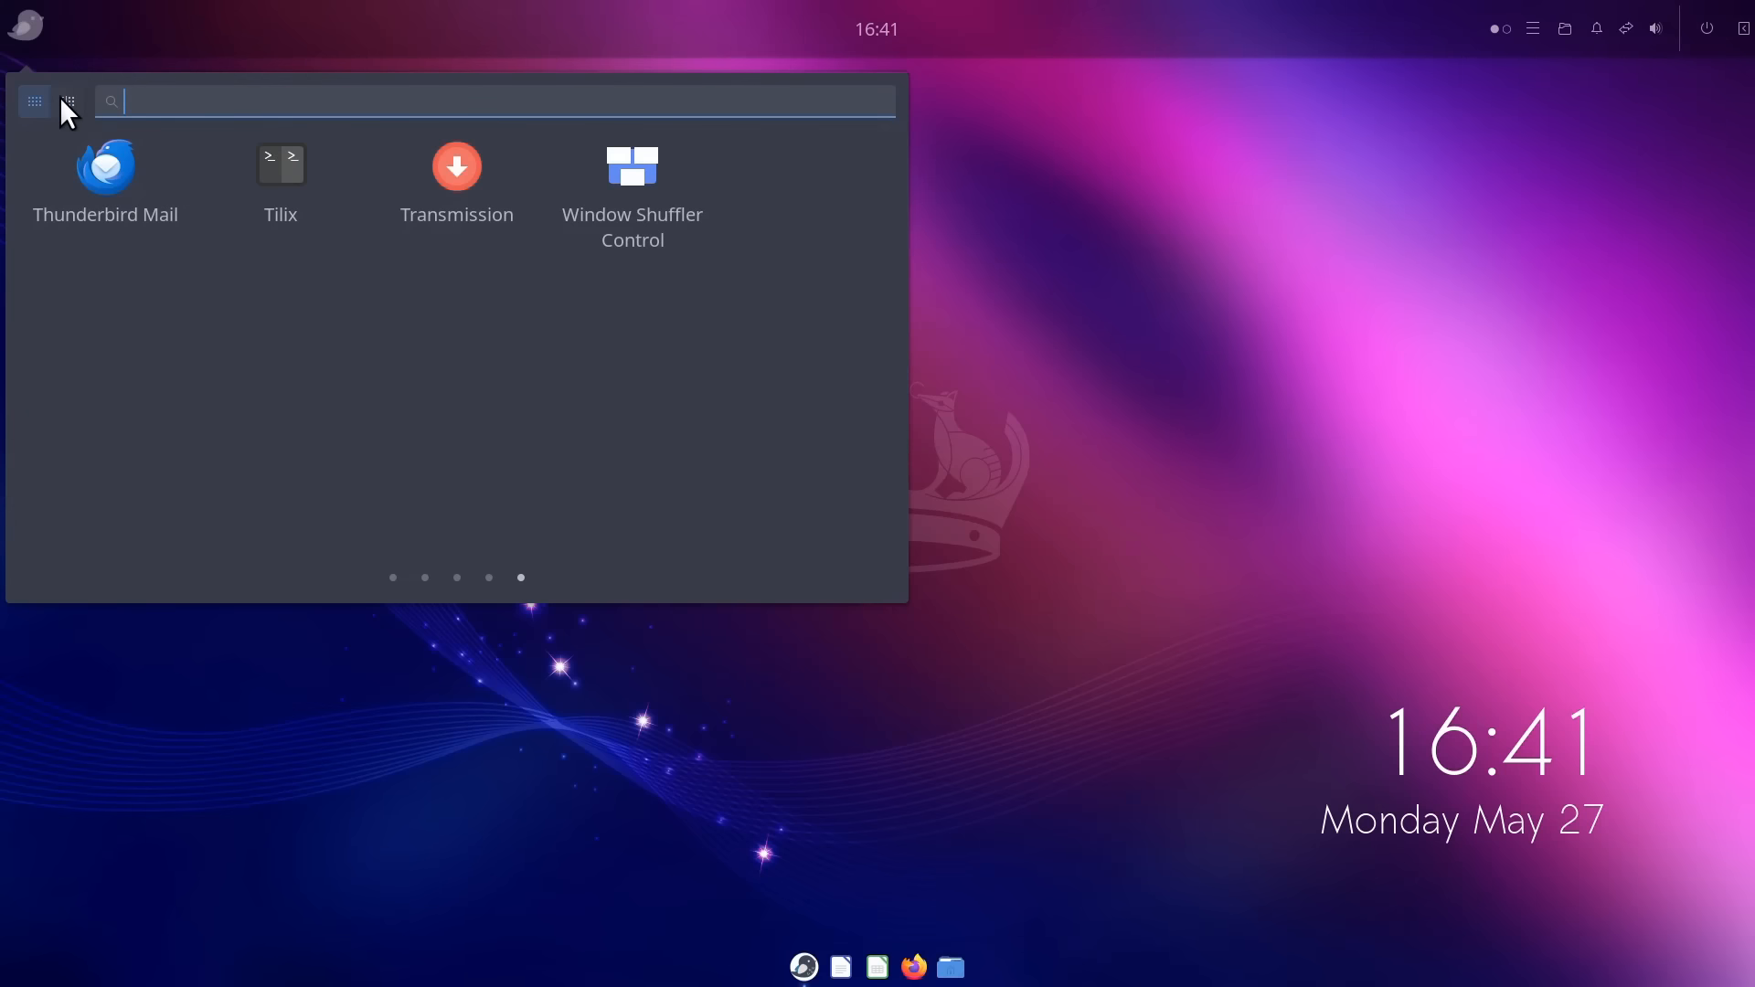
{"action": "left_click", "coordinate": [66, 100]}
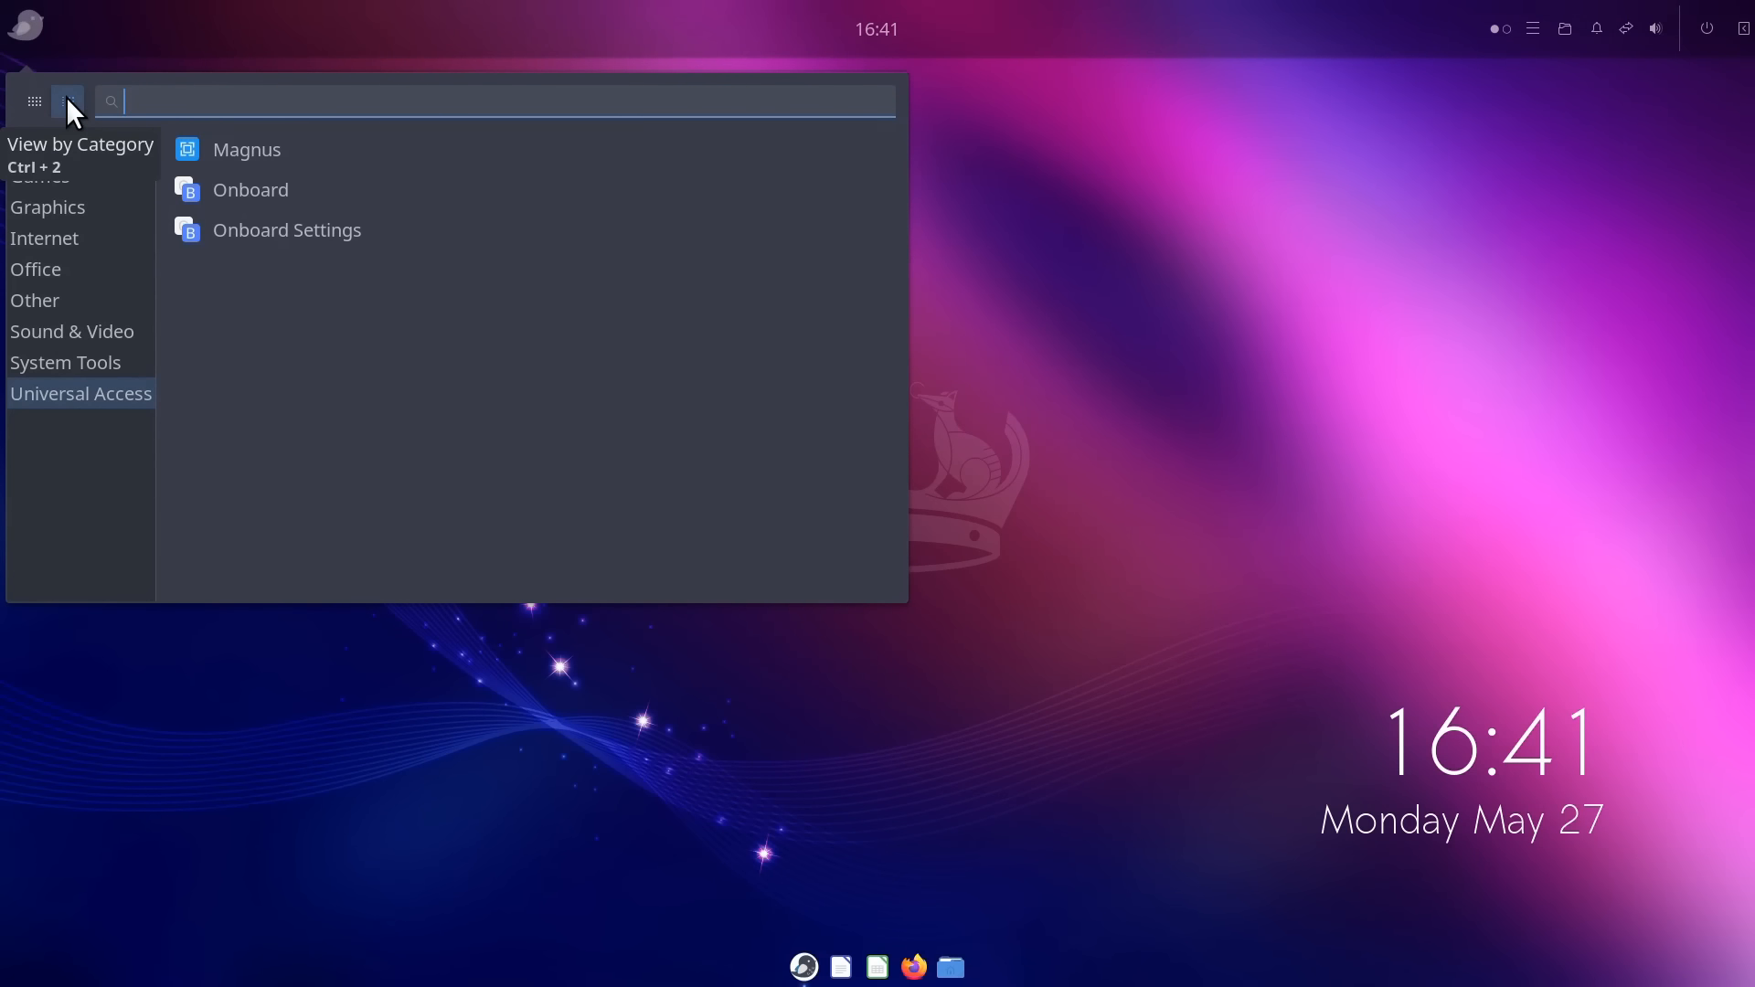
{"action": "left_click", "coordinate": [844, 459]}
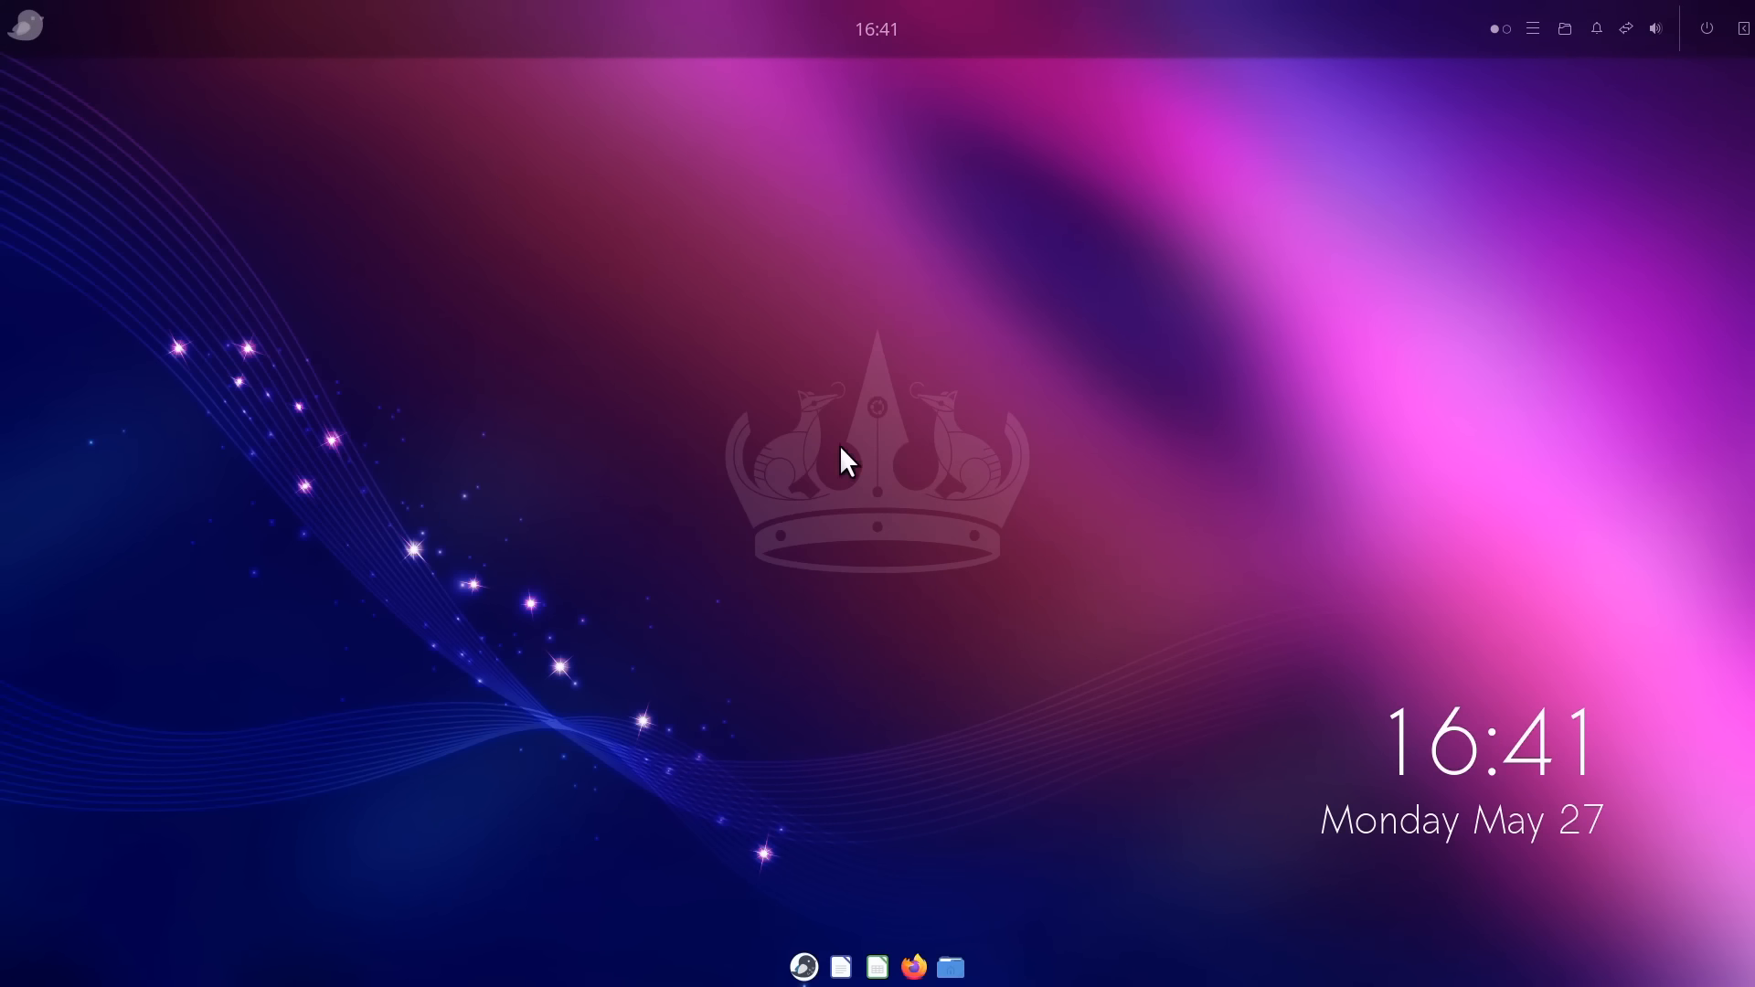
{"action": "mouse_move", "coordinate": [794, 498]}
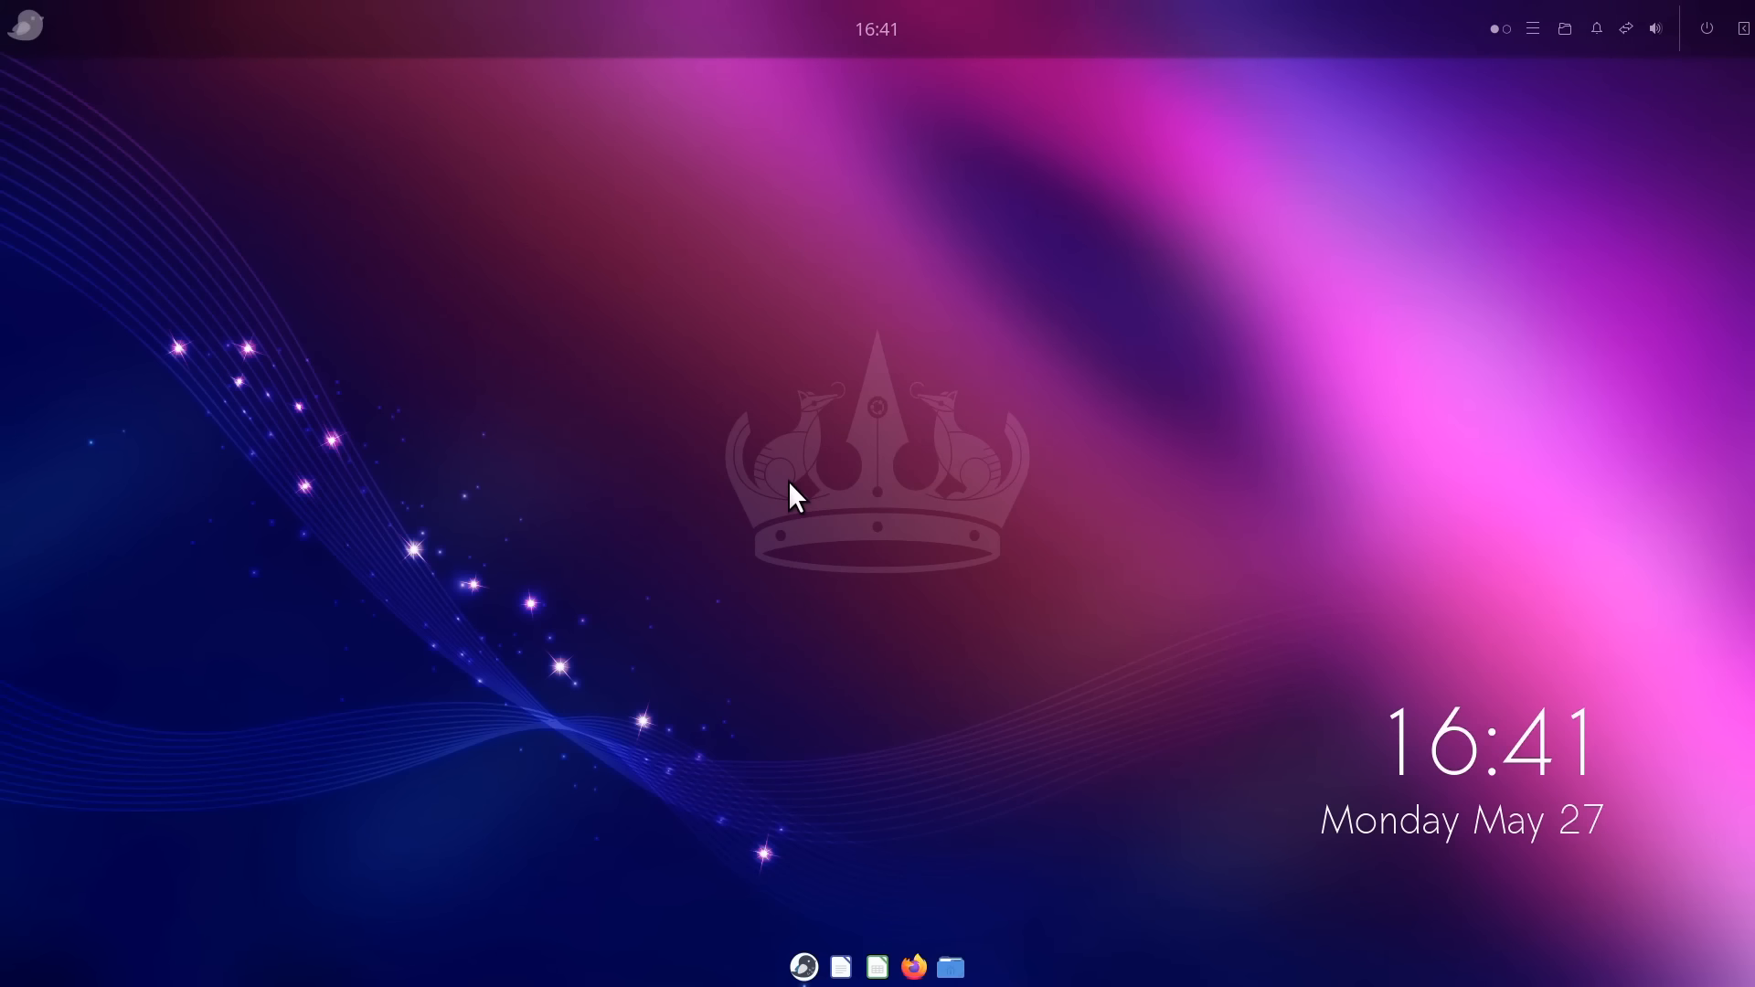
{"action": "left_click", "coordinate": [803, 966]}
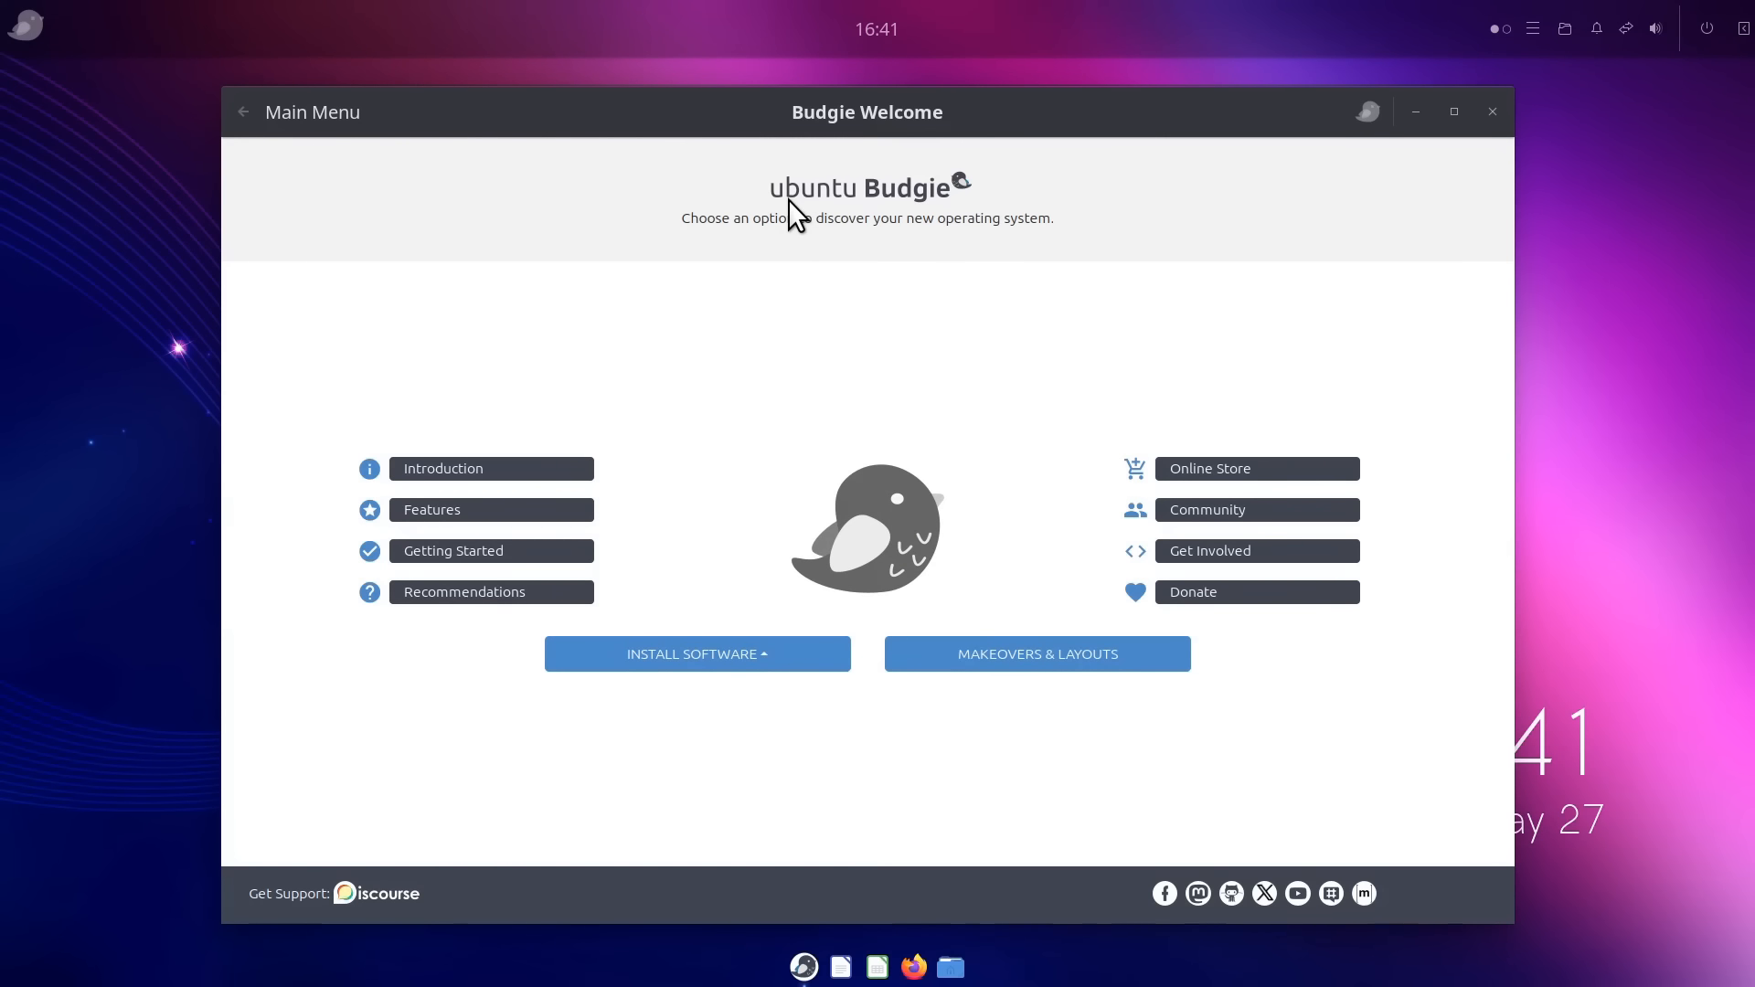
{"action": "mouse_move", "coordinate": [1013, 666]}
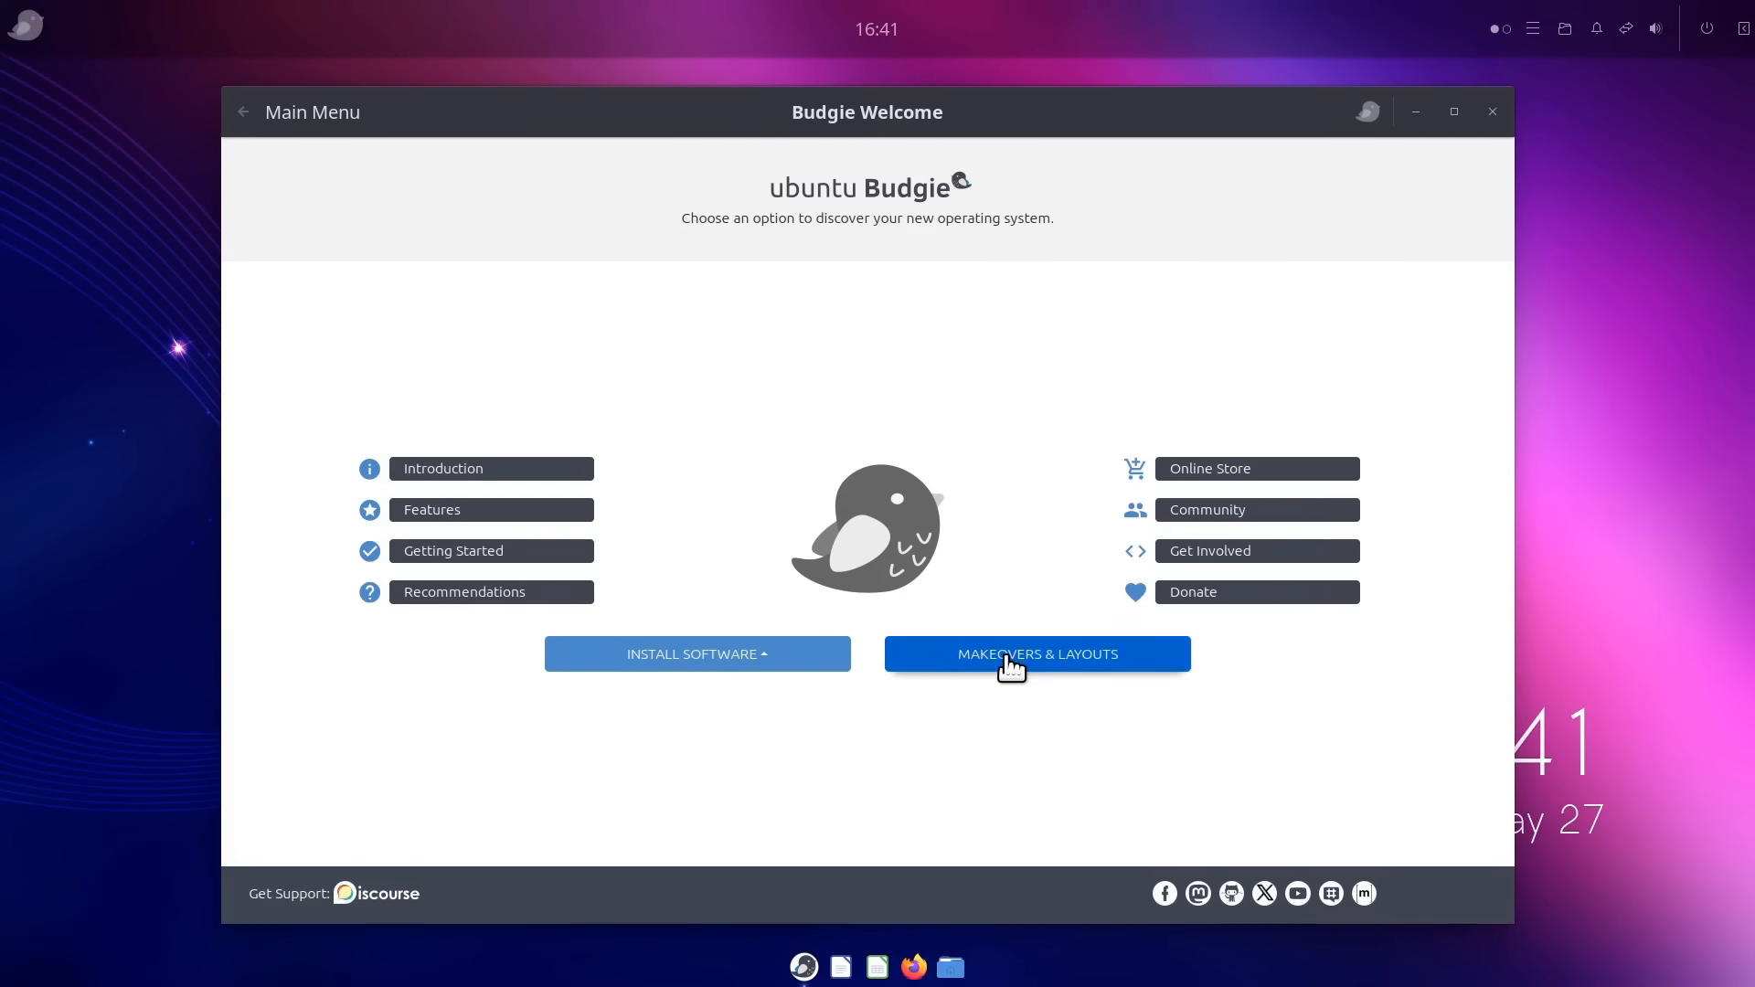
{"action": "left_click", "coordinate": [1035, 654]}
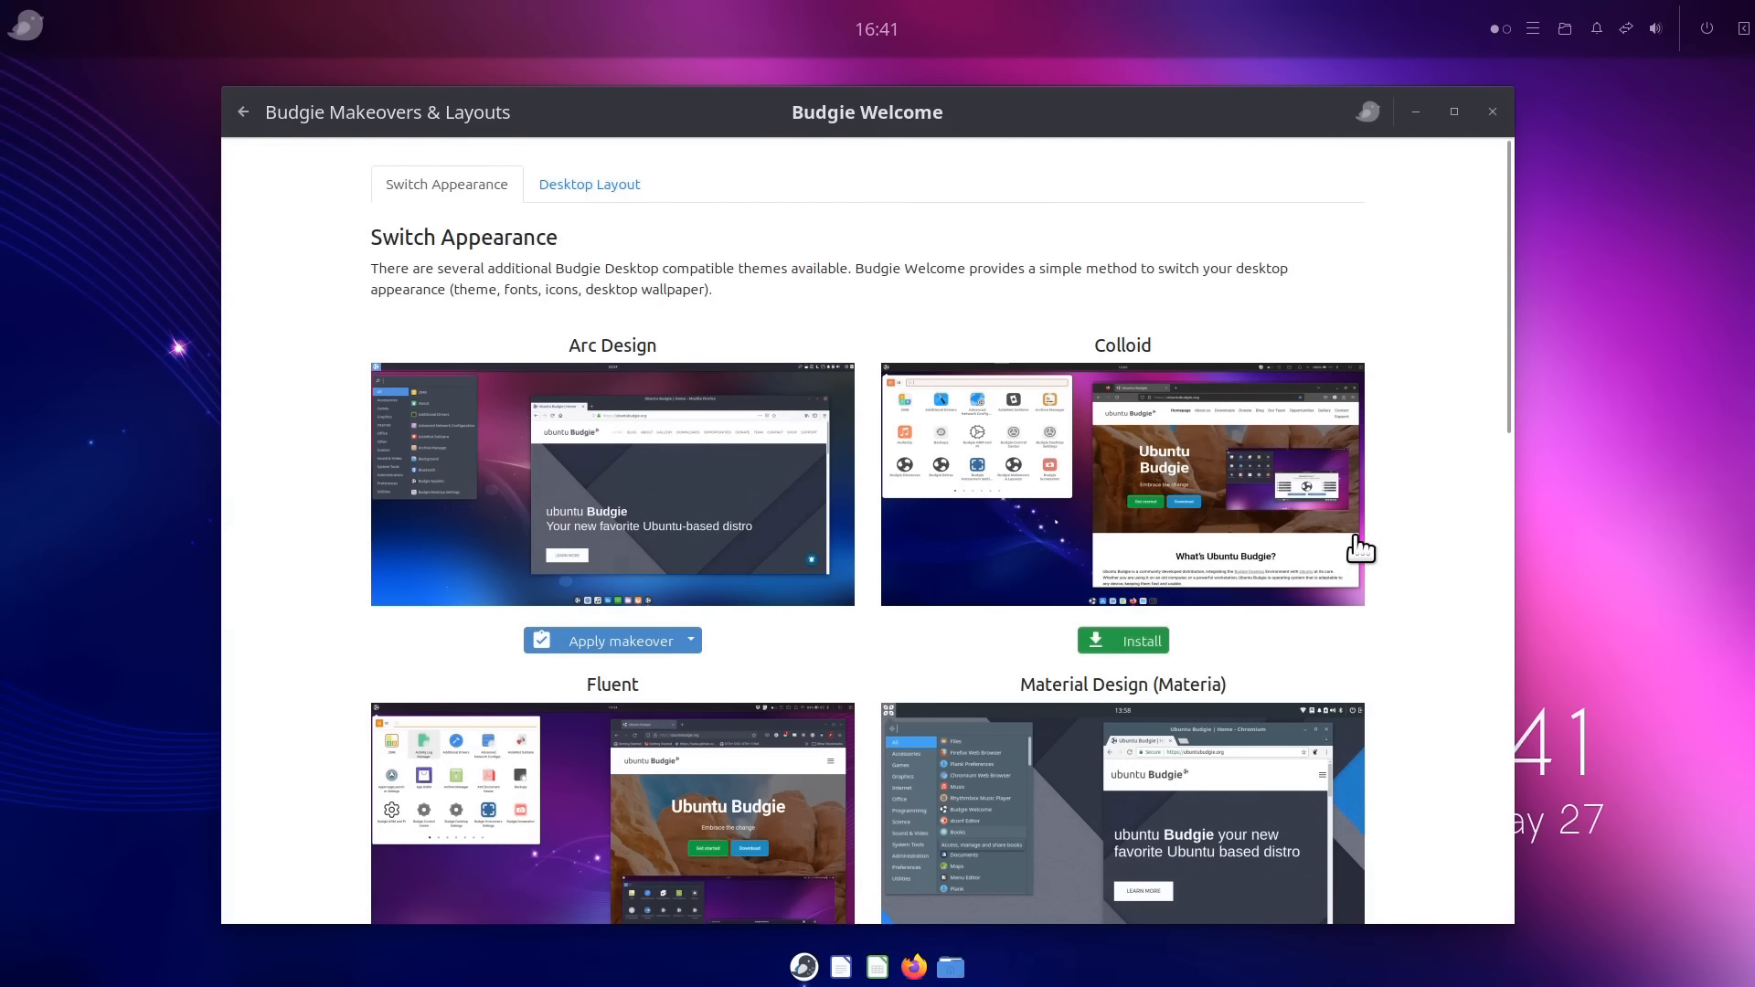
{"action": "mouse_move", "coordinate": [1505, 353]}
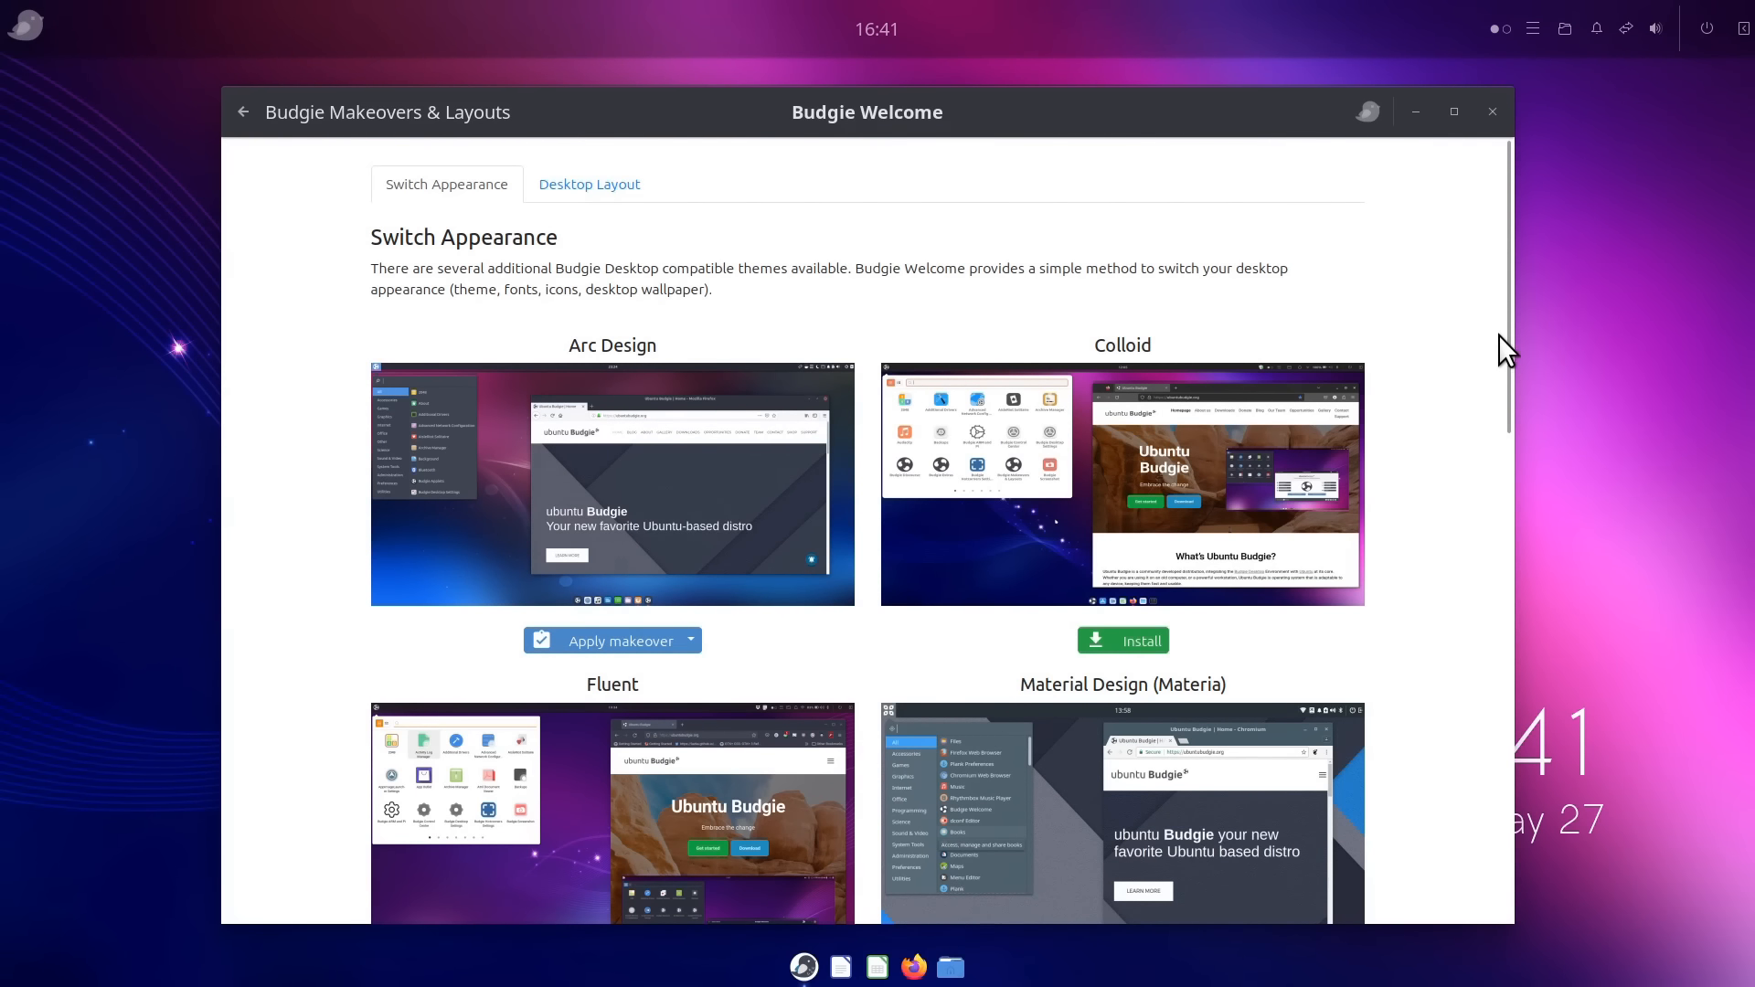
{"action": "scroll", "scroll_direction": "down", "scroll_amount": 3}
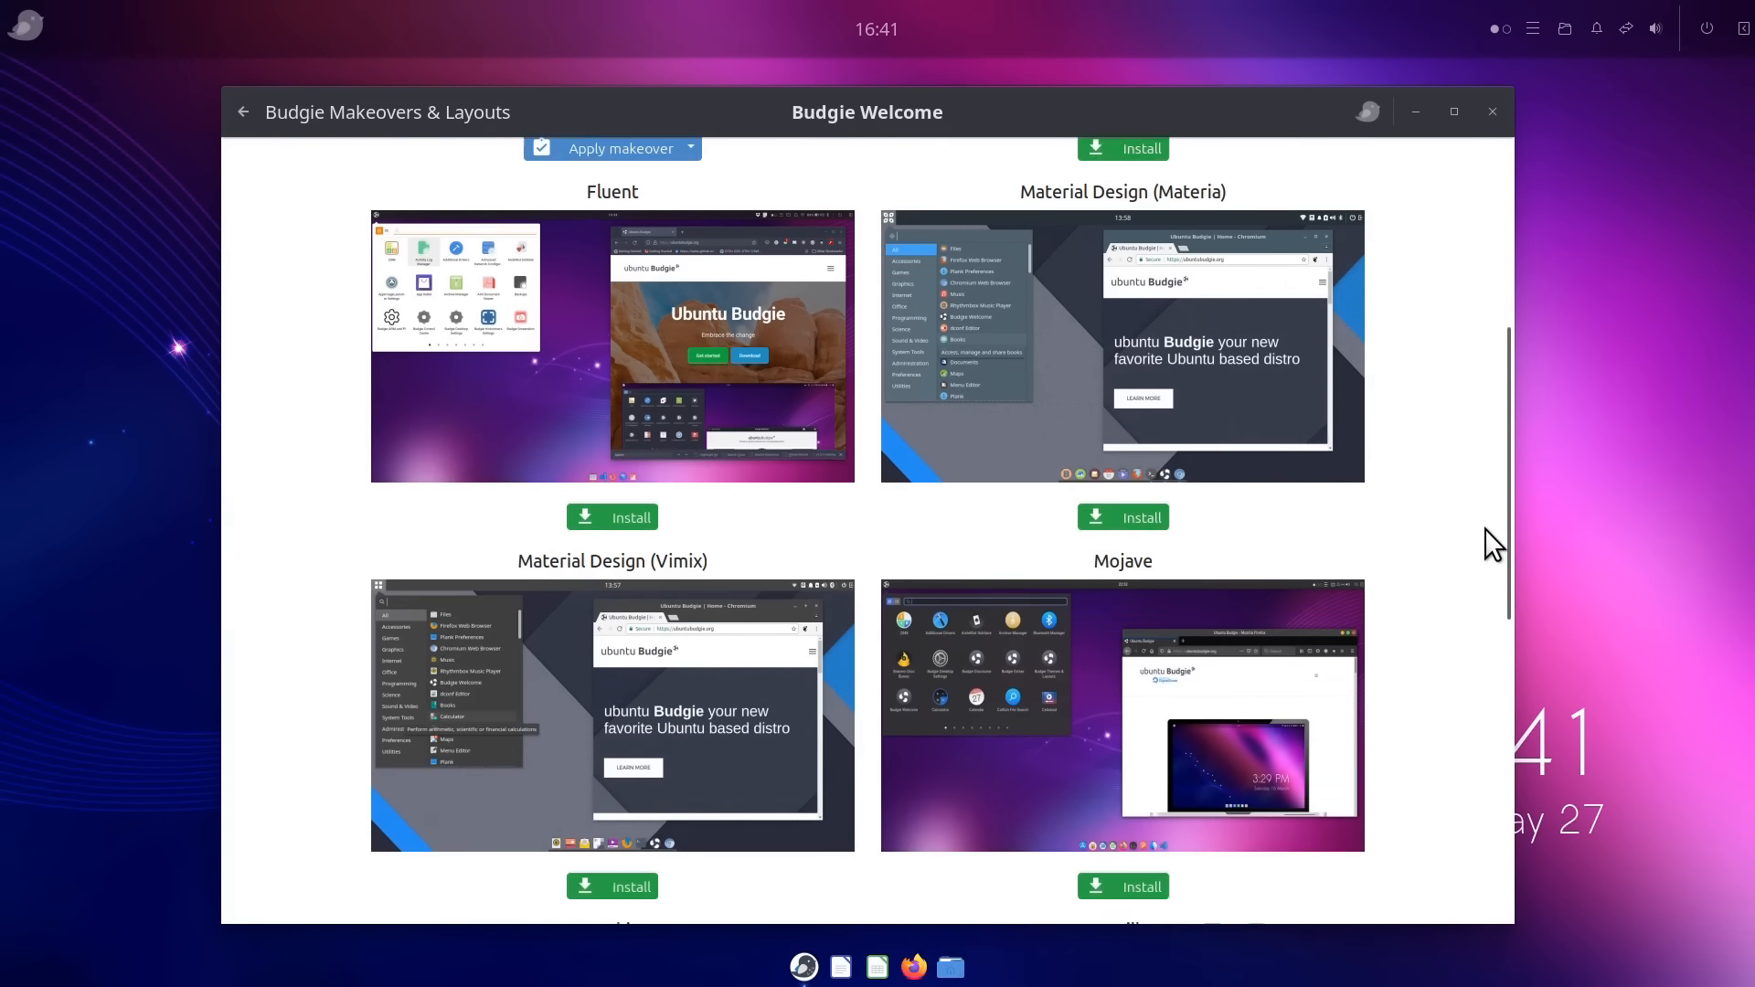
{"action": "scroll", "scroll_direction": "down", "scroll_amount": 3}
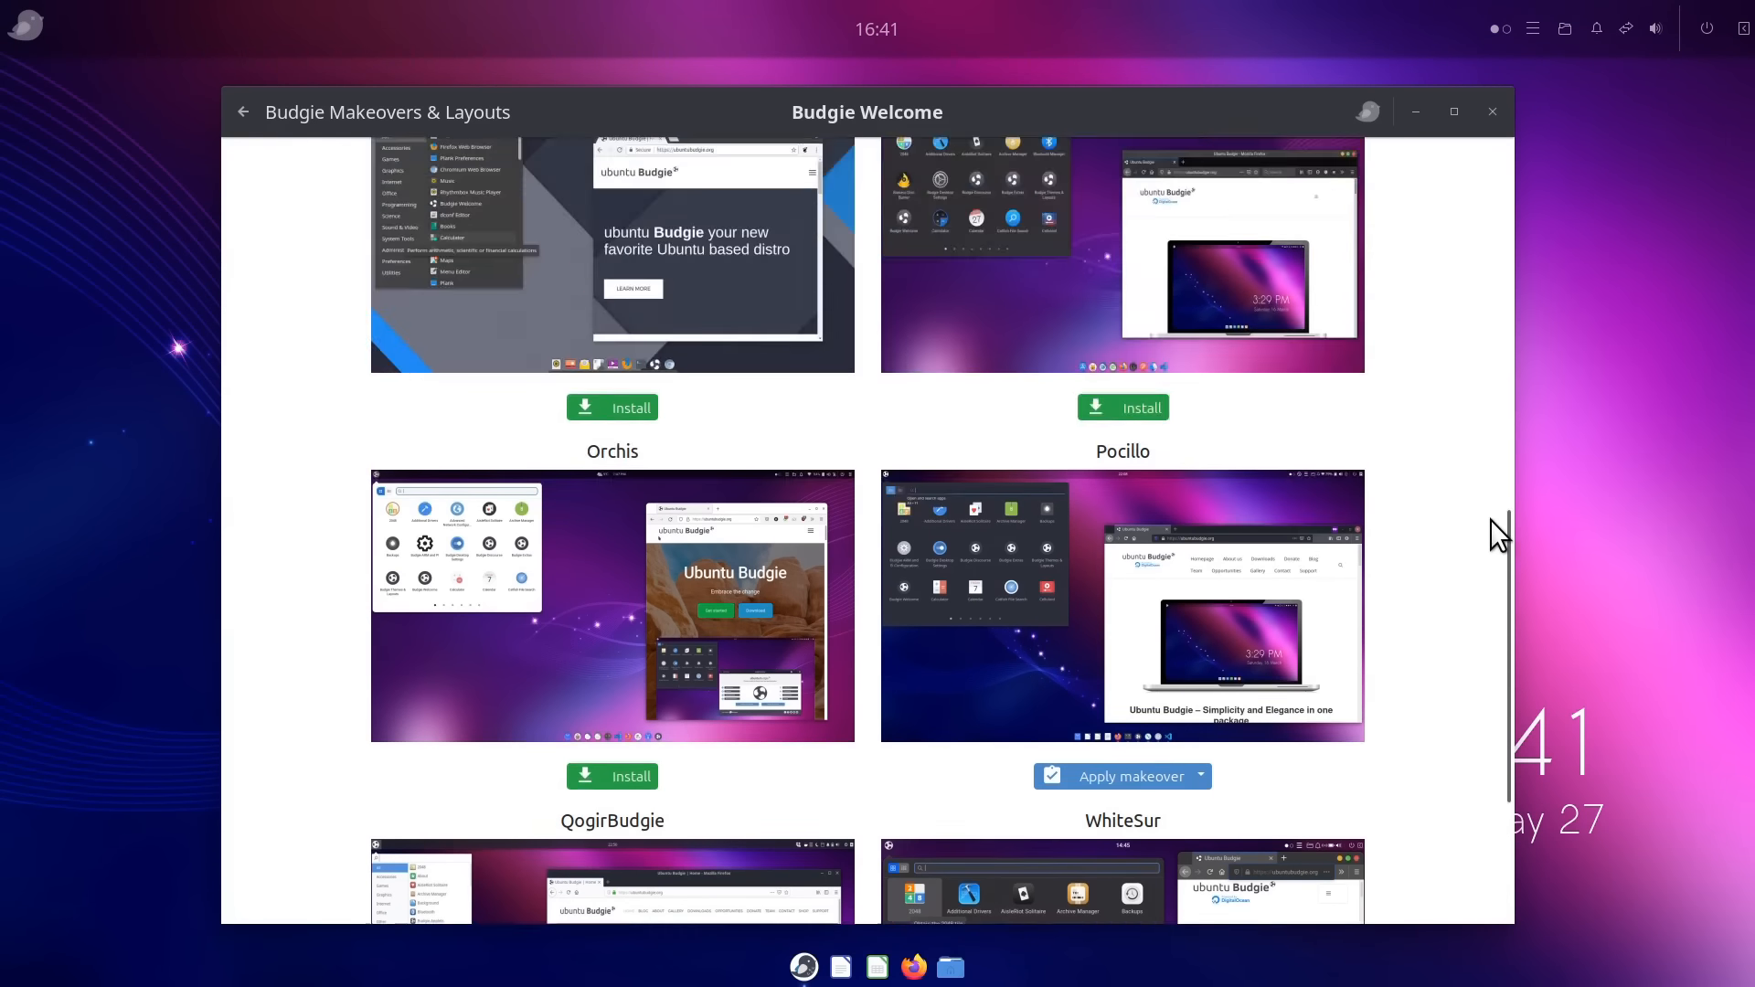
{"action": "scroll", "scroll_direction": "up", "scroll_amount": 3}
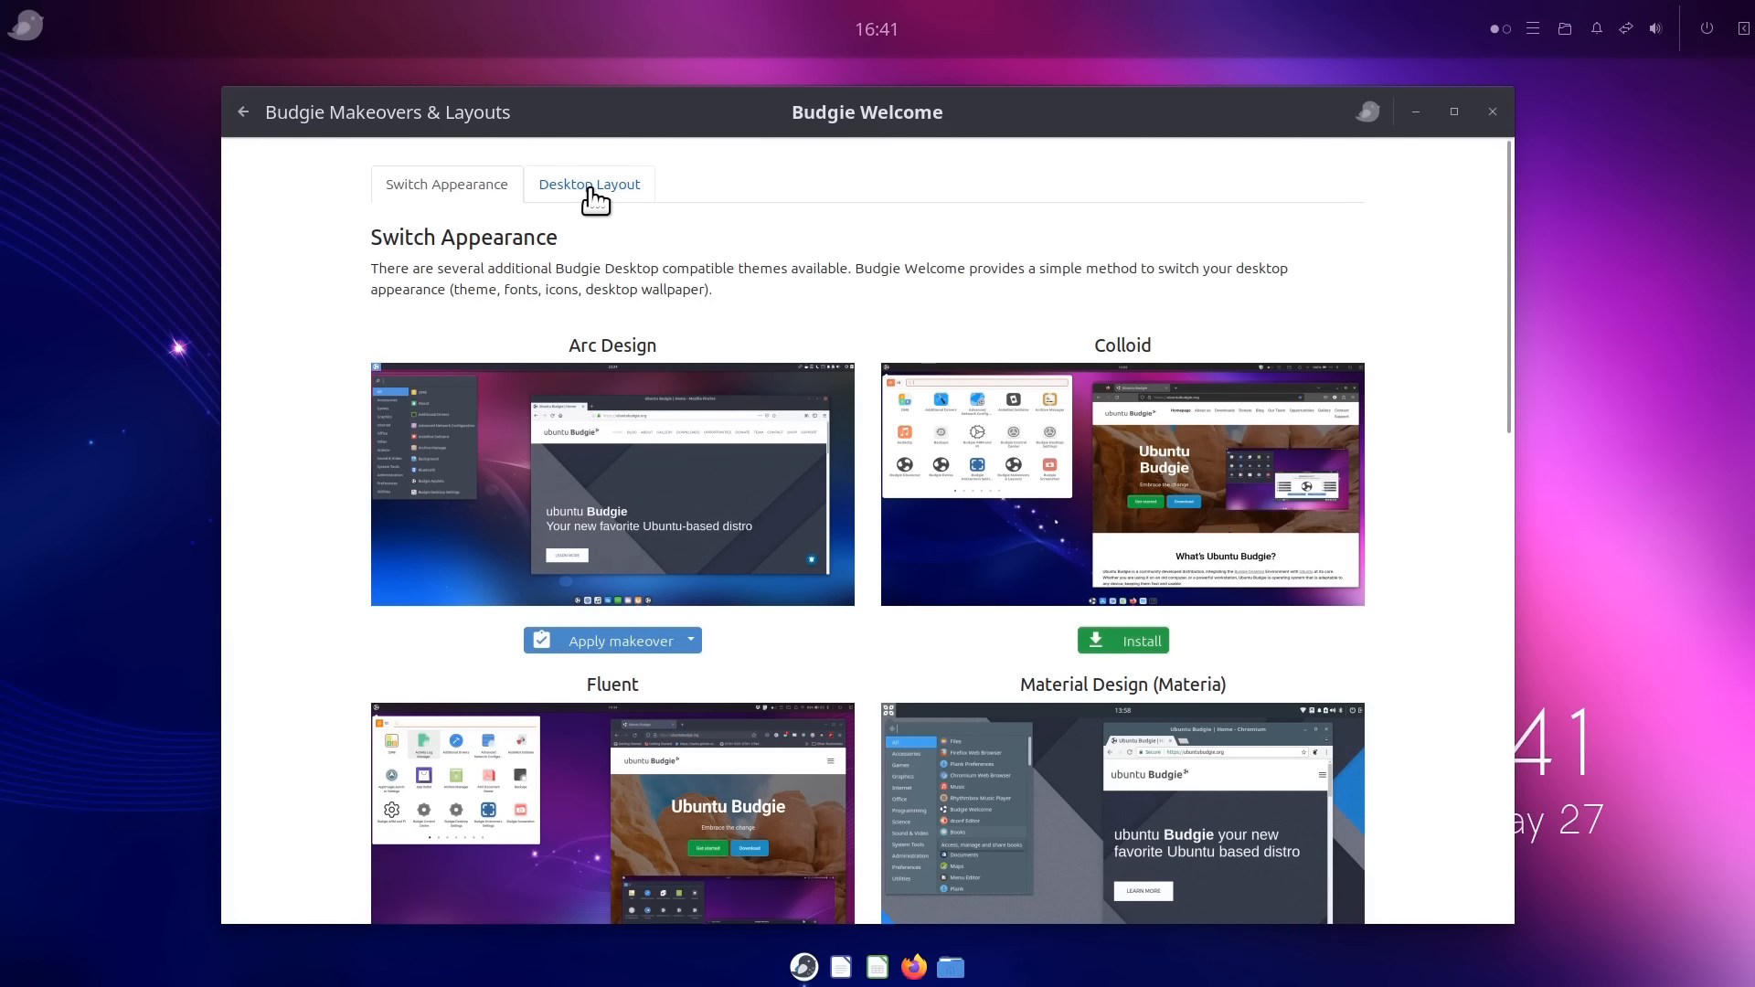
Apply the Classic Ubuntu Budgie desktop layout in Budgie Welcome, then close the window
{"action": "left_click", "coordinate": [589, 184]}
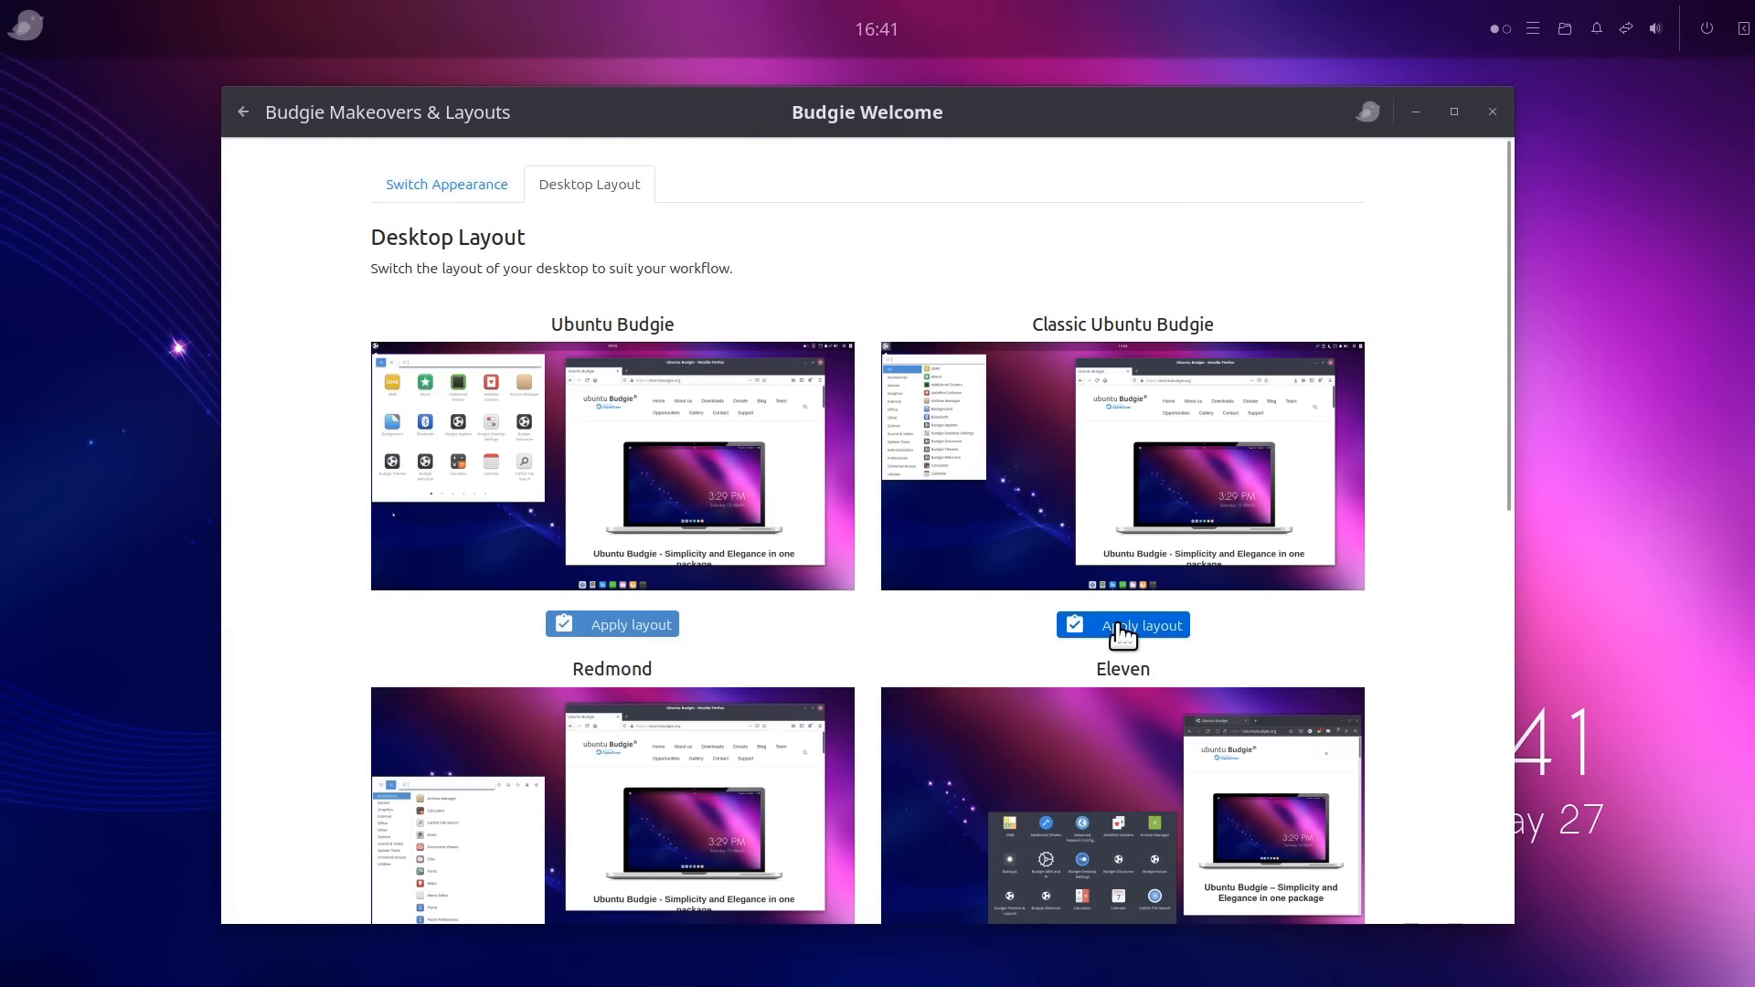
{"action": "left_click", "coordinate": [1121, 624]}
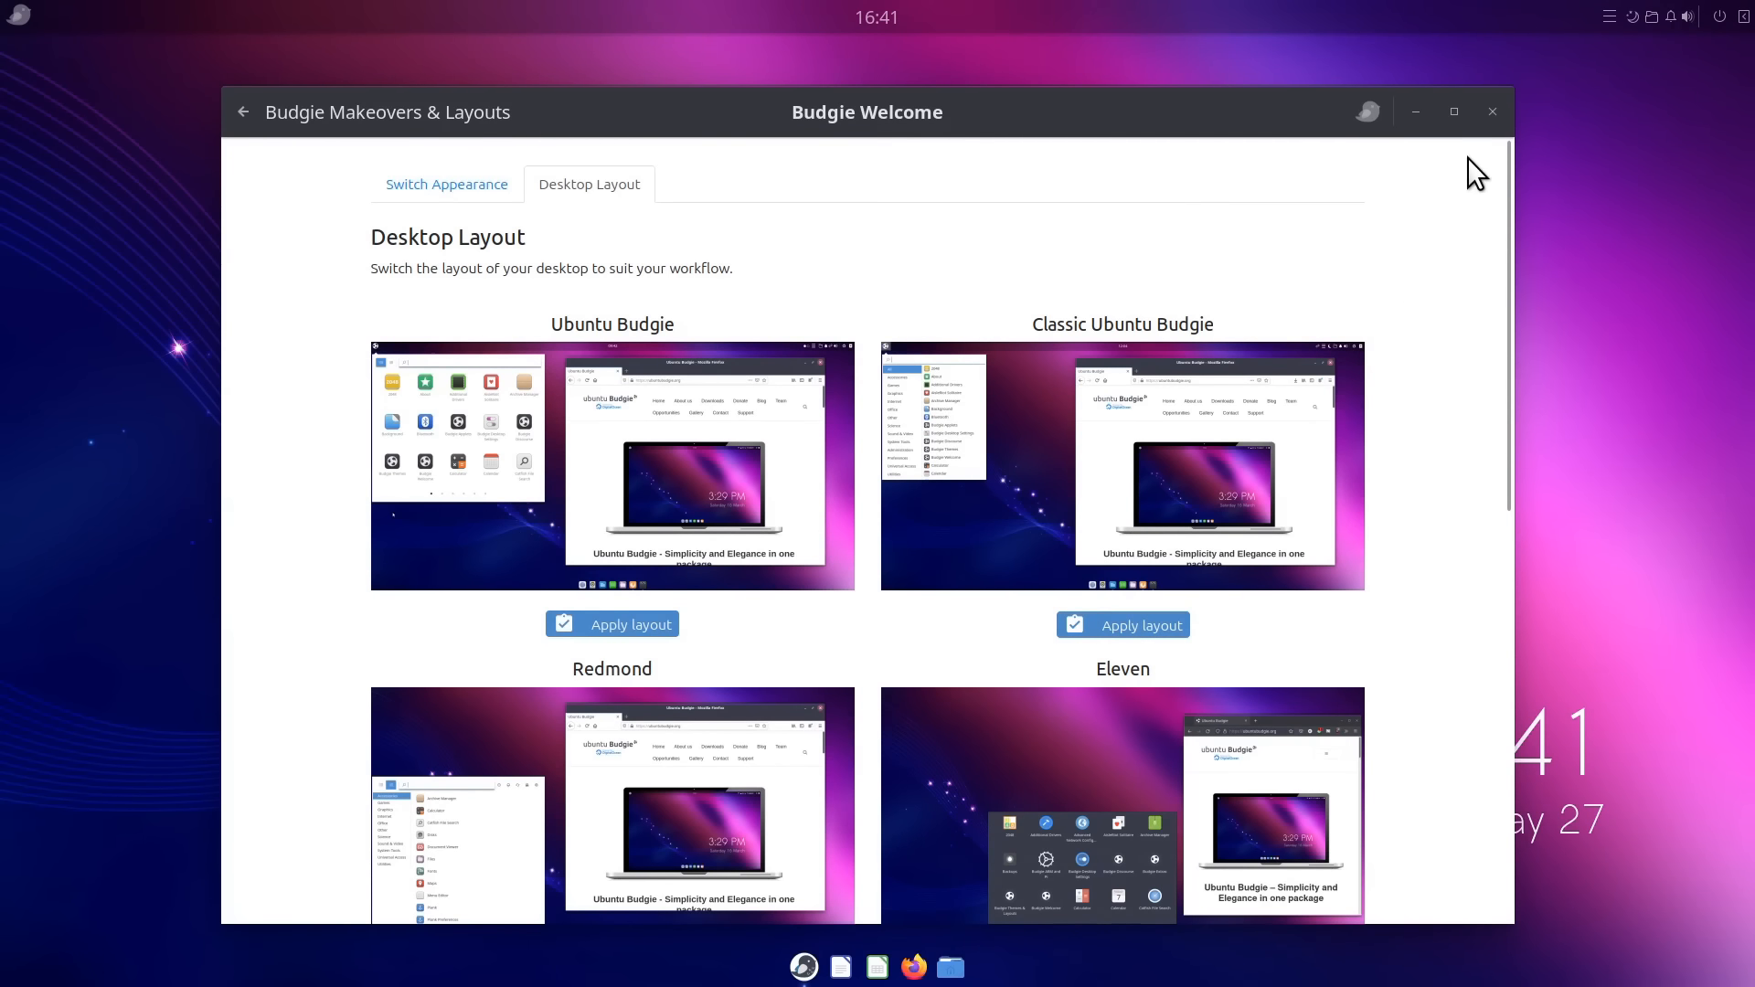
{"action": "left_click", "coordinate": [1491, 110]}
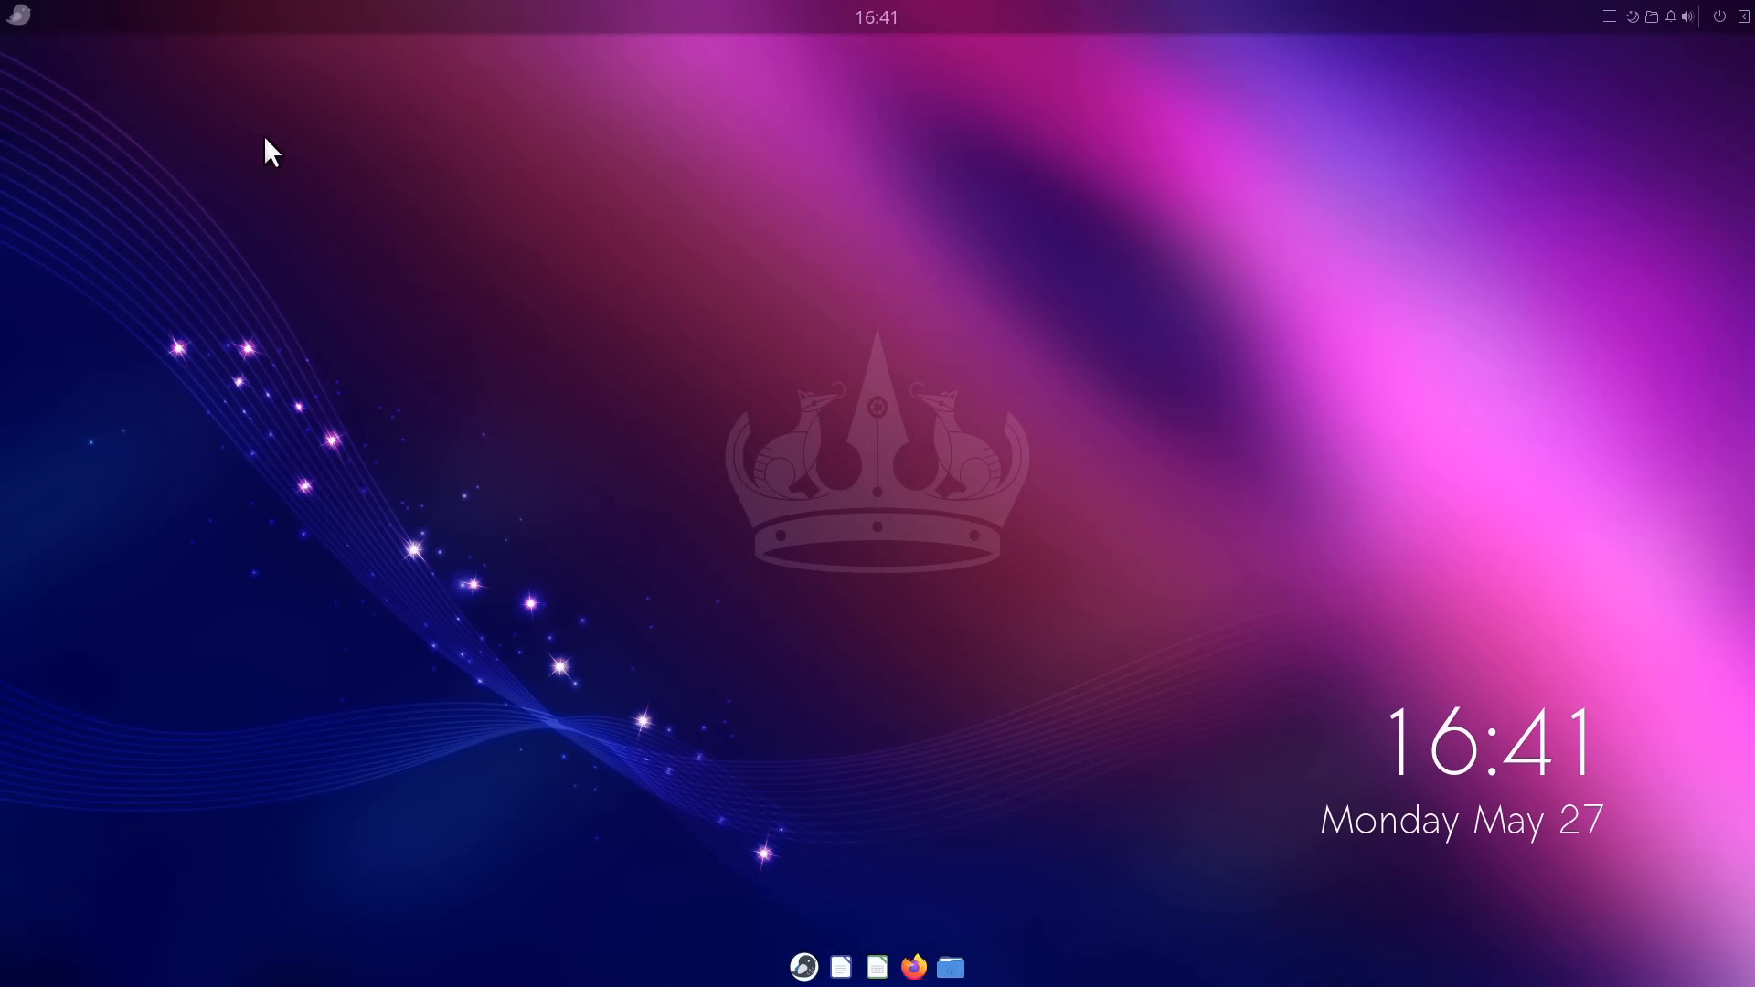
{"action": "left_click", "coordinate": [18, 15]}
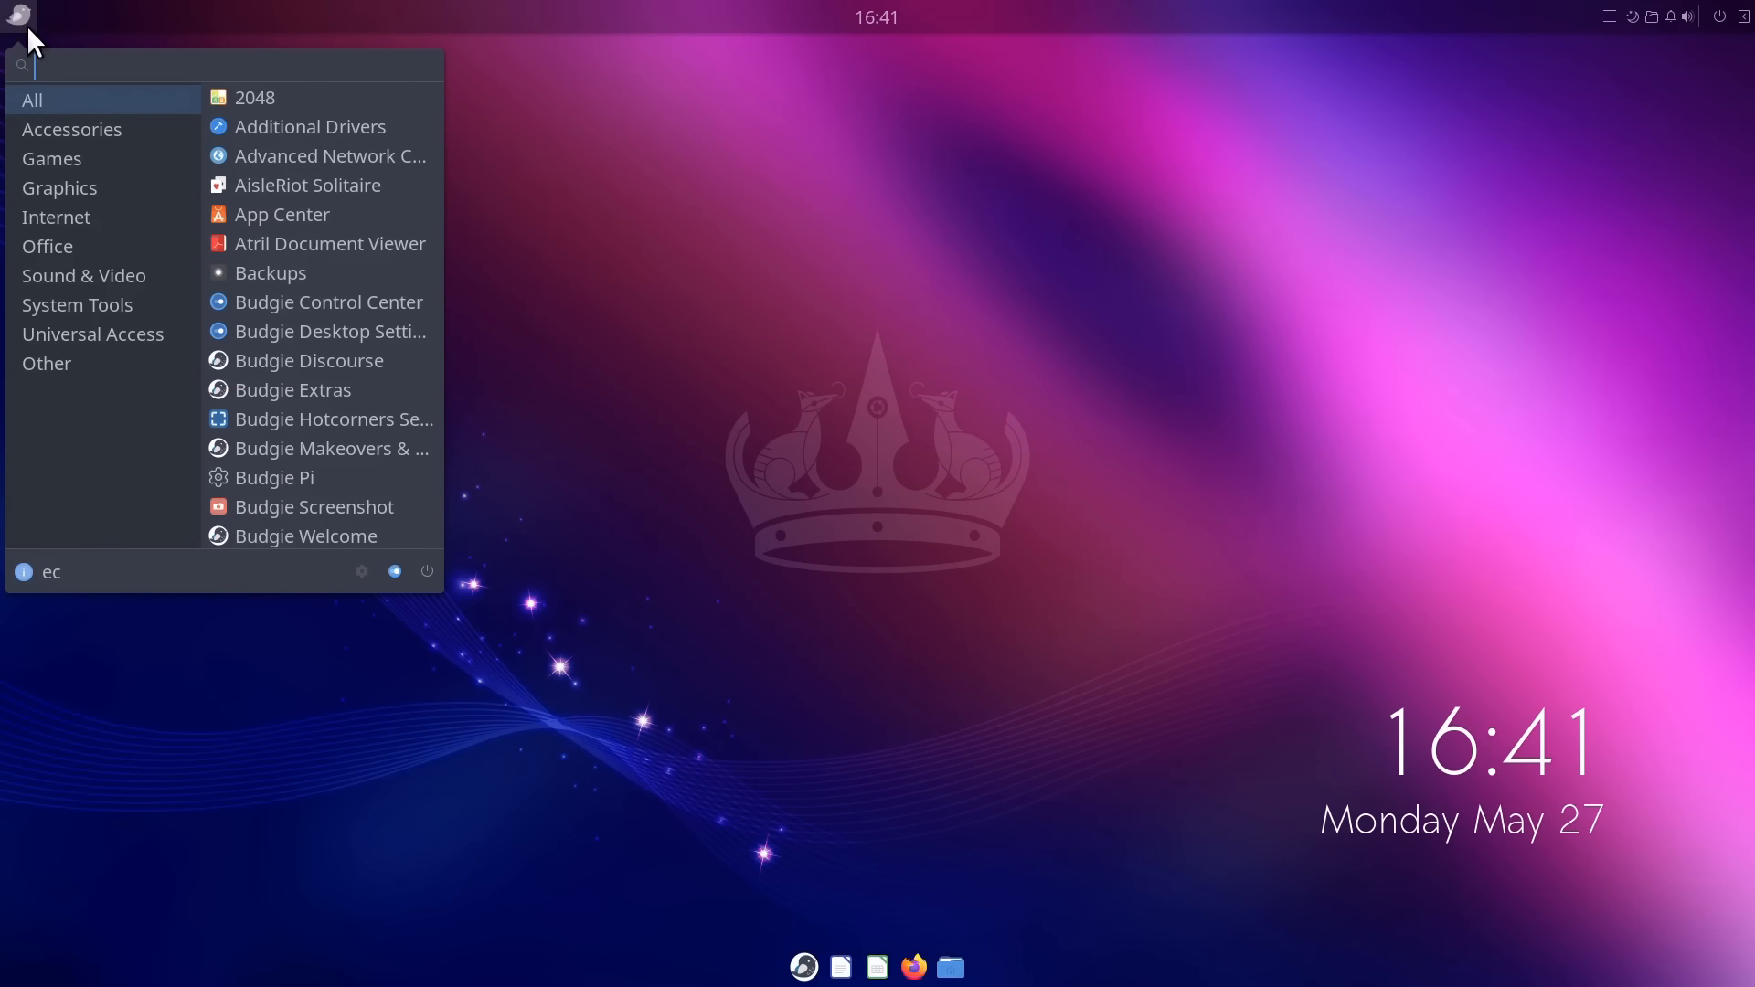
{"action": "mouse_move", "coordinate": [119, 224]}
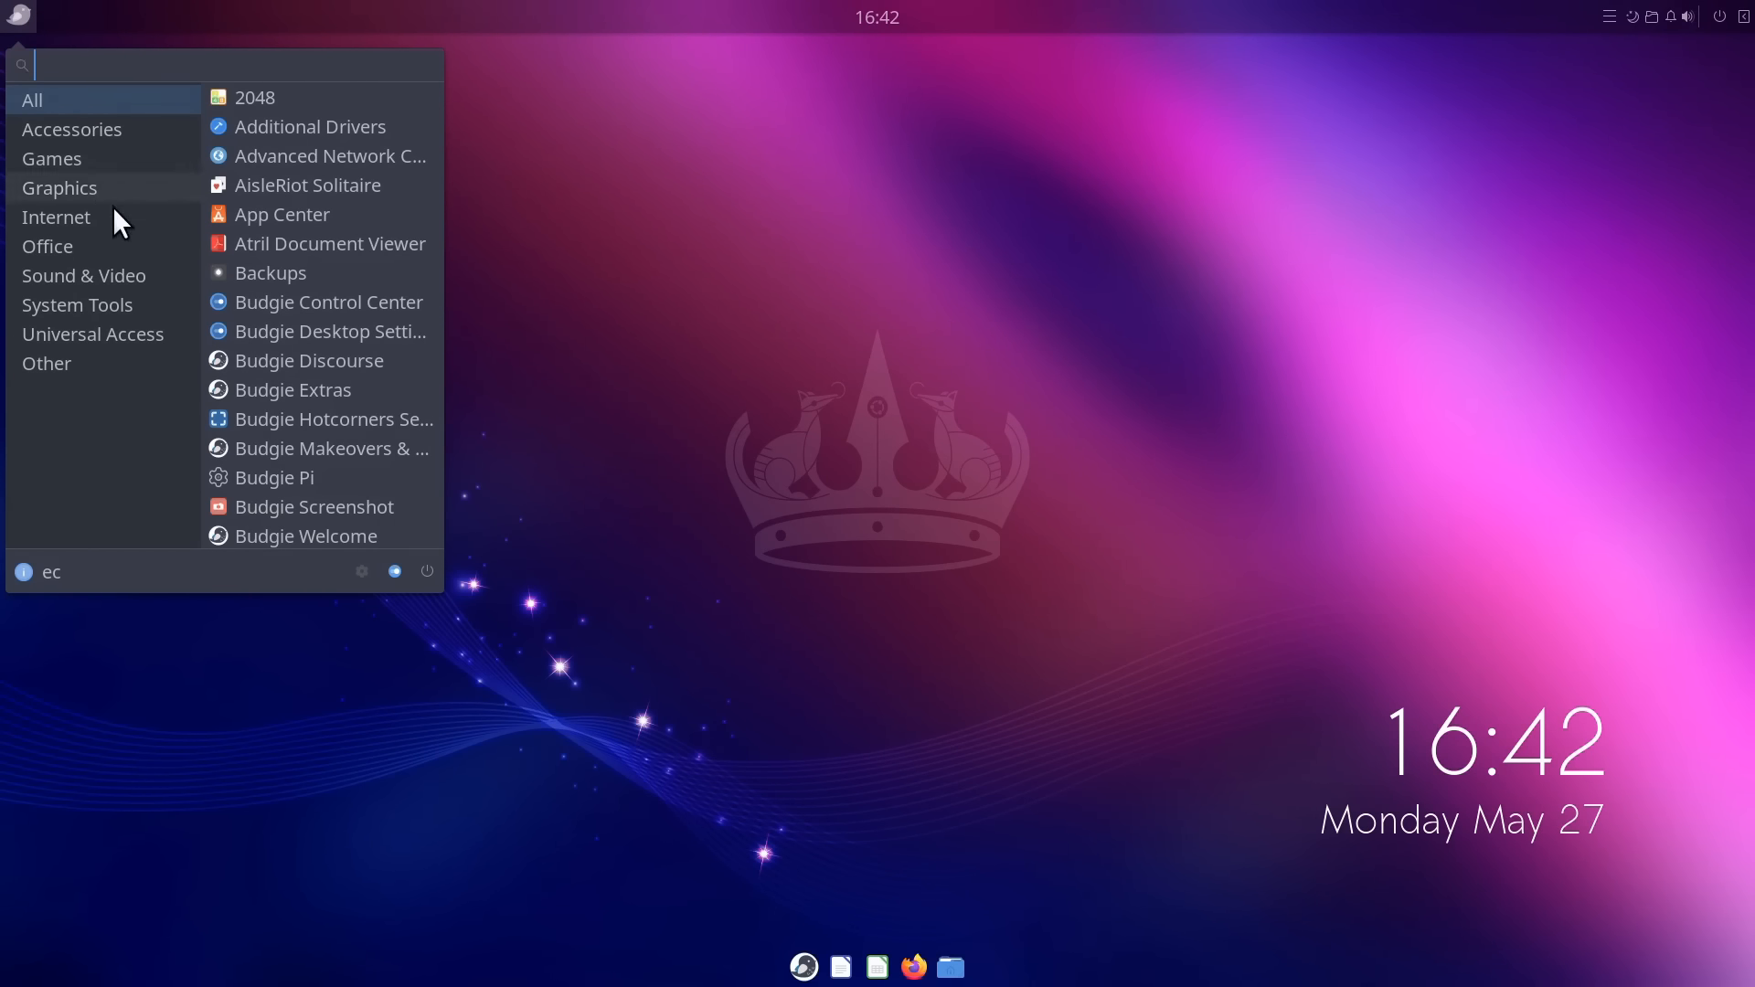
{"action": "left_click", "coordinate": [799, 771]}
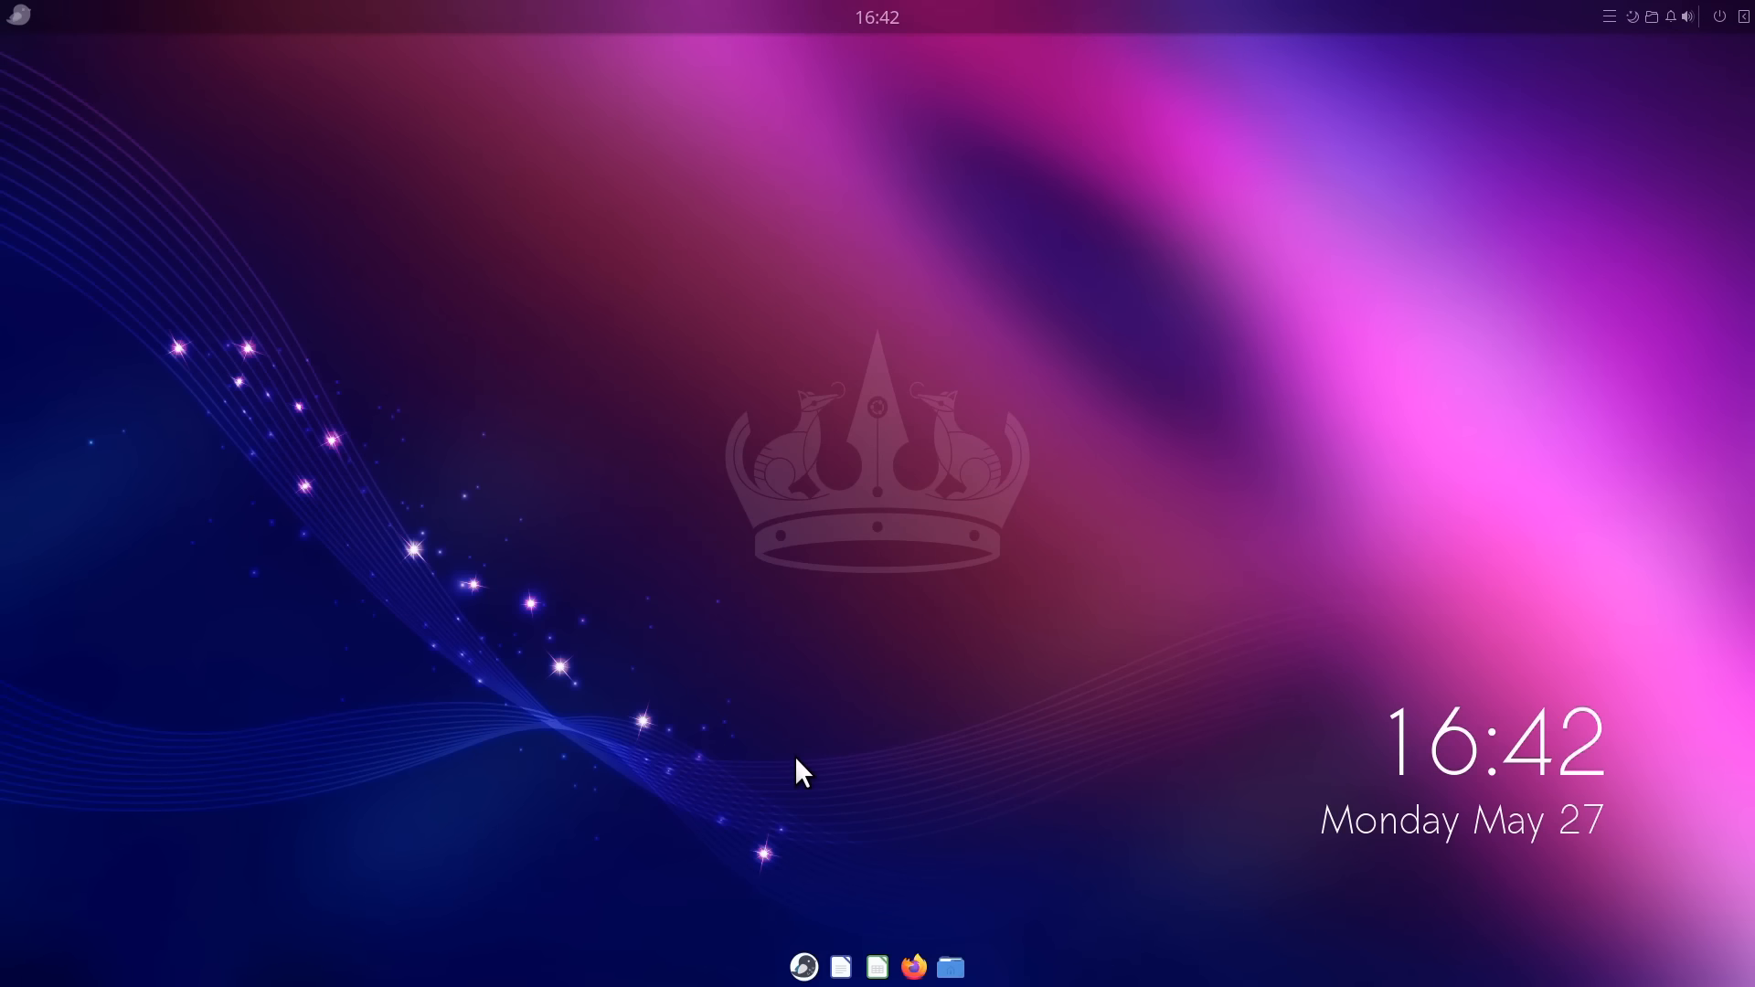
{"action": "mouse_move", "coordinate": [694, 474]}
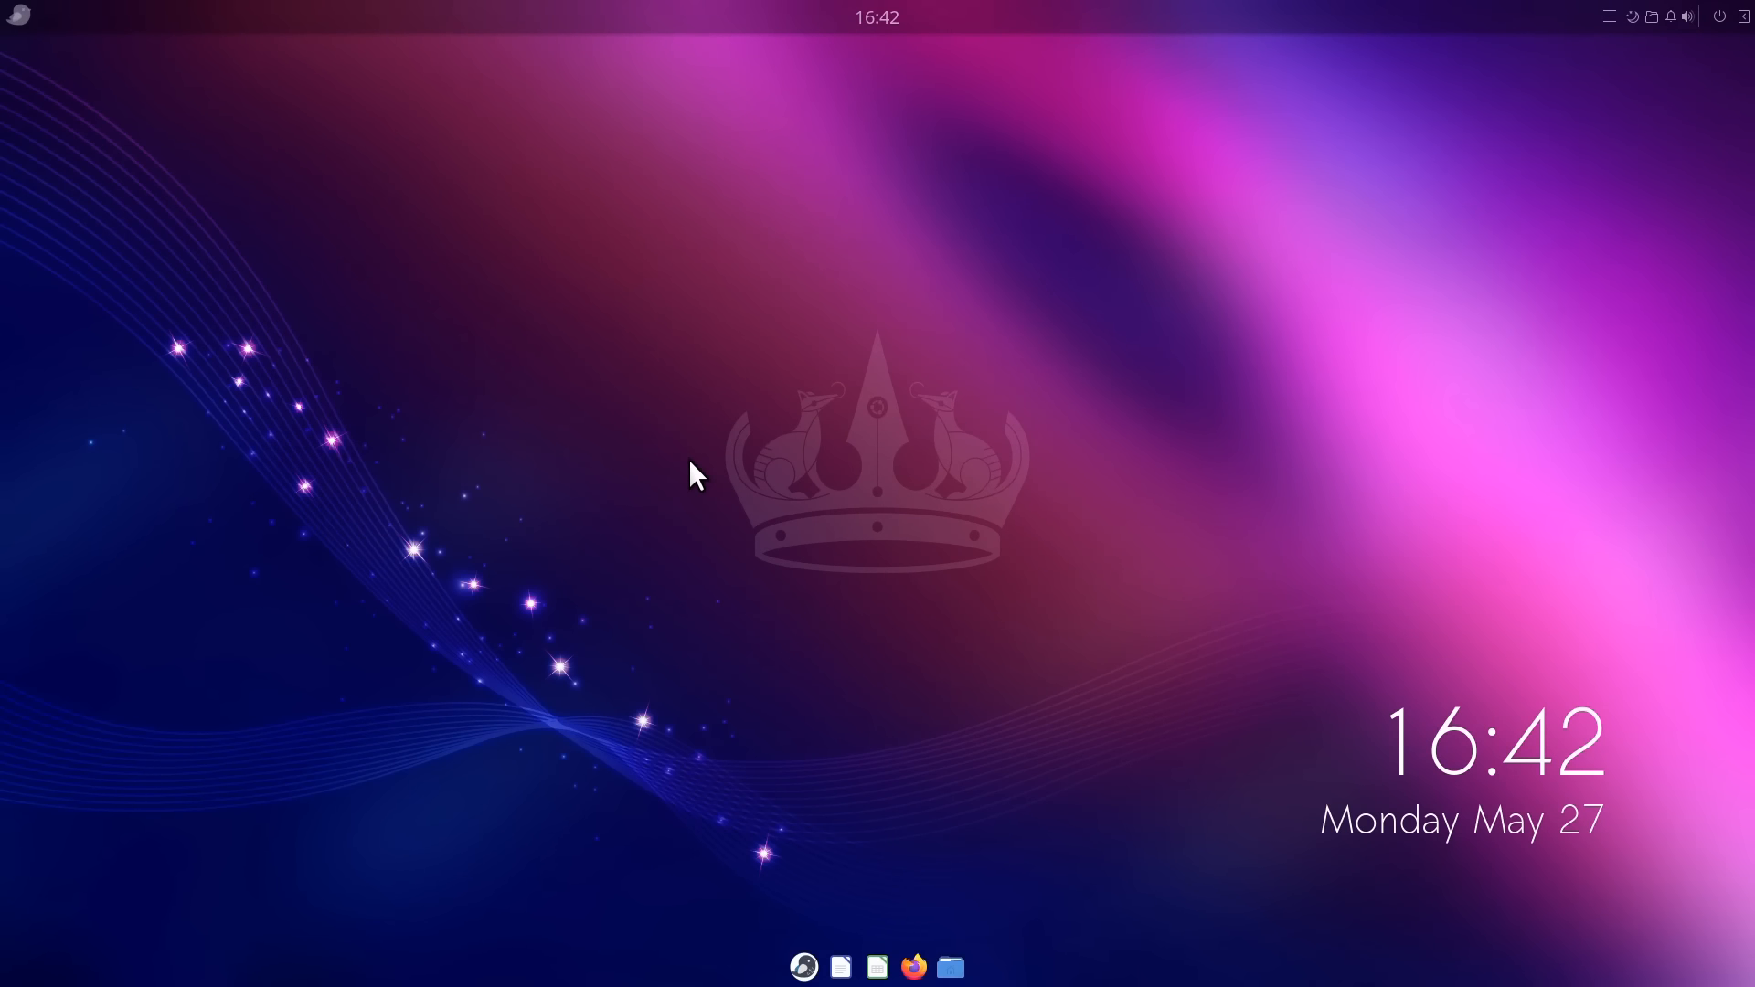
{"action": "mouse_move", "coordinate": [744, 526]}
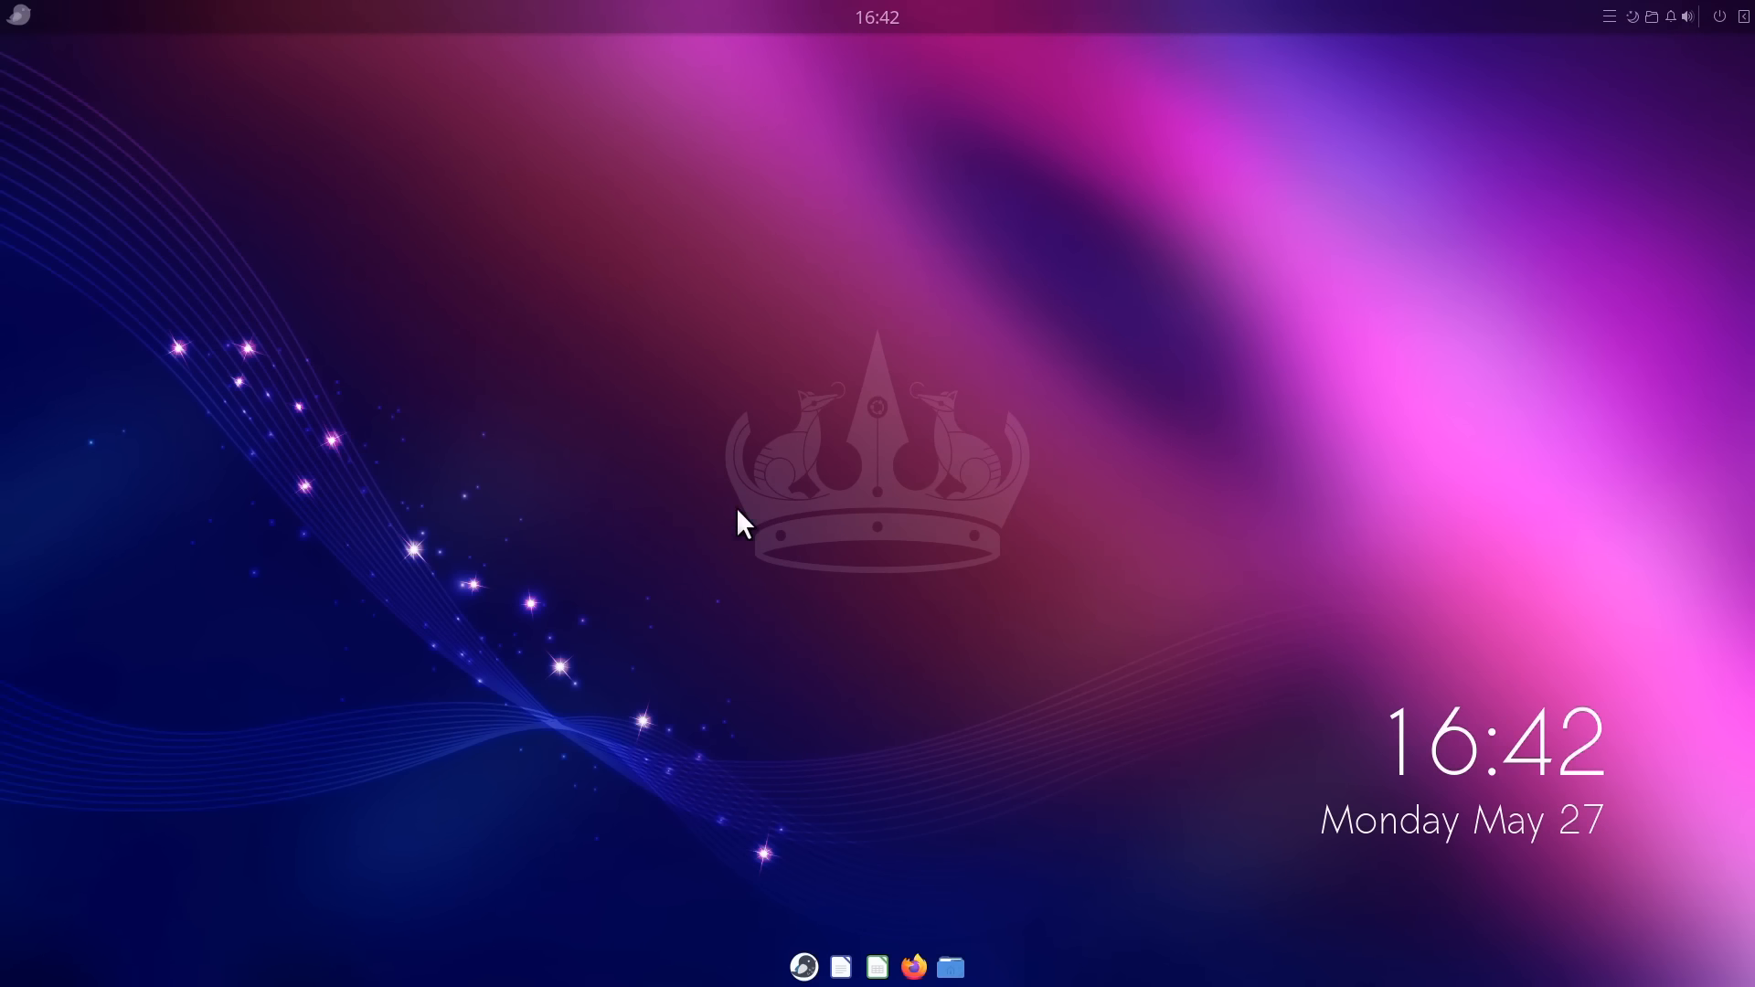
{"action": "mouse_move", "coordinate": [610, 470]}
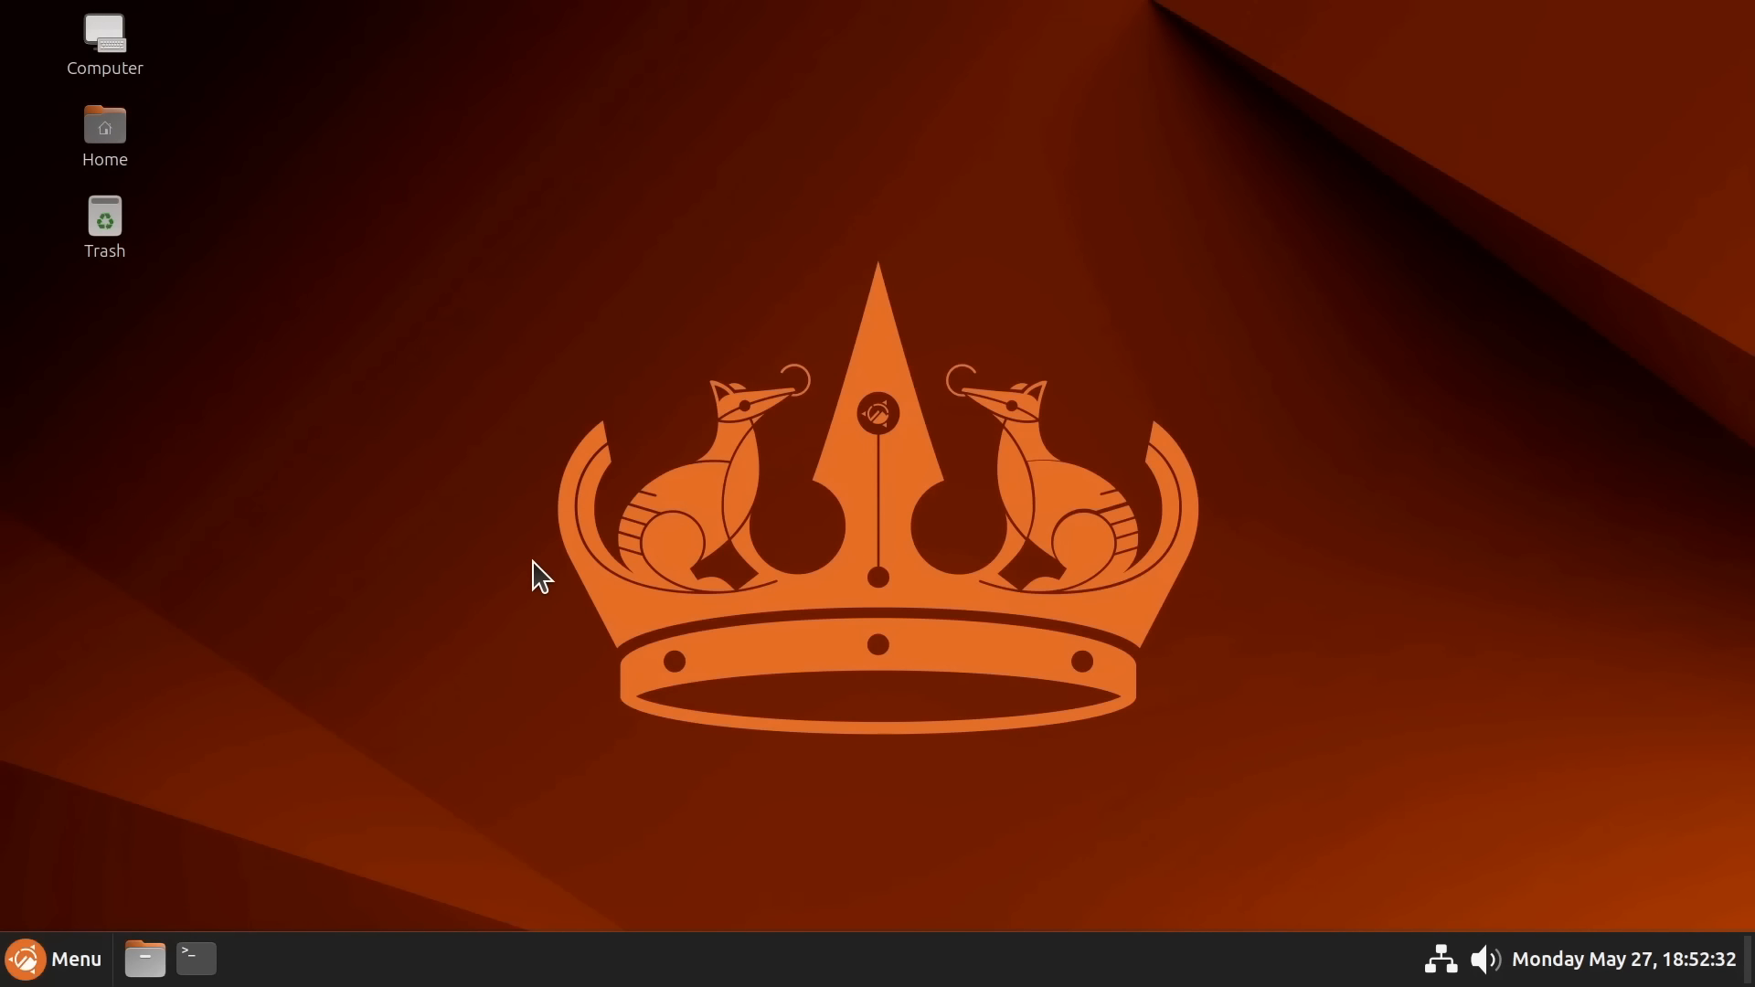
{"action": "mouse_move", "coordinate": [579, 517]}
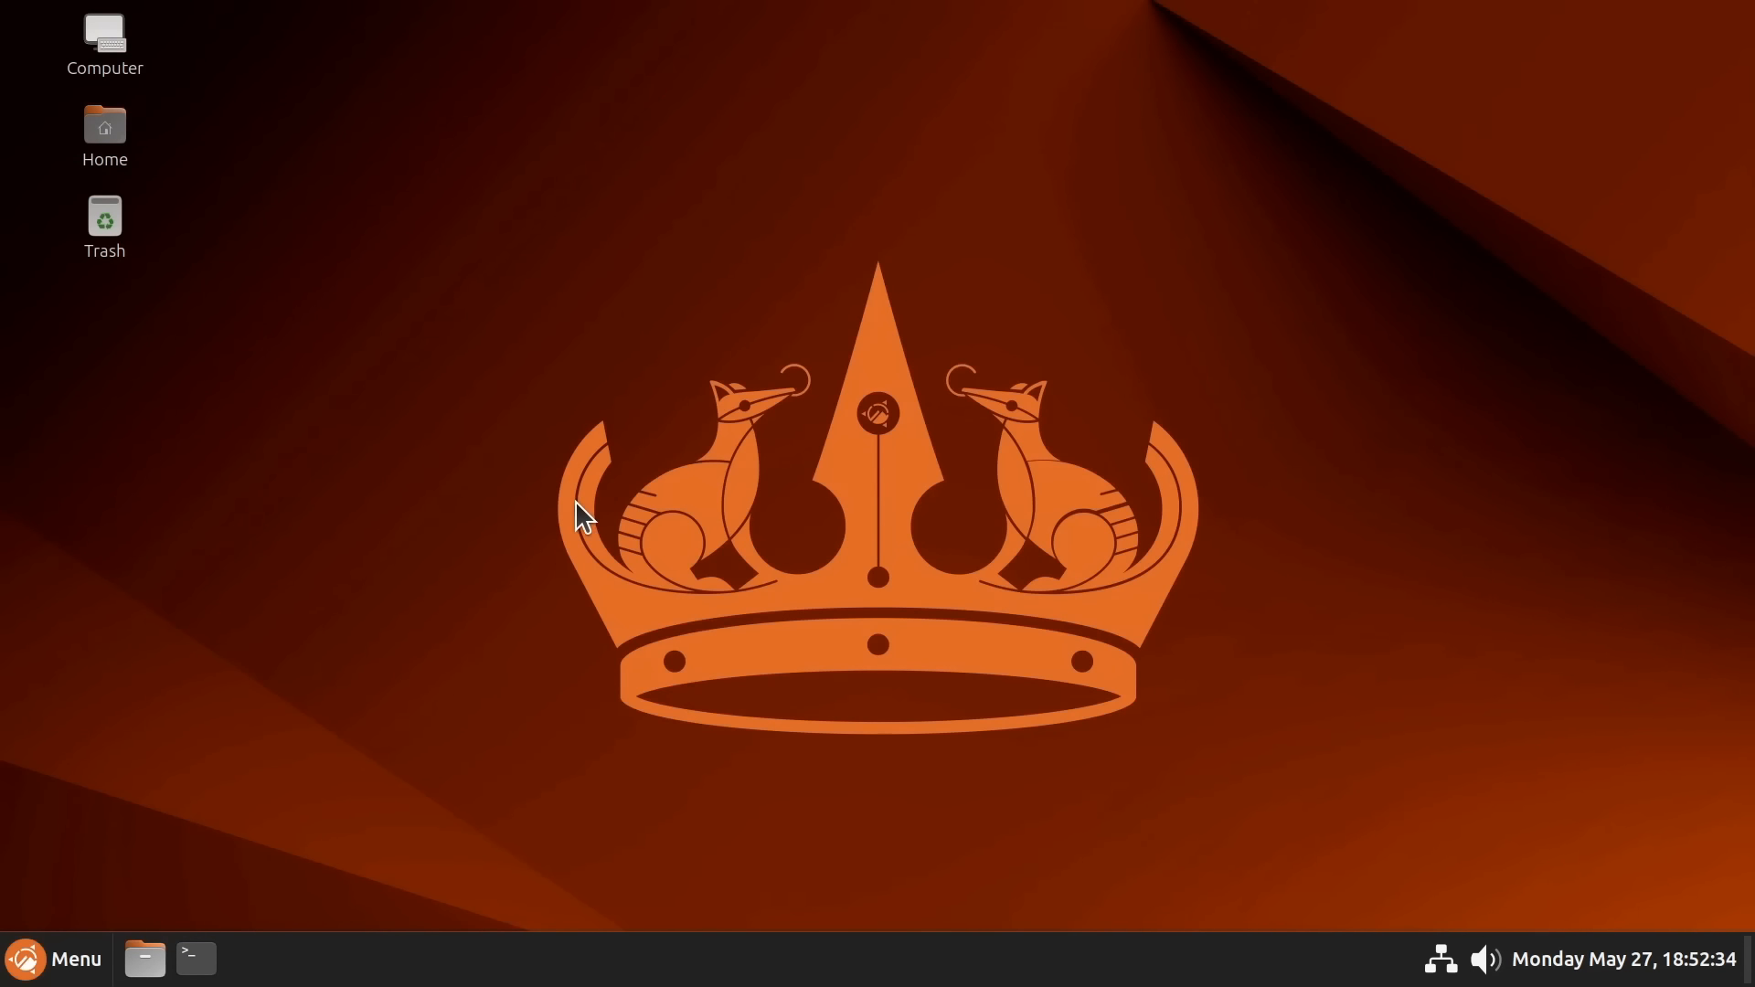
{"action": "mouse_move", "coordinate": [638, 564]}
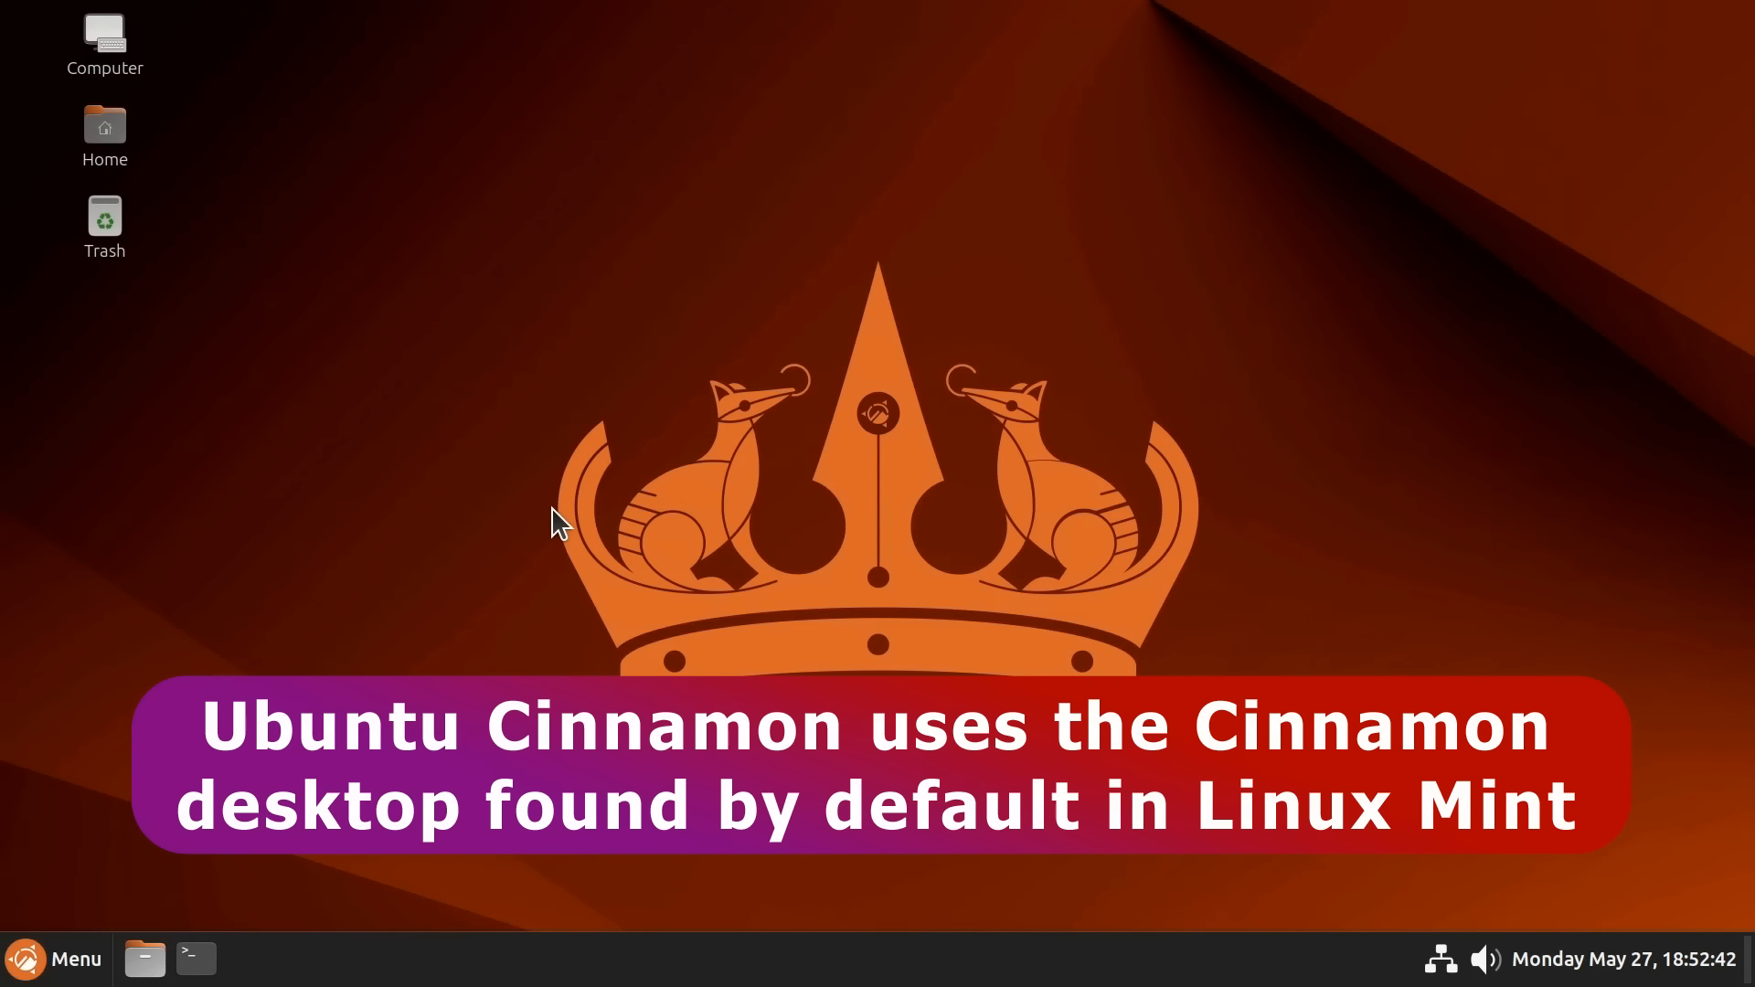
{"action": "mouse_move", "coordinate": [601, 537]}
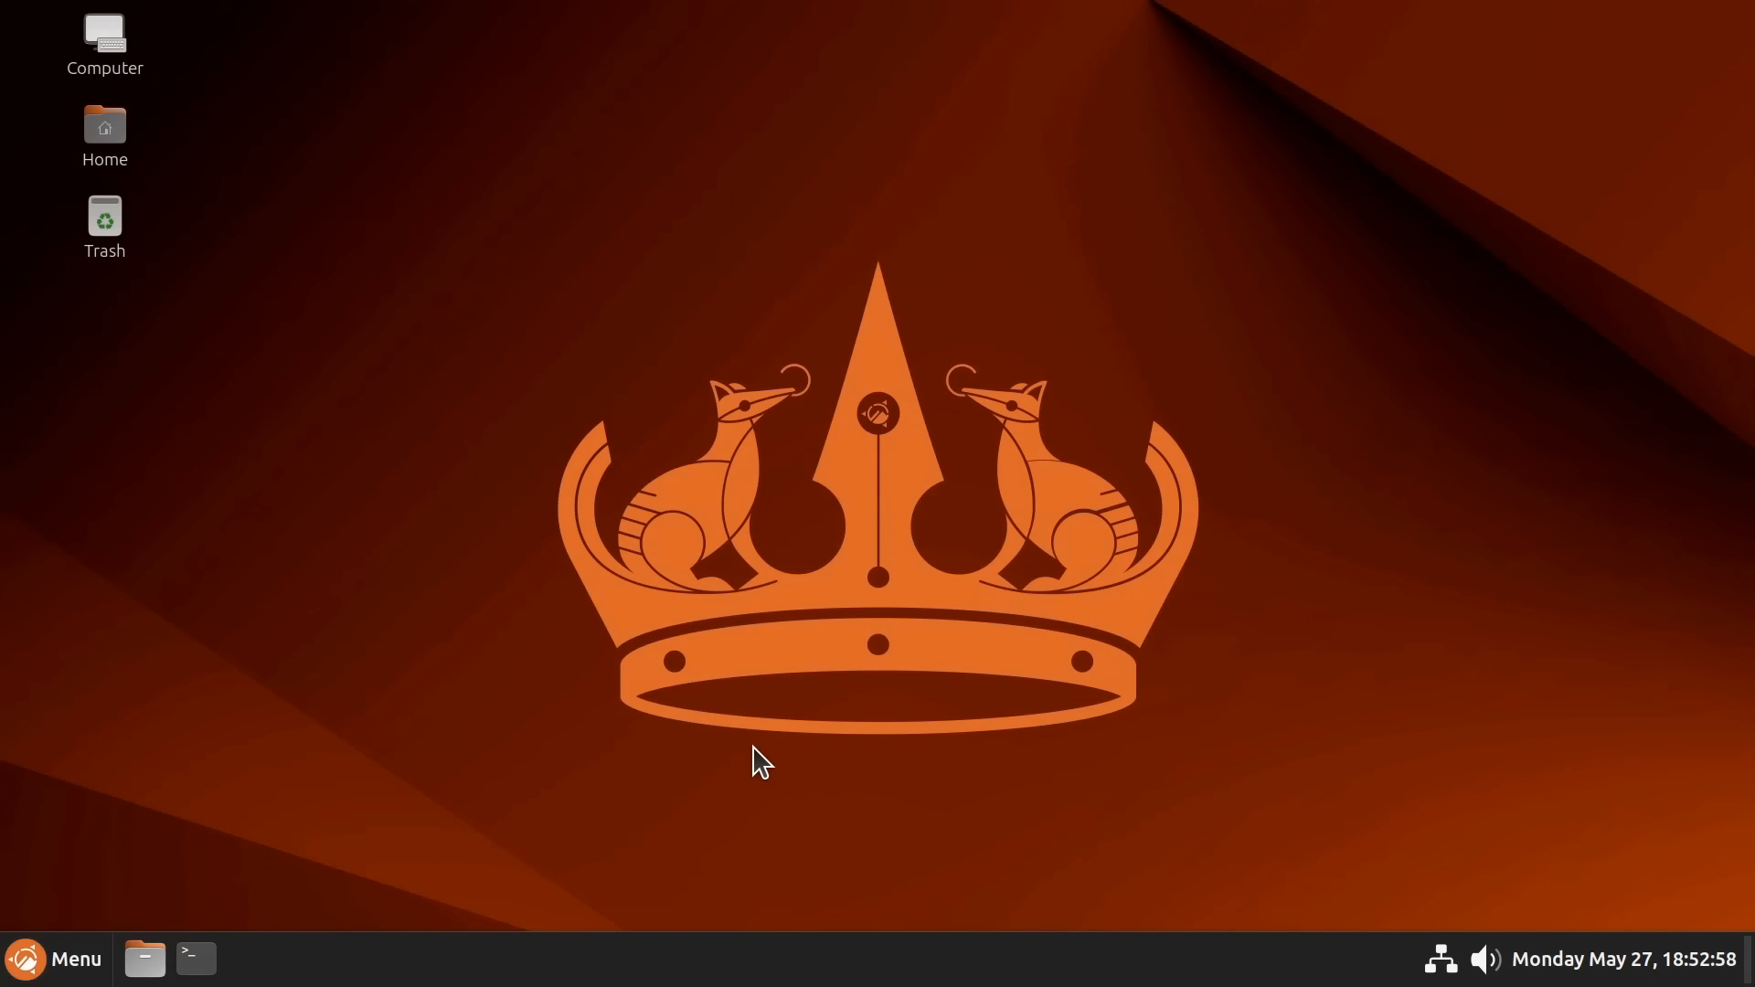
{"action": "mouse_move", "coordinate": [800, 584]}
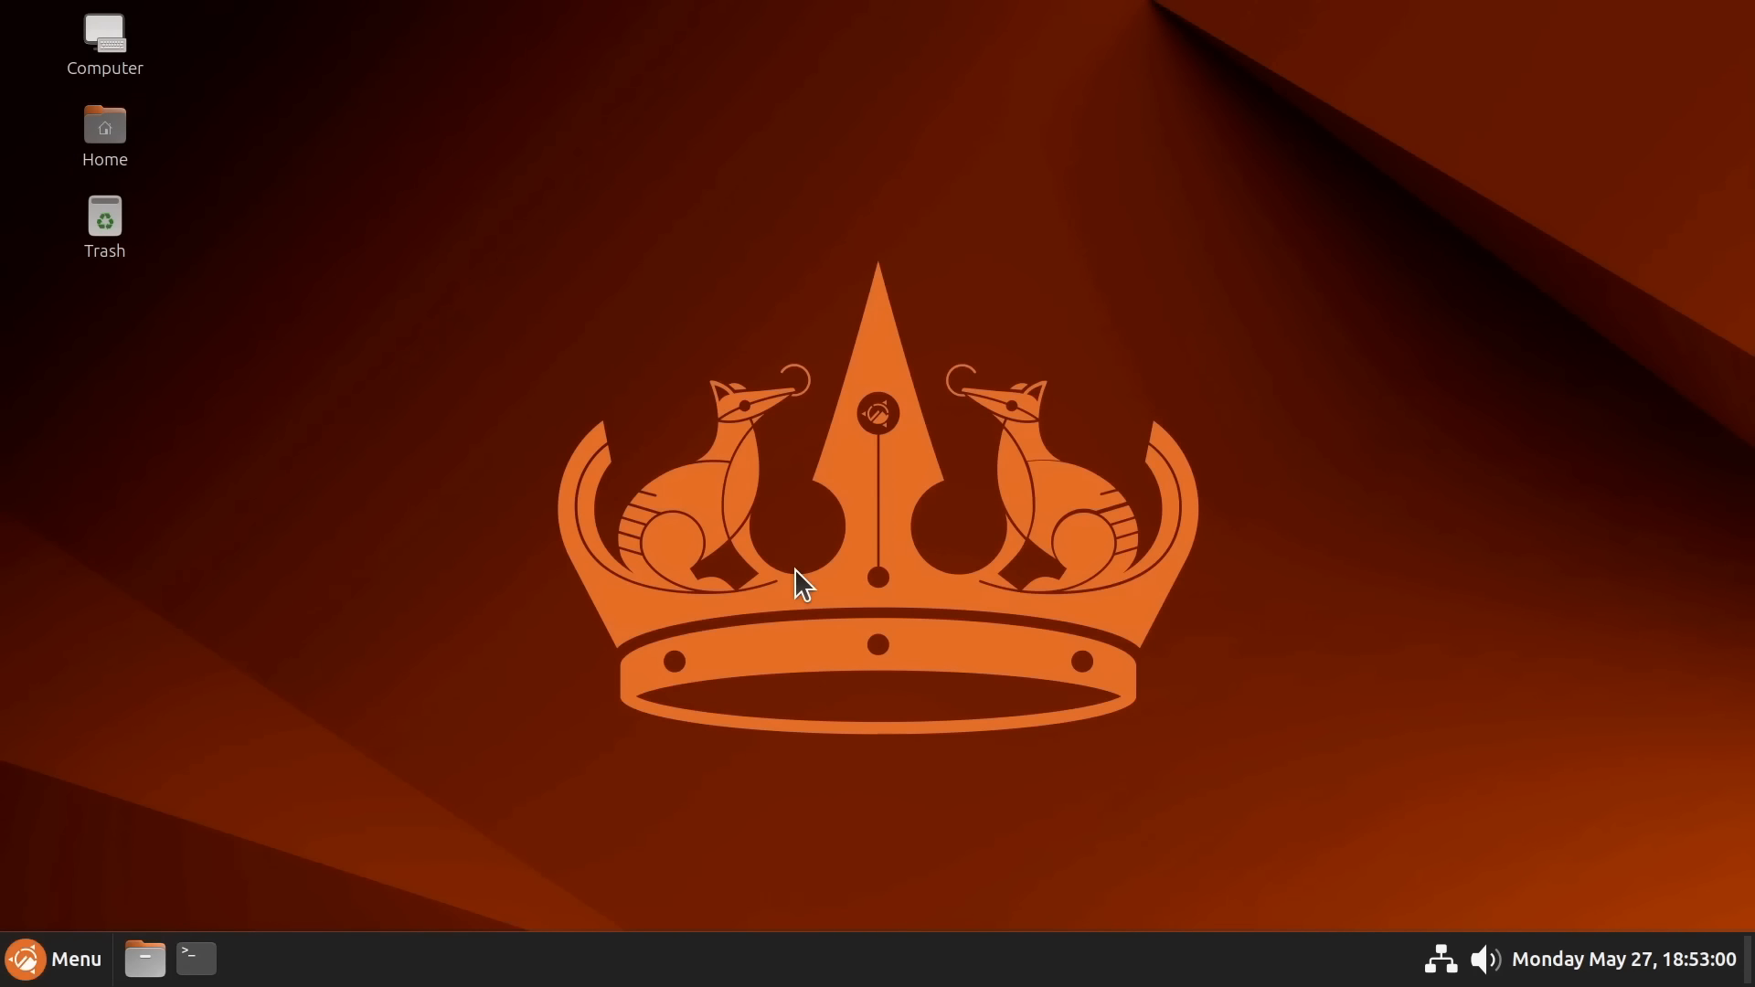
{"action": "mouse_move", "coordinate": [859, 610]}
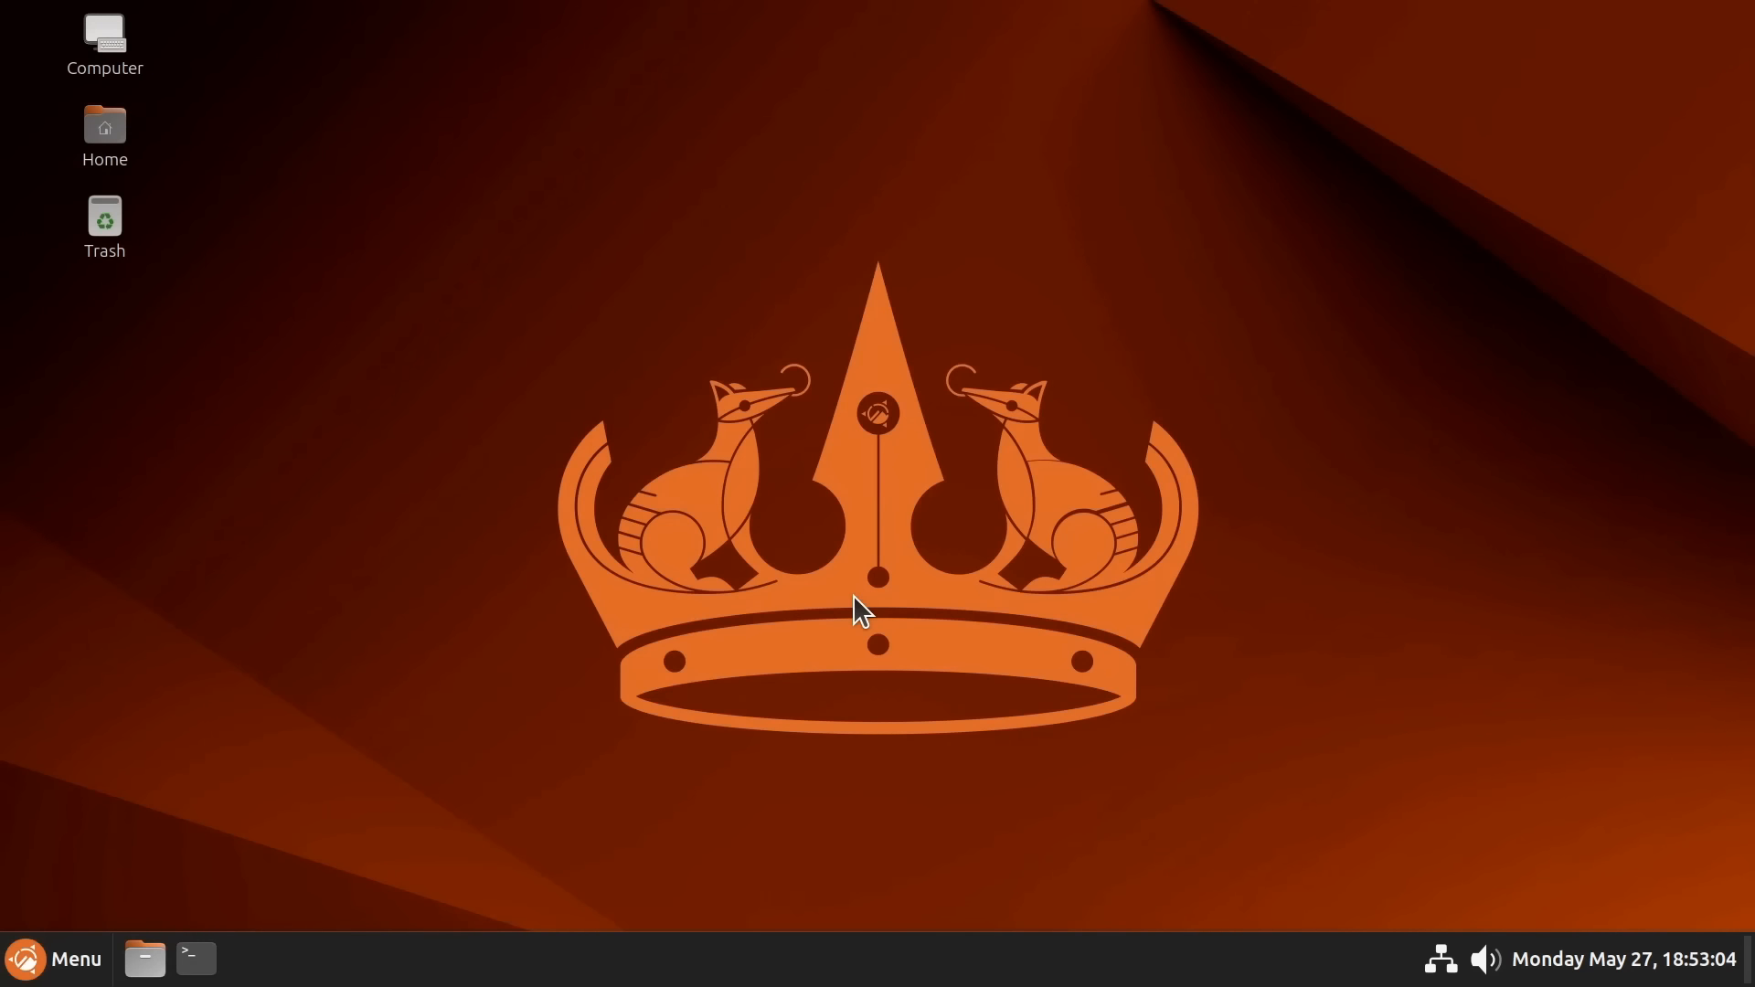
{"action": "mouse_move", "coordinate": [797, 666]}
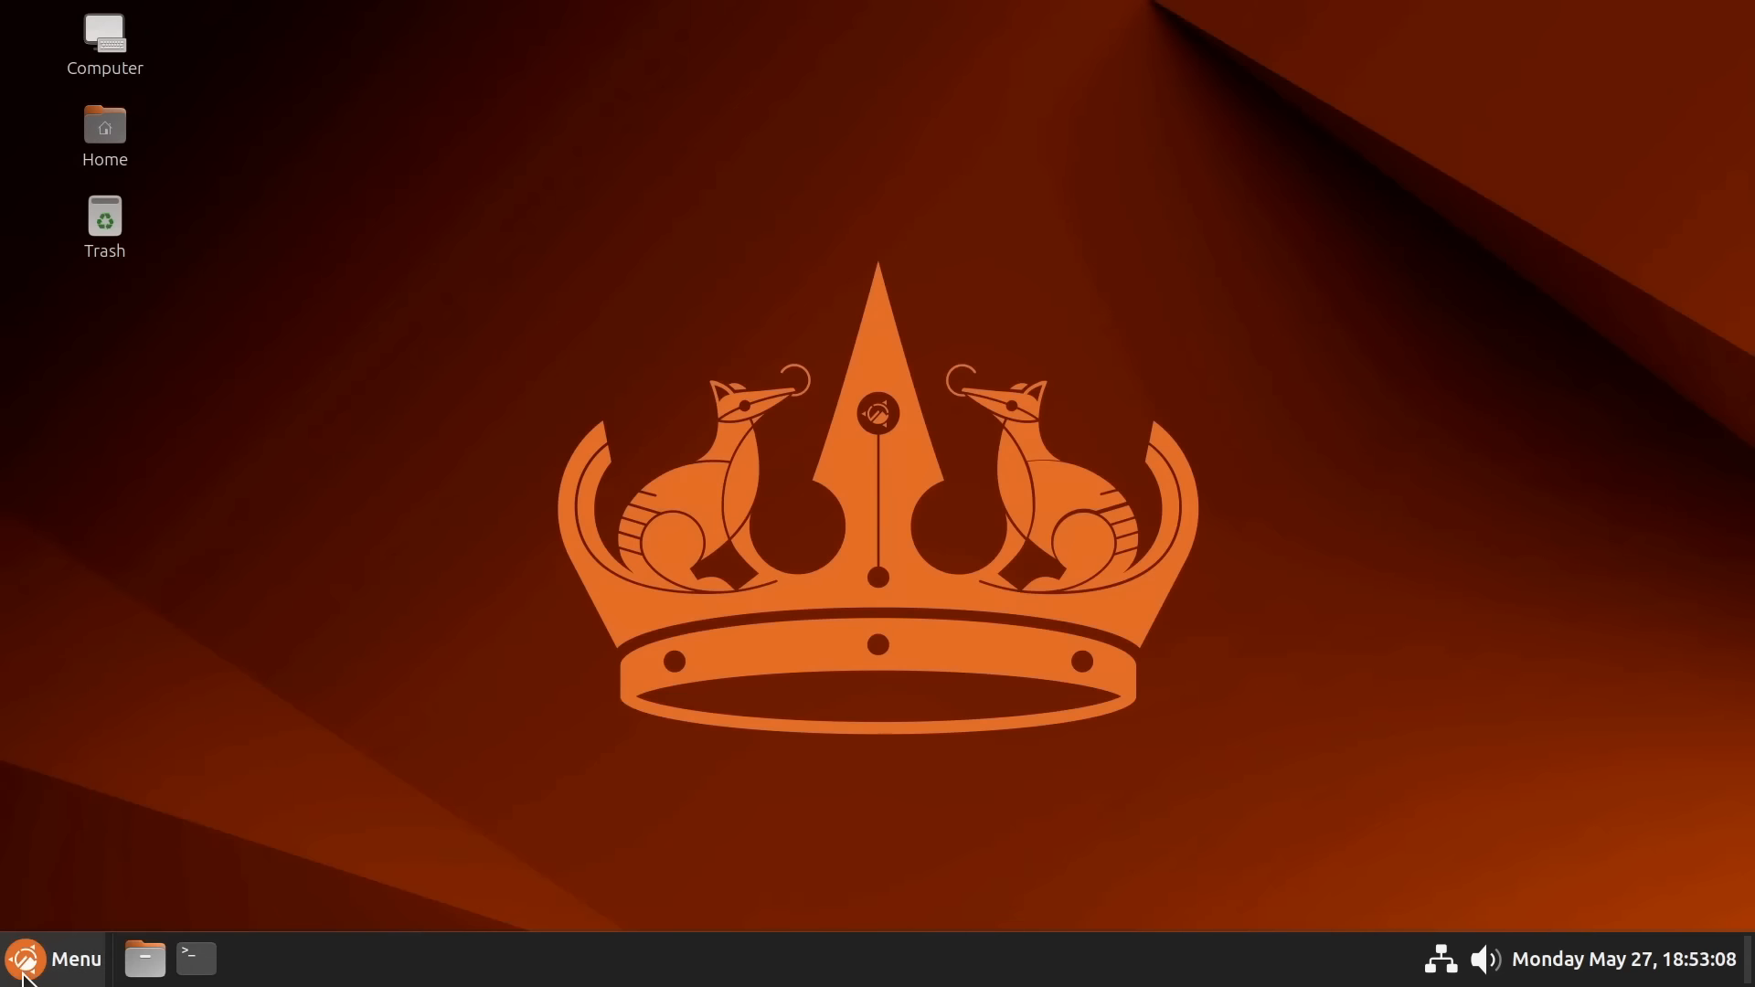
{"action": "left_click", "coordinate": [50, 959]}
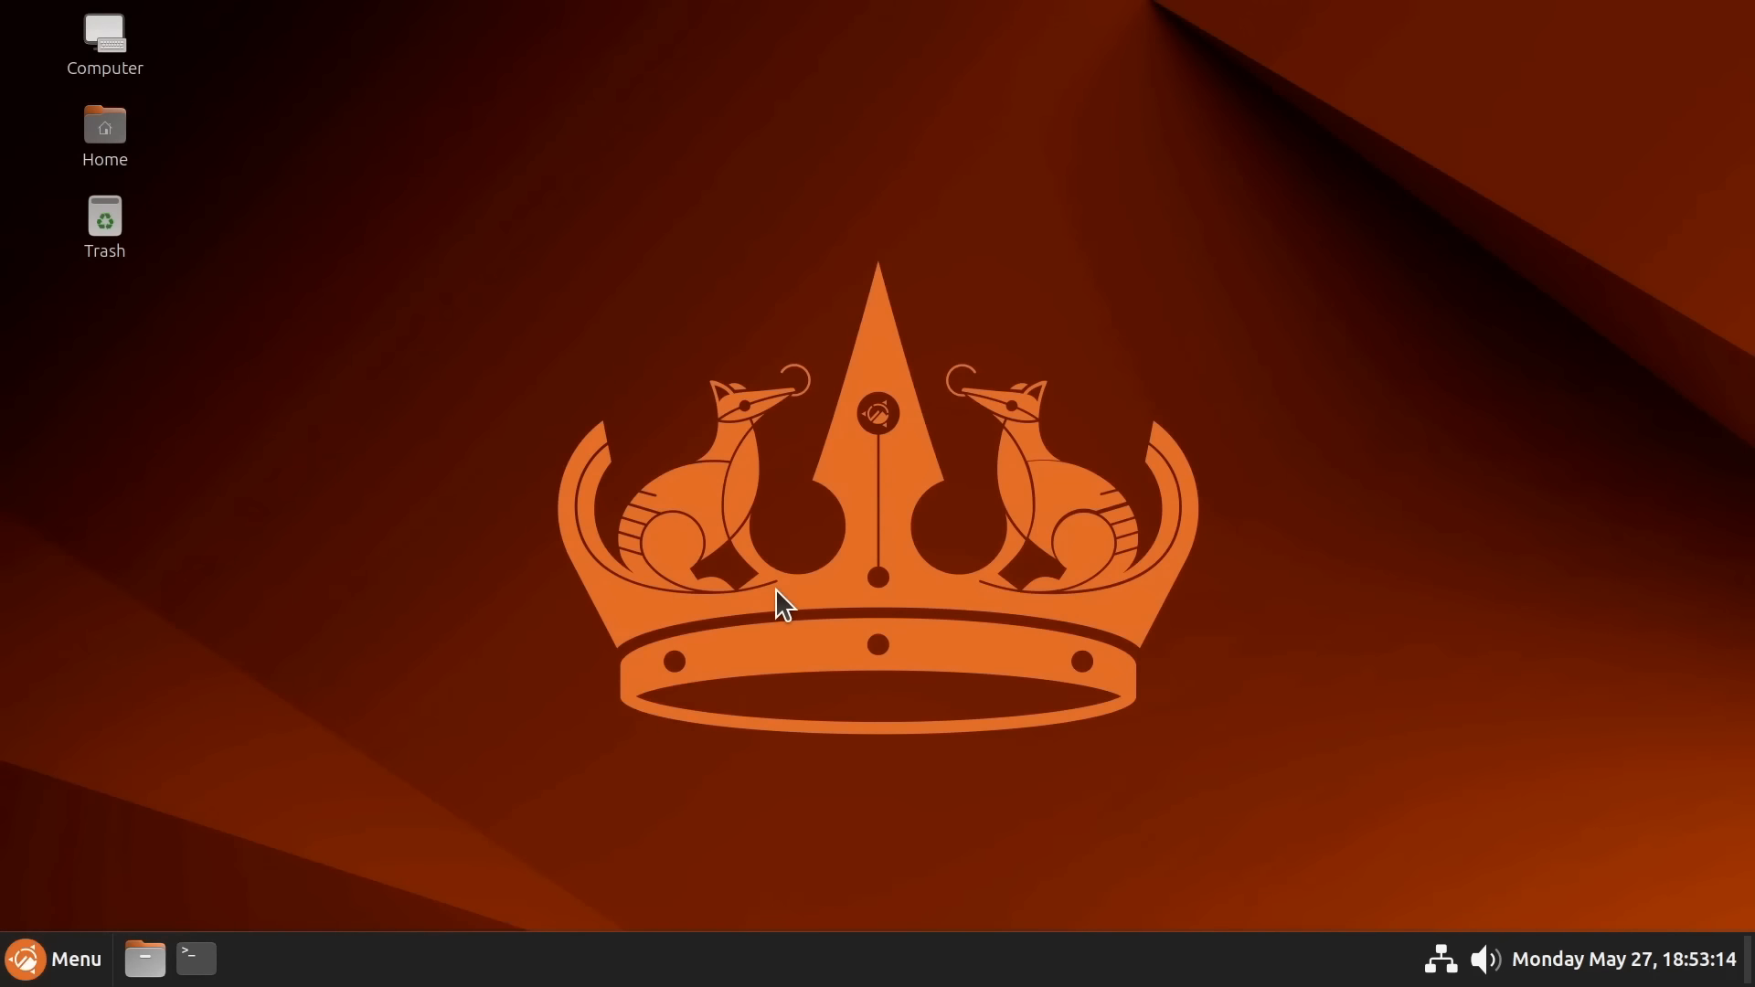
{"action": "mouse_move", "coordinate": [976, 535]}
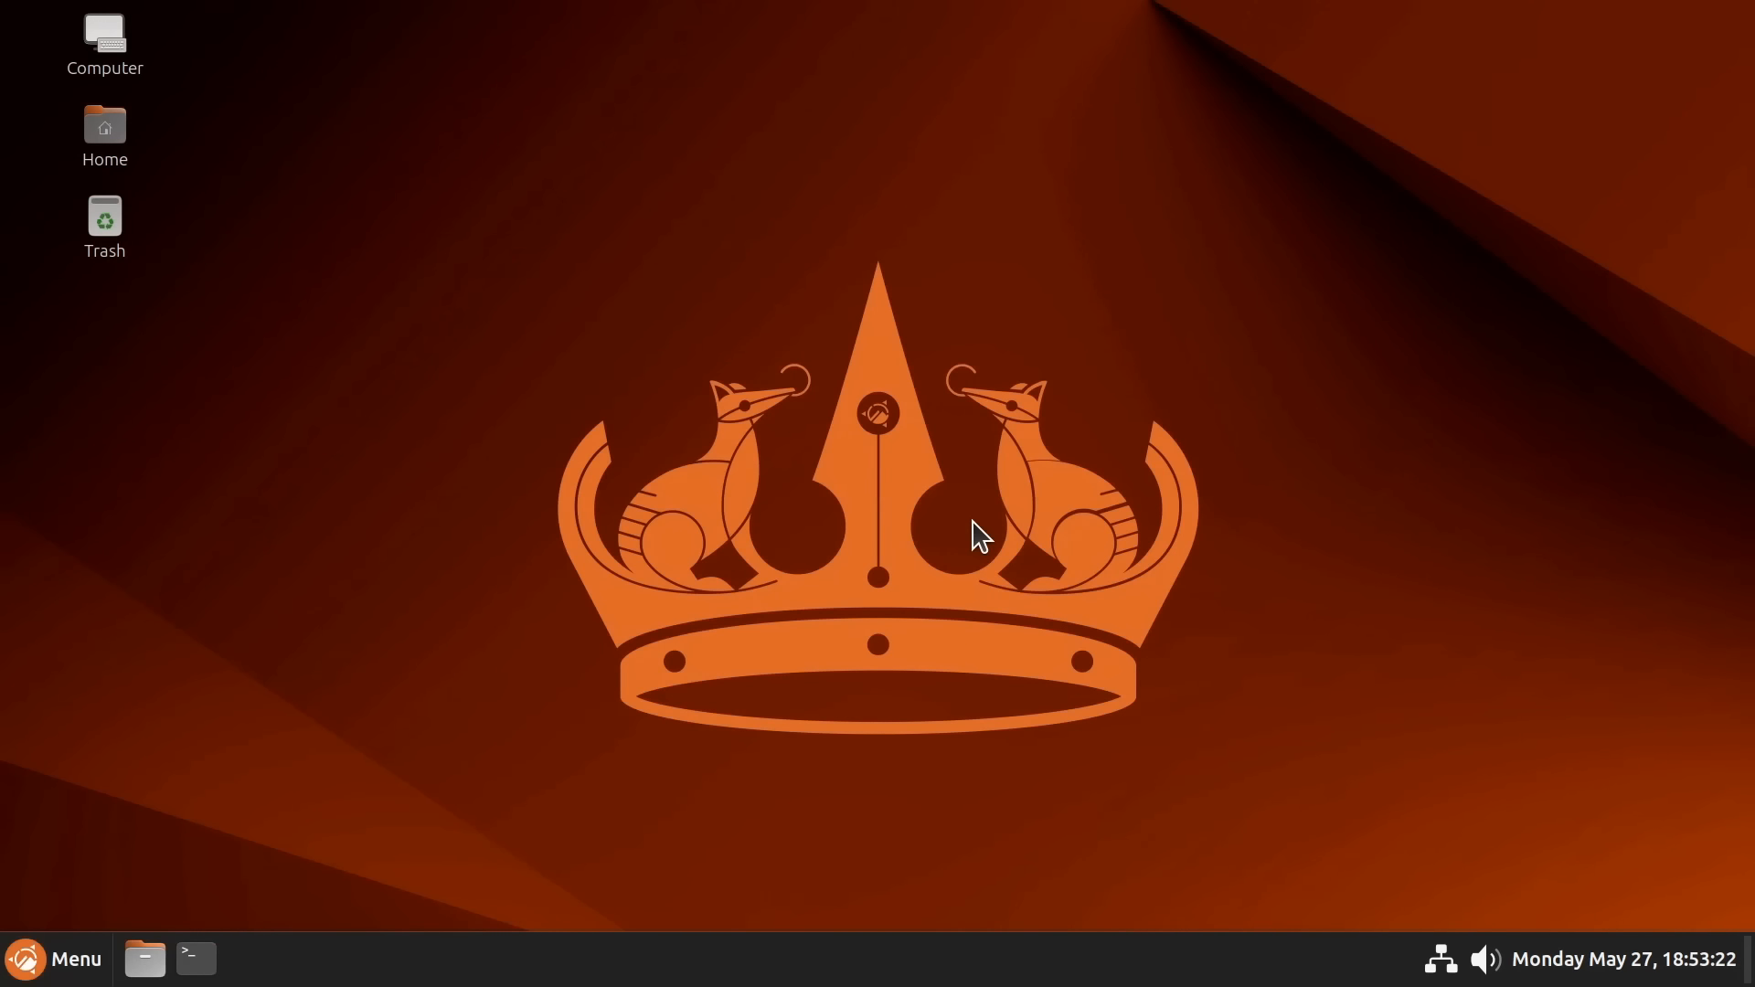
{"action": "mouse_move", "coordinate": [704, 610]}
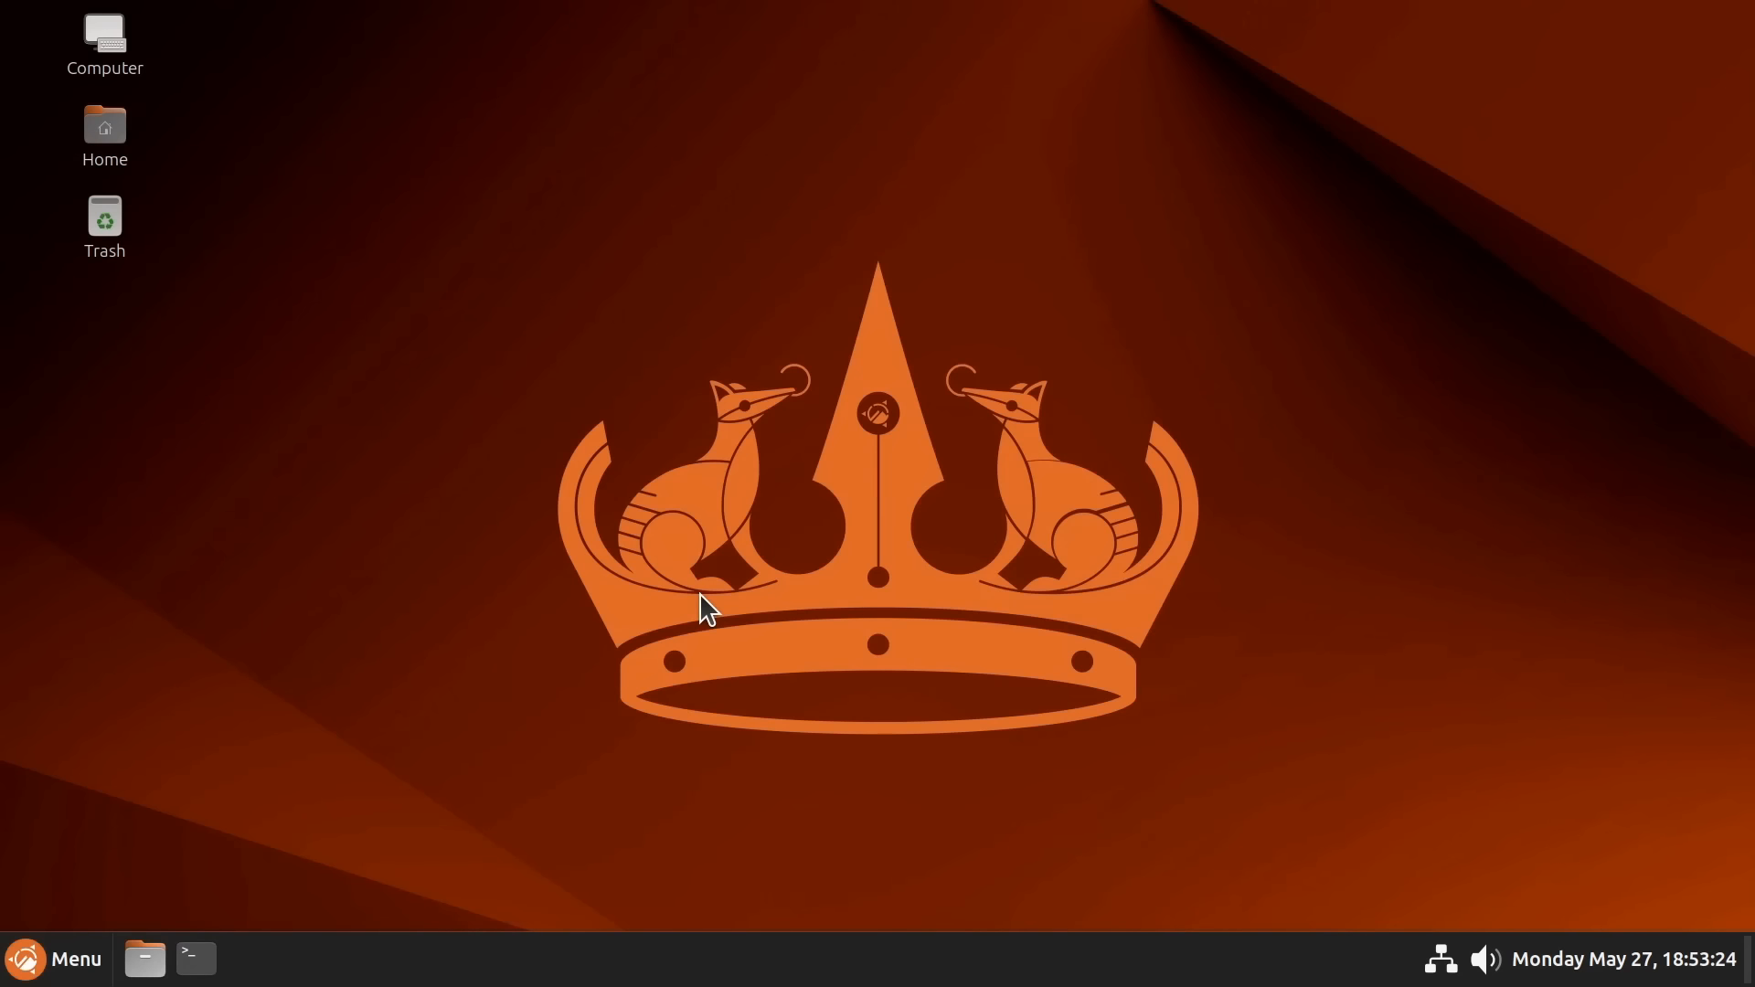
{"action": "mouse_move", "coordinate": [633, 558]}
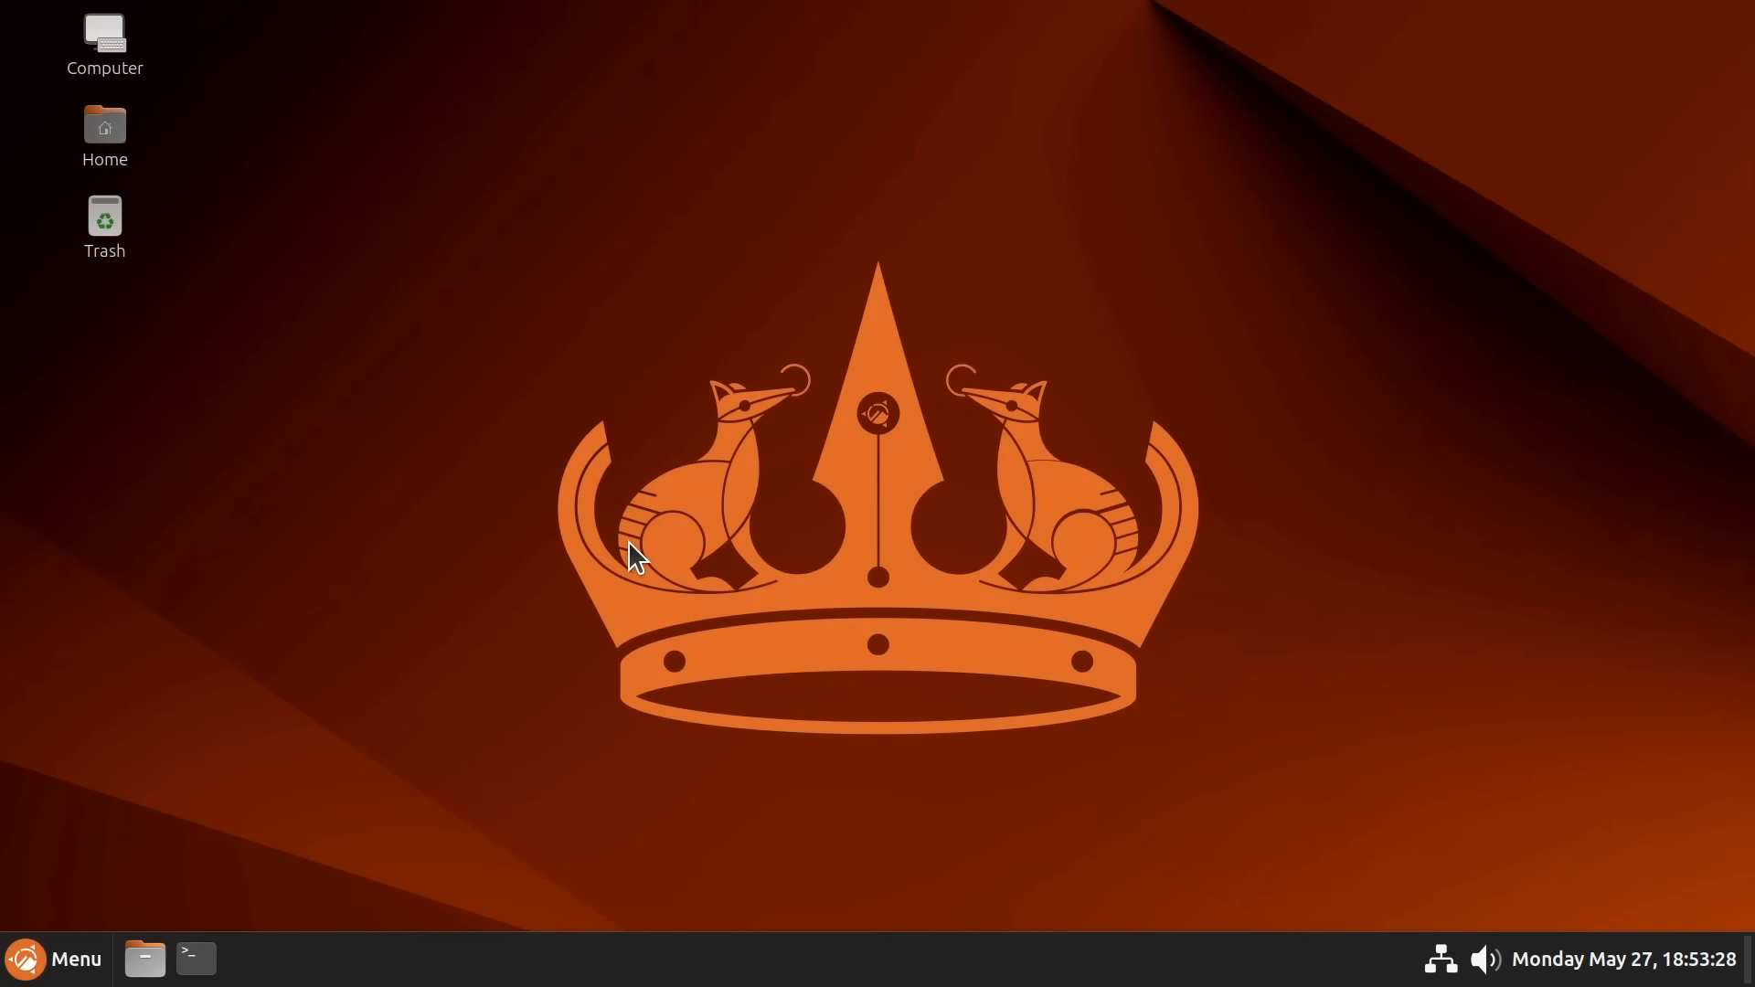
Open the Cinnamon Menu at the Graphics category, showing GIMP, gThumb, Image Viewer and Shotwell
{"action": "left_click", "coordinate": [50, 959]}
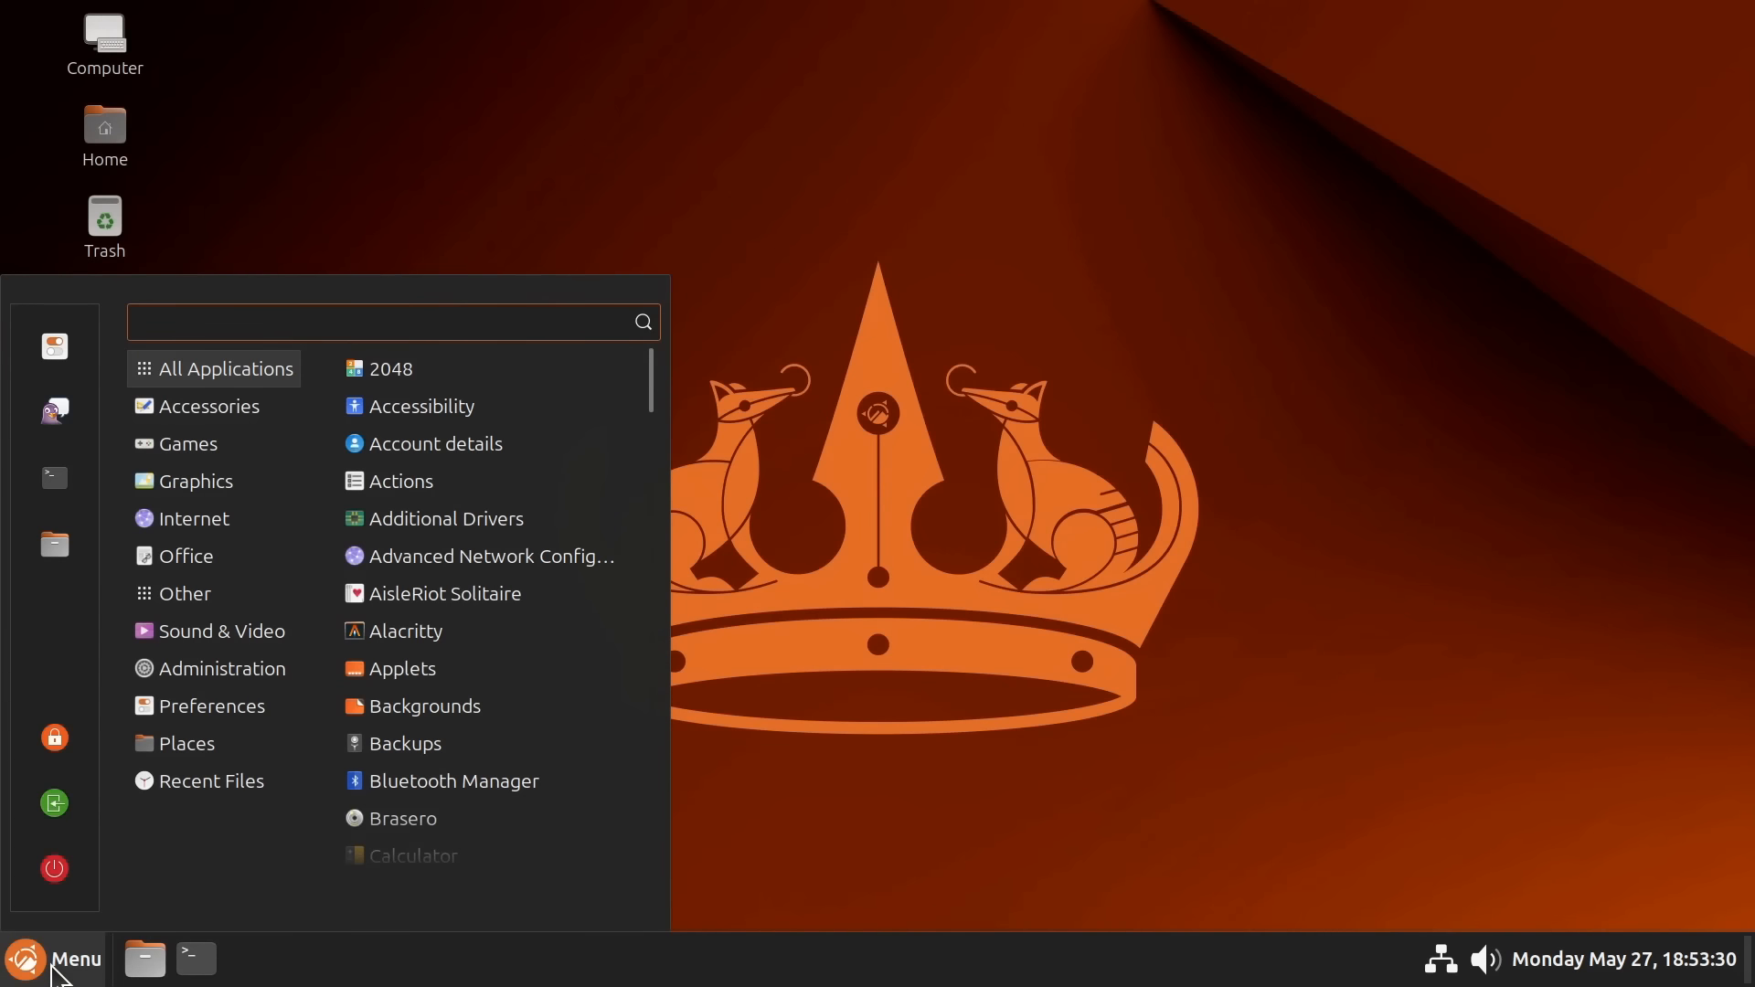
{"action": "left_click", "coordinate": [195, 480]}
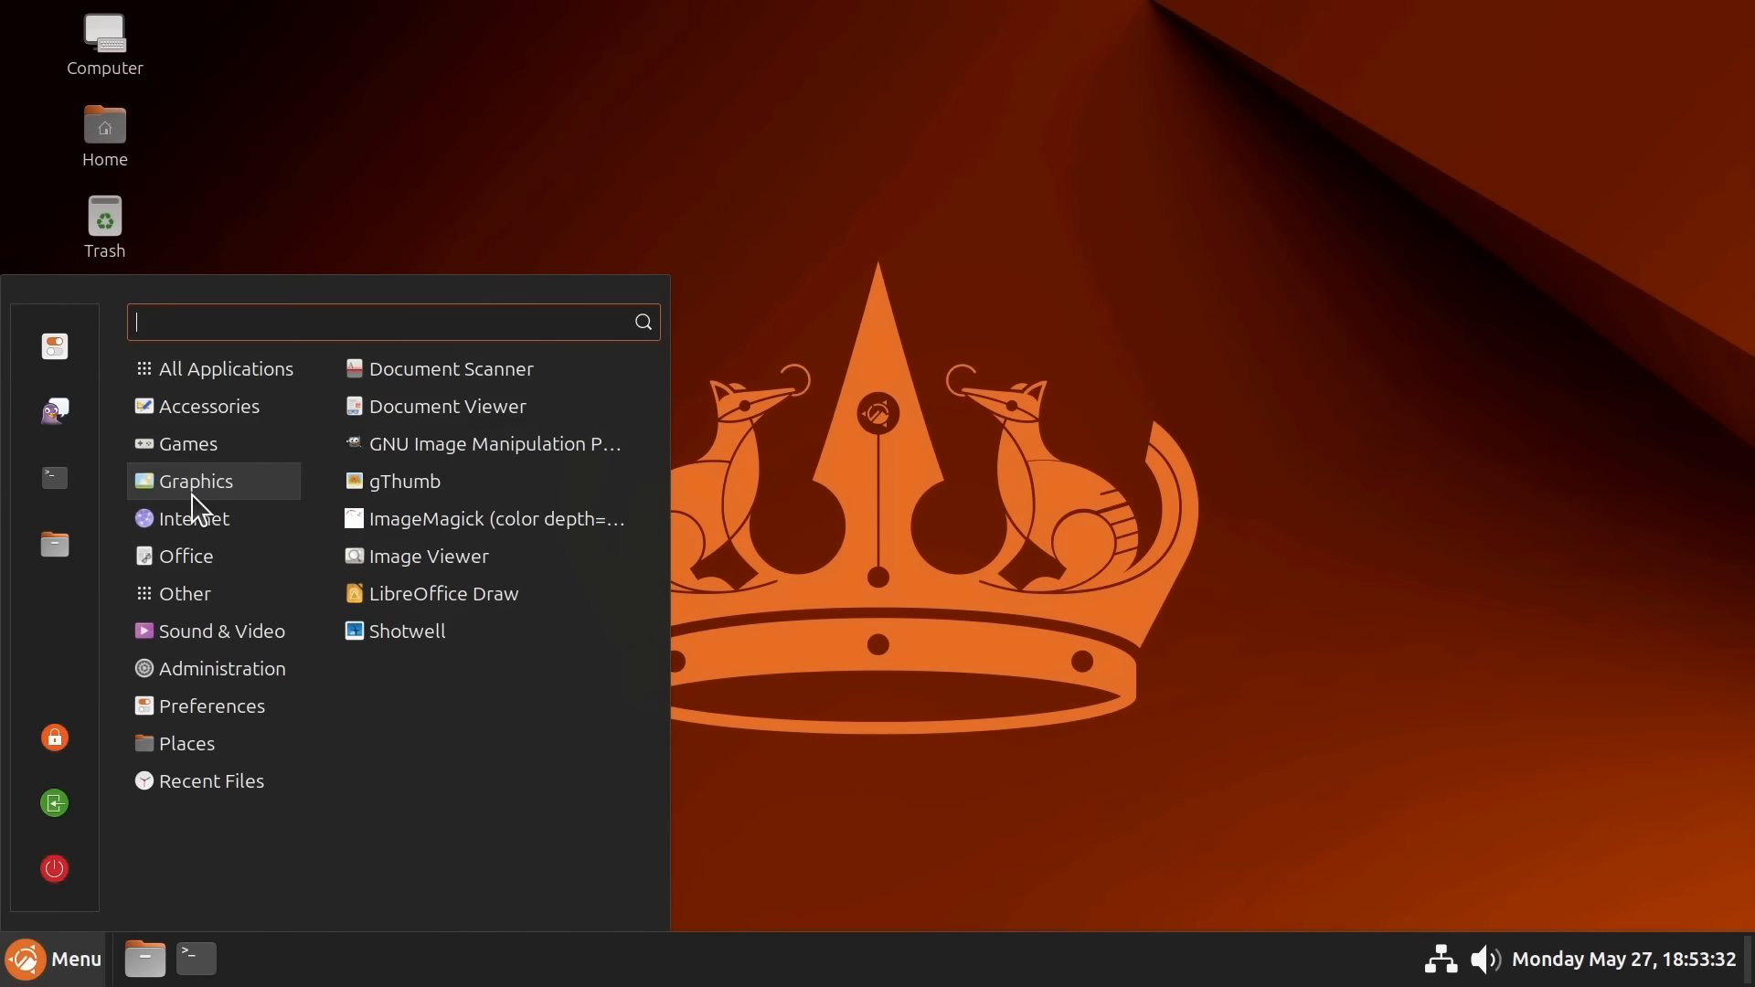
{"action": "mouse_move", "coordinate": [481, 443]}
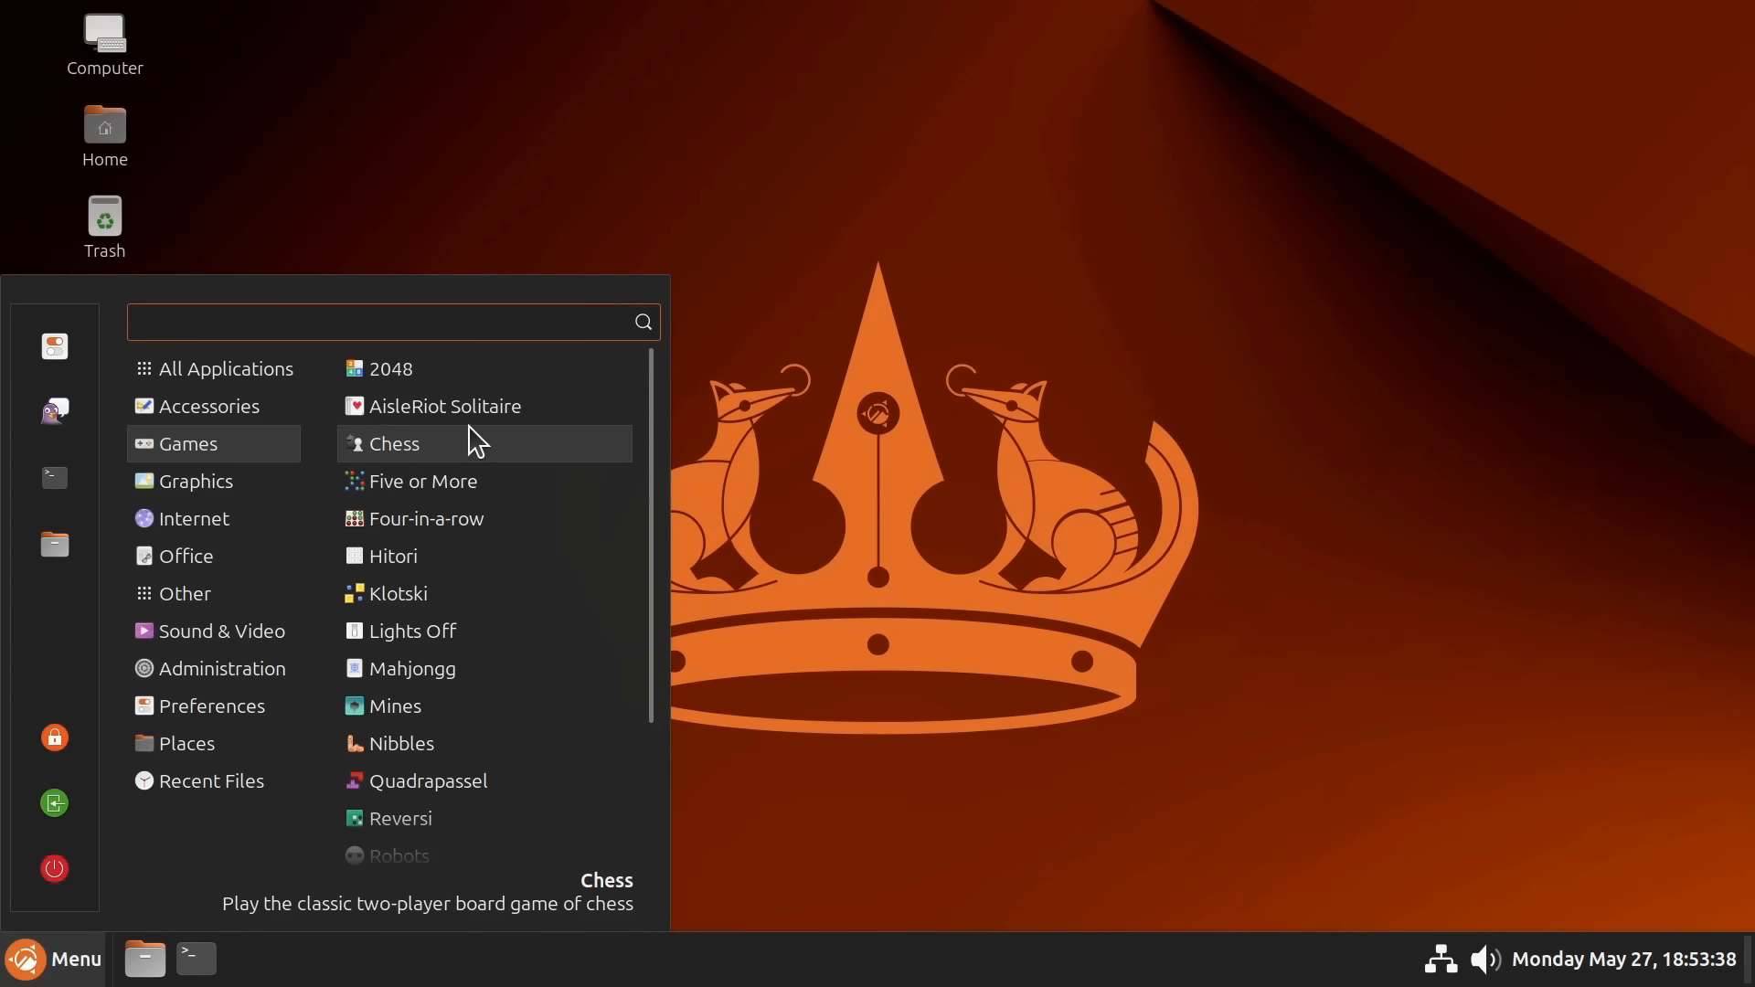
{"action": "mouse_move", "coordinate": [528, 405]}
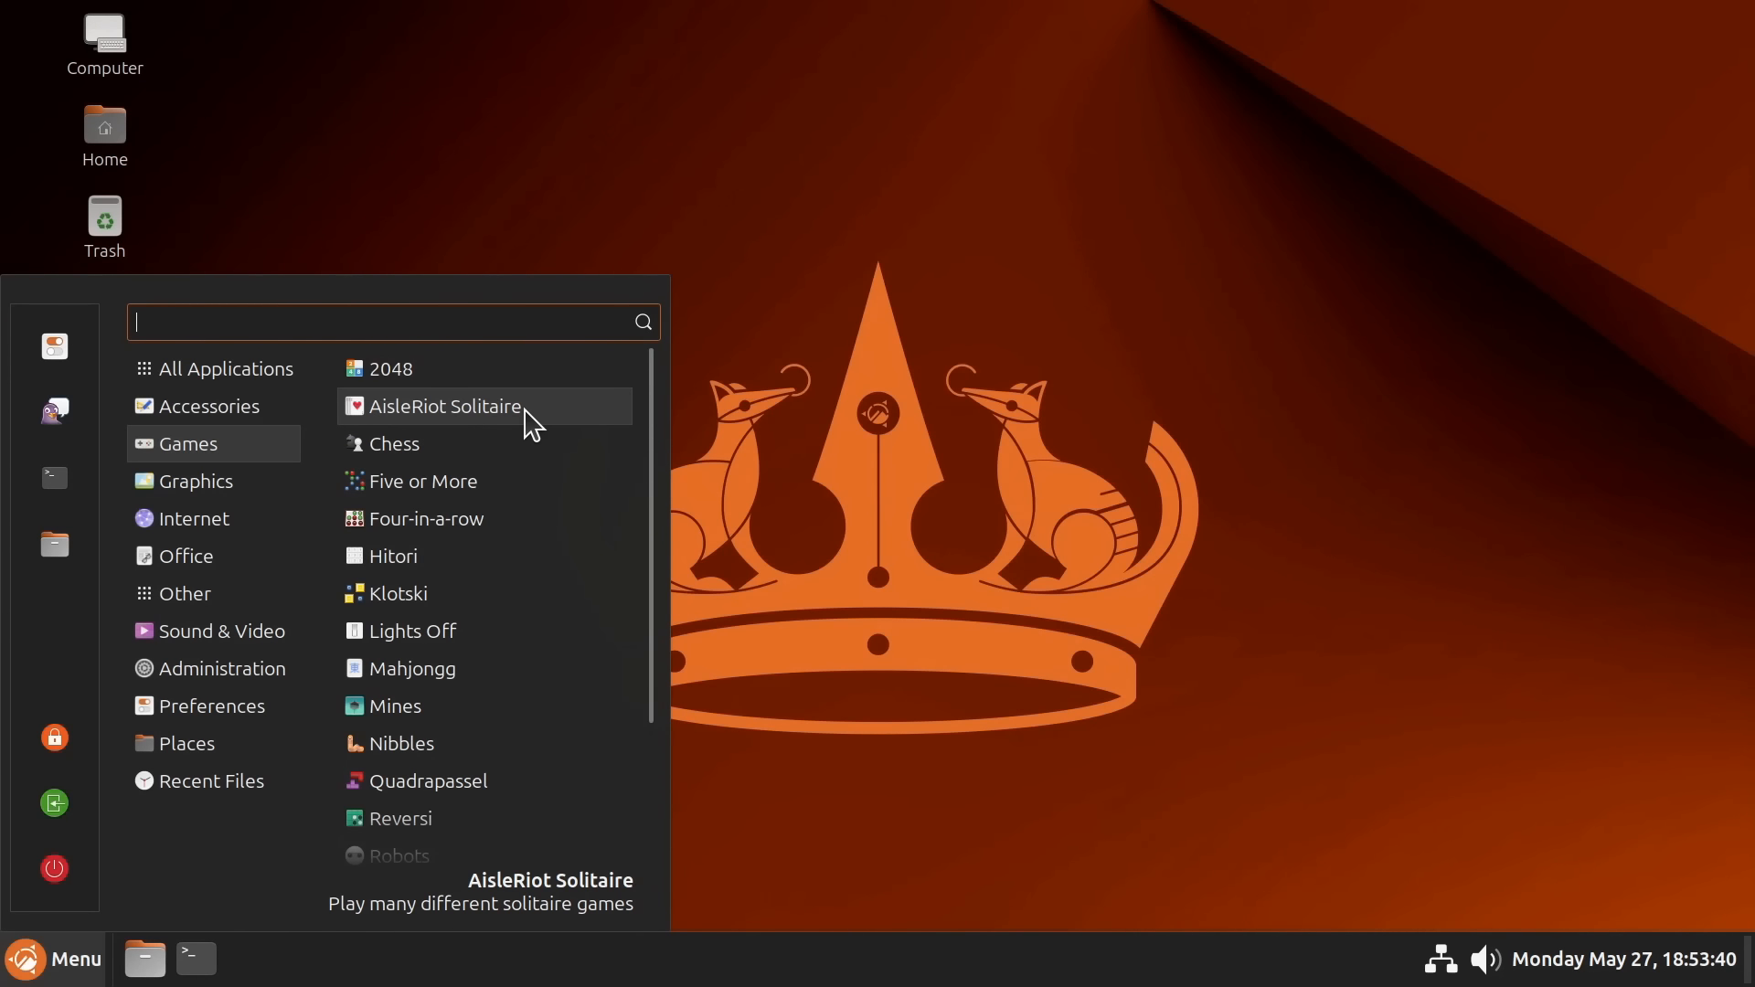
{"action": "mouse_move", "coordinate": [419, 459]}
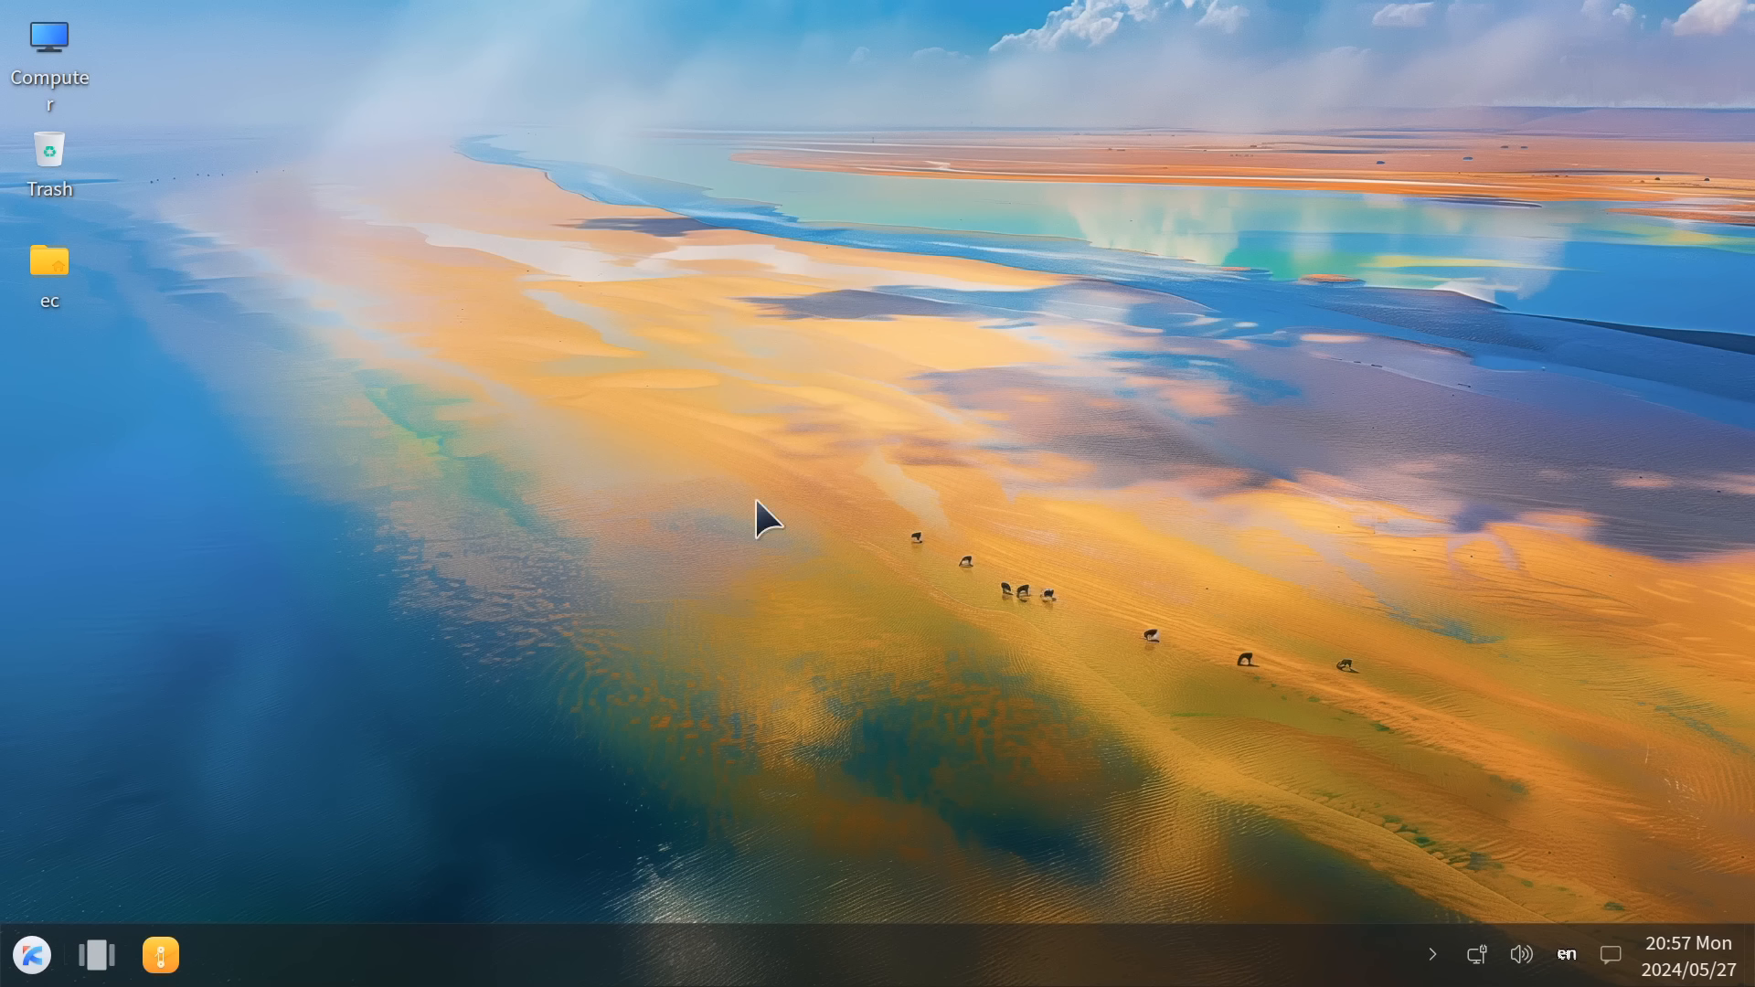
{"action": "mouse_move", "coordinate": [786, 579]}
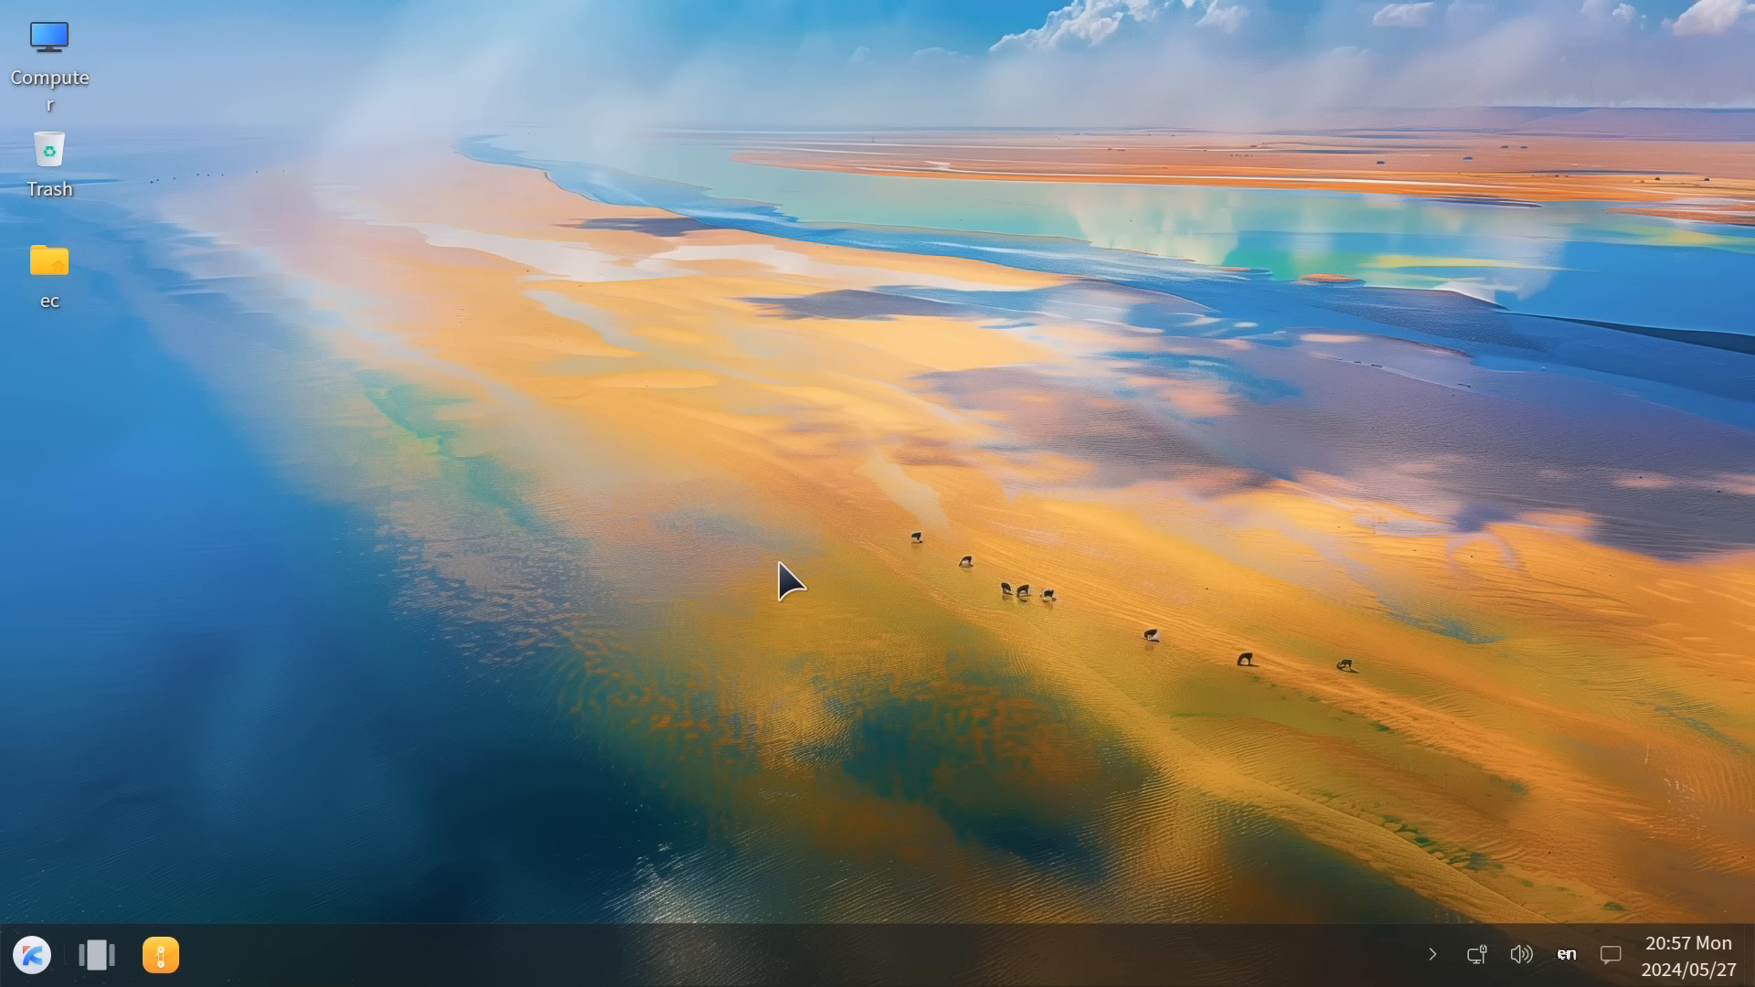
{"action": "mouse_move", "coordinate": [873, 465]}
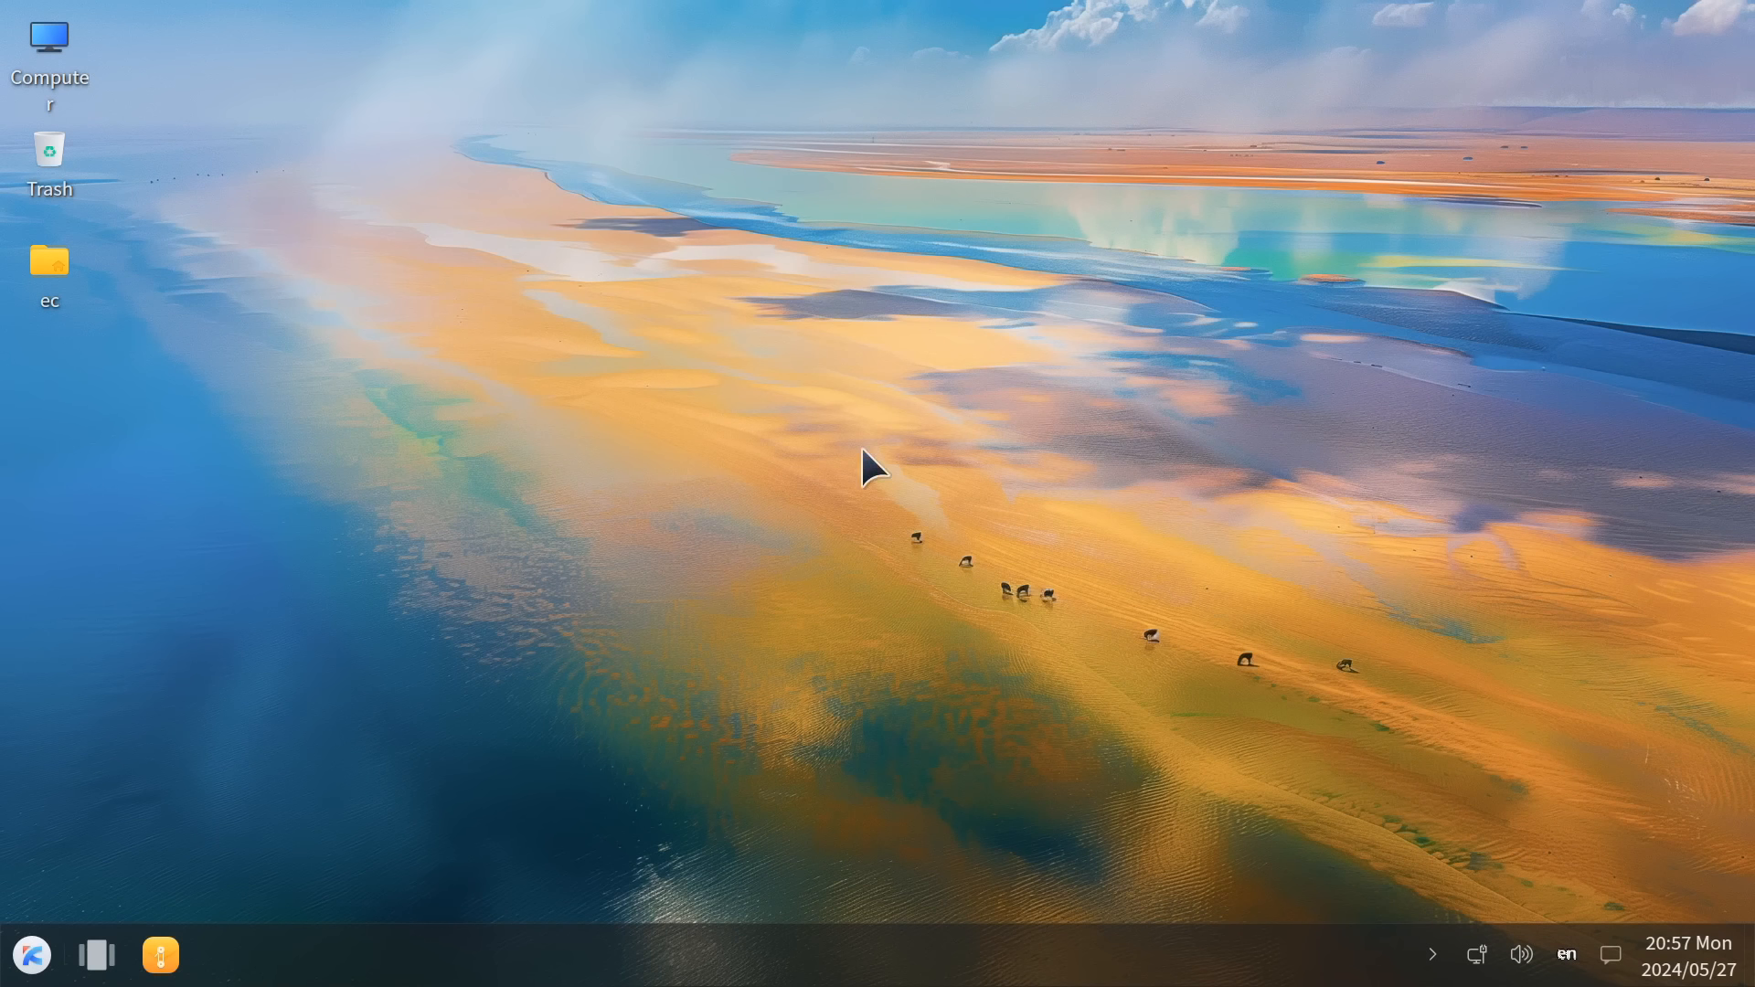
{"action": "mouse_move", "coordinate": [823, 526]}
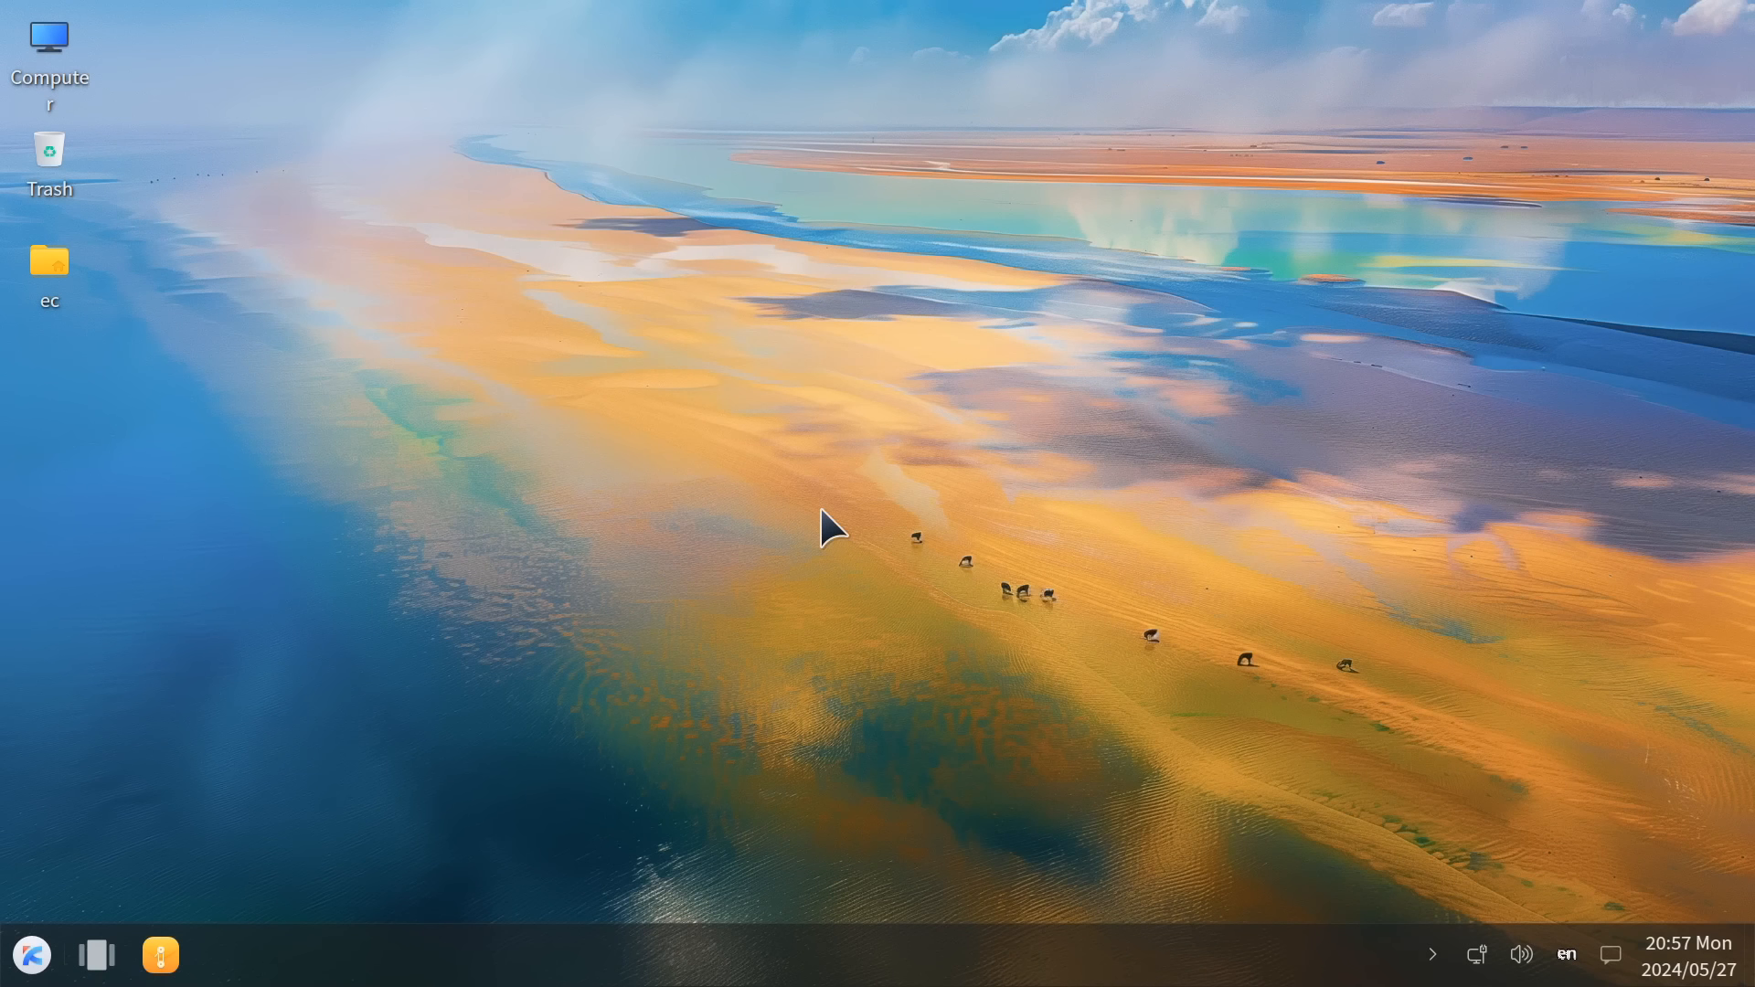
{"action": "mouse_move", "coordinate": [808, 499]}
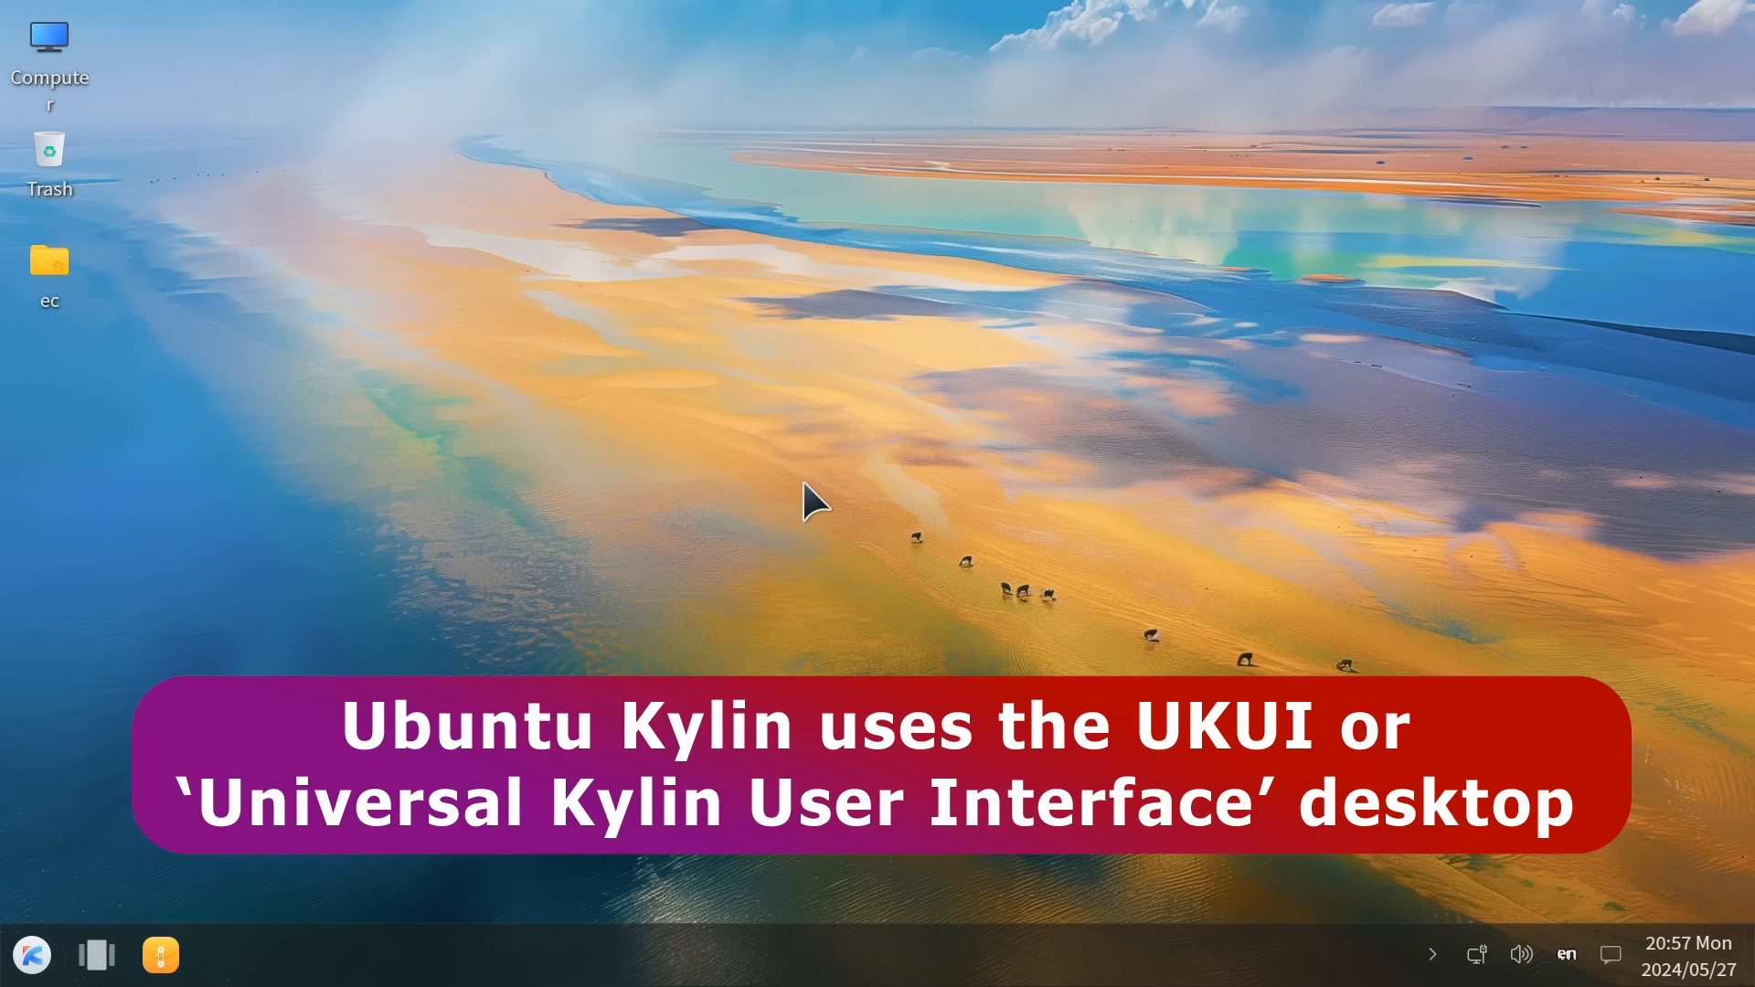
{"action": "mouse_move", "coordinate": [784, 534]}
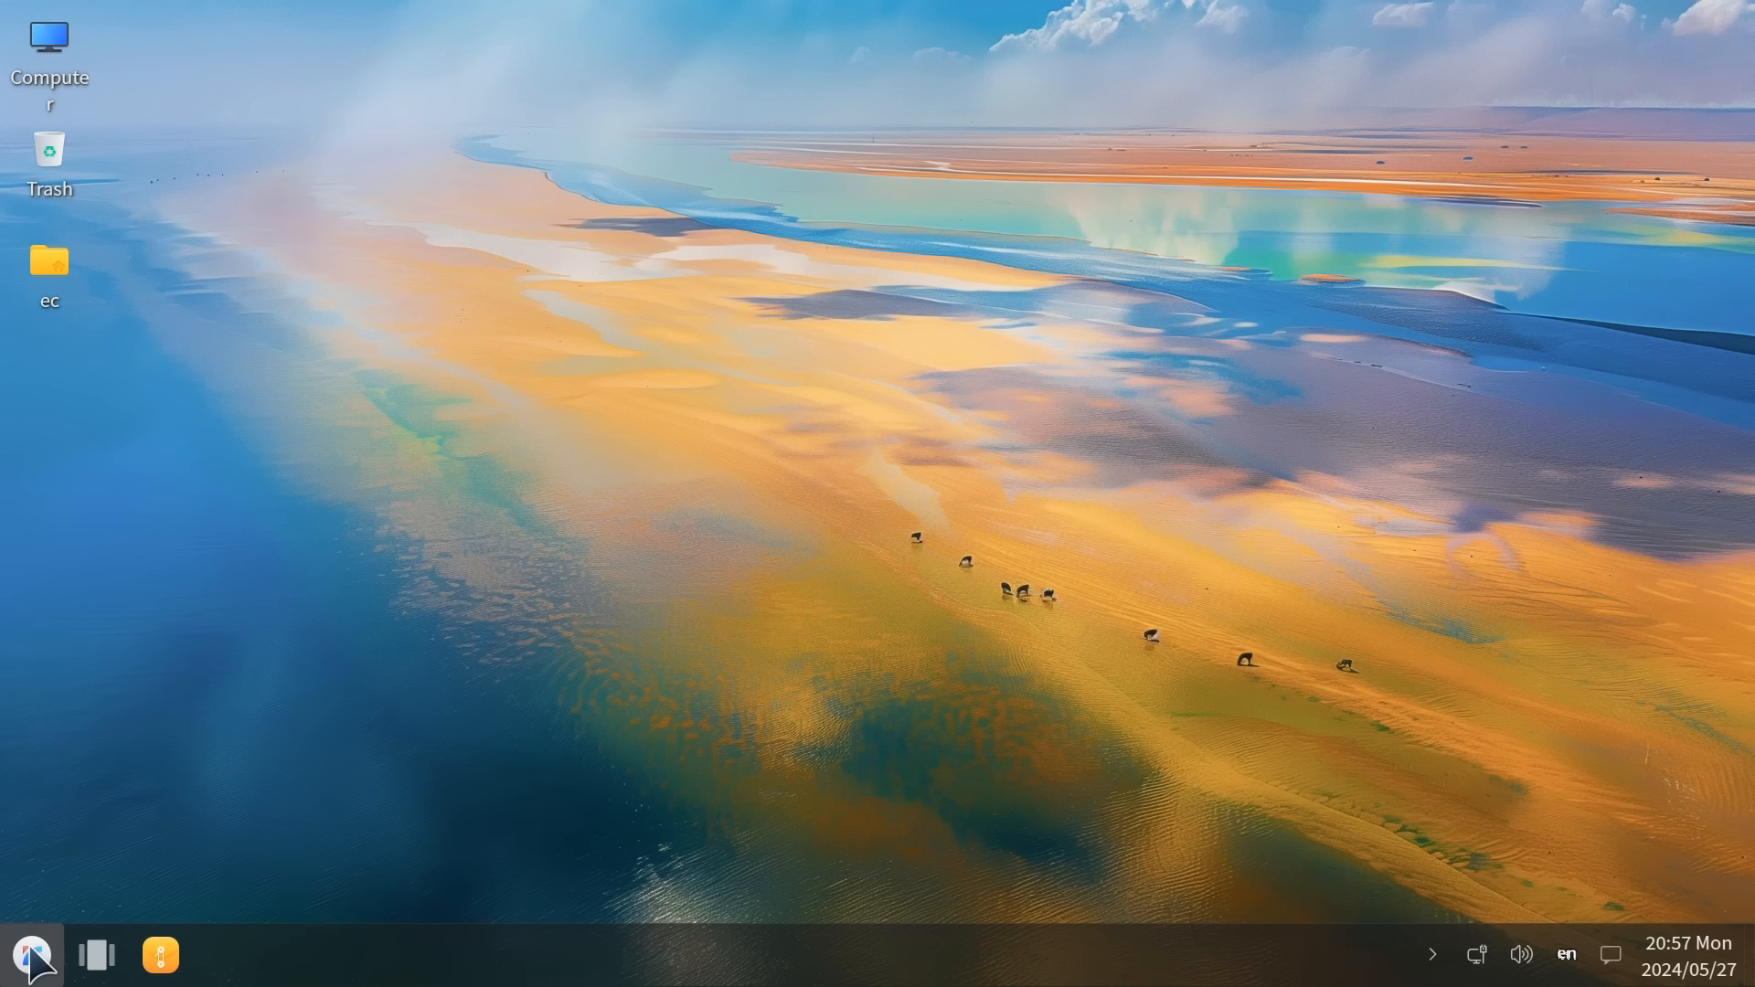
{"action": "left_click", "coordinate": [31, 954]}
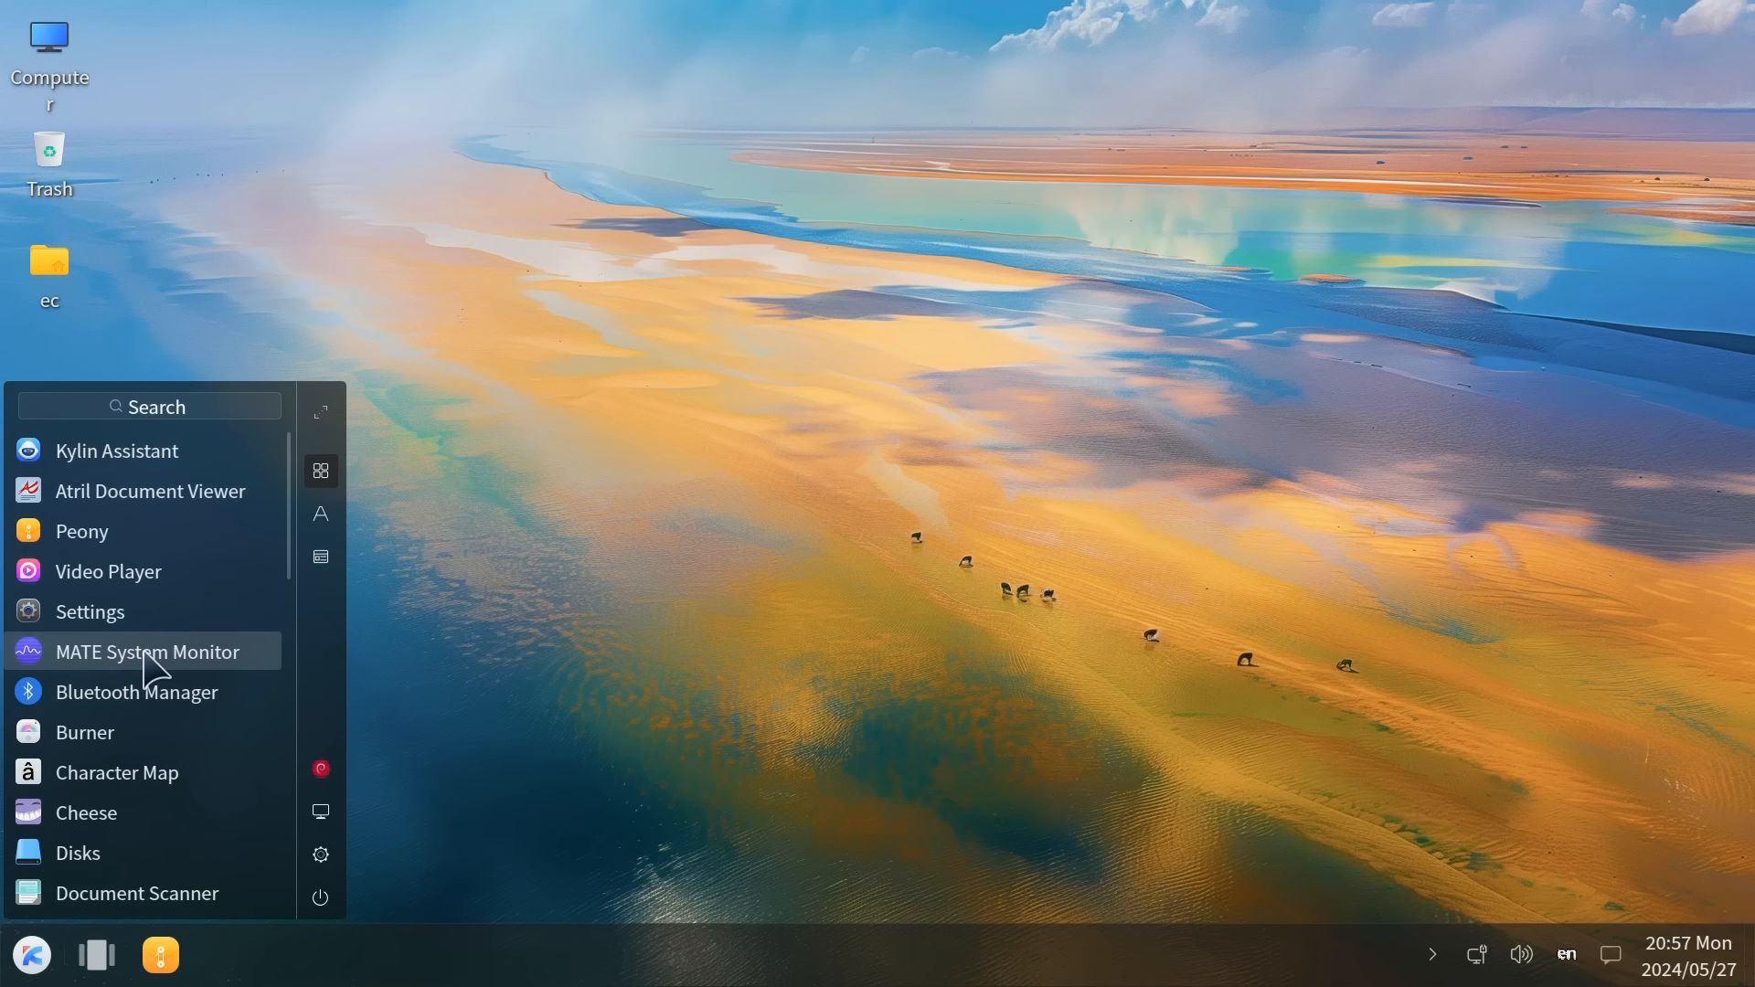
{"action": "mouse_move", "coordinate": [280, 828]}
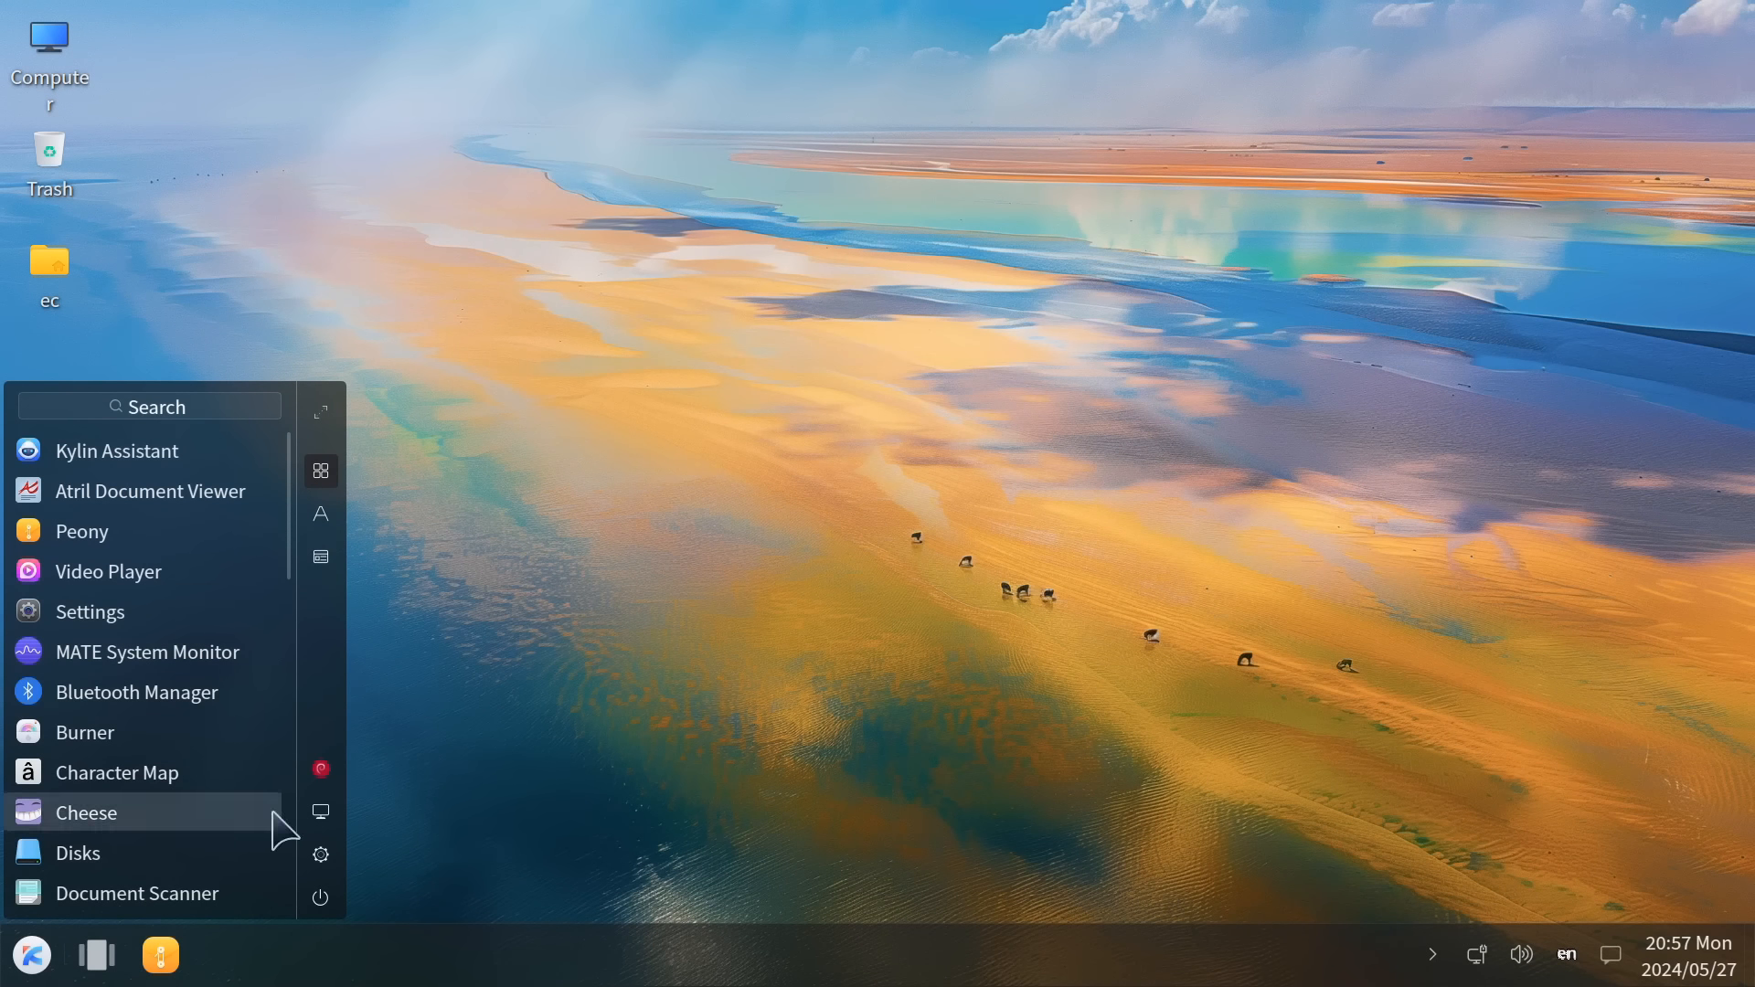
{"action": "mouse_move", "coordinate": [697, 538]}
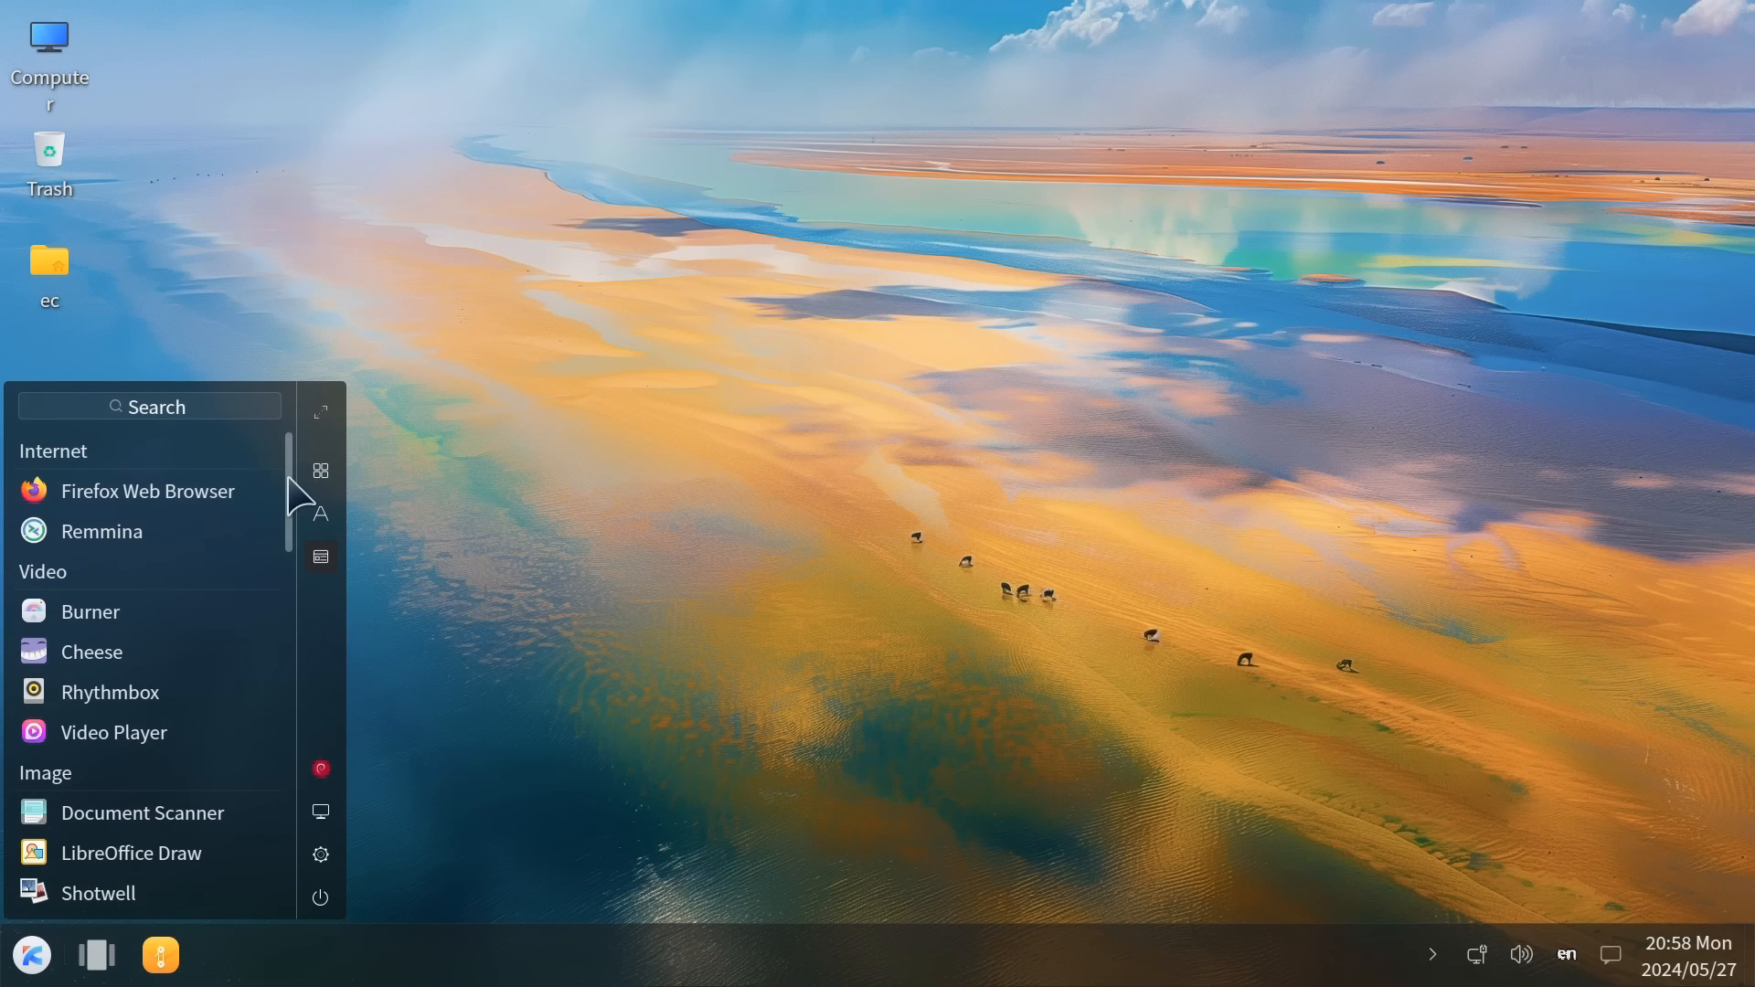
{"action": "scroll", "scroll_direction": "down", "scroll_amount": 3}
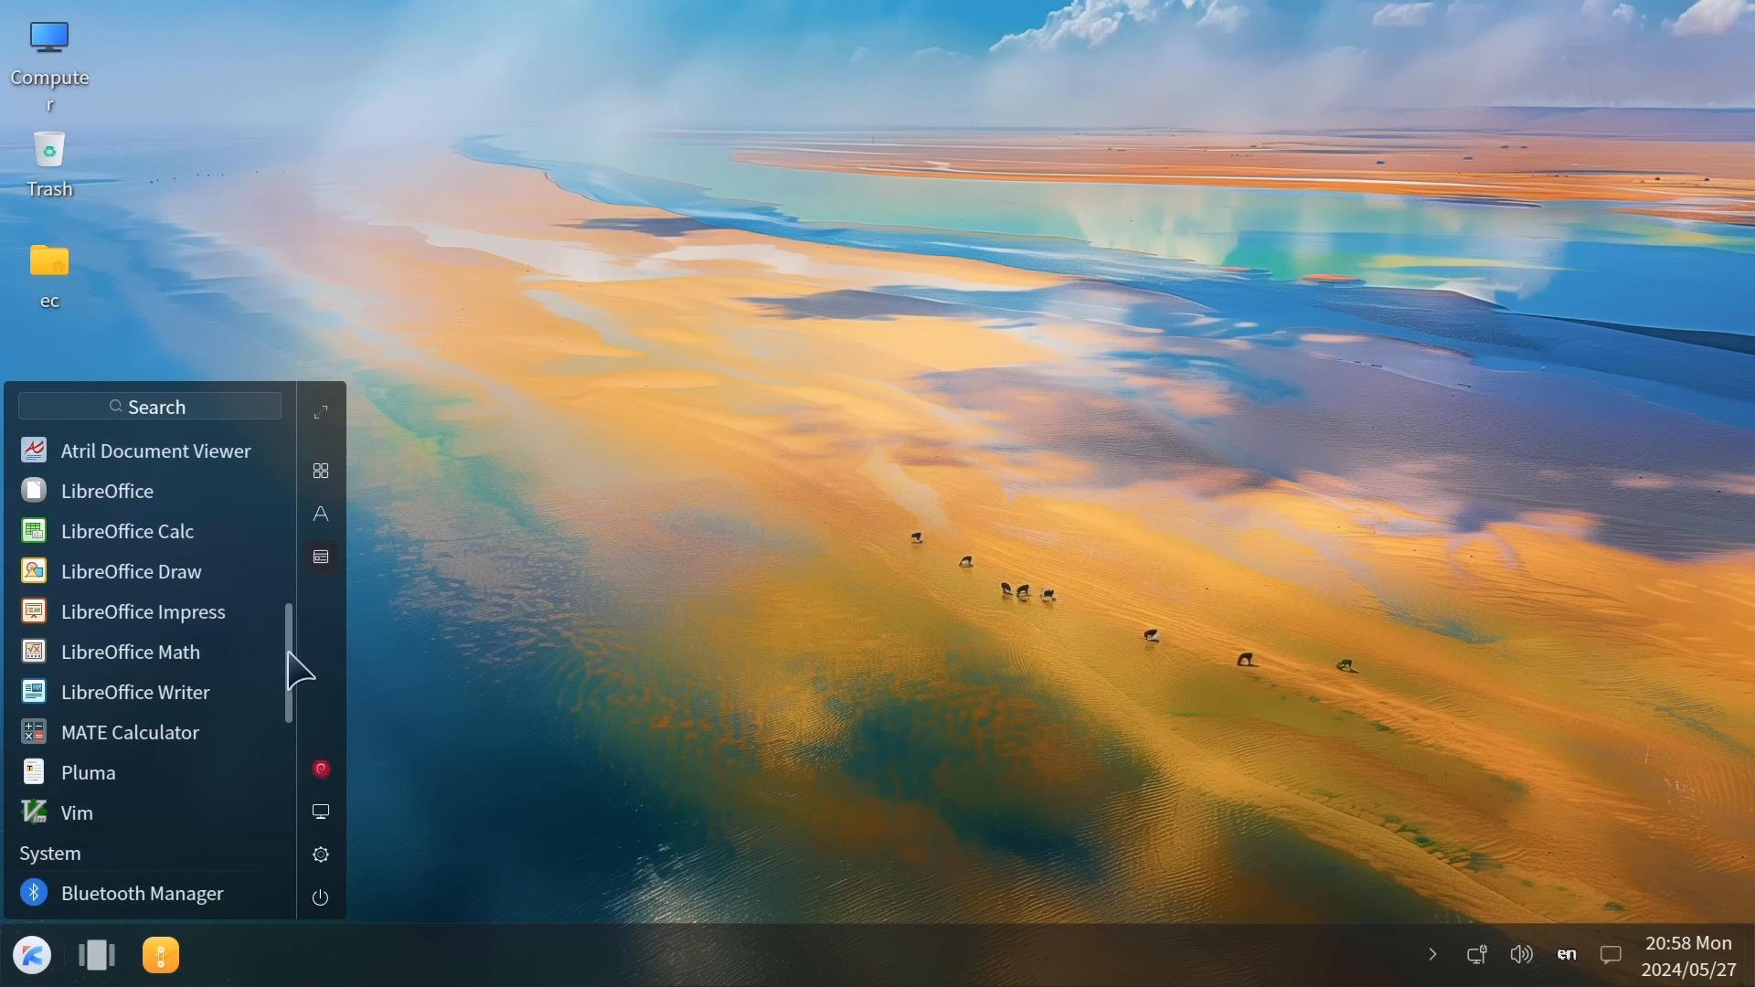
{"action": "scroll", "scroll_direction": "down", "scroll_amount": 3}
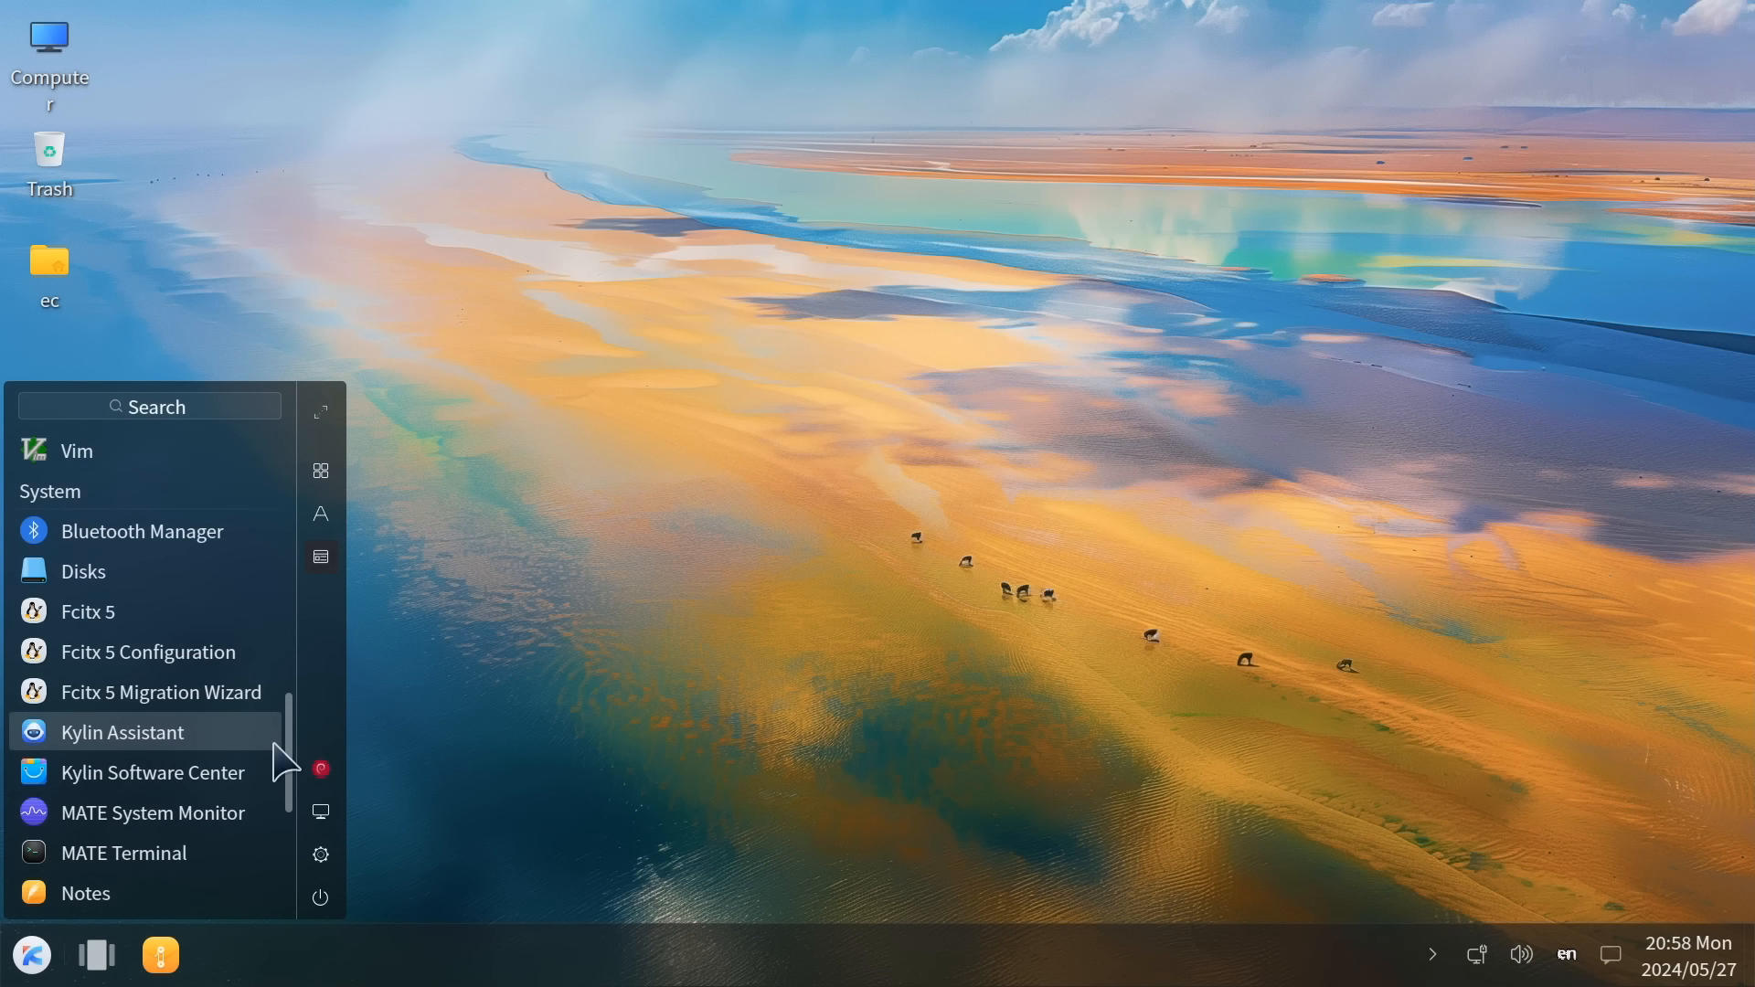
{"action": "scroll", "scroll_direction": "down", "scroll_amount": 3}
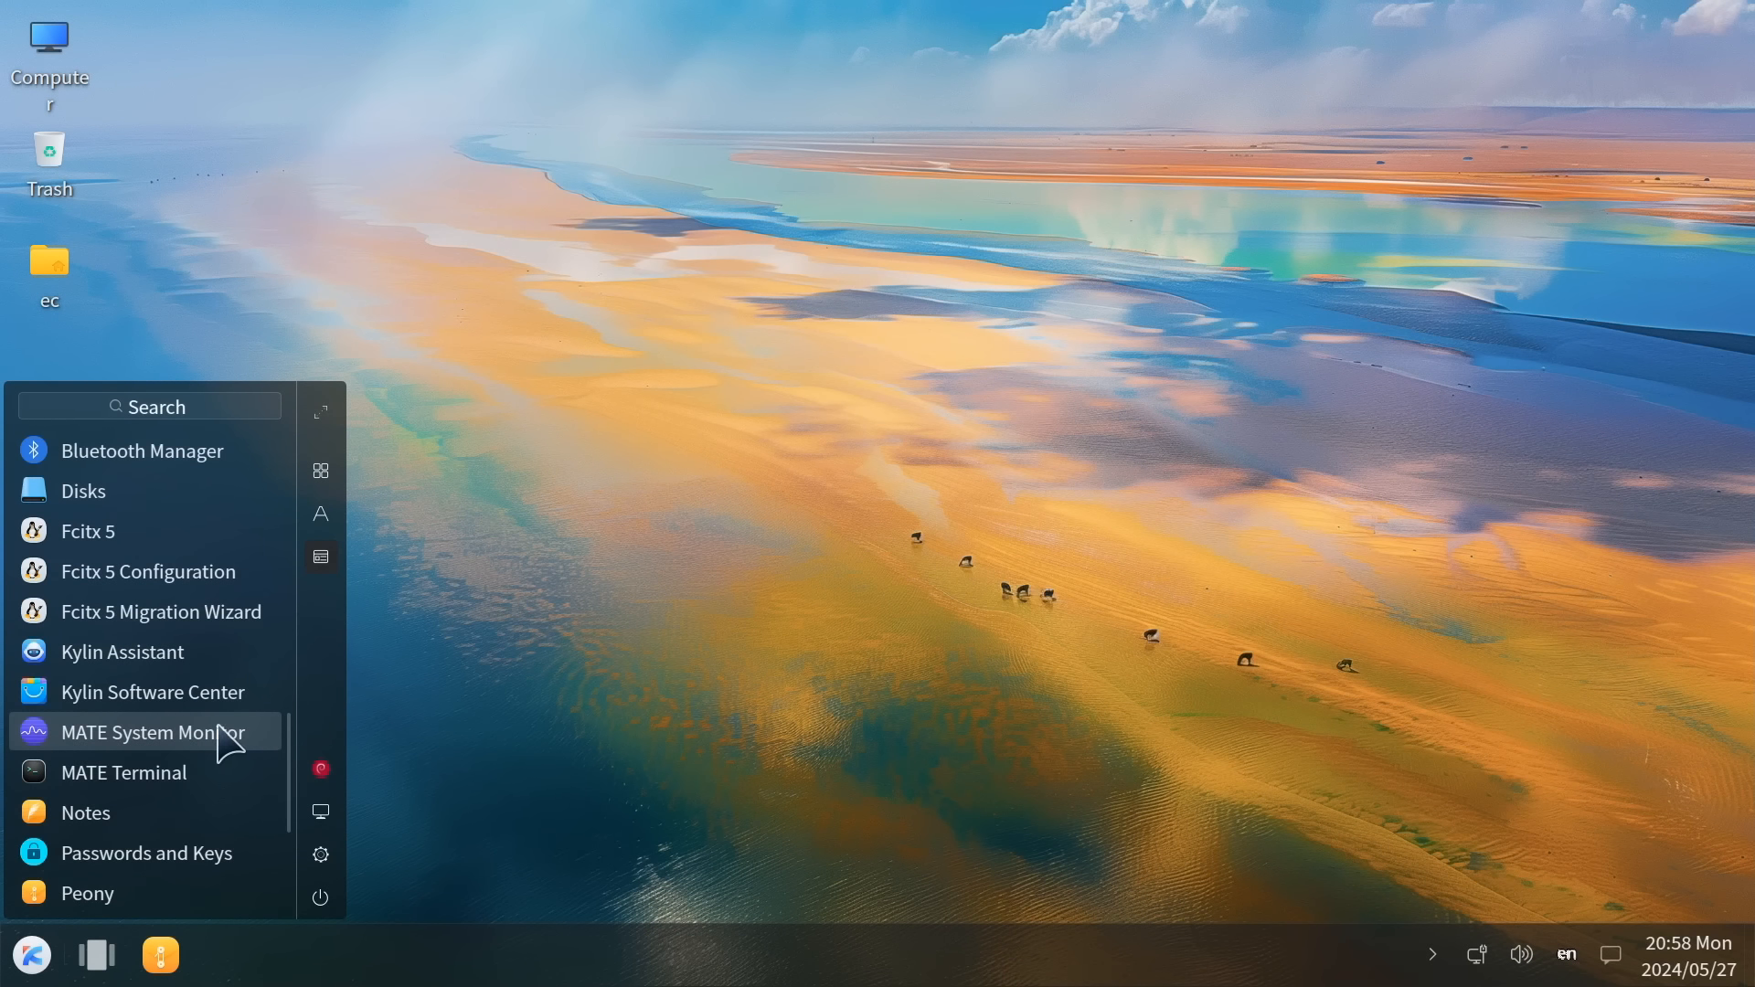
{"action": "mouse_move", "coordinate": [208, 758]}
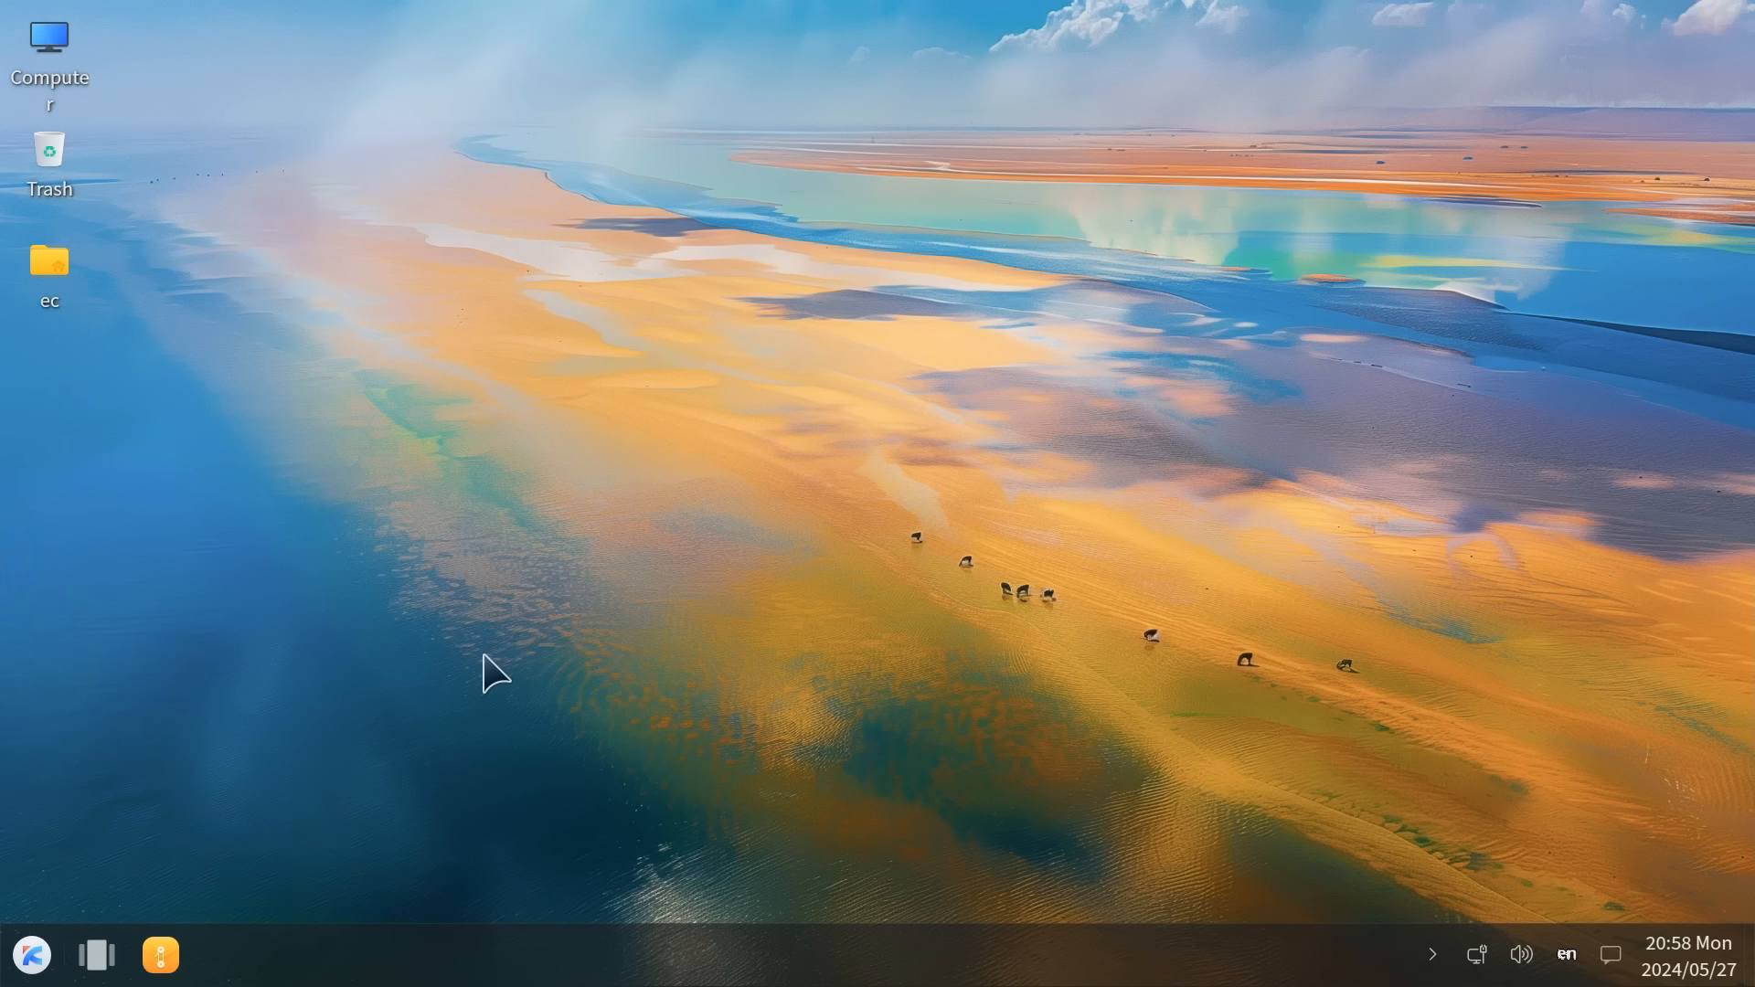
{"action": "mouse_move", "coordinate": [103, 375]}
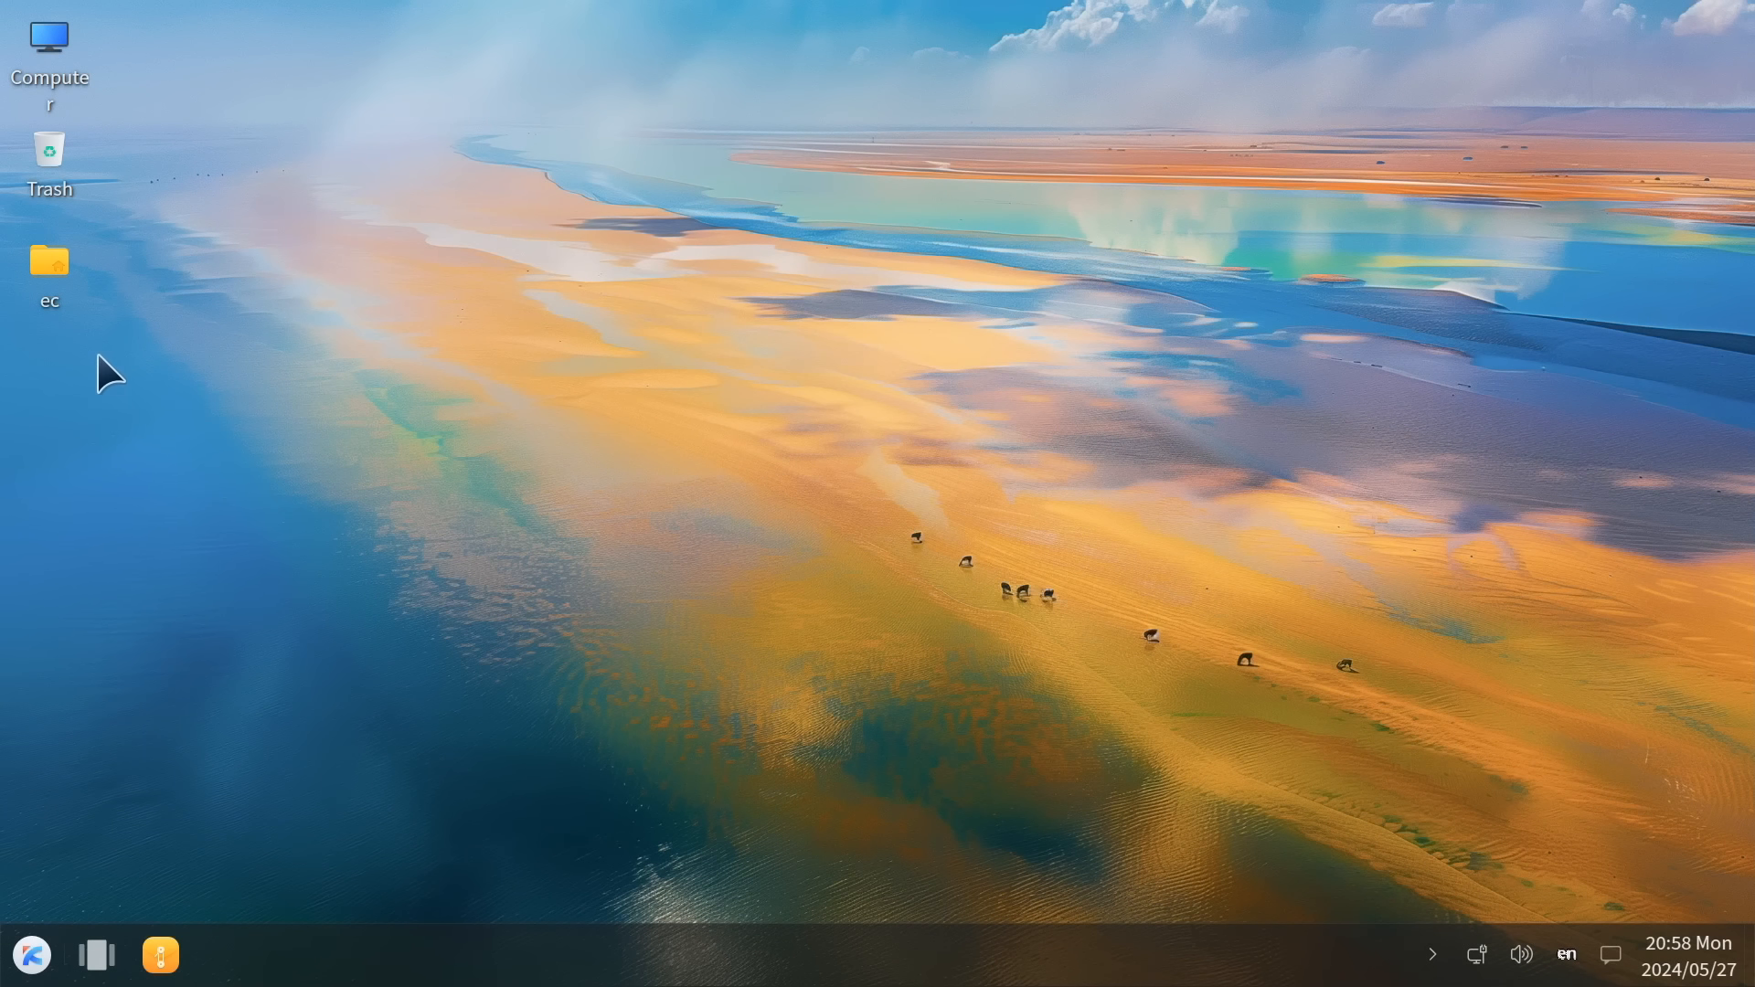
Open and close the ec home folder in Peony, then reopen the start menu at system tools
{"action": "double_click", "coordinate": [49, 260]}
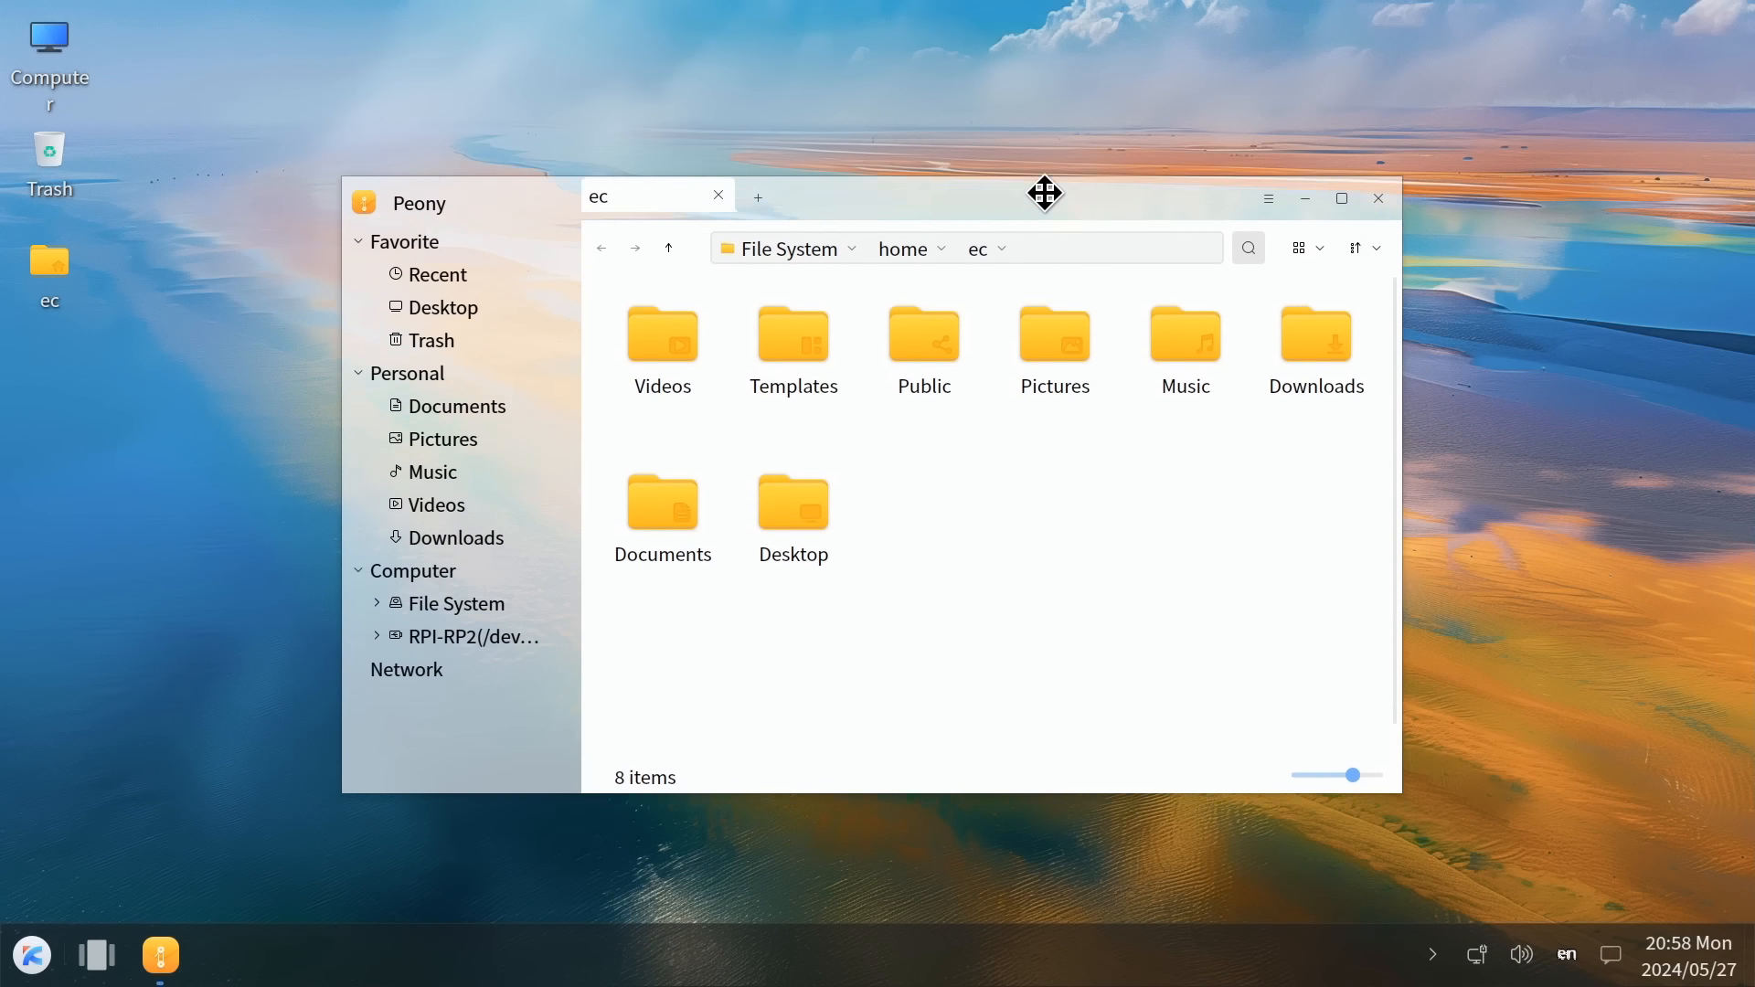
{"action": "left_click", "coordinate": [1376, 199]}
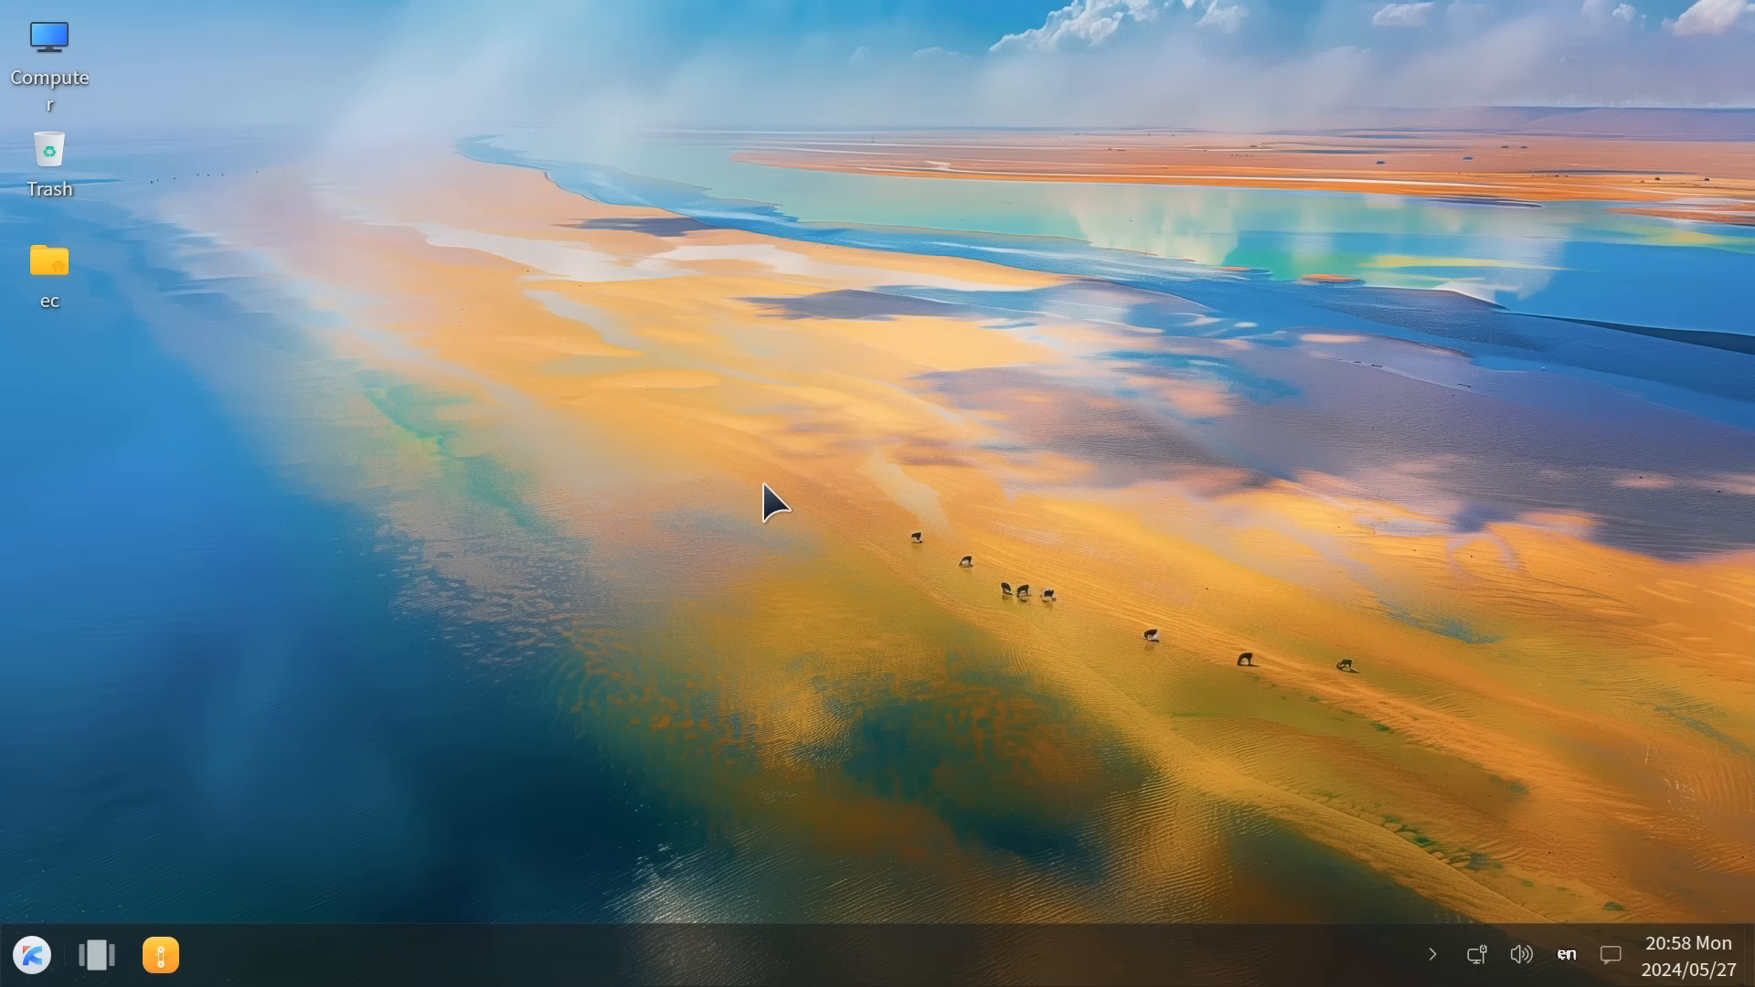
{"action": "left_click", "coordinate": [31, 954]}
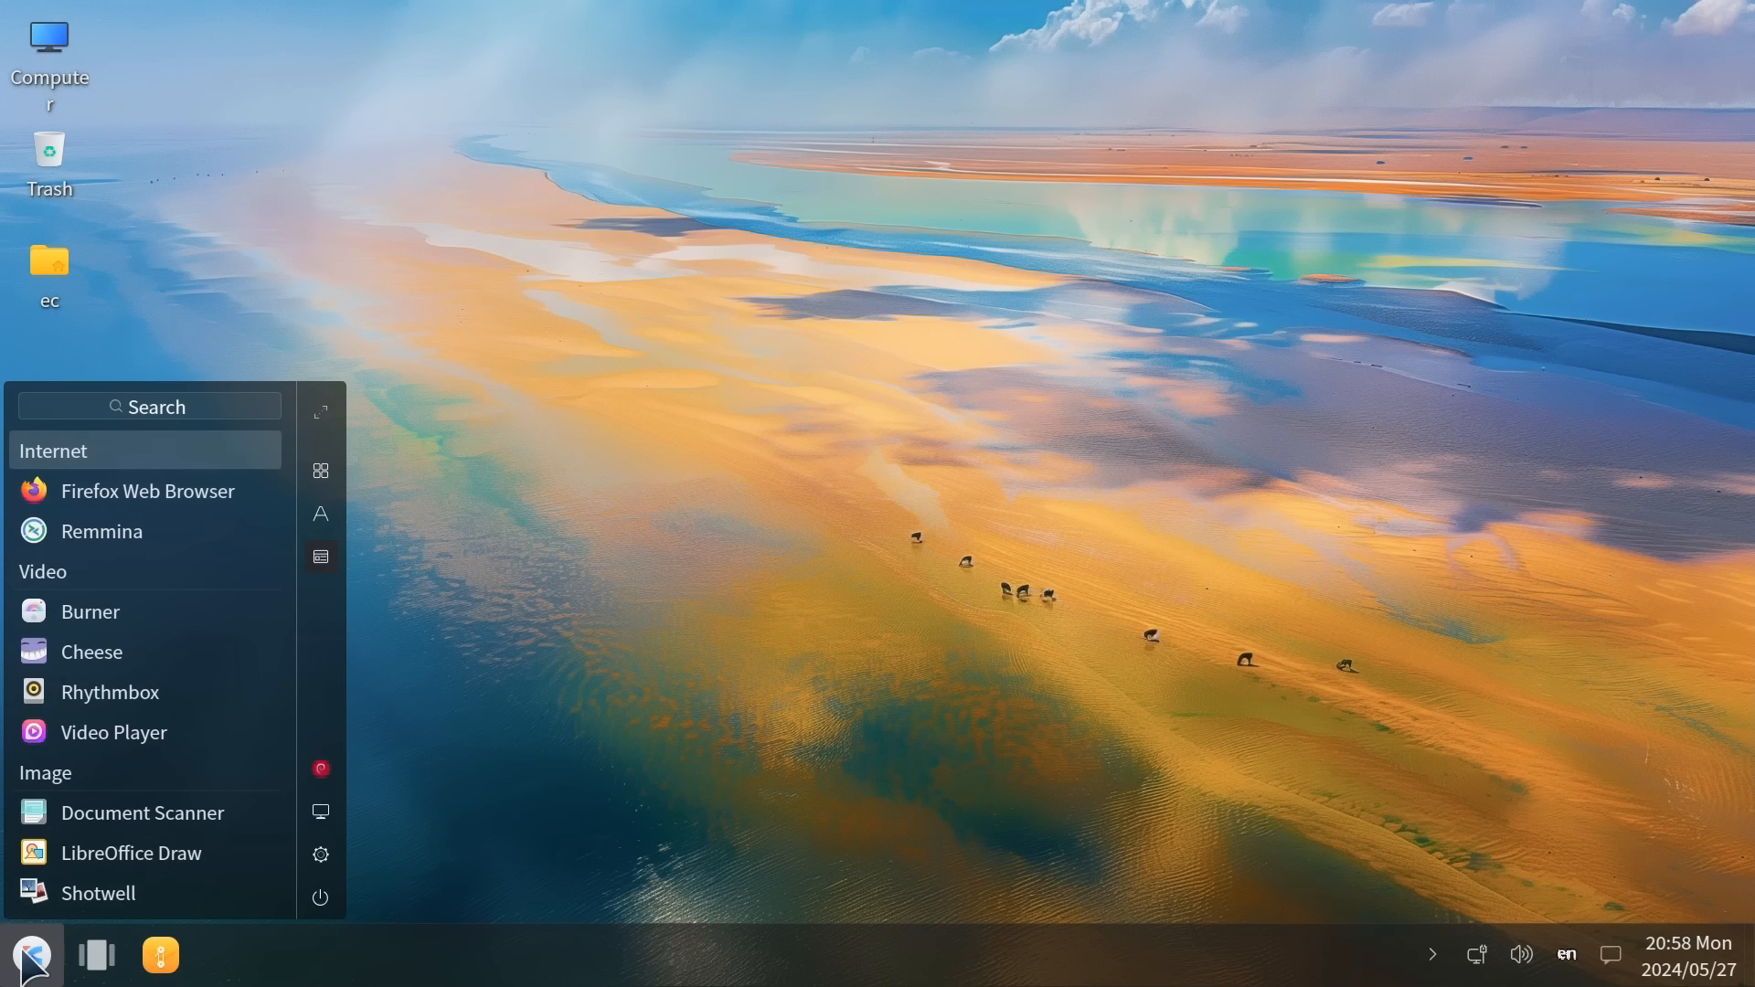
{"action": "scroll", "scroll_direction": "down", "scroll_amount": 3}
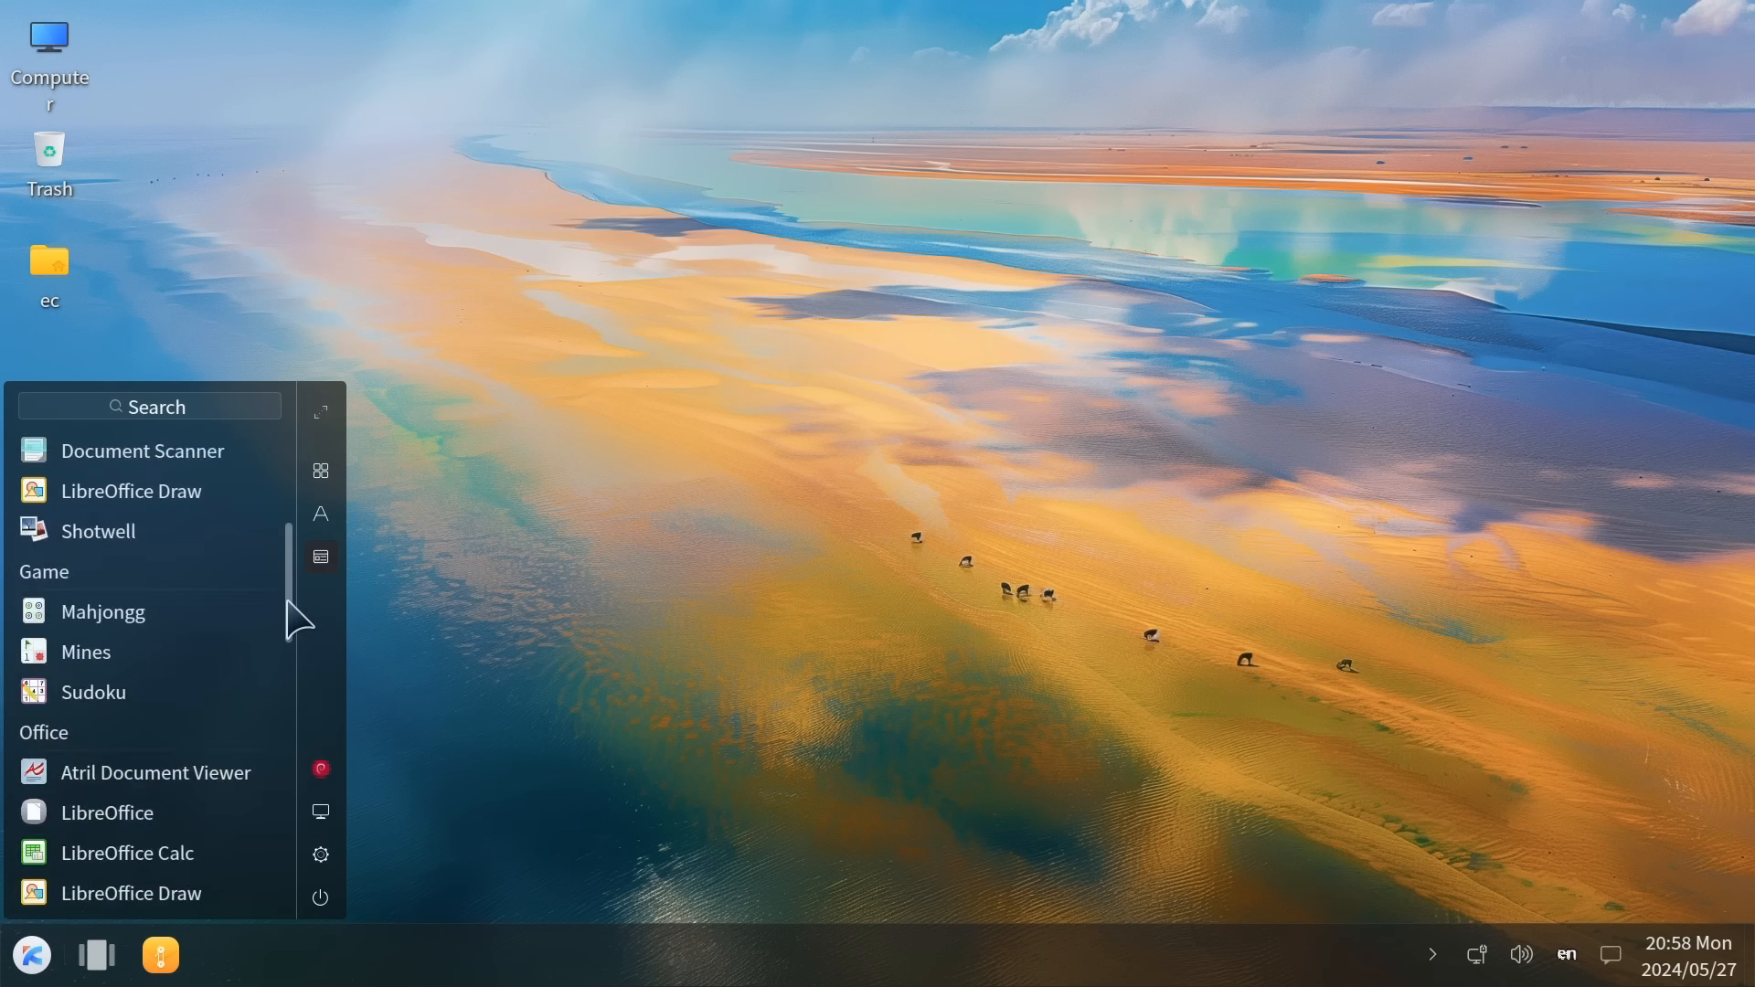
{"action": "scroll", "scroll_direction": "down", "scroll_amount": 3}
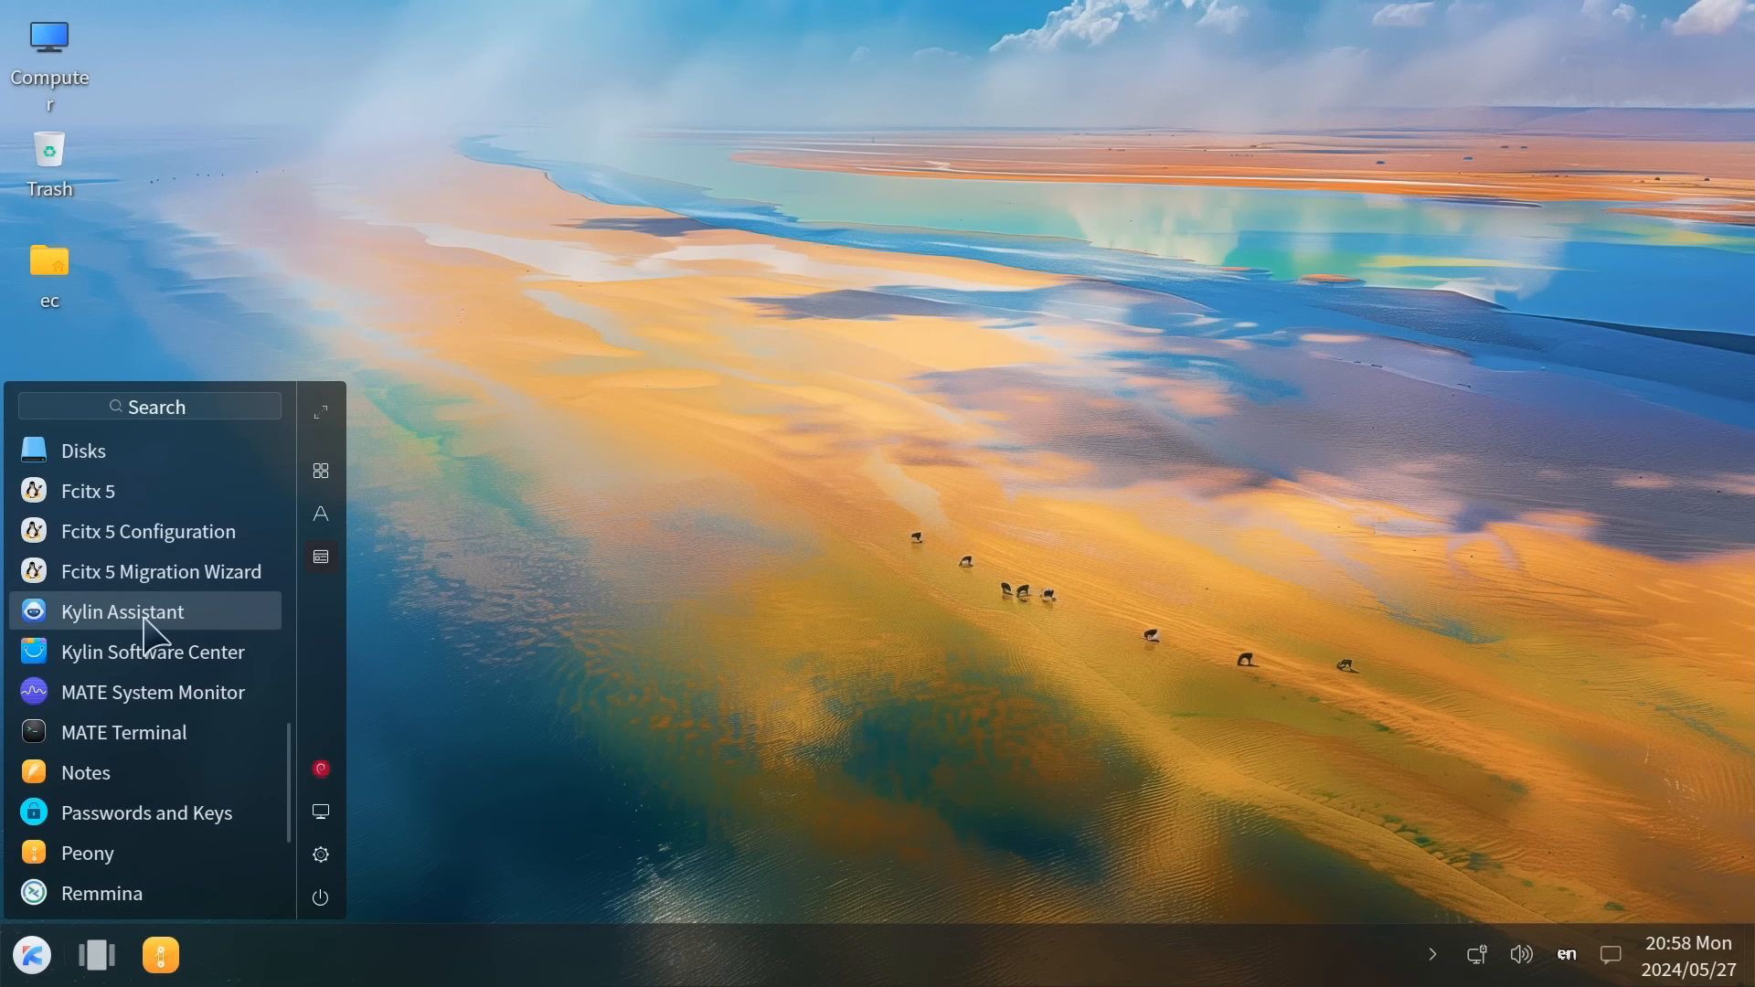
Browse Kylin Assistant's Cleanup, Sysinfo and Toolkits tabs, launch Kylin Software Center, then minimize the assistant
{"action": "left_click", "coordinate": [722, 783]}
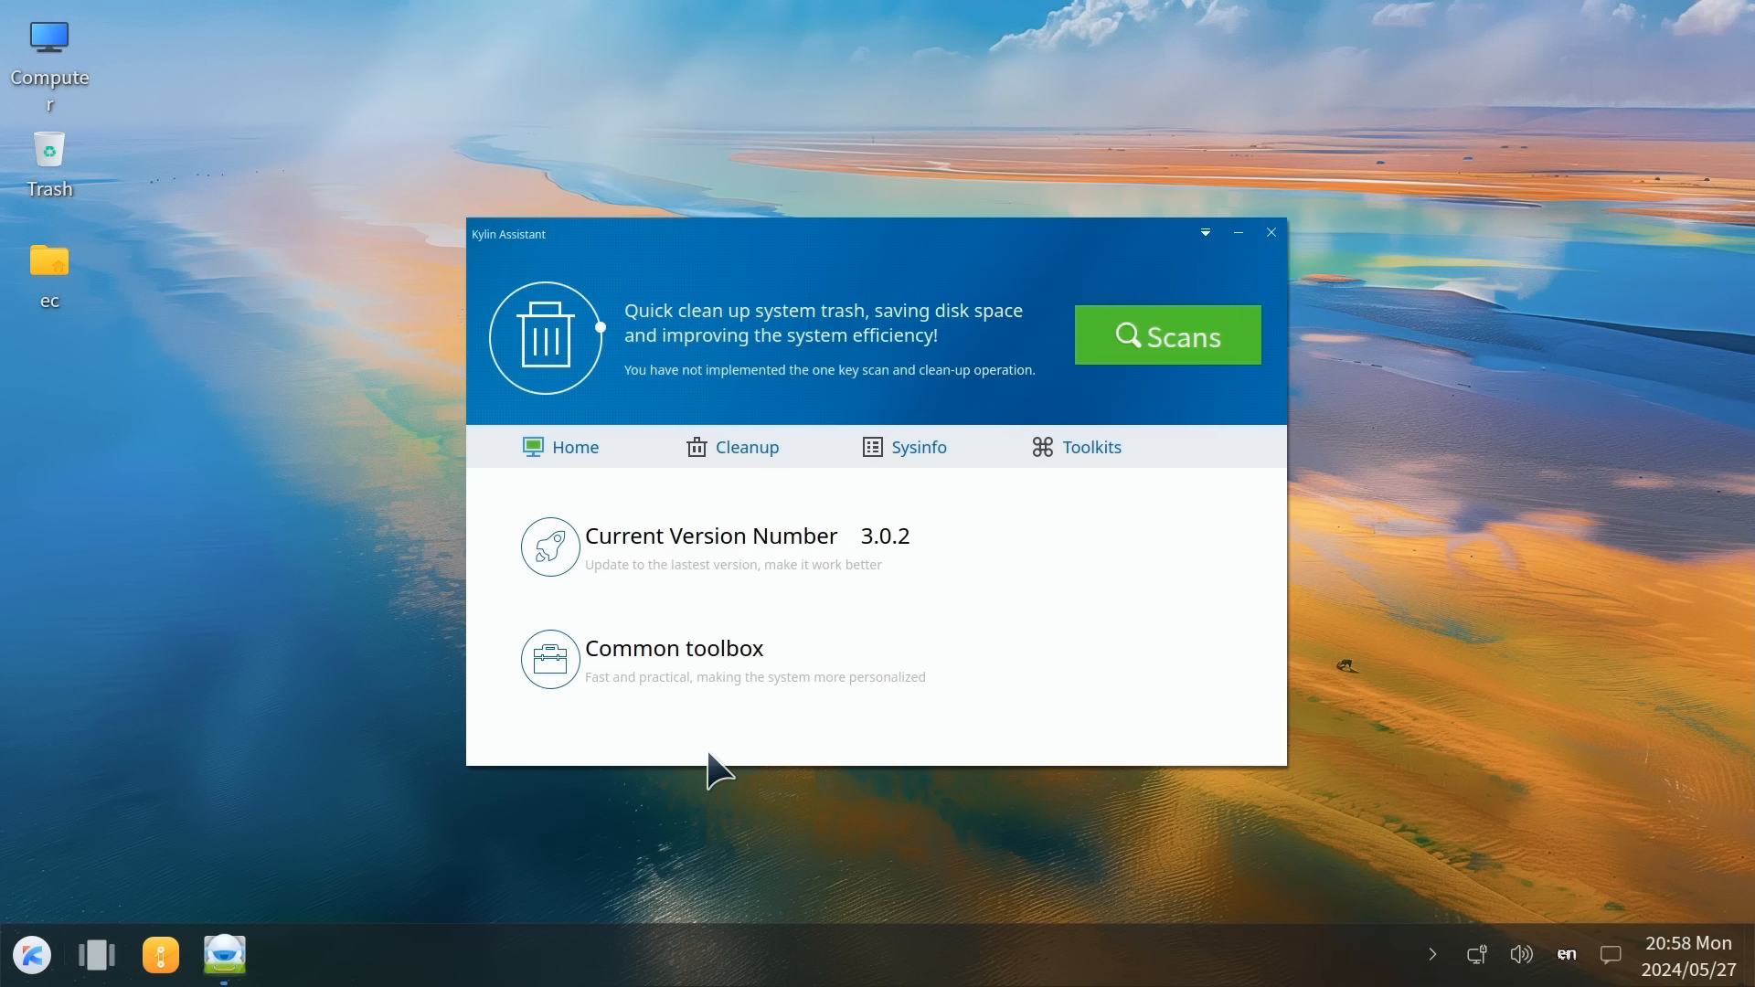
{"action": "mouse_move", "coordinate": [999, 652]}
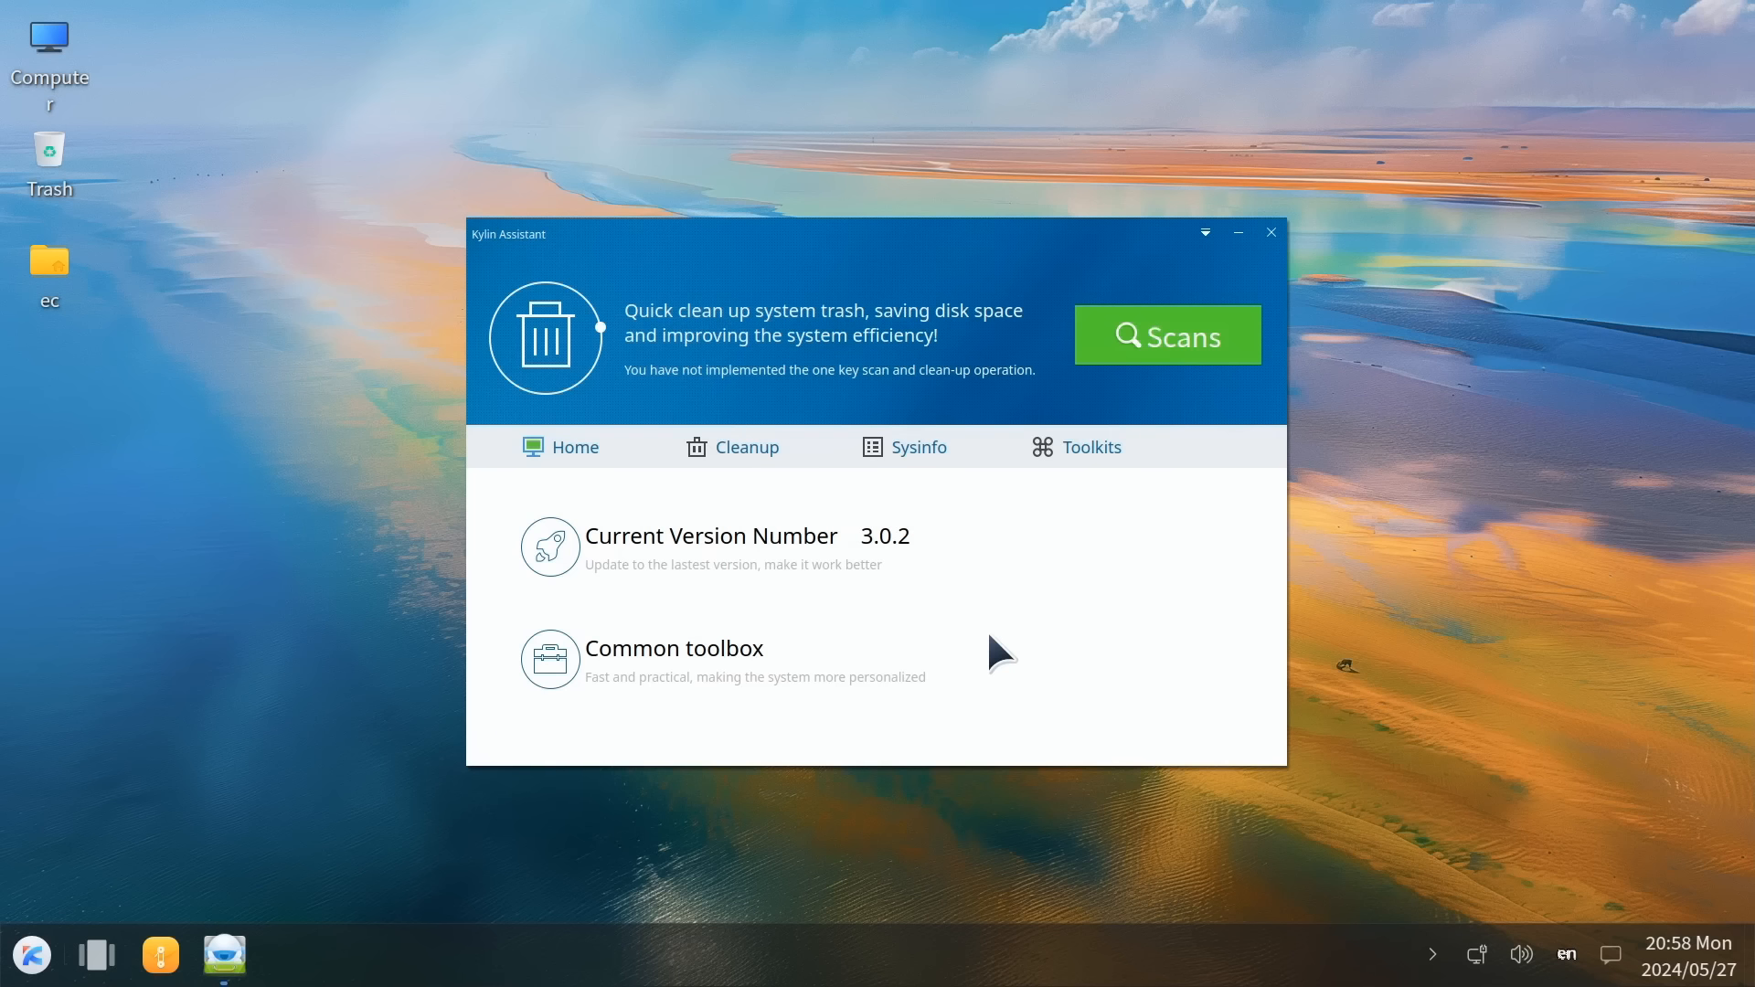
{"action": "left_click", "coordinate": [744, 445]}
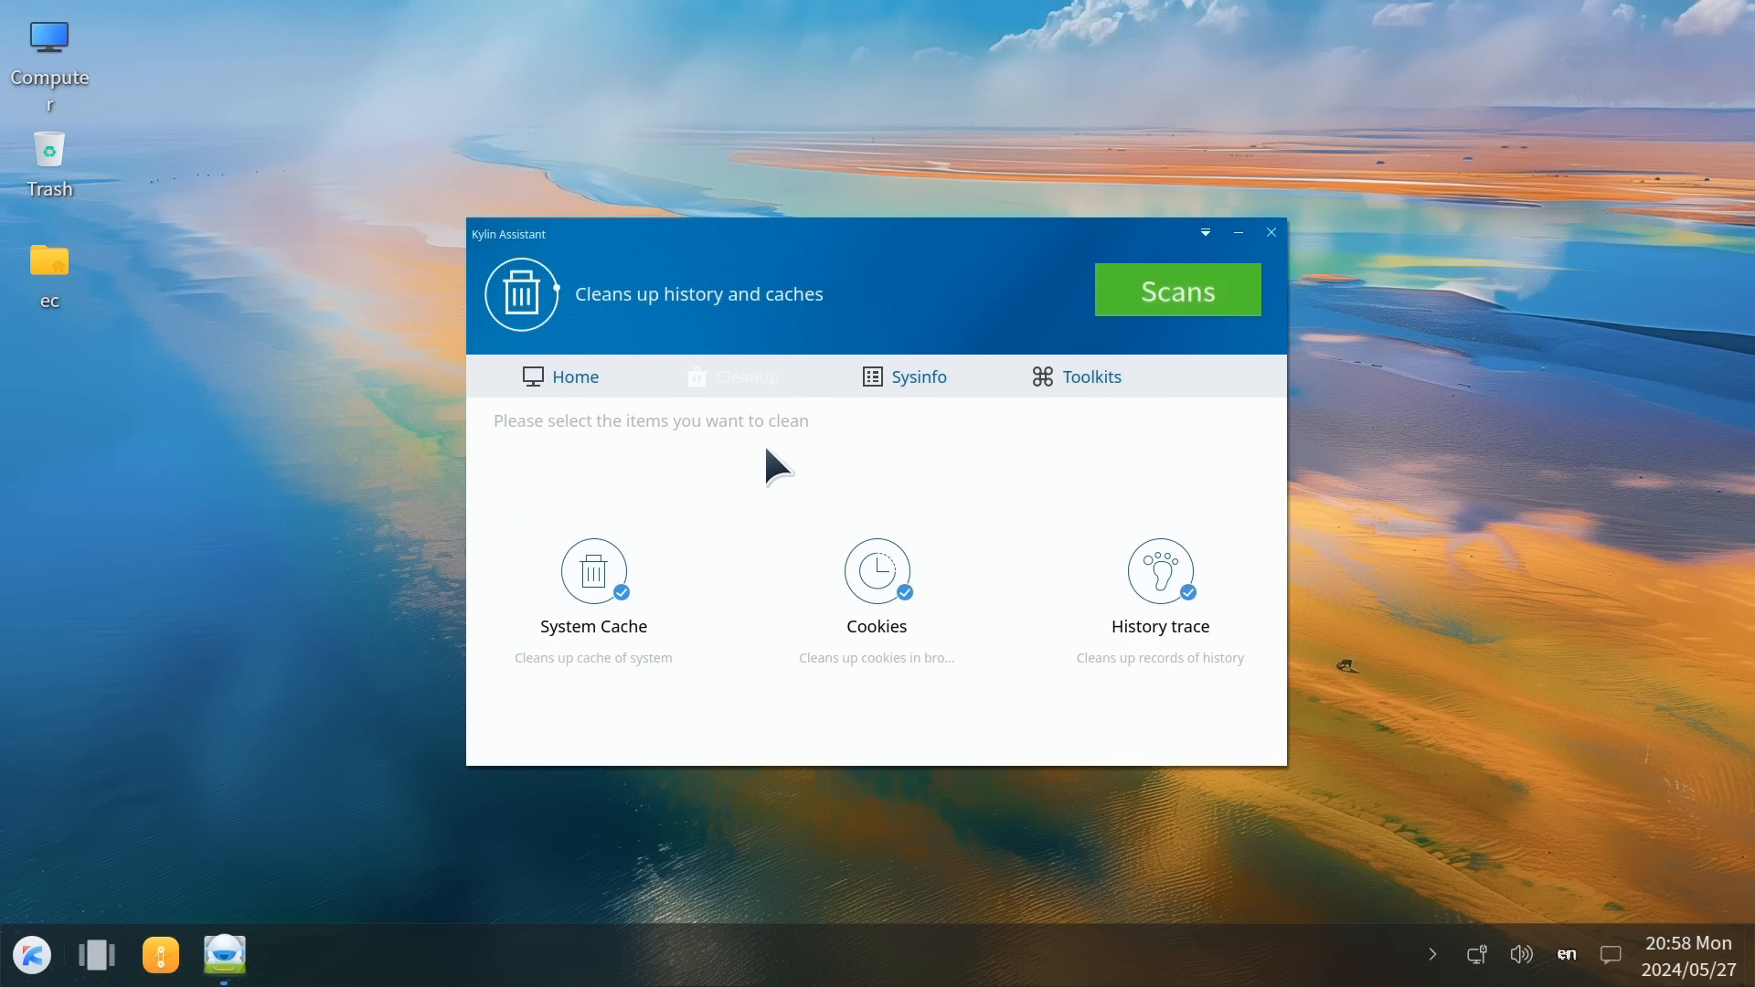
{"action": "left_click", "coordinate": [917, 376]}
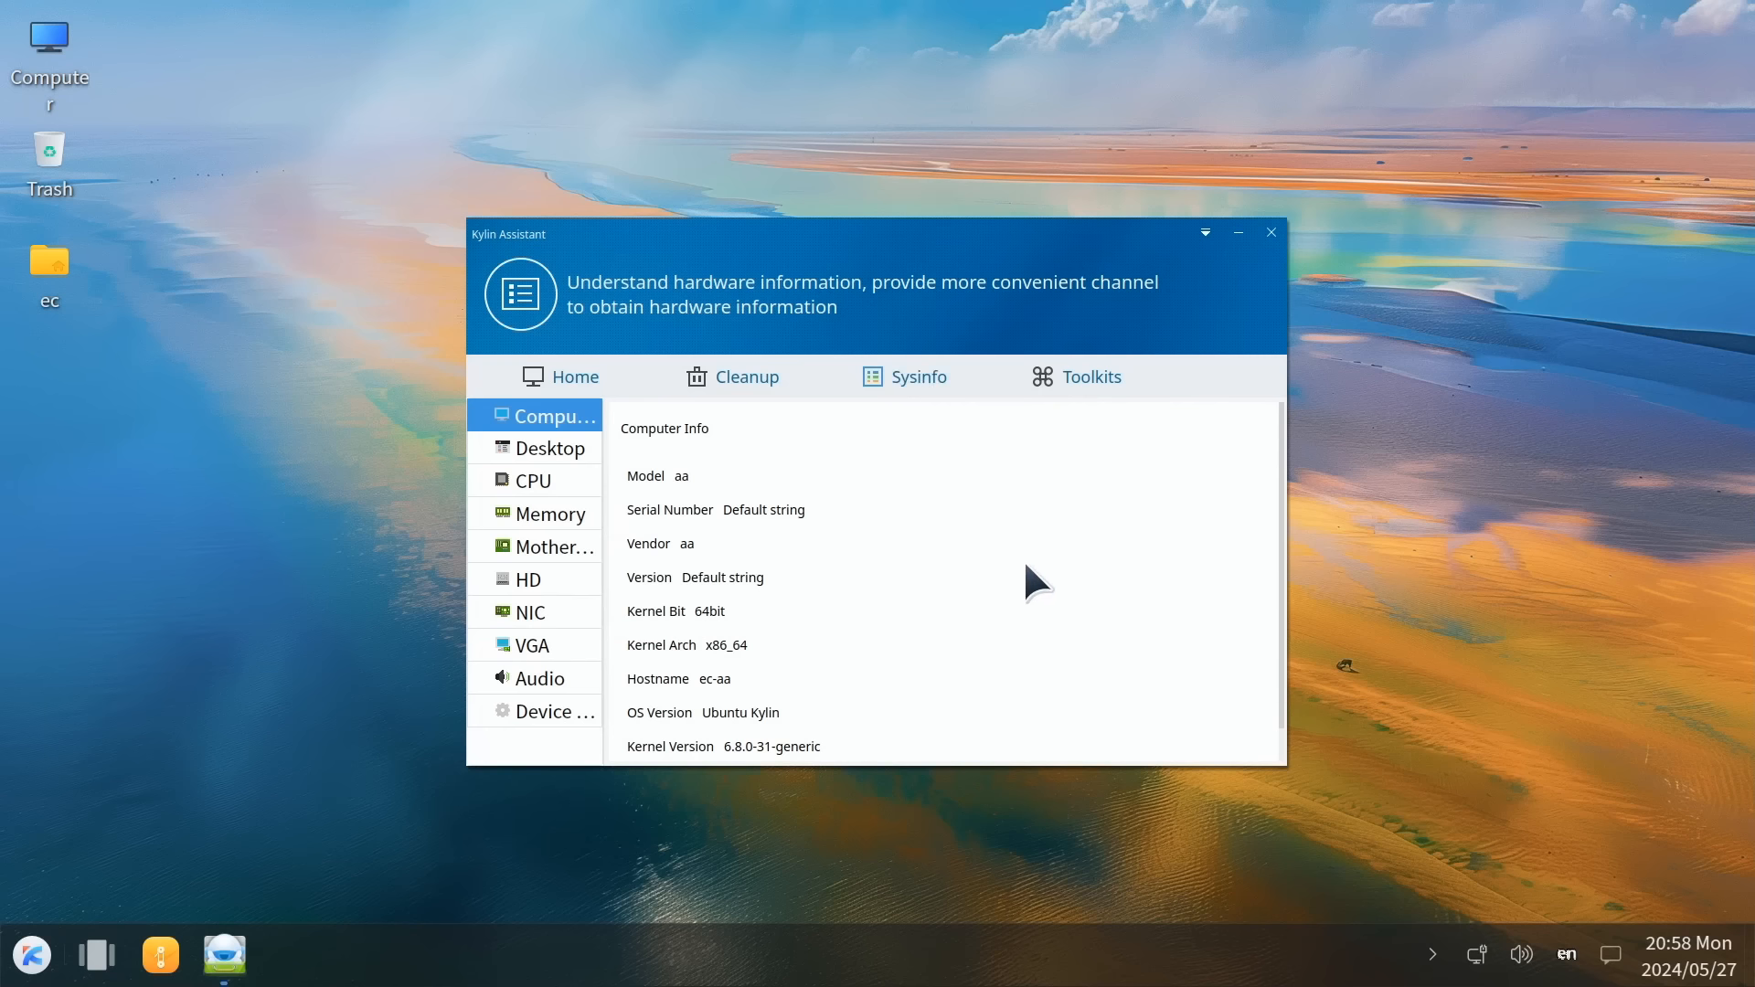
{"action": "left_click", "coordinate": [1087, 375]}
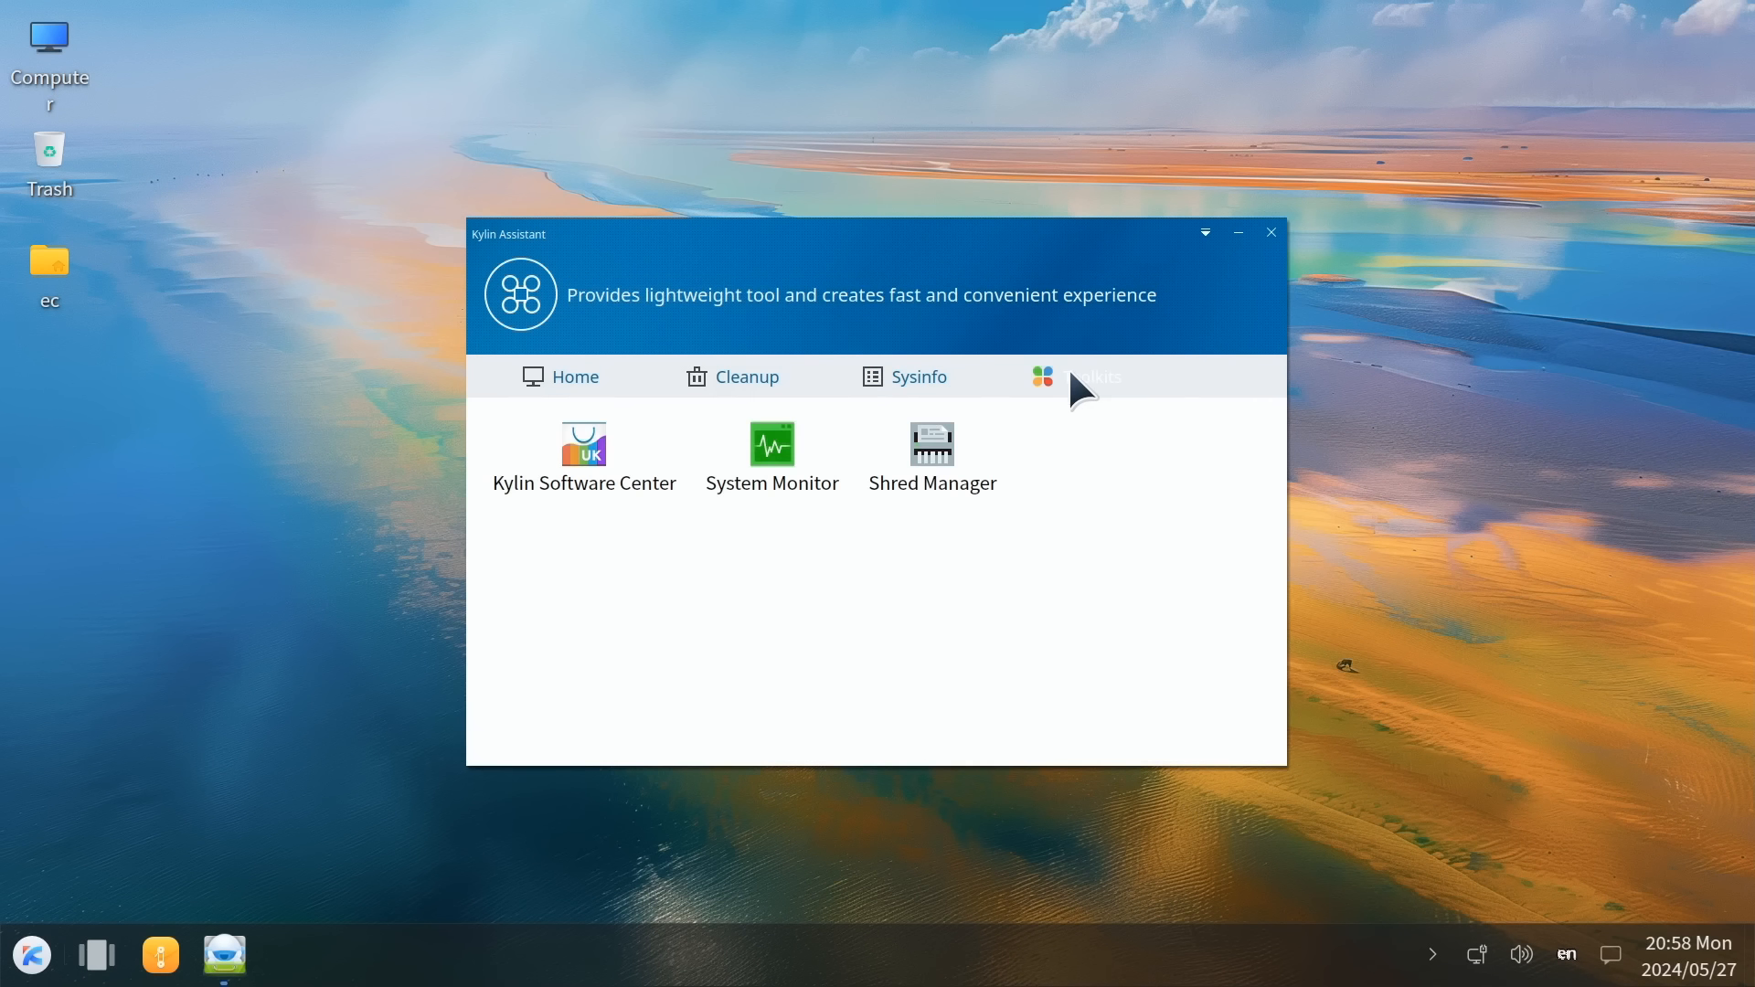
{"action": "mouse_move", "coordinate": [583, 457]}
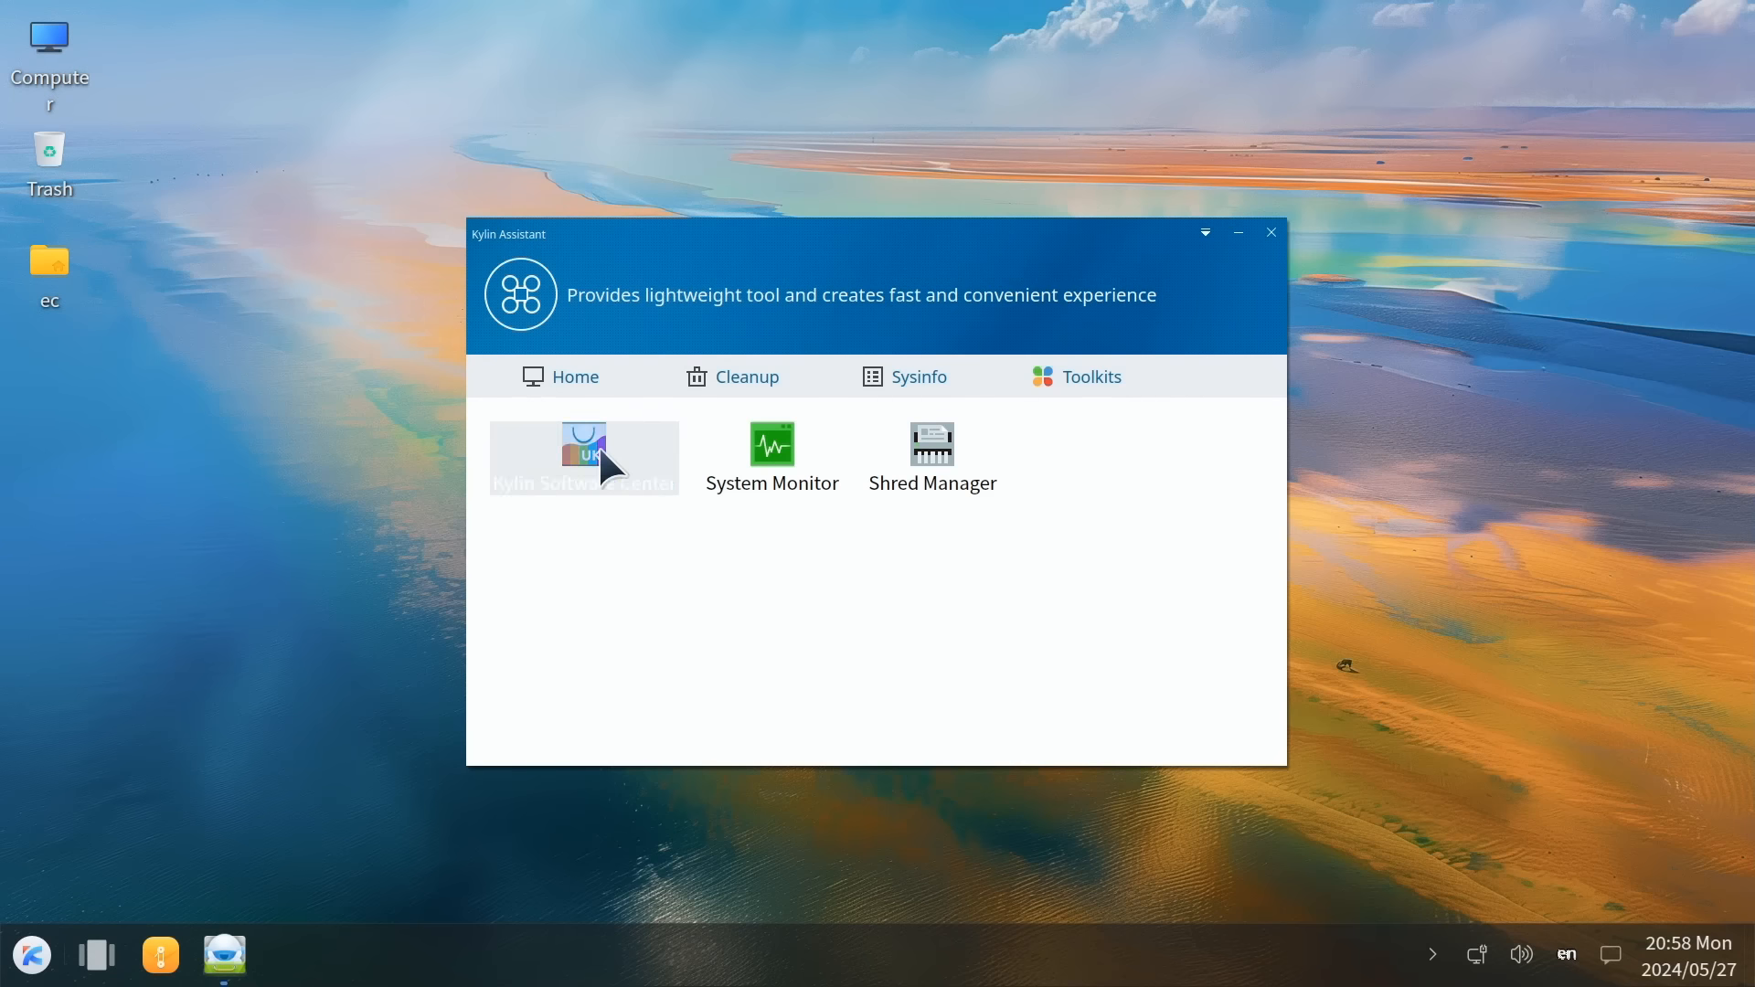
{"action": "left_click", "coordinate": [930, 443]}
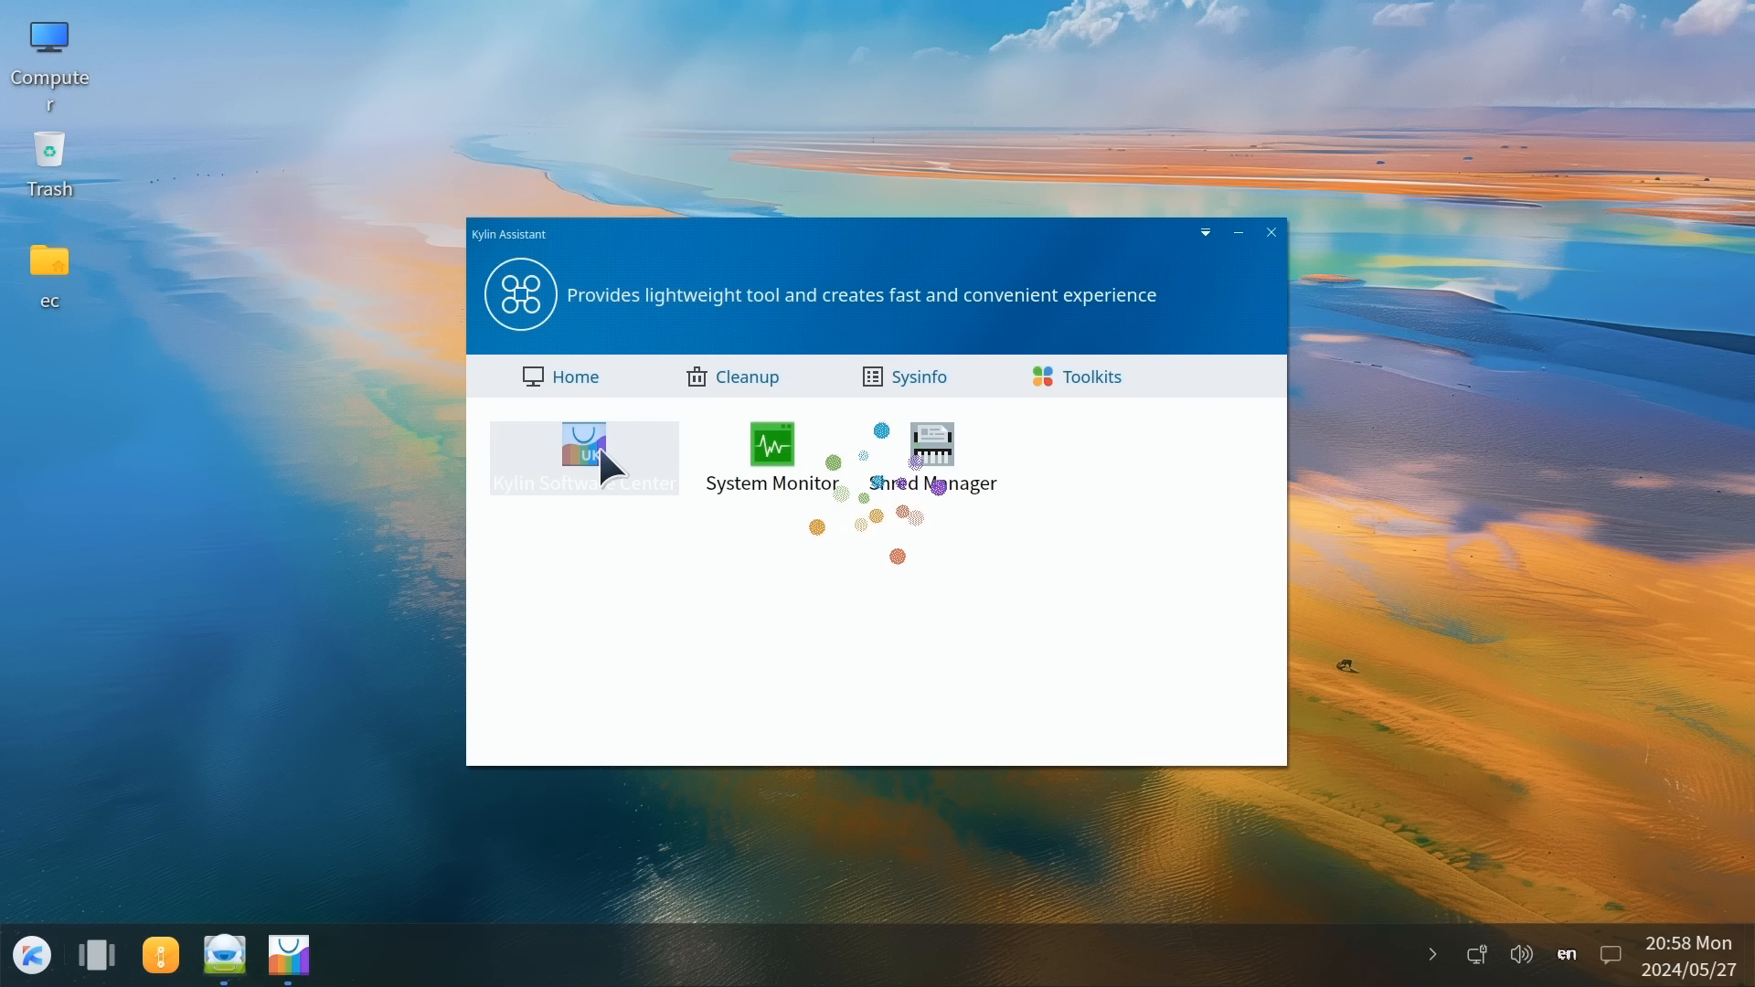
{"action": "mouse_move", "coordinate": [1032, 653]}
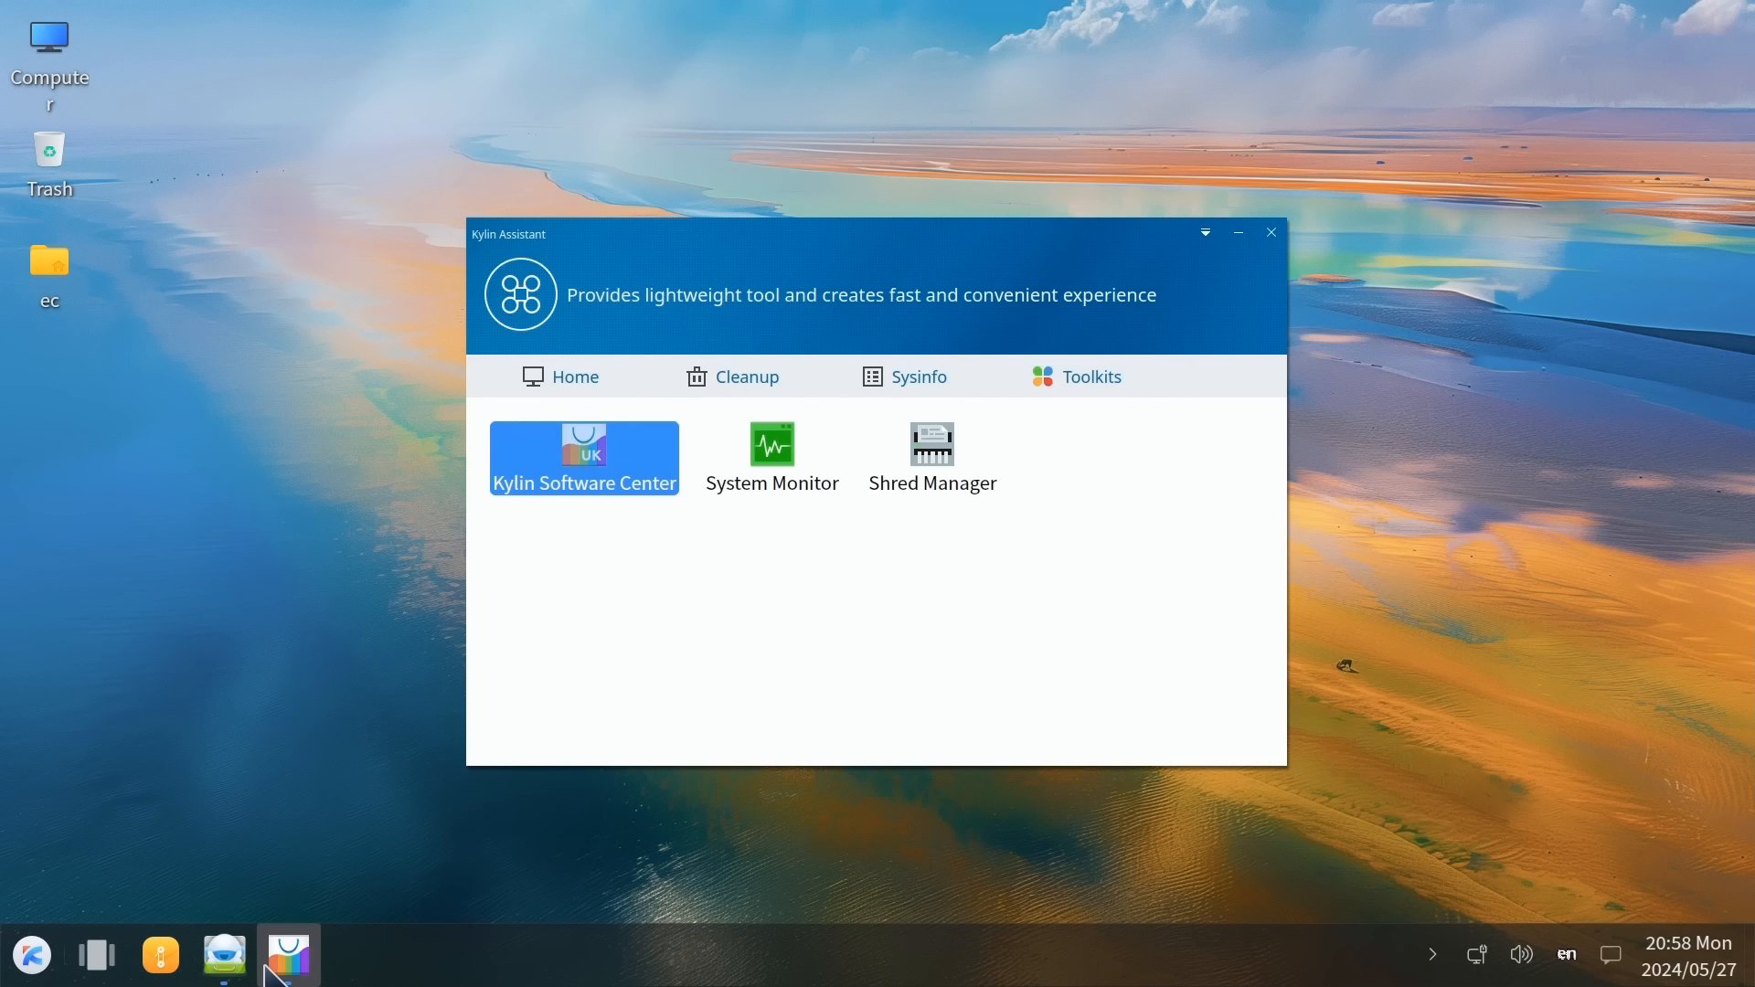
{"action": "left_click", "coordinate": [1270, 233]}
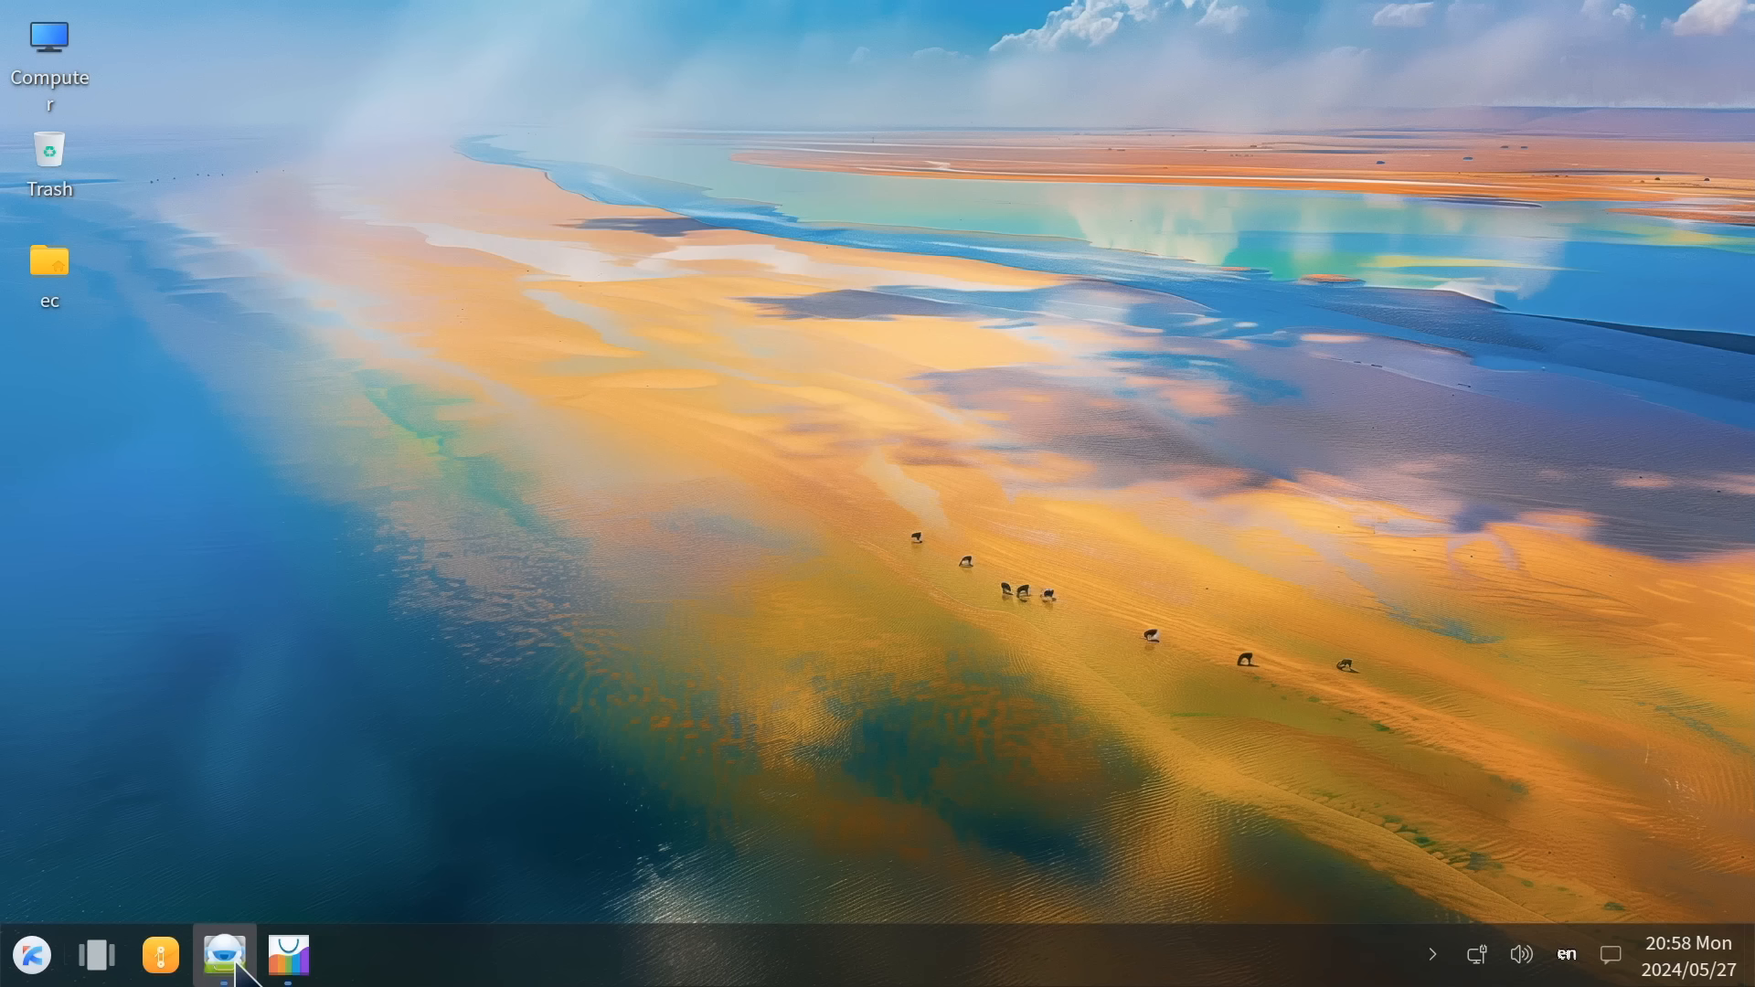
{"action": "mouse_move", "coordinate": [926, 429]}
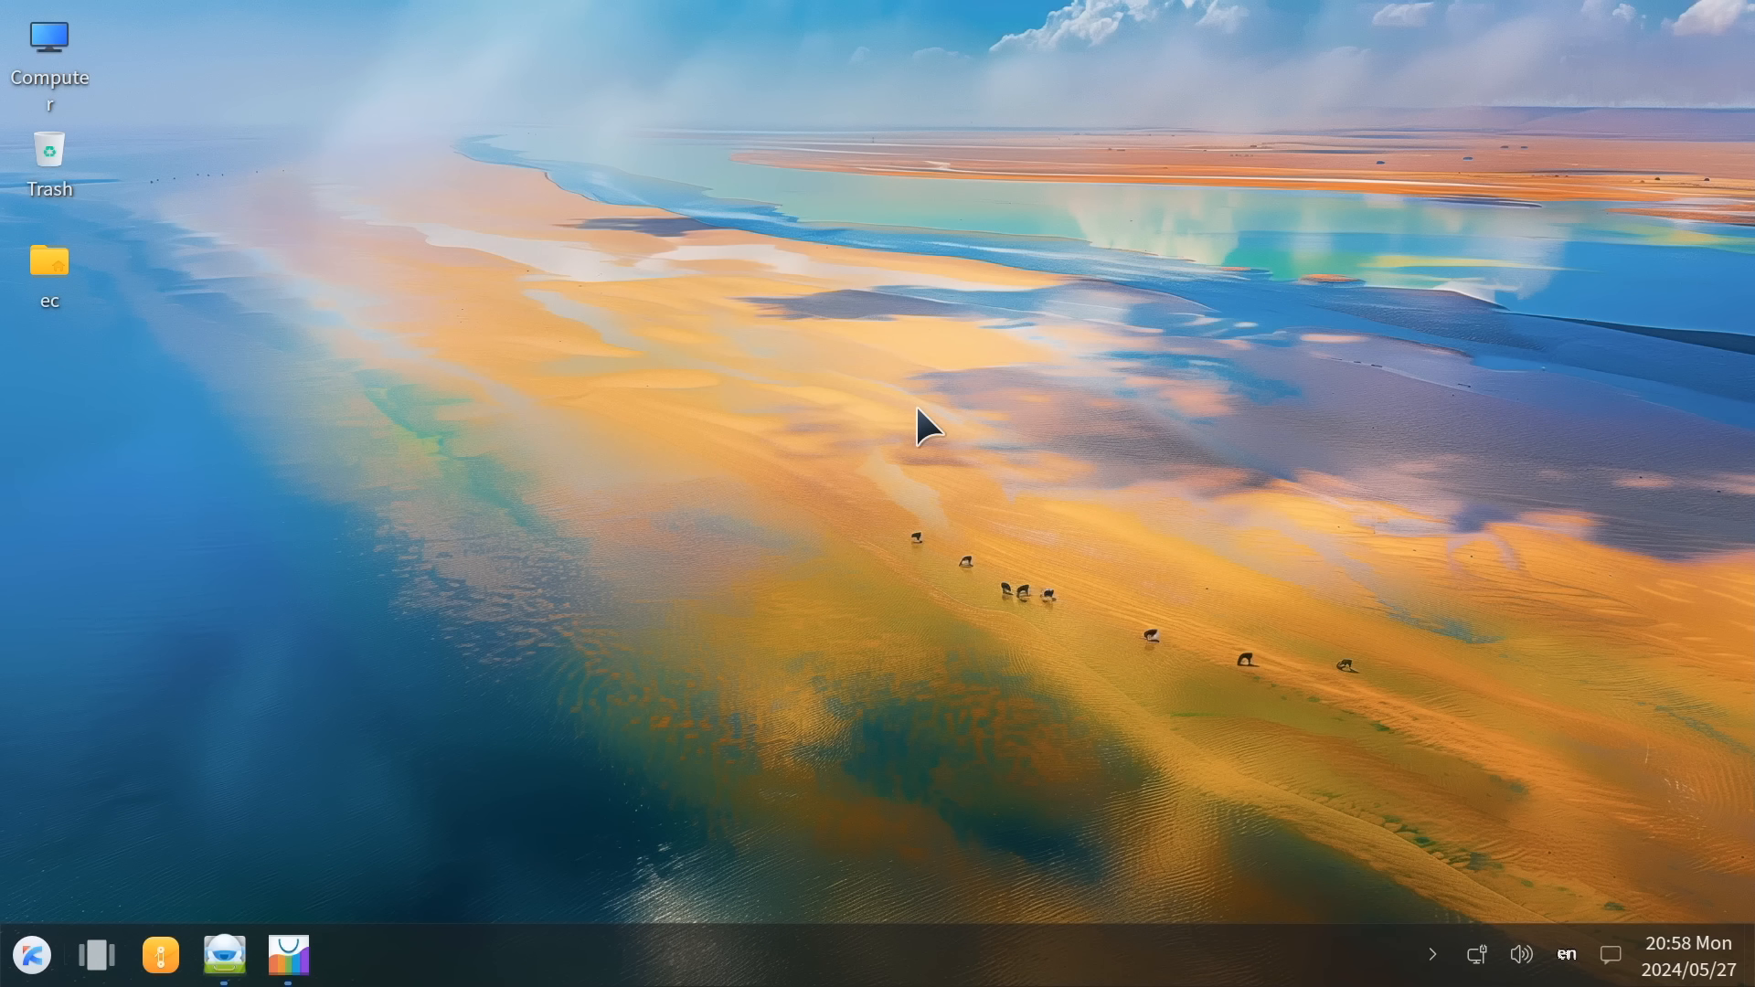
{"action": "mouse_move", "coordinate": [901, 532]}
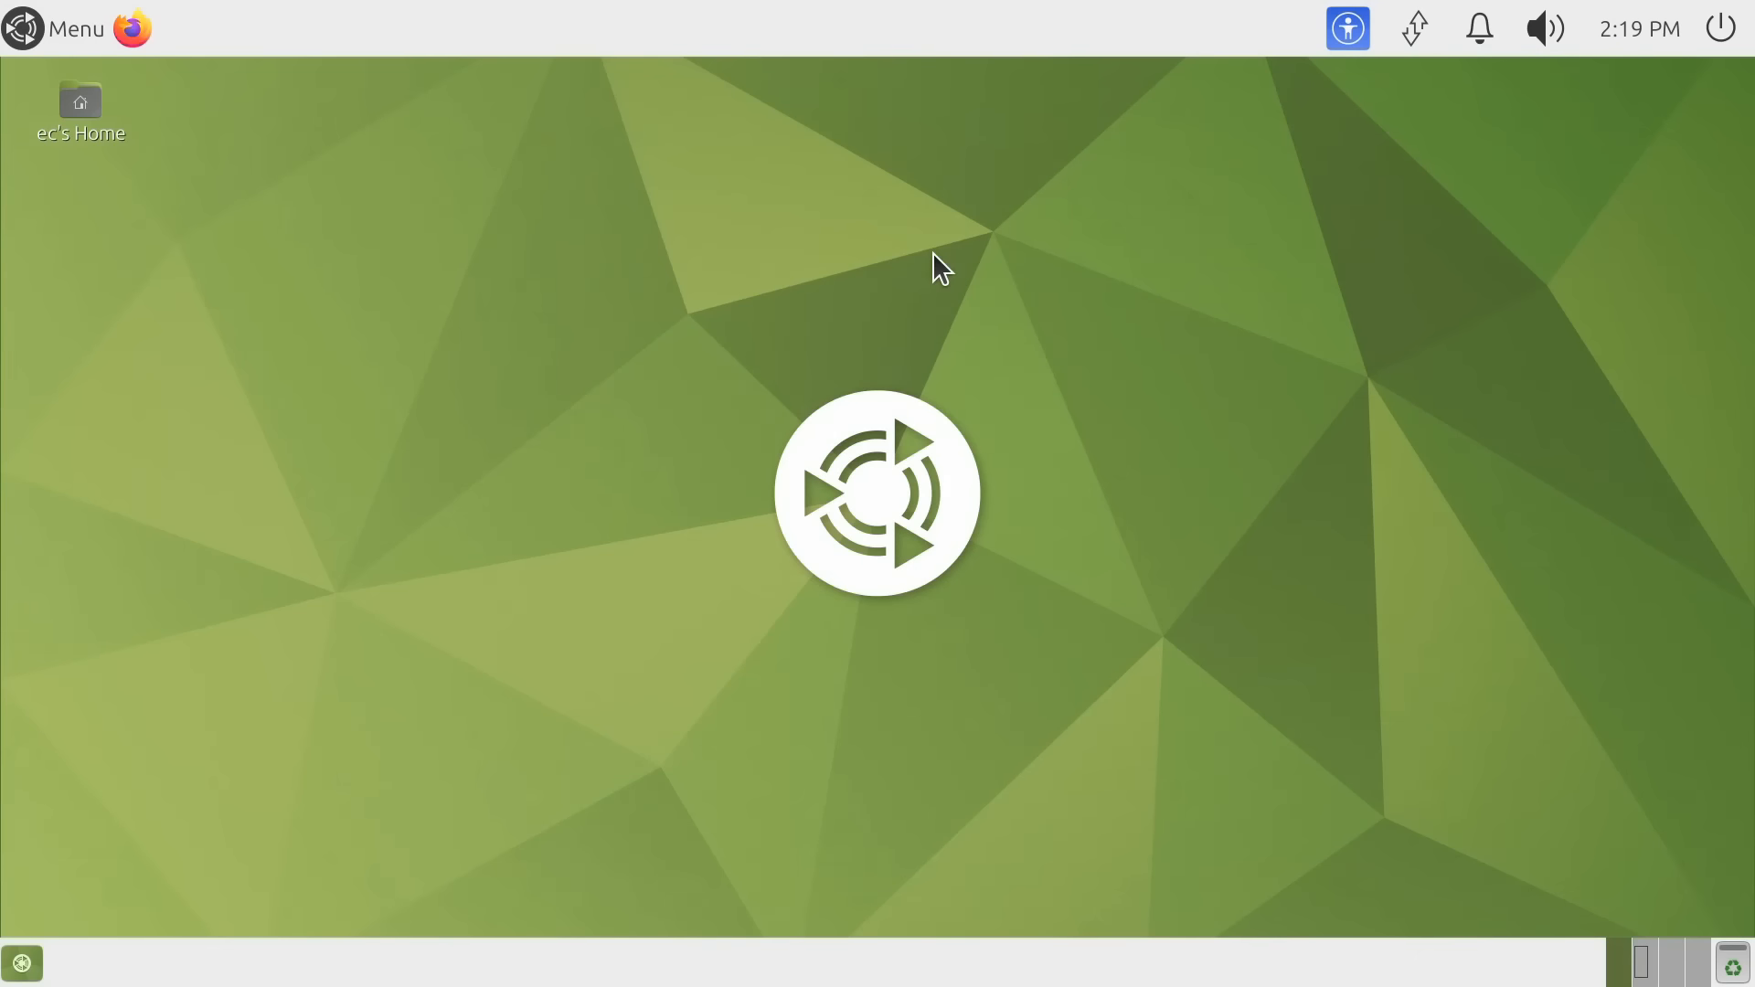
{"action": "mouse_move", "coordinate": [899, 366]}
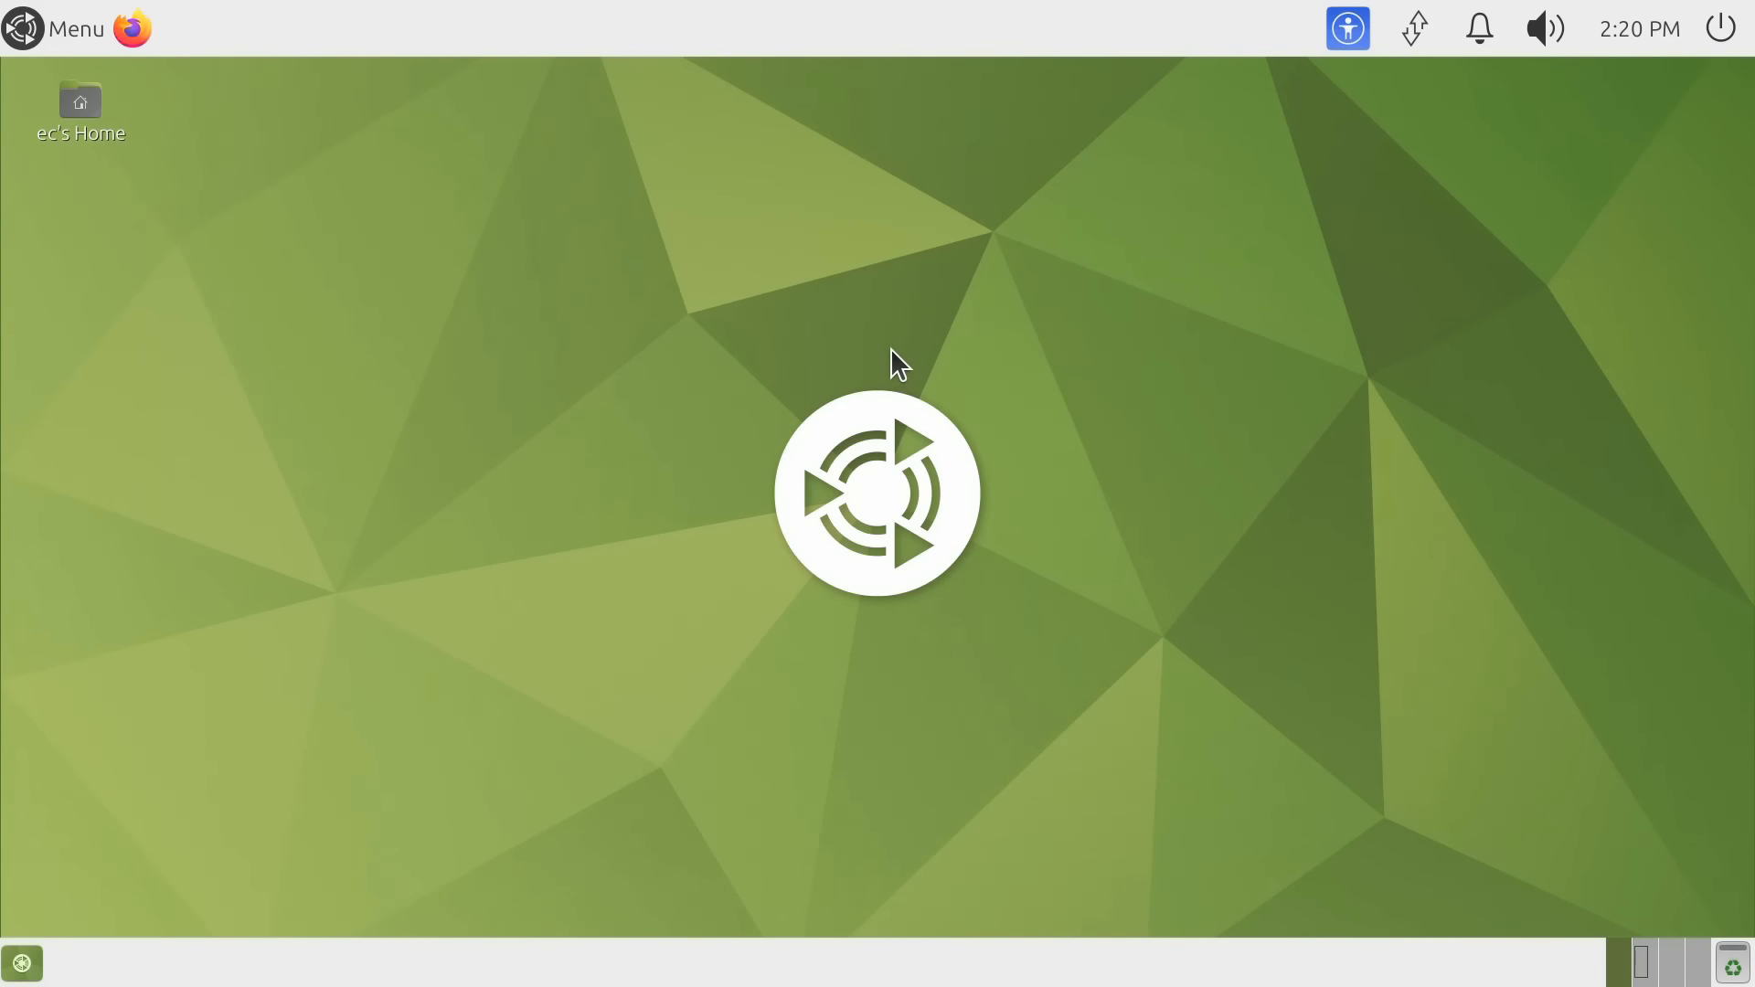
{"action": "mouse_move", "coordinate": [660, 568]}
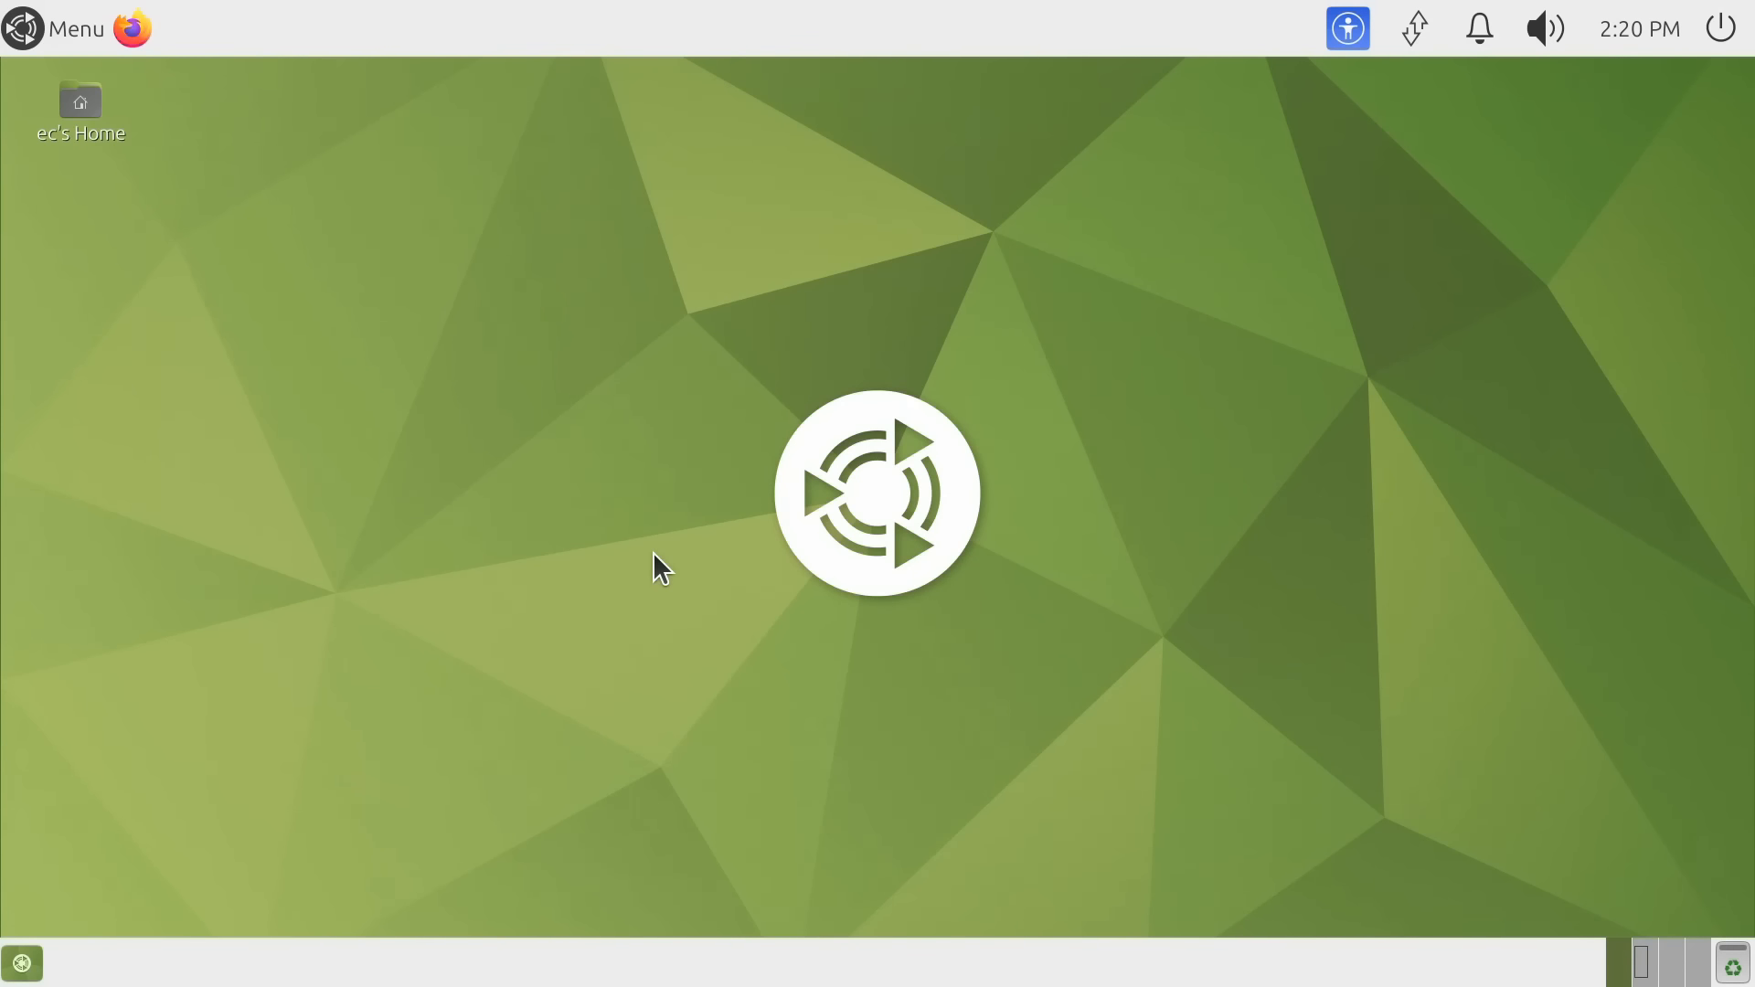
{"action": "mouse_move", "coordinate": [652, 517]}
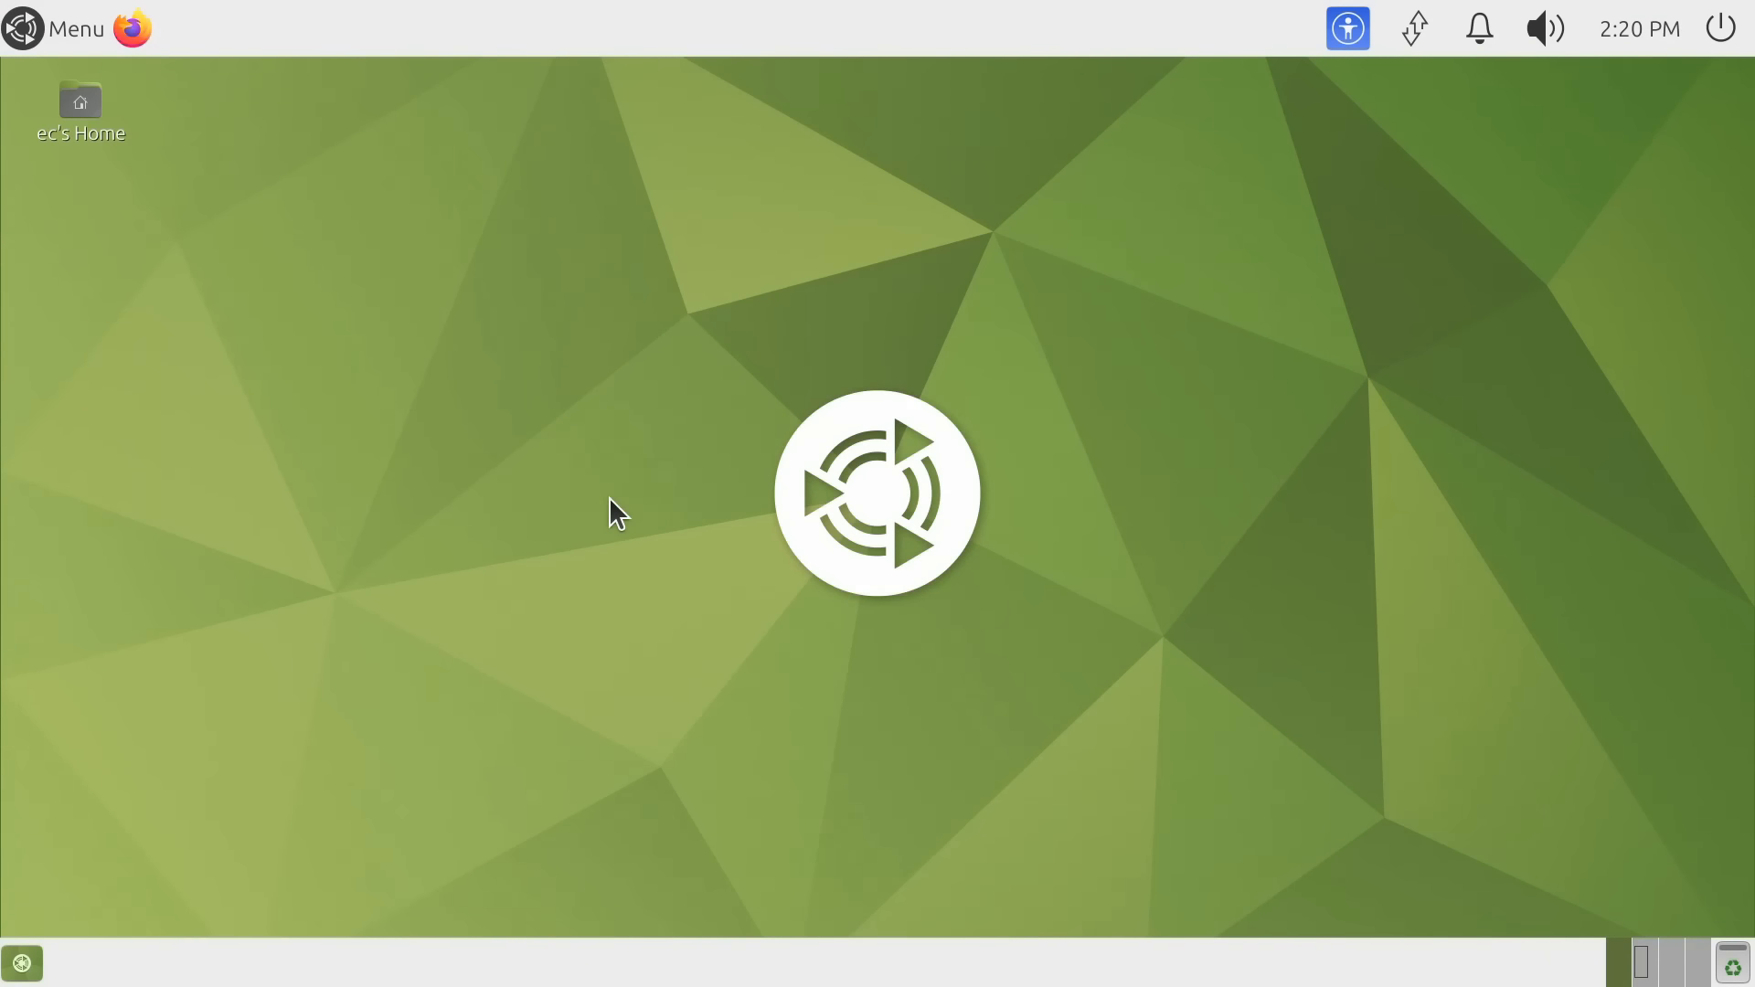
{"action": "mouse_move", "coordinate": [619, 506]}
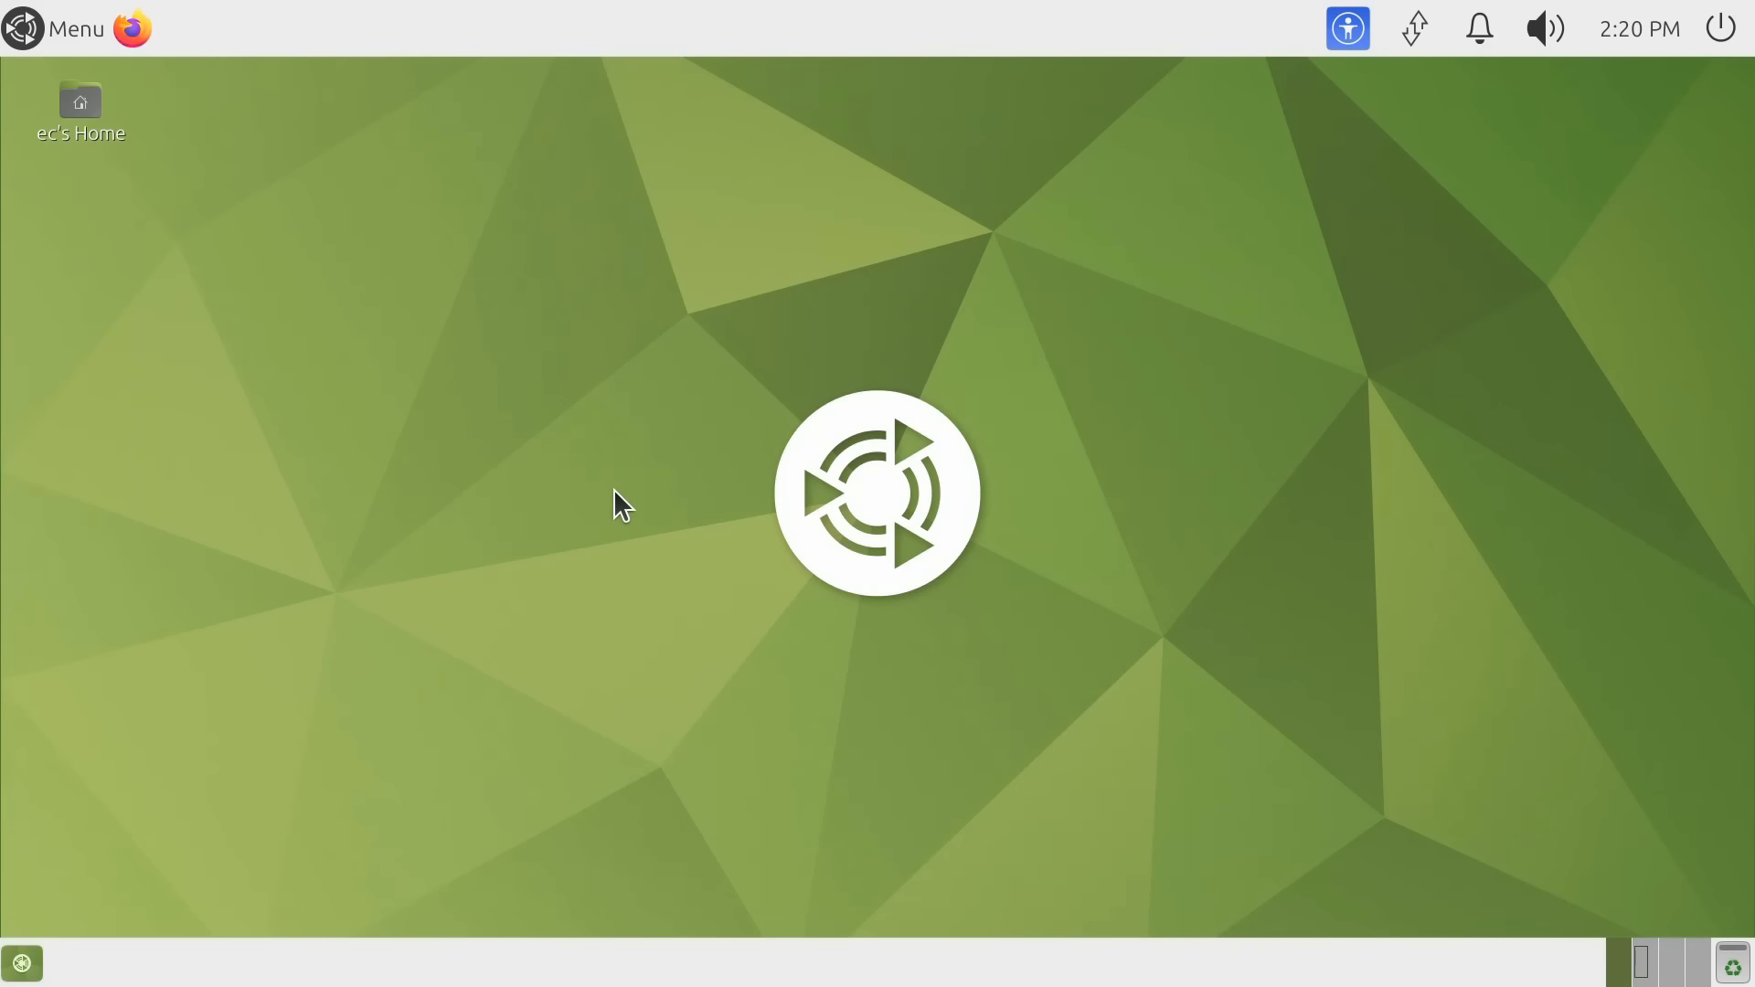
{"action": "mouse_move", "coordinate": [630, 502]}
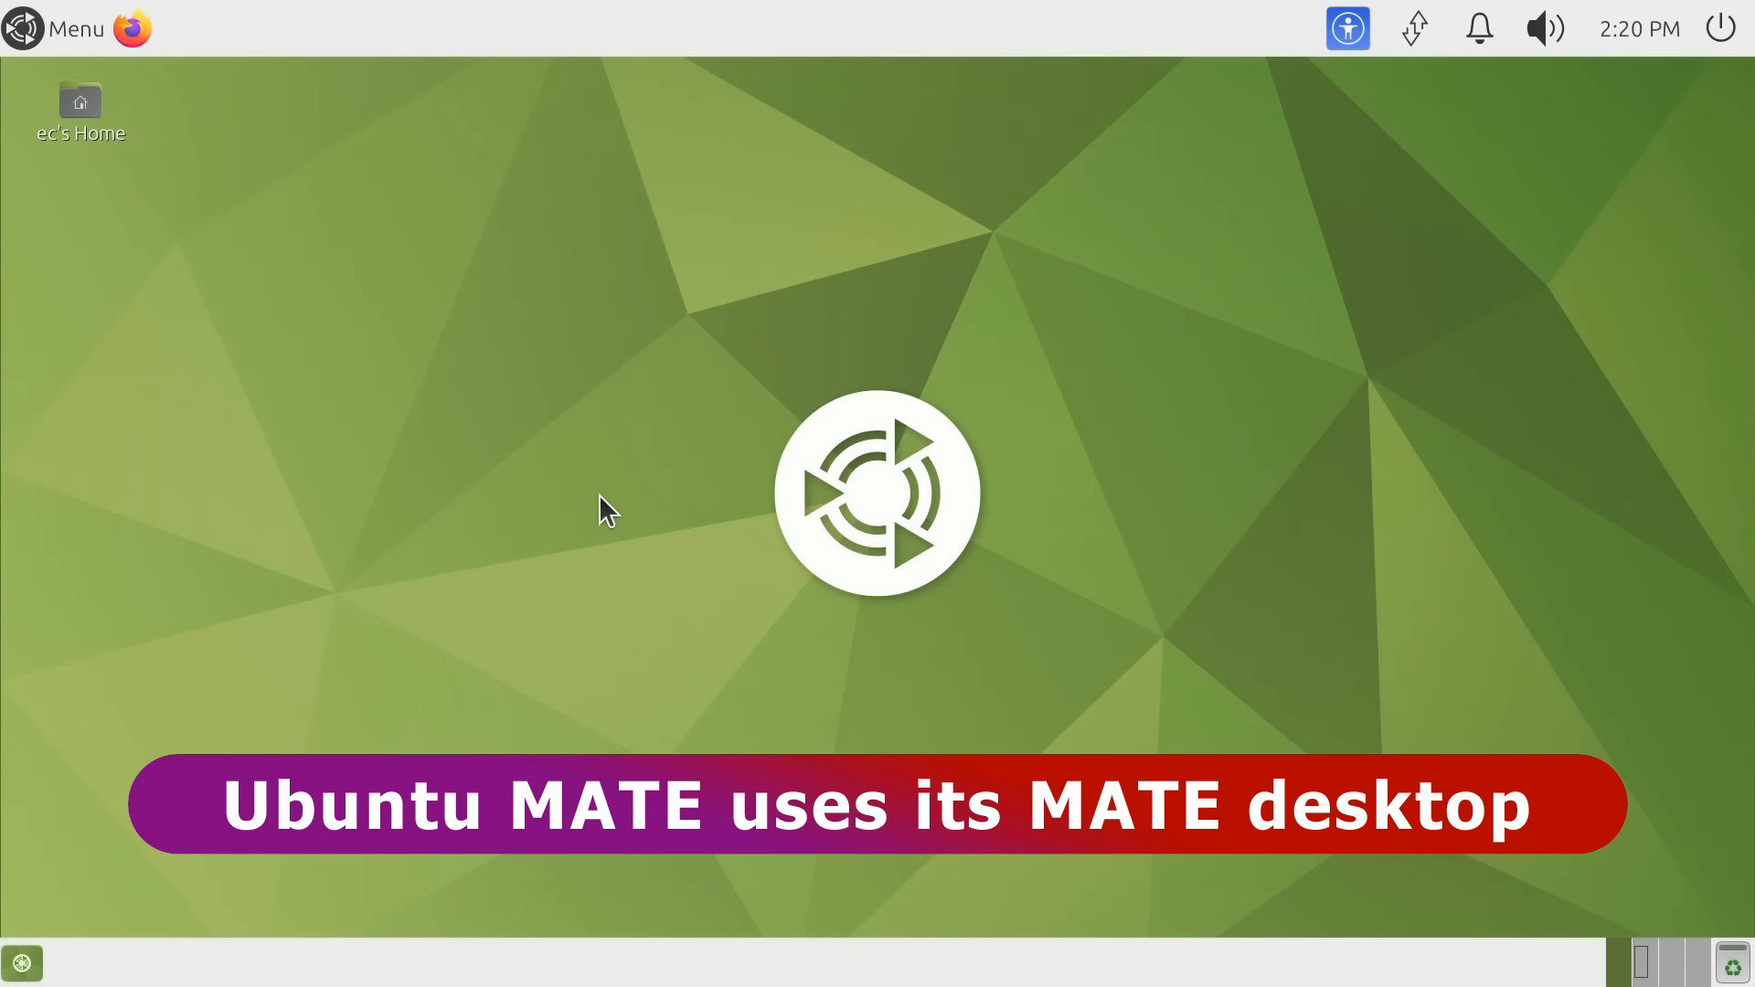
{"action": "mouse_move", "coordinate": [630, 473]}
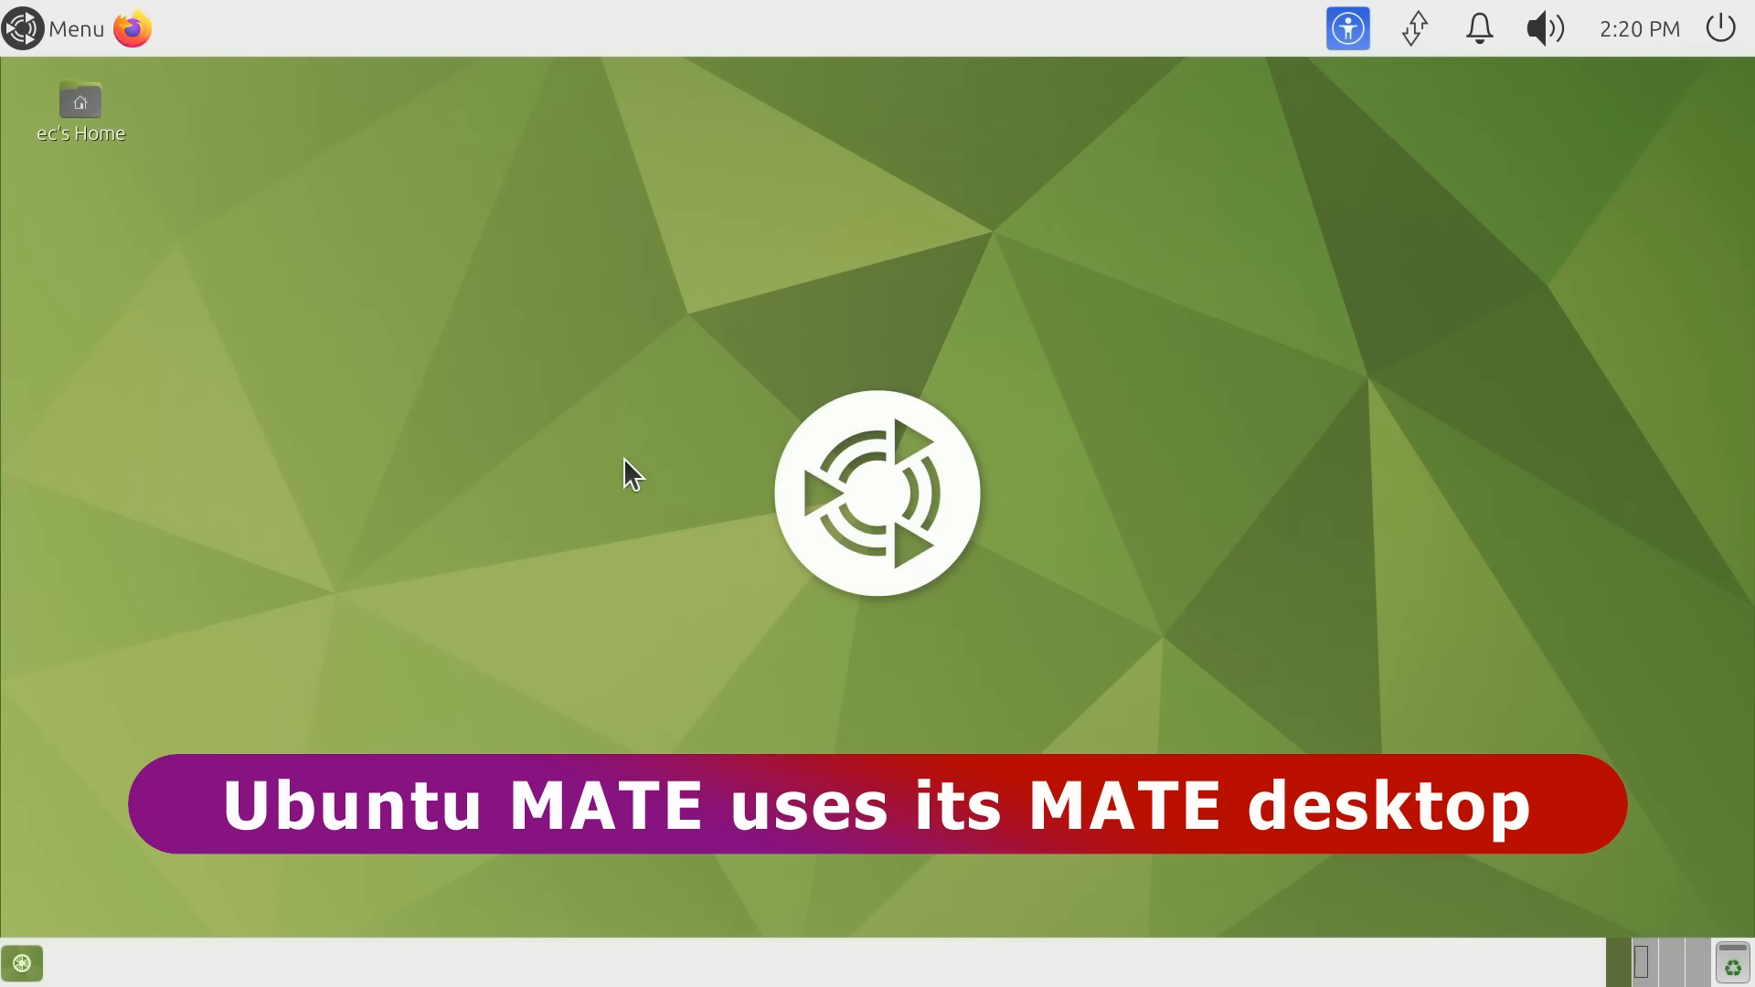
{"action": "mouse_move", "coordinate": [190, 190]}
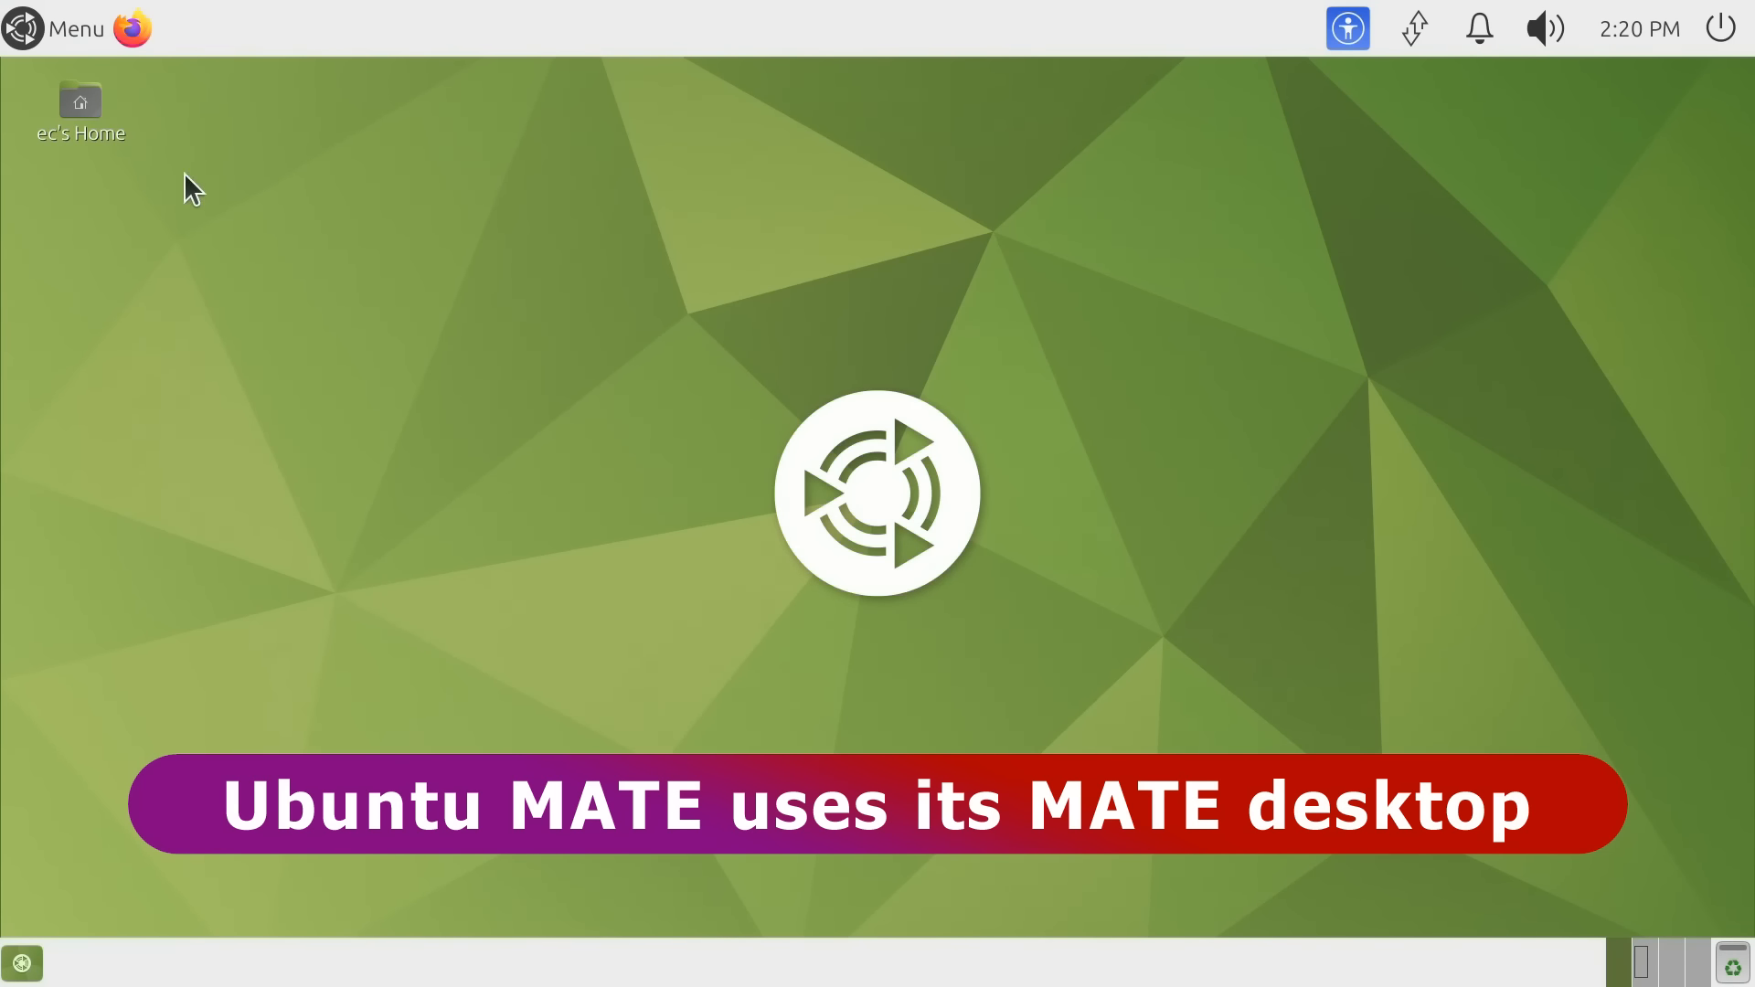
Open the MATE applications Menu to browse its categories, then close it
{"action": "left_click", "coordinate": [58, 28]}
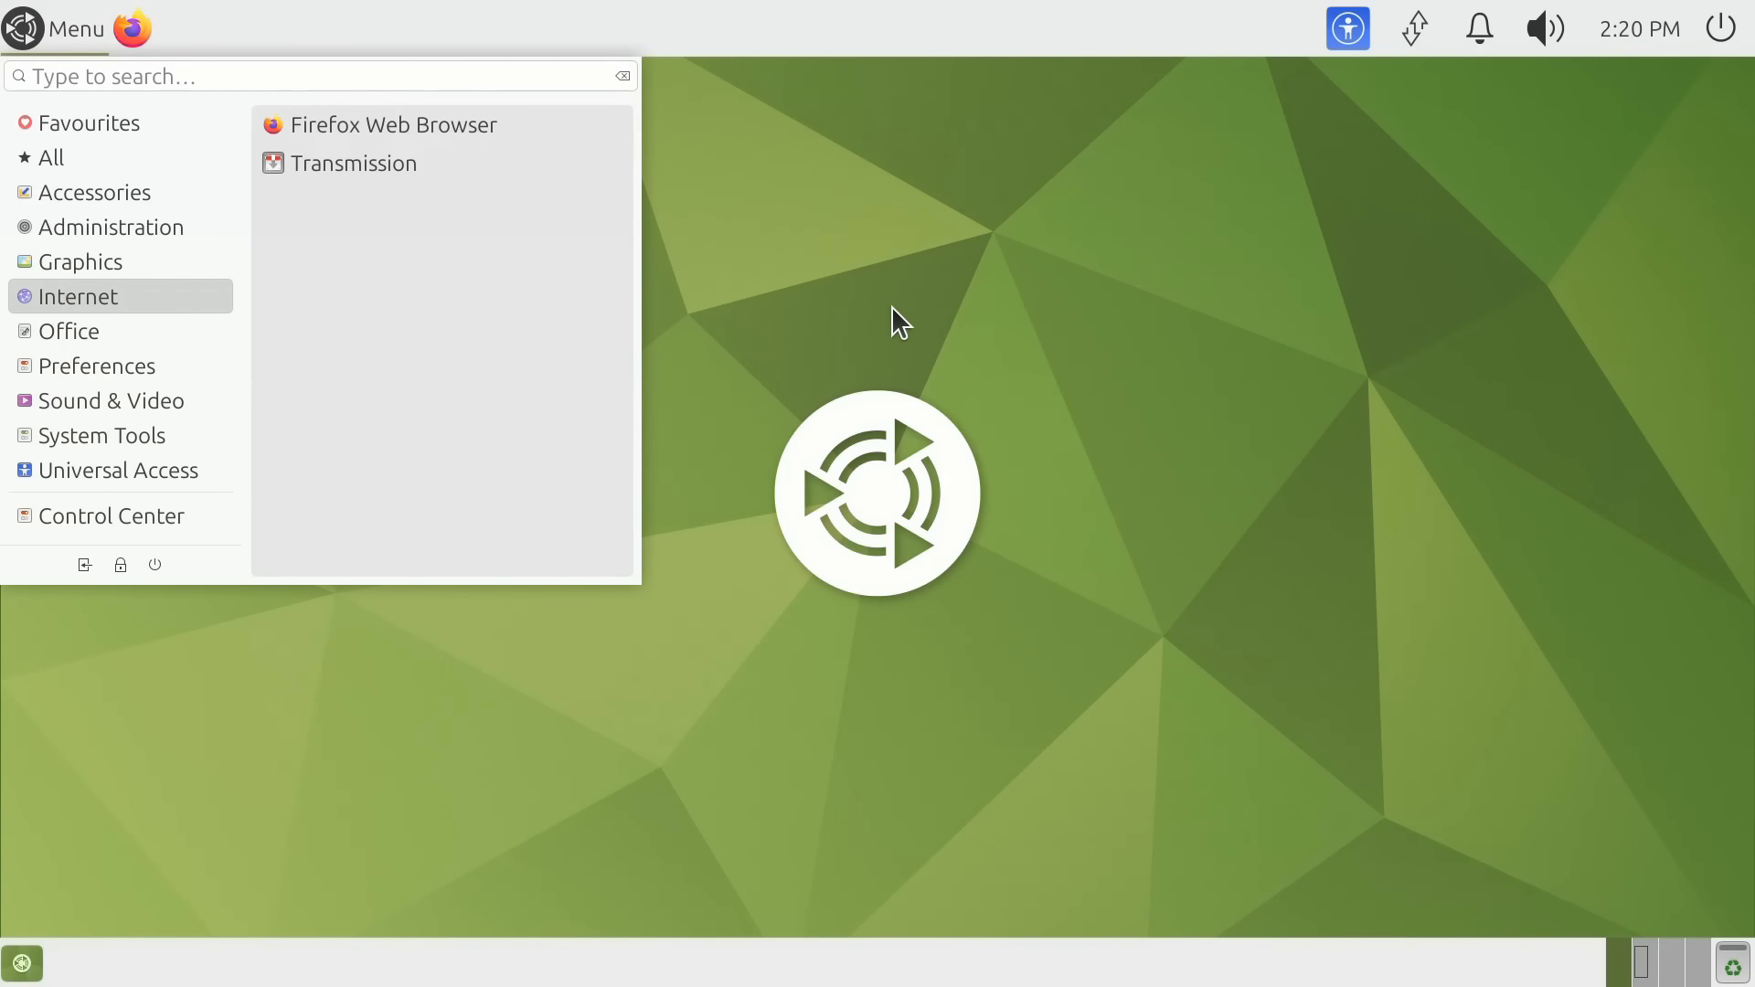
{"action": "left_click", "coordinate": [688, 487]}
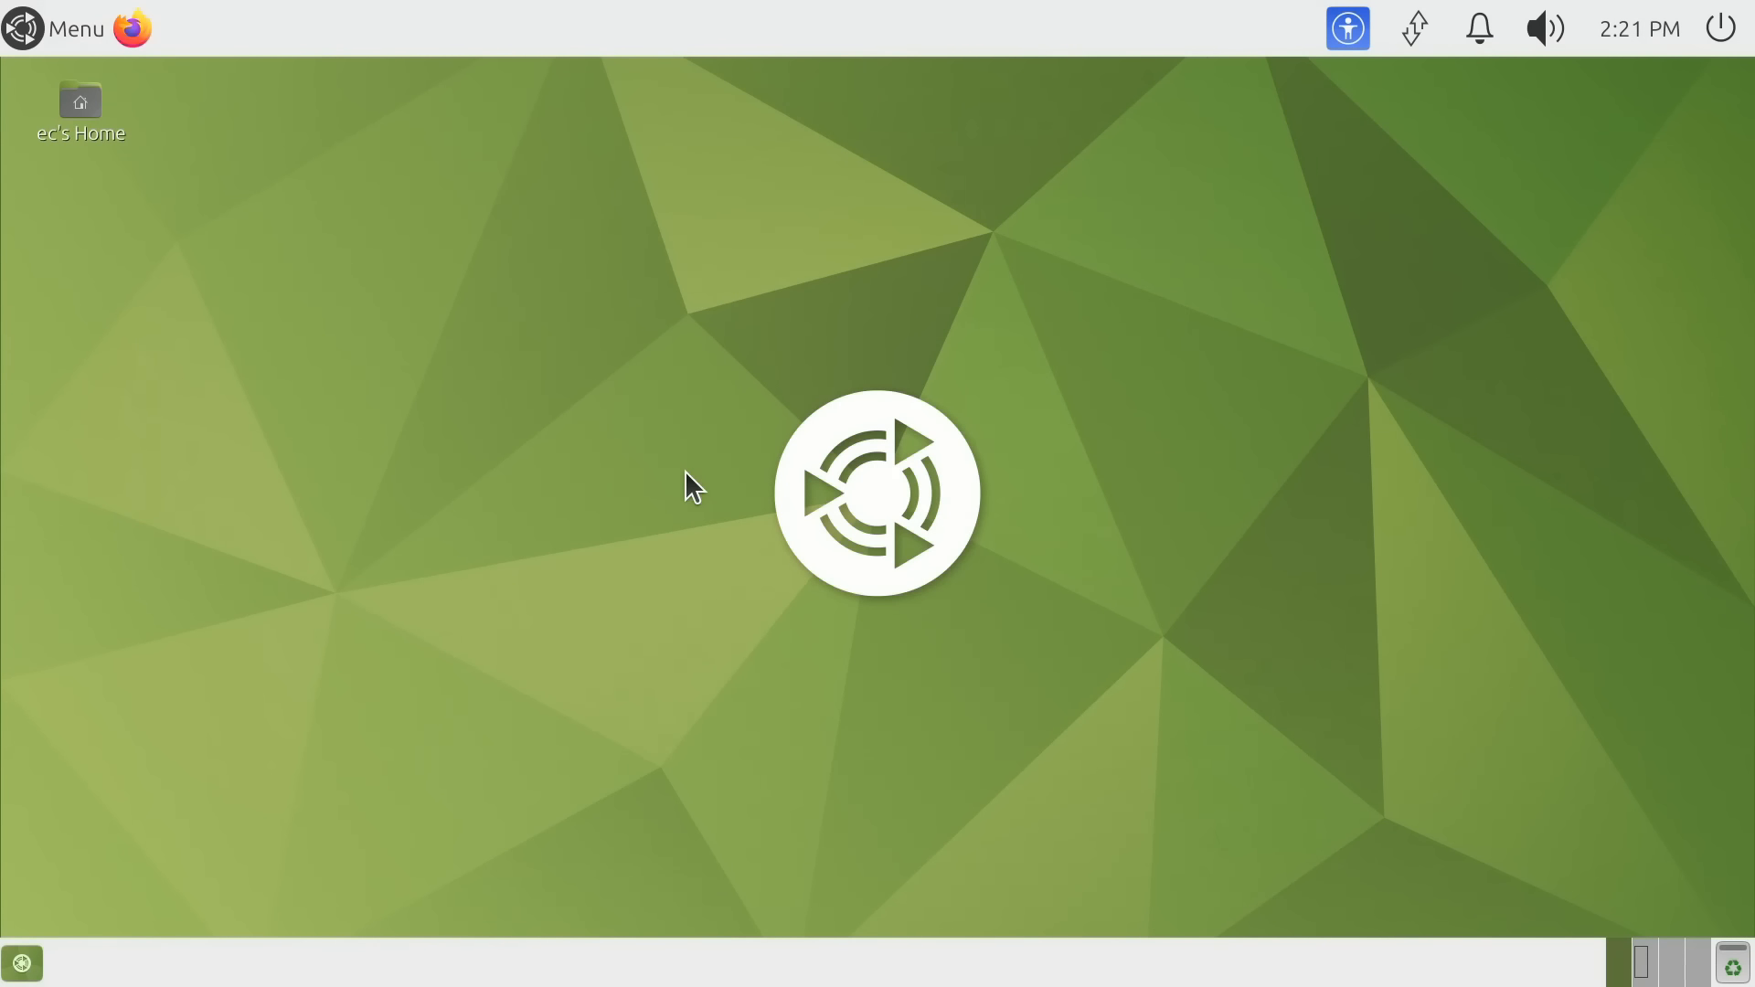
{"action": "mouse_move", "coordinate": [716, 549]}
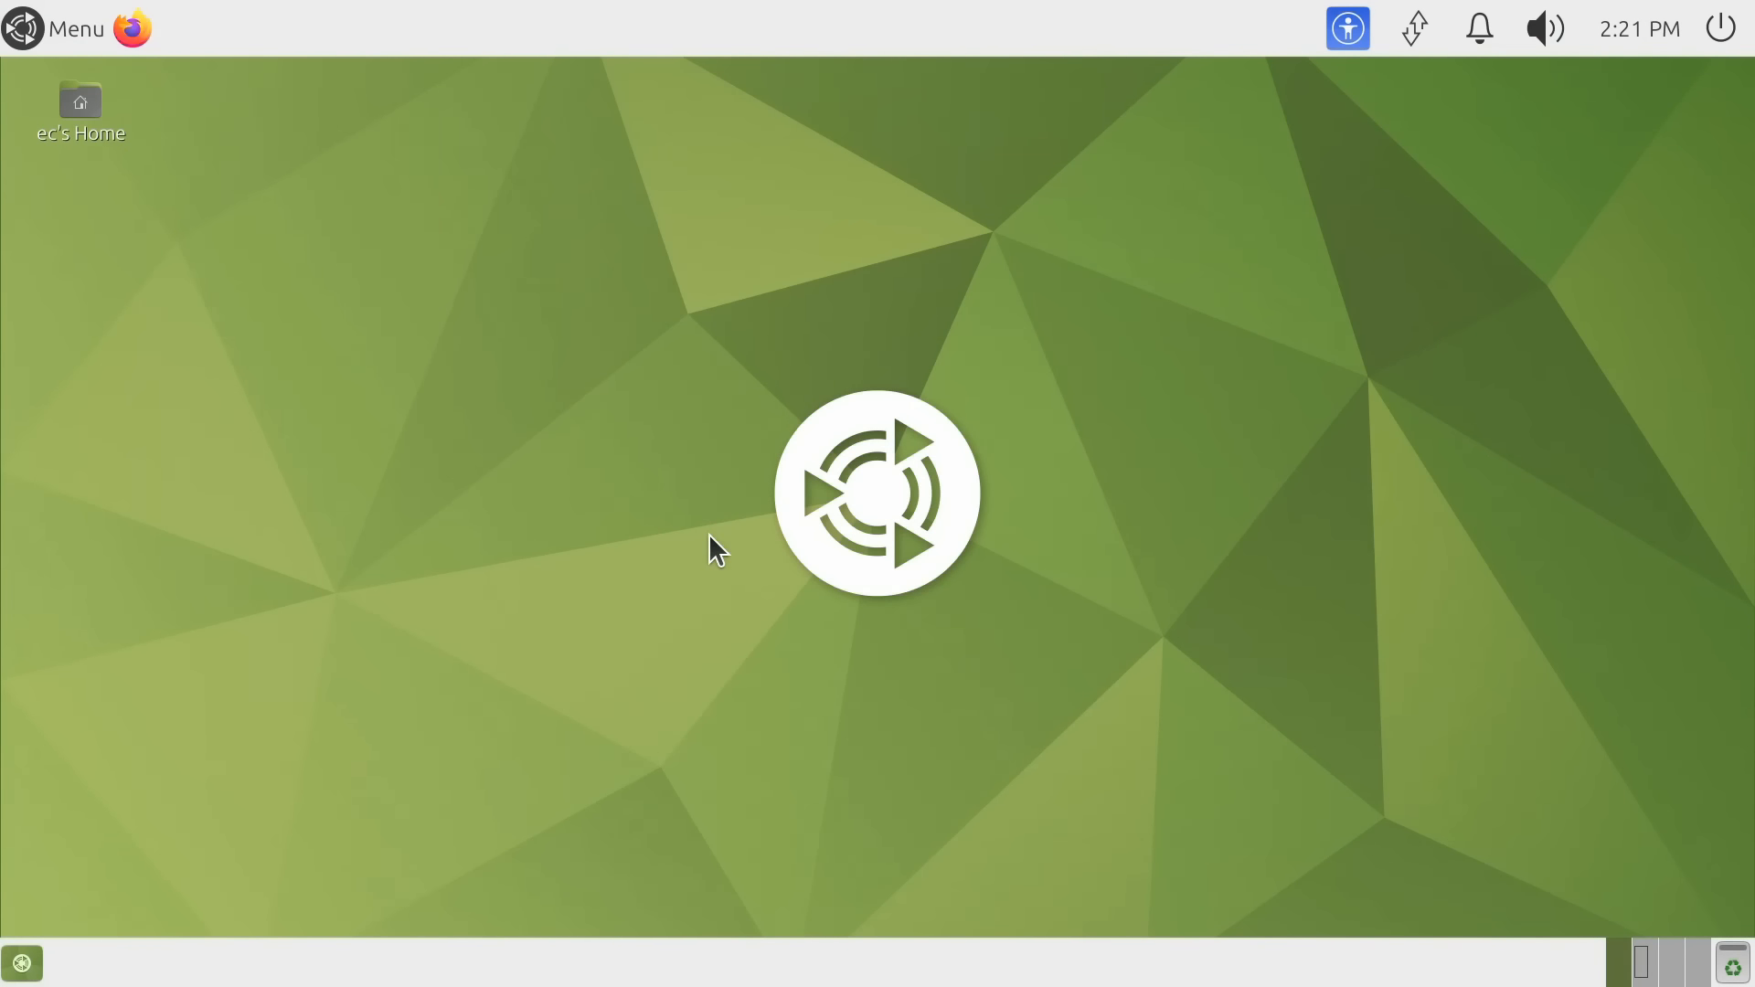
{"action": "mouse_move", "coordinate": [684, 542]}
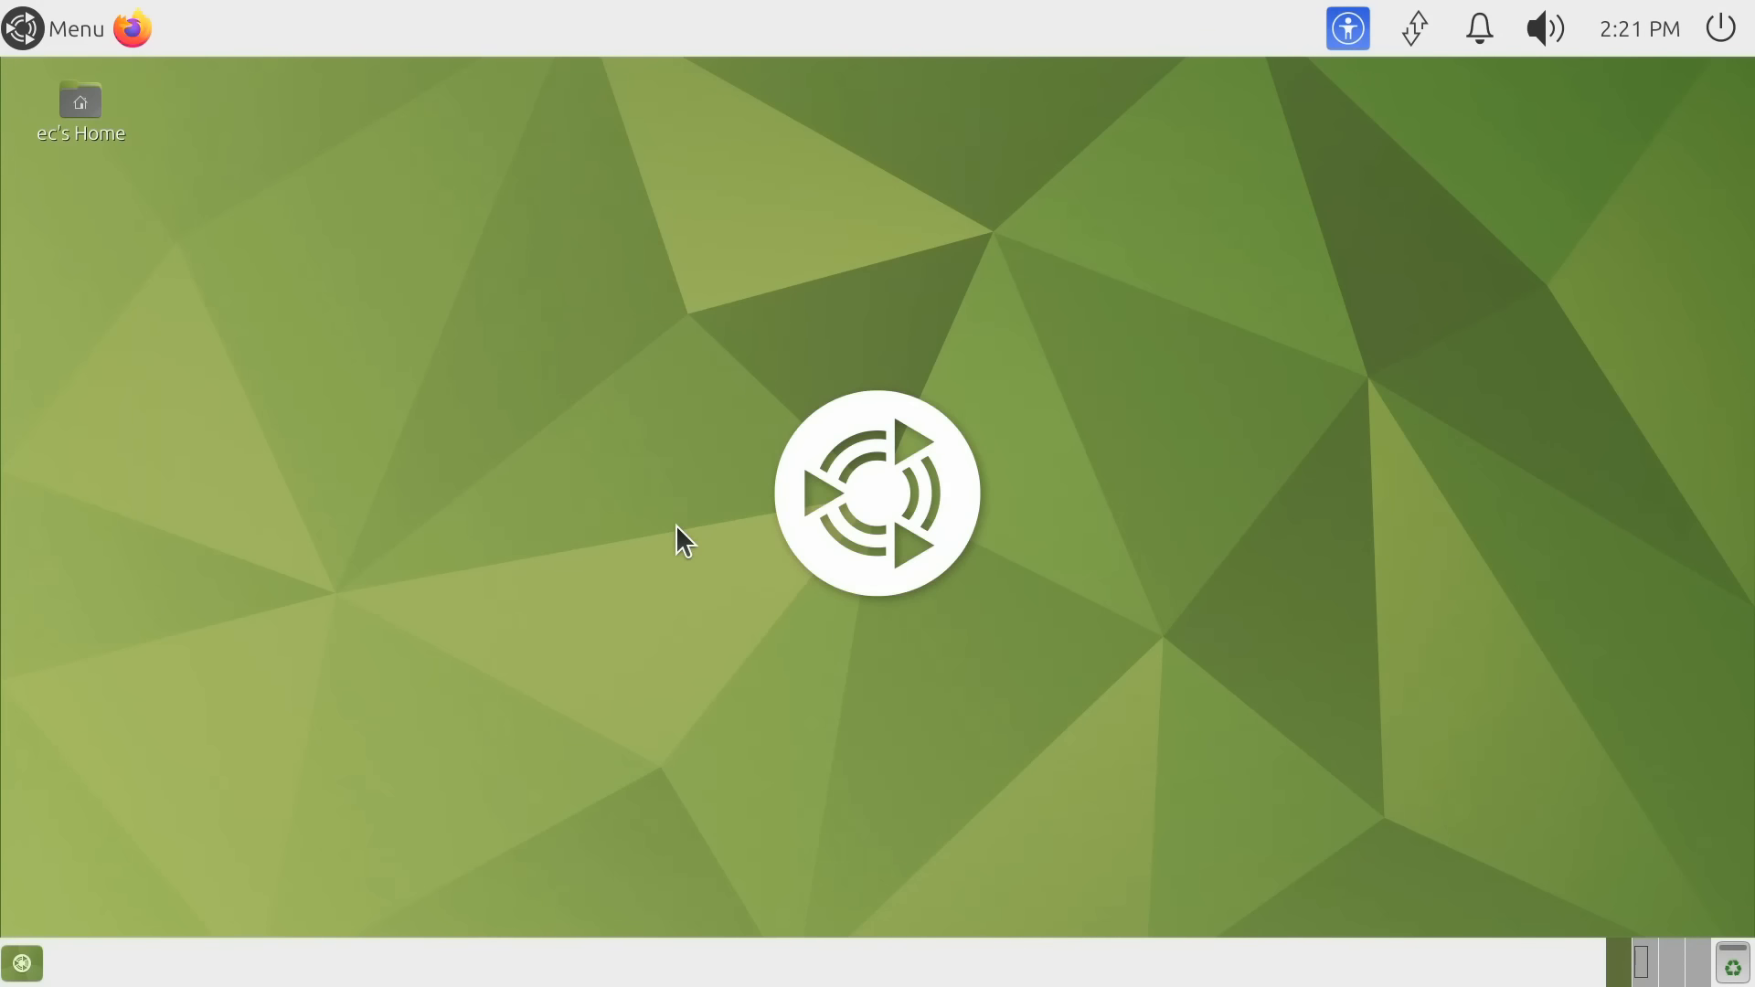
{"action": "mouse_move", "coordinate": [697, 43]}
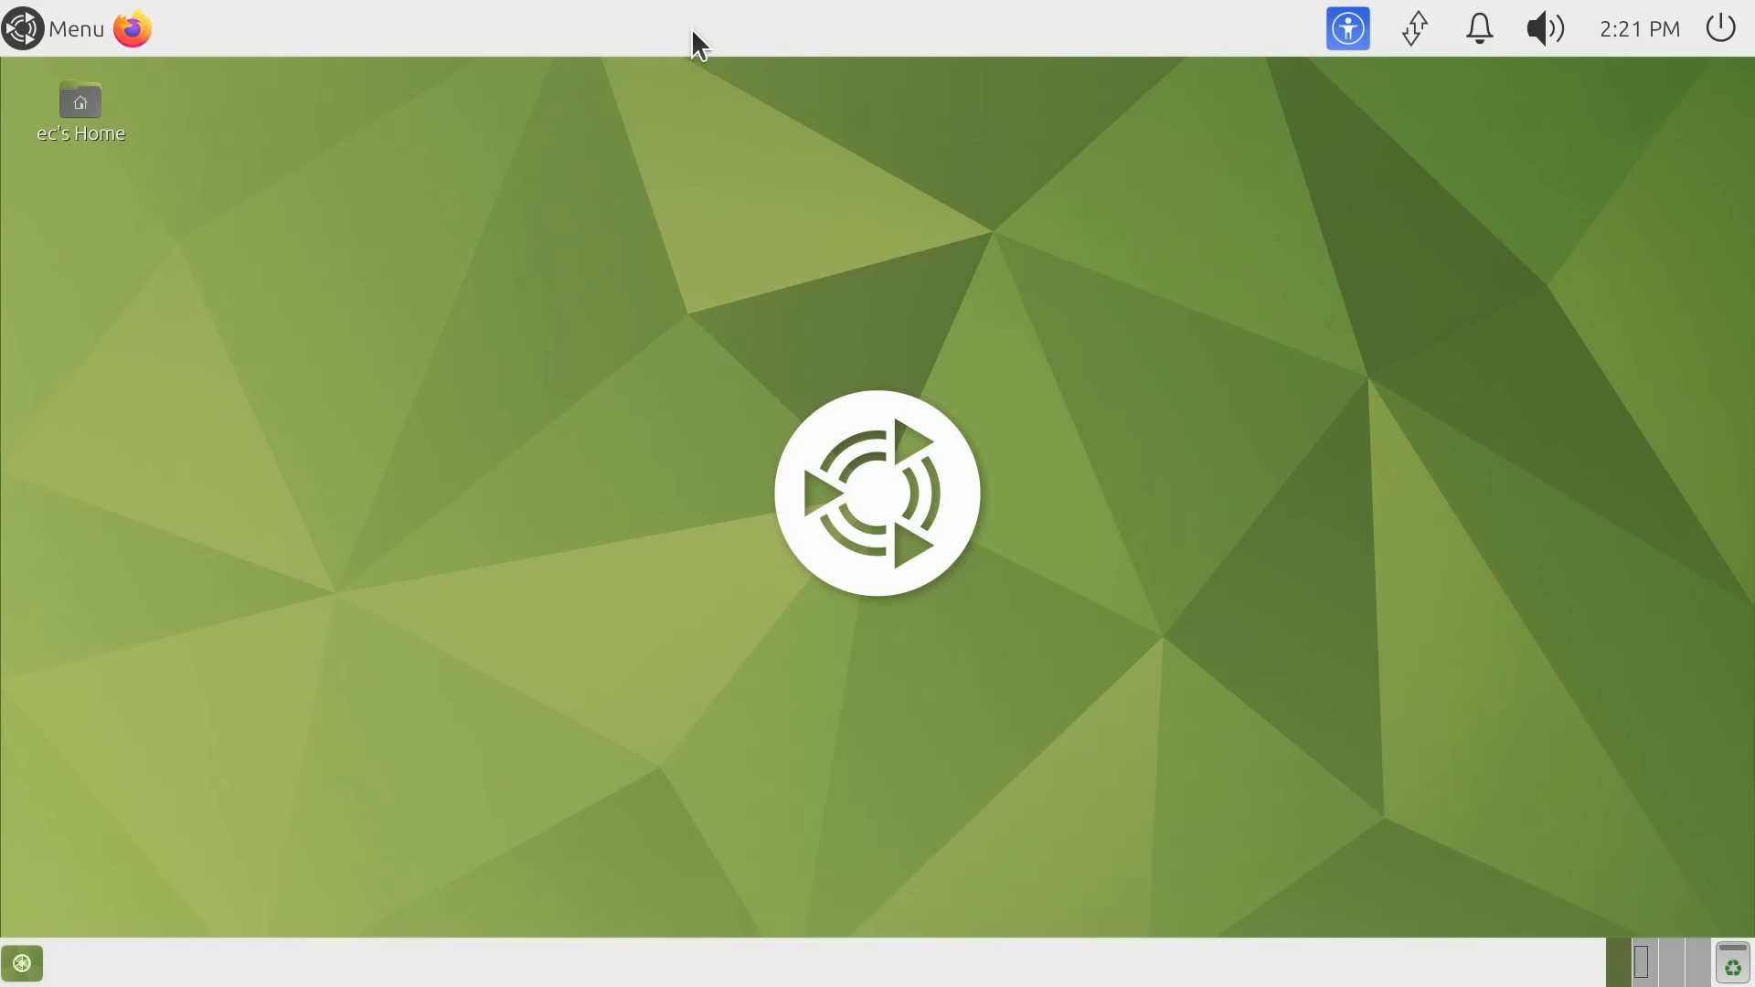
{"action": "mouse_move", "coordinate": [1123, 969]}
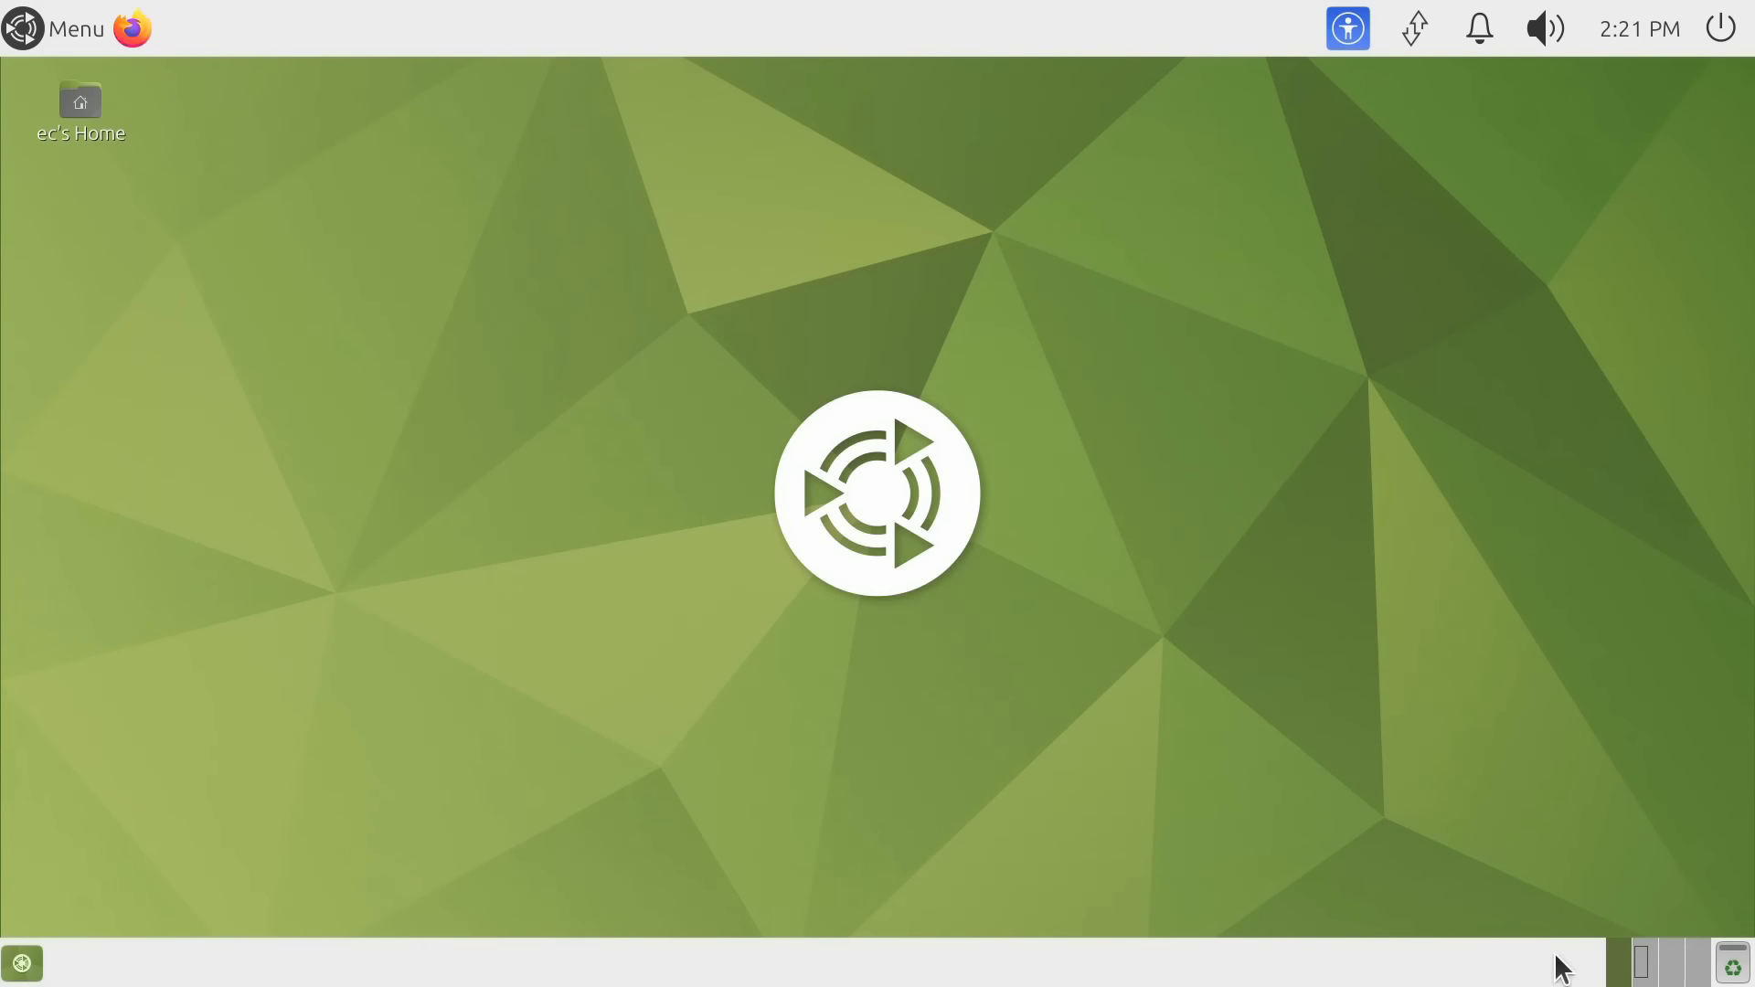
{"action": "mouse_move", "coordinate": [1667, 723]}
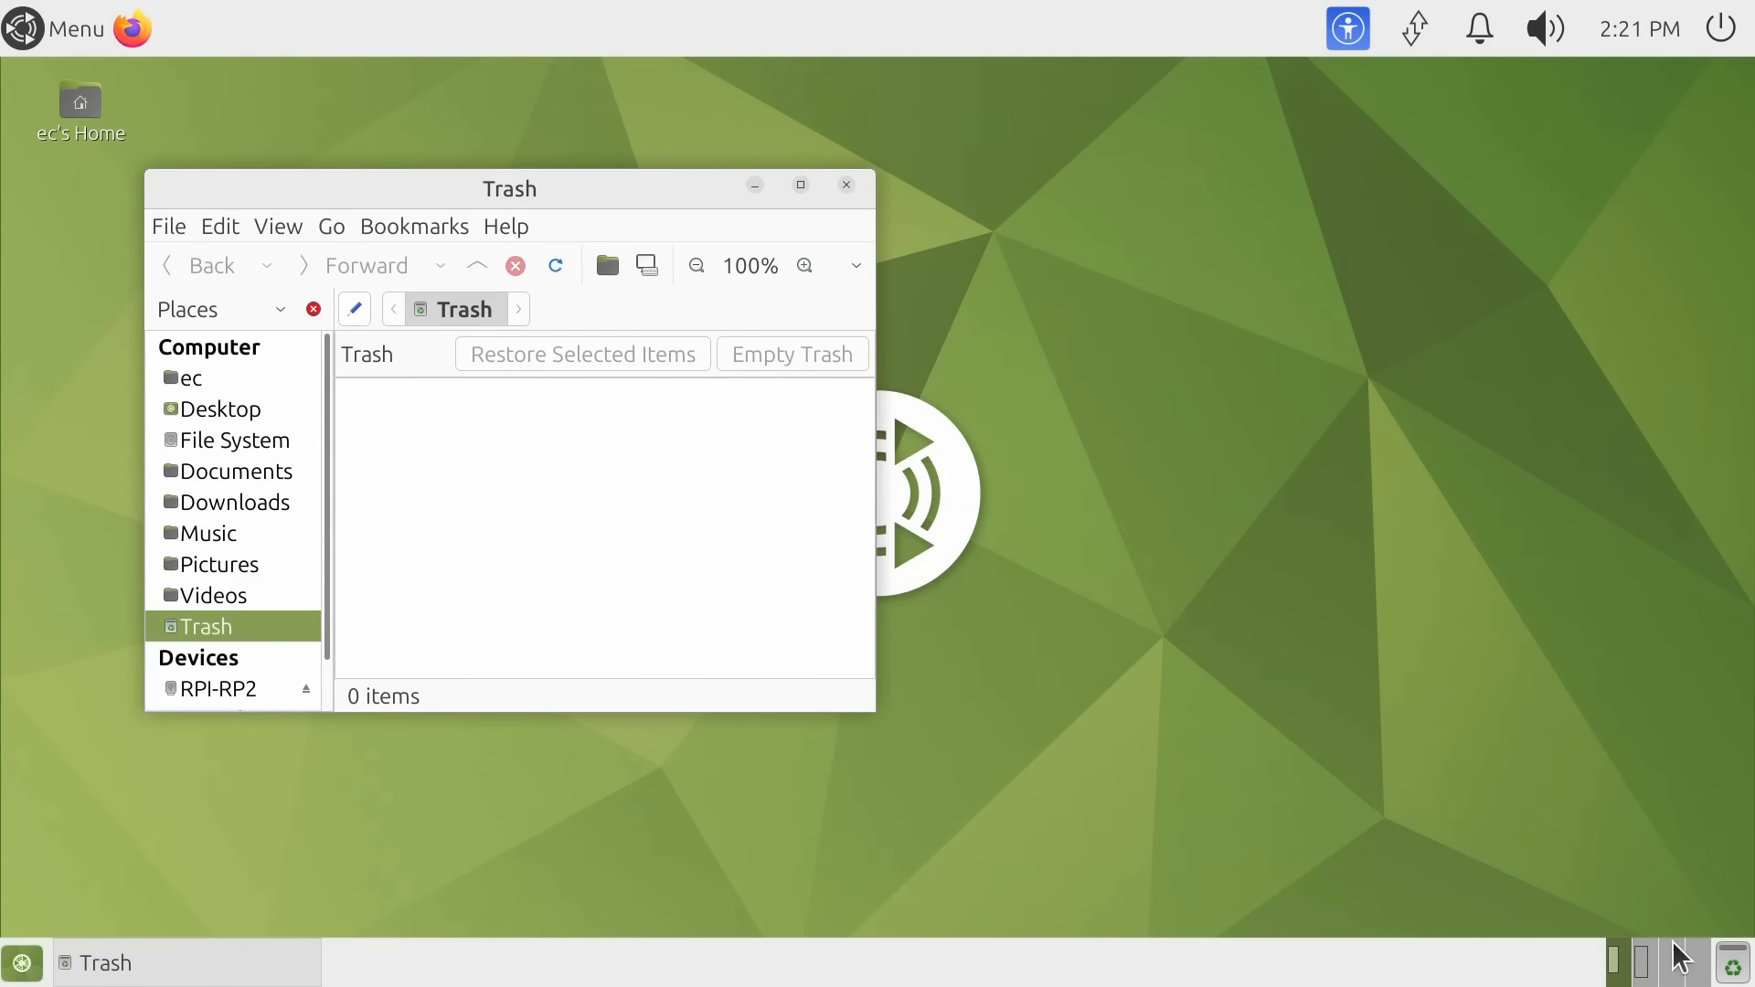
Close the Trash window, check the network indicator menu, and open the applications Menu
{"action": "left_click", "coordinate": [844, 185]}
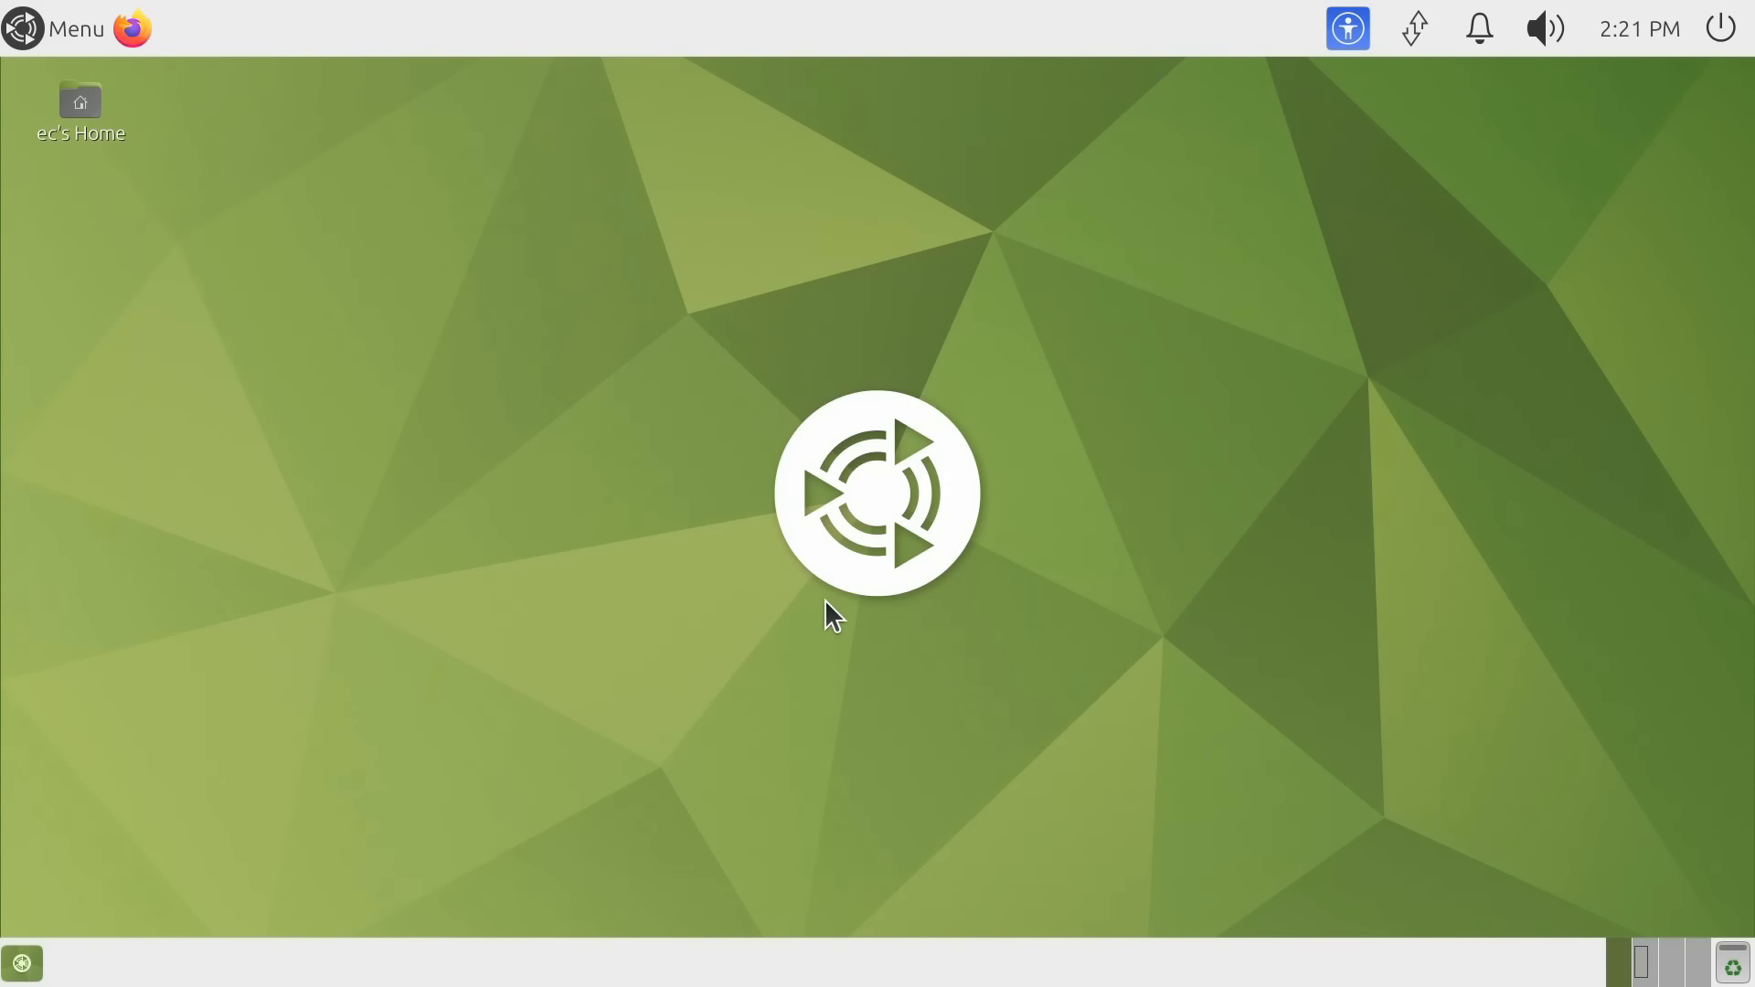
{"action": "mouse_move", "coordinate": [862, 18]}
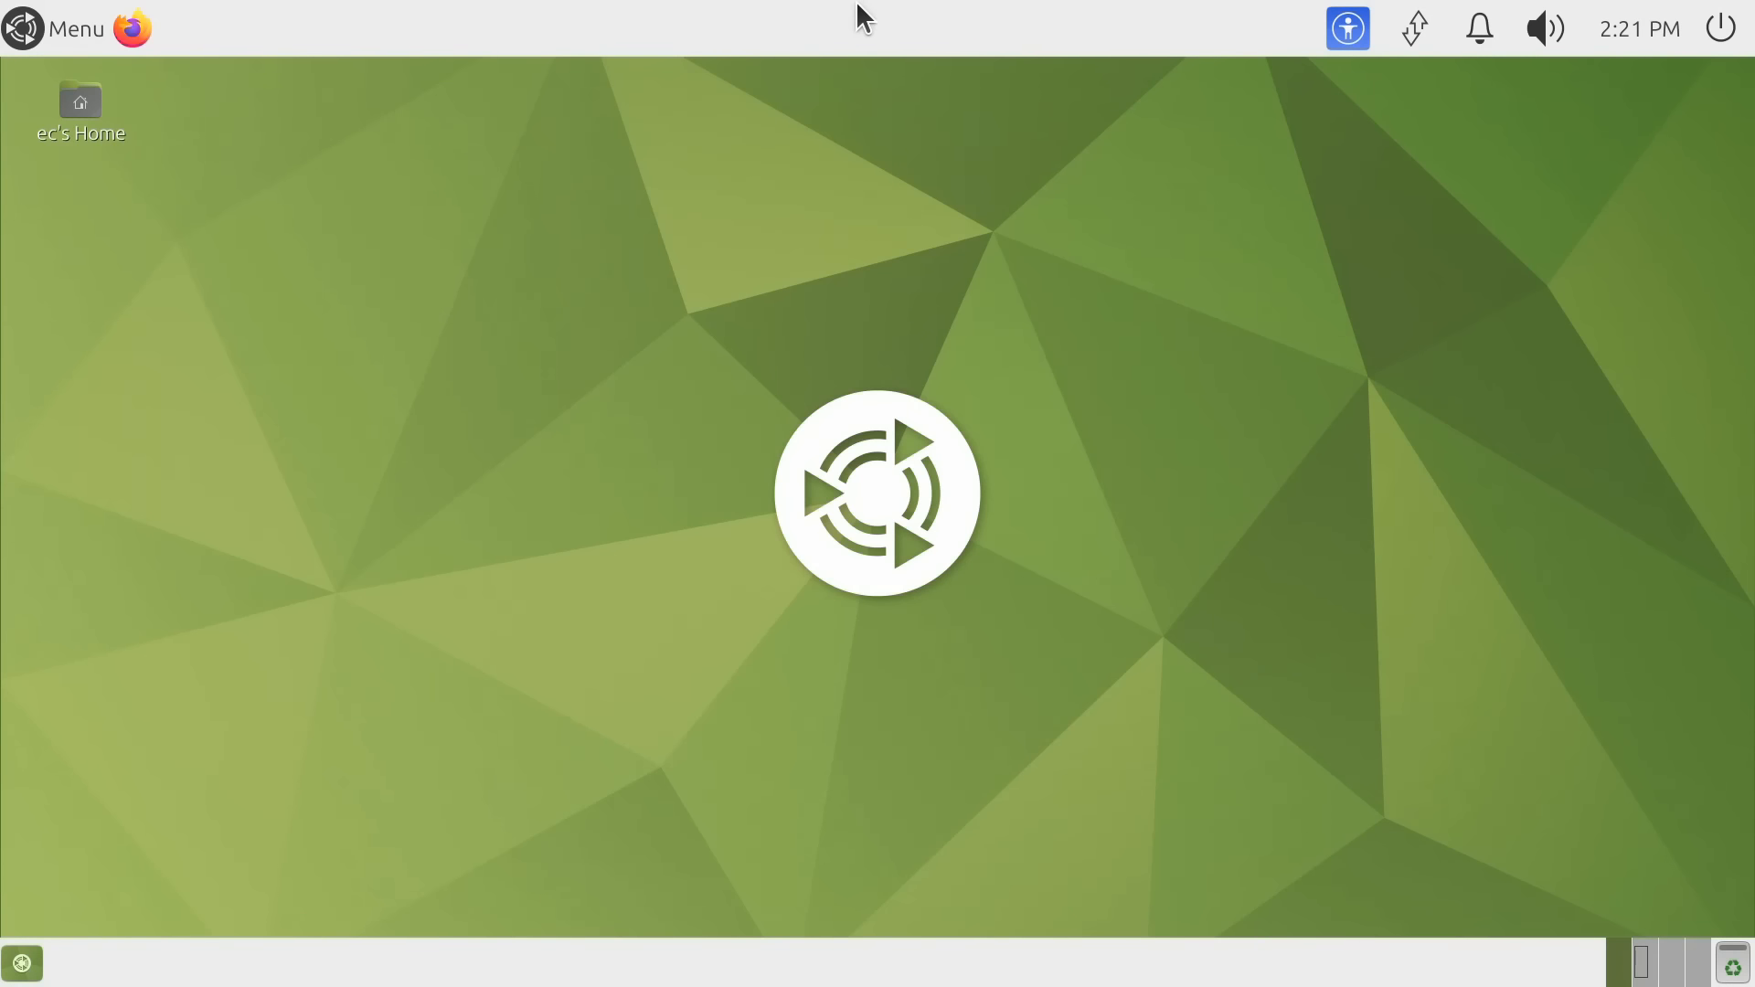
{"action": "mouse_move", "coordinate": [1321, 376]}
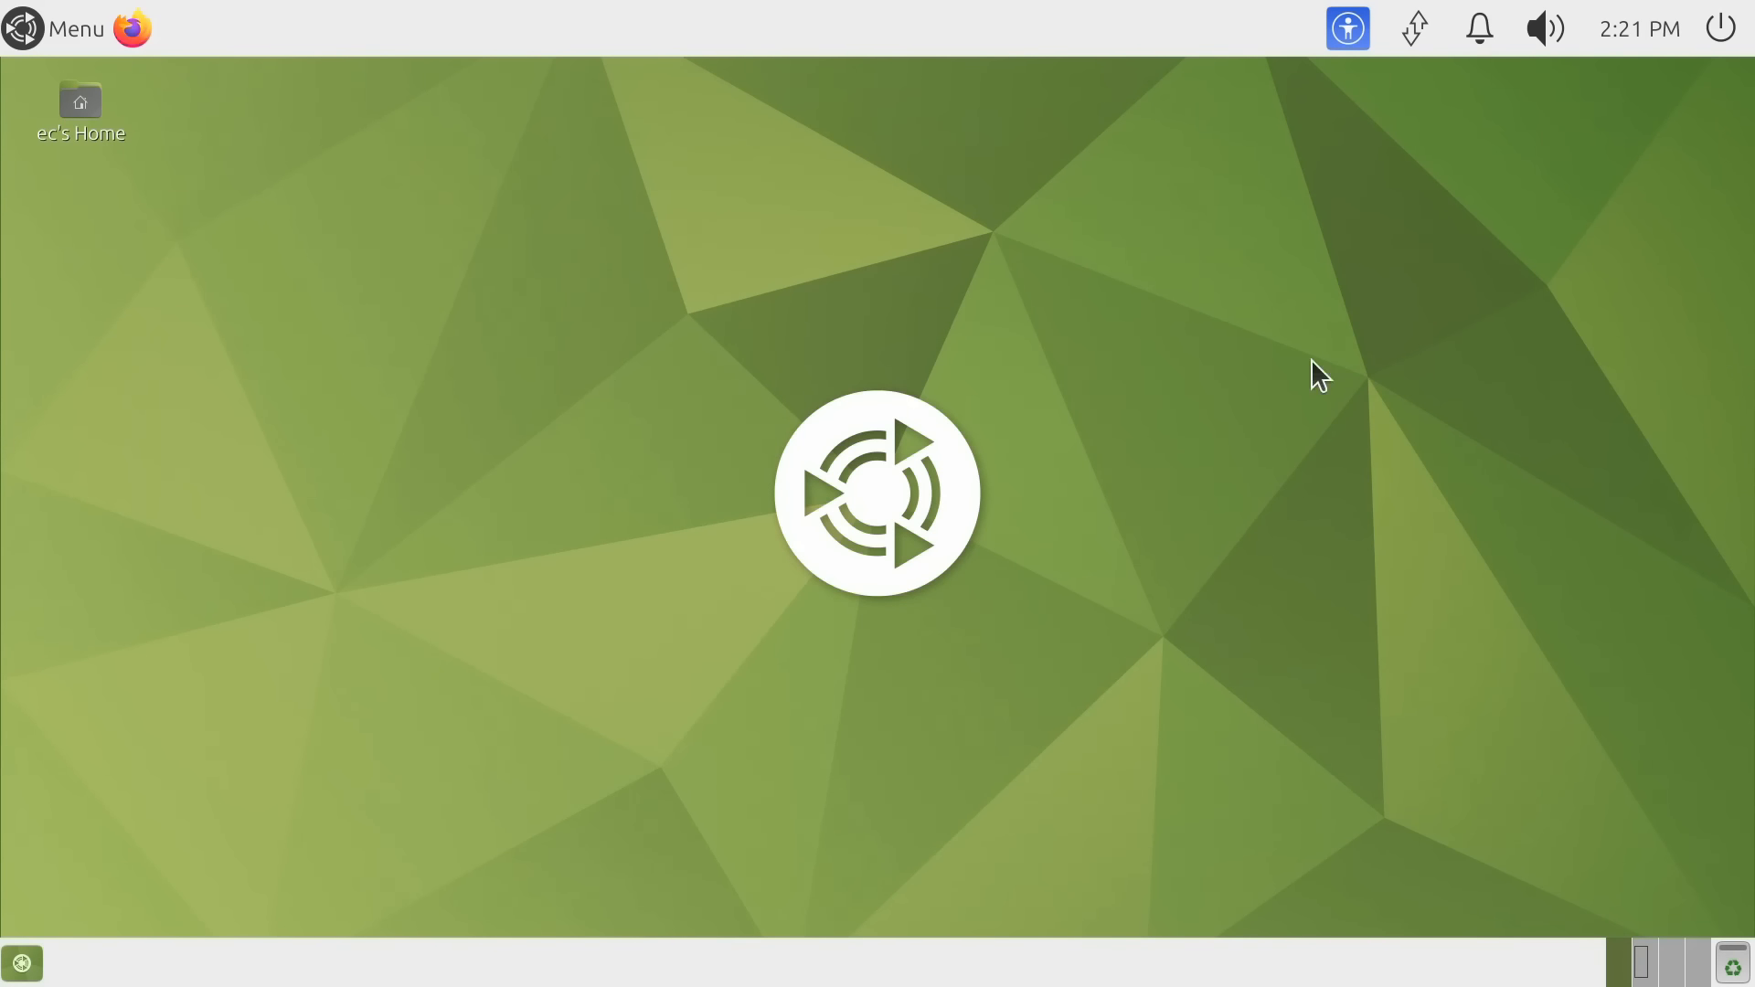
{"action": "left_click", "coordinate": [1724, 27]}
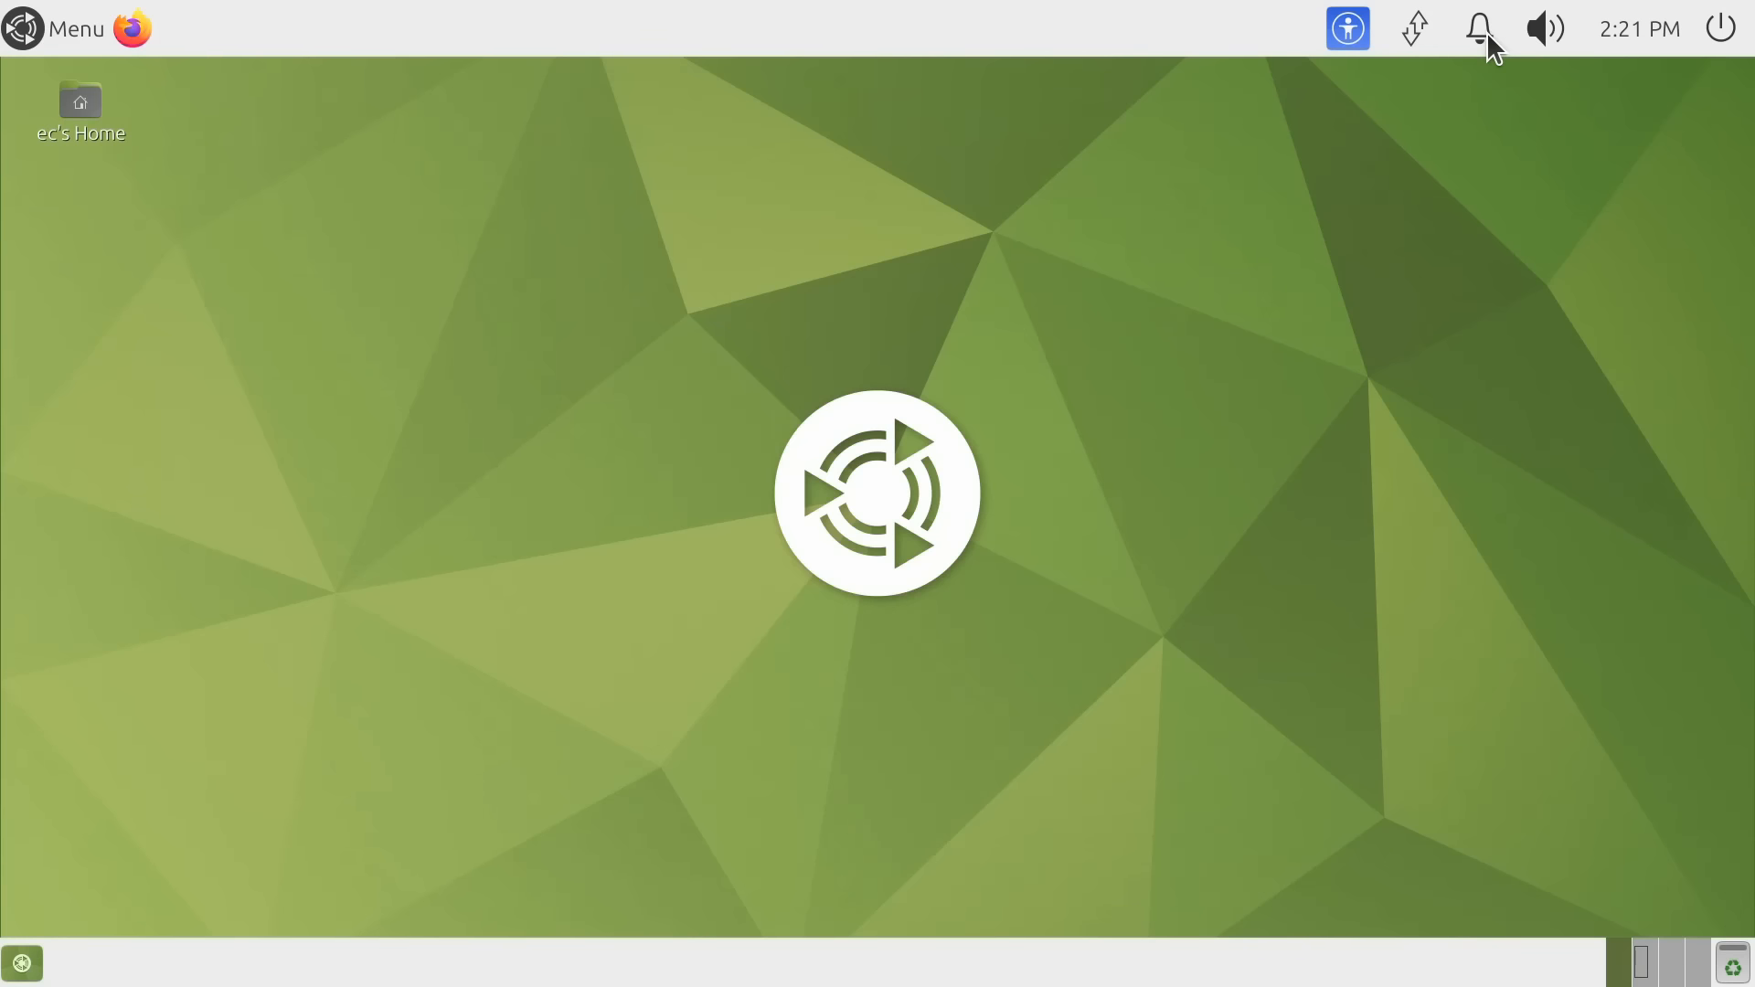
{"action": "left_click", "coordinate": [1414, 28]}
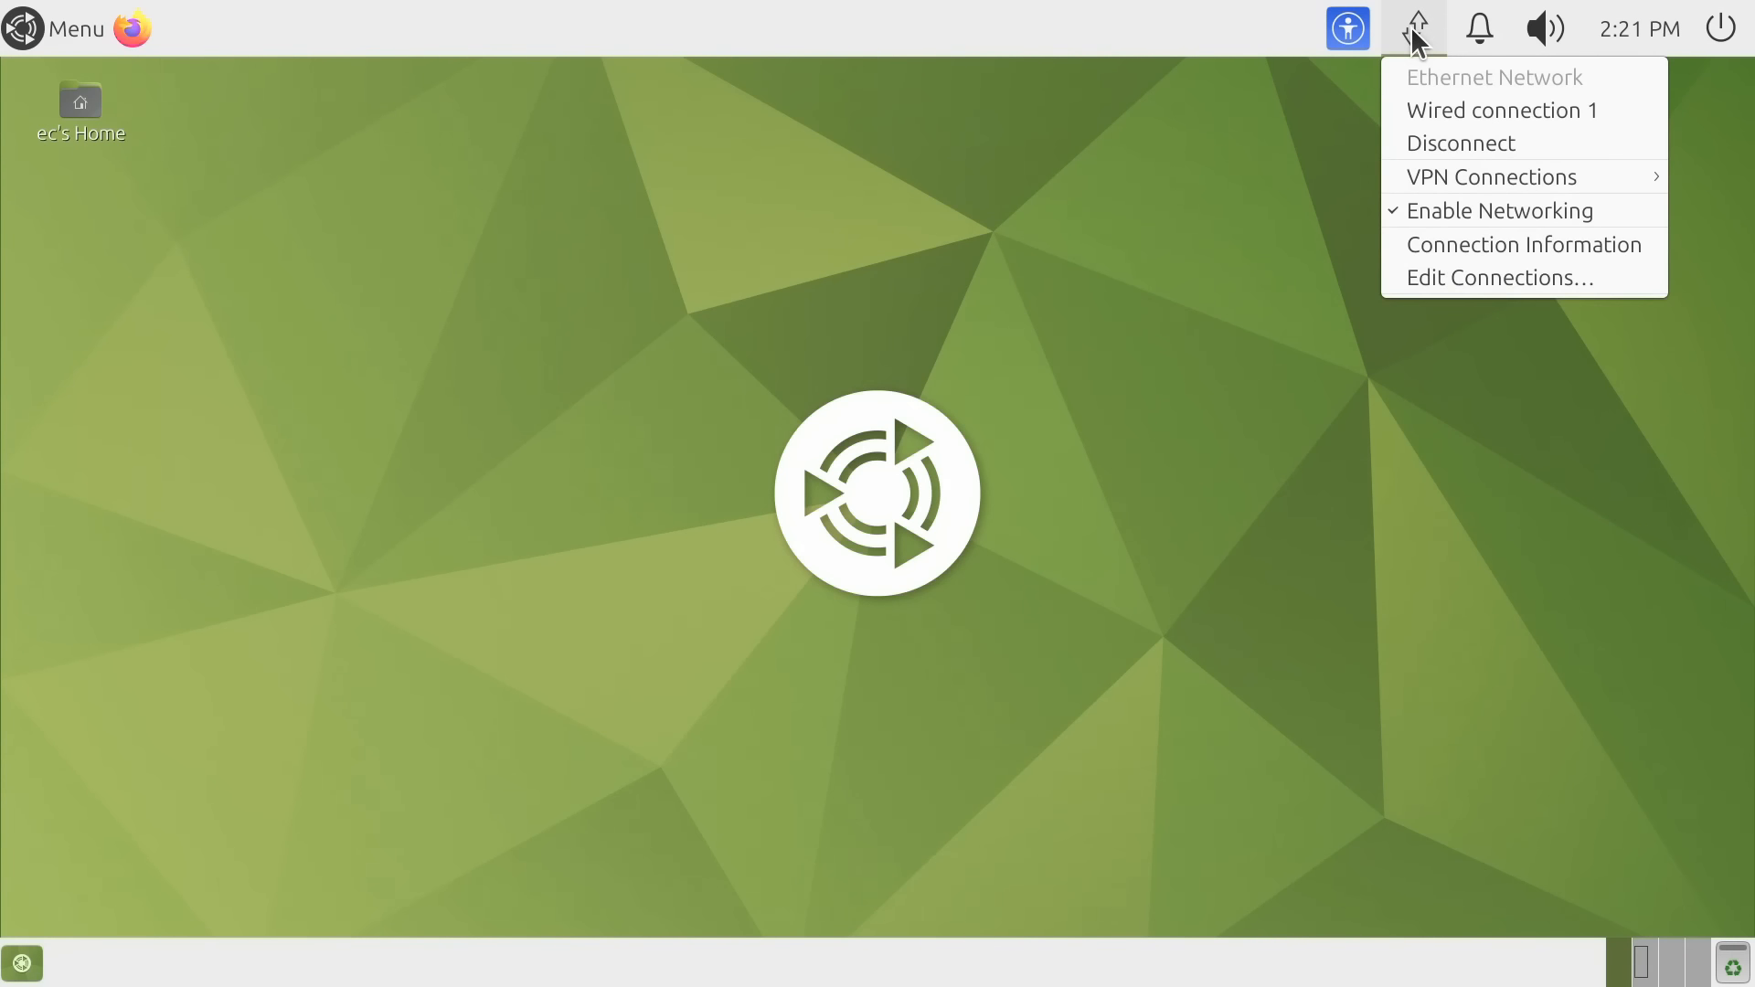
{"action": "left_click", "coordinate": [968, 355]}
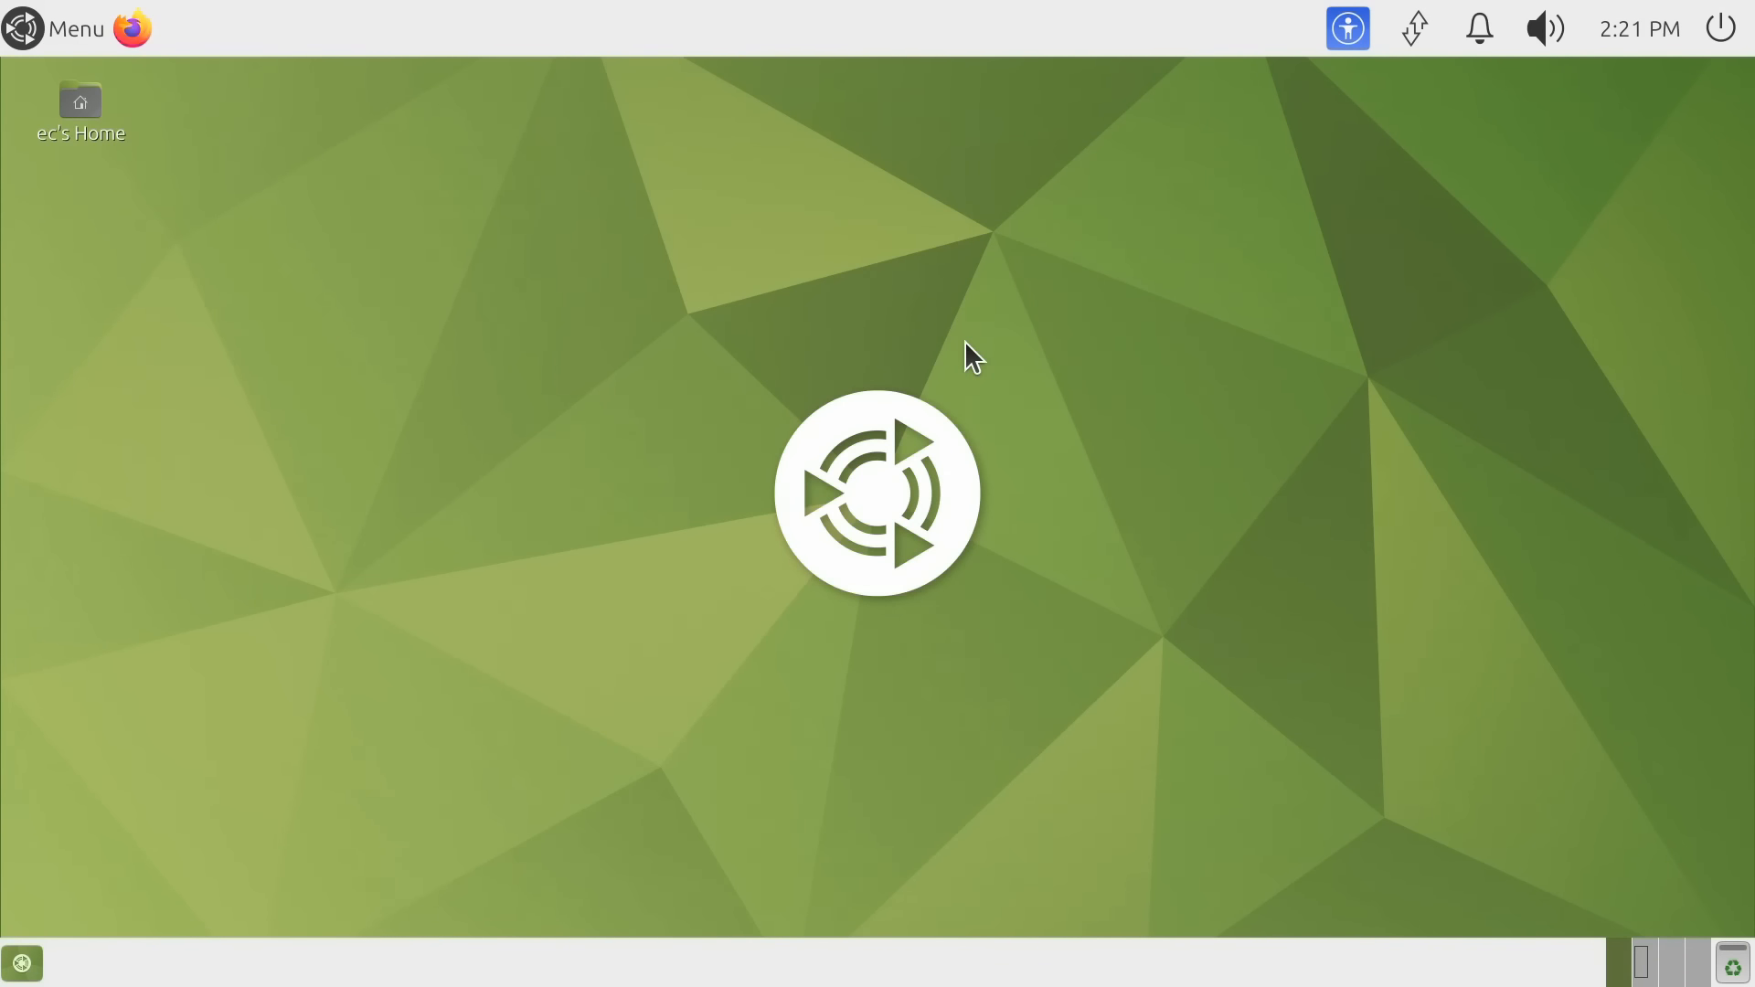
{"action": "left_click", "coordinate": [55, 28]}
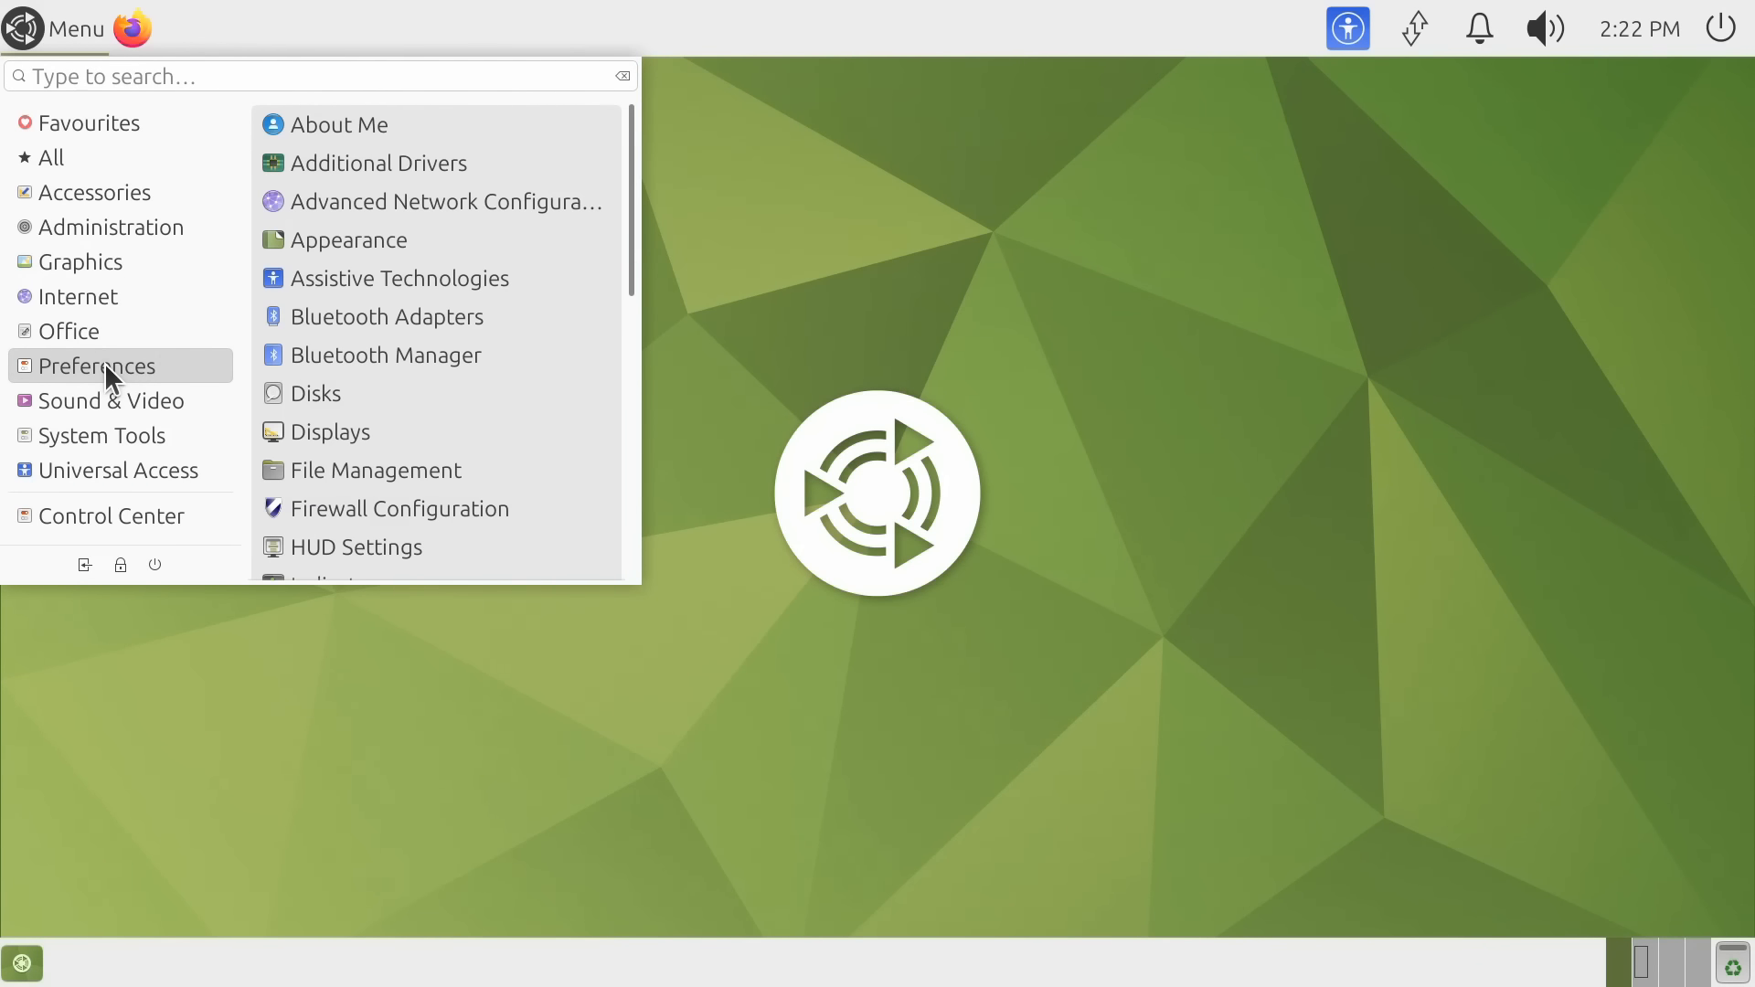
{"action": "mouse_move", "coordinate": [397, 278]}
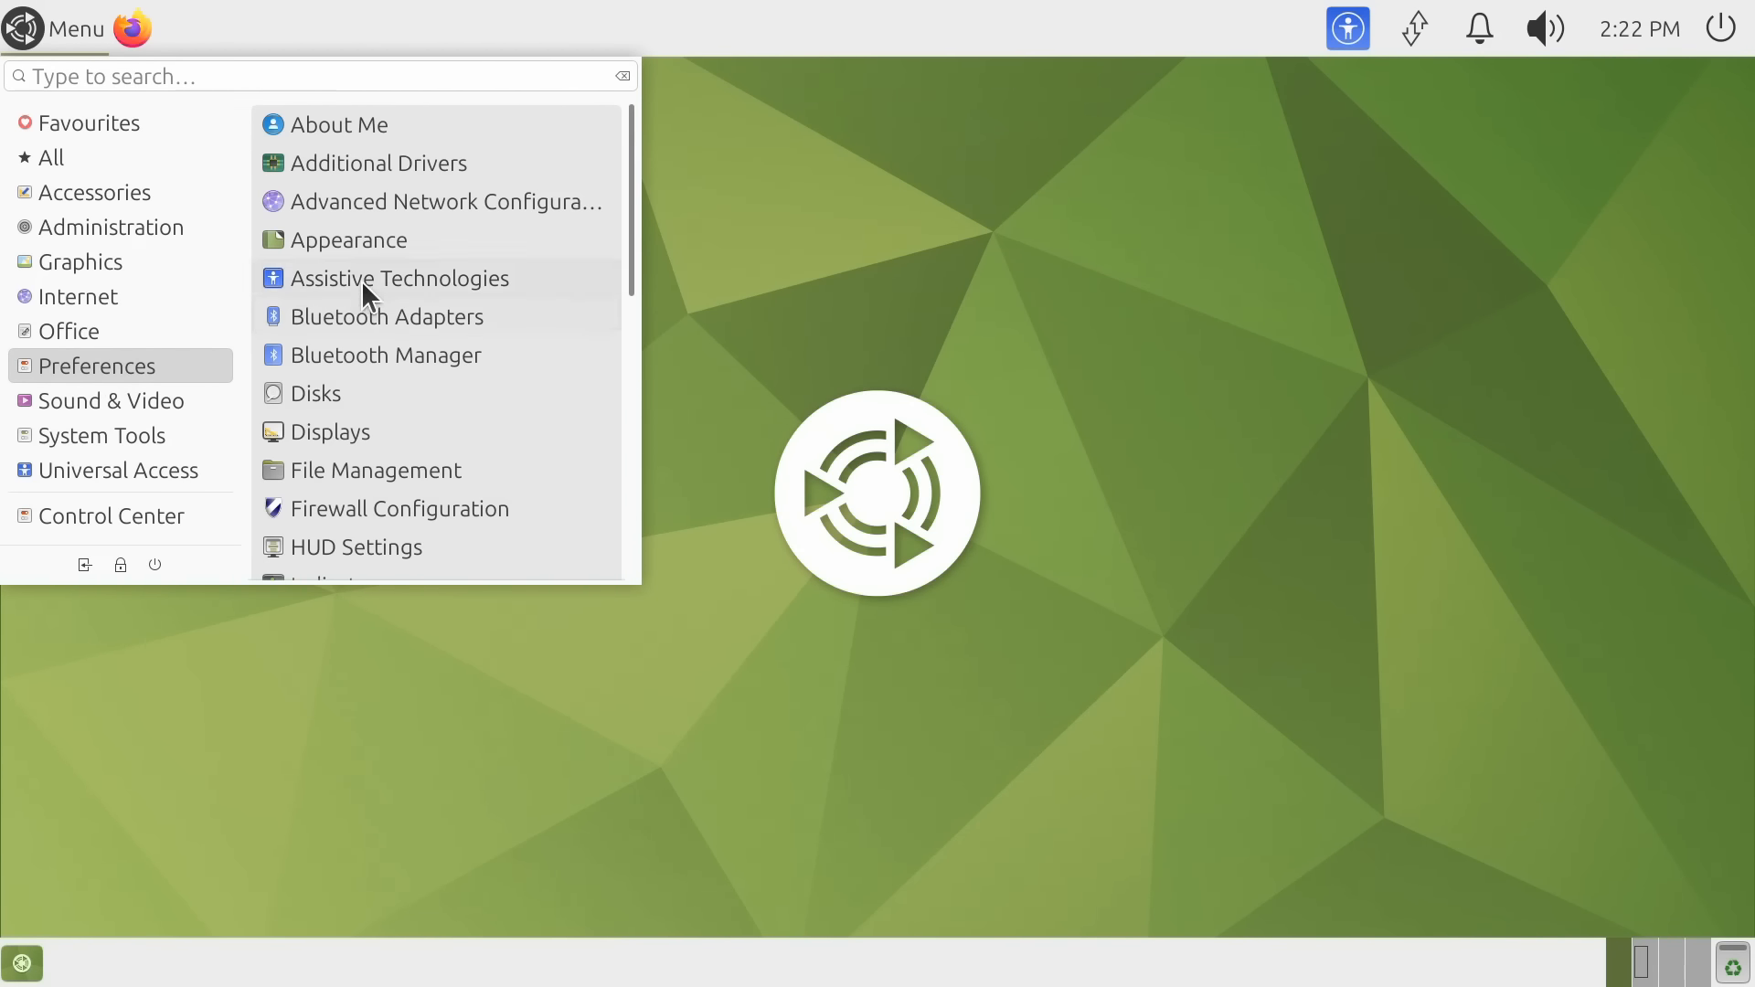
{"action": "left_click", "coordinate": [348, 239]}
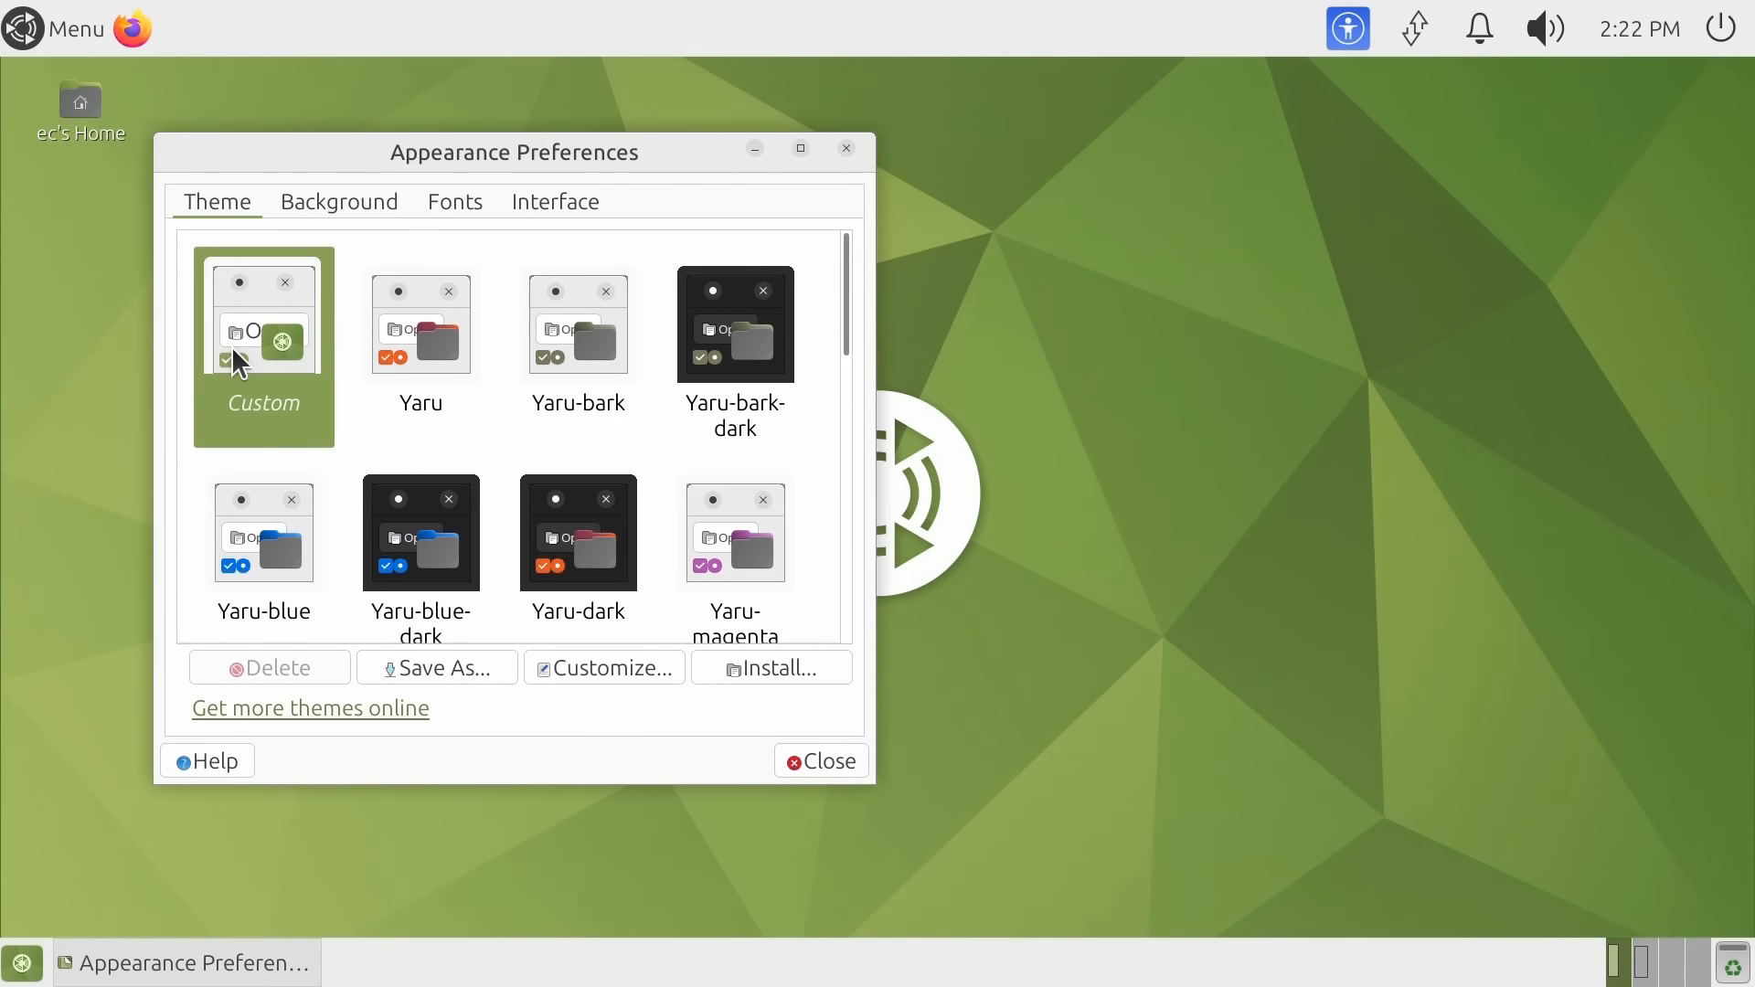
{"action": "left_click", "coordinate": [454, 203]}
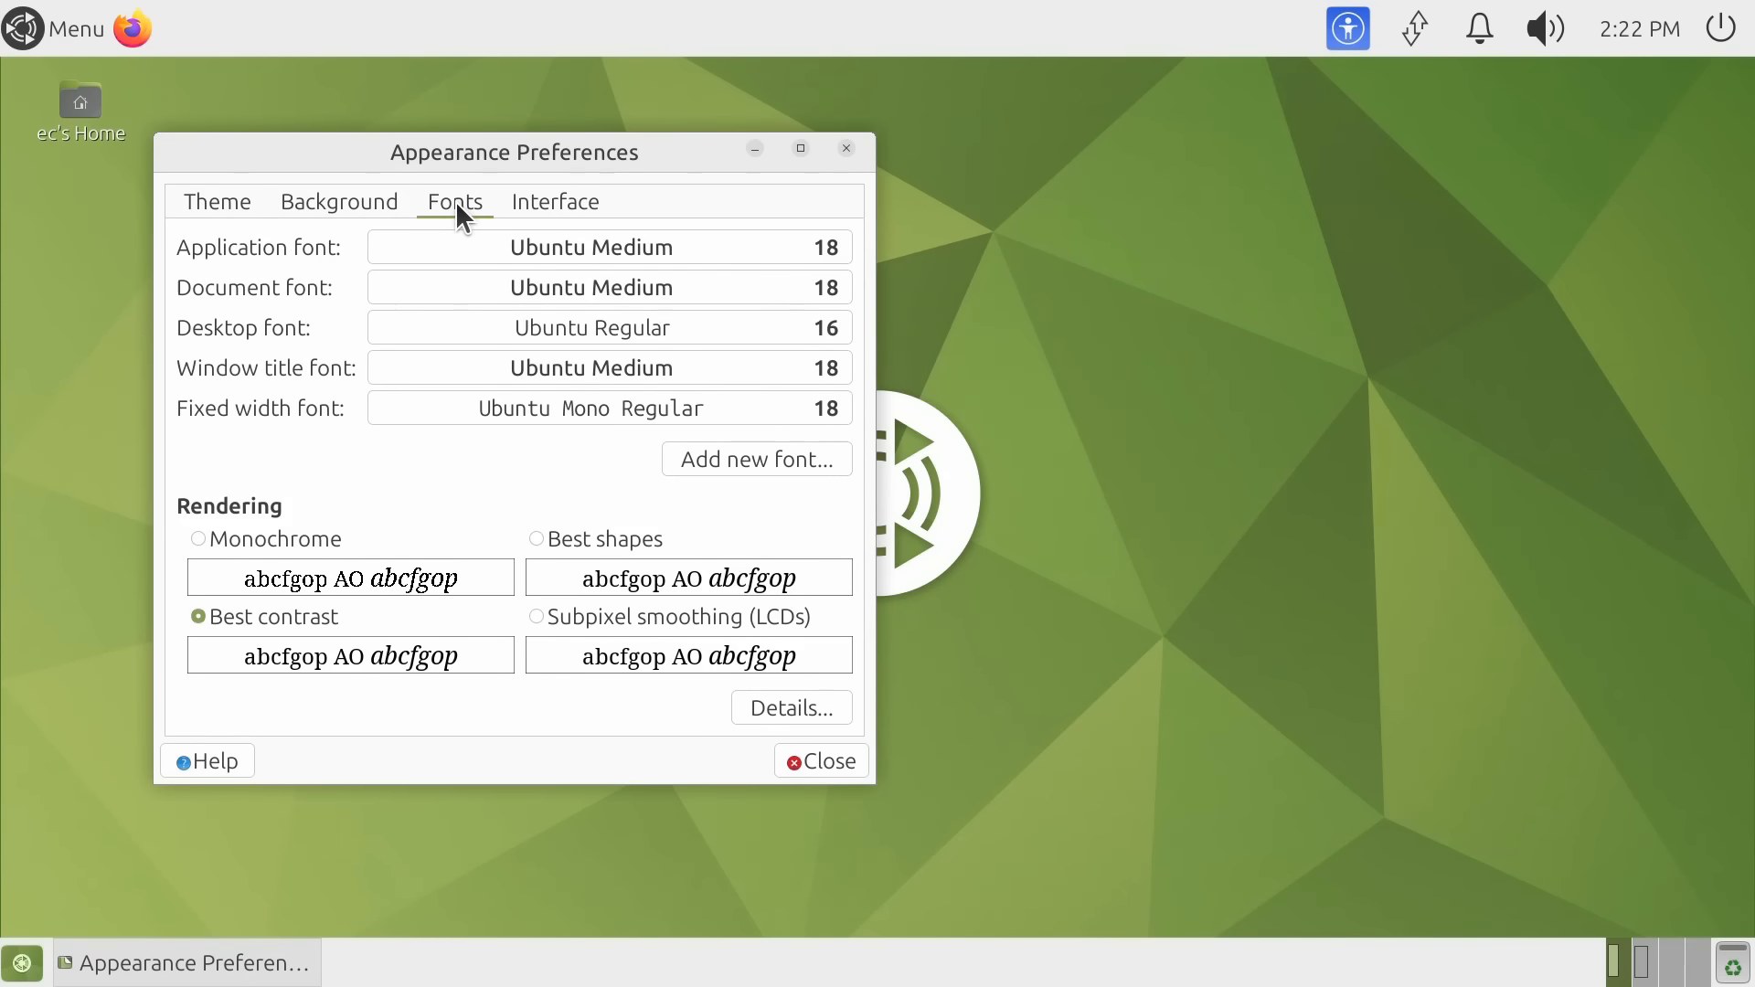
{"action": "mouse_move", "coordinate": [479, 260]}
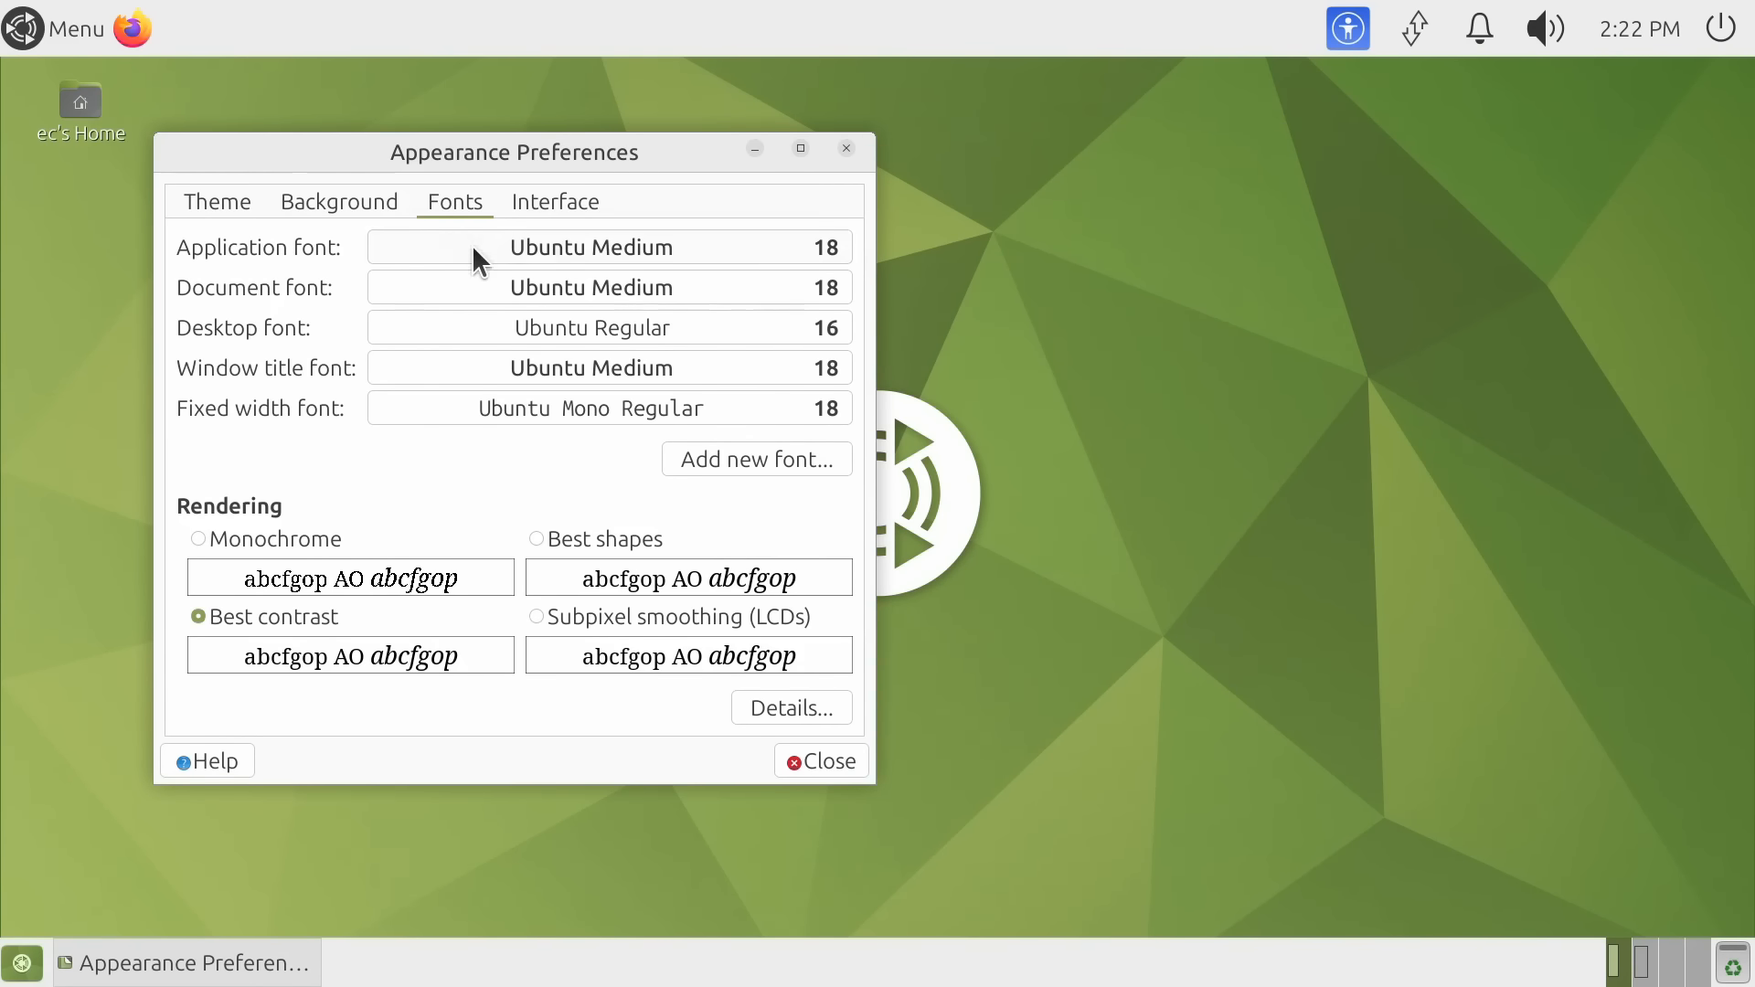
{"action": "mouse_move", "coordinate": [515, 460]}
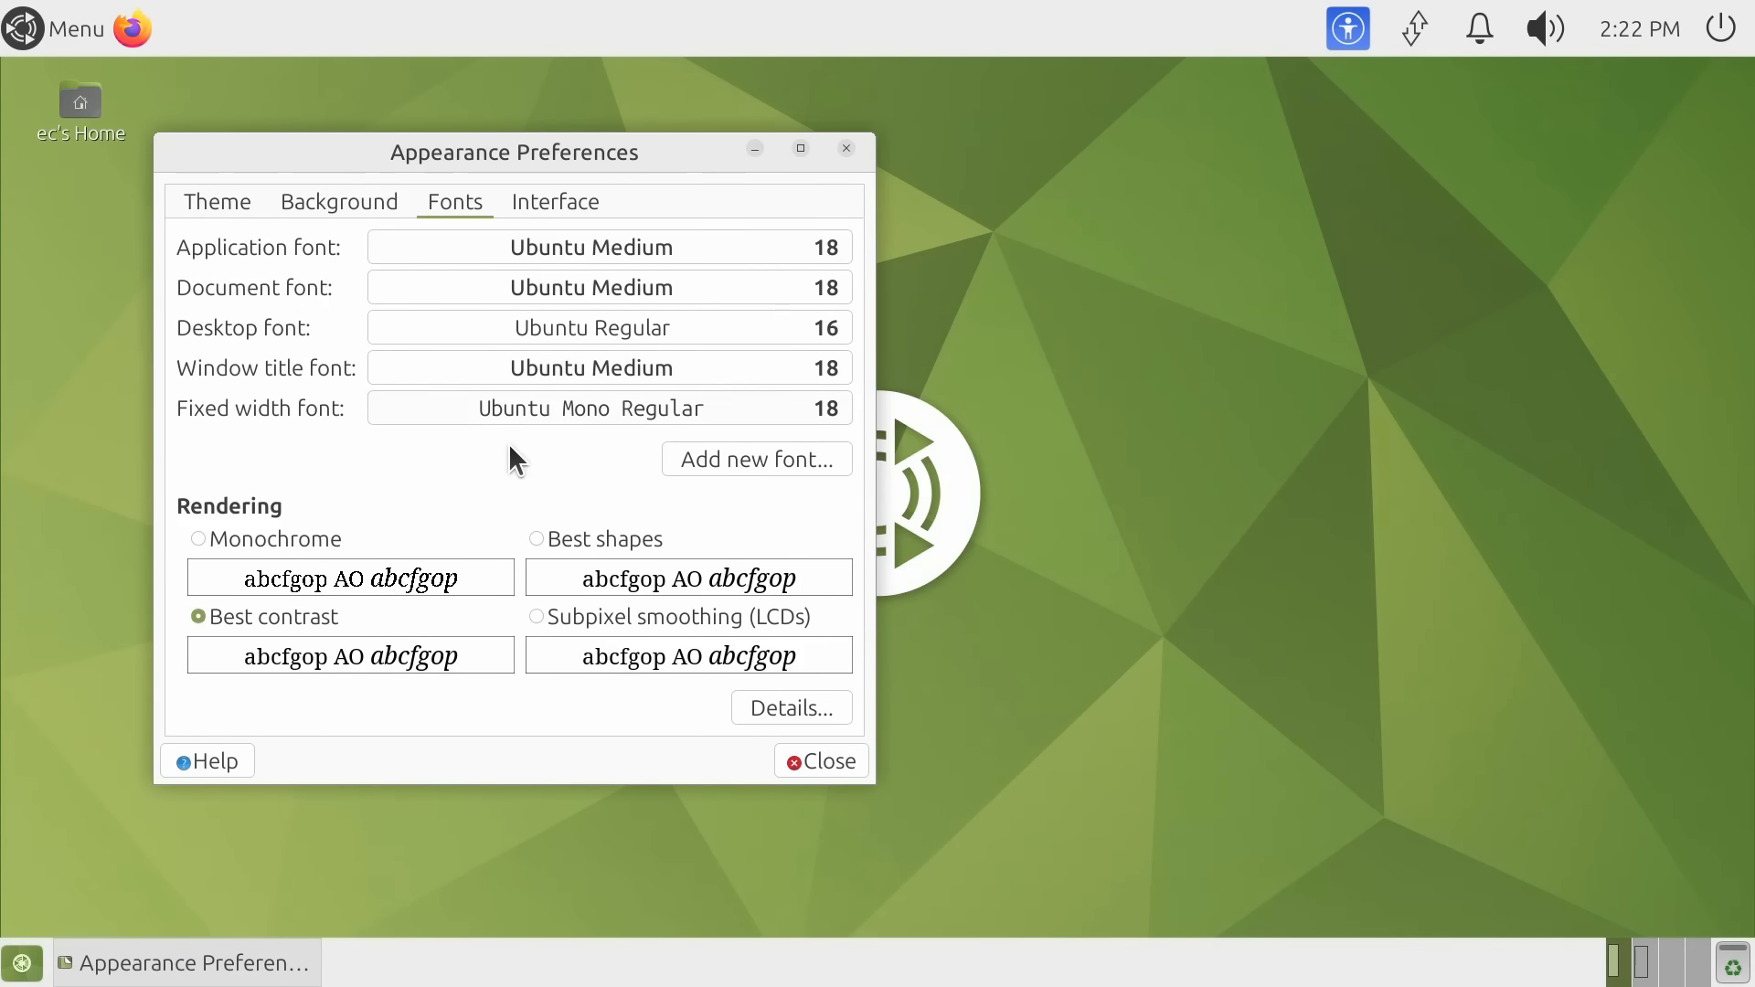
{"action": "mouse_move", "coordinate": [468, 482]}
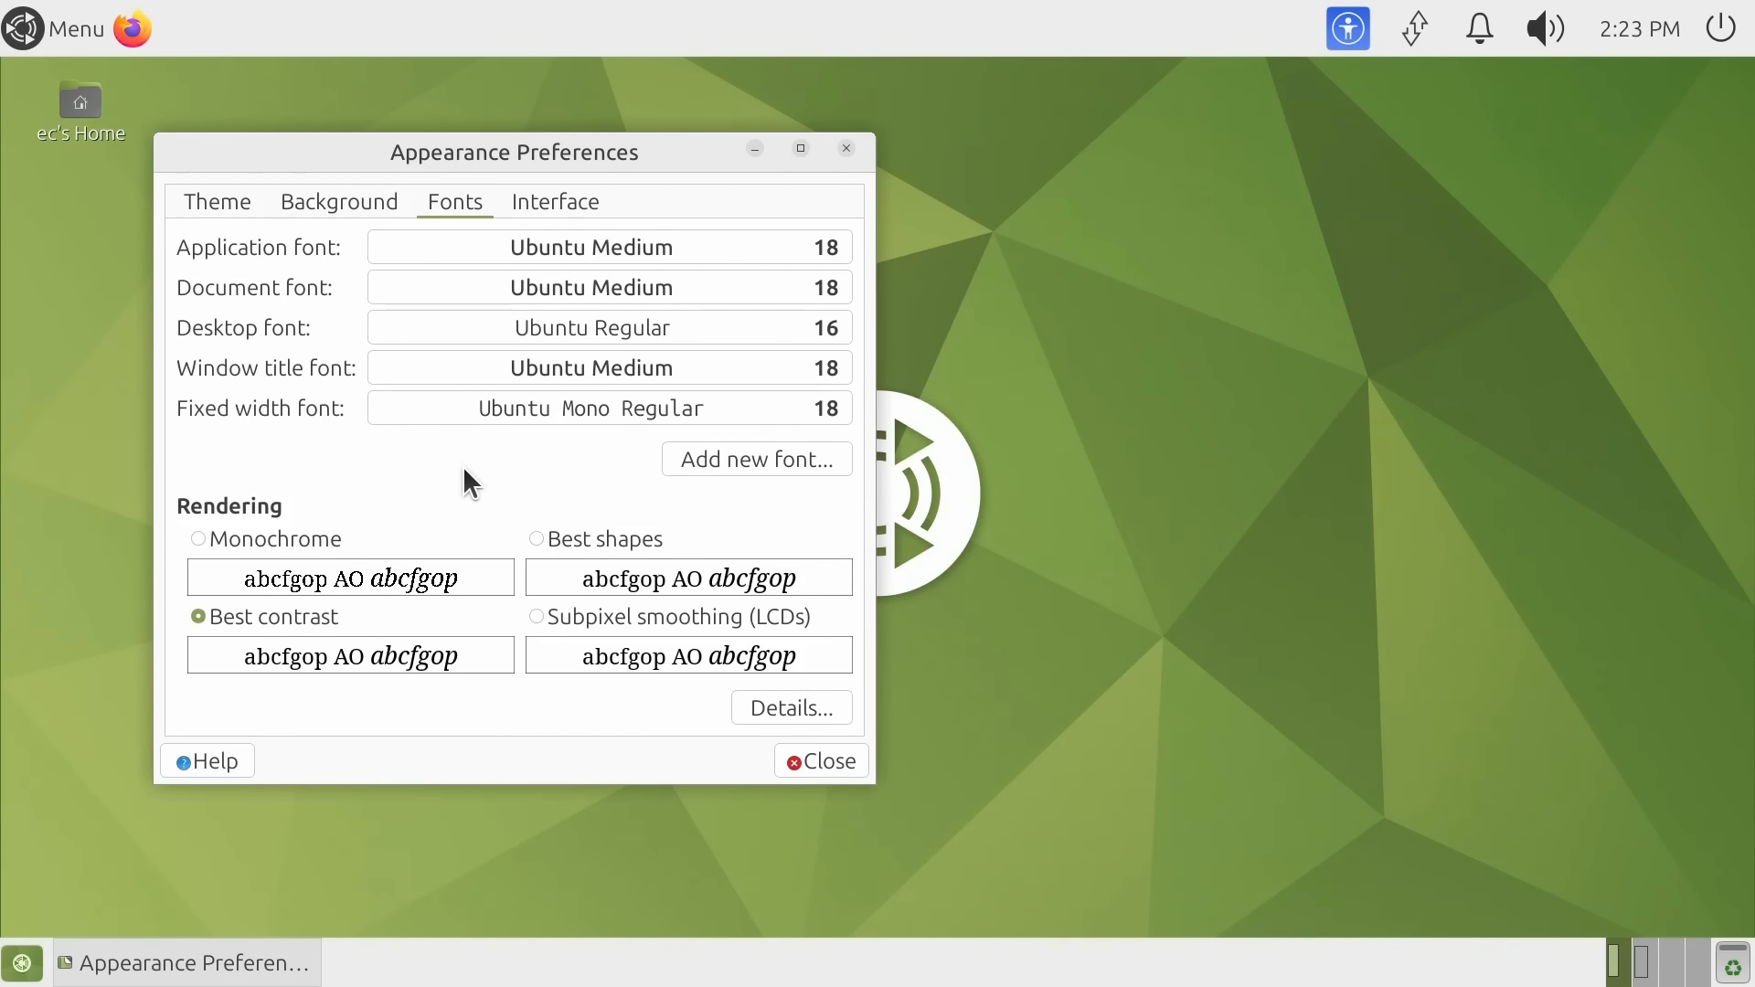
{"action": "left_click", "coordinate": [819, 762]}
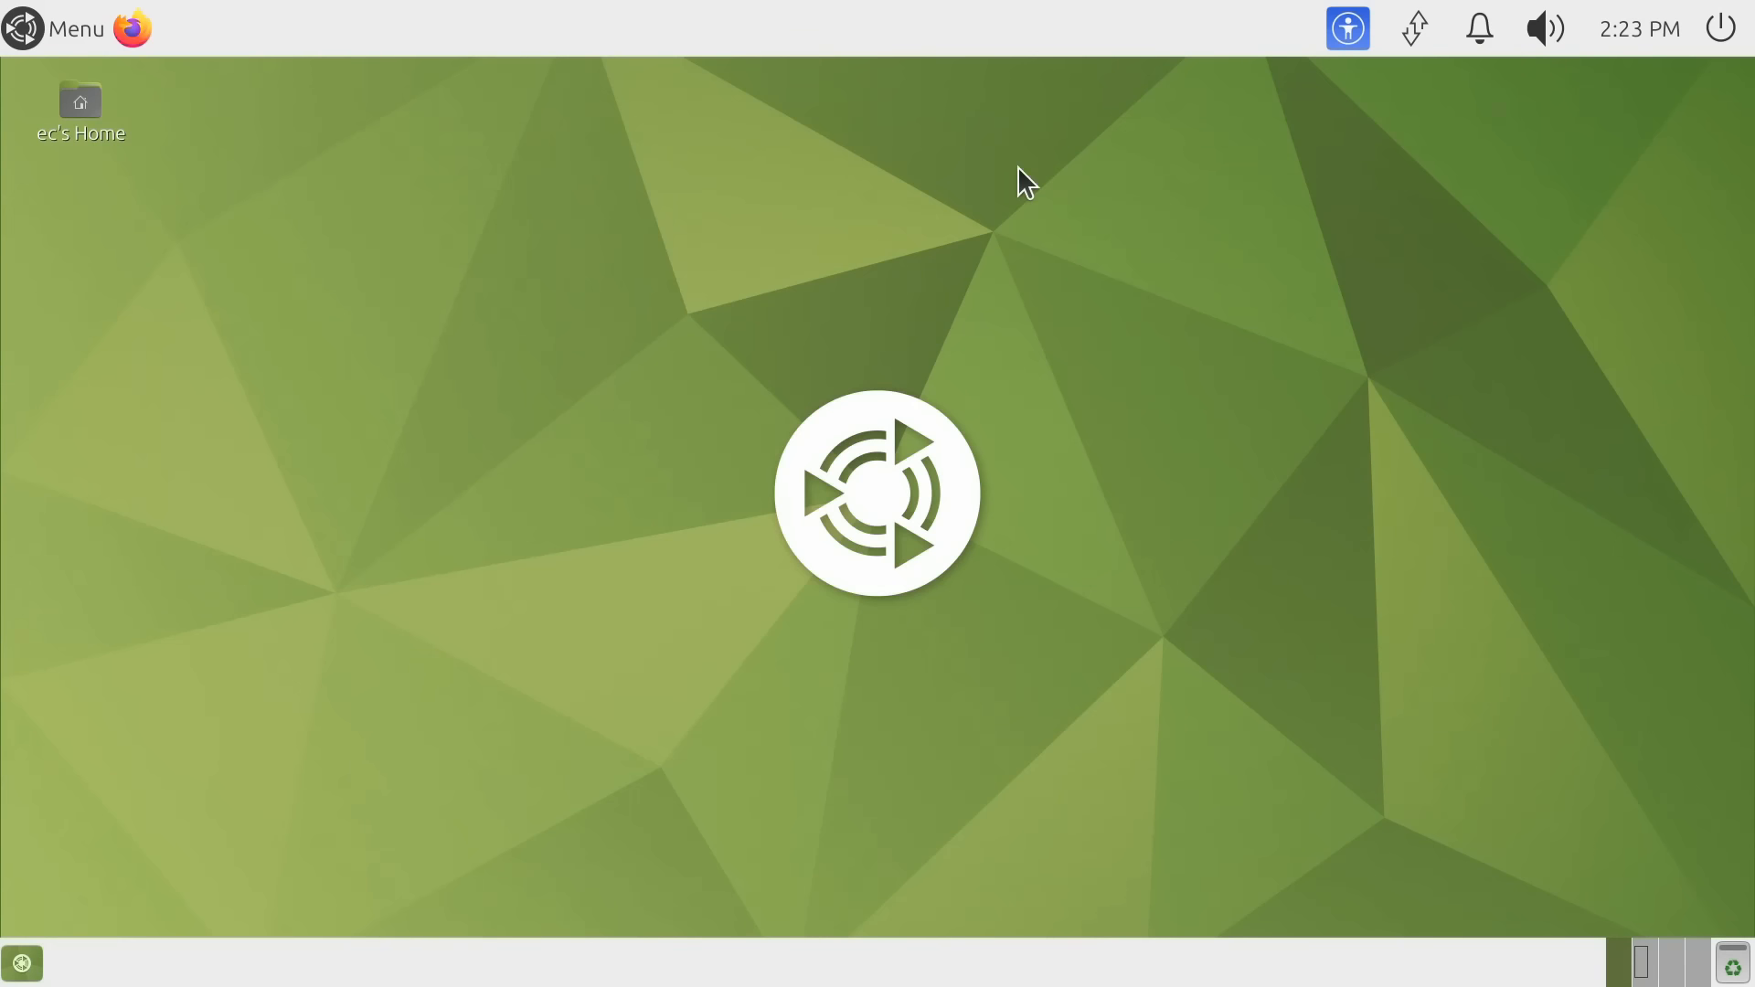
{"action": "mouse_move", "coordinate": [684, 655]}
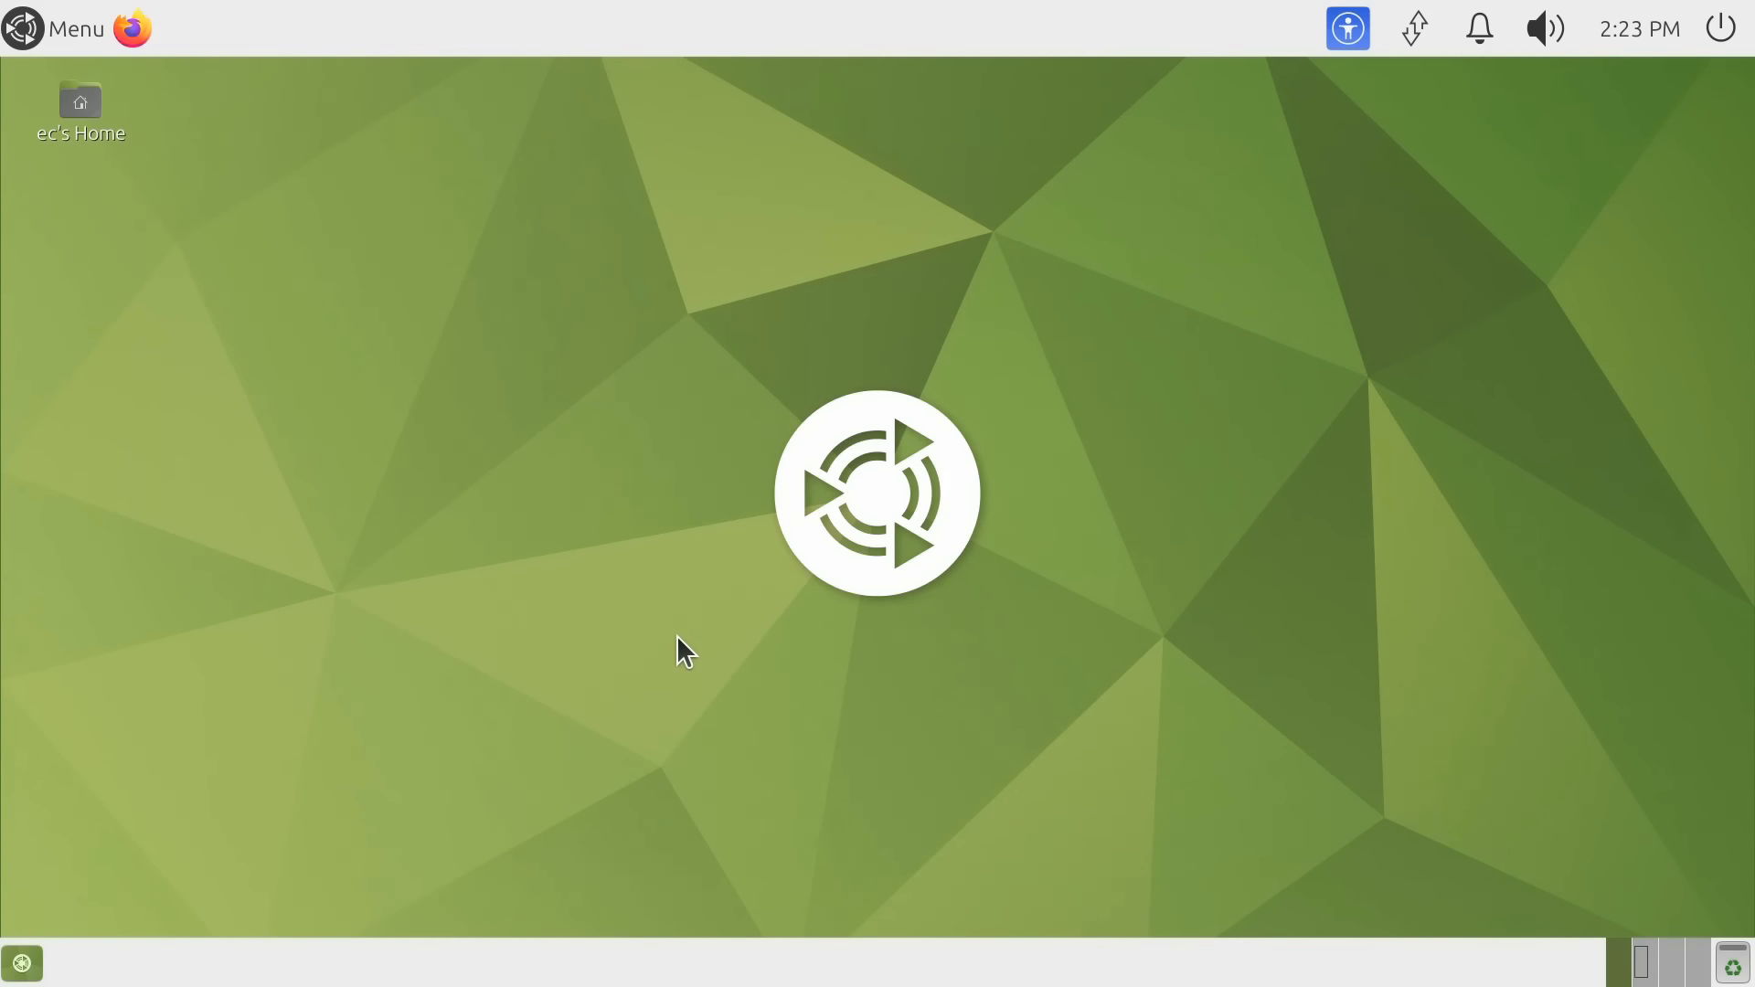
{"action": "mouse_move", "coordinate": [640, 602]}
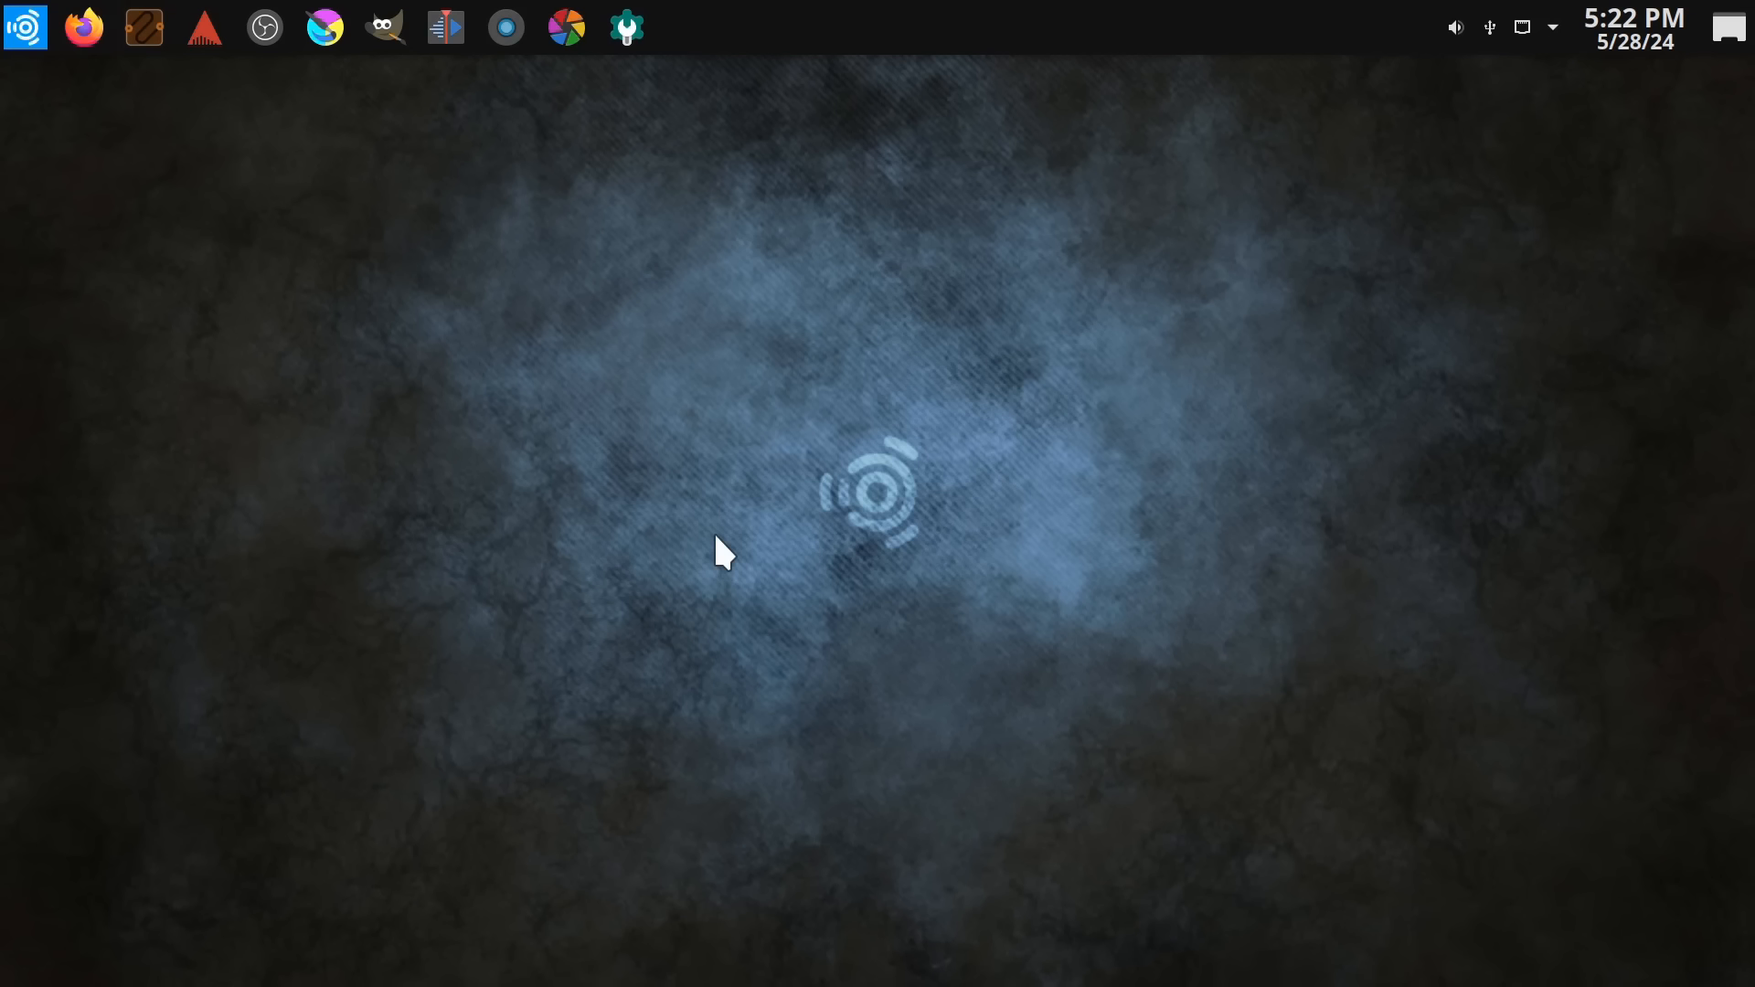
{"action": "mouse_move", "coordinate": [750, 459]}
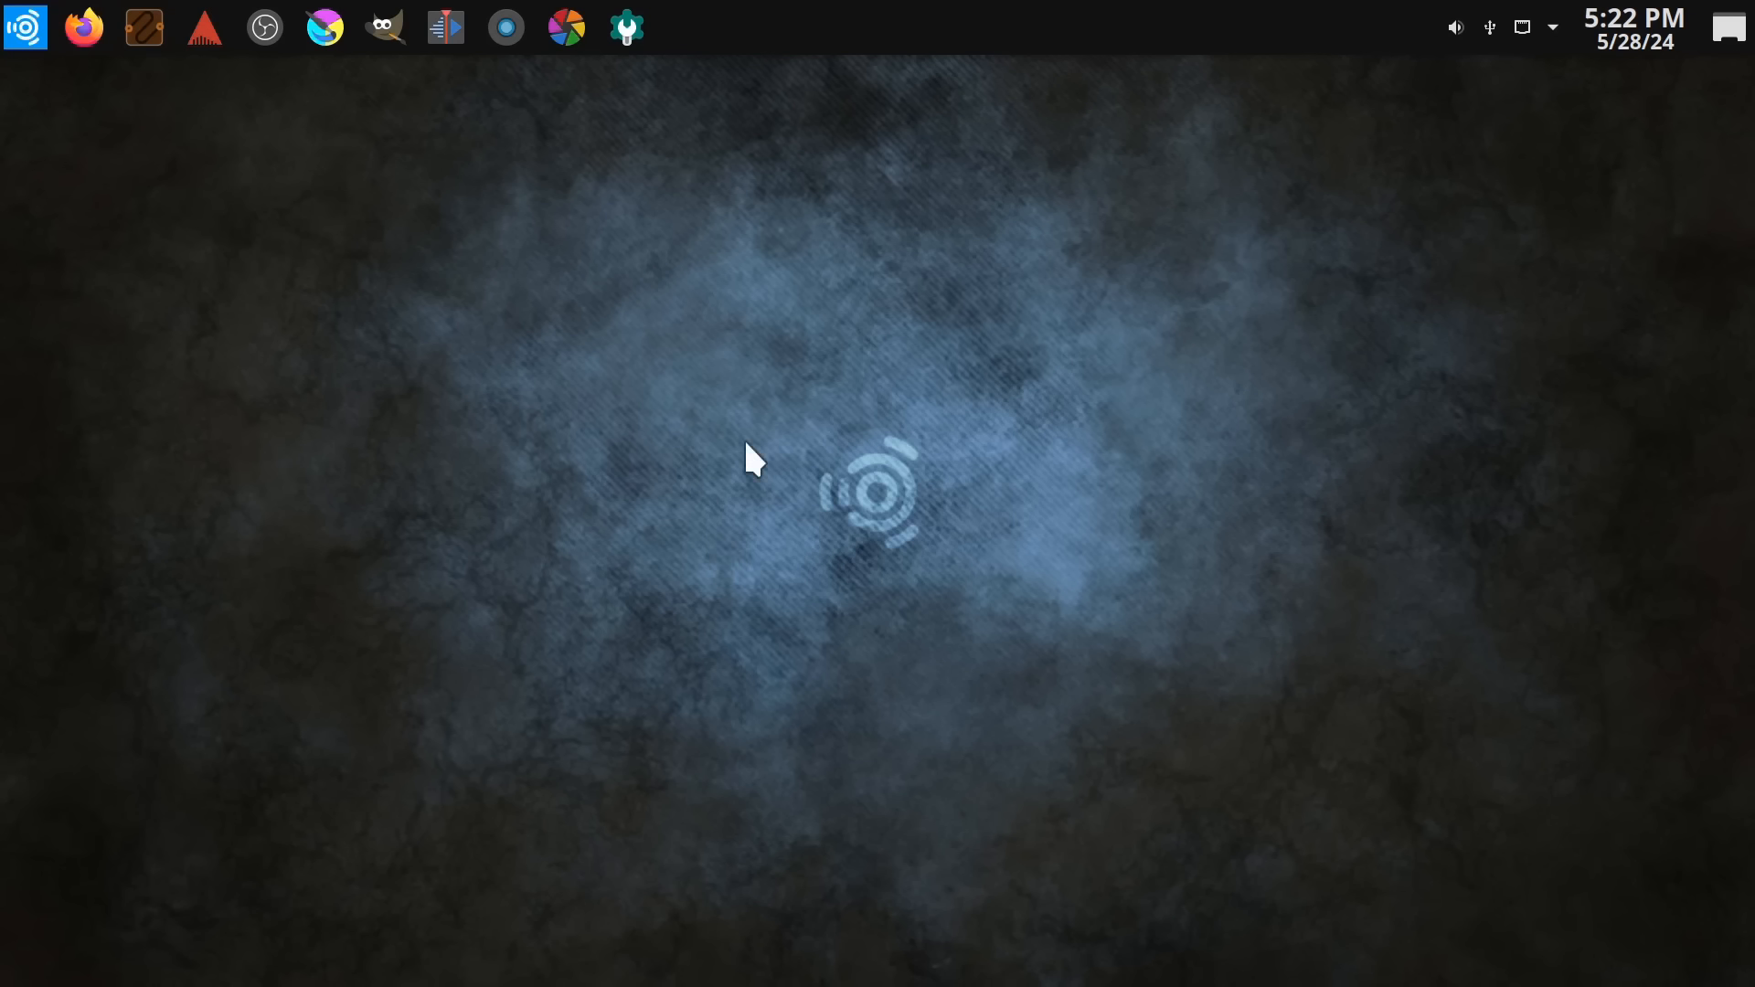
{"action": "mouse_move", "coordinate": [708, 533]}
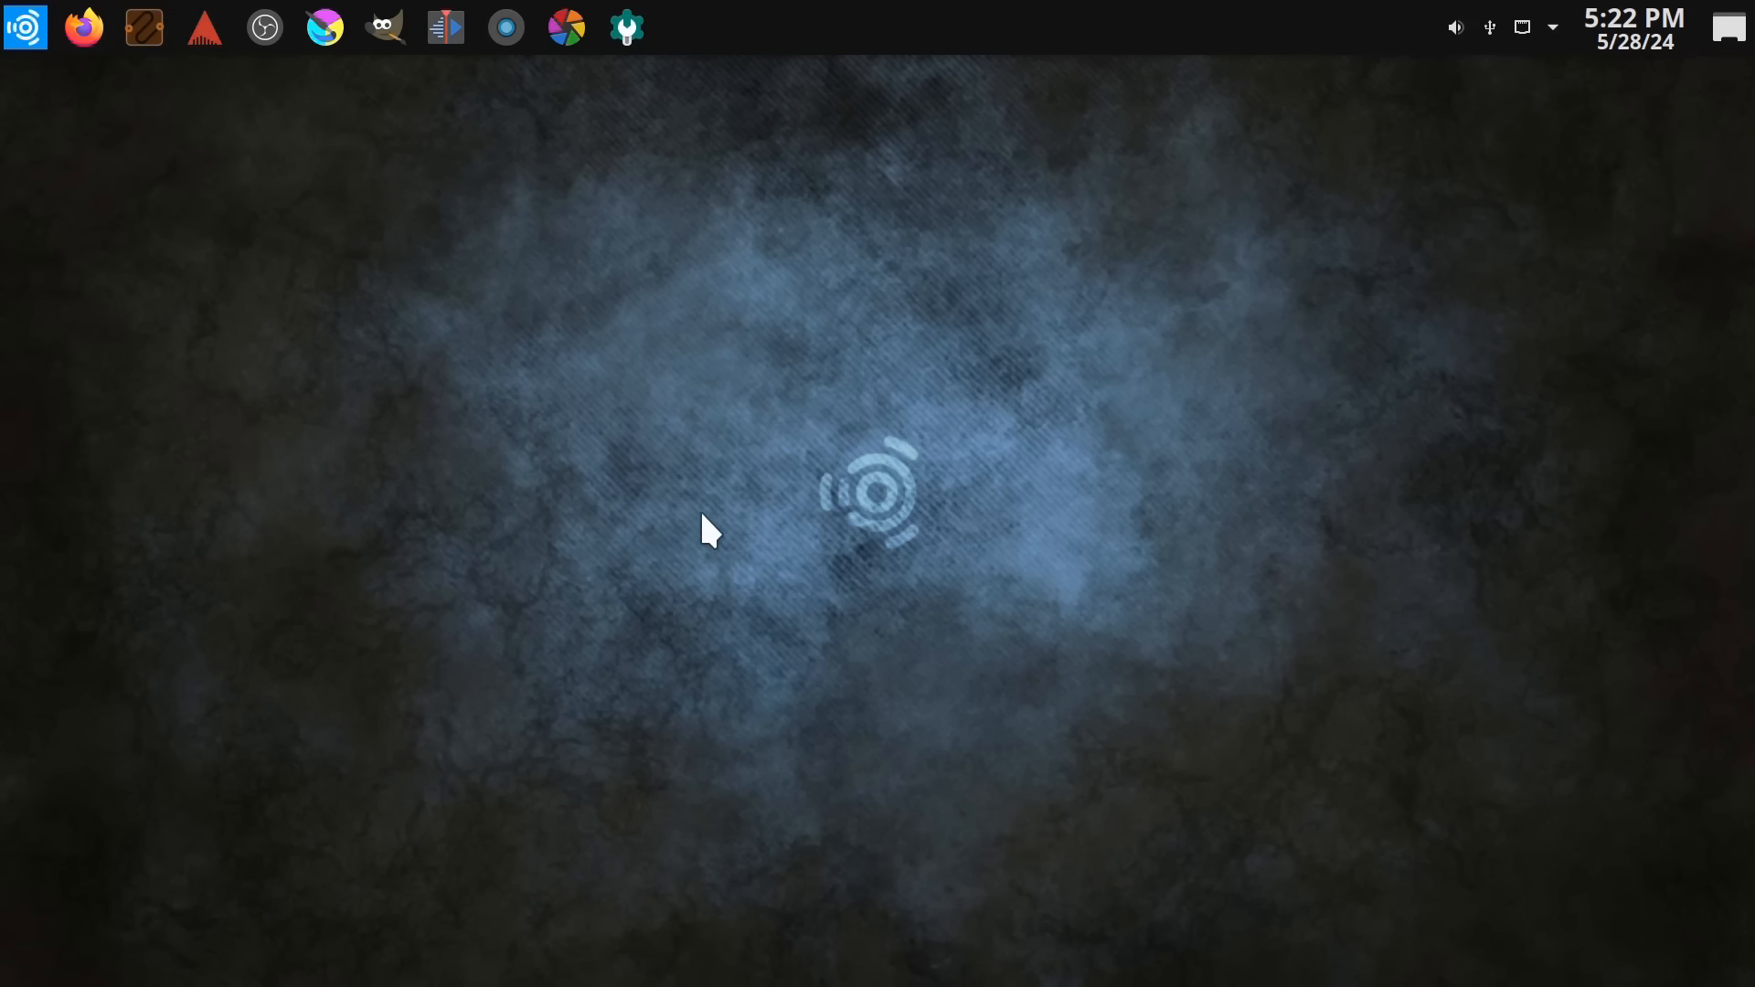
{"action": "mouse_move", "coordinate": [654, 527]}
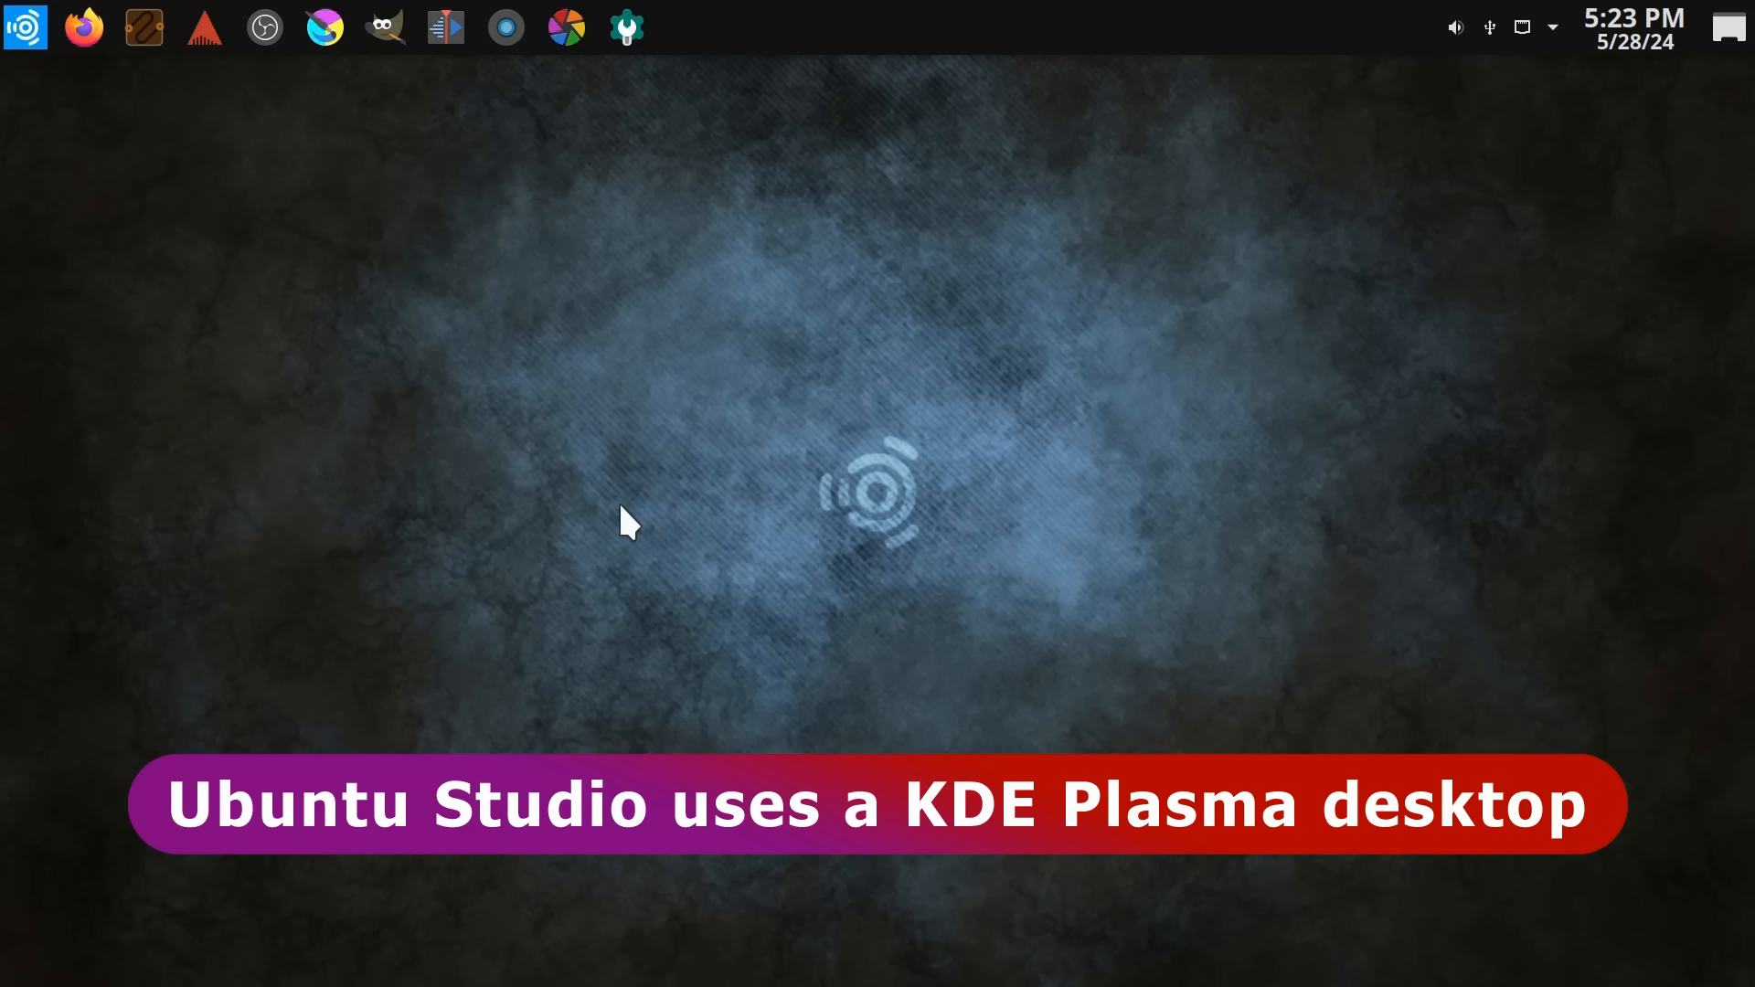
{"action": "mouse_move", "coordinate": [604, 512]}
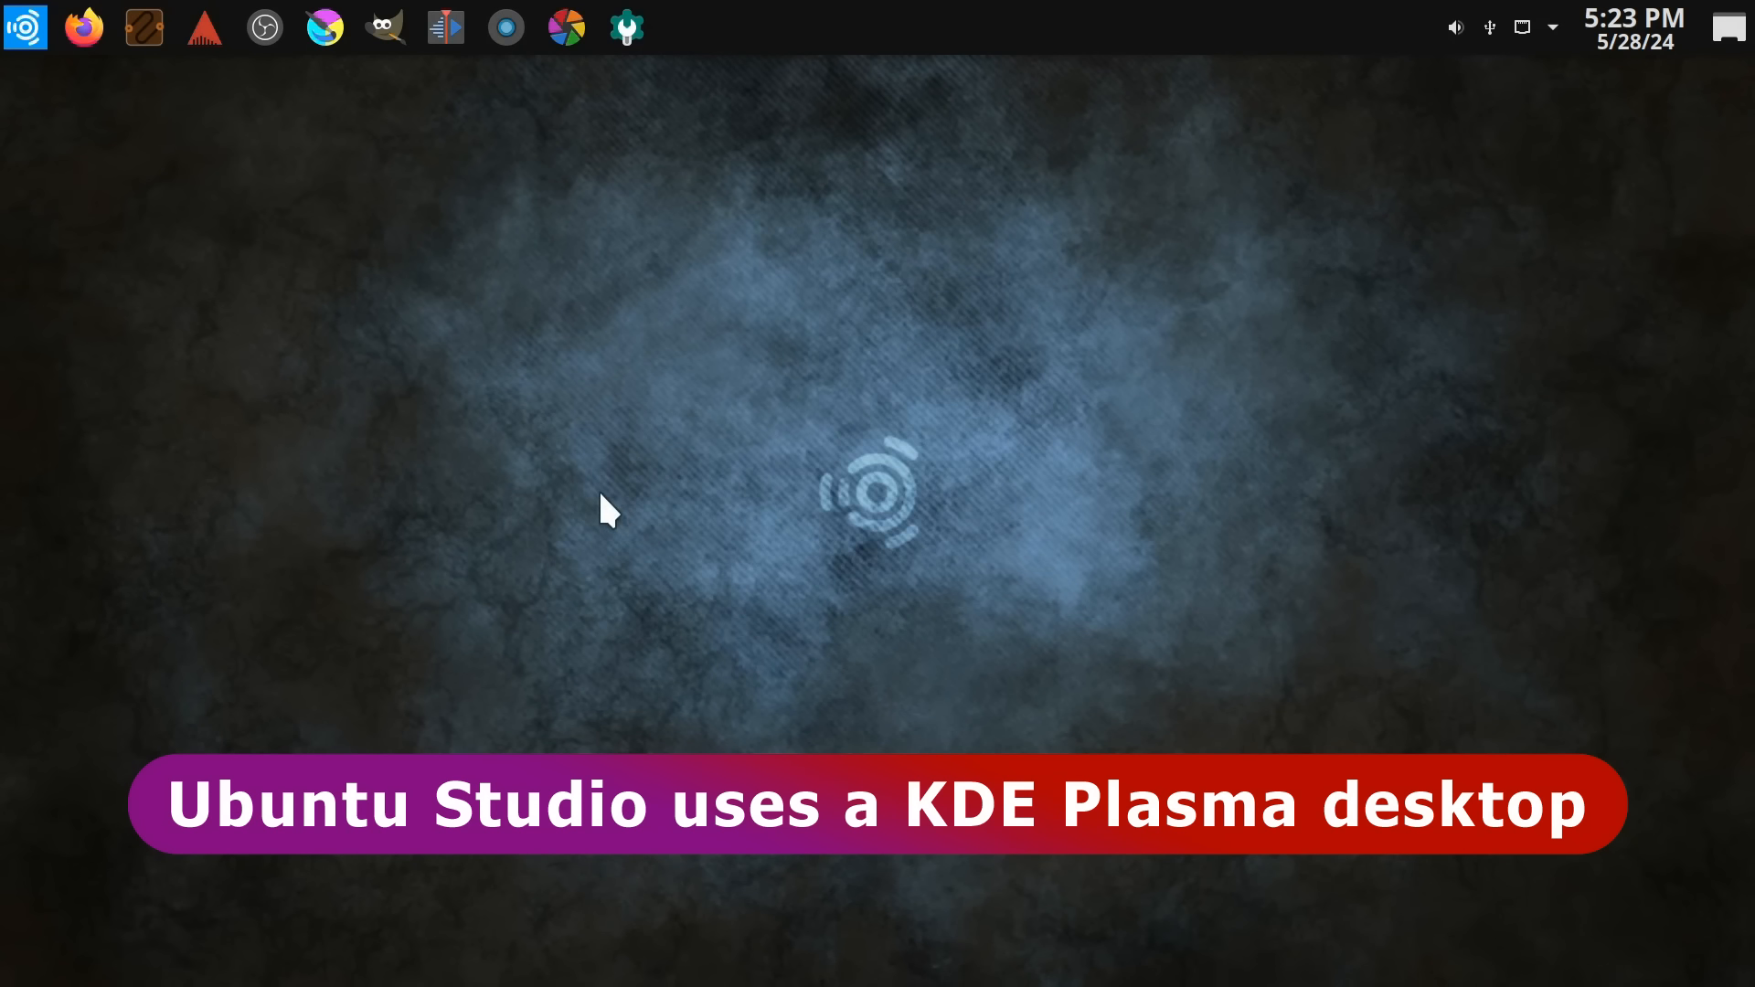
{"action": "mouse_move", "coordinate": [682, 542]}
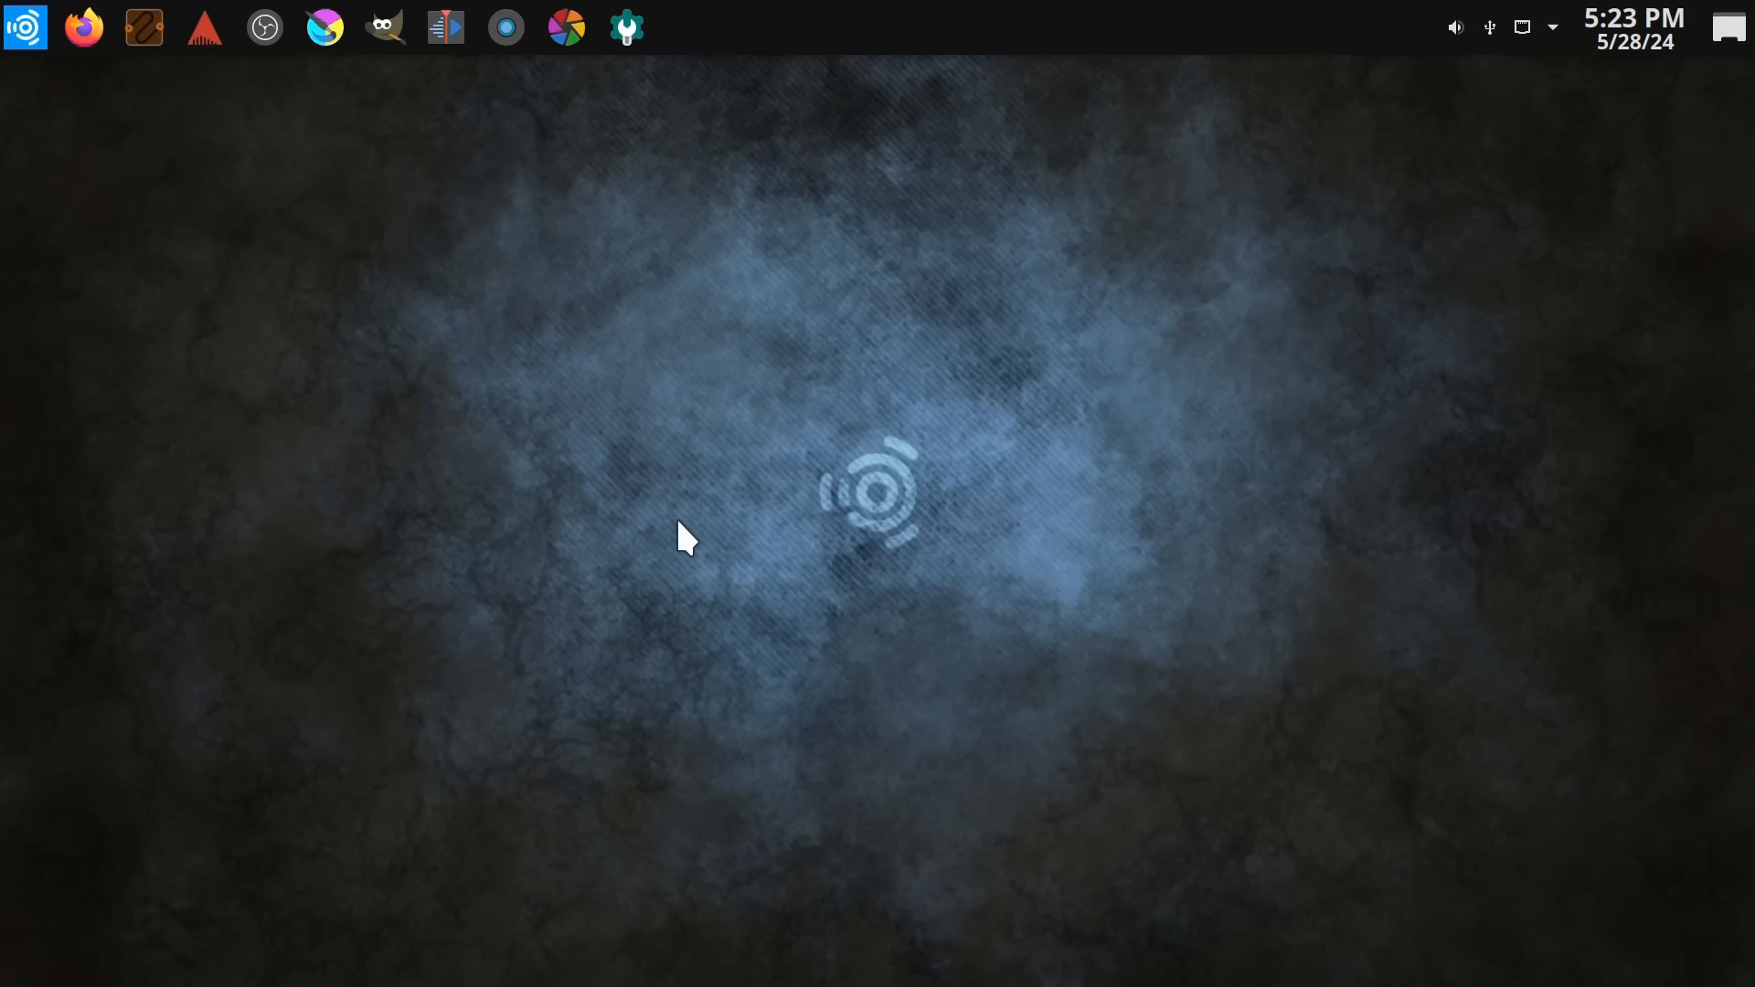
{"action": "mouse_move", "coordinate": [744, 448]}
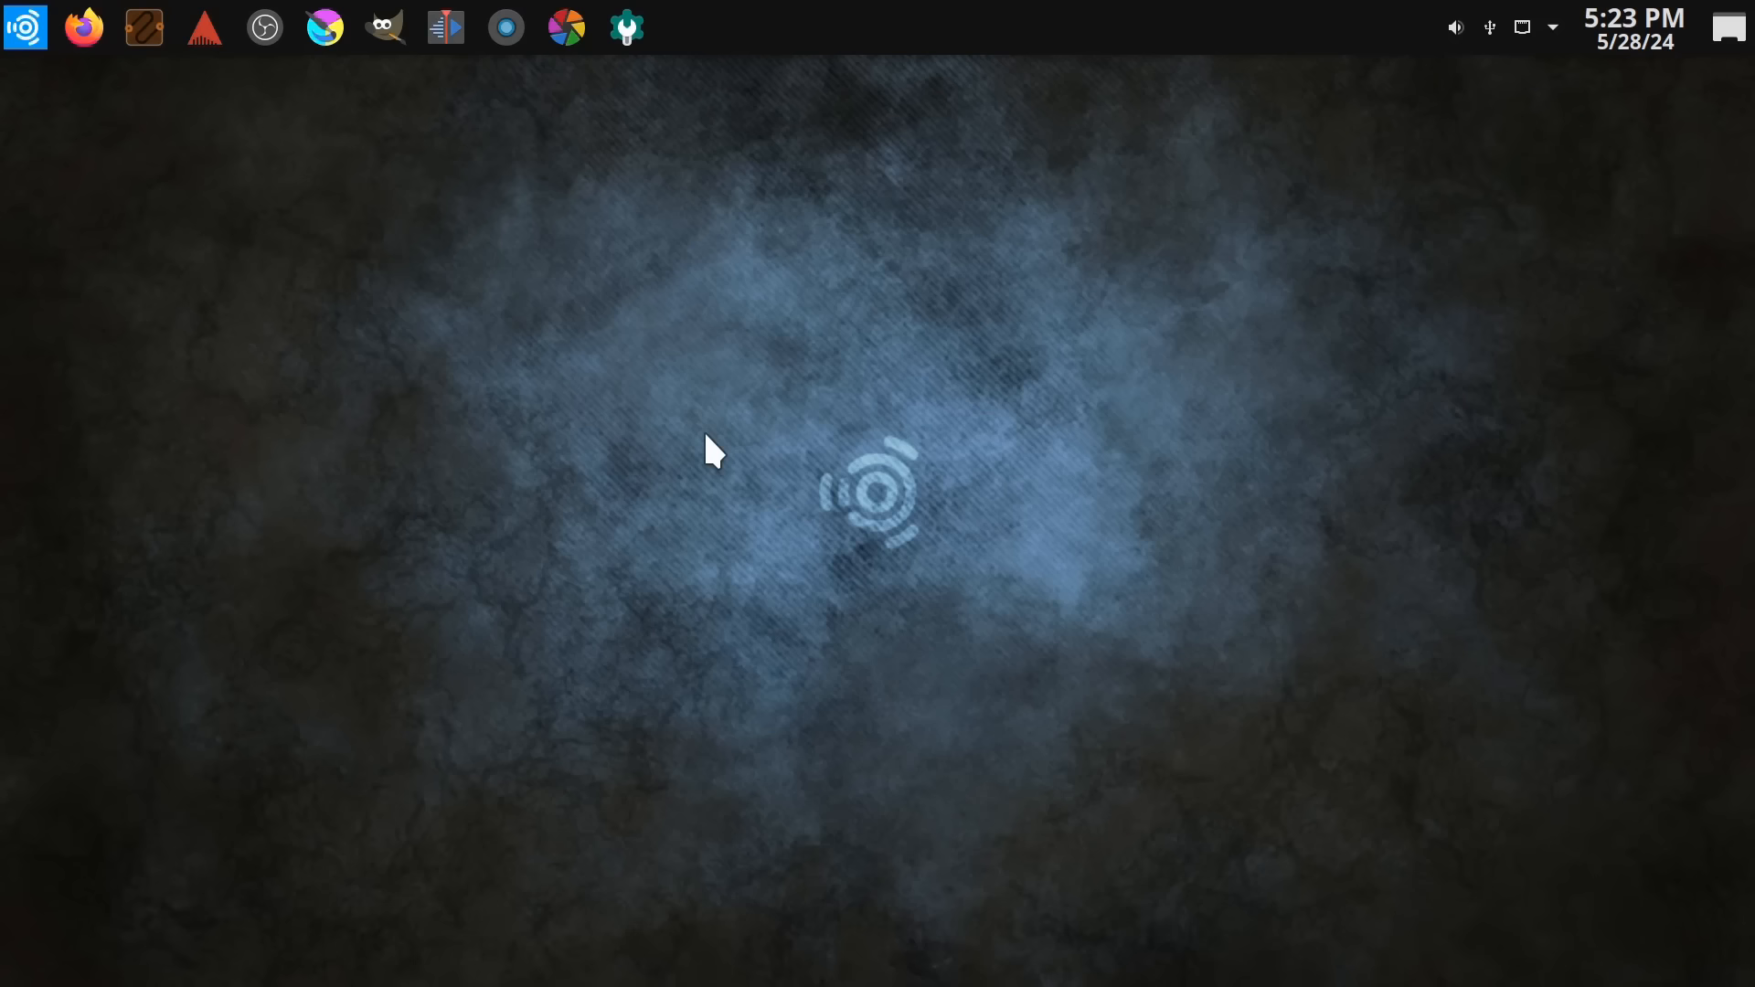
{"action": "mouse_move", "coordinate": [25, 26]}
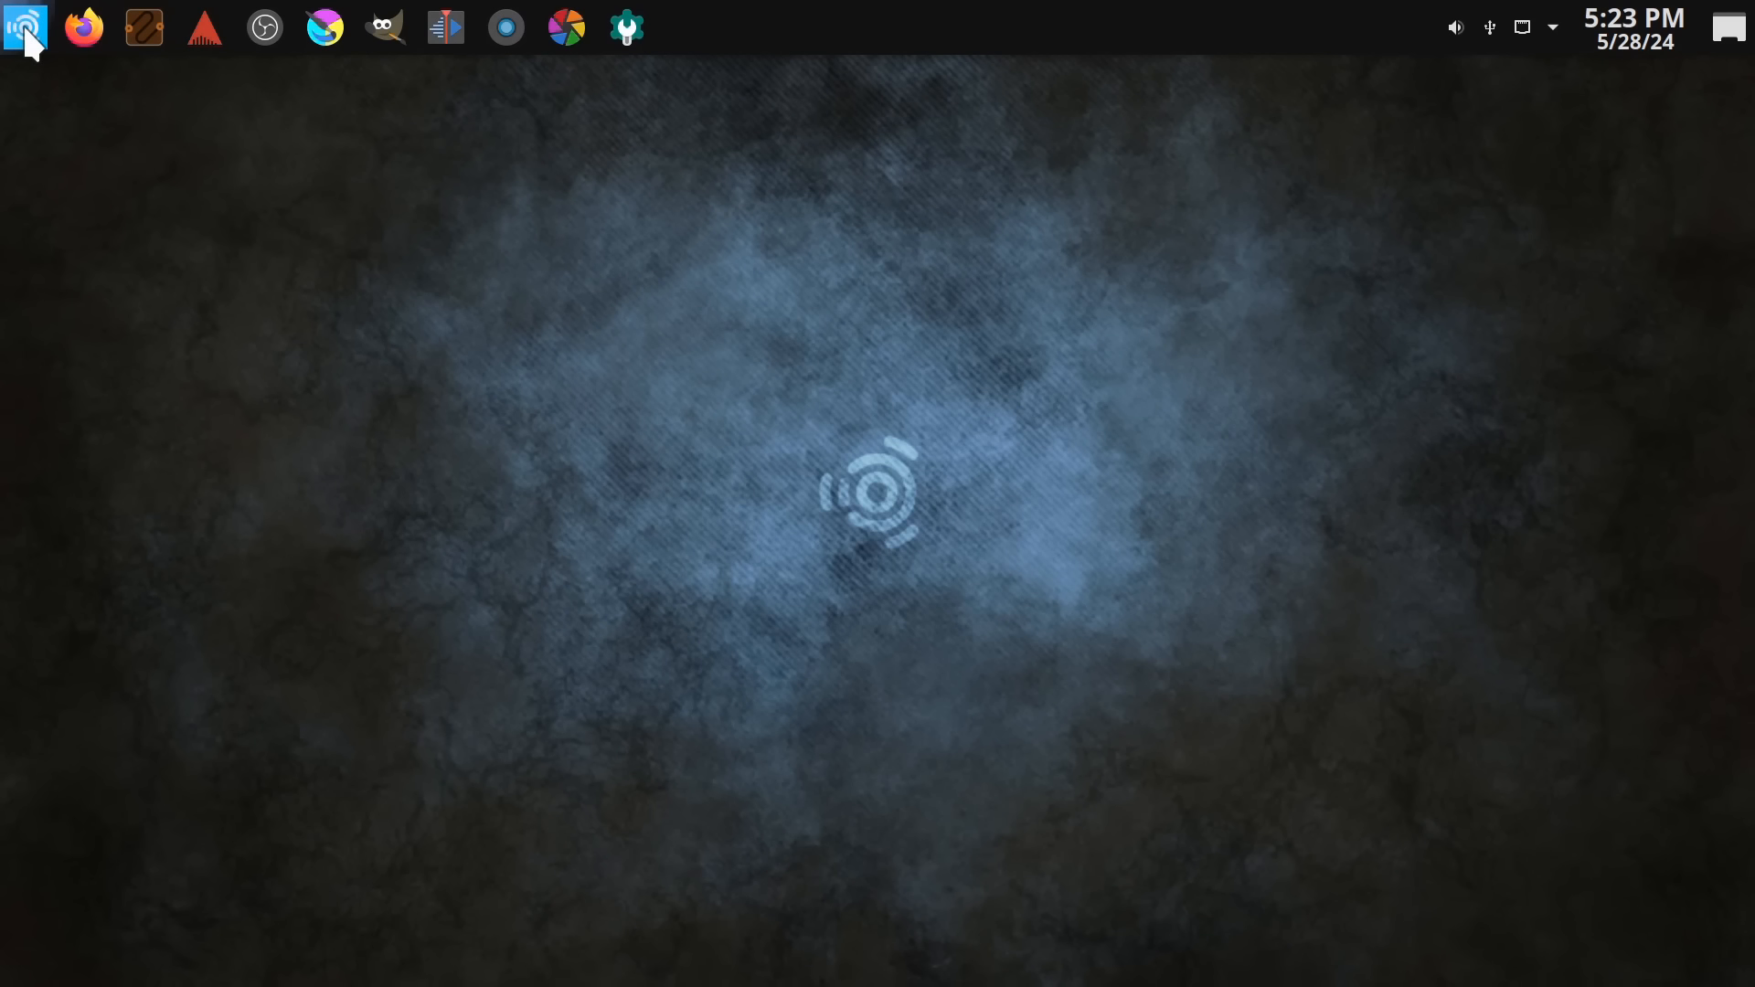
Expand Audio Production in the launcher, browsing the Instruments and Mixers and Card Control submenus
{"action": "left_click", "coordinate": [24, 25]}
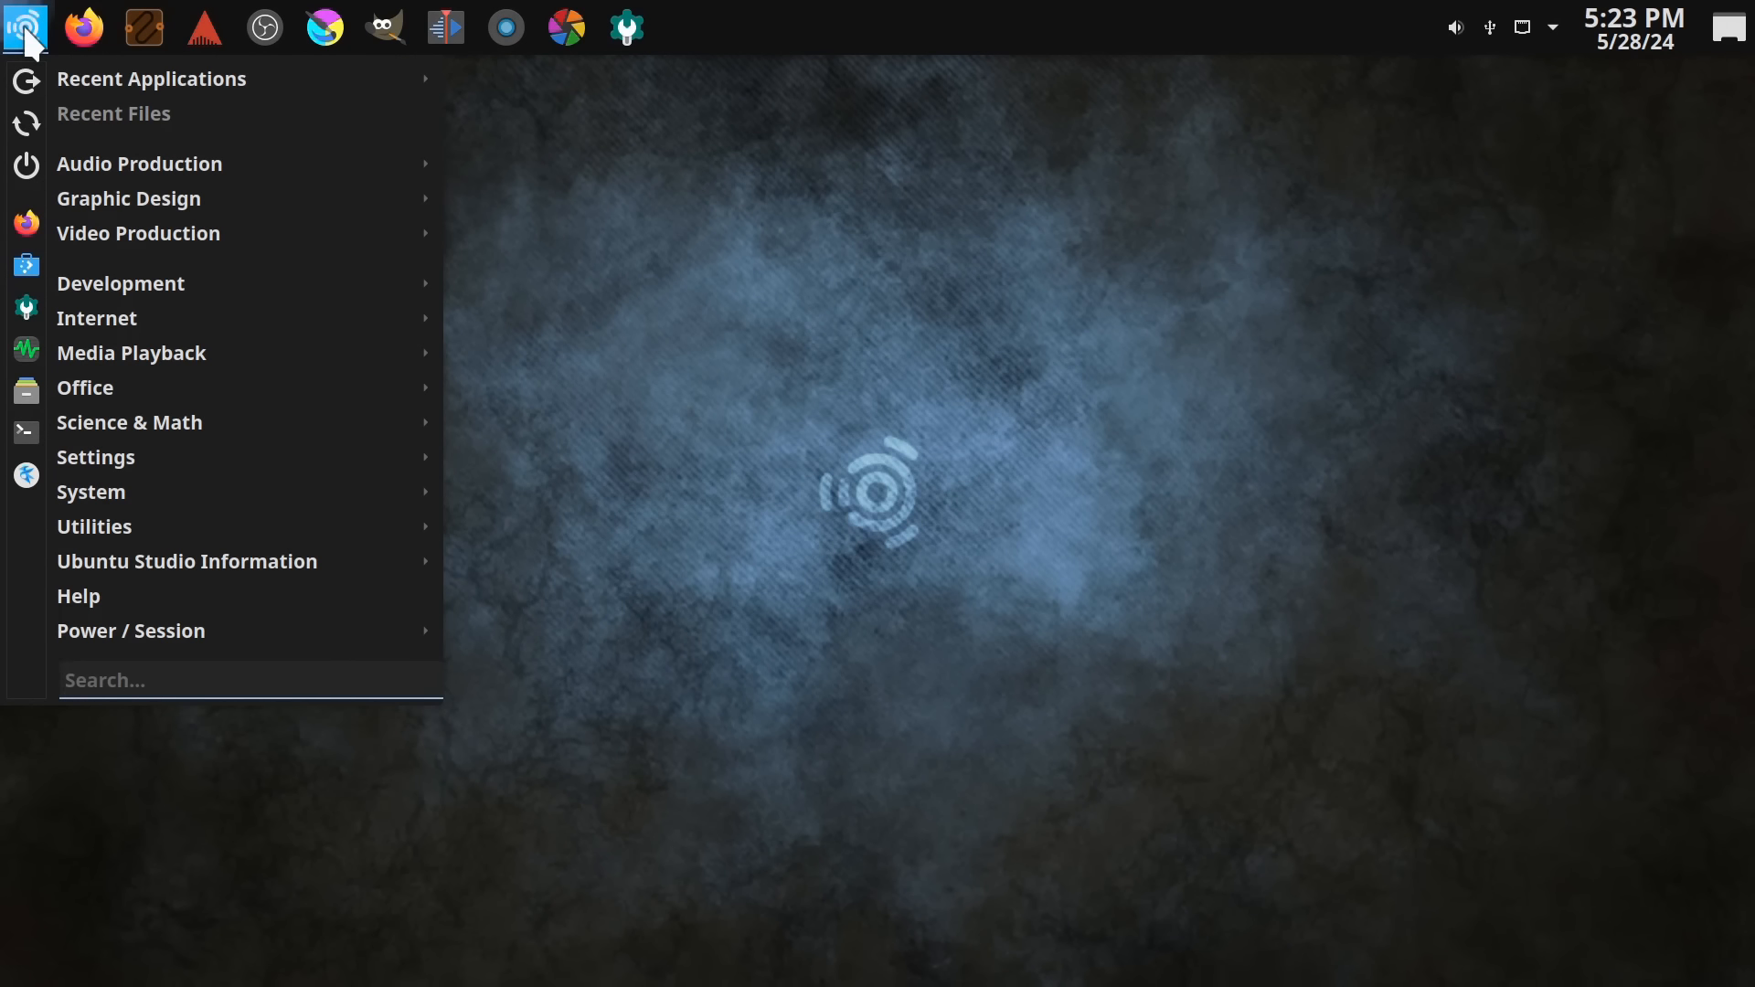
{"action": "left_click", "coordinate": [139, 164]}
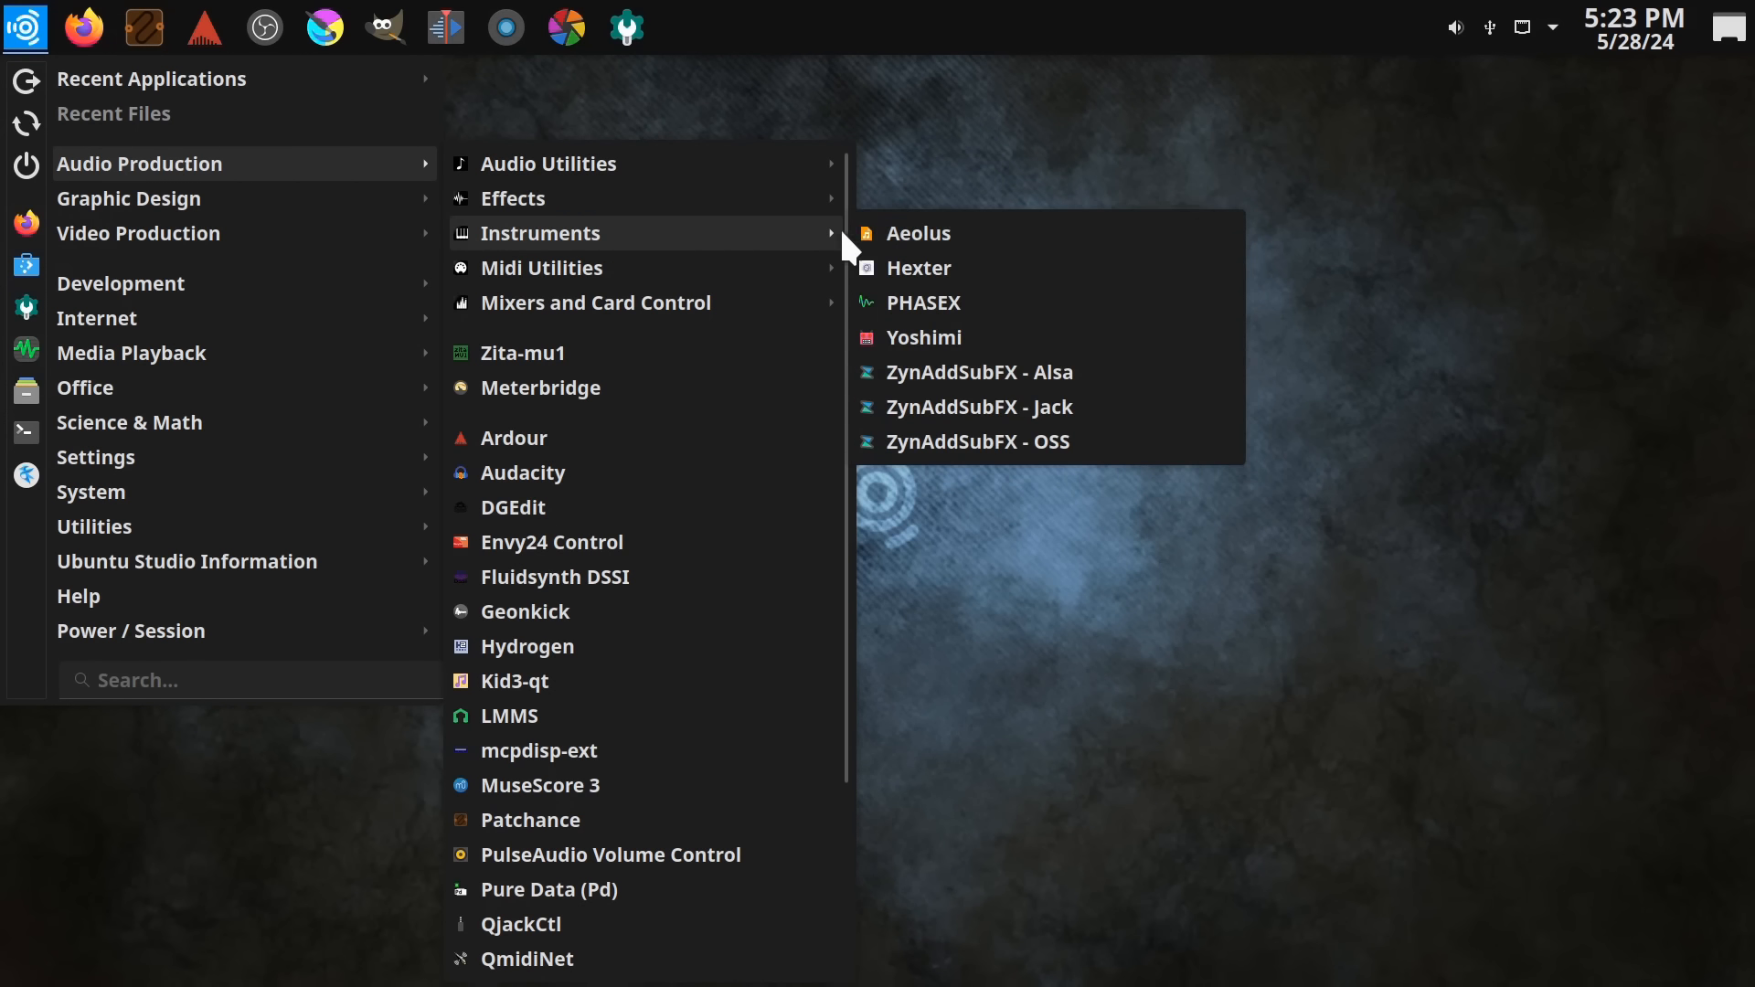
{"action": "scroll", "scroll_direction": "down", "scroll_amount": 3}
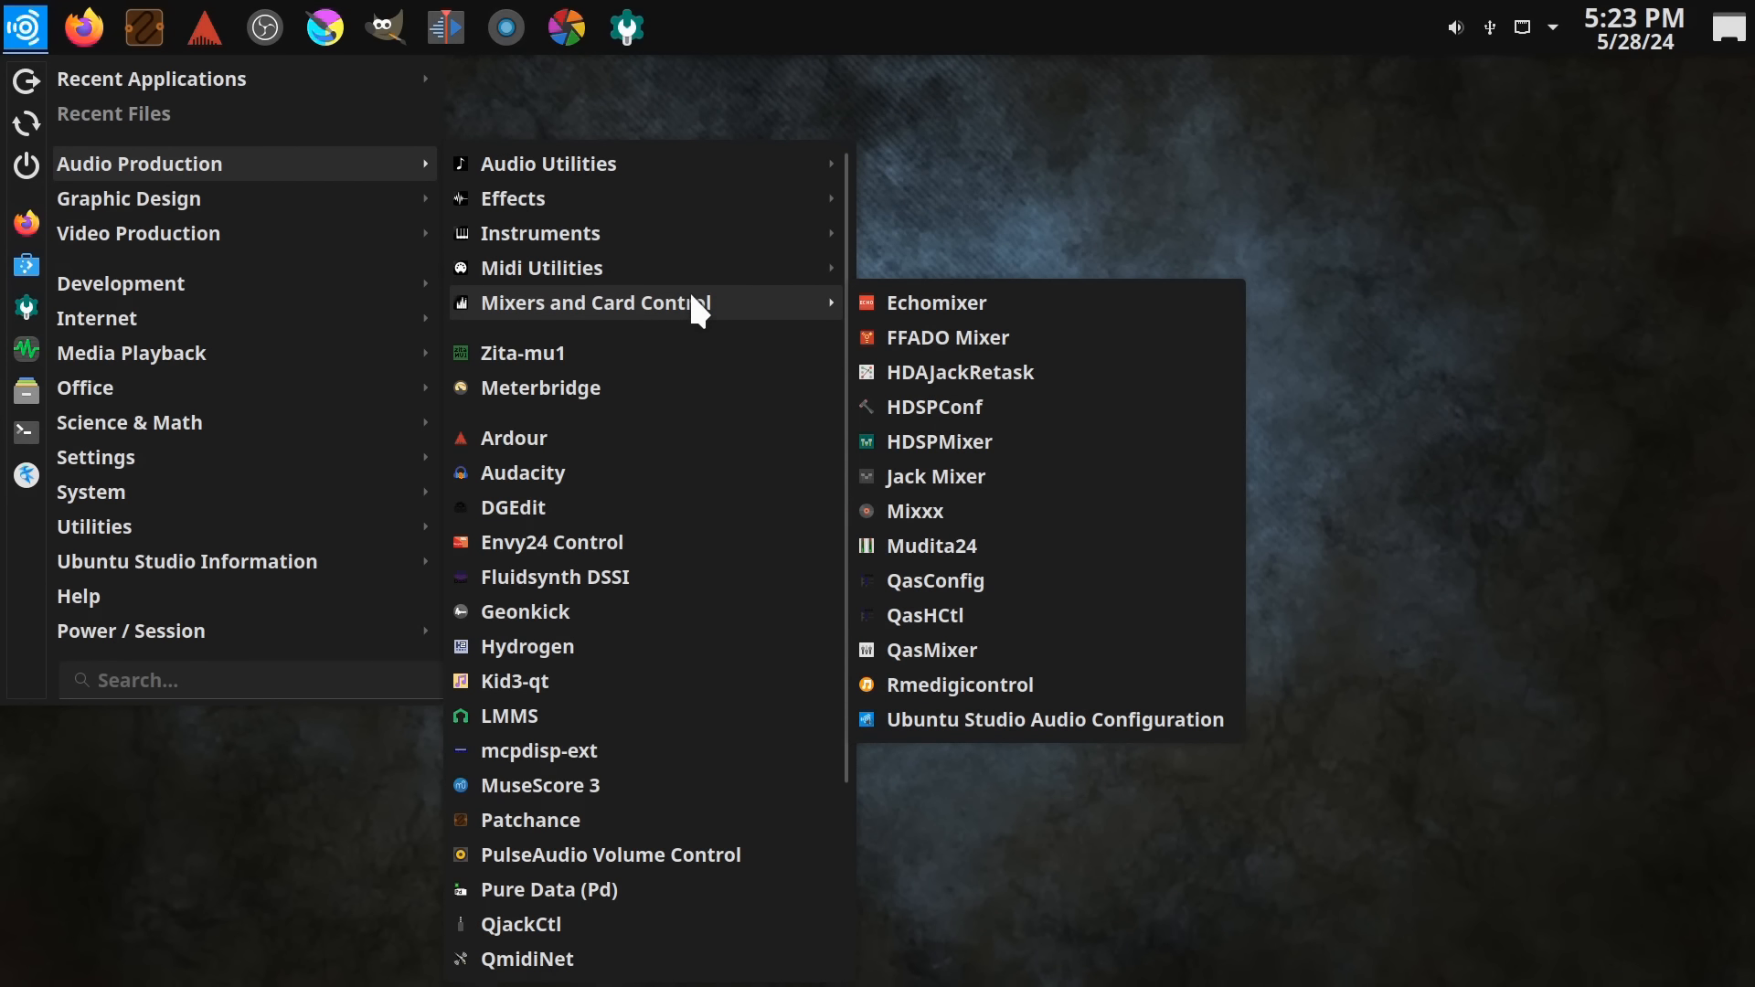
{"action": "mouse_move", "coordinate": [654, 438]}
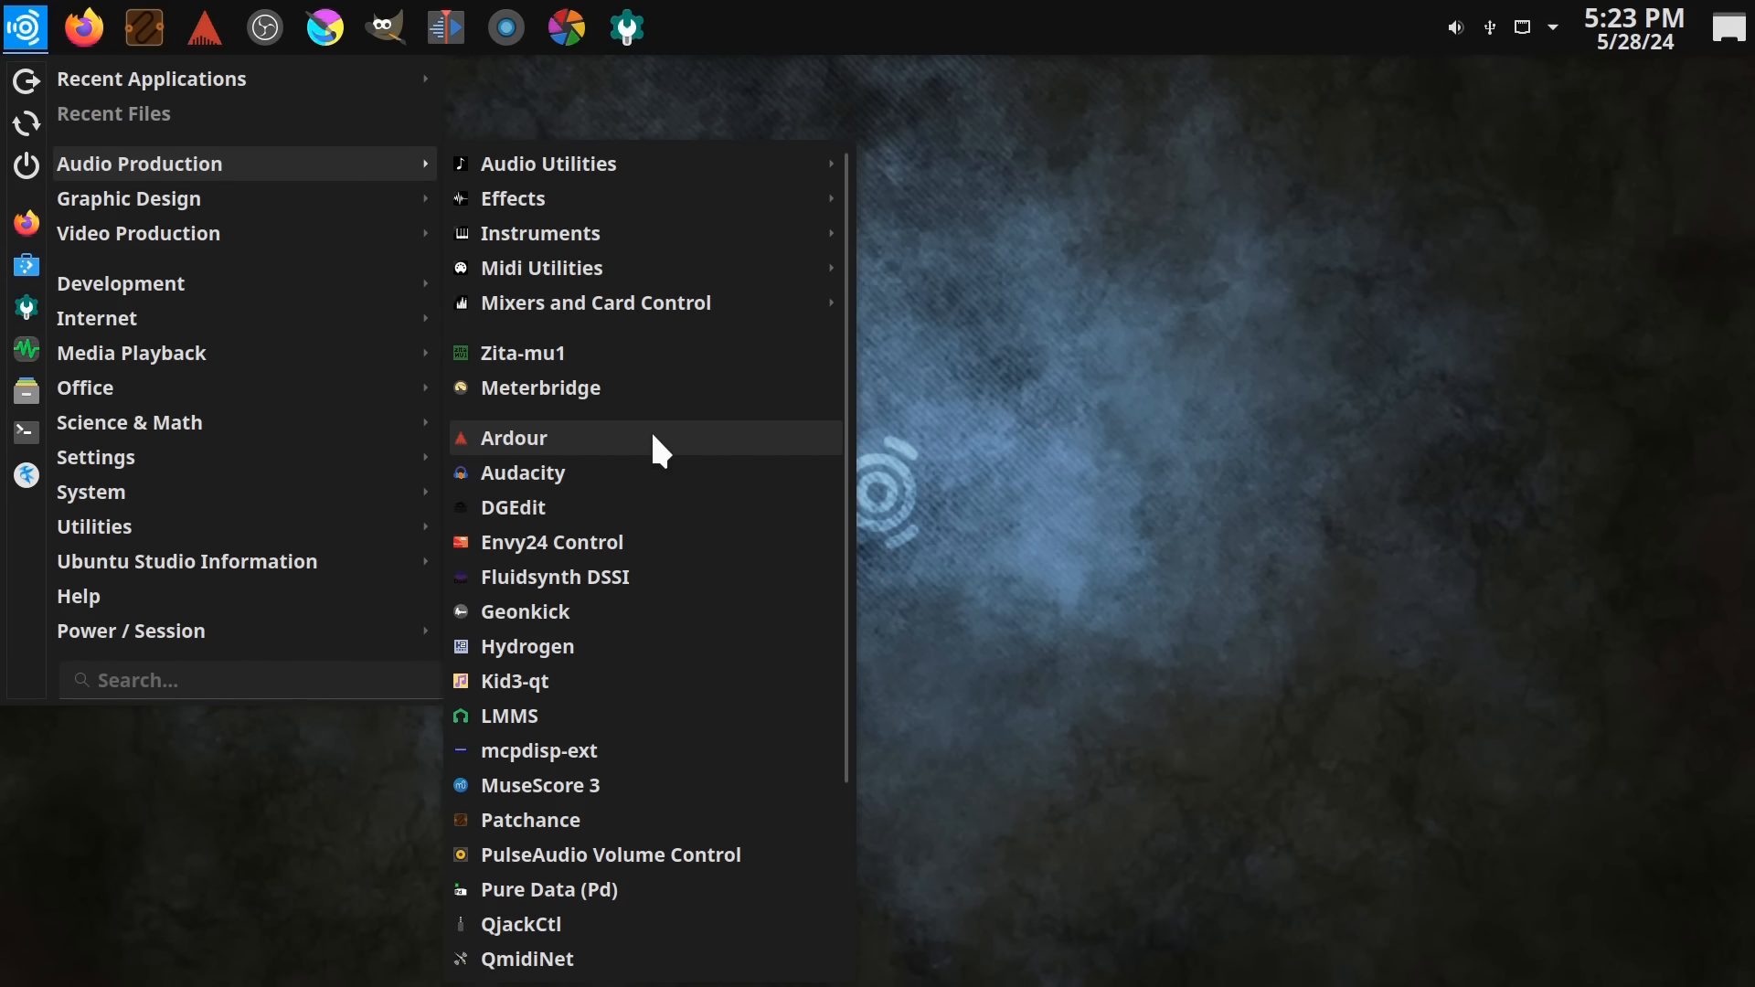
{"action": "mouse_move", "coordinate": [669, 483]}
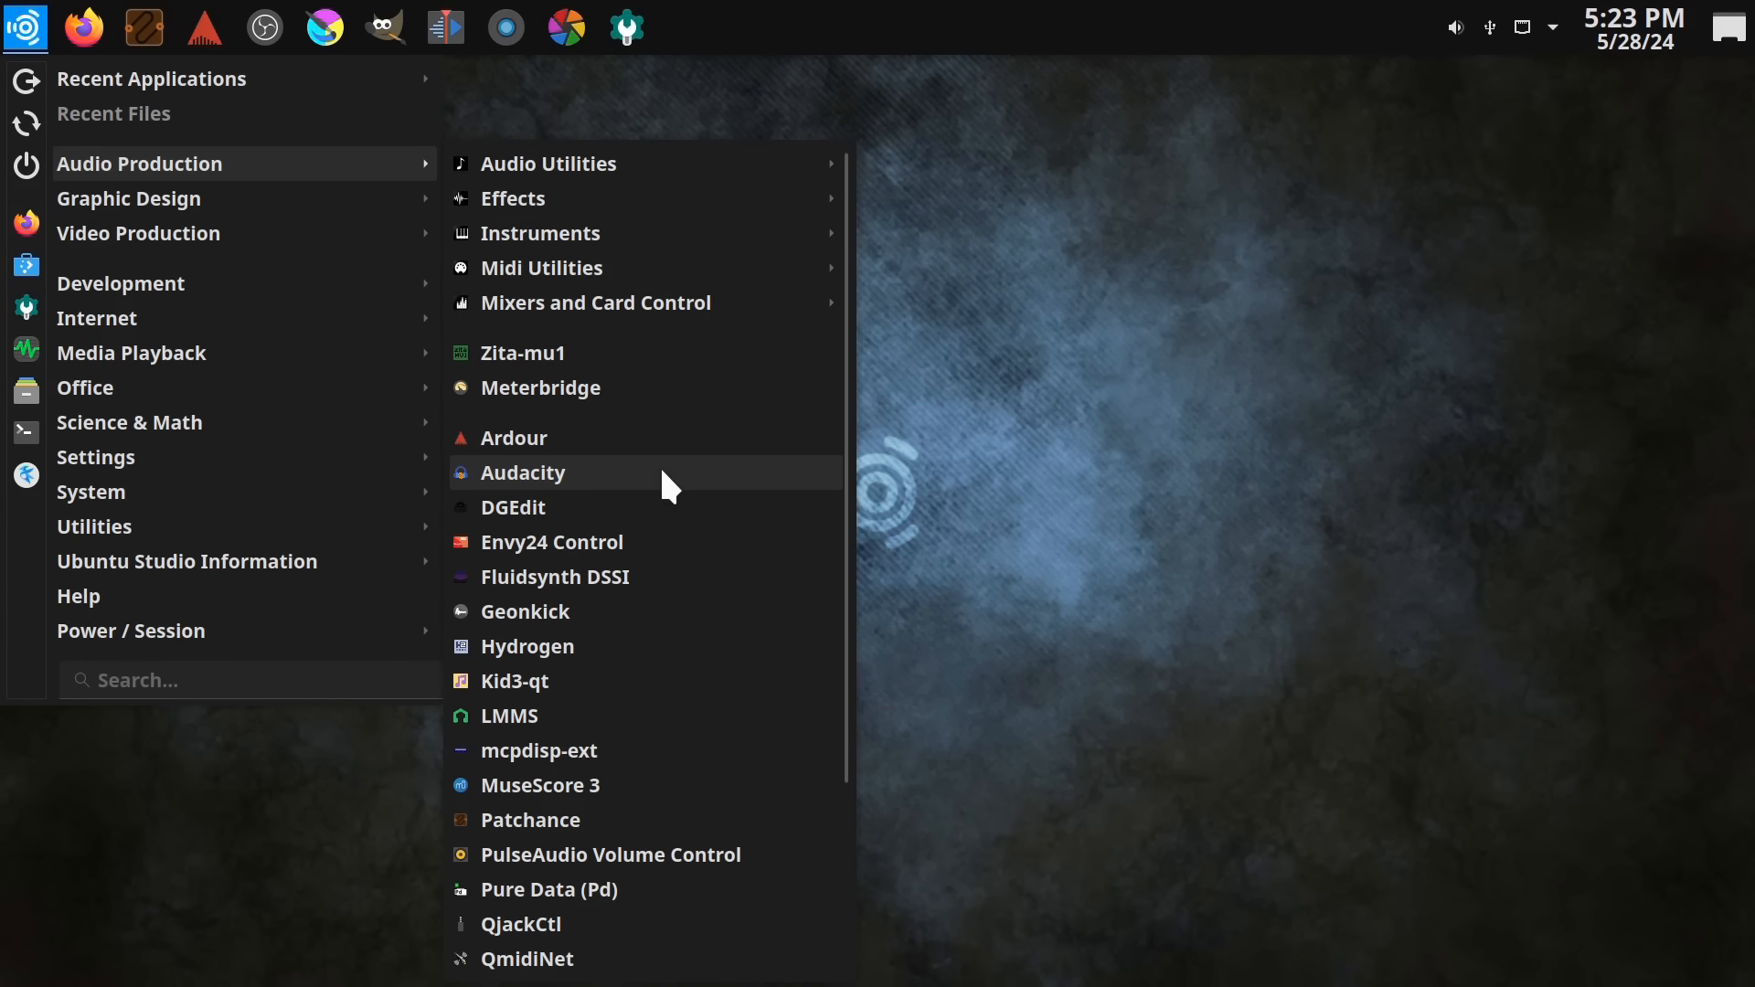
{"action": "mouse_move", "coordinate": [633, 647]}
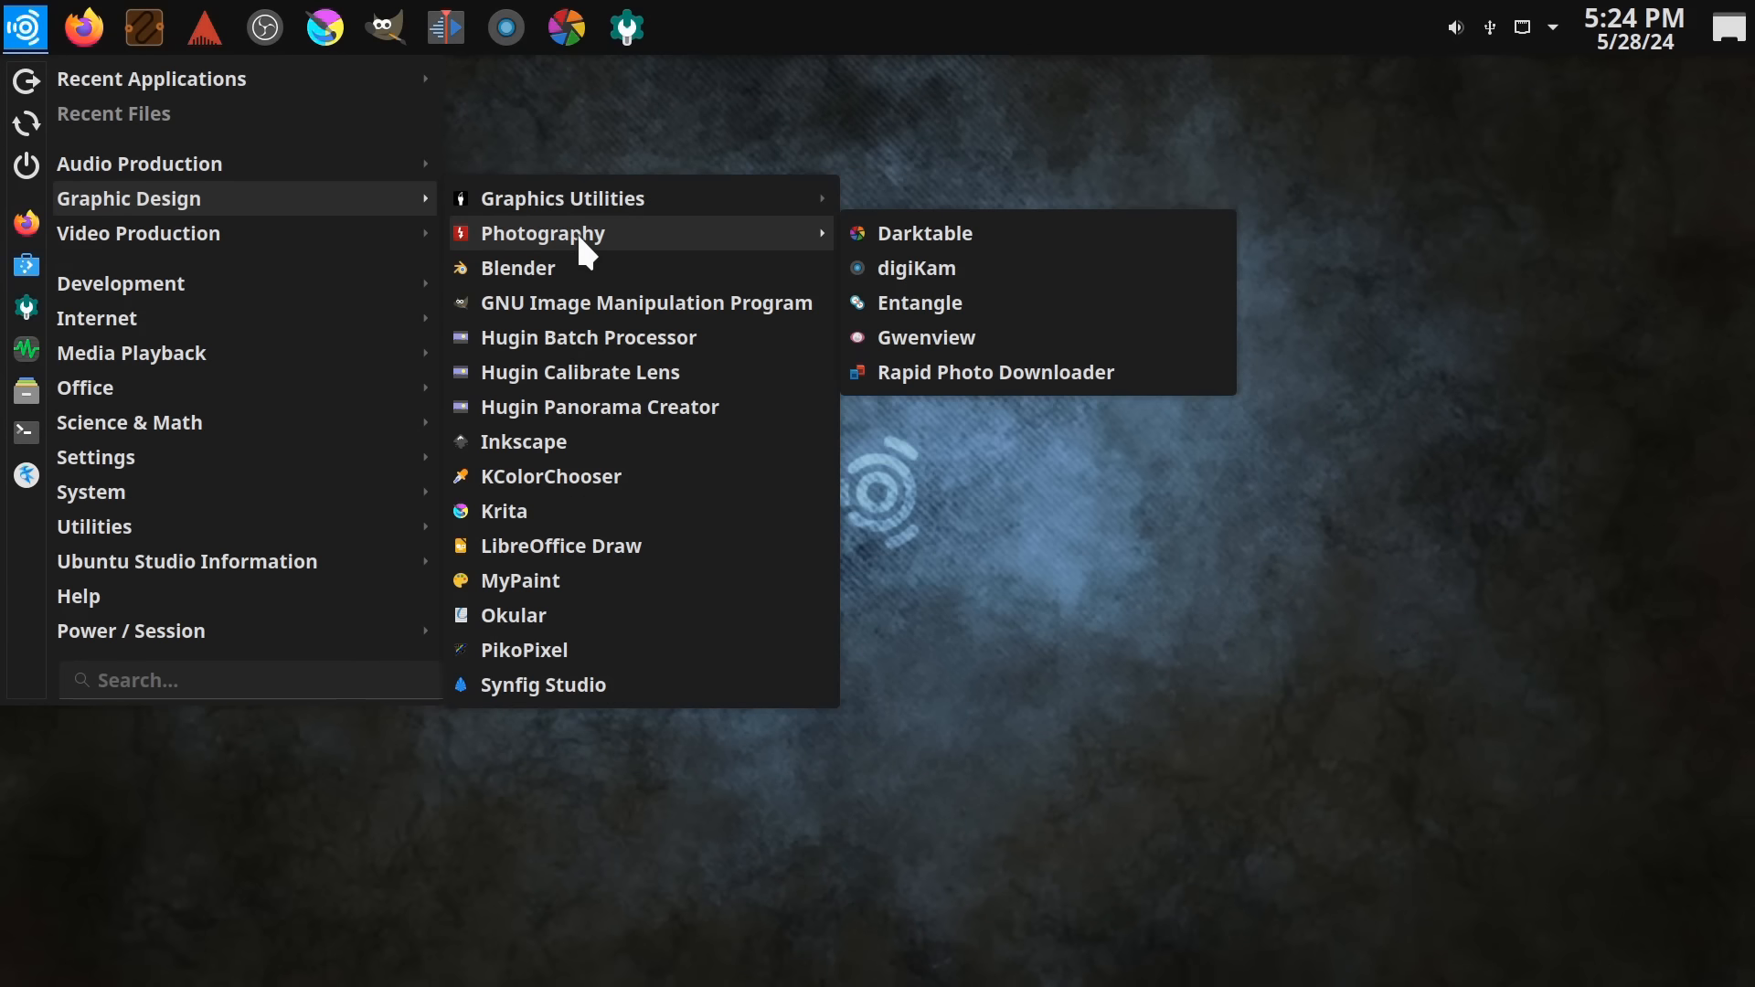
{"action": "mouse_move", "coordinate": [924, 233]}
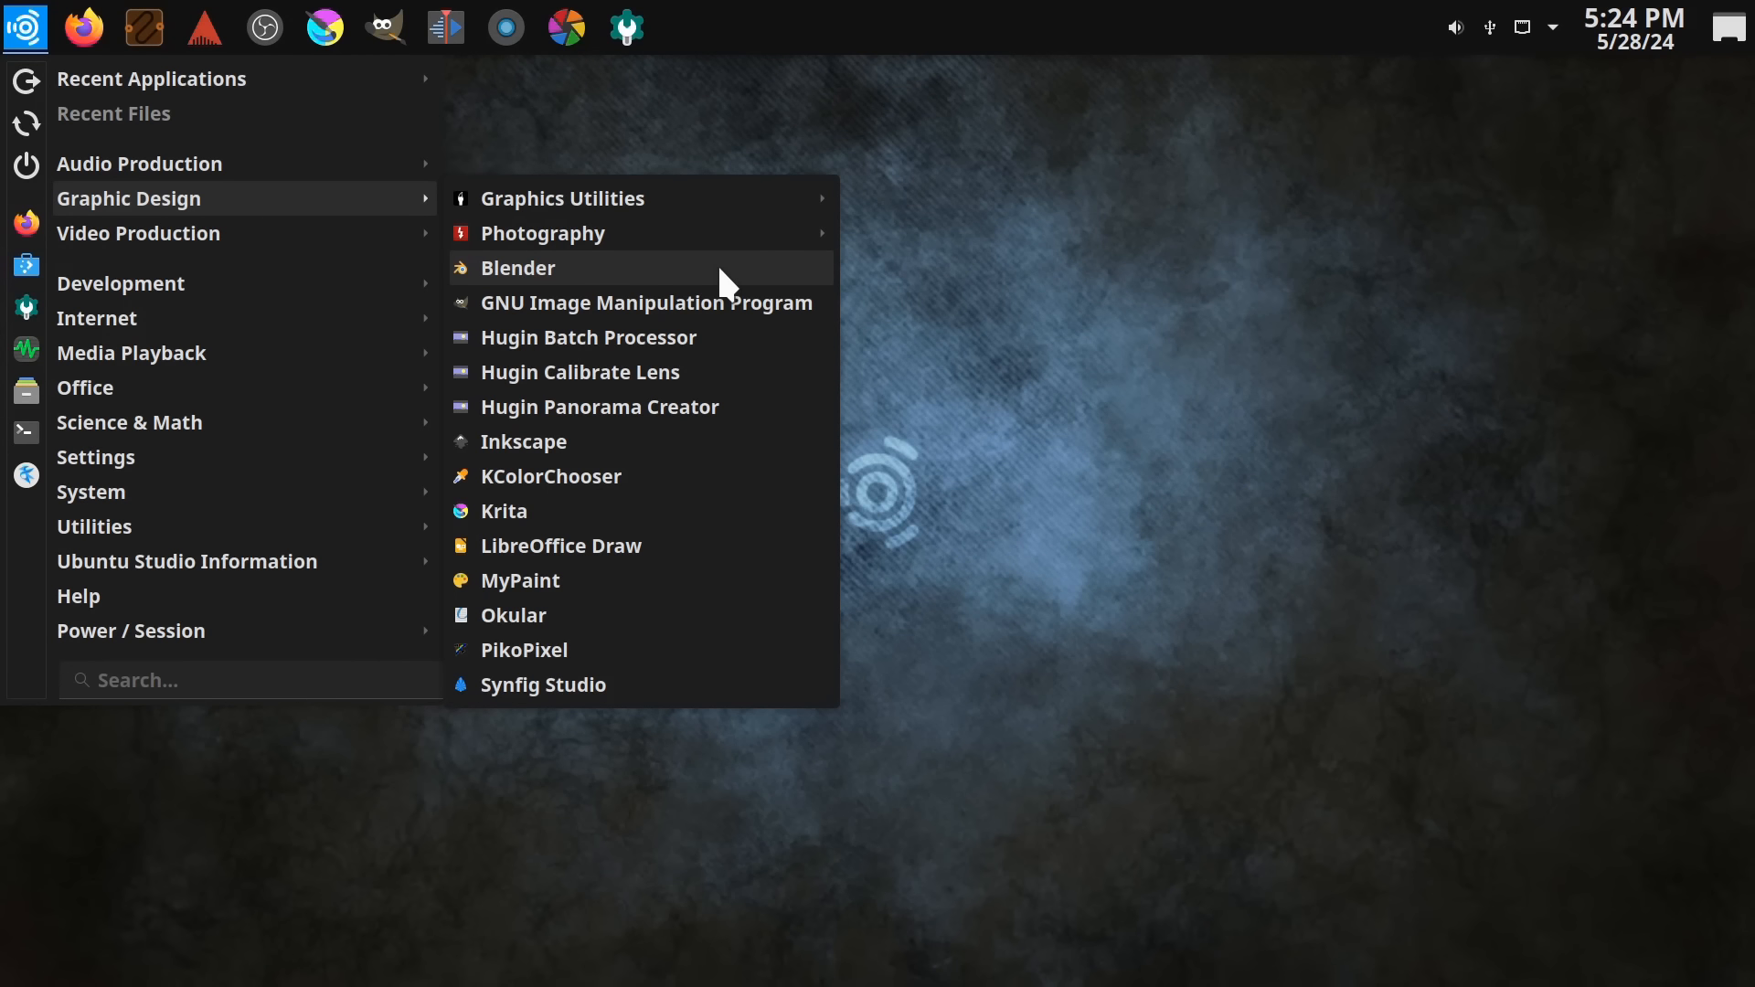
{"action": "mouse_move", "coordinate": [725, 325]}
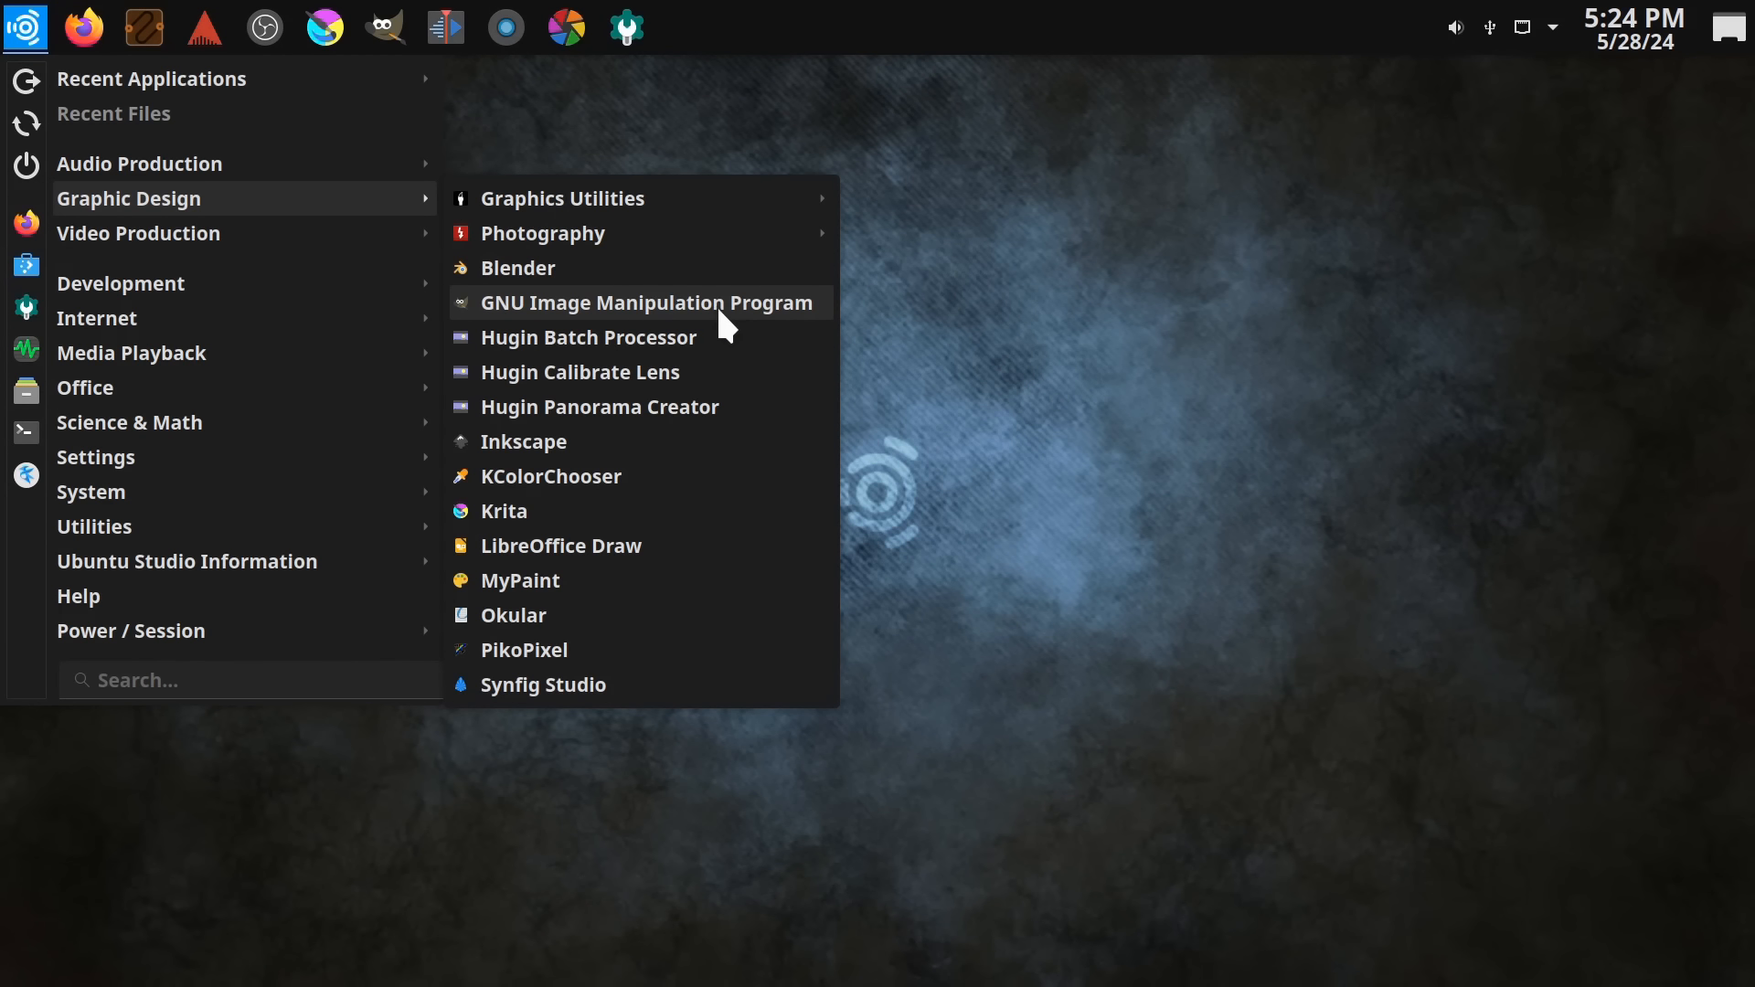
{"action": "mouse_move", "coordinate": [634, 449]}
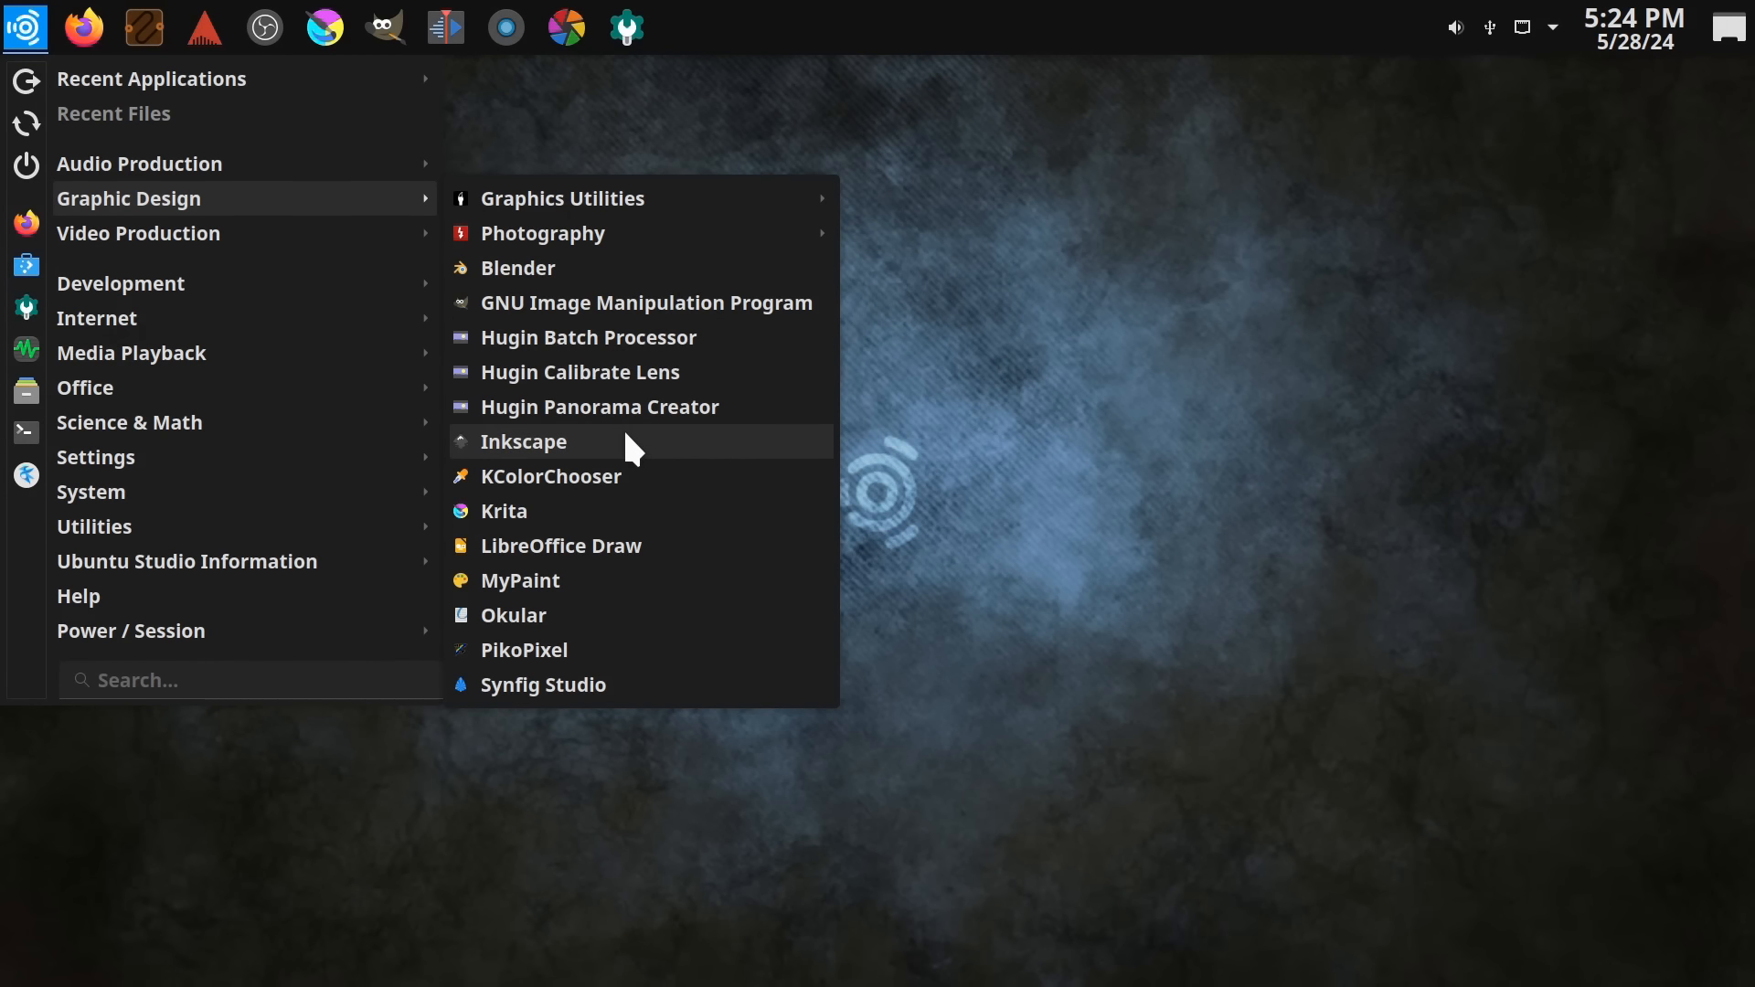
{"action": "mouse_move", "coordinate": [608, 581]}
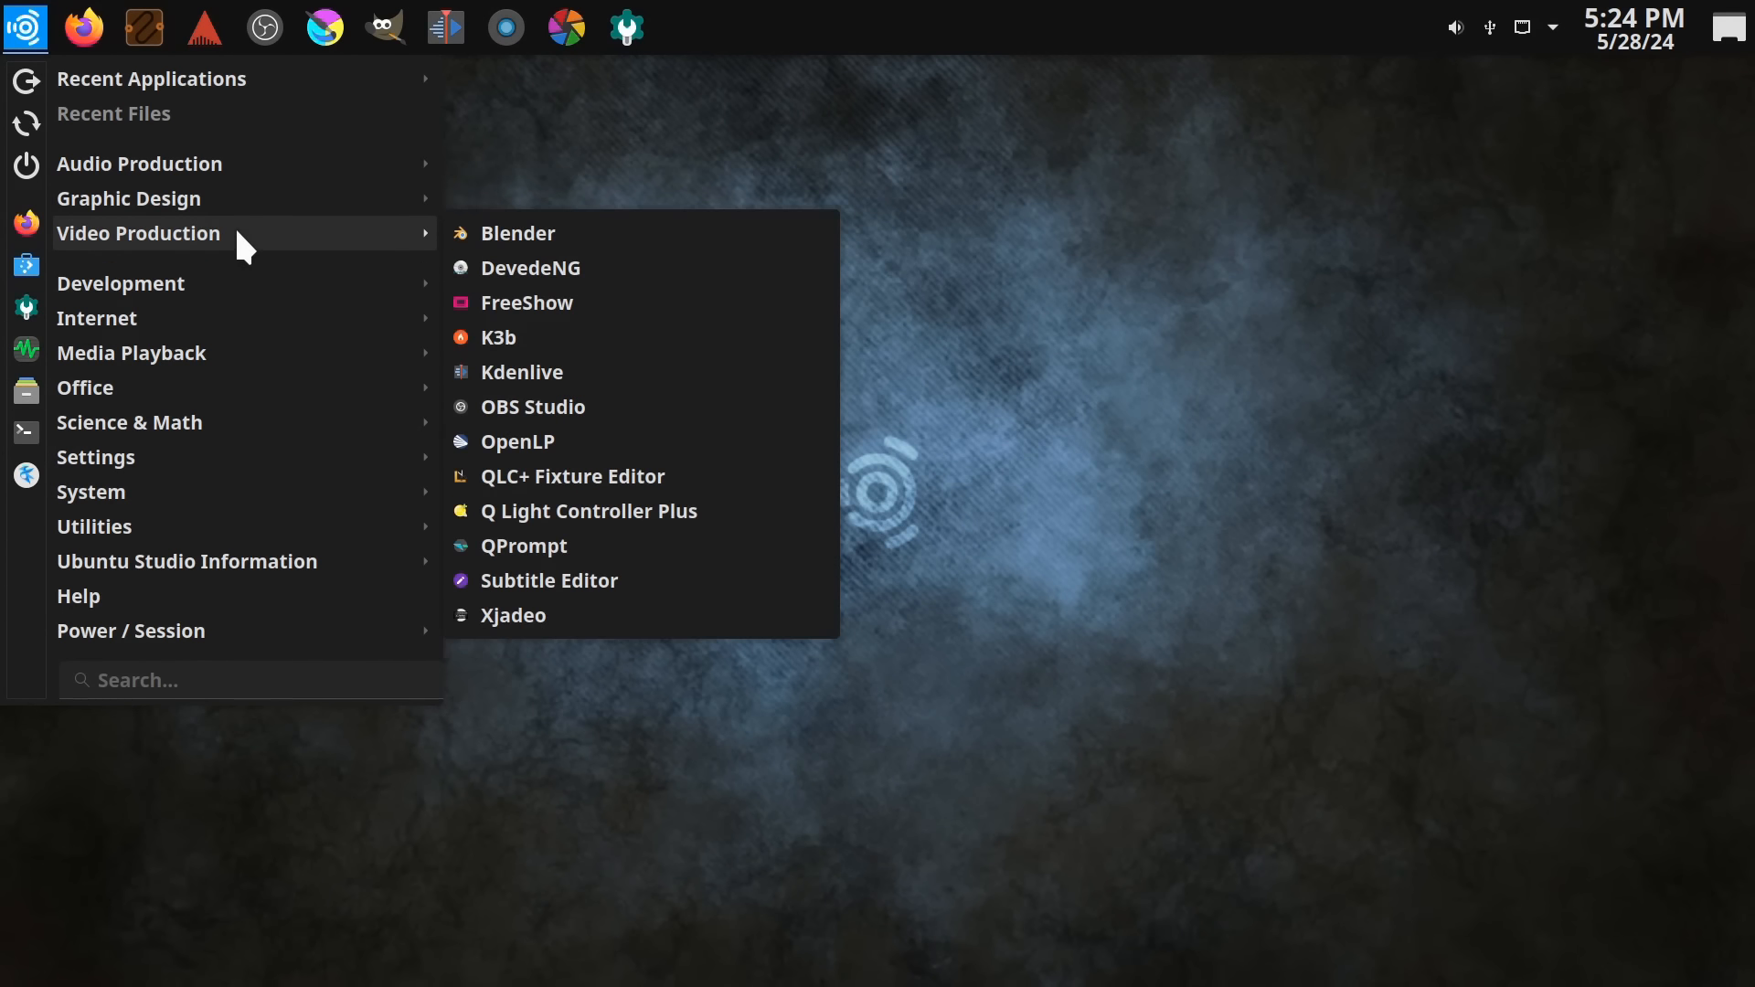
{"action": "mouse_move", "coordinate": [644, 253]}
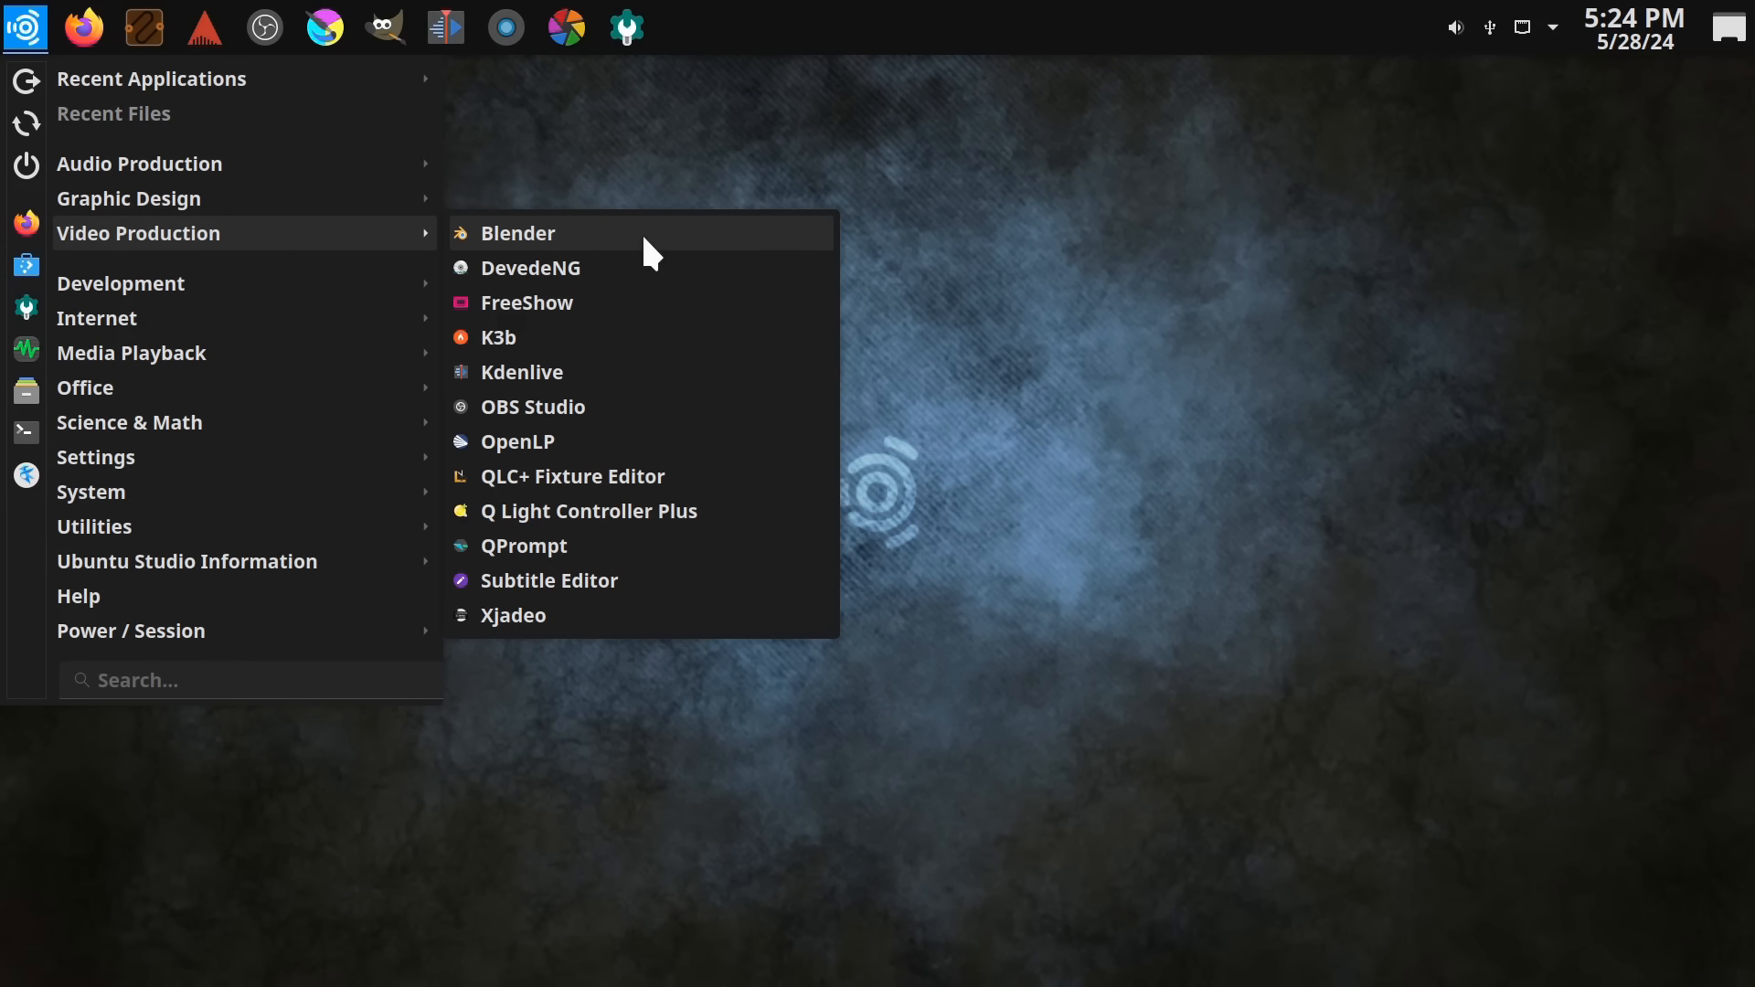
{"action": "mouse_move", "coordinate": [615, 372]}
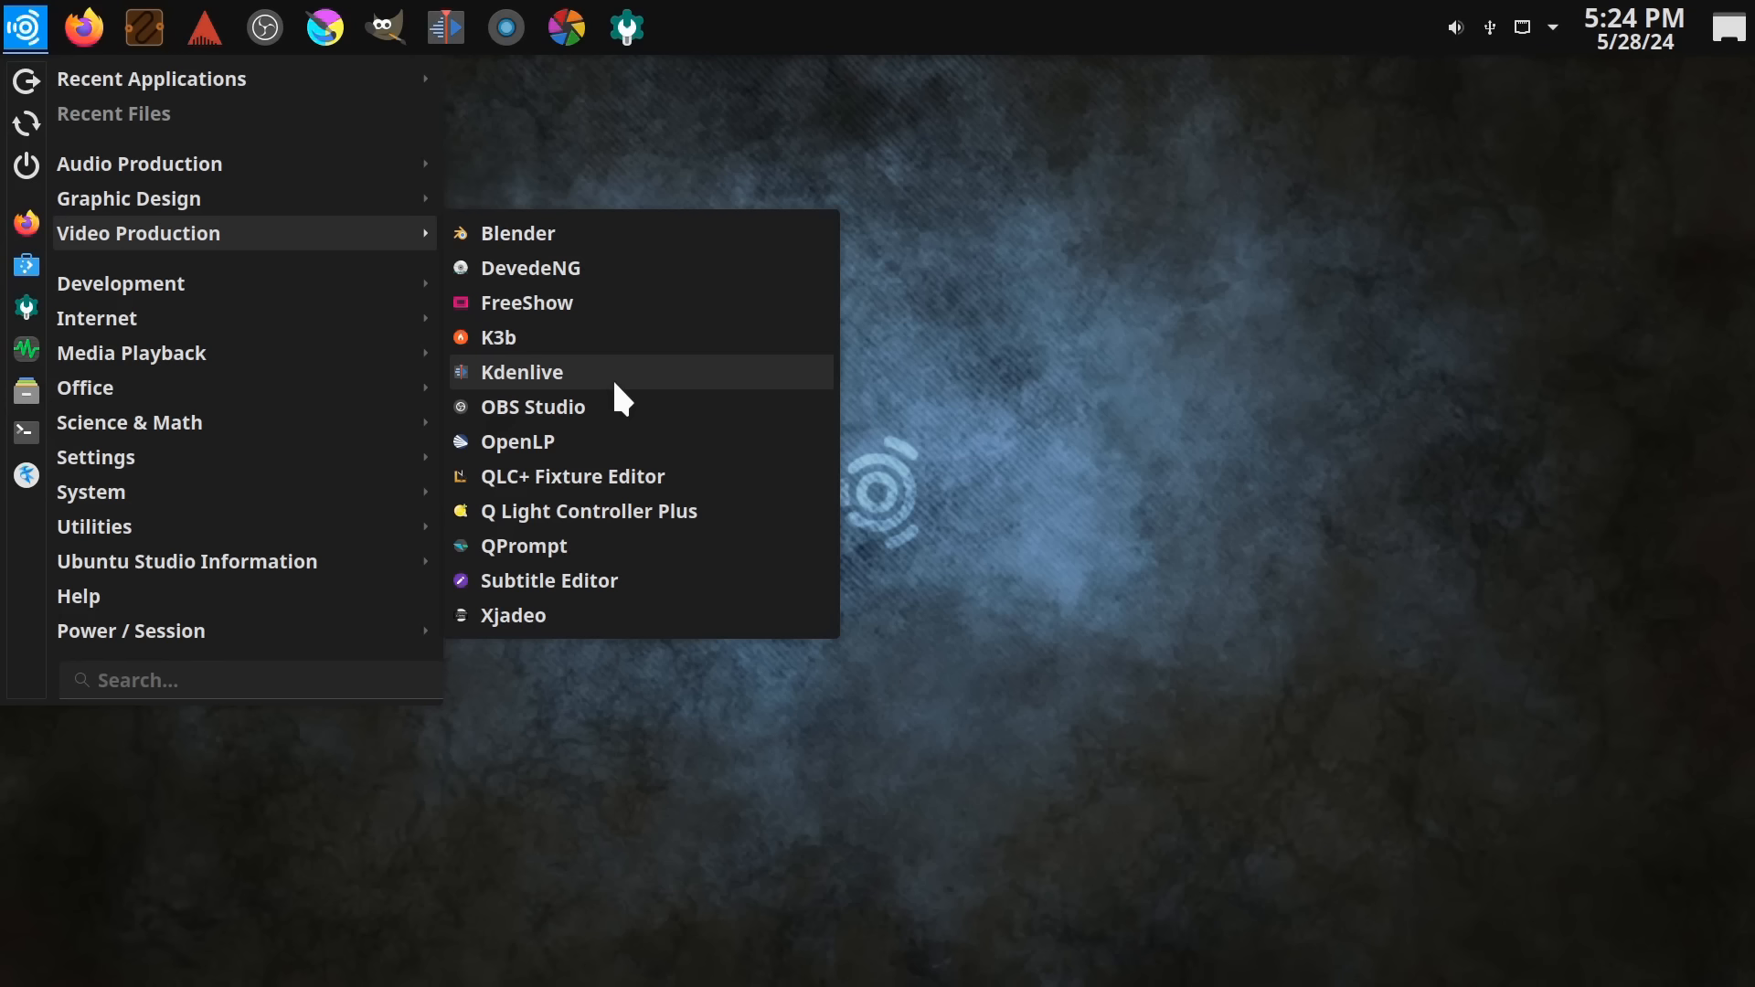
{"action": "mouse_move", "coordinate": [638, 406]}
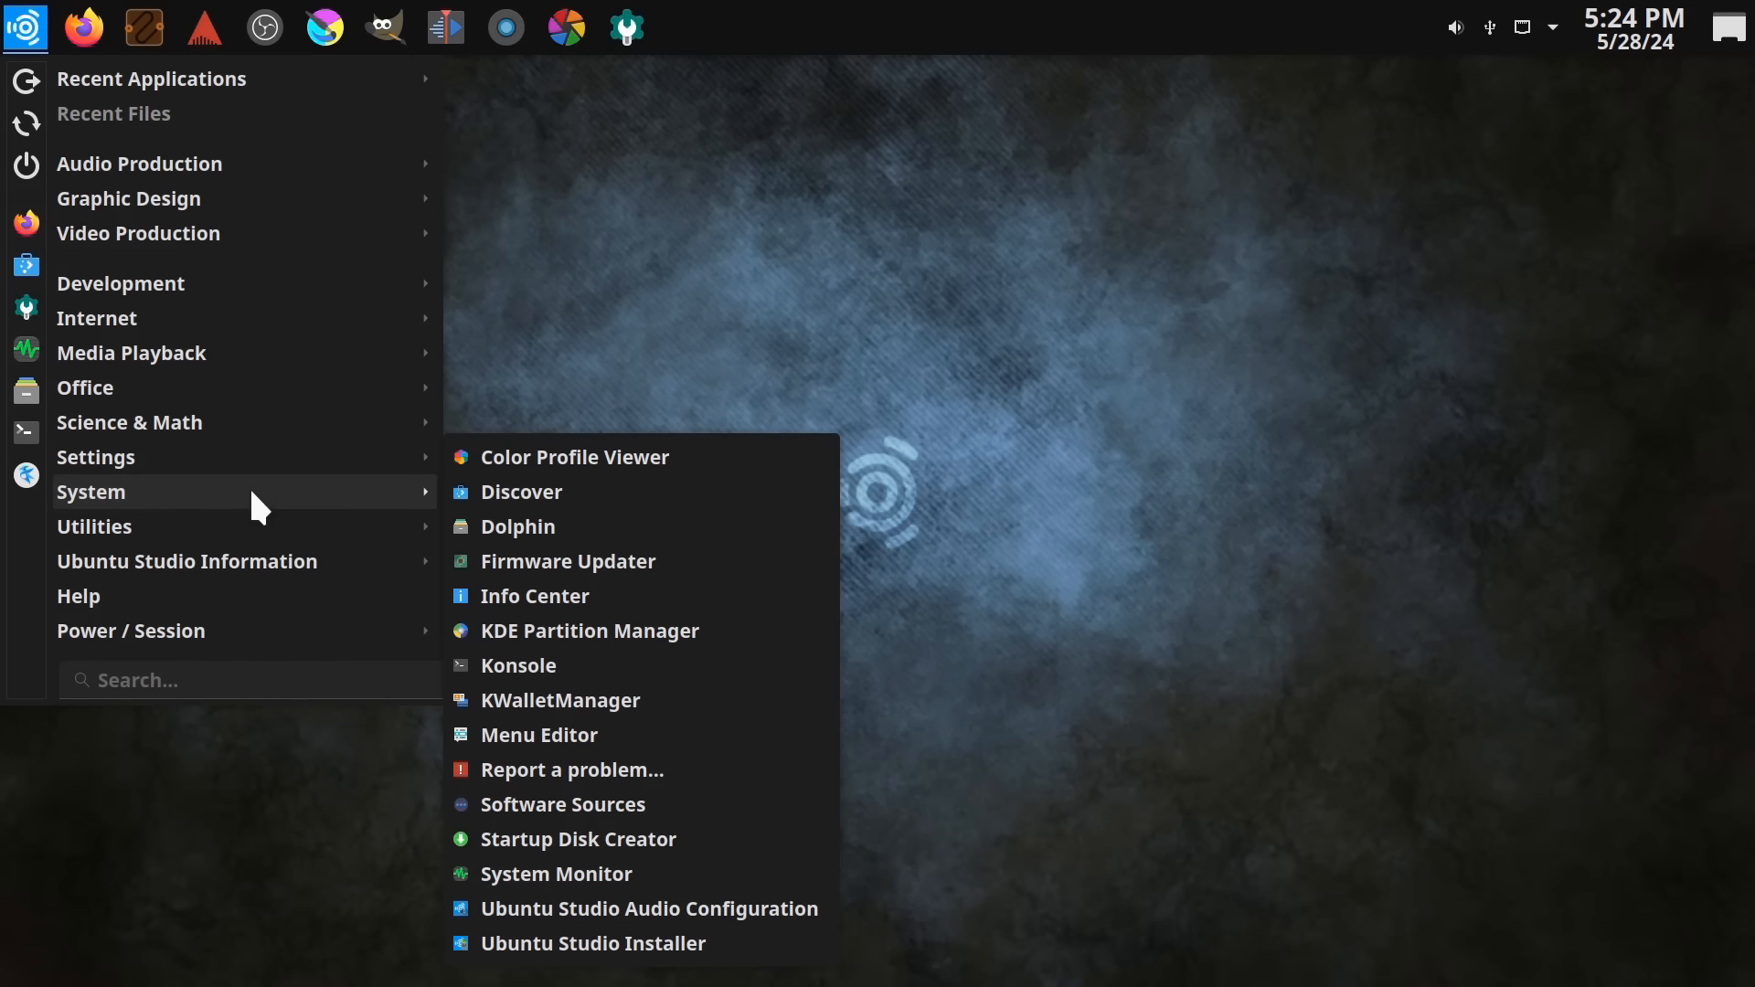
Dismiss the launcher menu by clicking the Ubuntu Studio desktop
{"action": "left_click", "coordinate": [622, 408]}
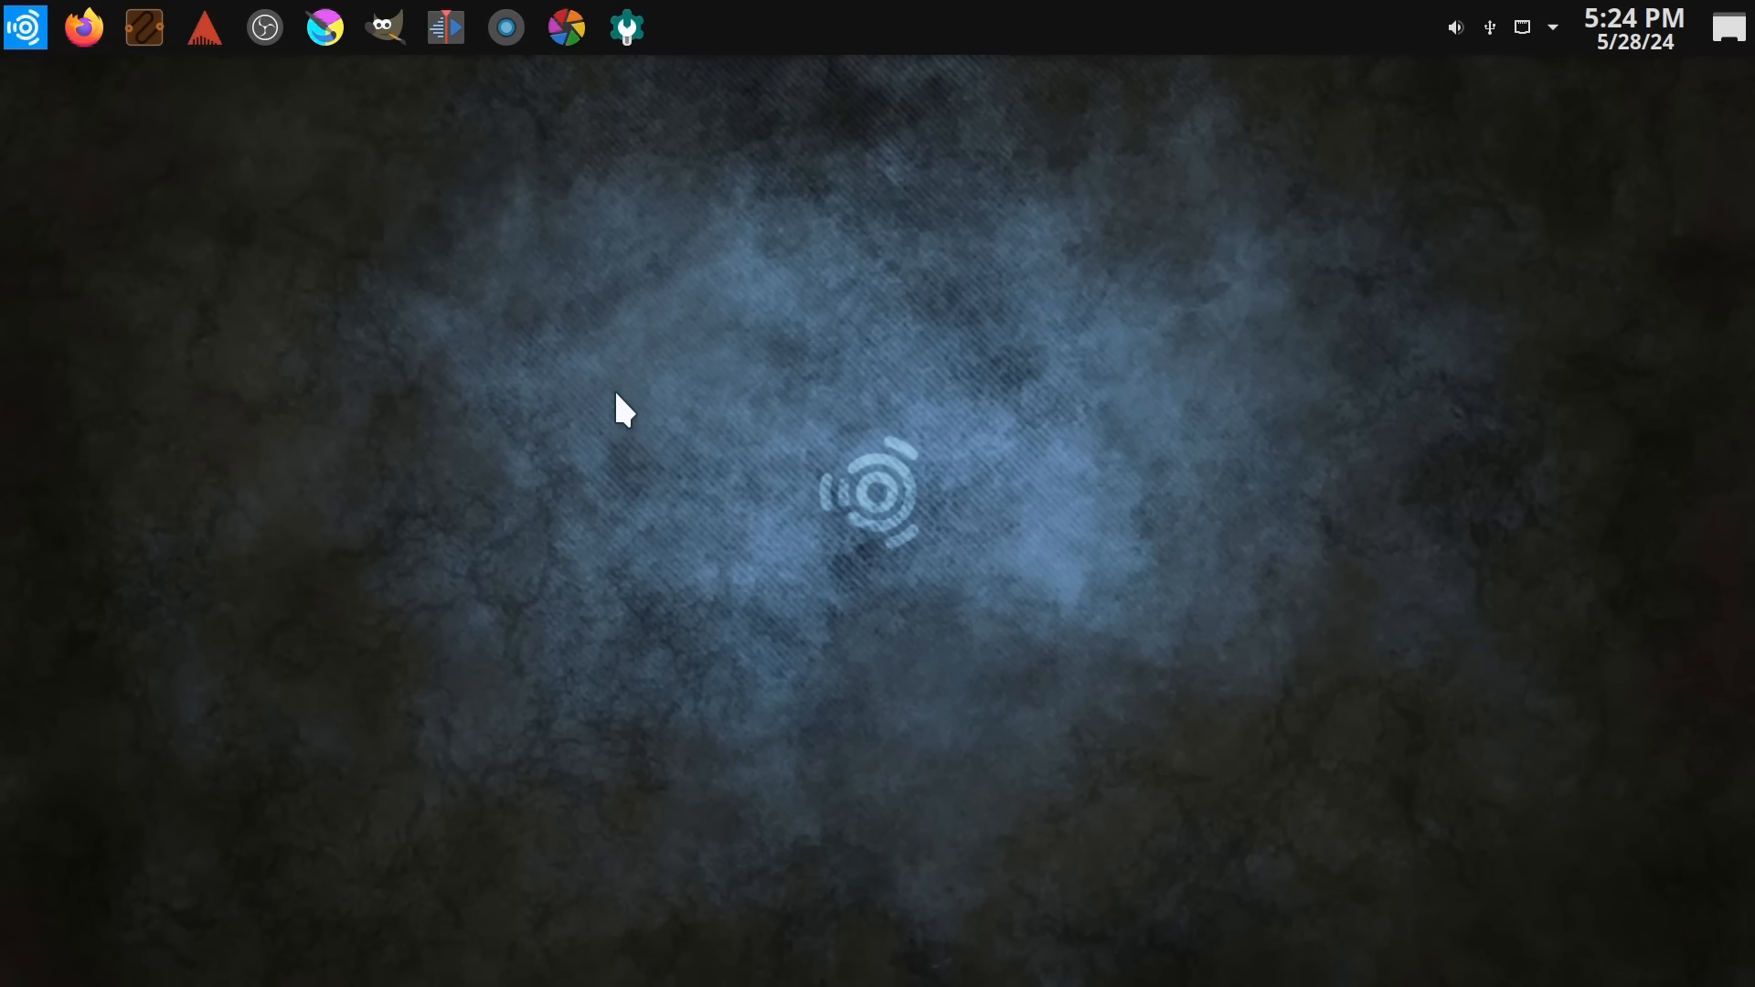
{"action": "mouse_move", "coordinate": [693, 429]}
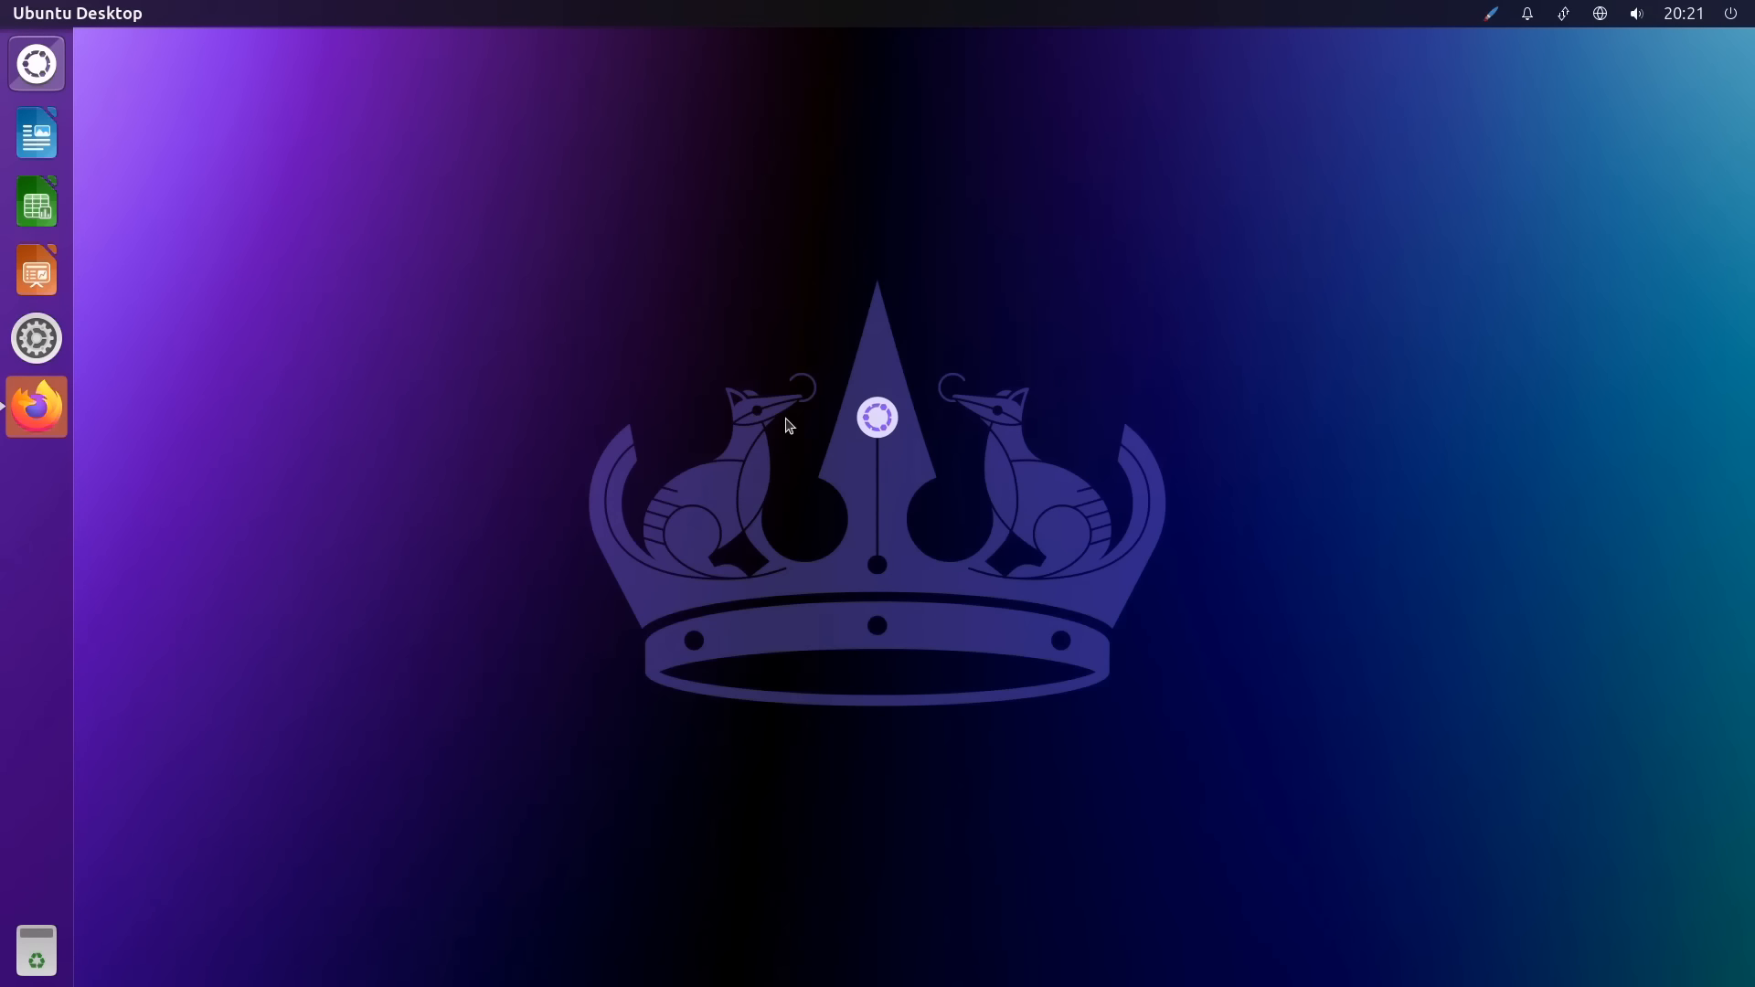
{"action": "mouse_move", "coordinate": [533, 577]}
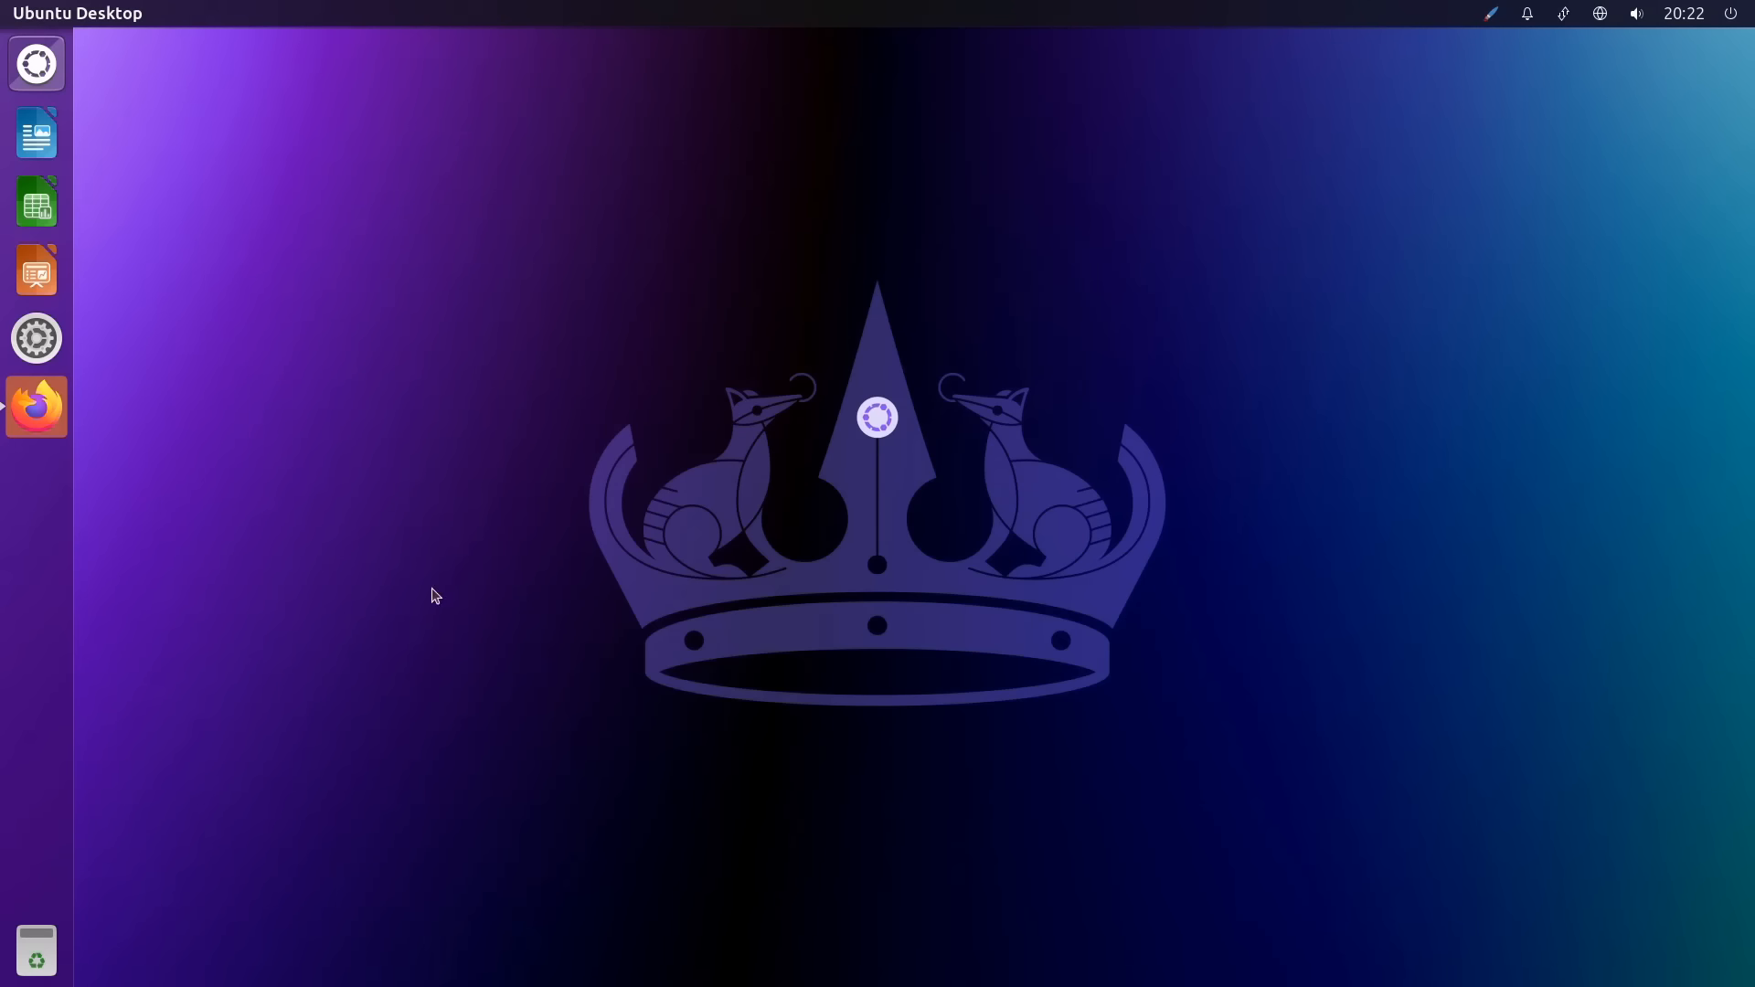
Launch Firefox from the Unity launcher, opening the unityd.org website
{"action": "left_click", "coordinate": [36, 405]}
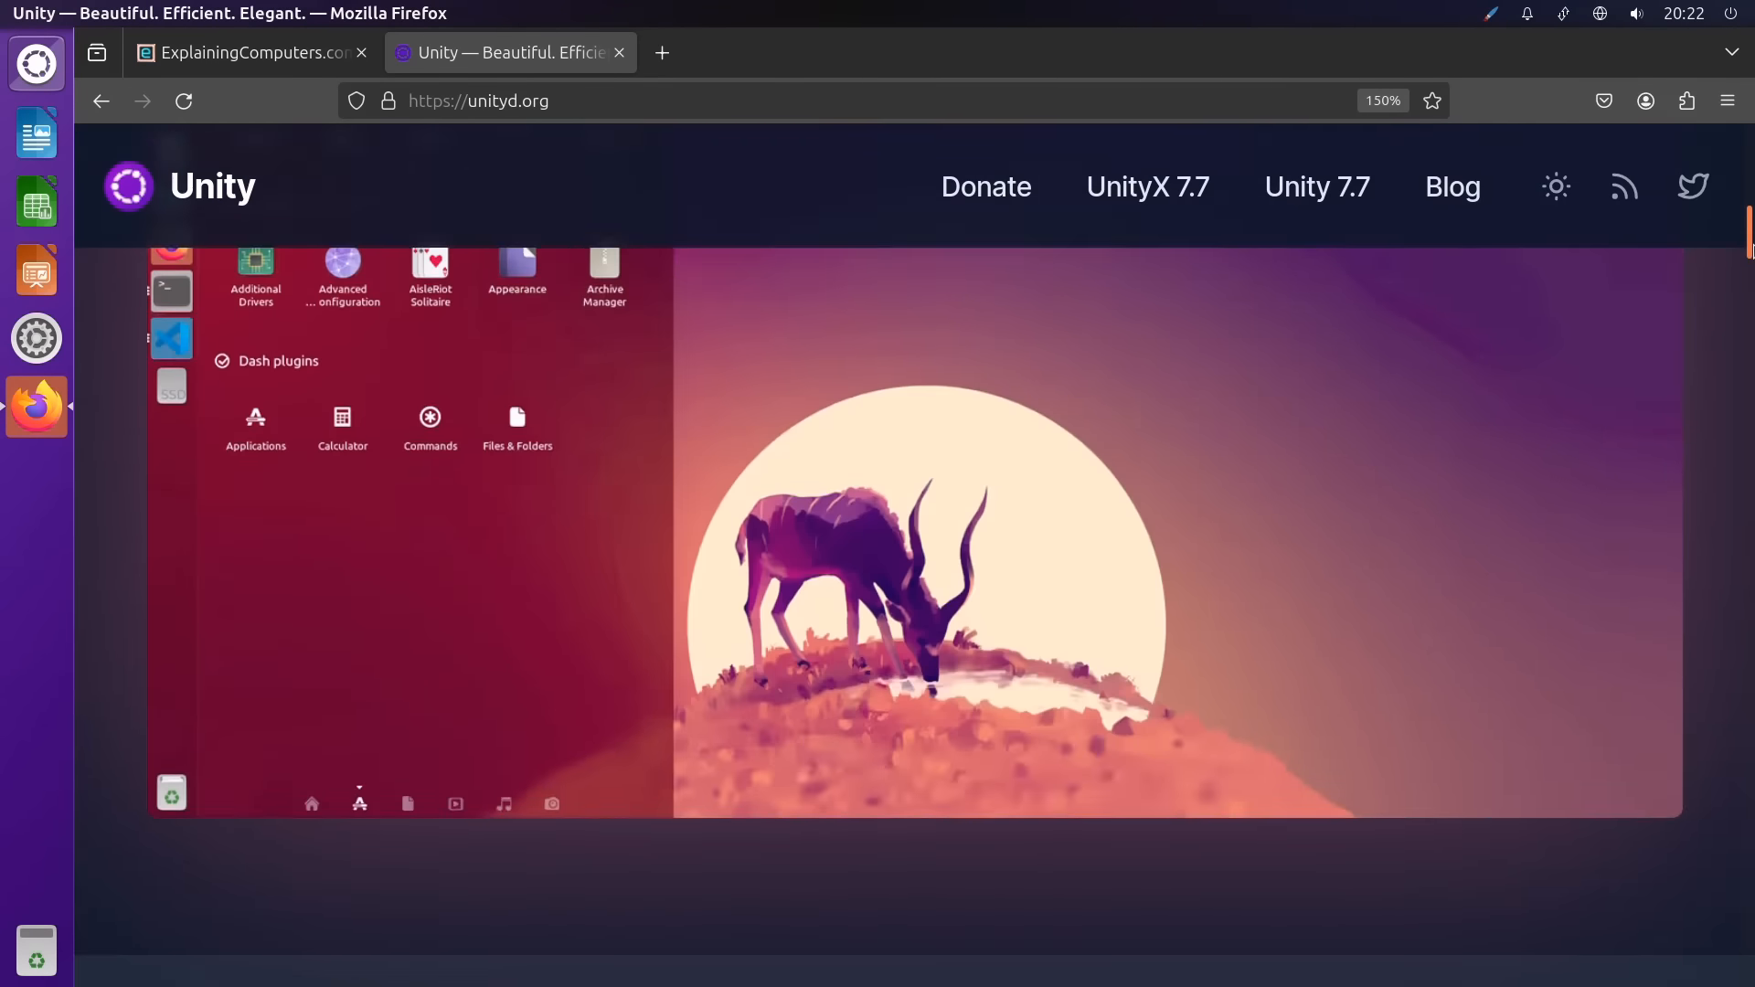
Scroll unityd.org to its Features section, then quit Firefox from the launcher
{"action": "scroll", "scroll_direction": "down", "scroll_amount": 3}
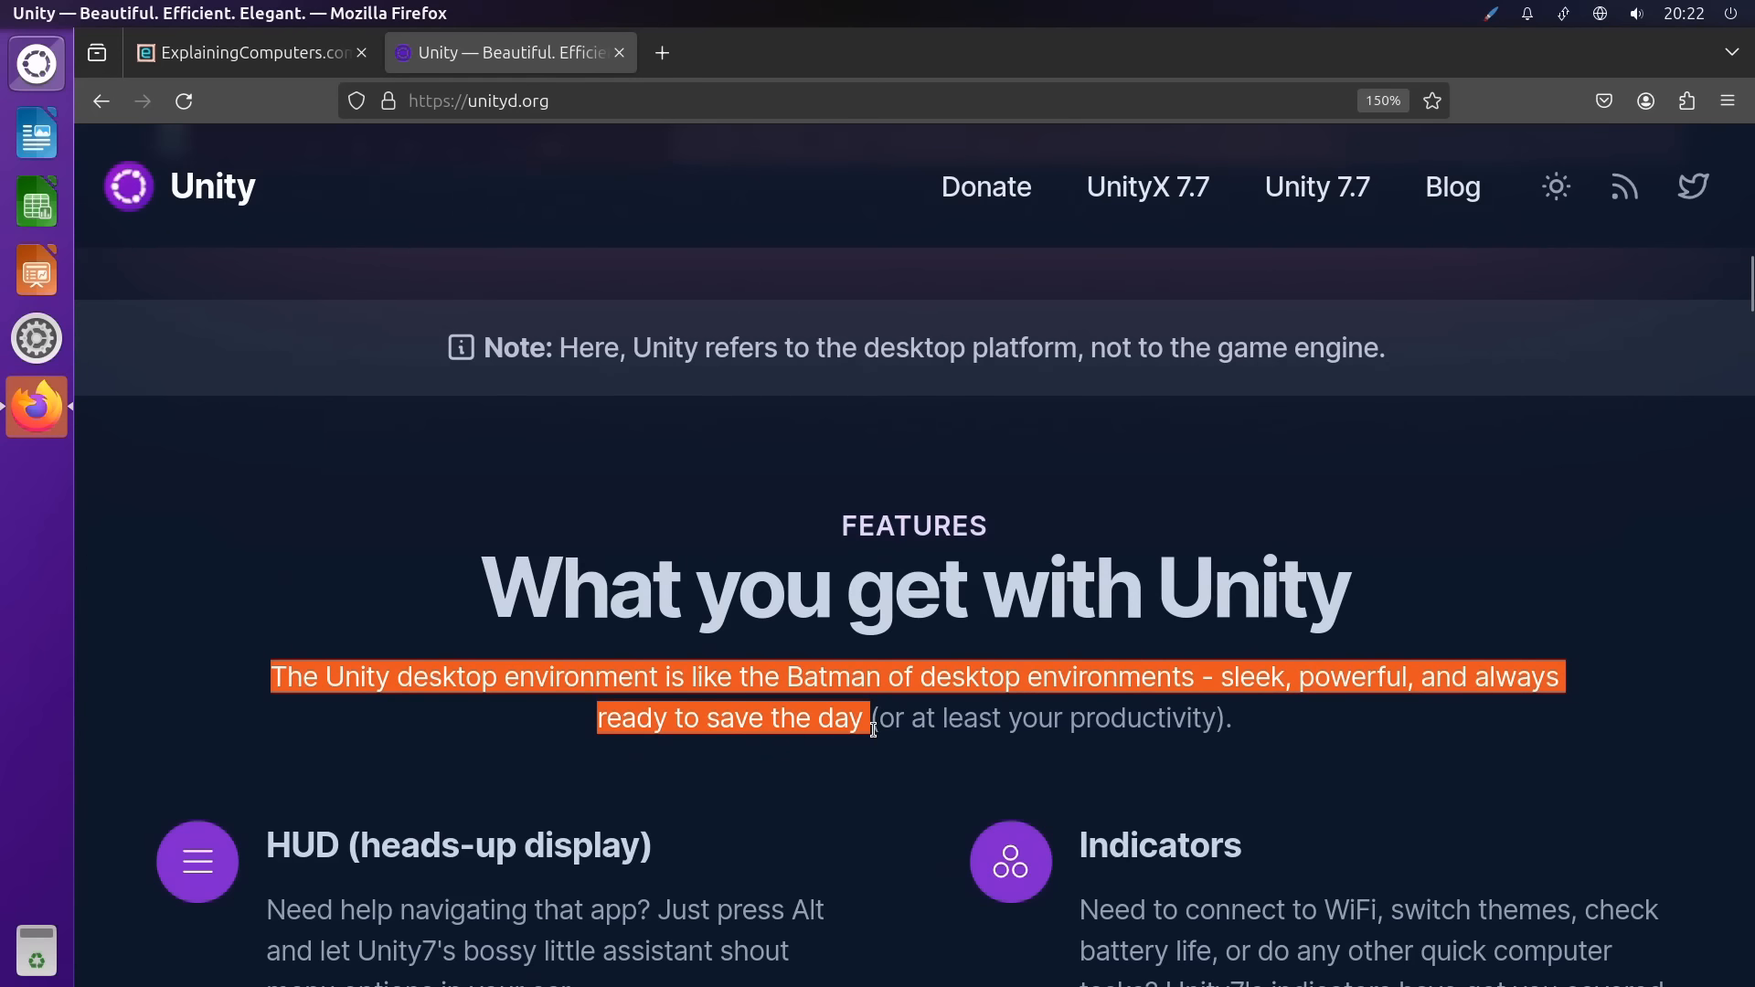
{"action": "mouse_move", "coordinate": [979, 787]}
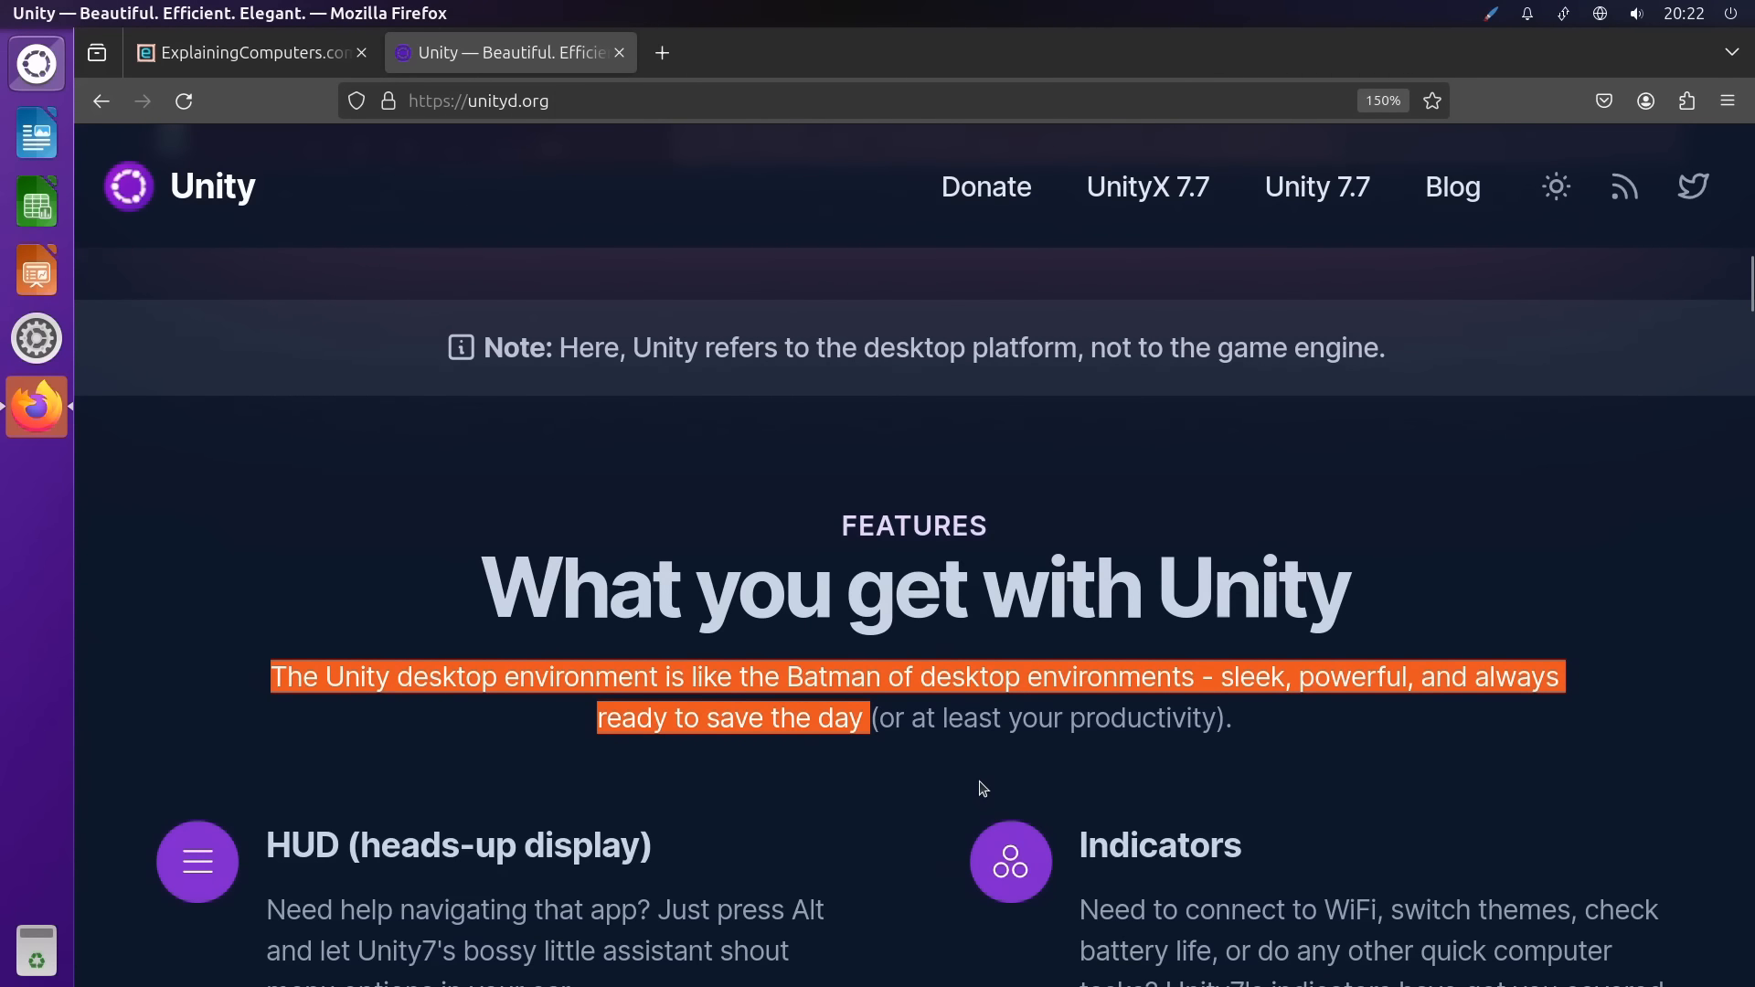
{"action": "mouse_move", "coordinate": [944, 738]}
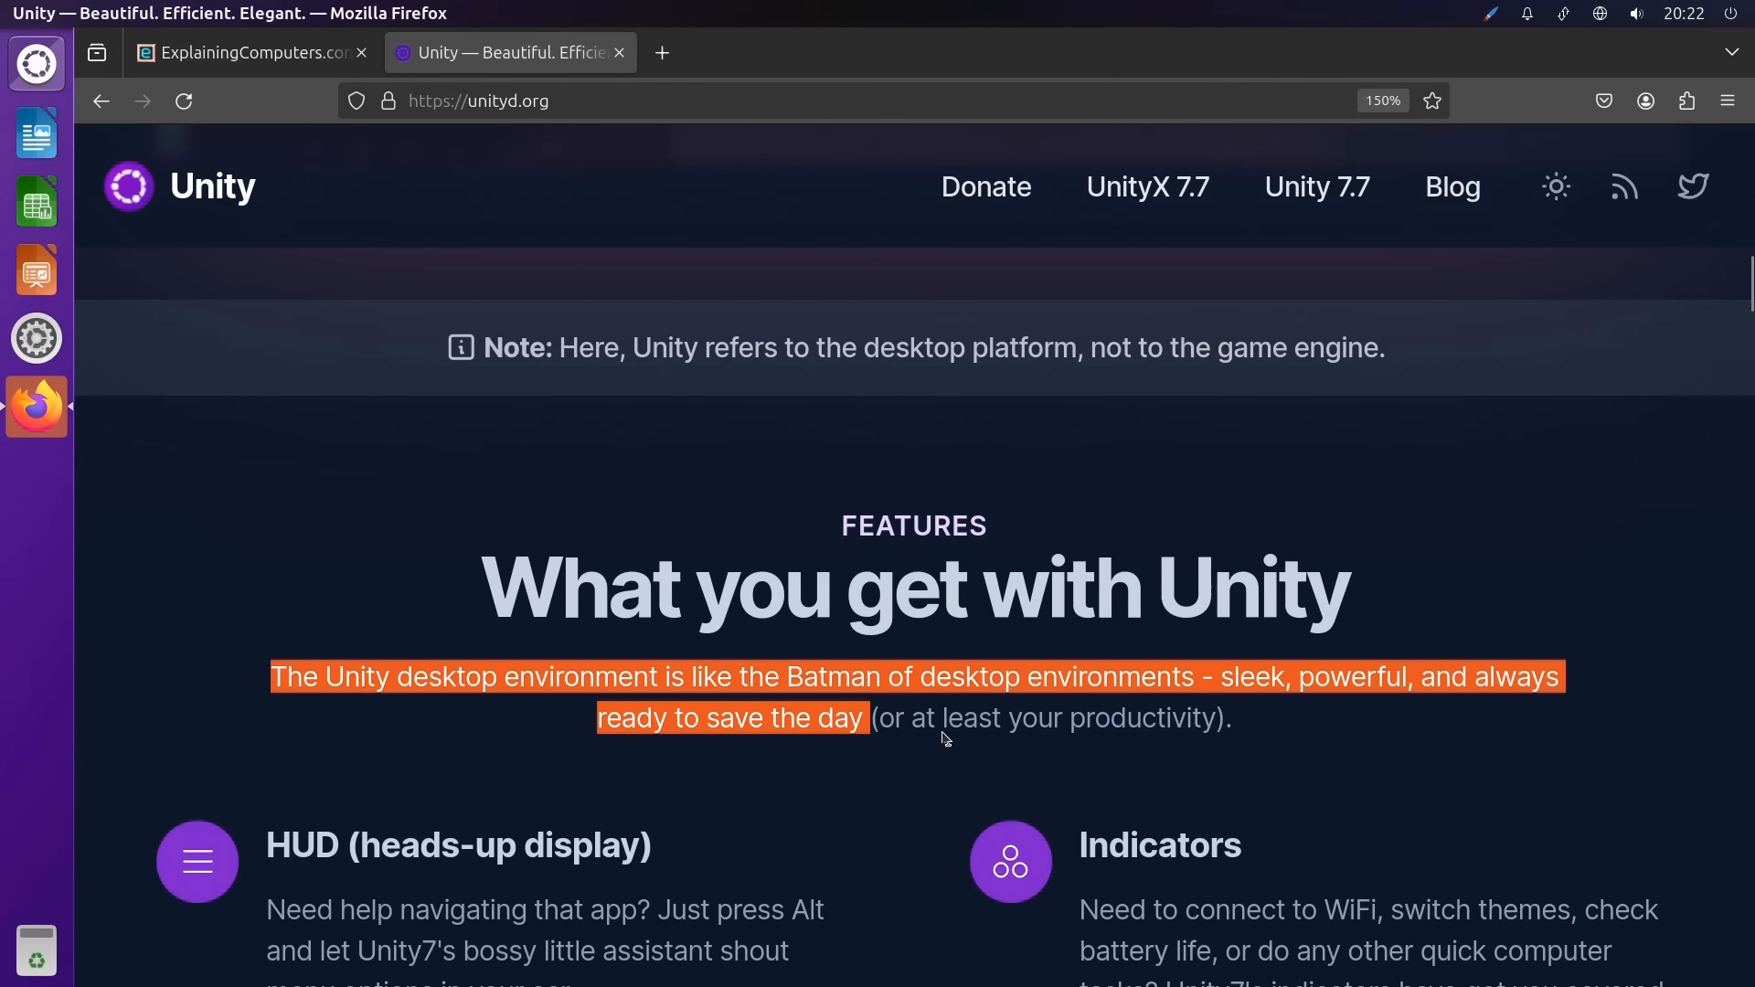
{"action": "mouse_move", "coordinate": [1282, 761]}
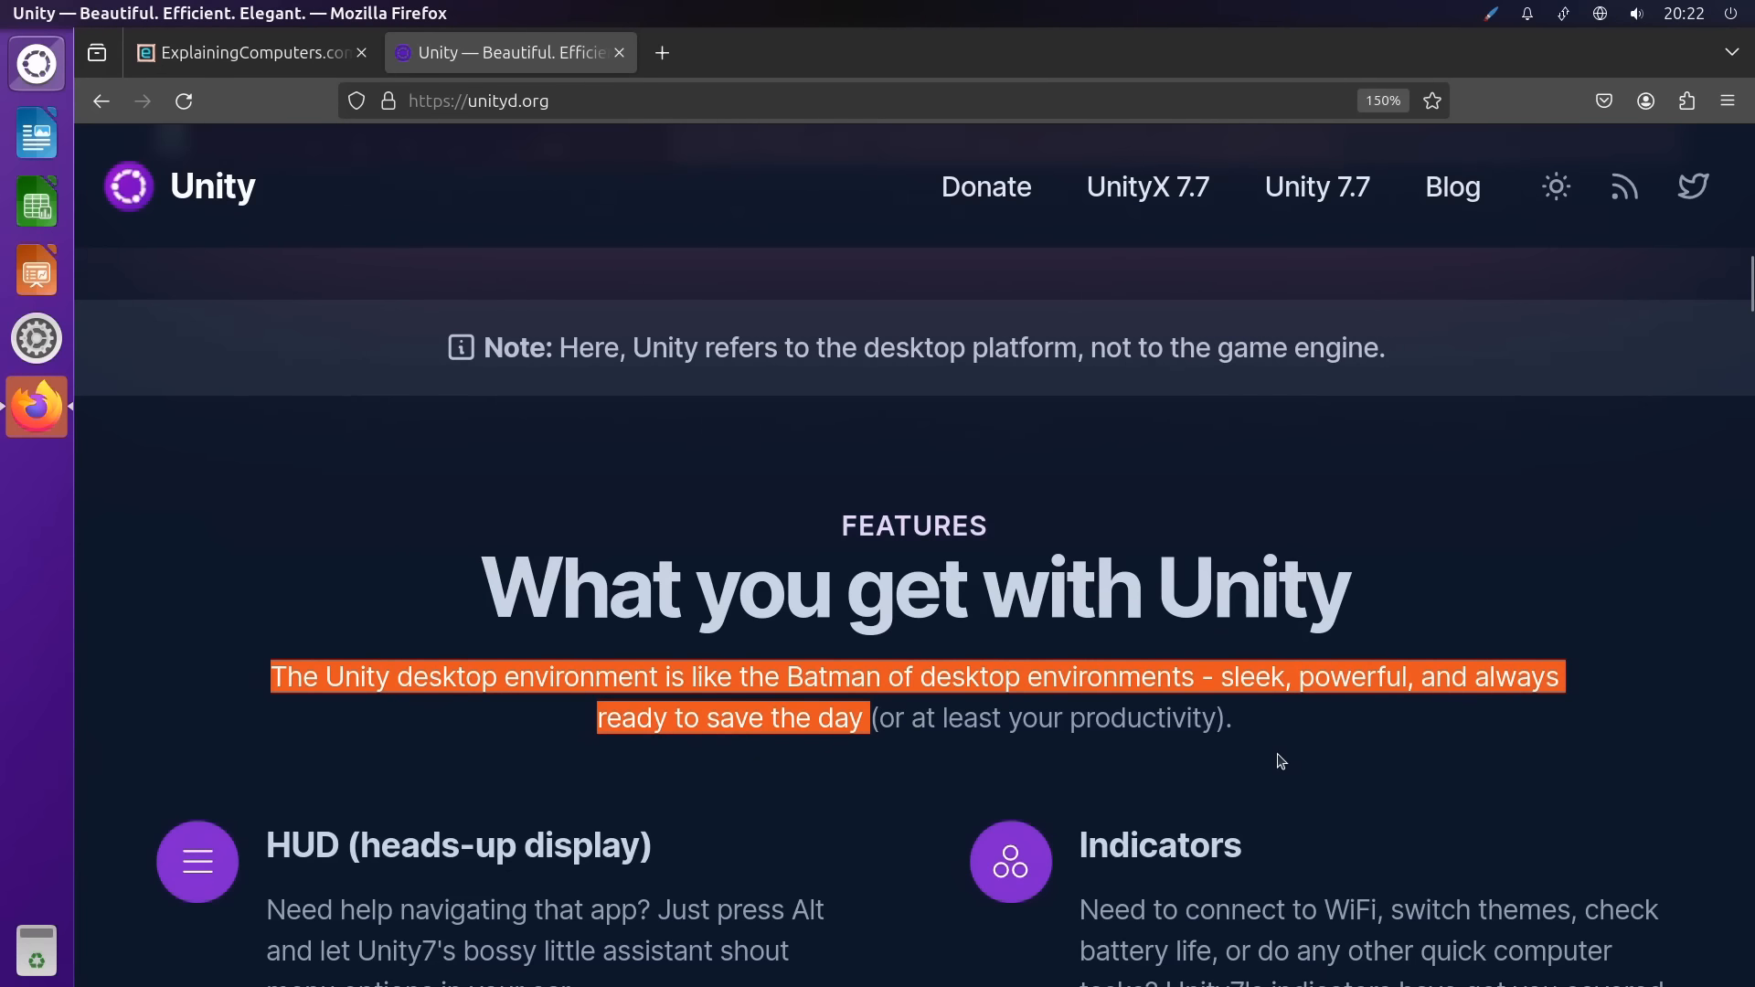
{"action": "right_click", "coordinate": [36, 406]}
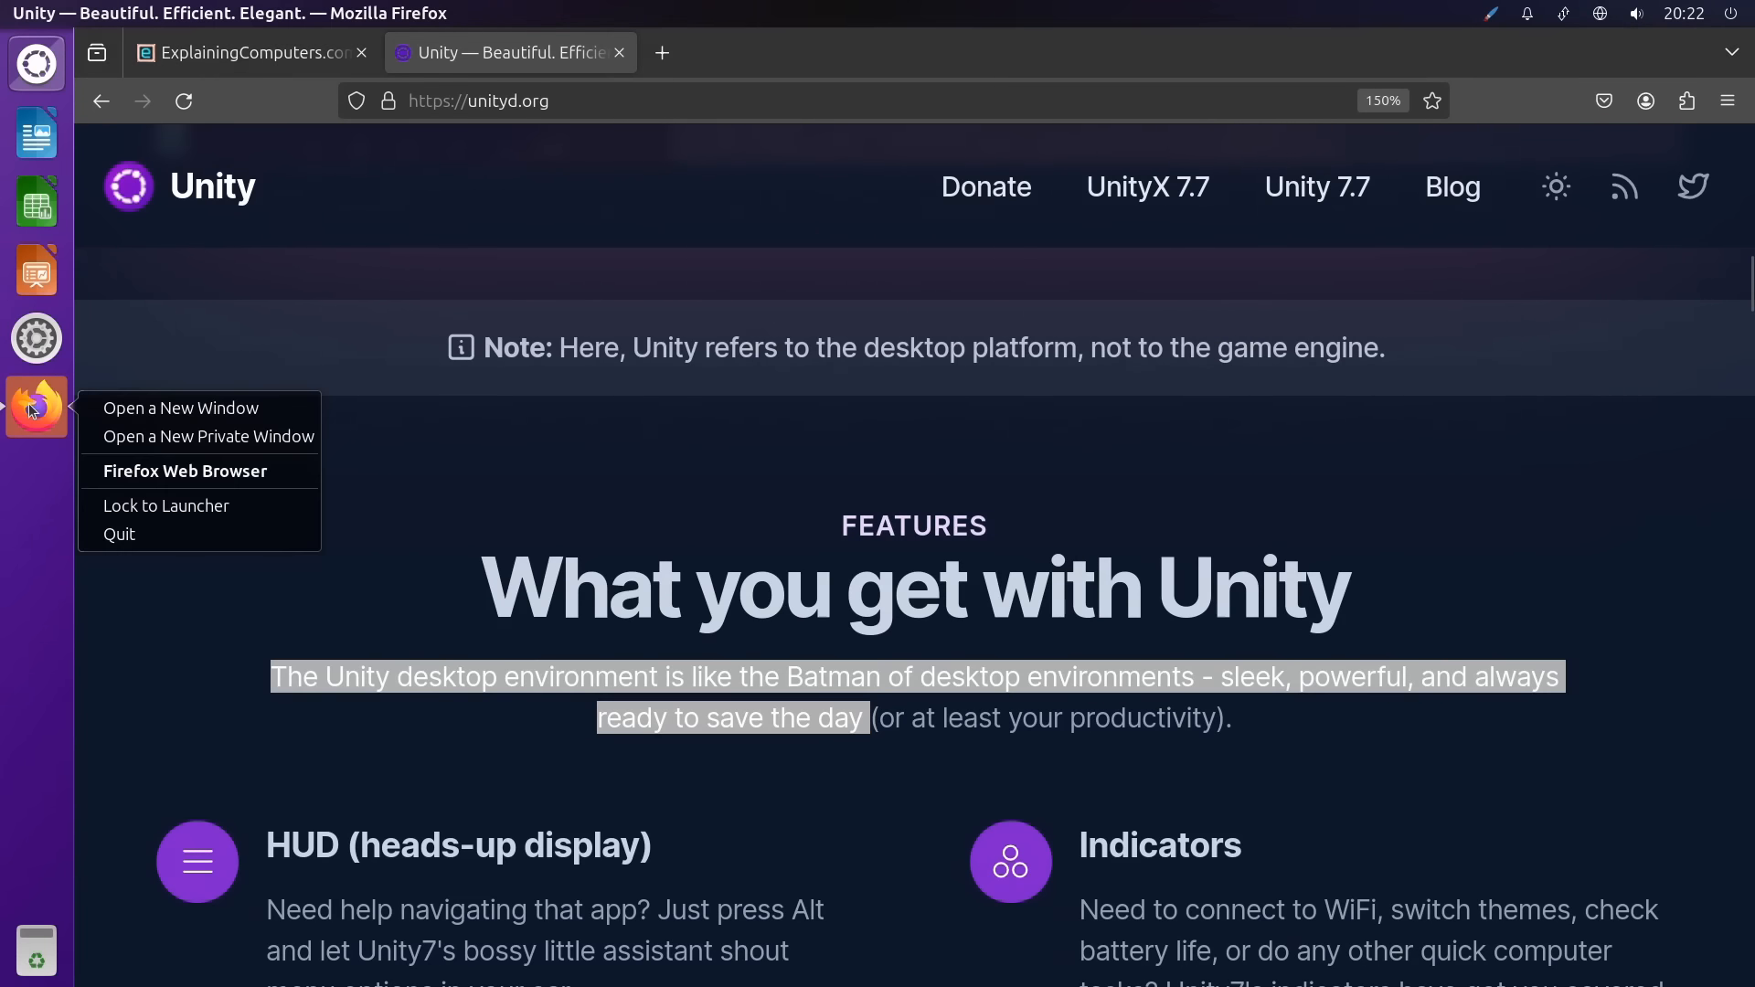
{"action": "left_click", "coordinate": [119, 533]}
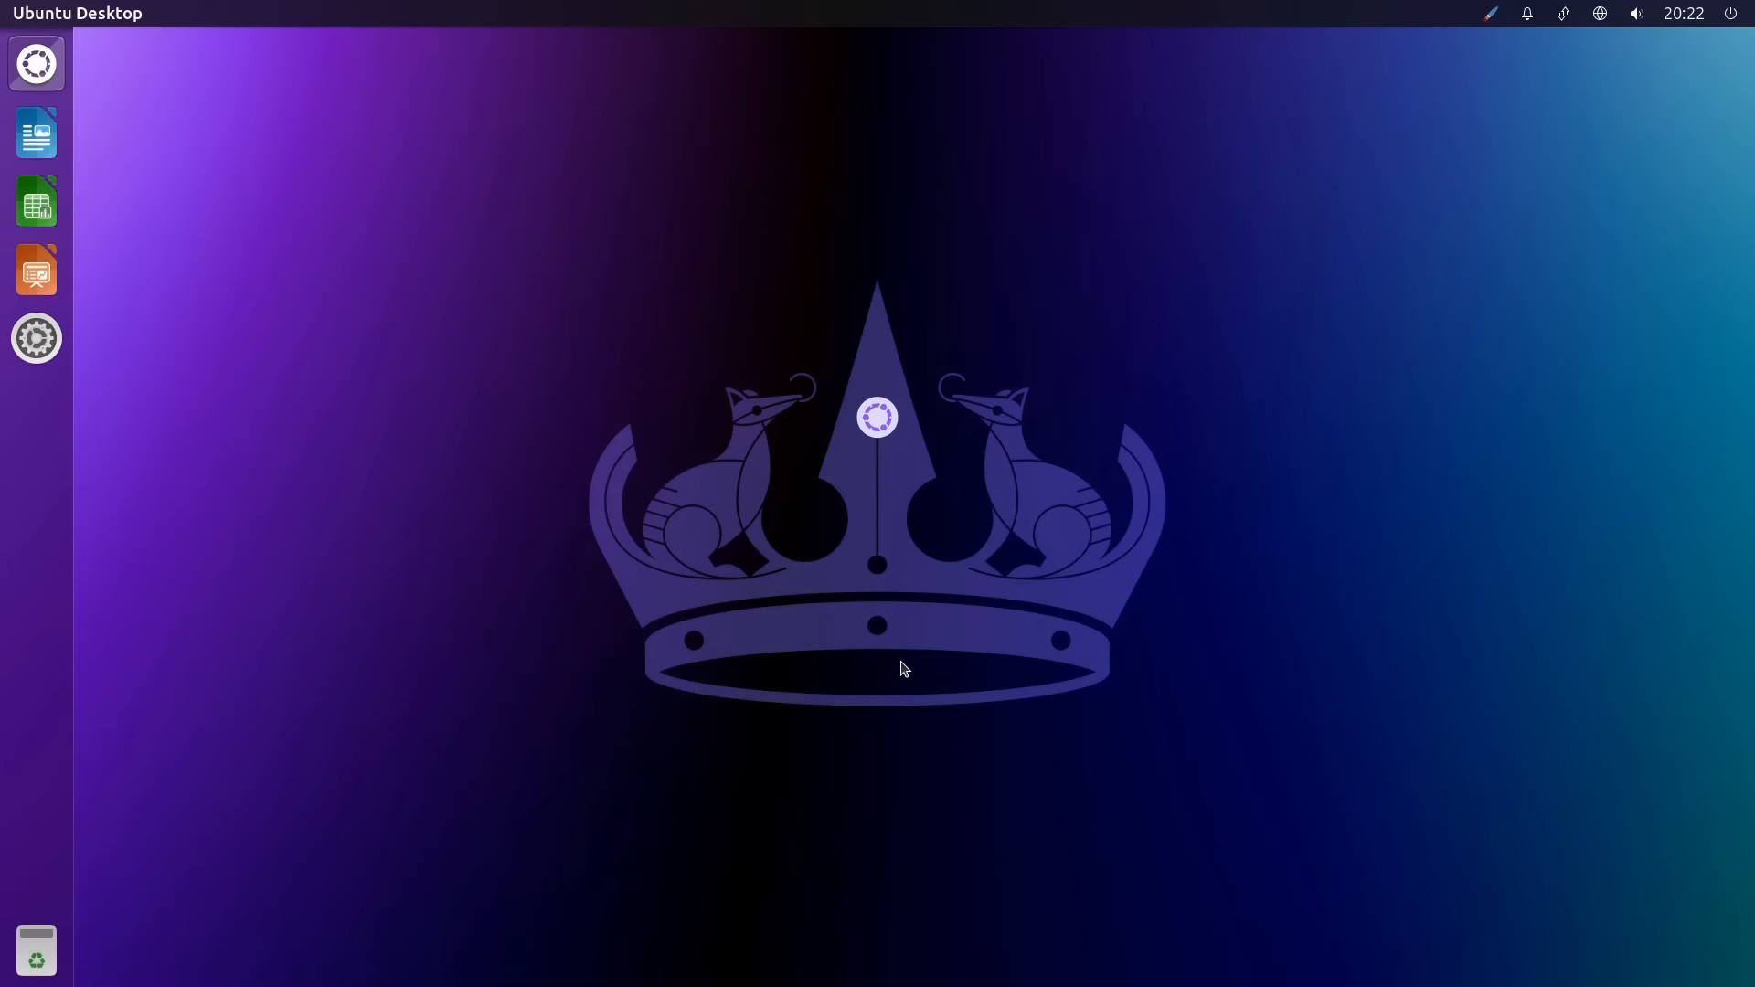
{"action": "mouse_move", "coordinate": [808, 455]}
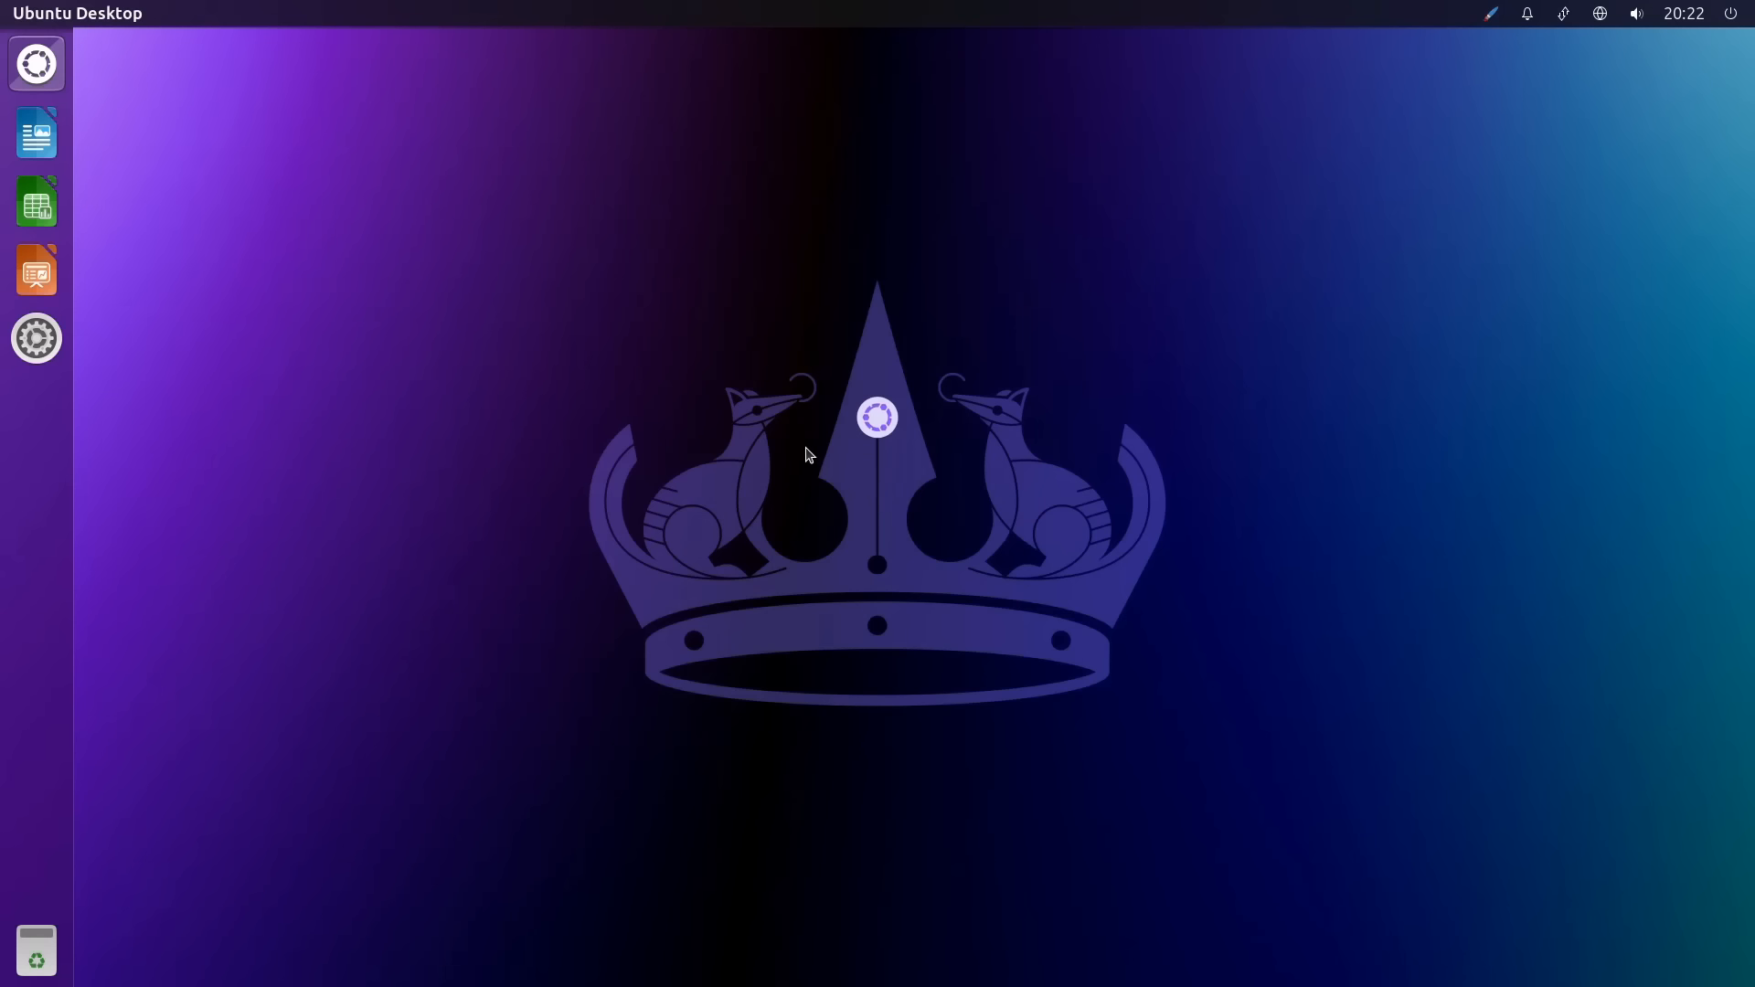
{"action": "mouse_move", "coordinate": [756, 418]}
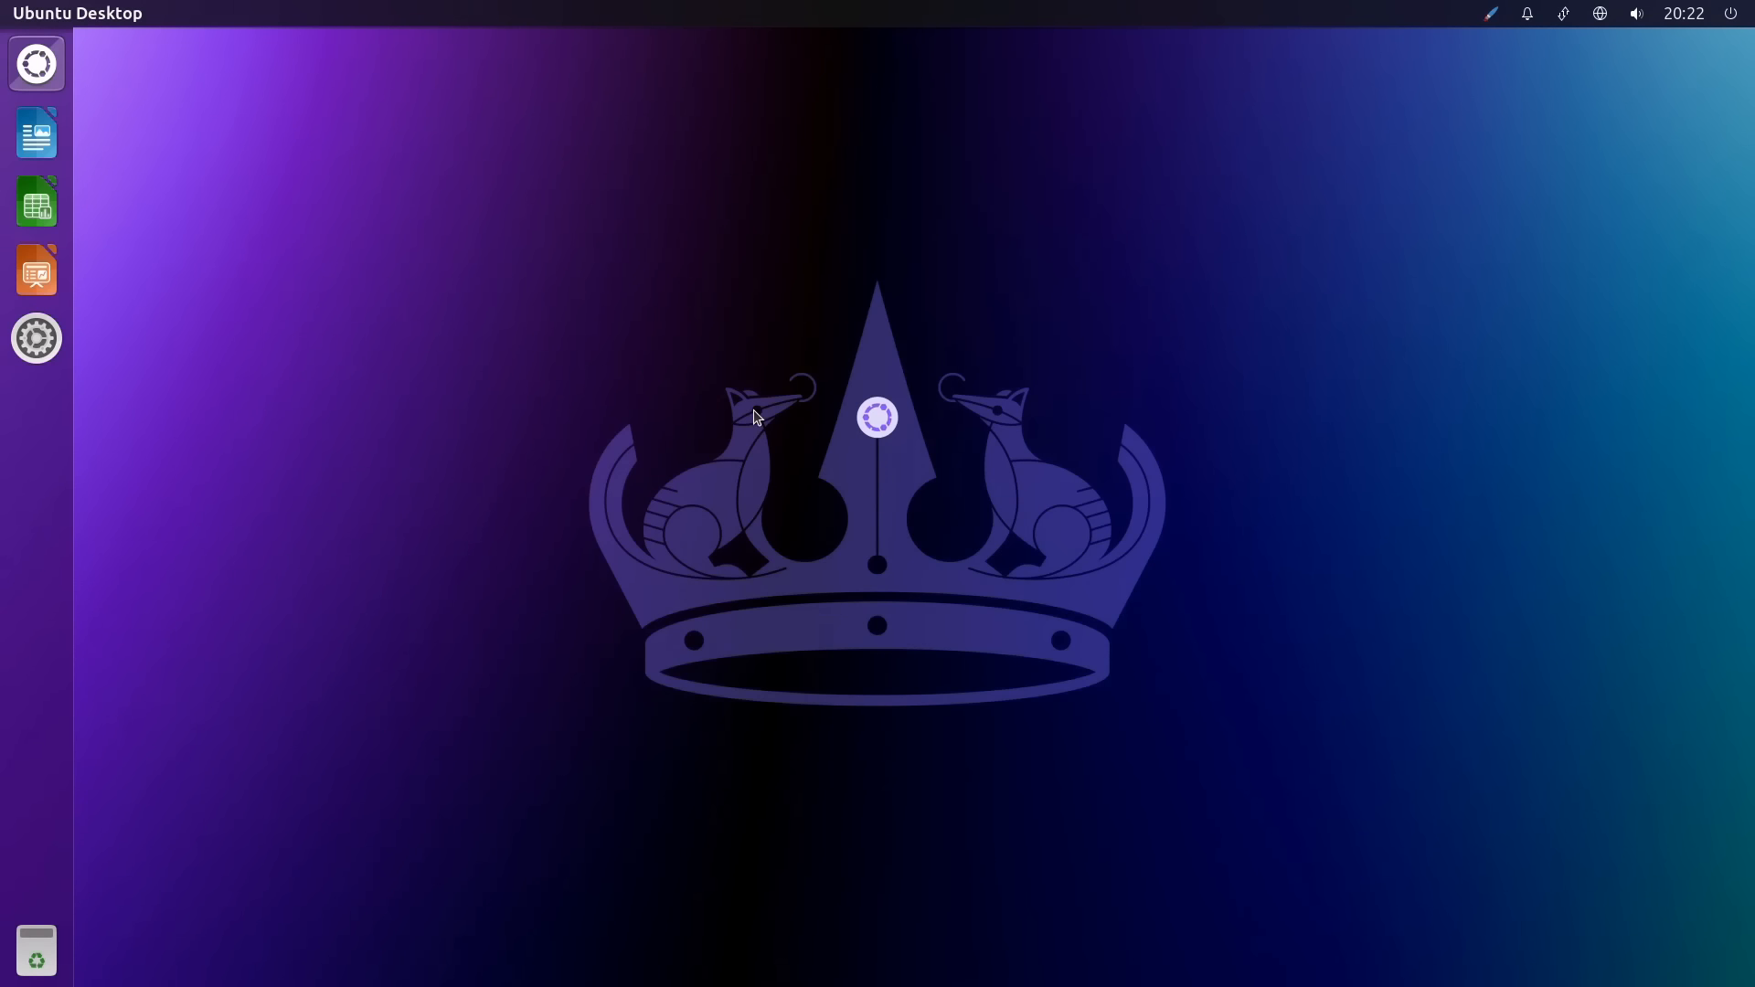
{"action": "mouse_move", "coordinate": [643, 375]}
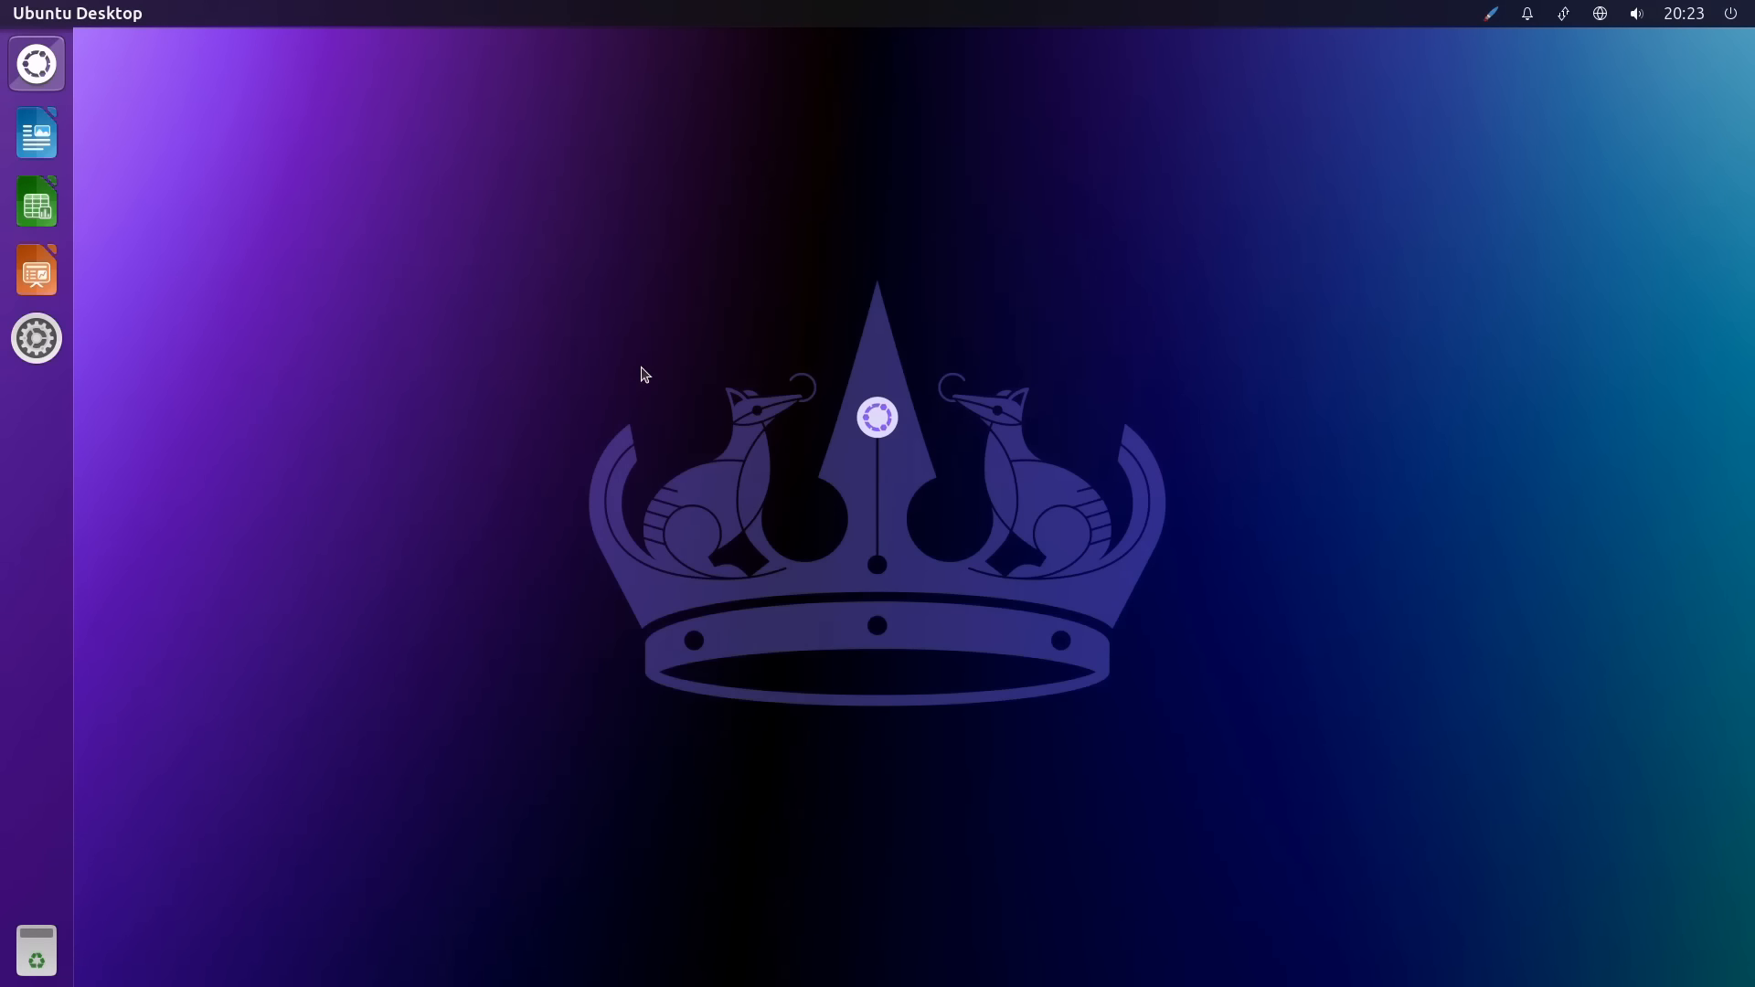
Search the Dash for 'libre' and scroll through the installed applications
{"action": "left_click", "coordinate": [36, 63]}
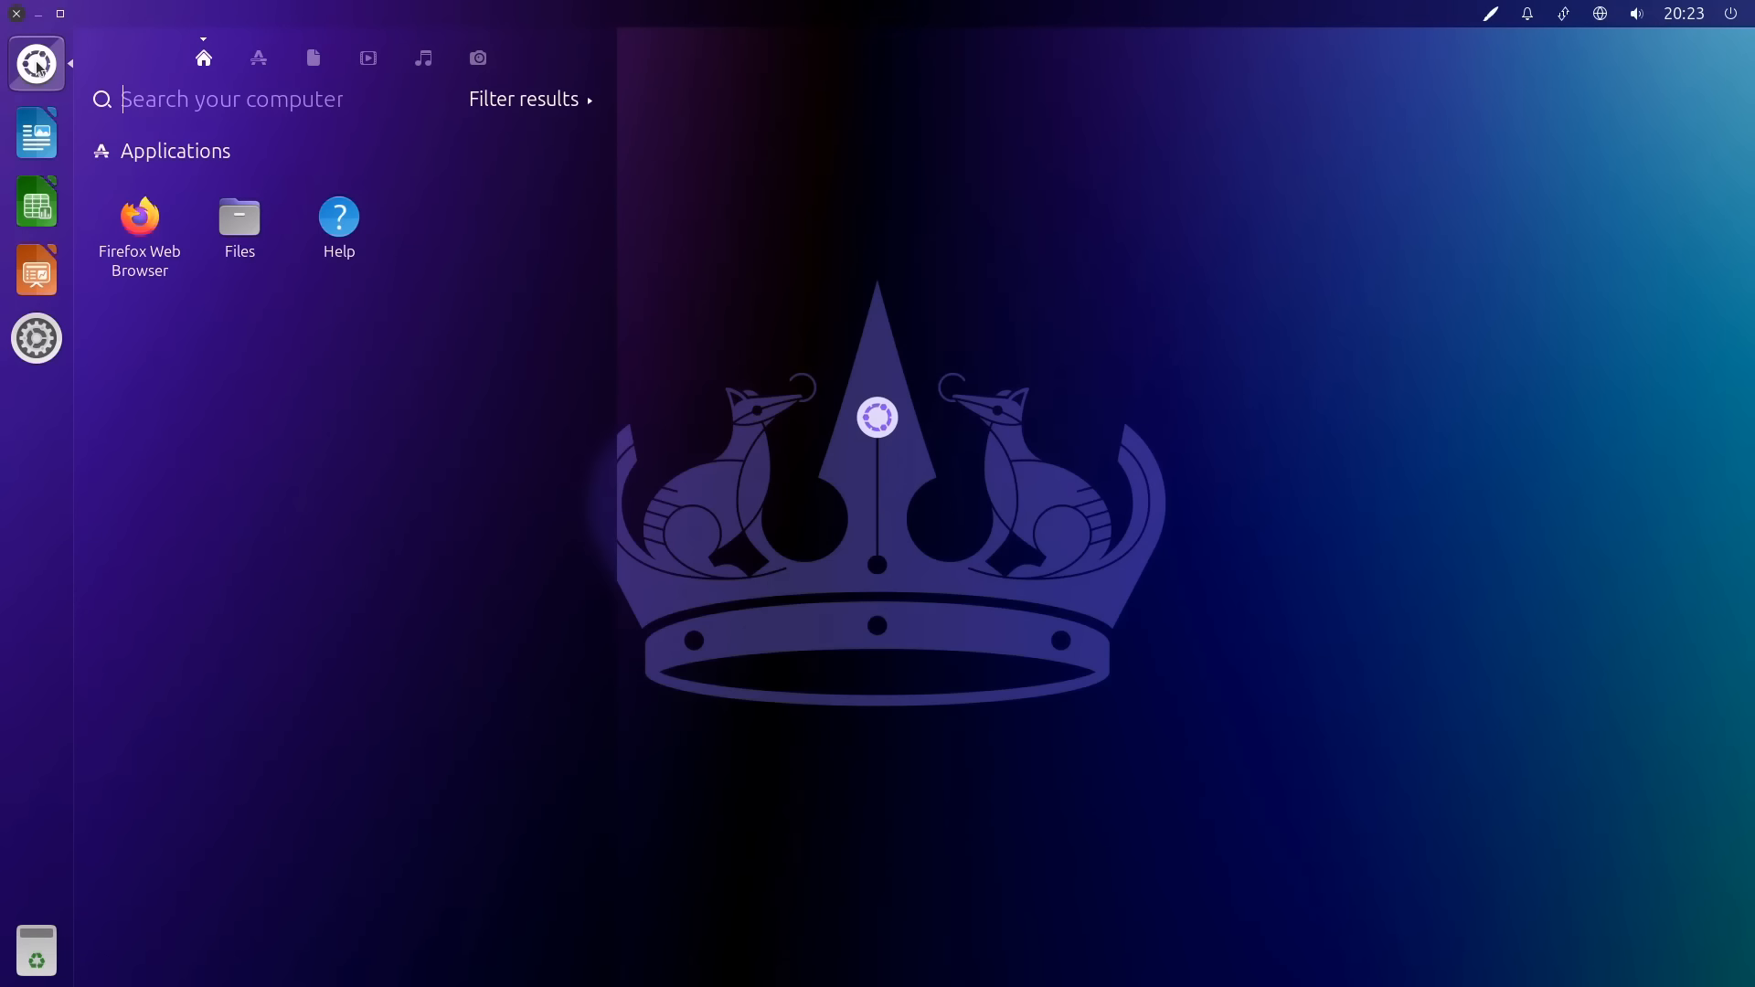
{"action": "mouse_move", "coordinate": [89, 65]}
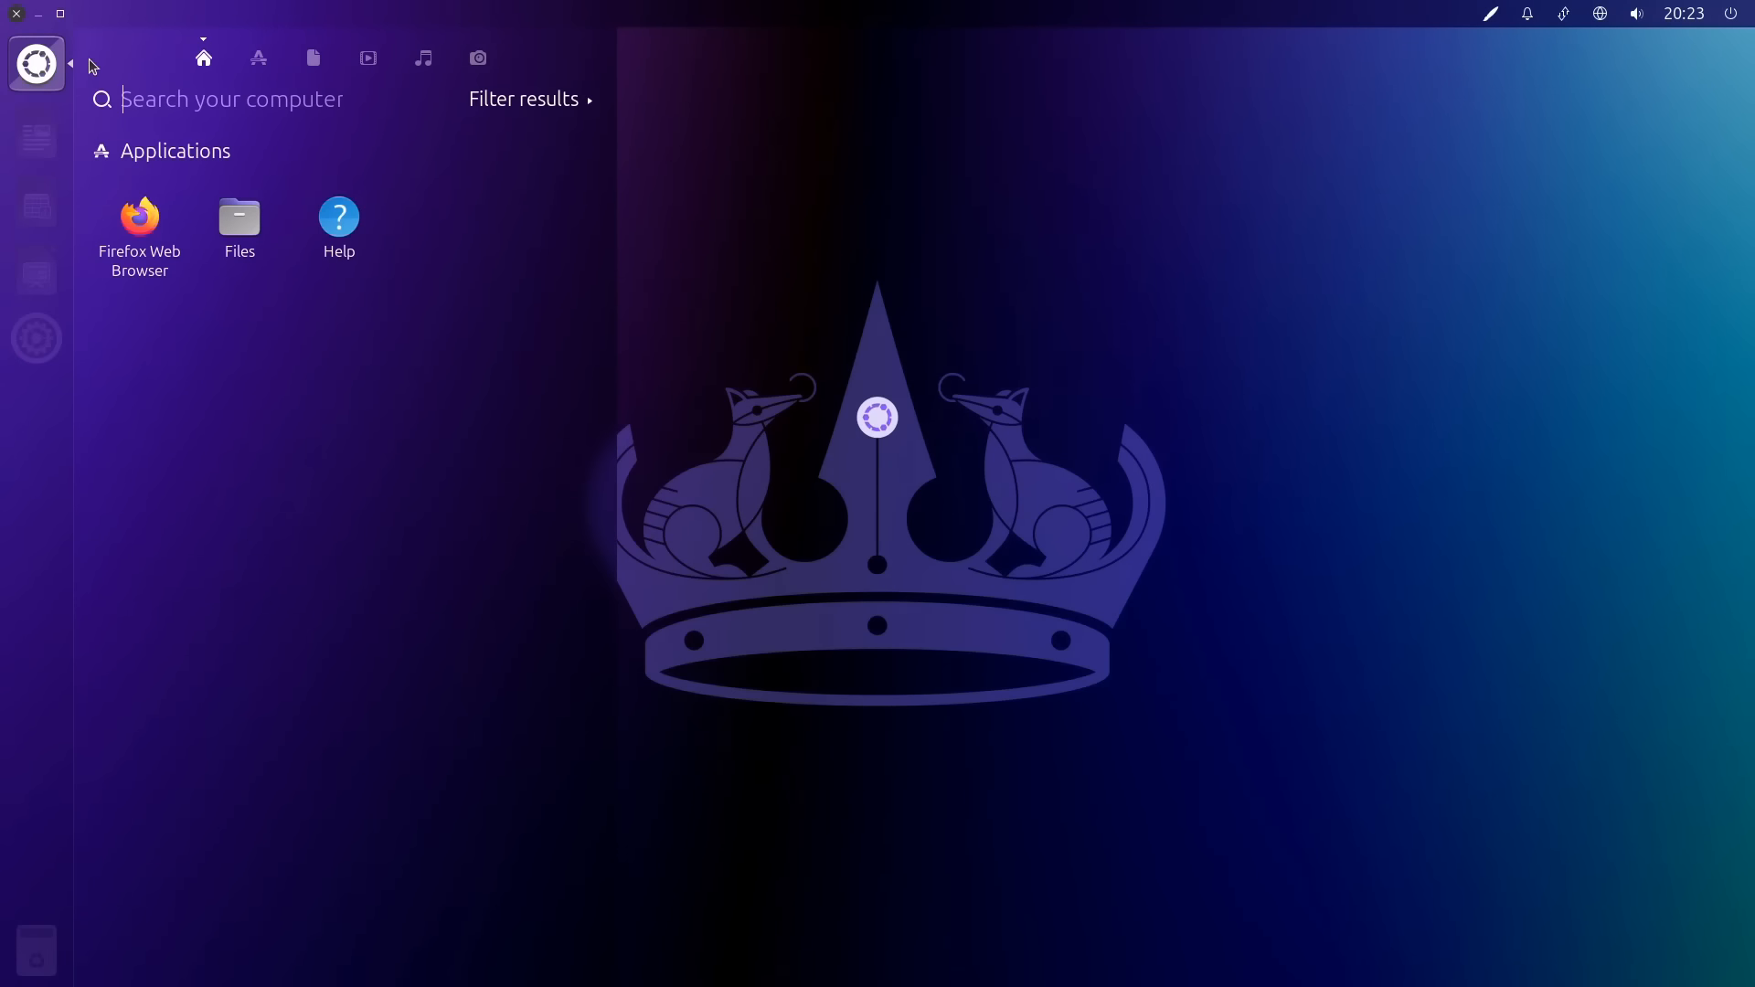
{"action": "type", "text": "libre"}
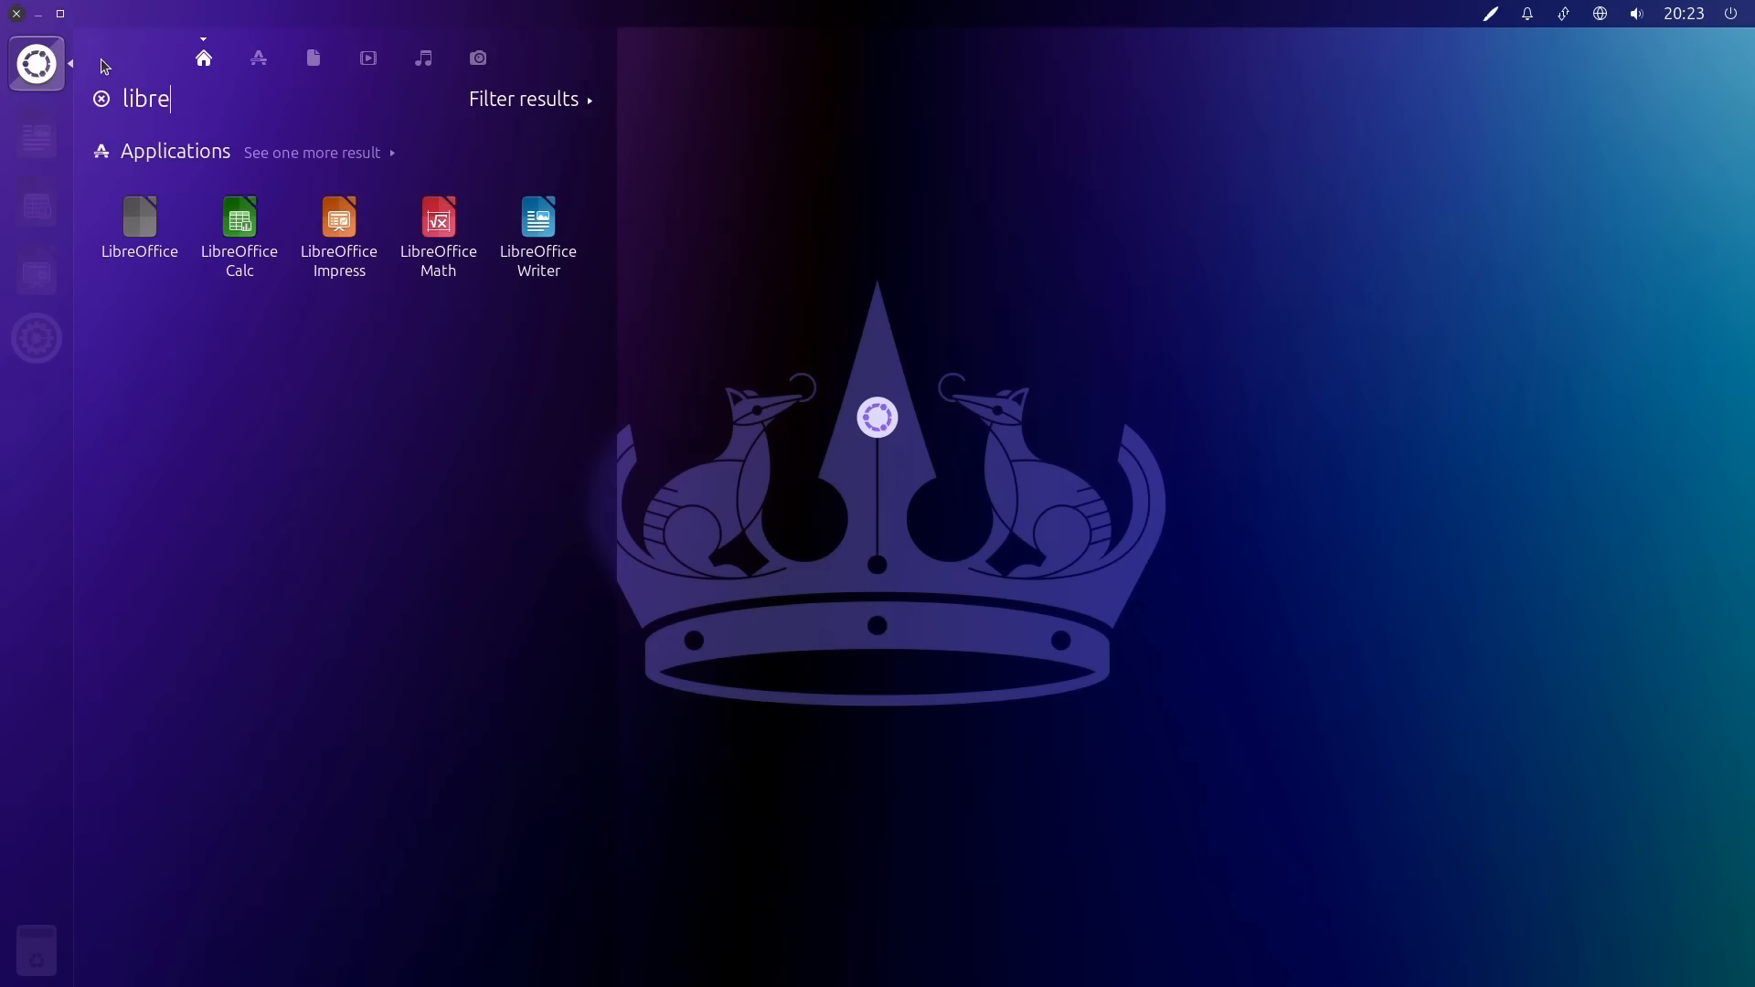
{"action": "mouse_move", "coordinate": [170, 77]}
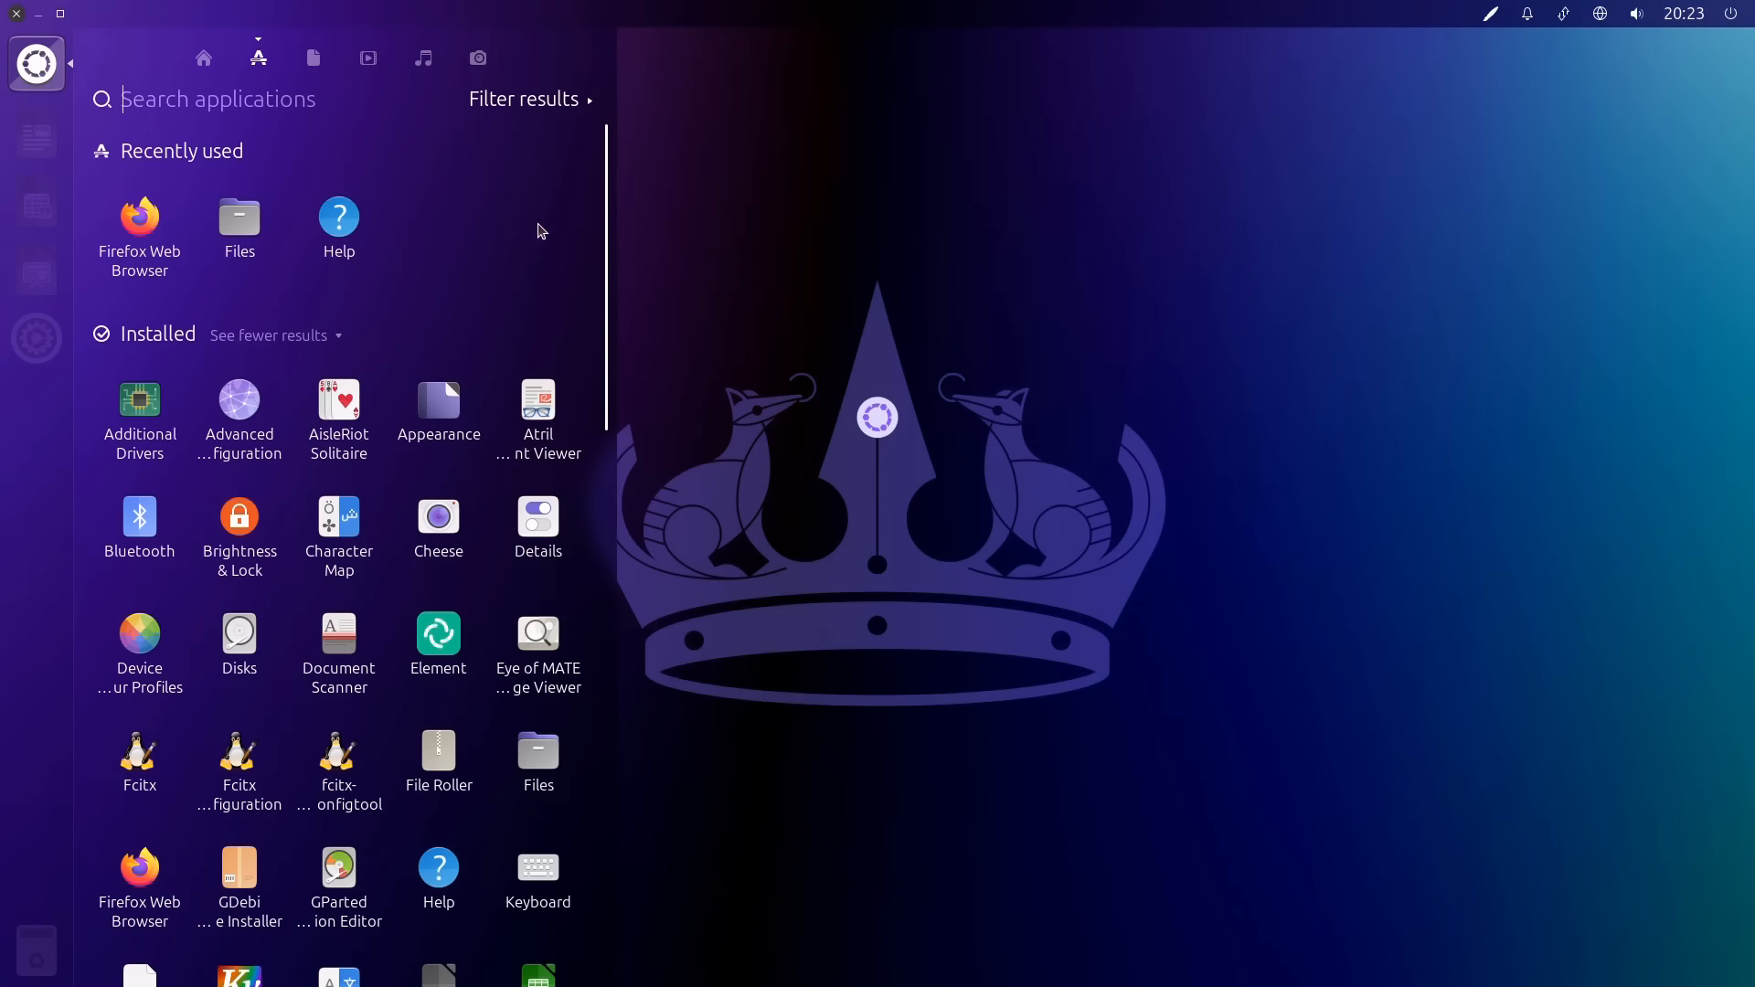
{"action": "scroll", "scroll_direction": "down", "scroll_amount": 3}
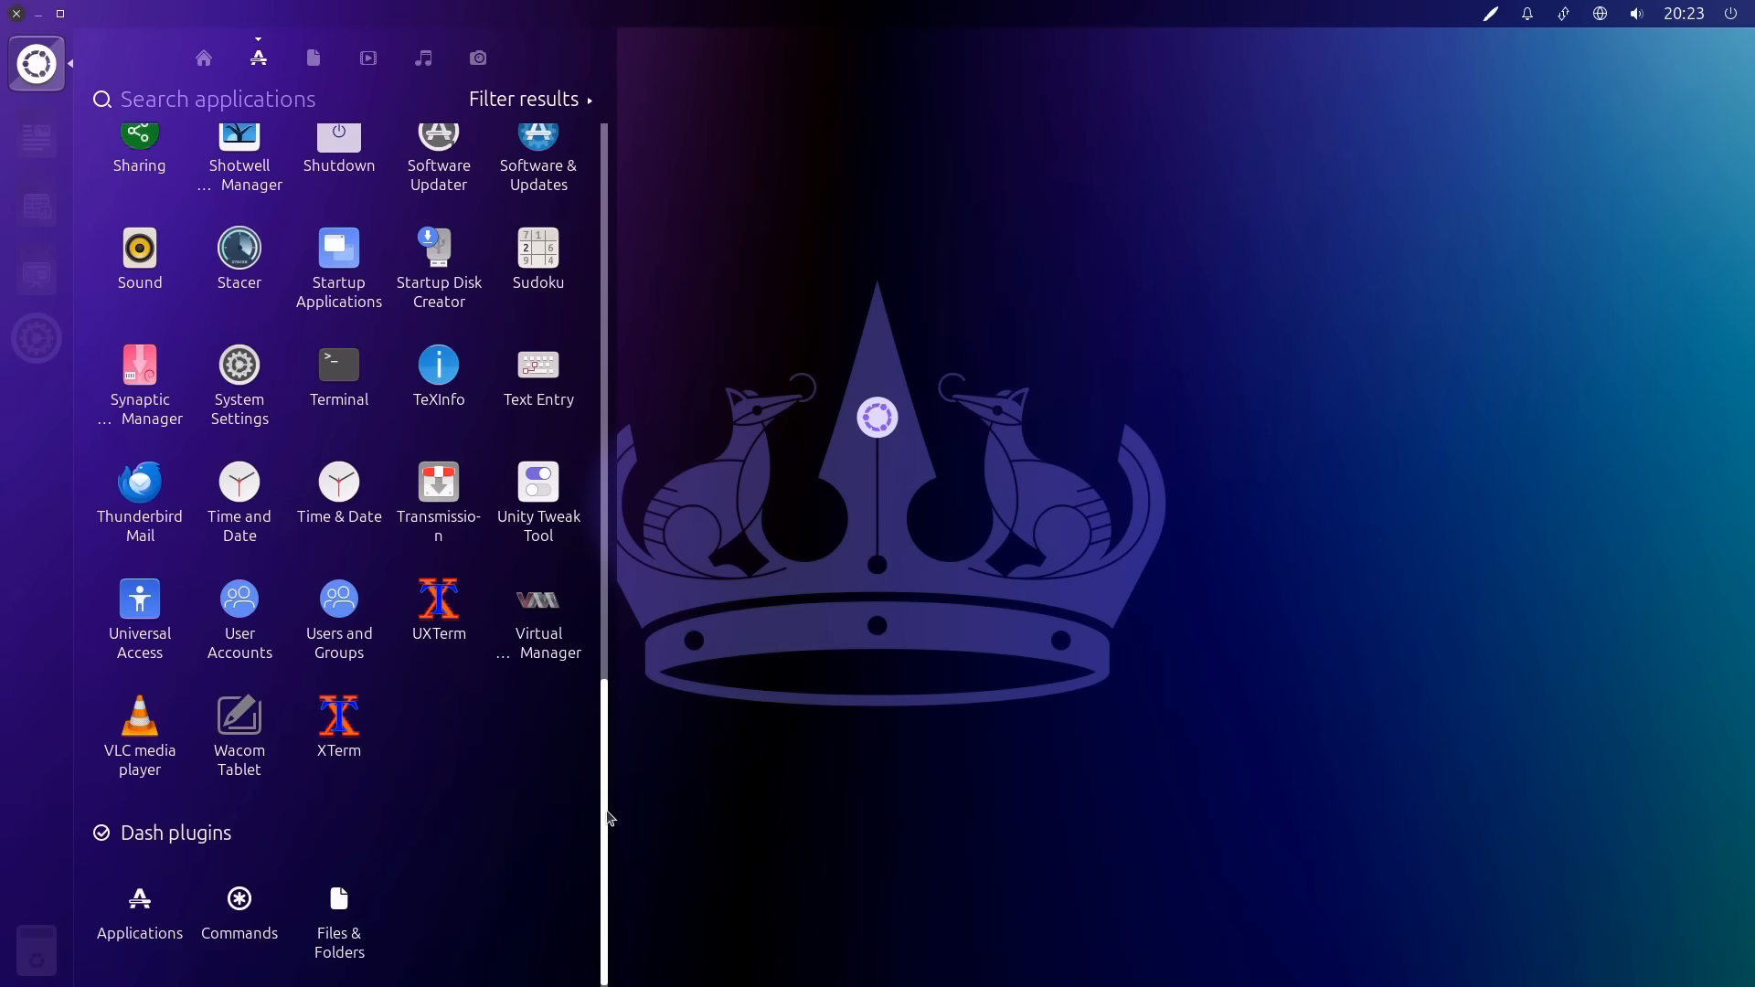
{"action": "scroll", "scroll_direction": "up", "scroll_amount": 3}
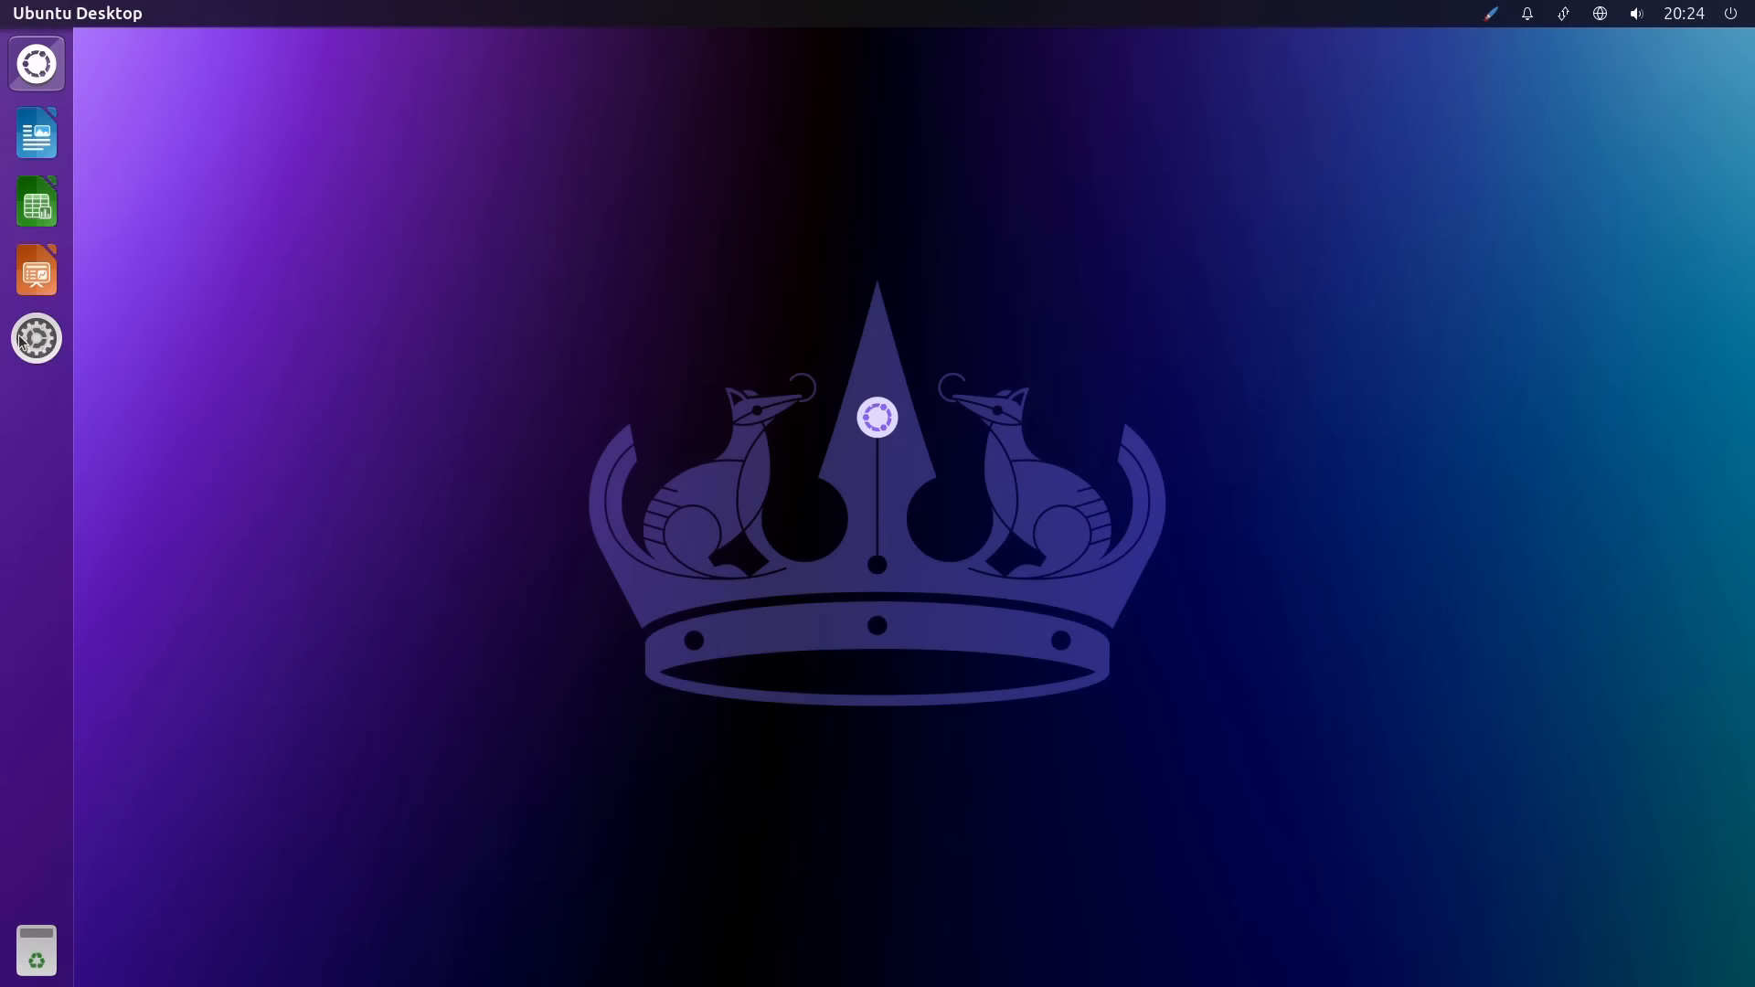
{"action": "left_click", "coordinate": [35, 338]}
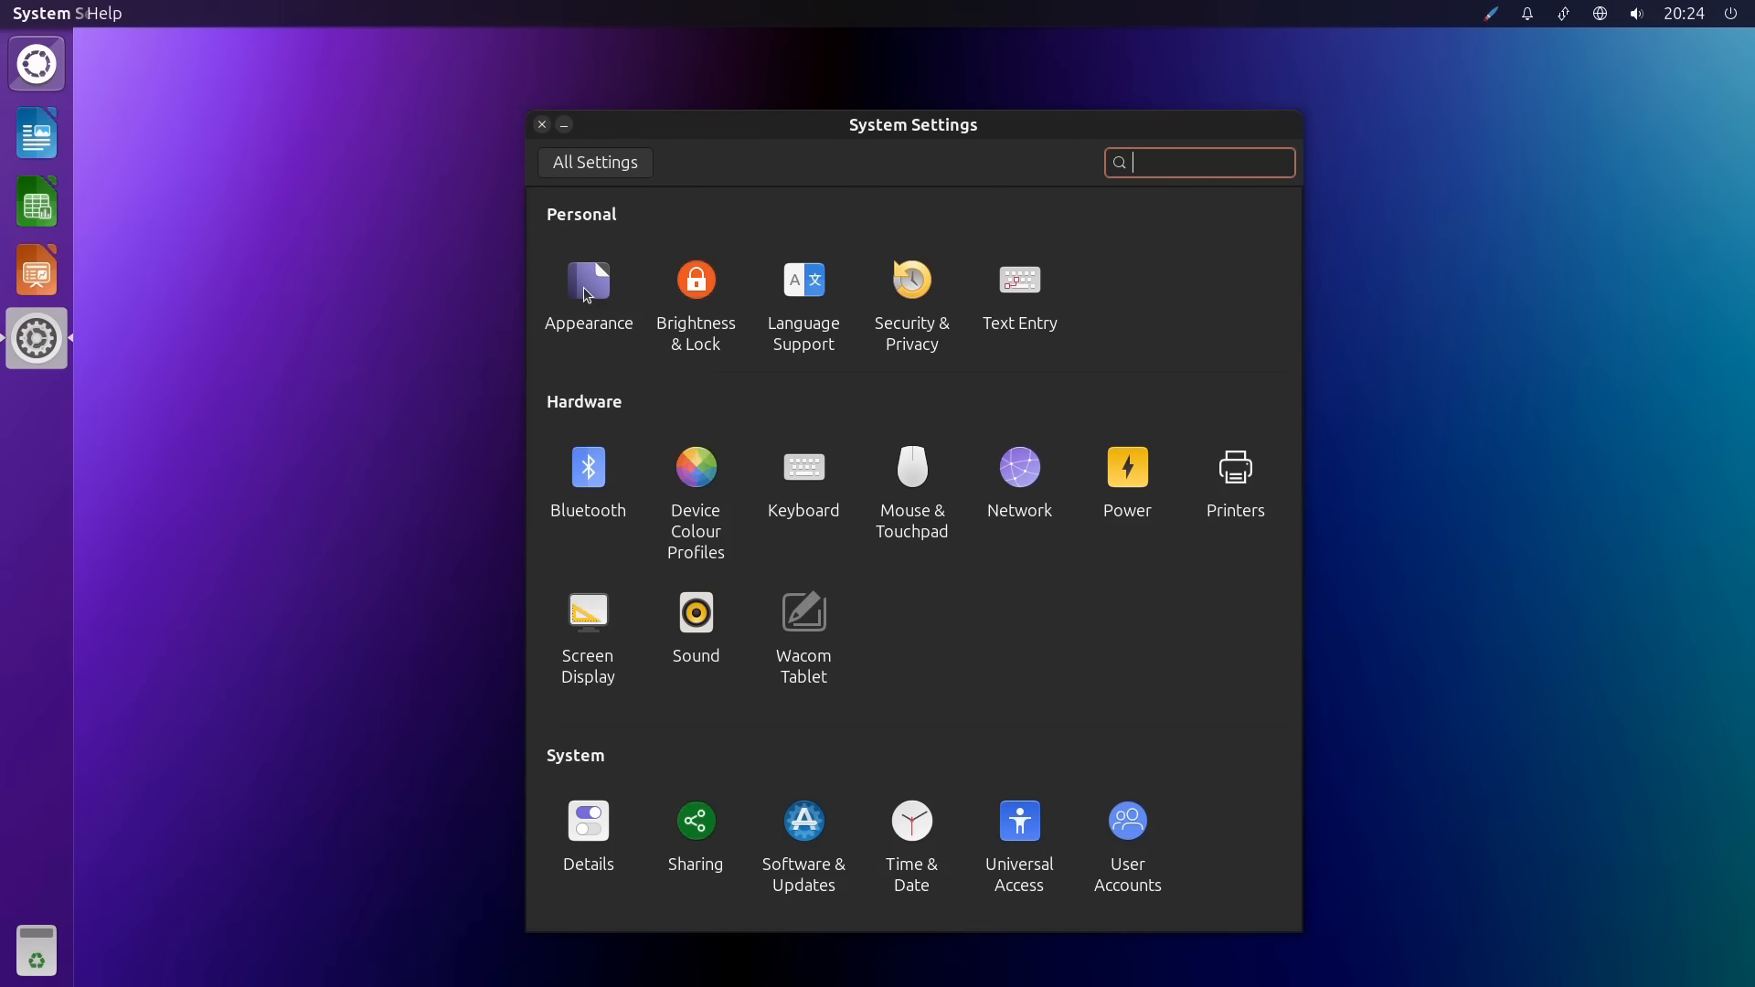
{"action": "left_click", "coordinate": [587, 280]}
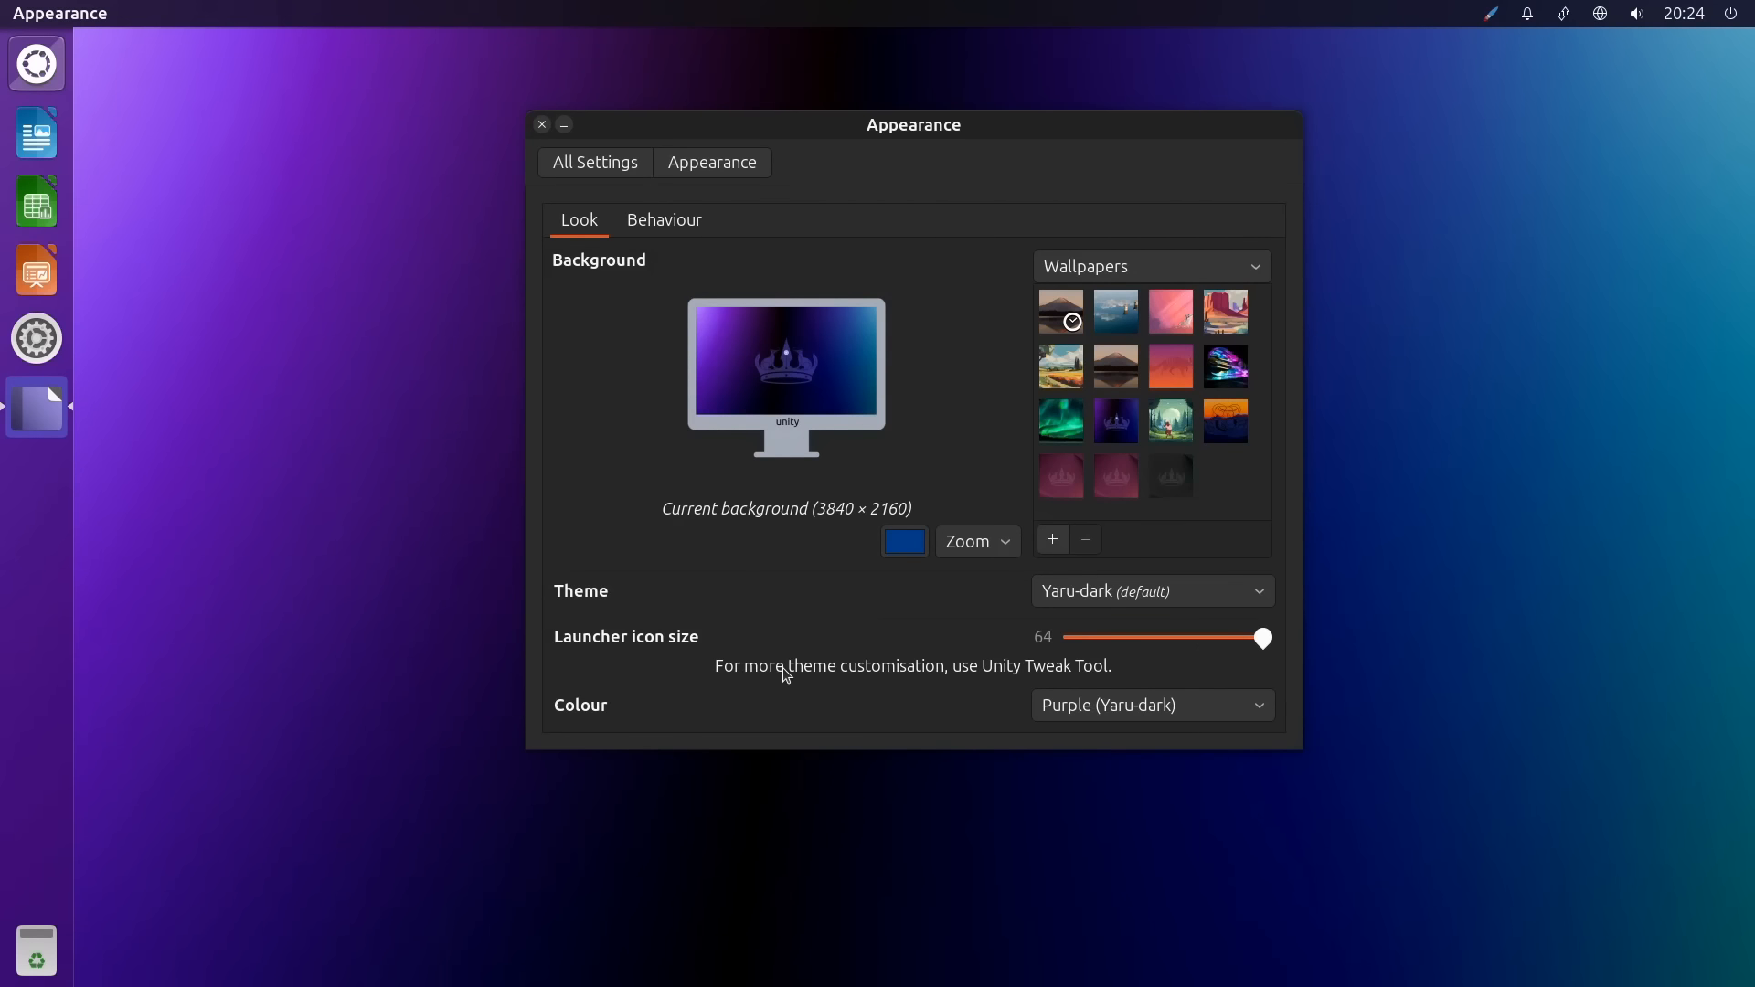
{"action": "mouse_move", "coordinate": [1002, 688]}
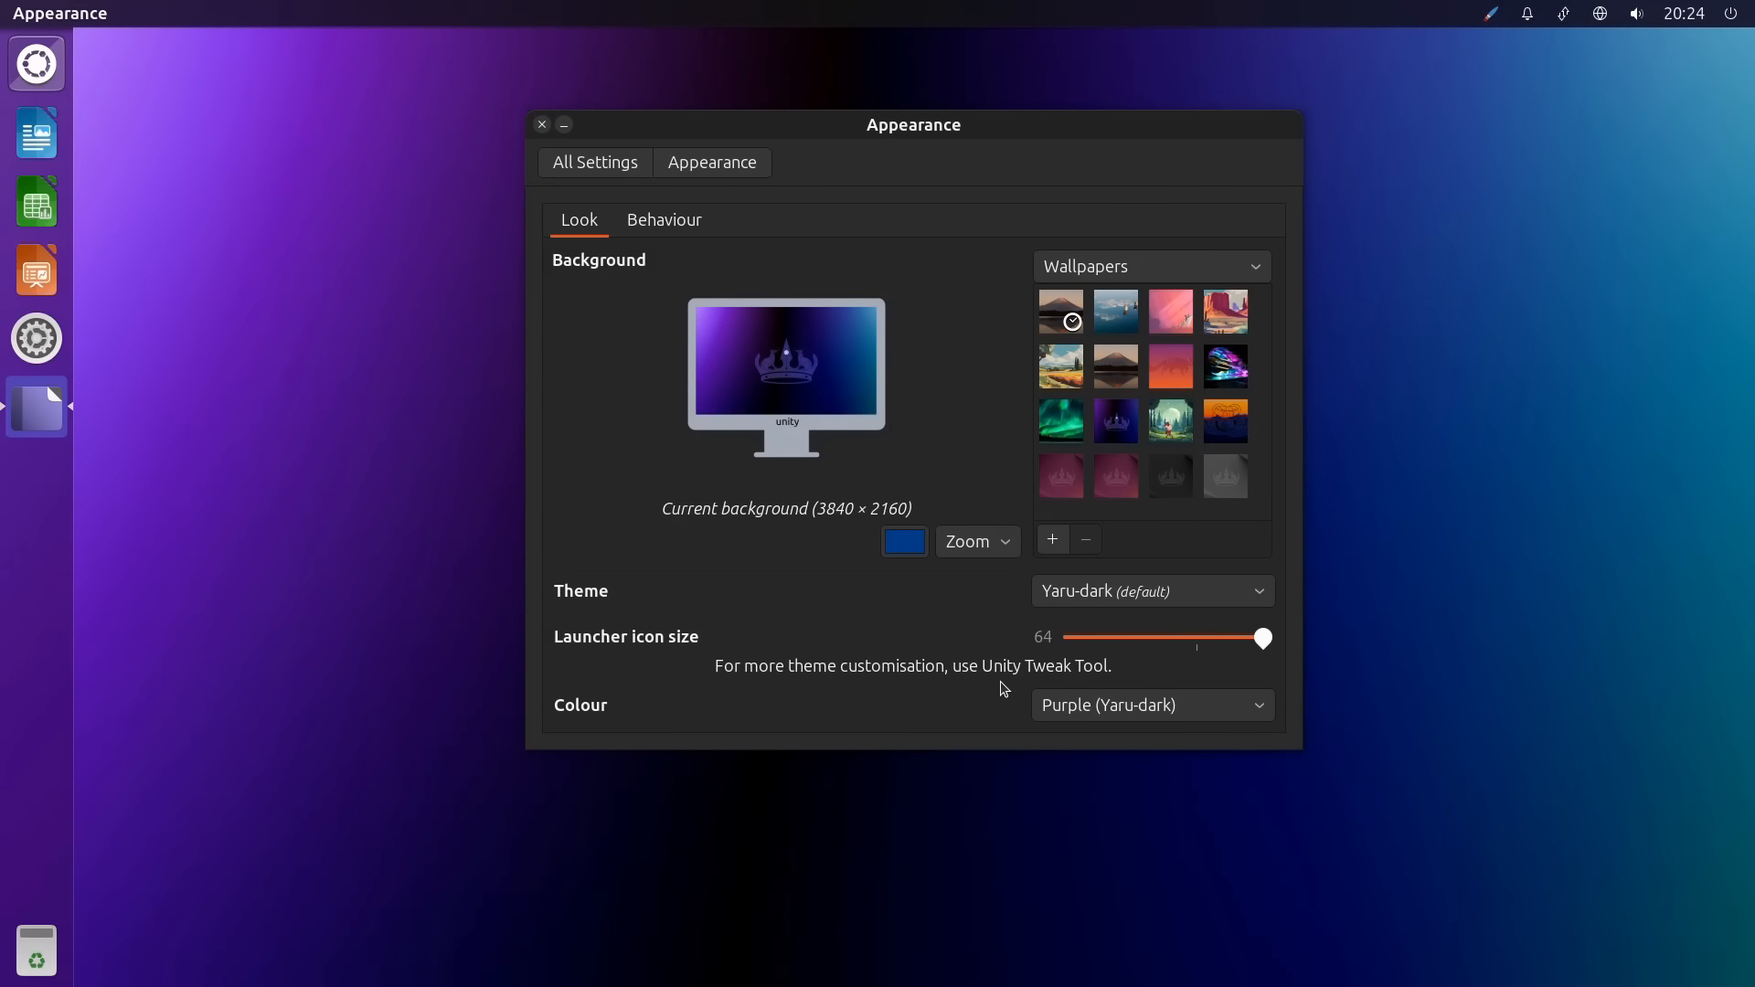
{"action": "mouse_move", "coordinate": [377, 467]}
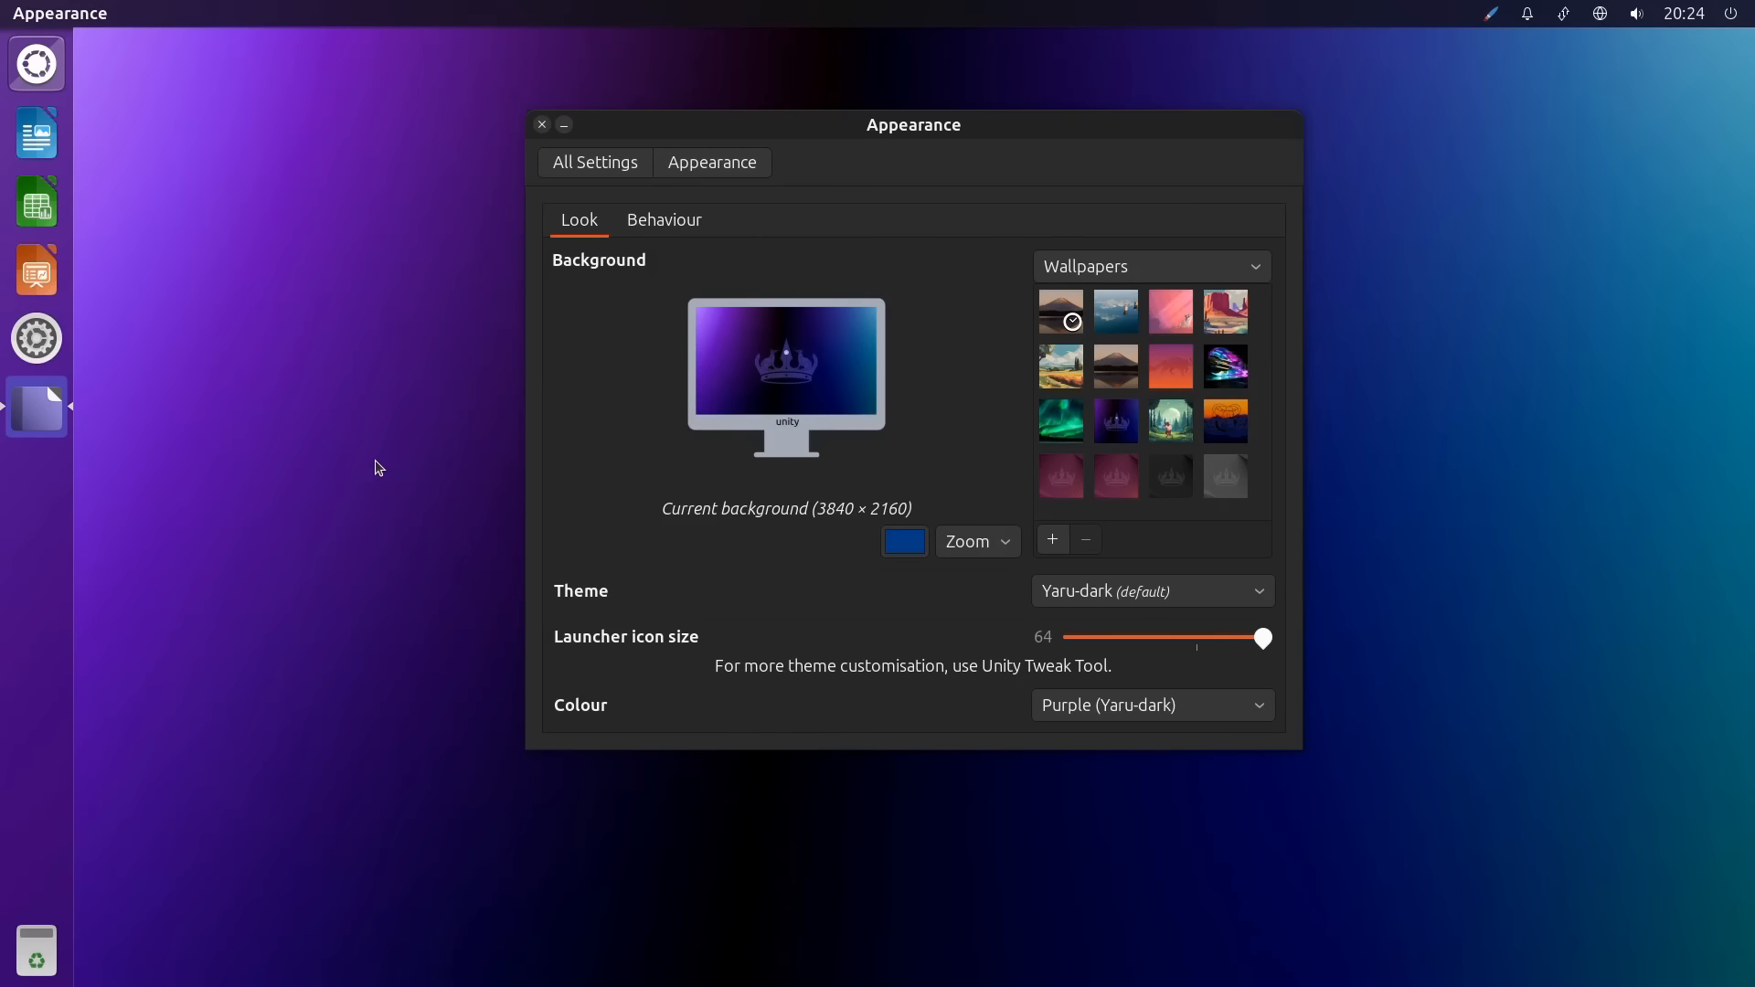
{"action": "mouse_move", "coordinate": [424, 499]}
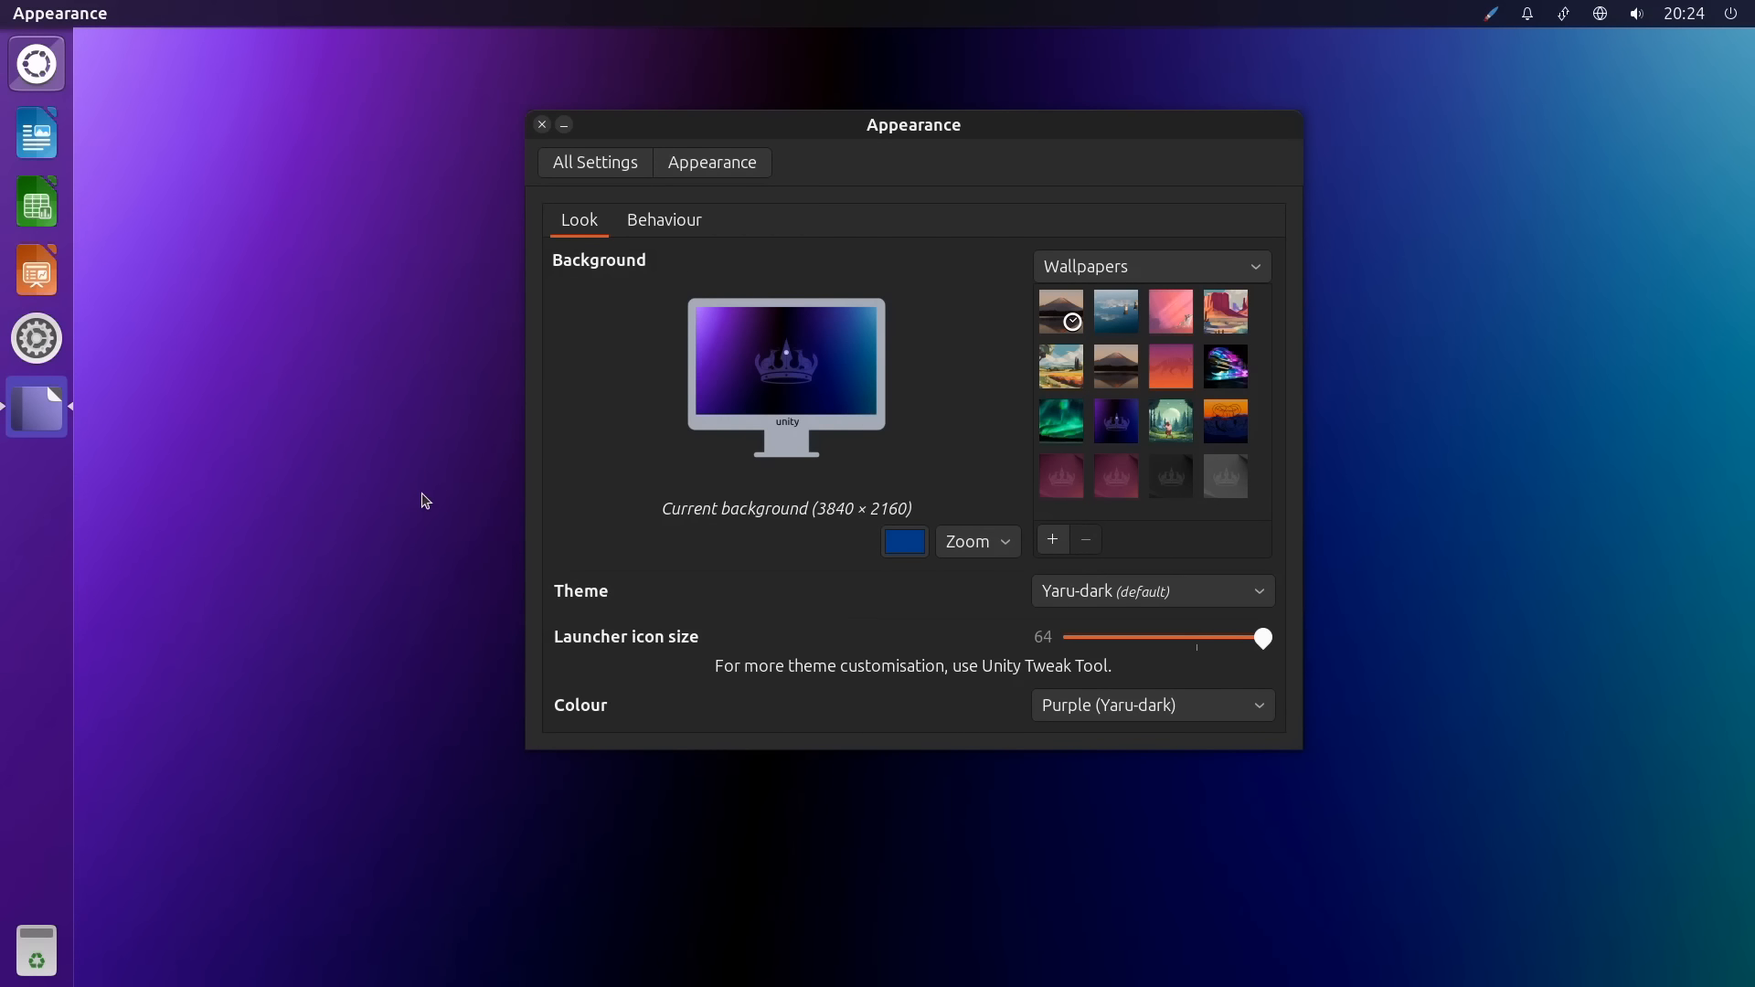
{"action": "mouse_move", "coordinate": [363, 492]}
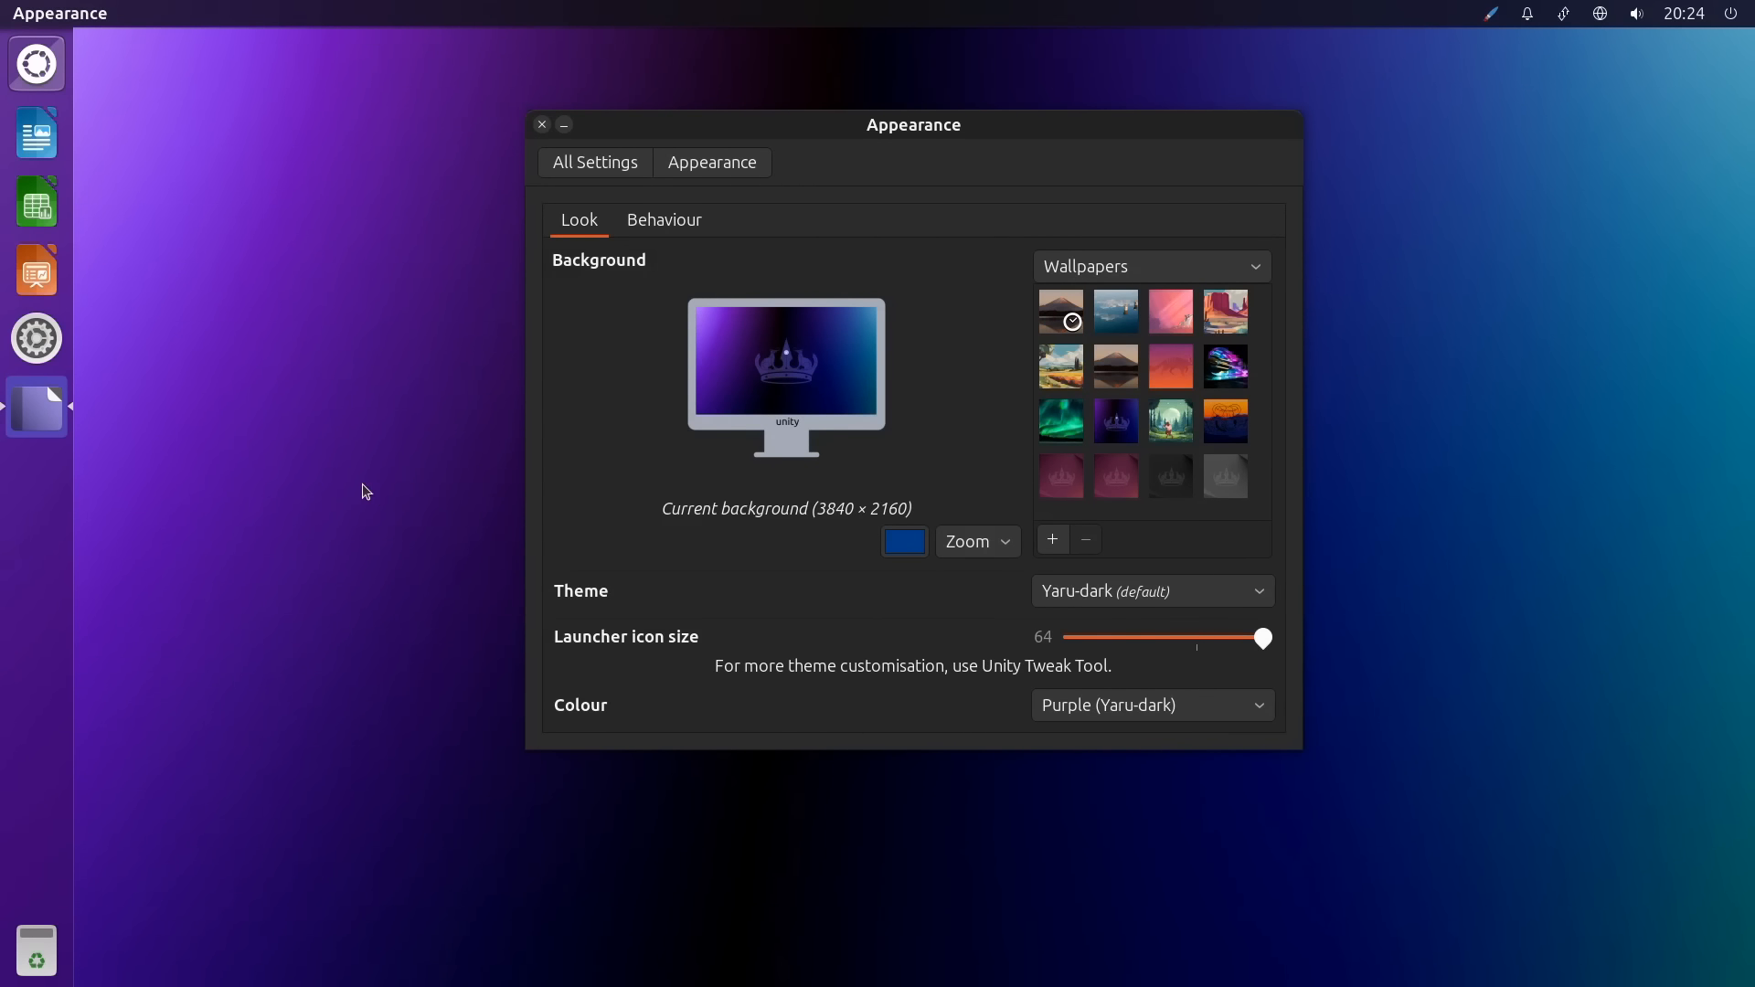
{"action": "mouse_move", "coordinate": [348, 468]}
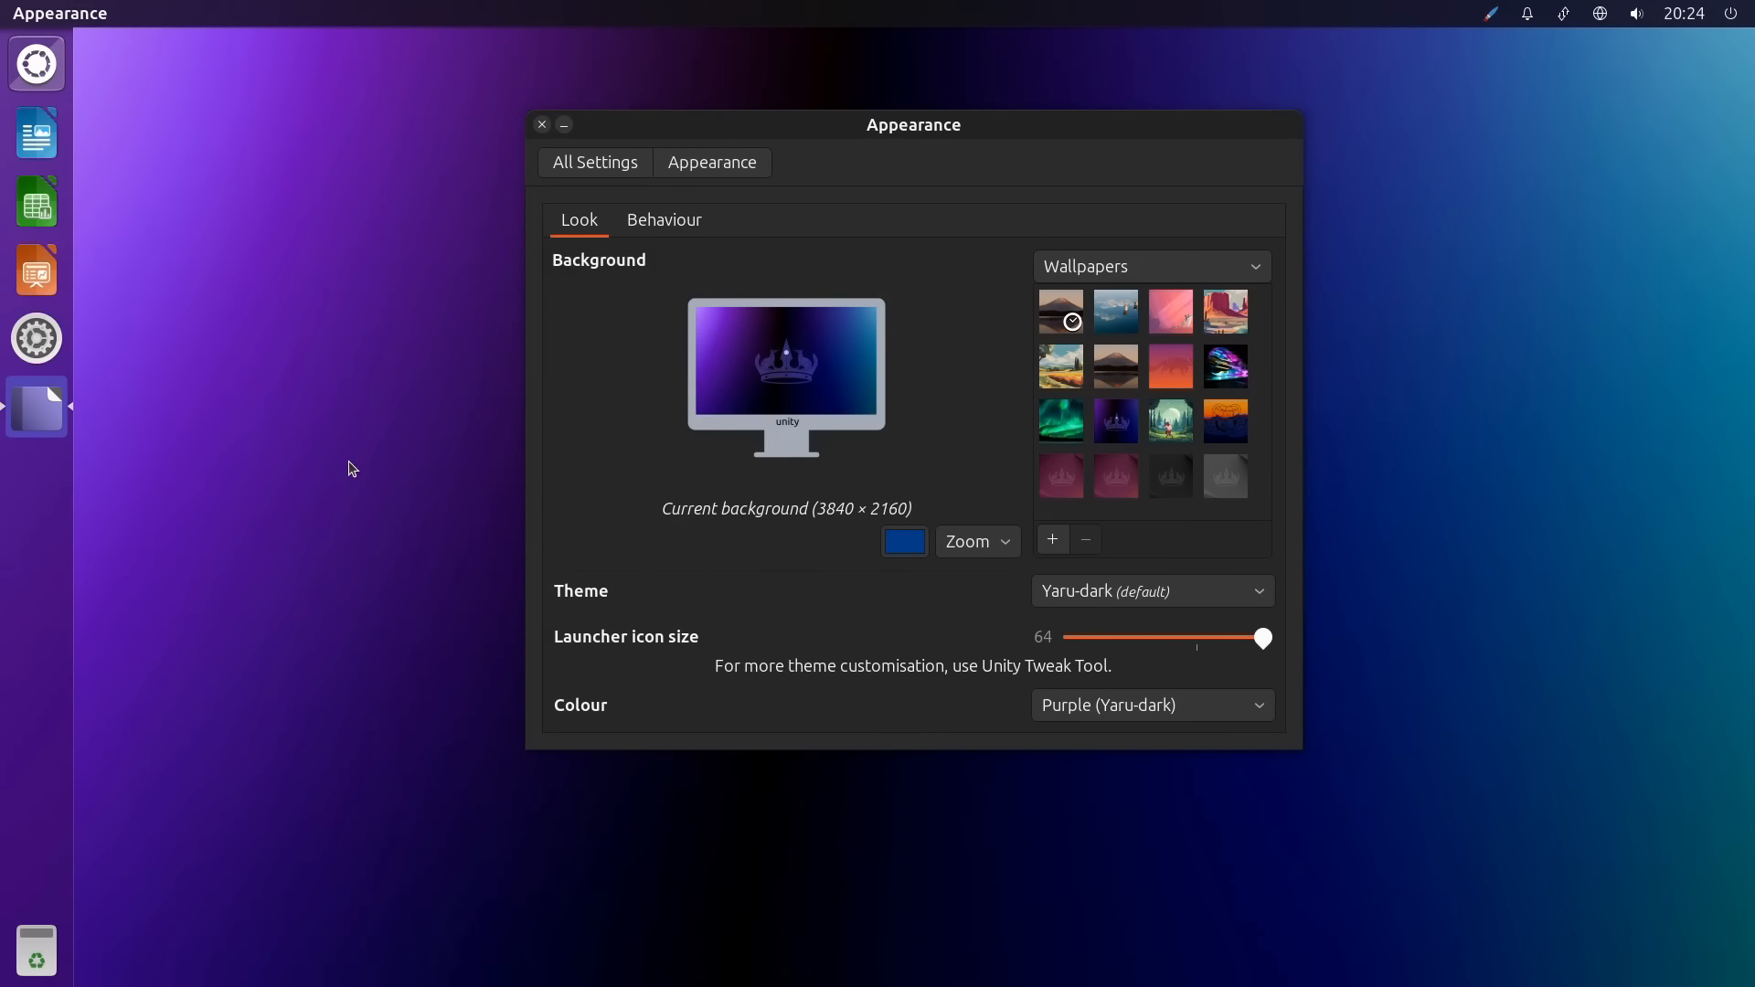
{"action": "mouse_move", "coordinate": [454, 273]}
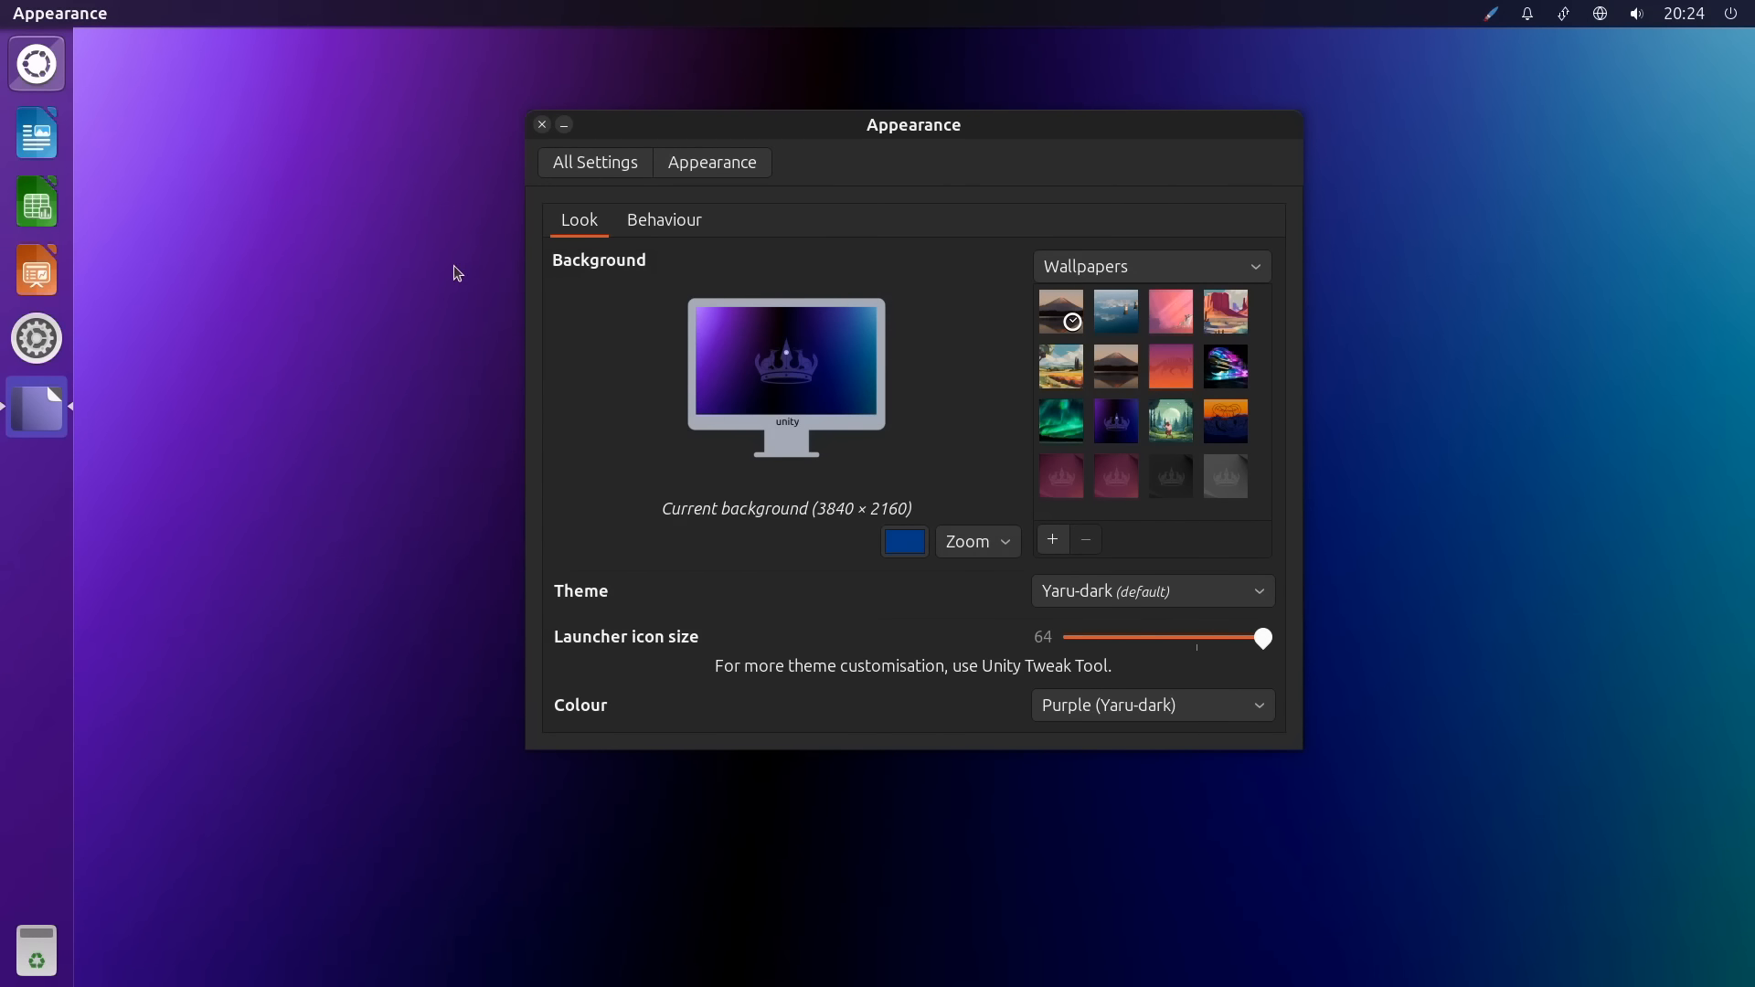
{"action": "left_click", "coordinate": [542, 124]}
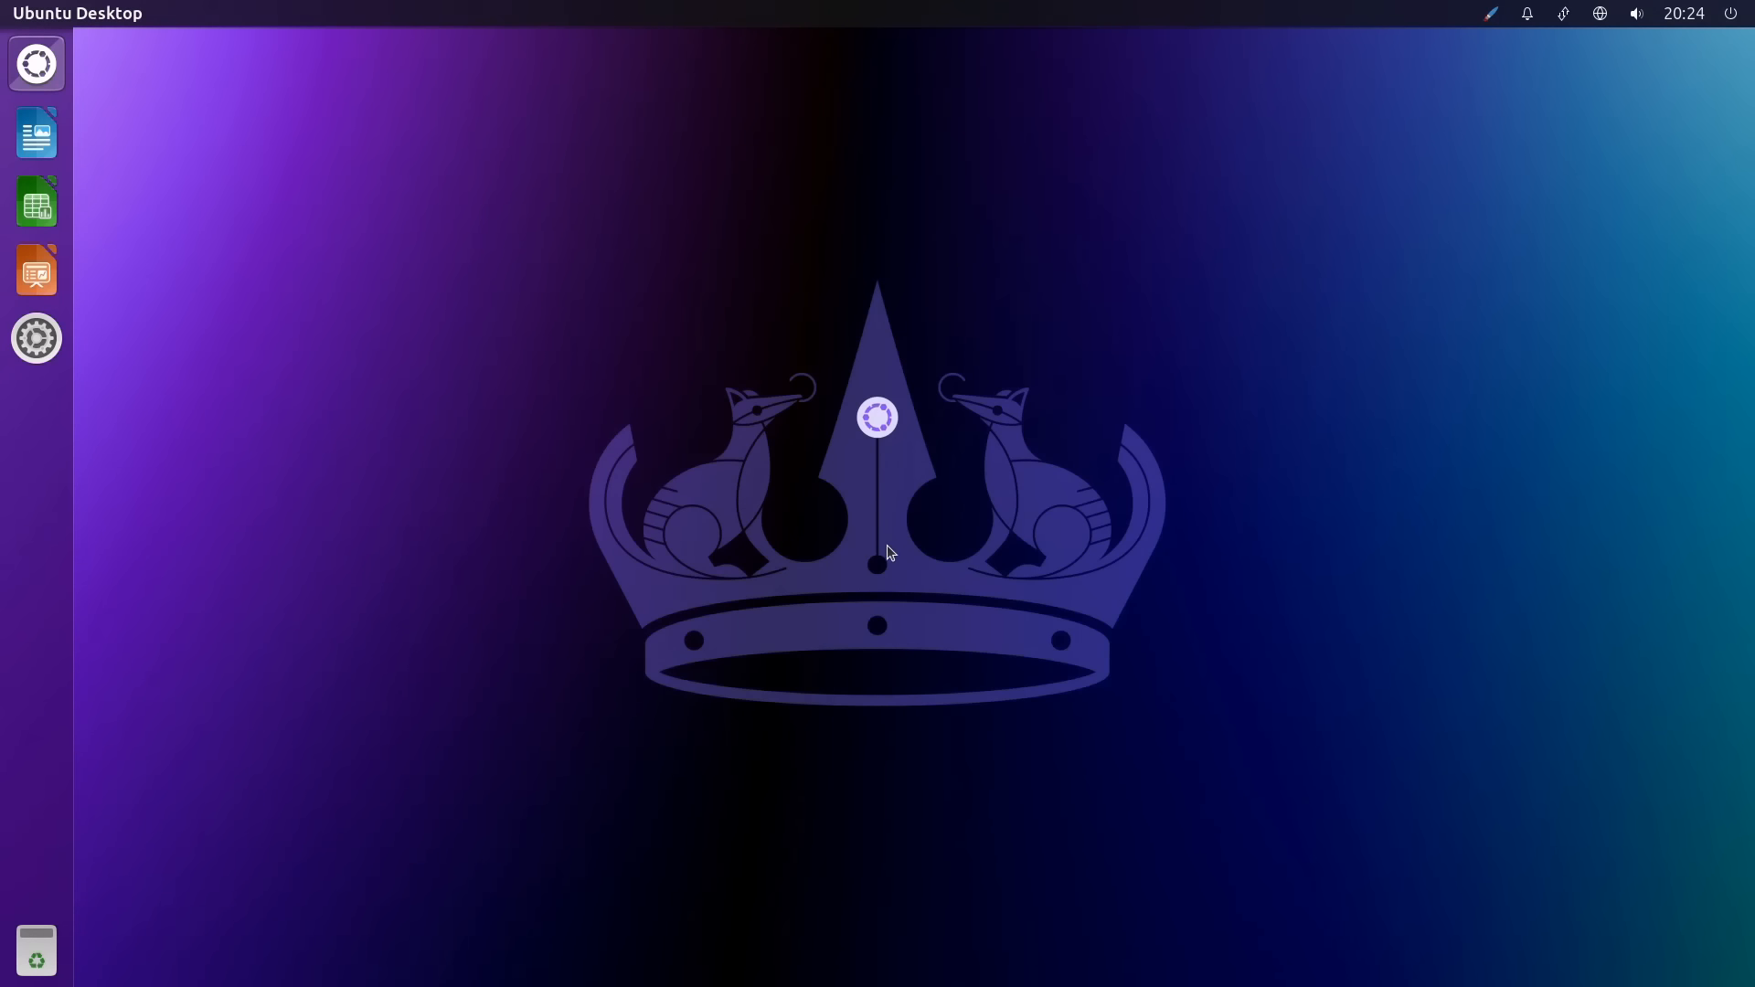
{"action": "mouse_move", "coordinate": [571, 558]}
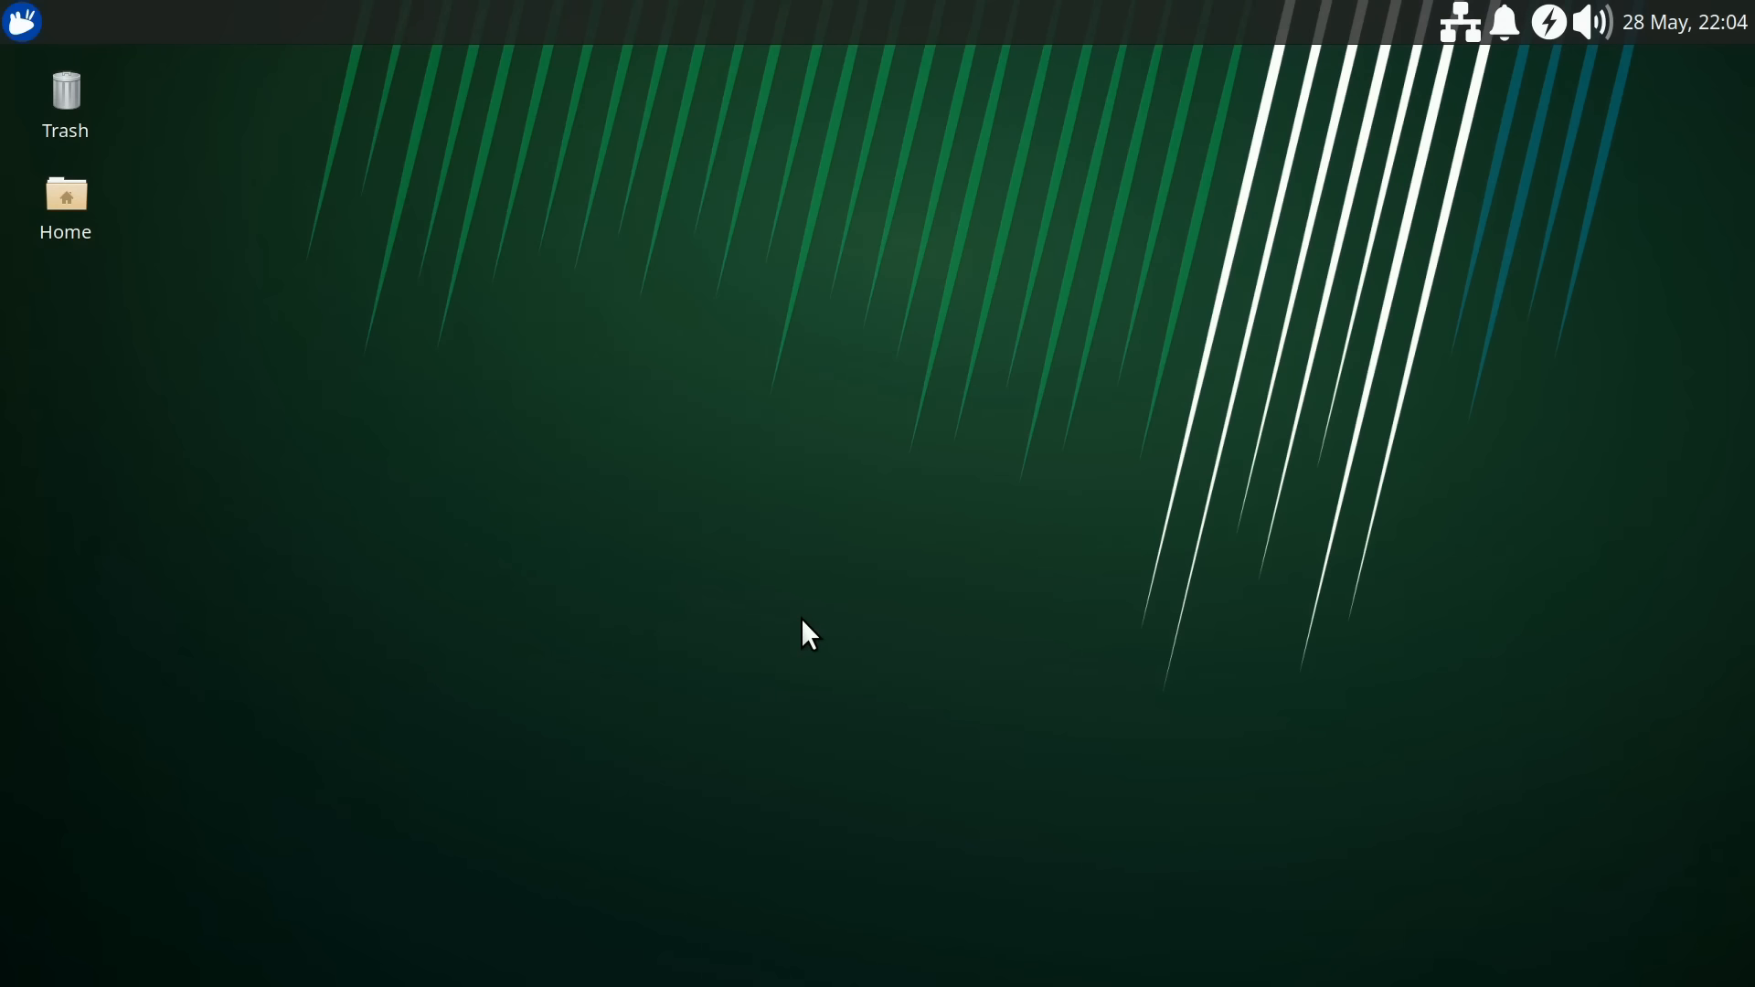
{"action": "mouse_move", "coordinate": [812, 559]}
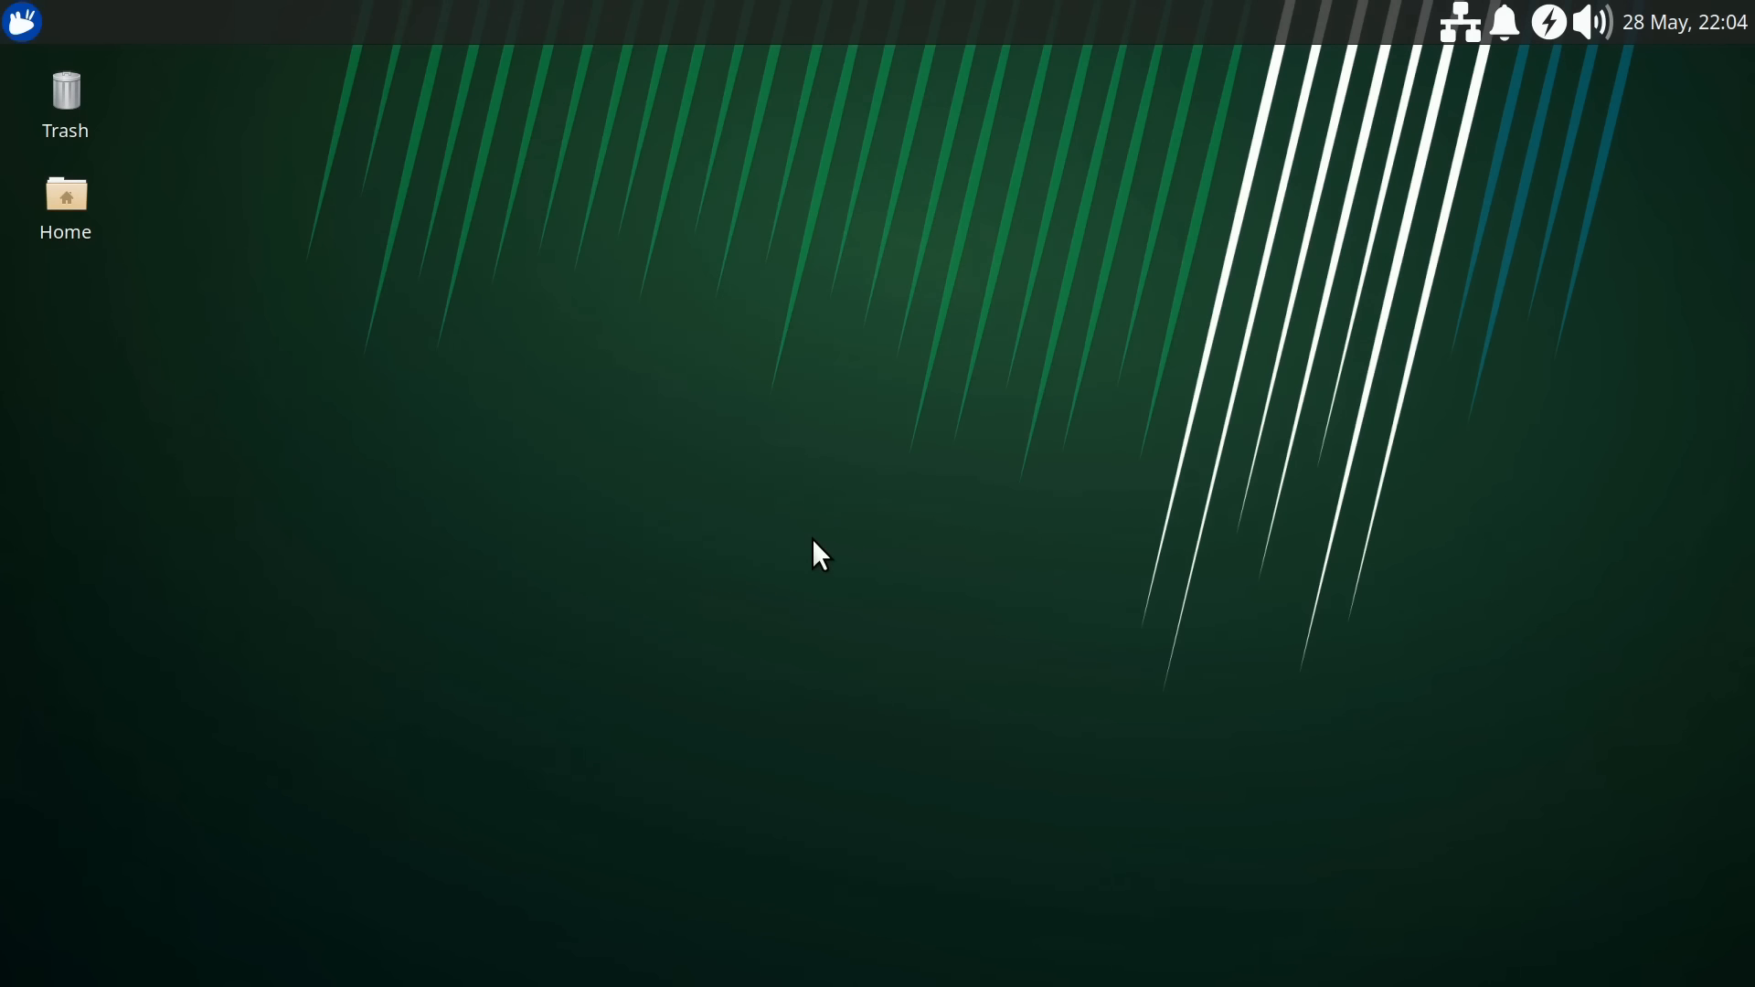
{"action": "mouse_move", "coordinate": [769, 633]}
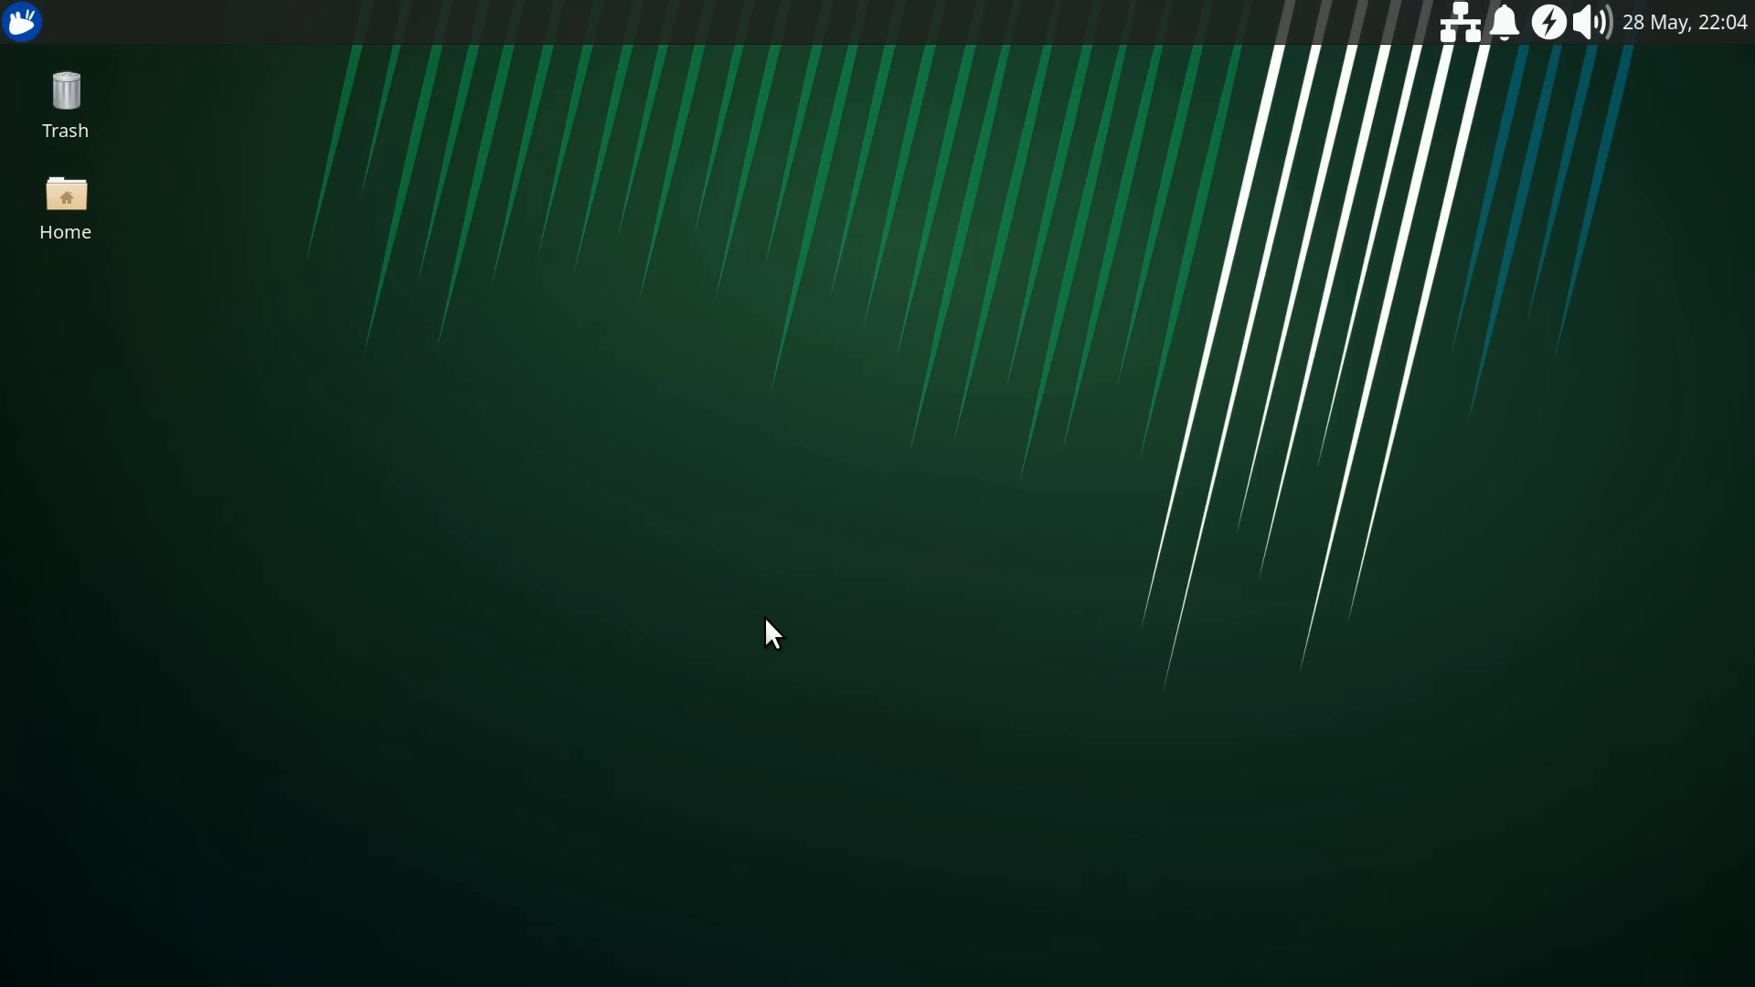
{"action": "mouse_move", "coordinate": [654, 563]}
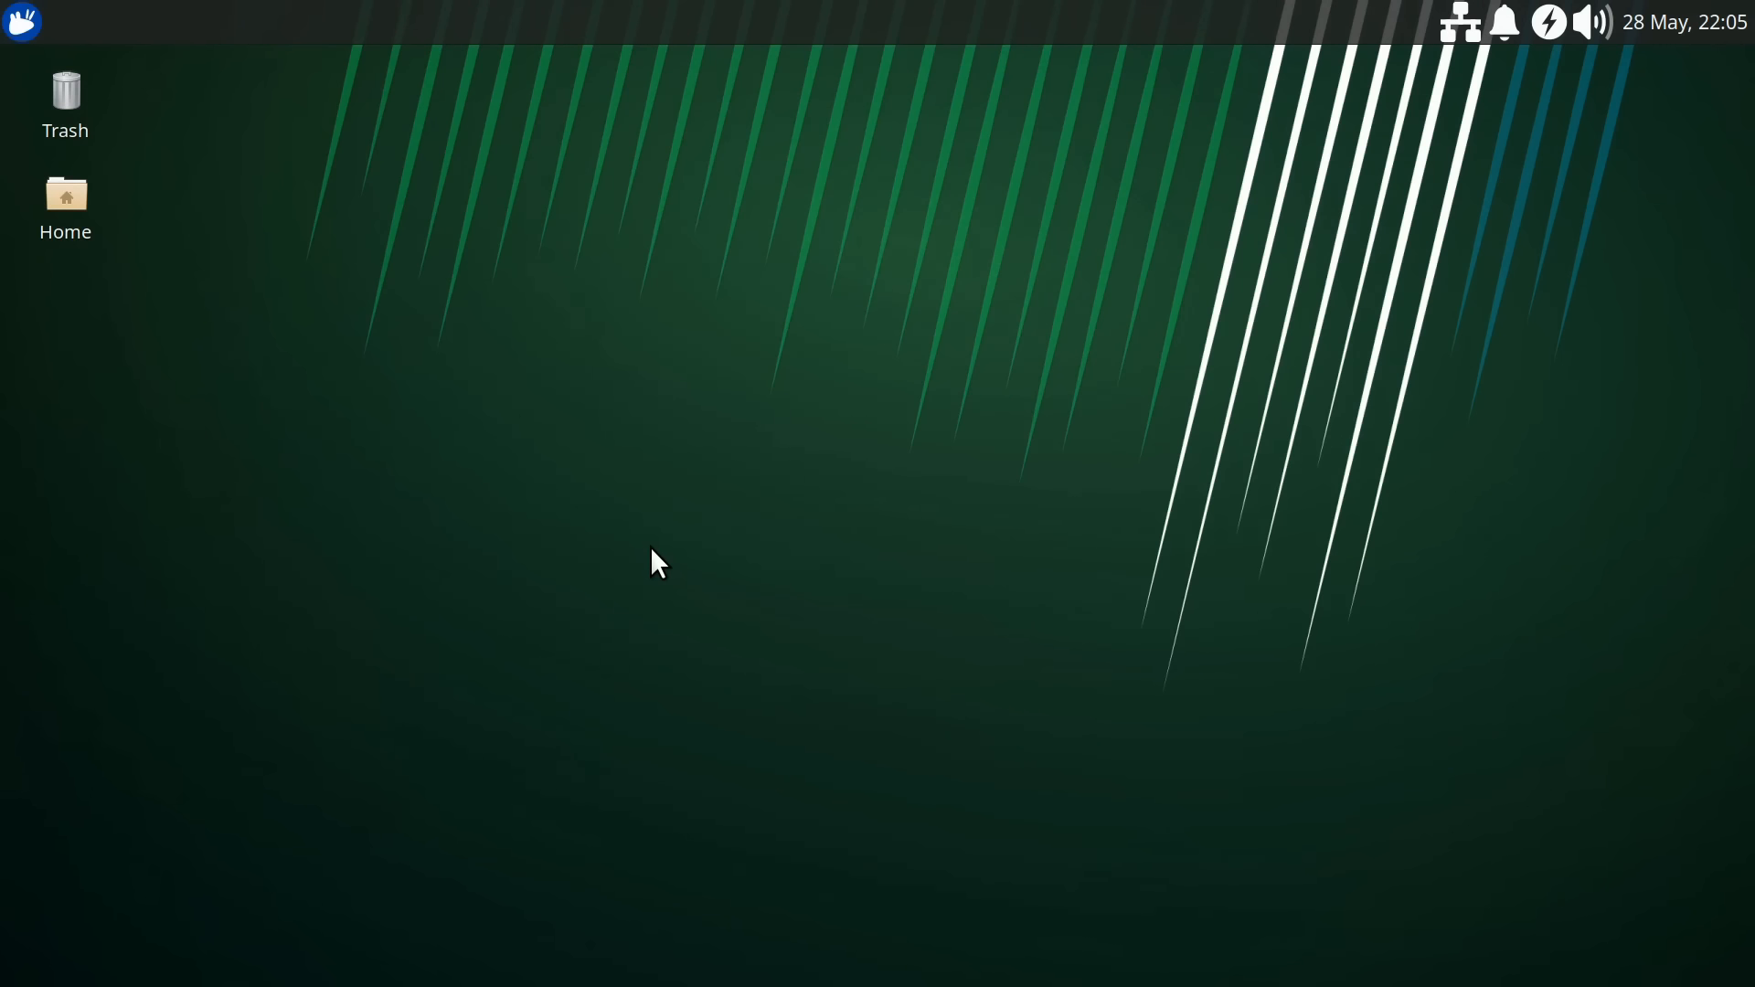
{"action": "mouse_move", "coordinate": [588, 638]}
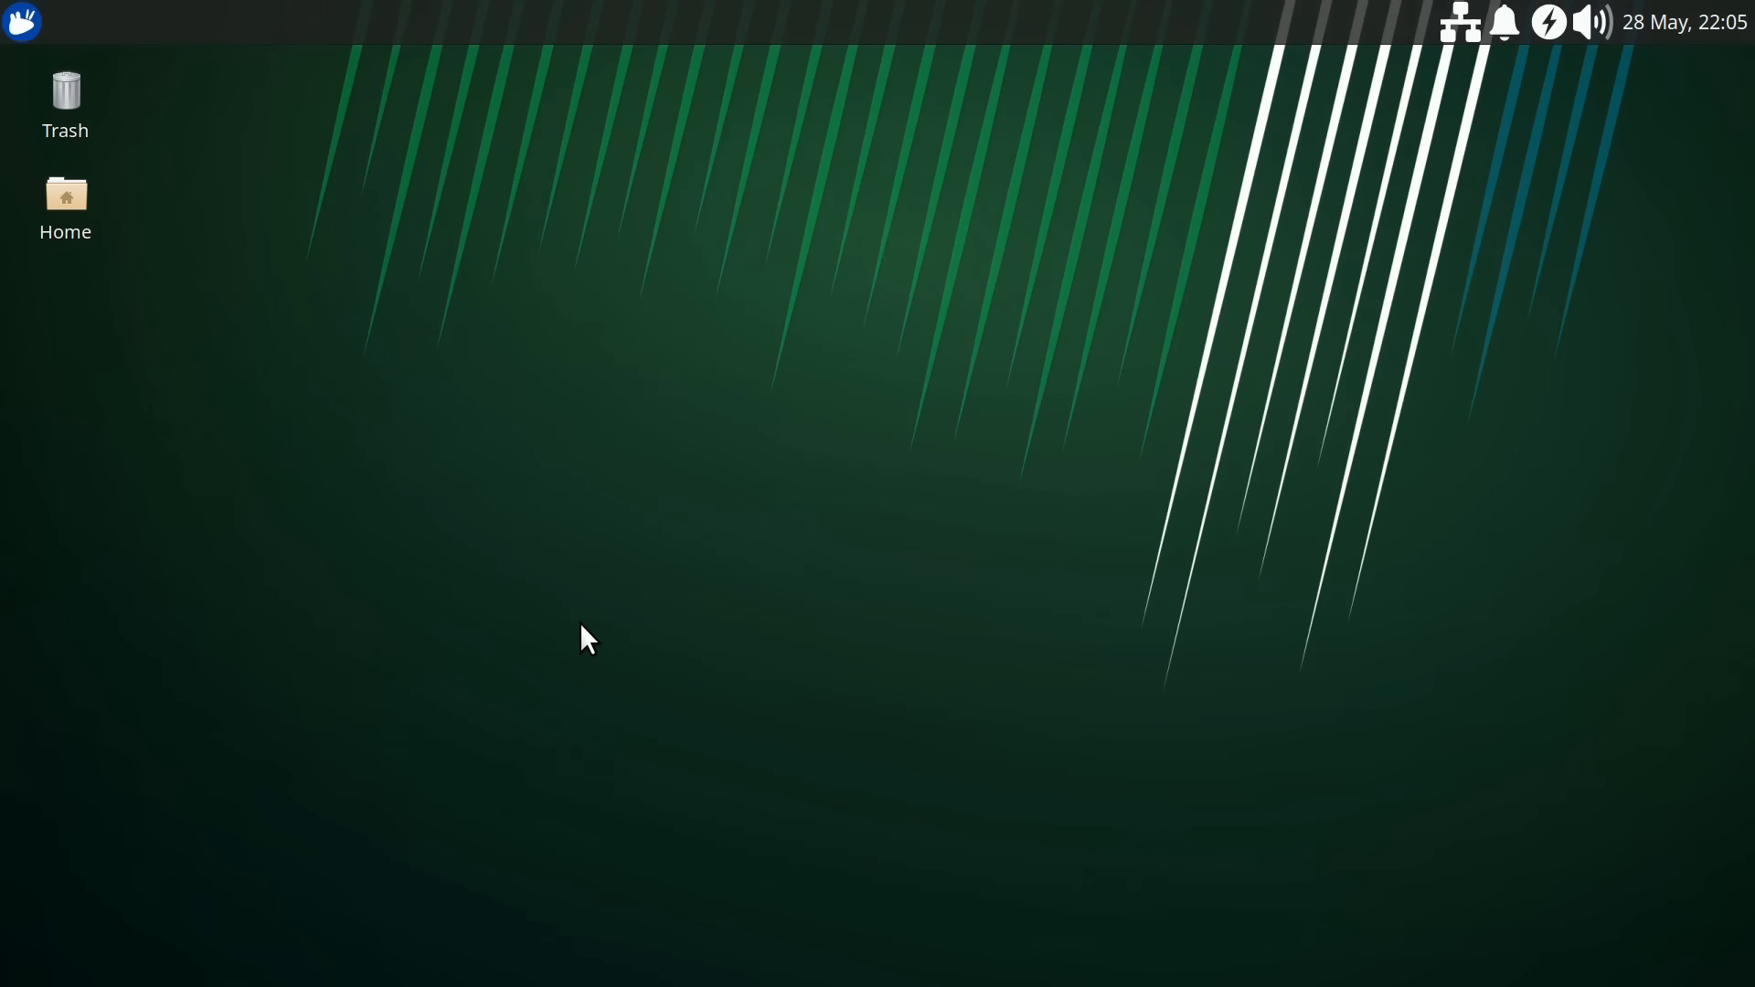
{"action": "mouse_move", "coordinate": [776, 535]}
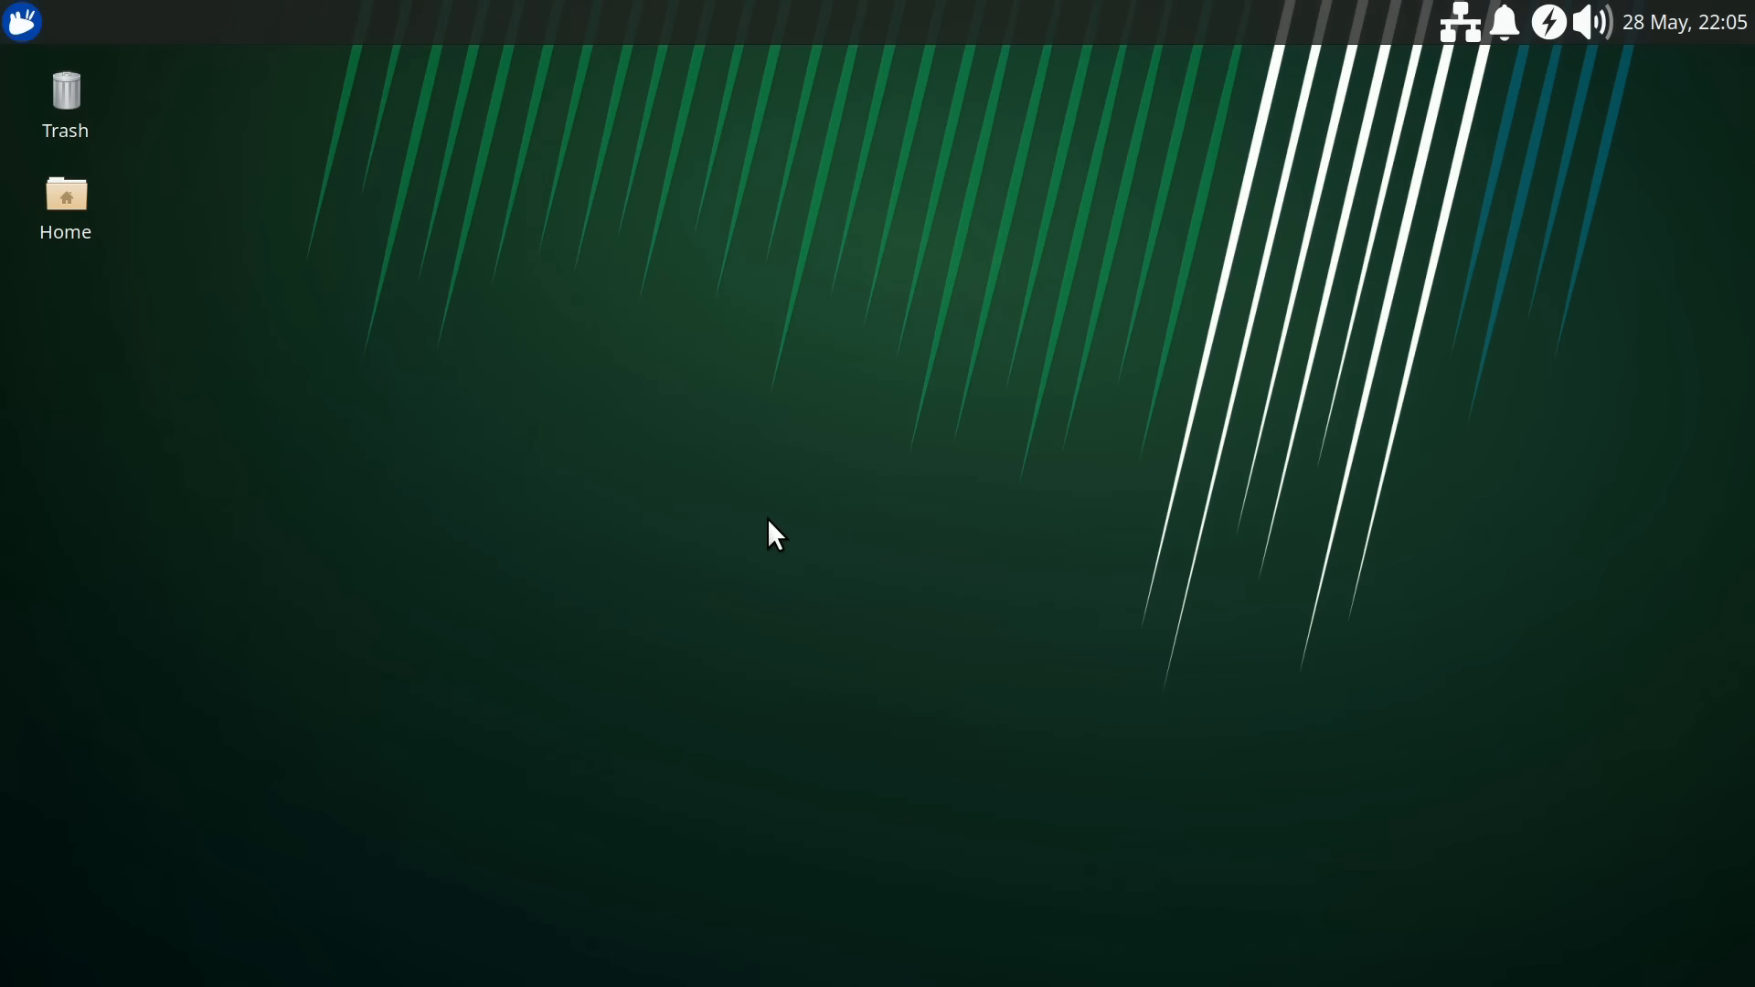
{"action": "mouse_move", "coordinate": [56, 135]}
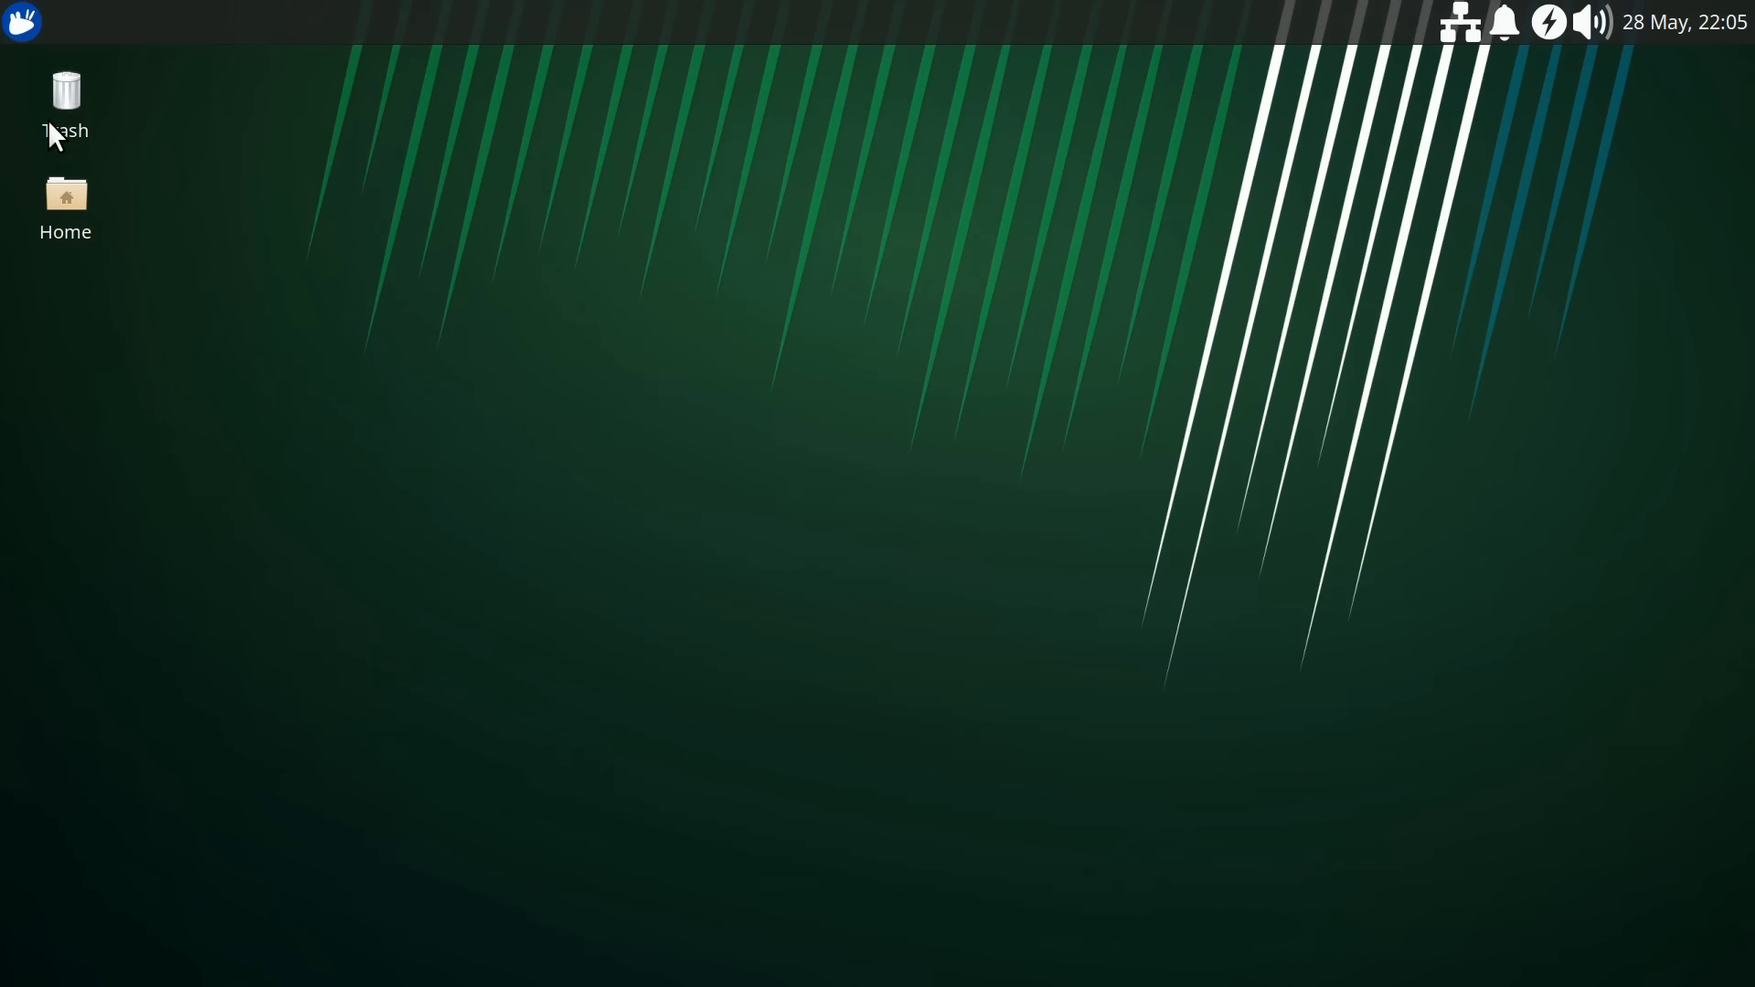
Open the Whisker Menu and browse the Graphics category (GIMP, Ristretto, LibreOffice Draw)
{"action": "left_click", "coordinate": [21, 21]}
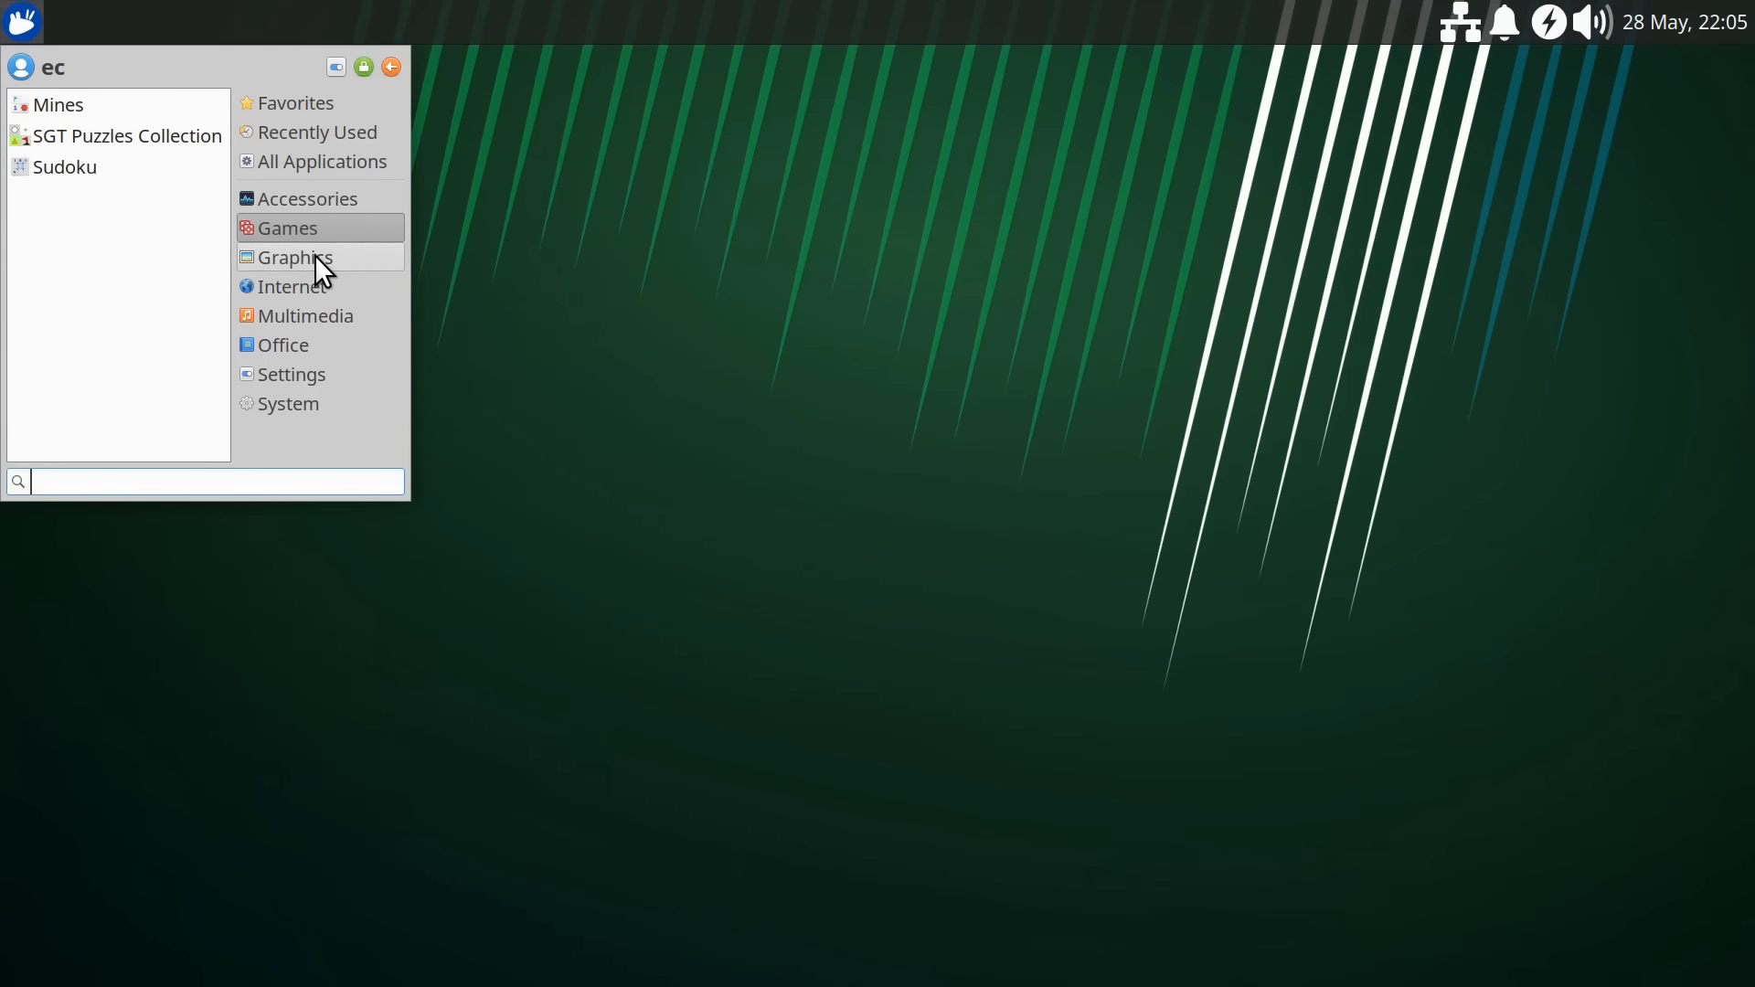
{"action": "left_click", "coordinate": [295, 256]}
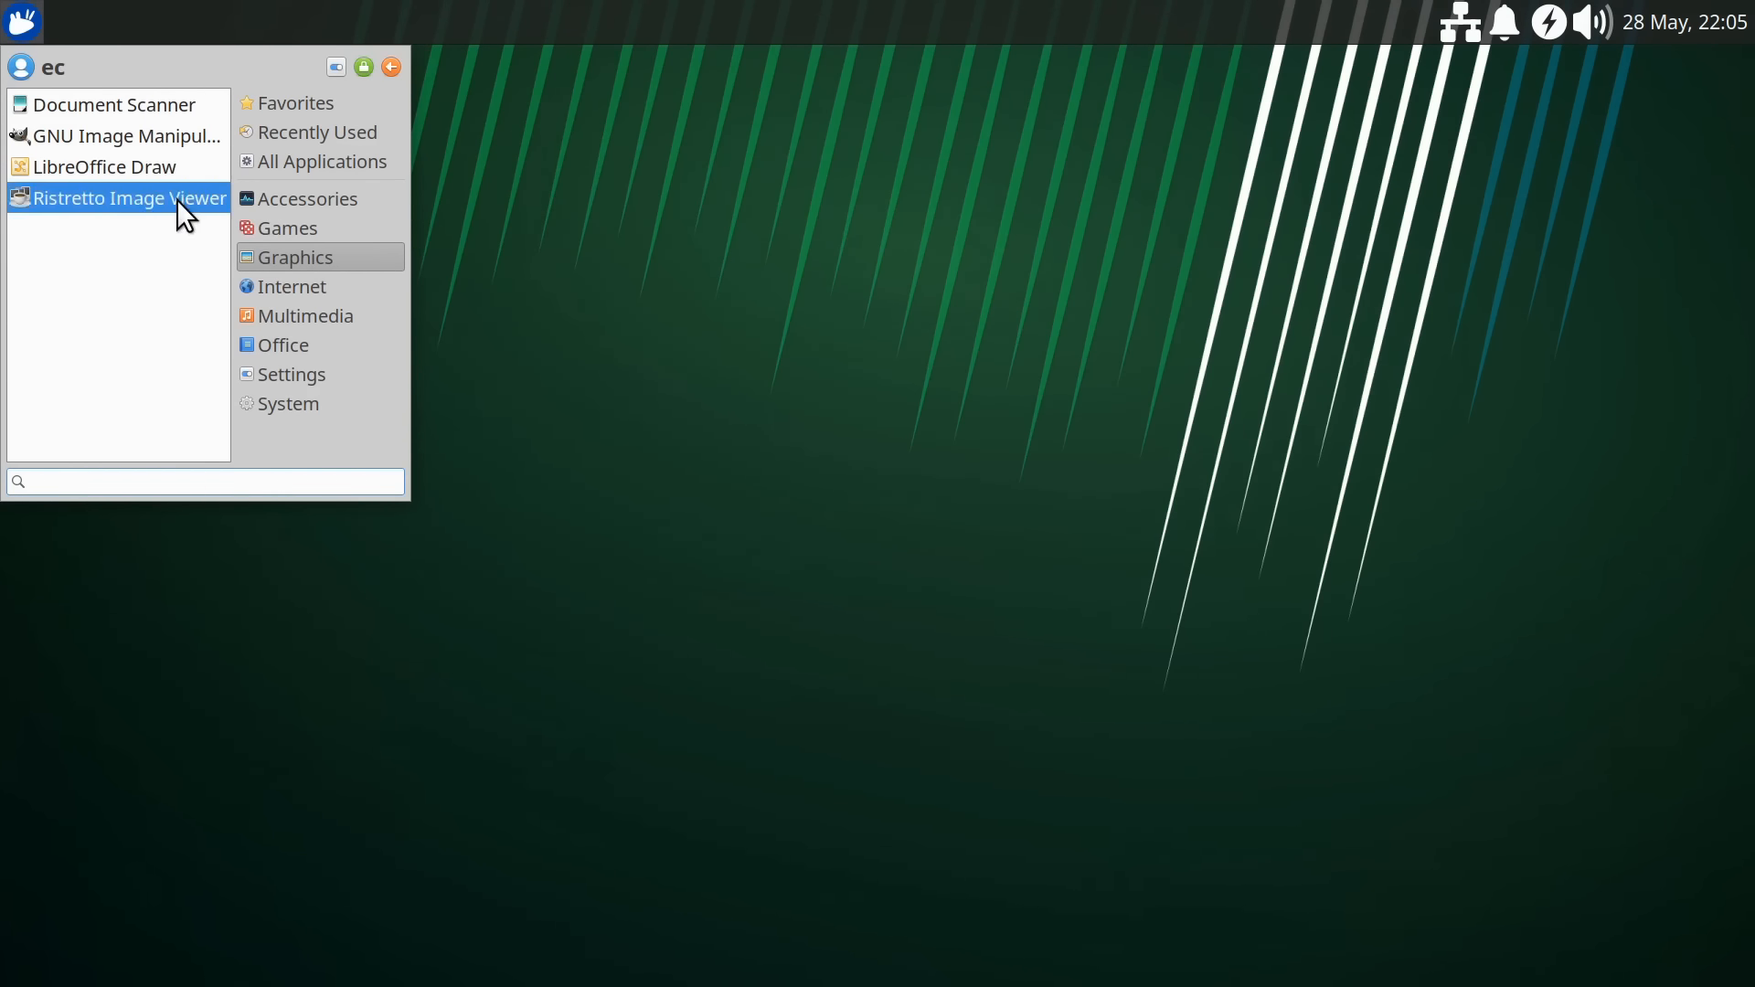
{"action": "mouse_move", "coordinate": [291, 286]}
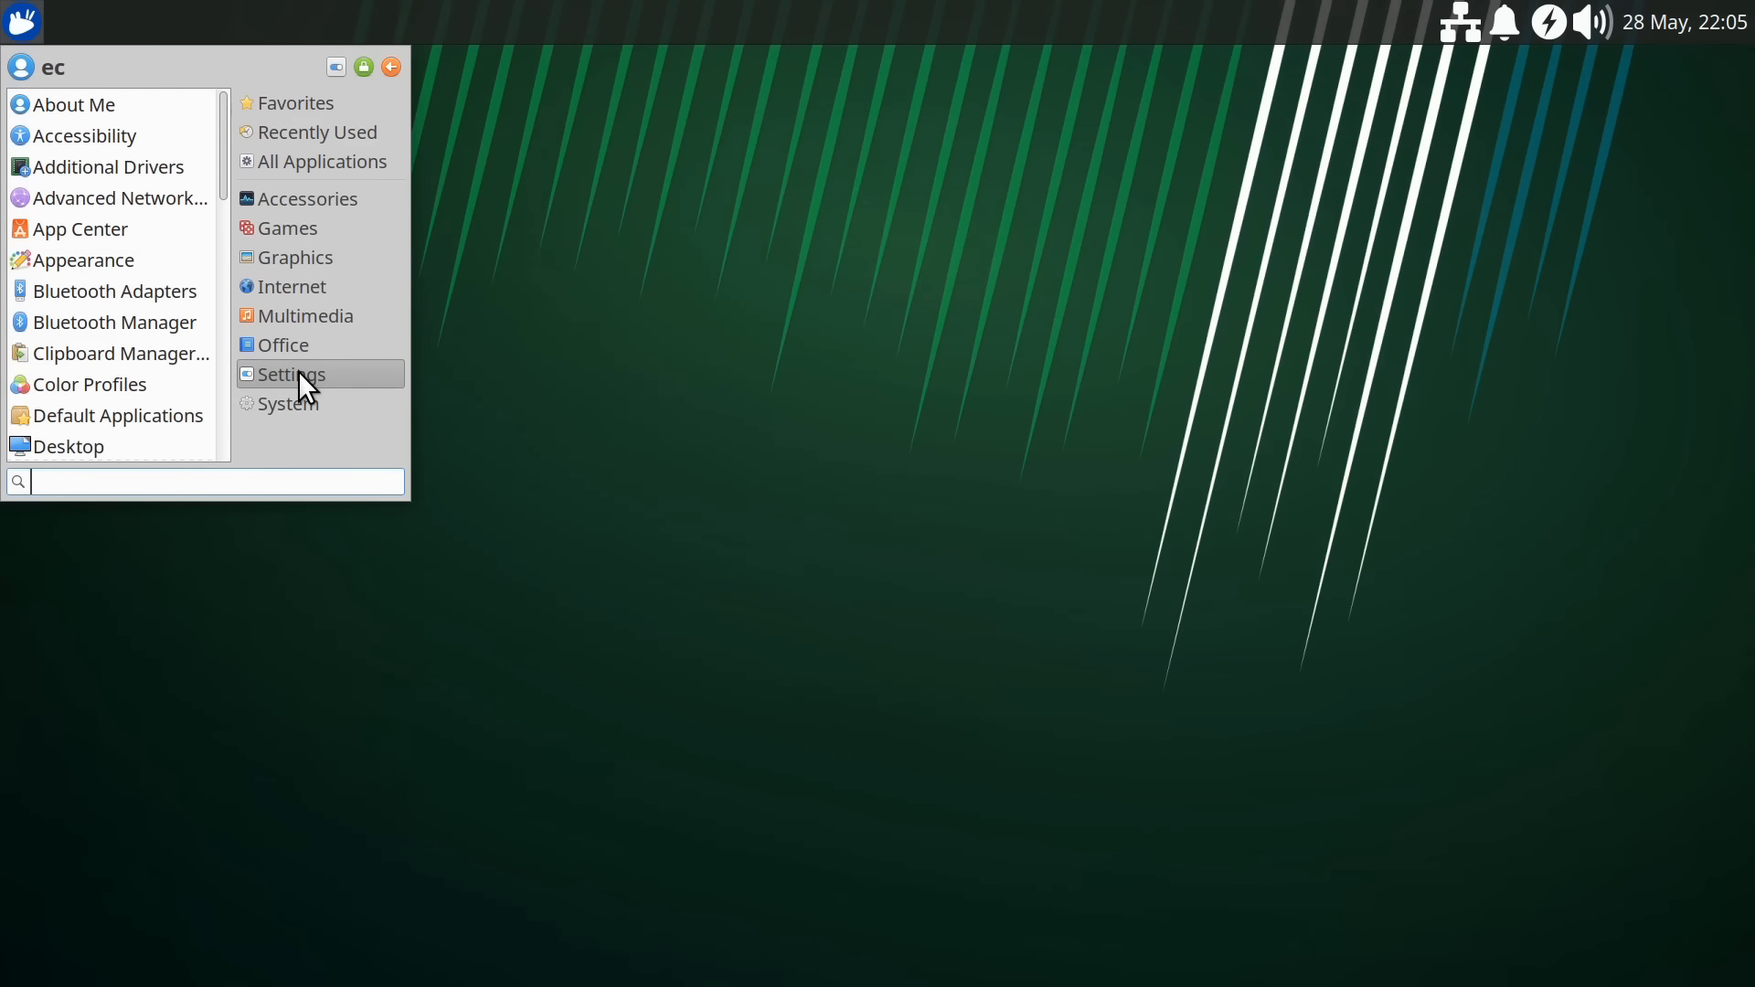
{"action": "mouse_move", "coordinate": [108, 291]}
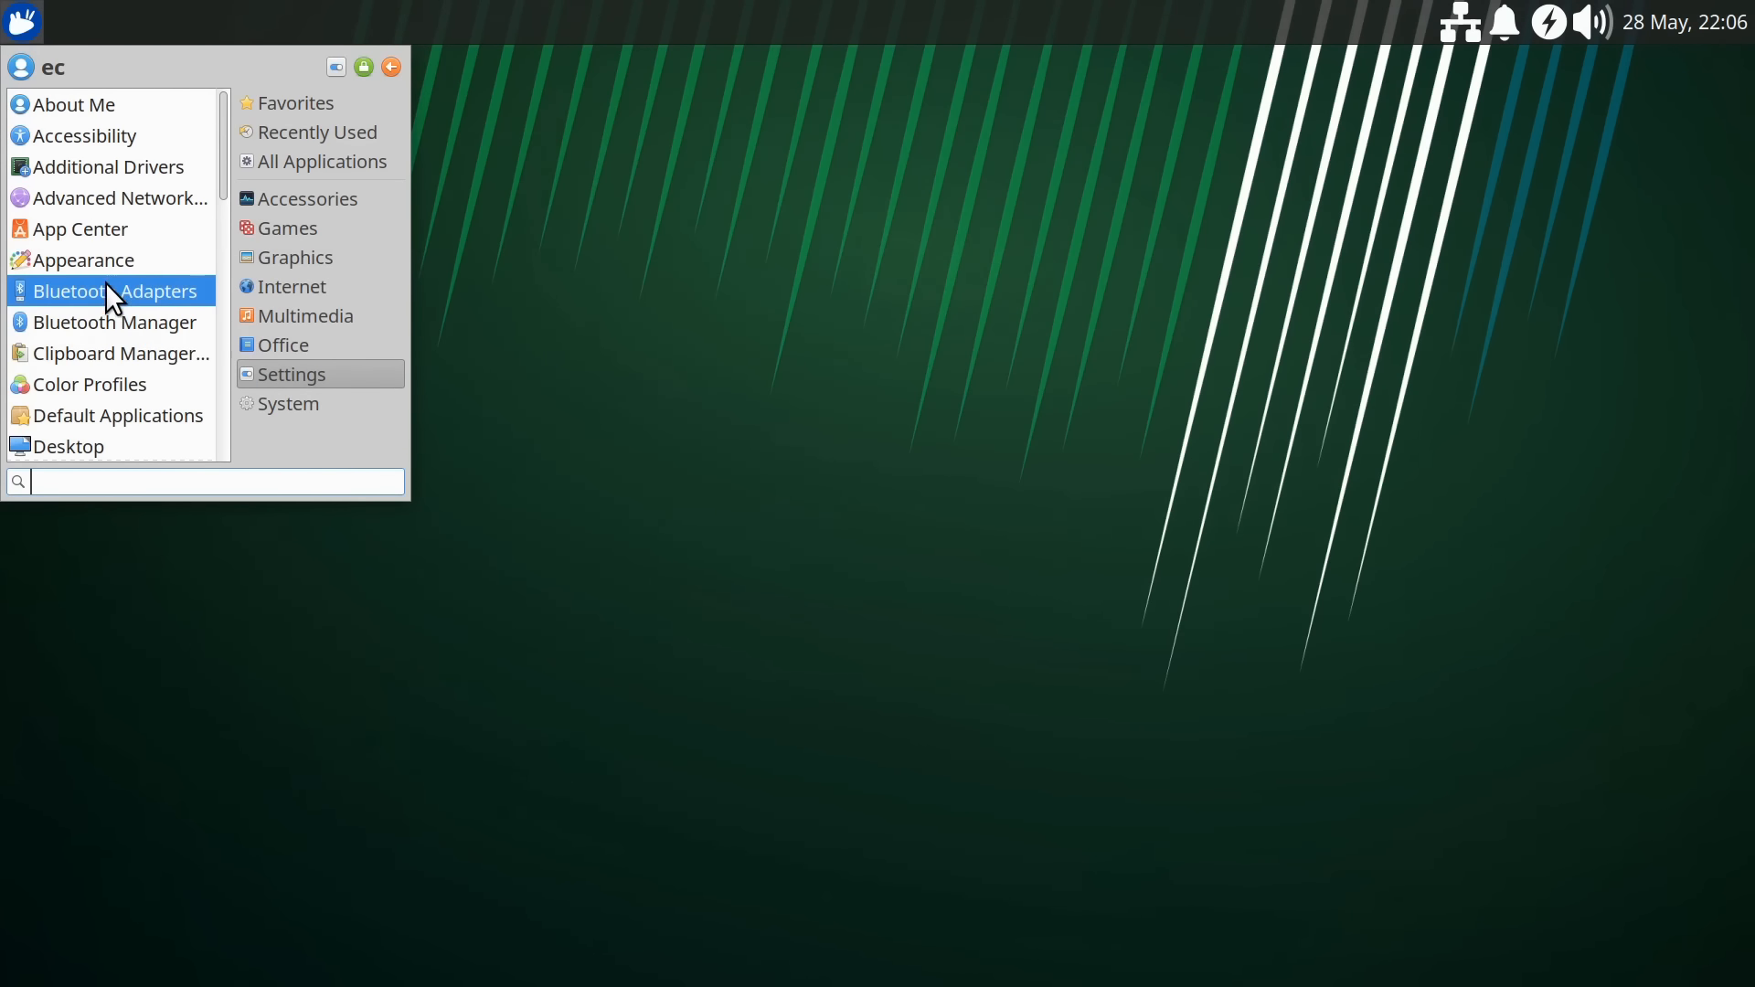
{"action": "left_click", "coordinate": [84, 260]}
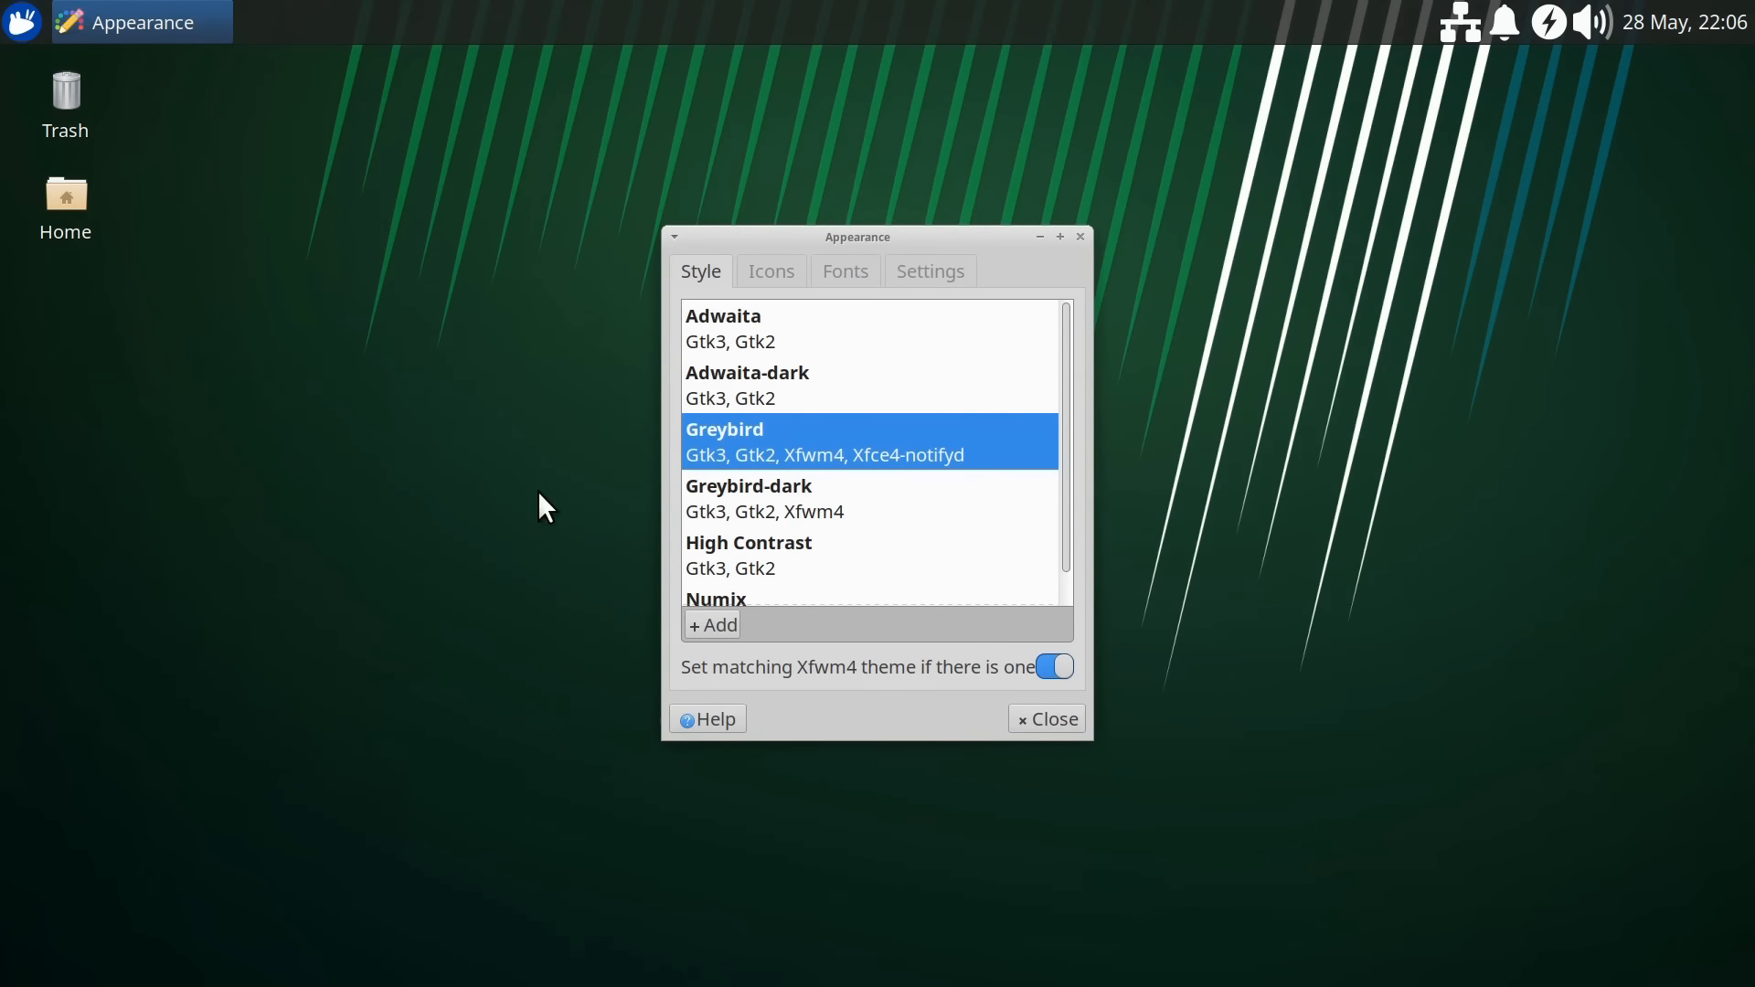
{"action": "left_click", "coordinate": [769, 271]}
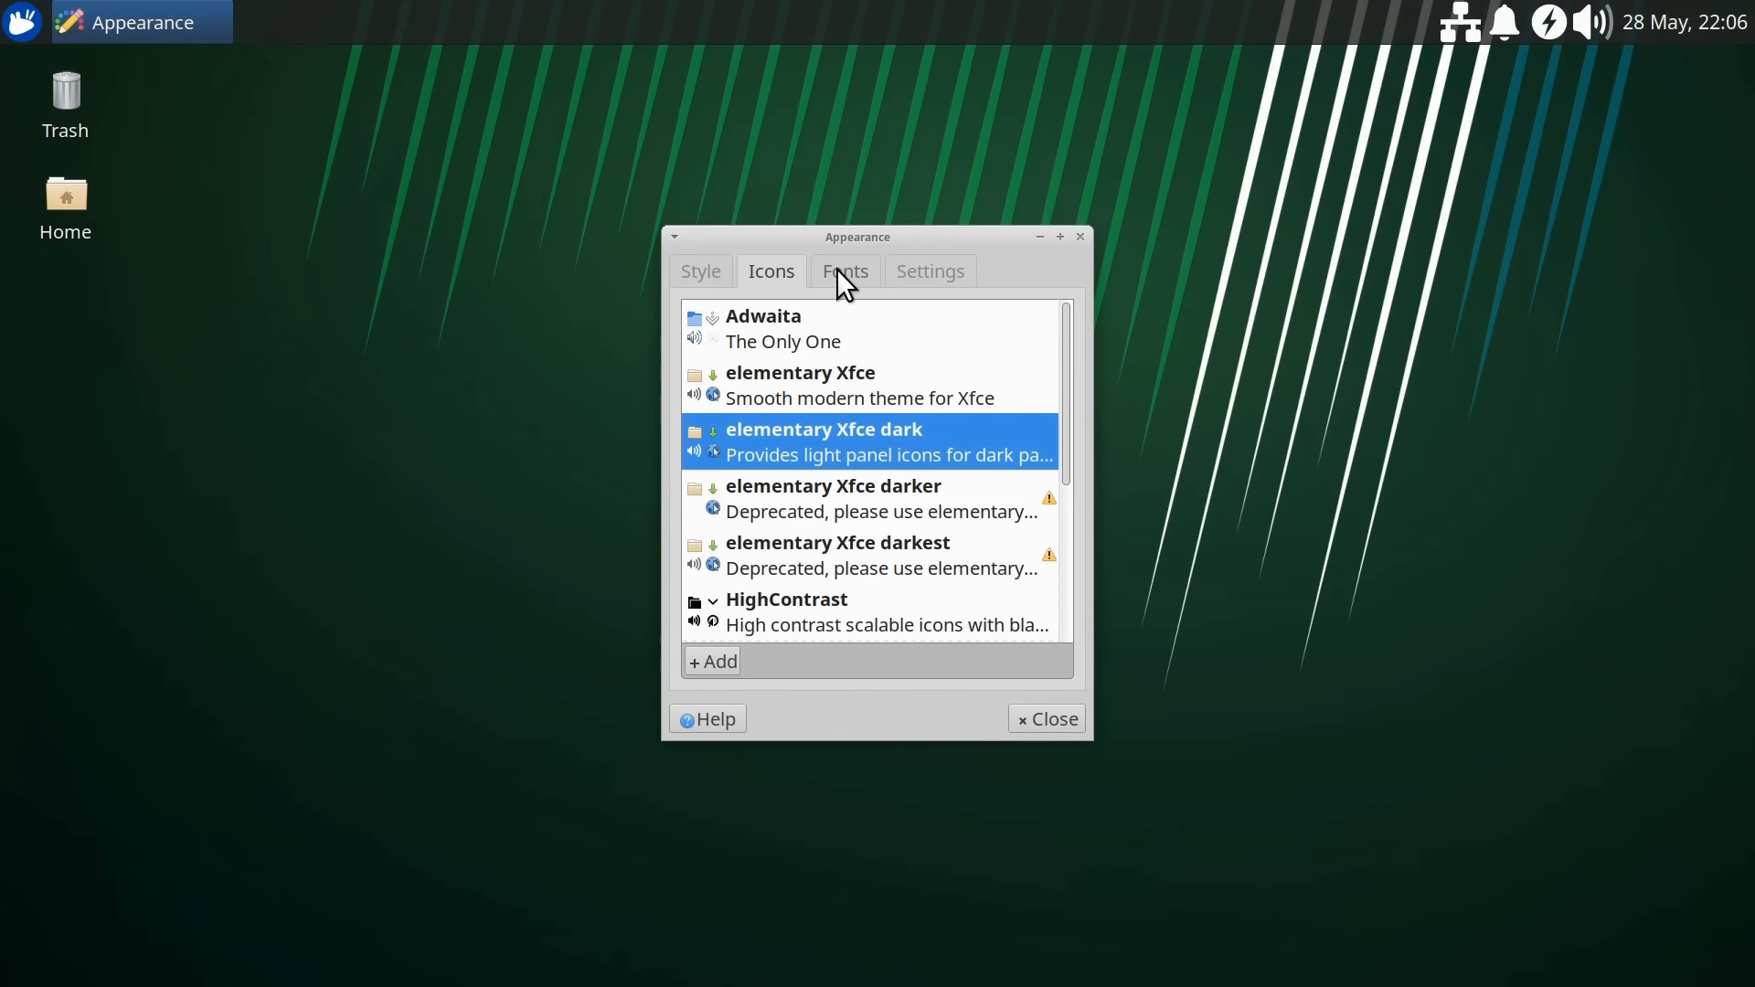
{"action": "left_click", "coordinate": [929, 271]}
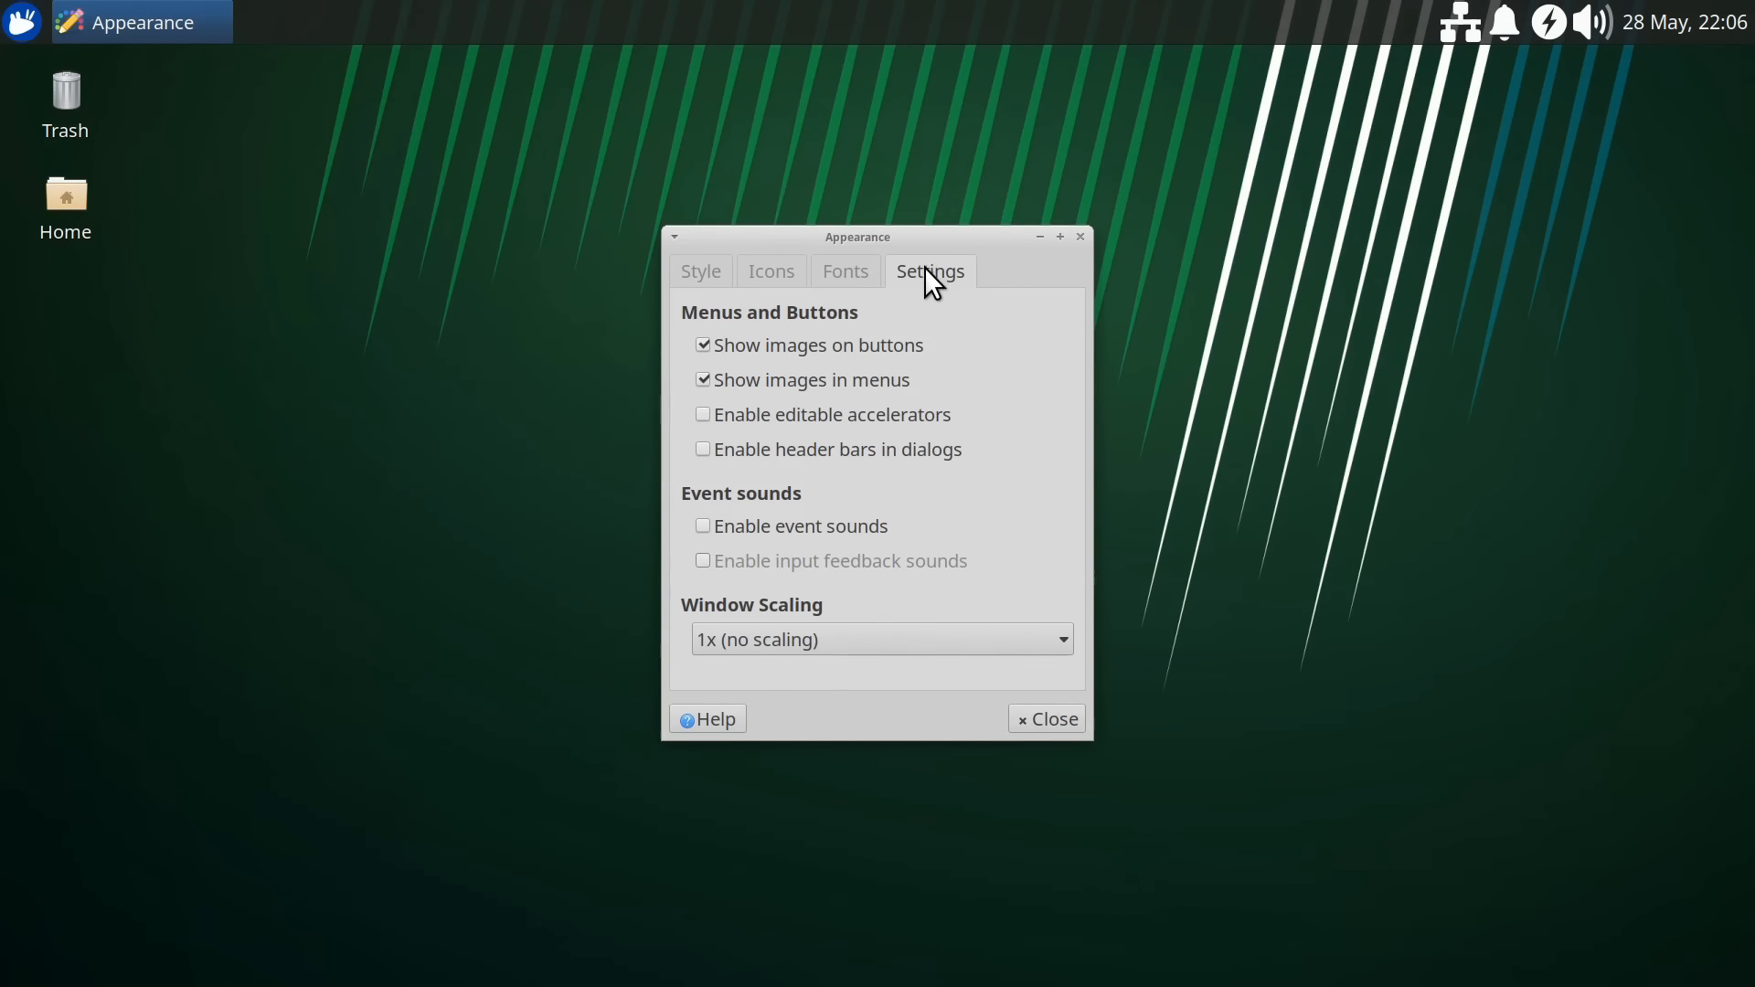
{"action": "left_click", "coordinate": [843, 271]}
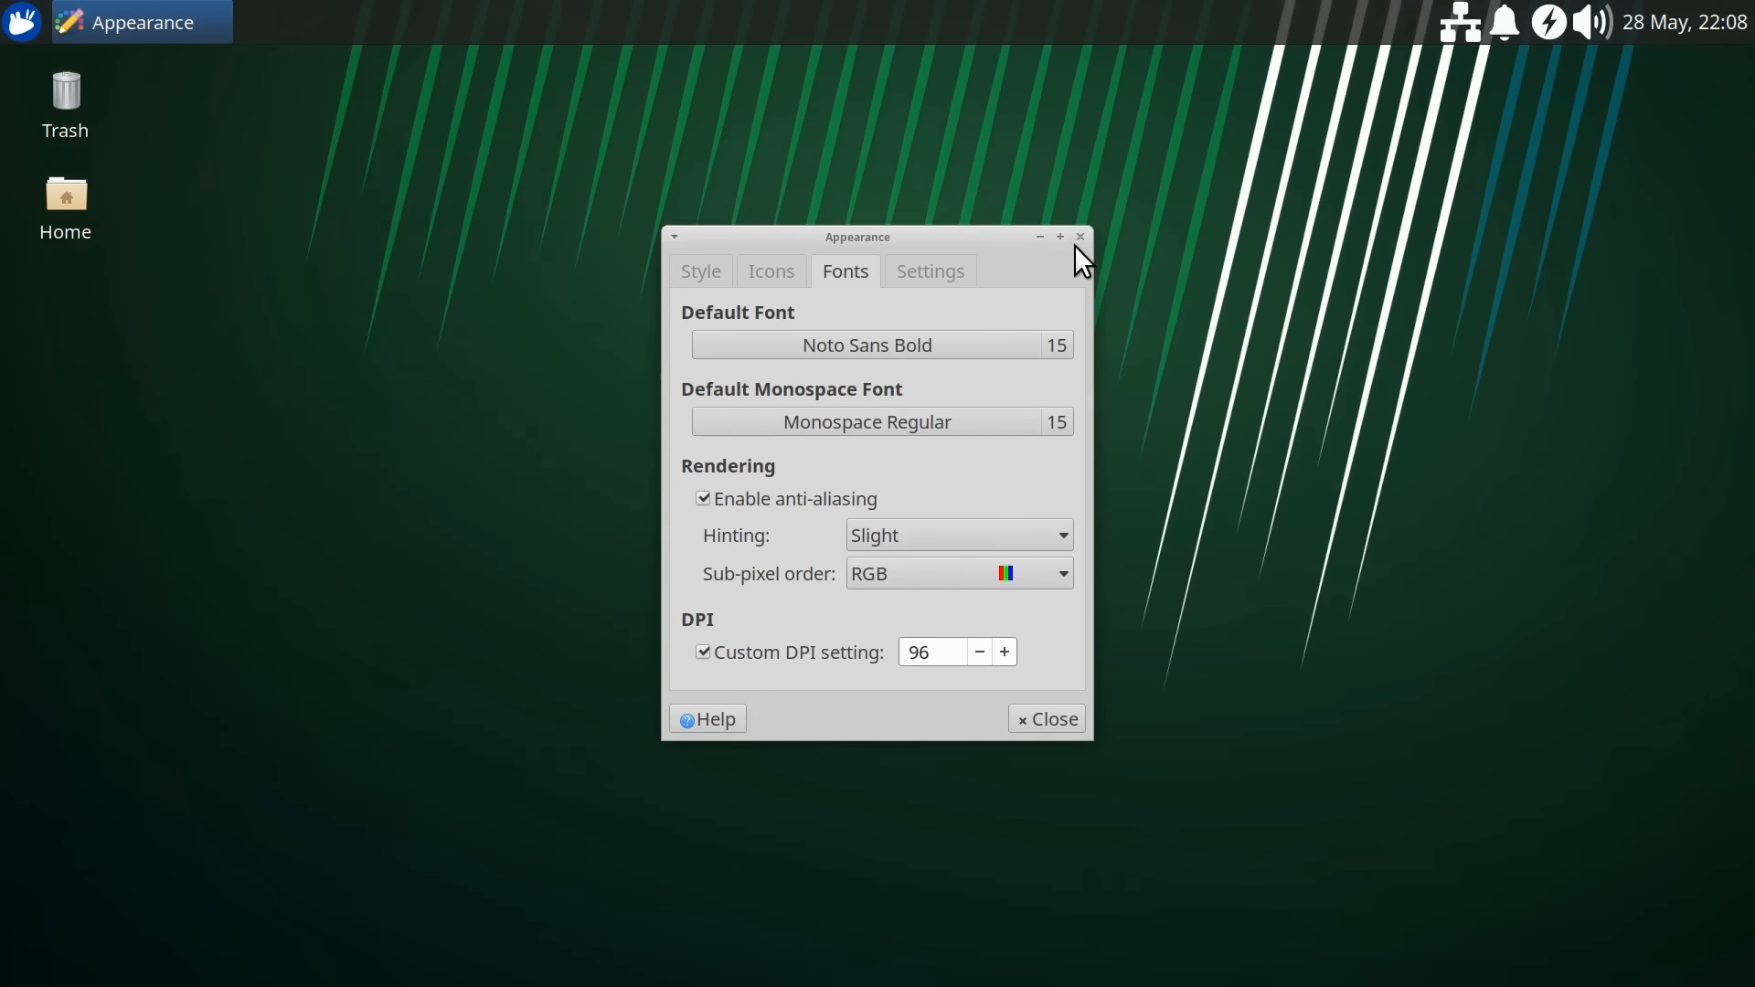
{"action": "left_click", "coordinate": [1078, 235]}
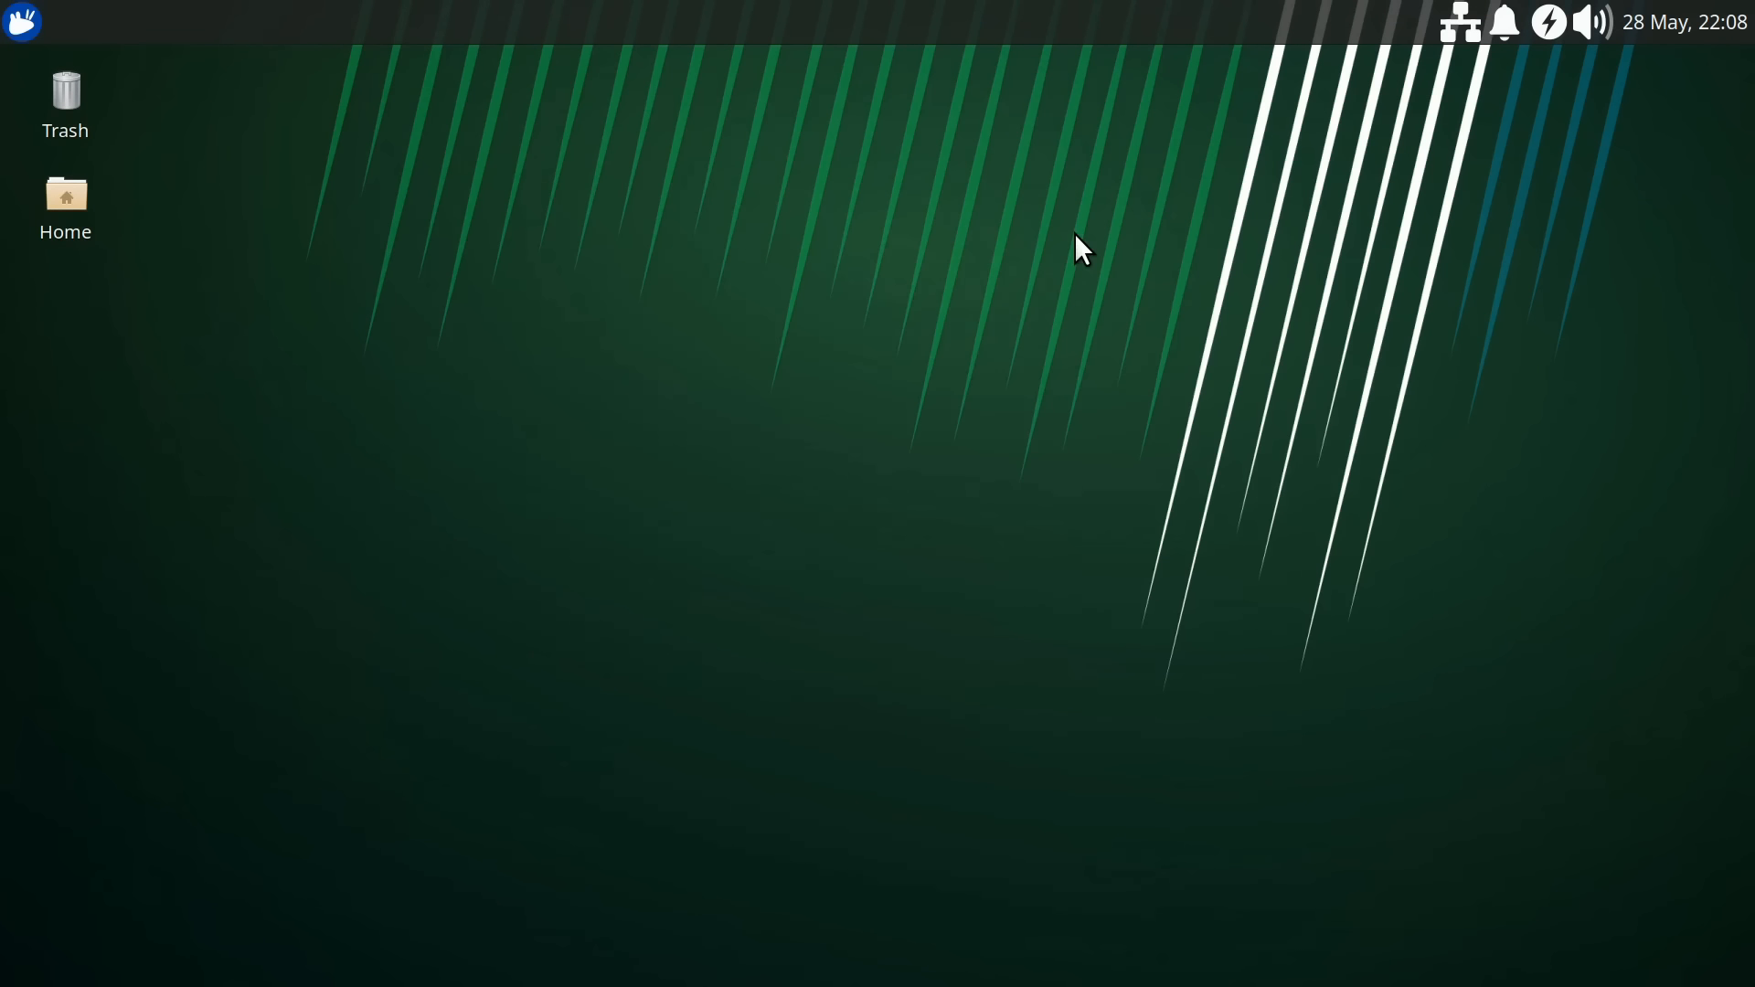